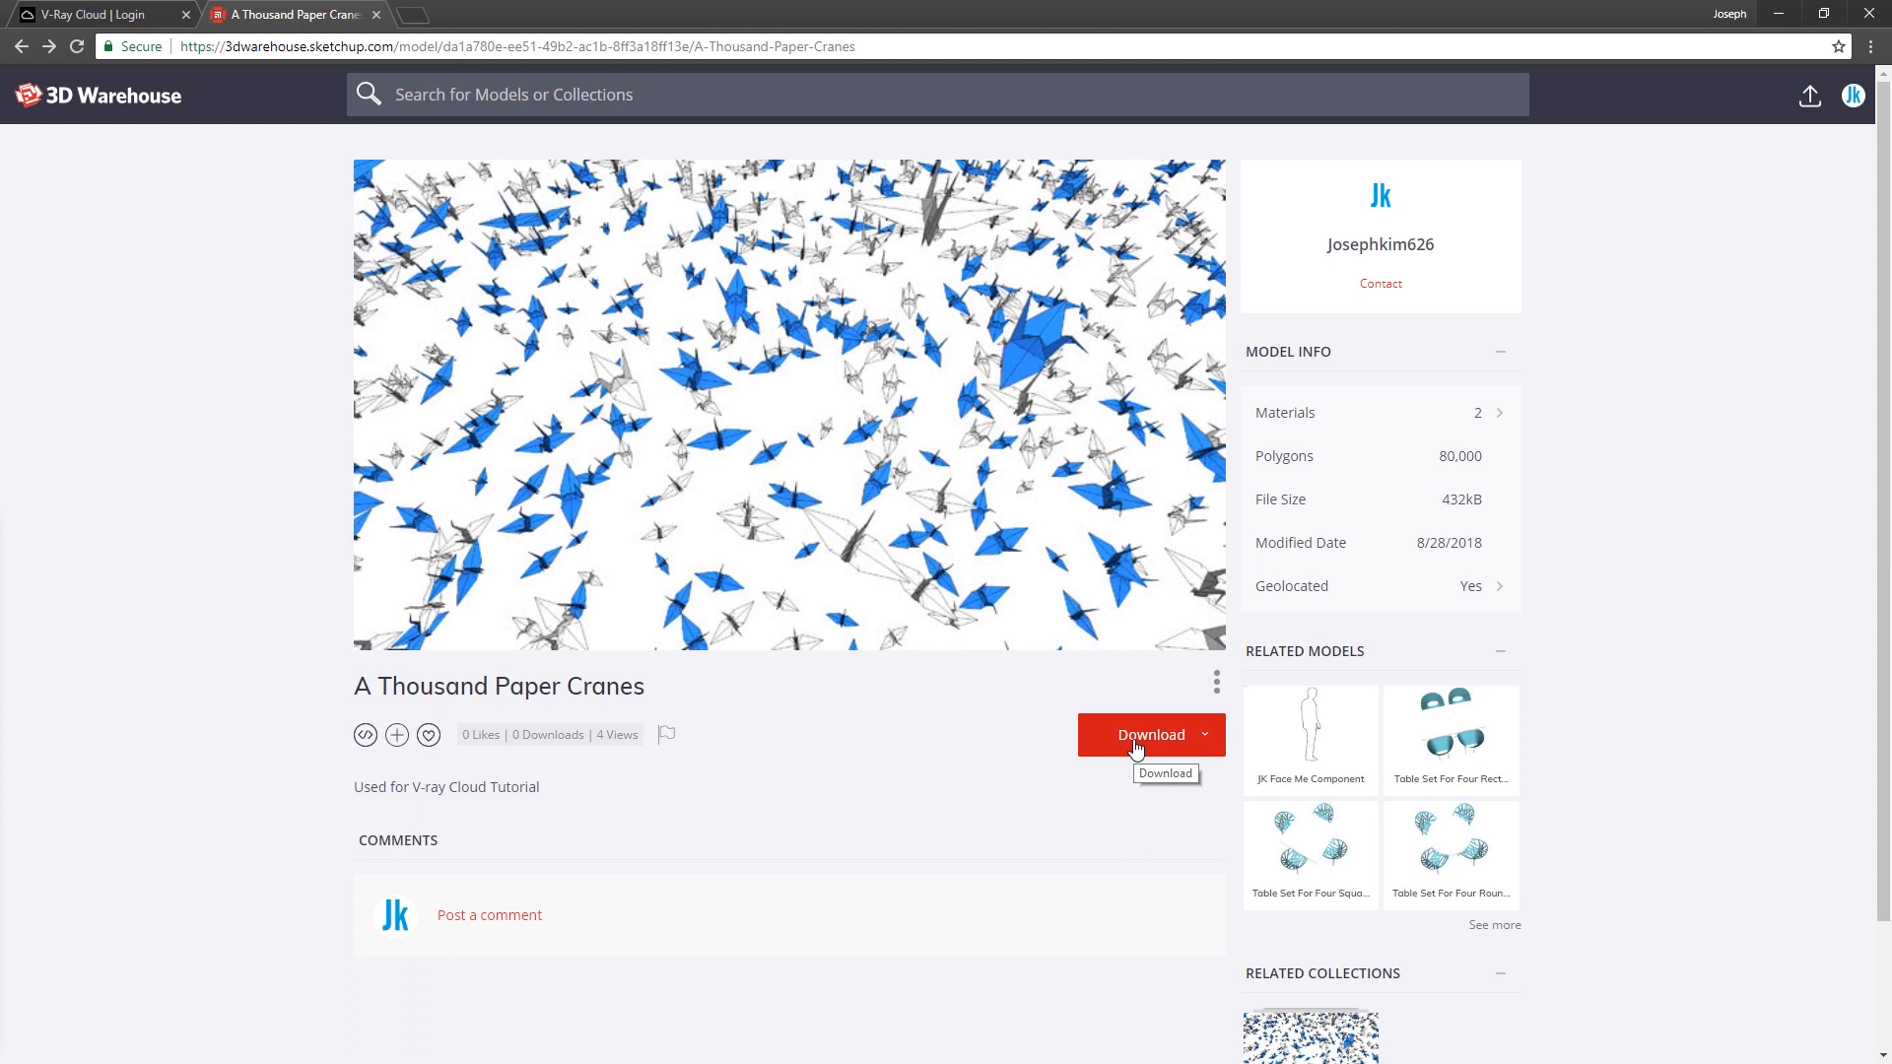
- Download 'A Thousand Paper Cranes' from 3D Warehouse as a SketchUp 2018 model
click(1212, 735)
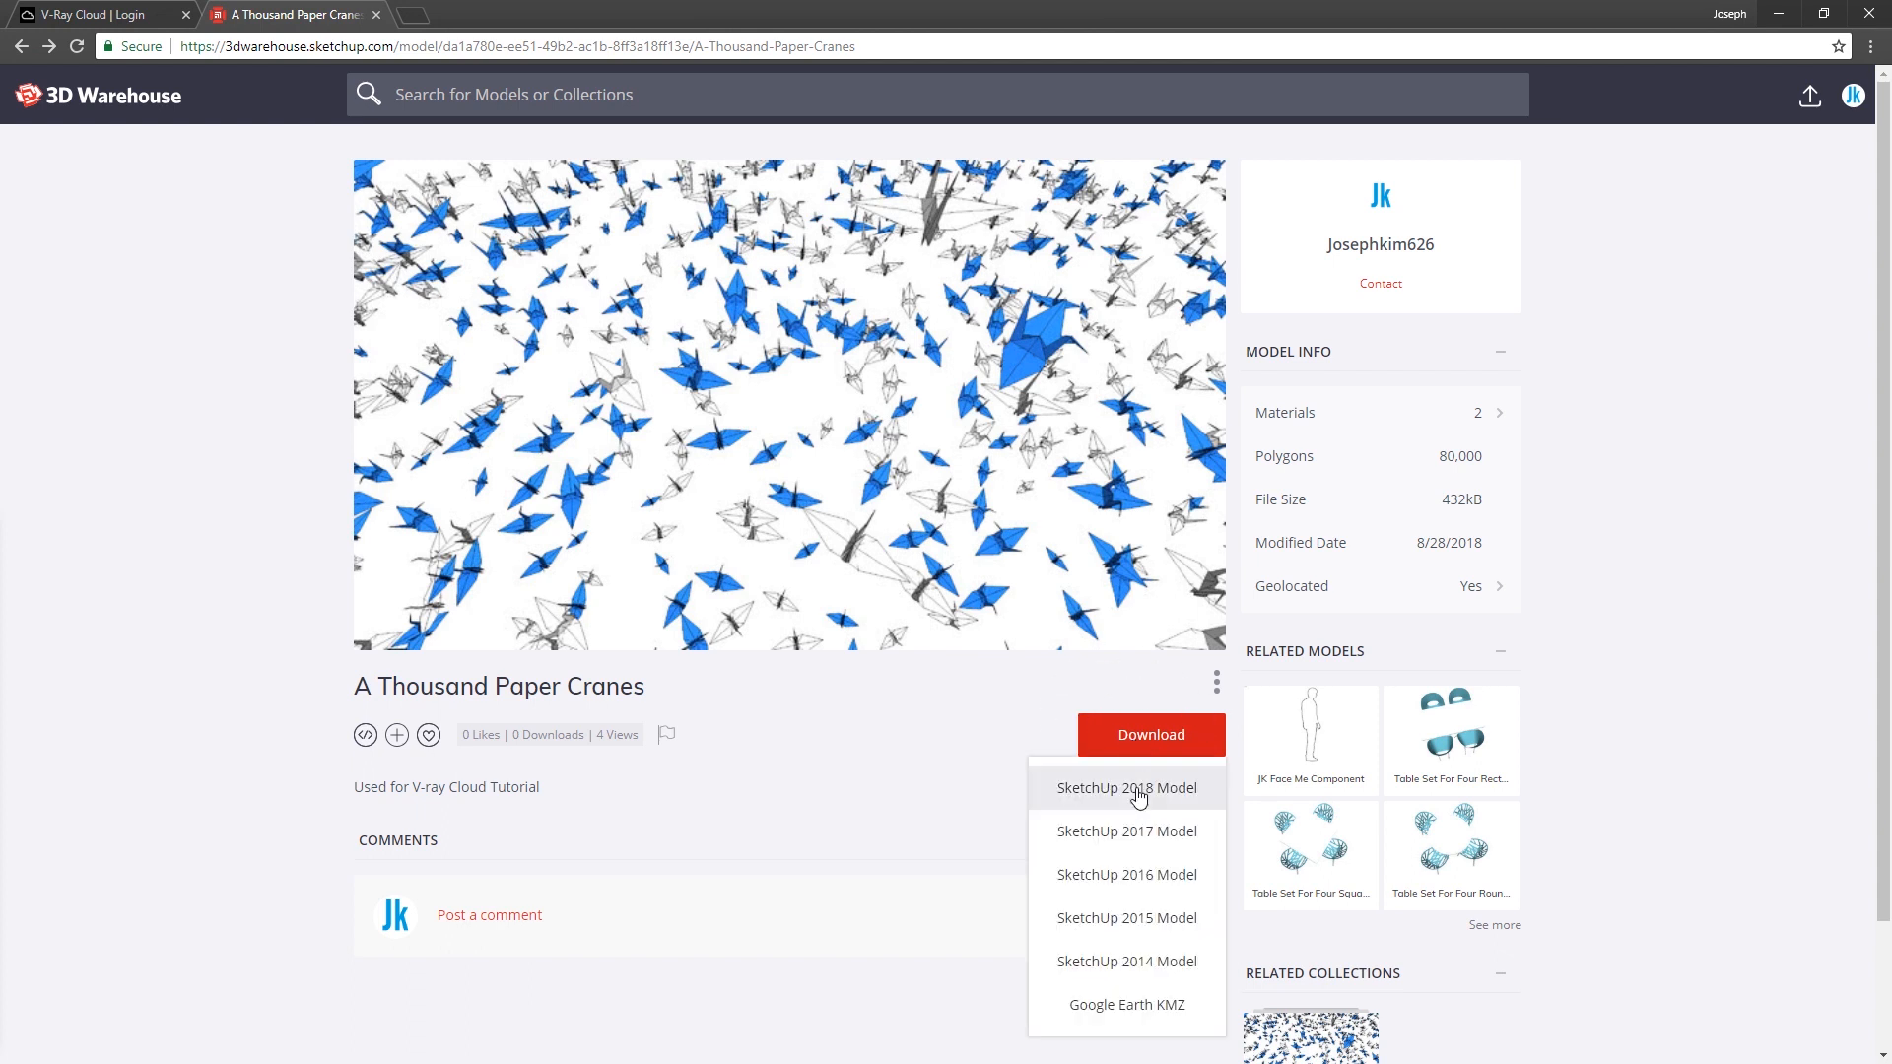
click(1125, 789)
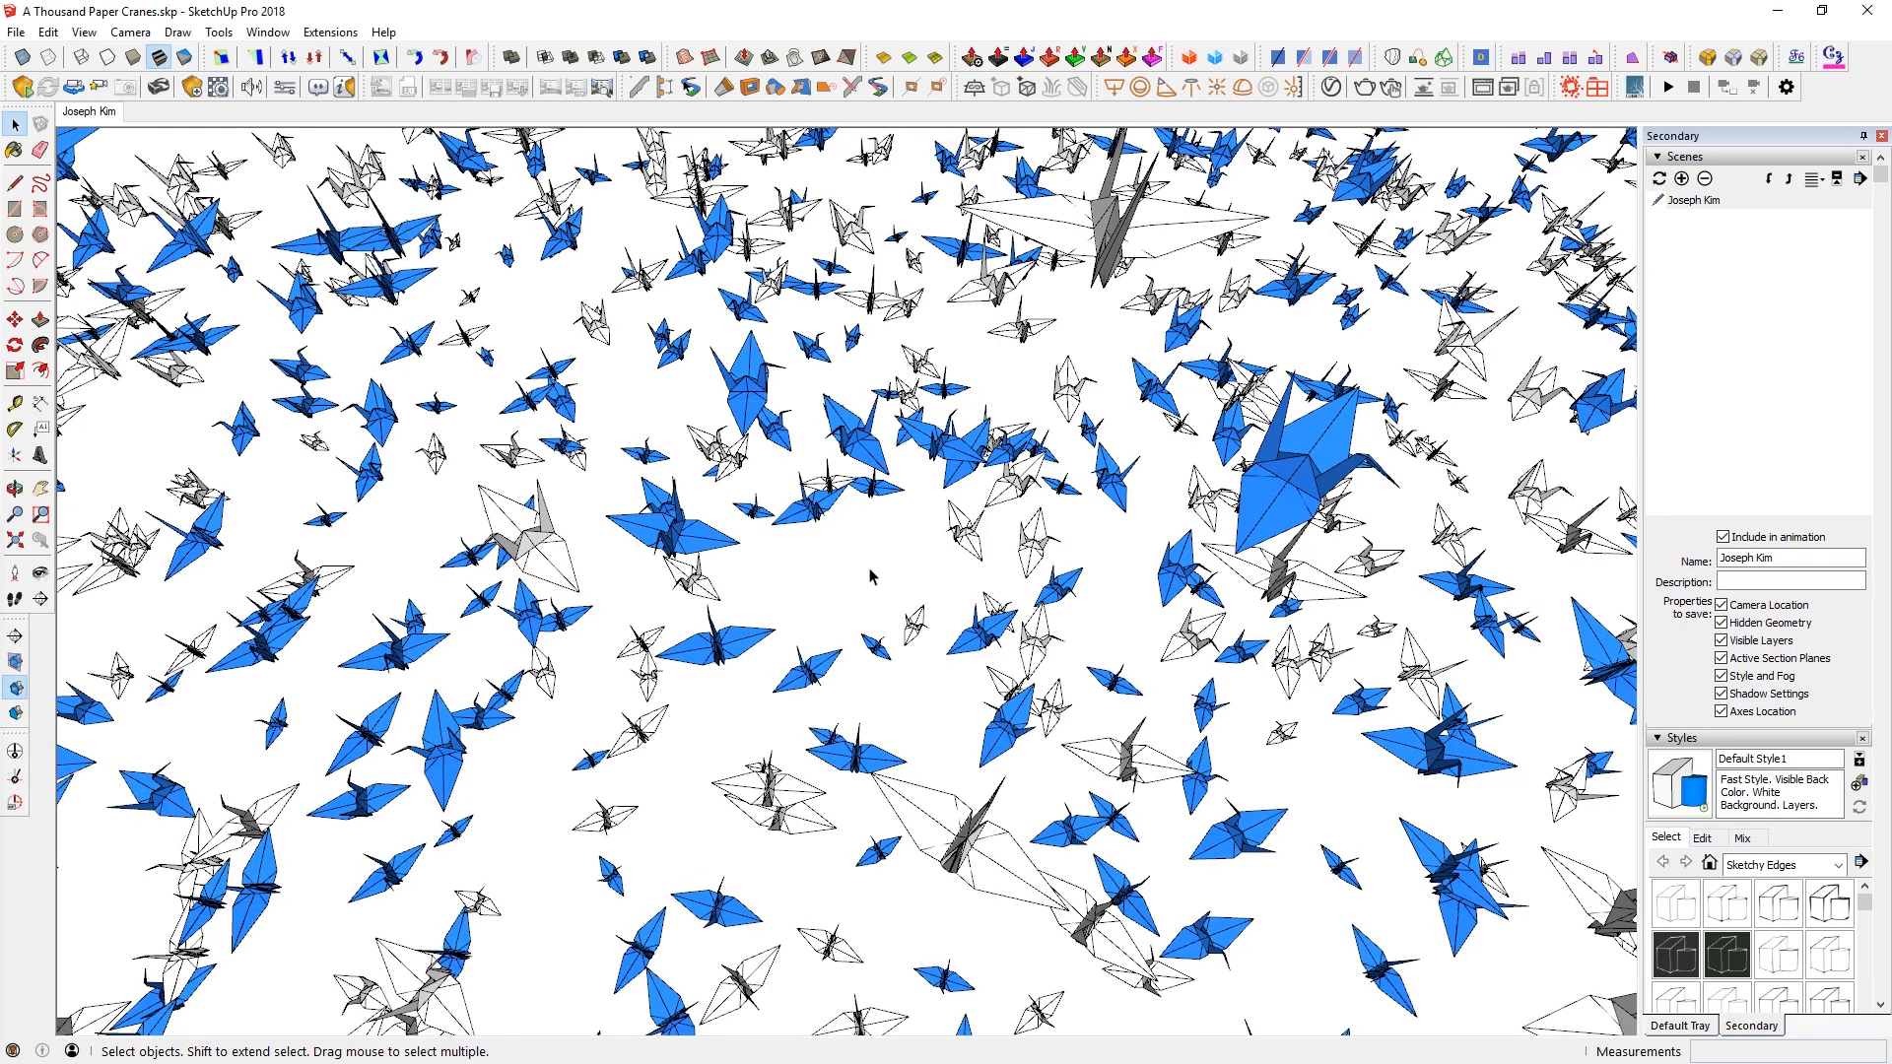
mouse_move(928, 564)
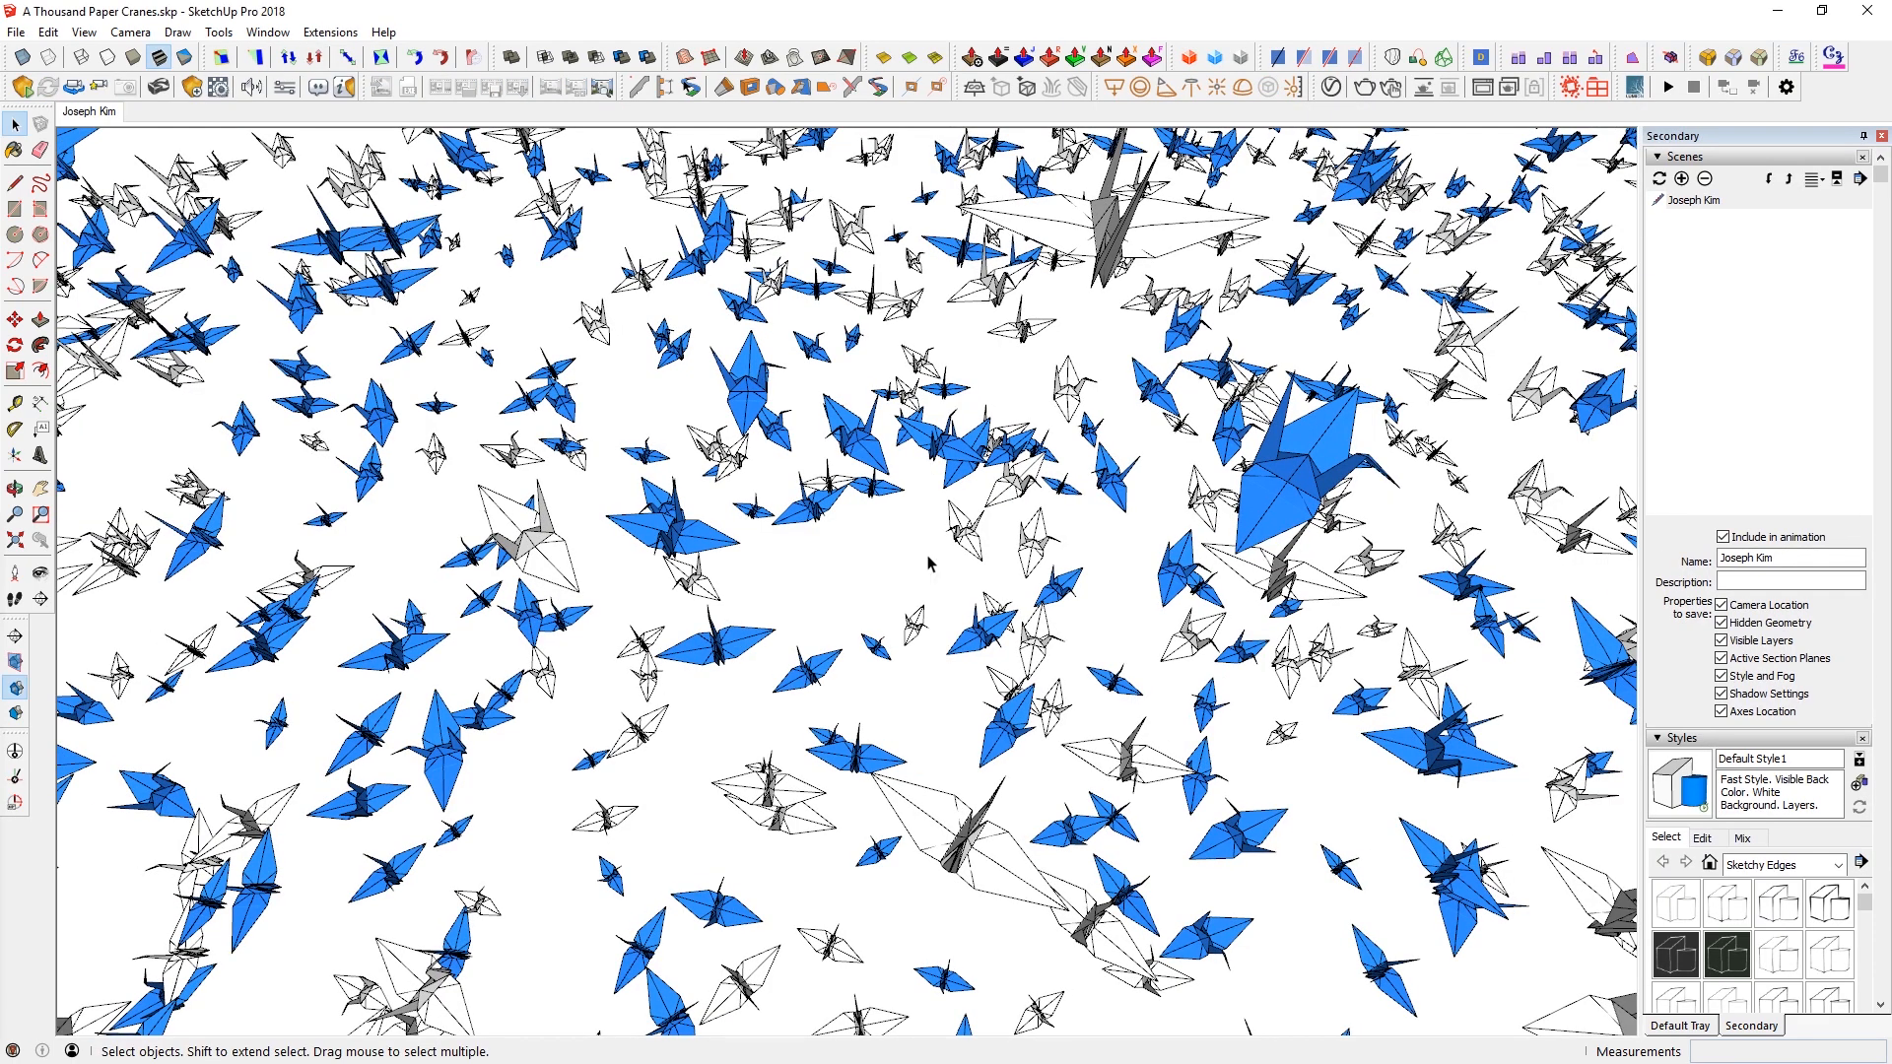
mouse_move(963, 690)
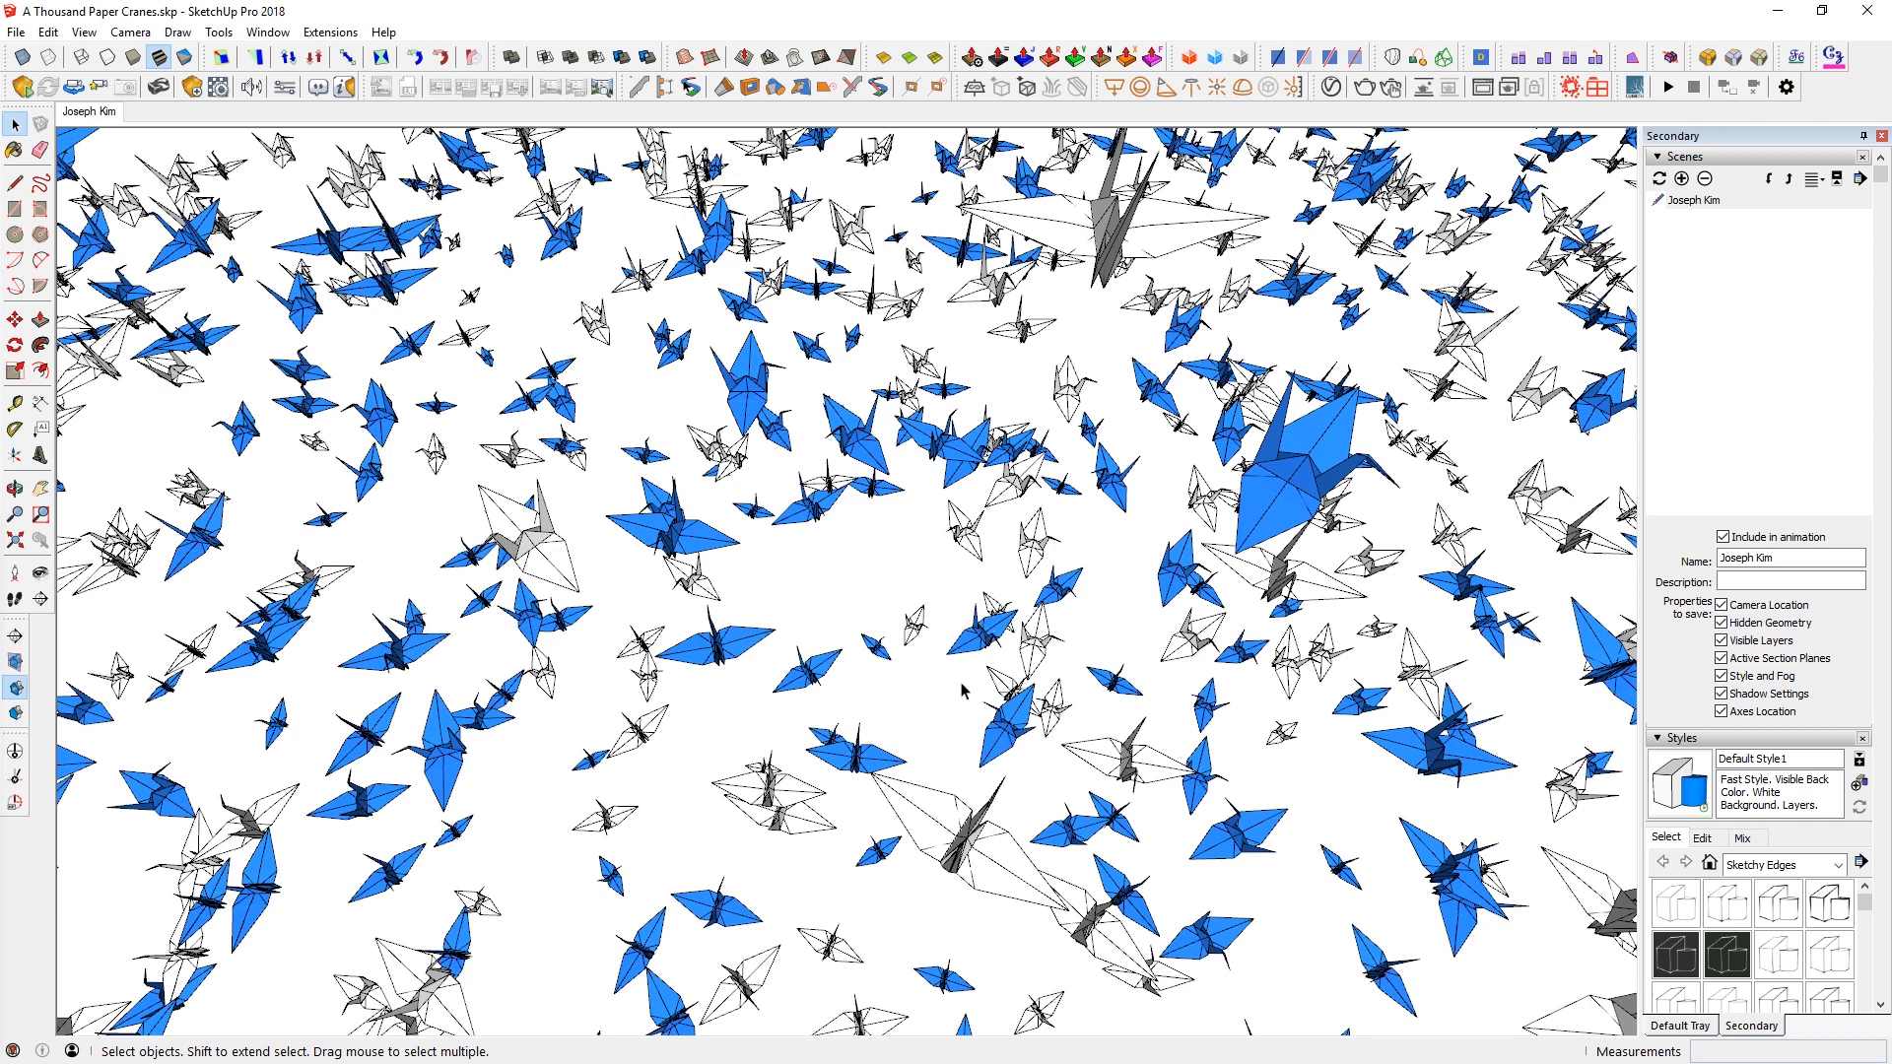
mouse_move(964, 690)
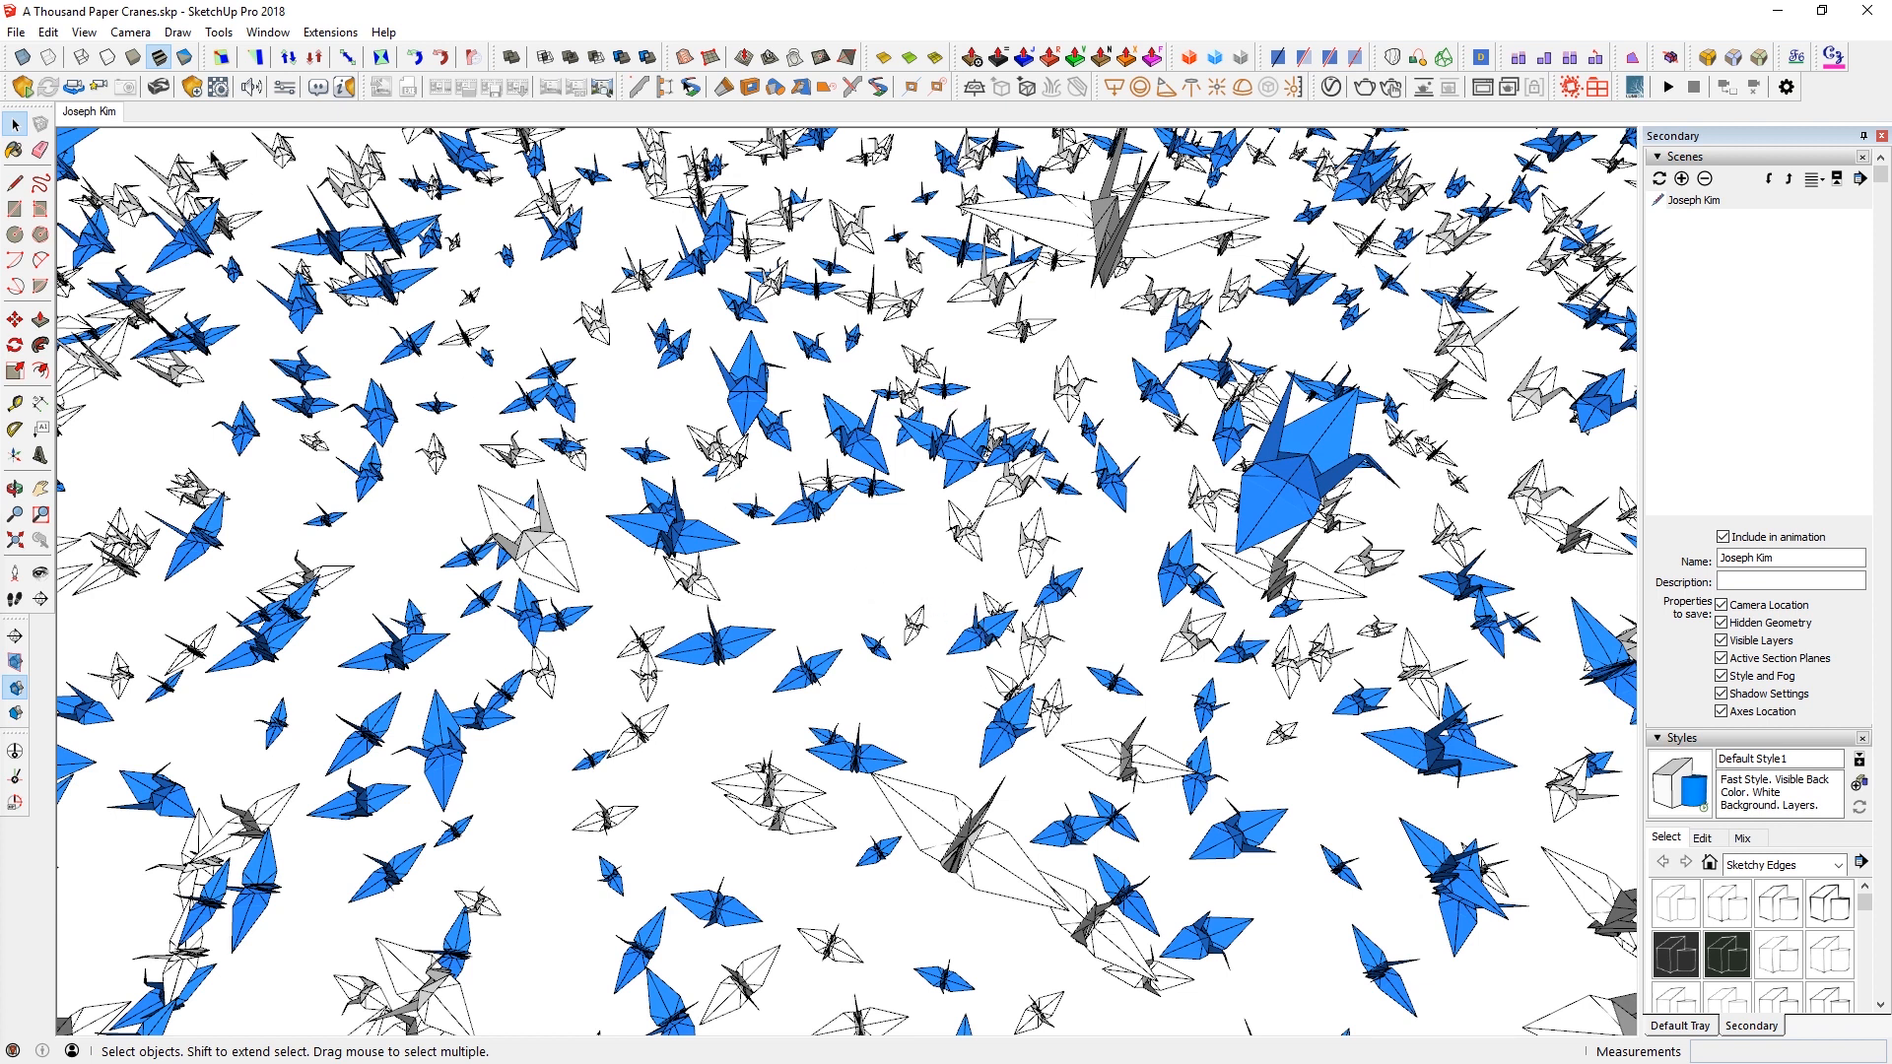
- Move the view closer so the flock of paper cranes fills more of the screen
click(130, 32)
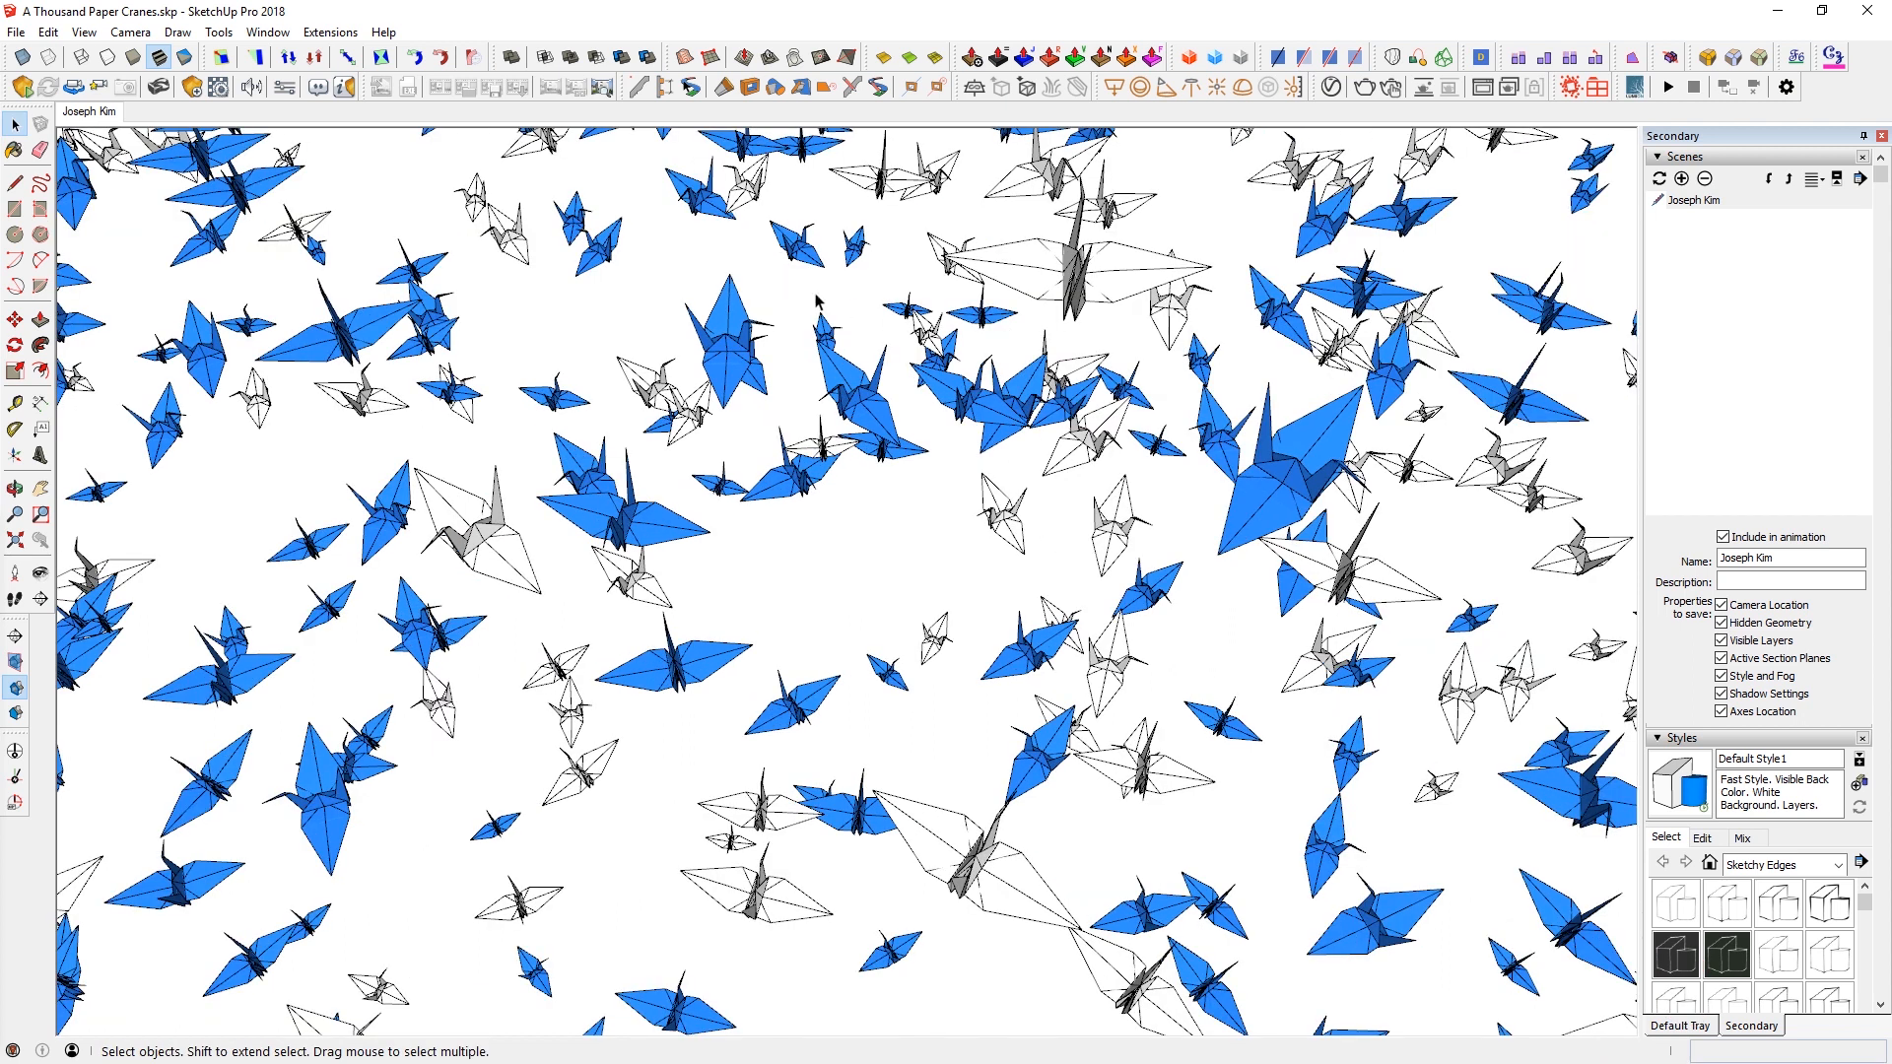
mouse_move(1297, 721)
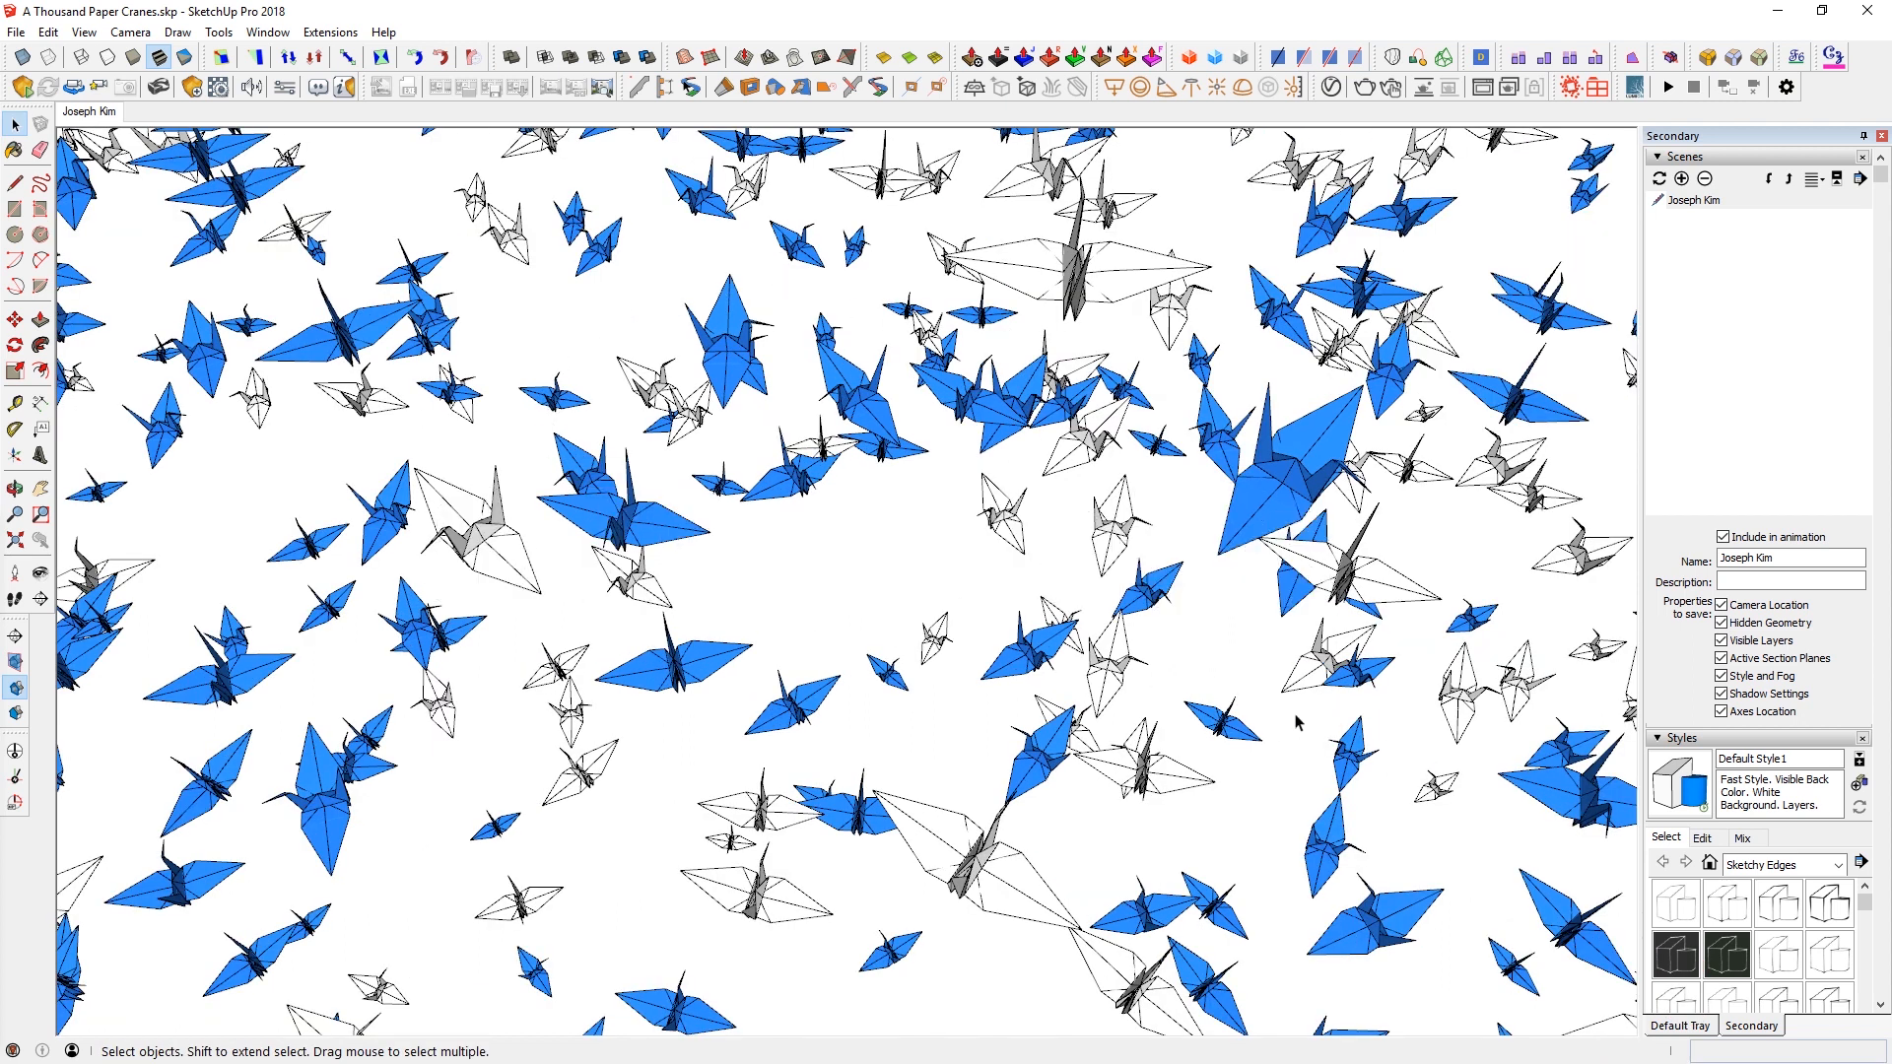
- Start adjusting the camera's Field of View from the Camera menu, currently 35 degrees
click(131, 31)
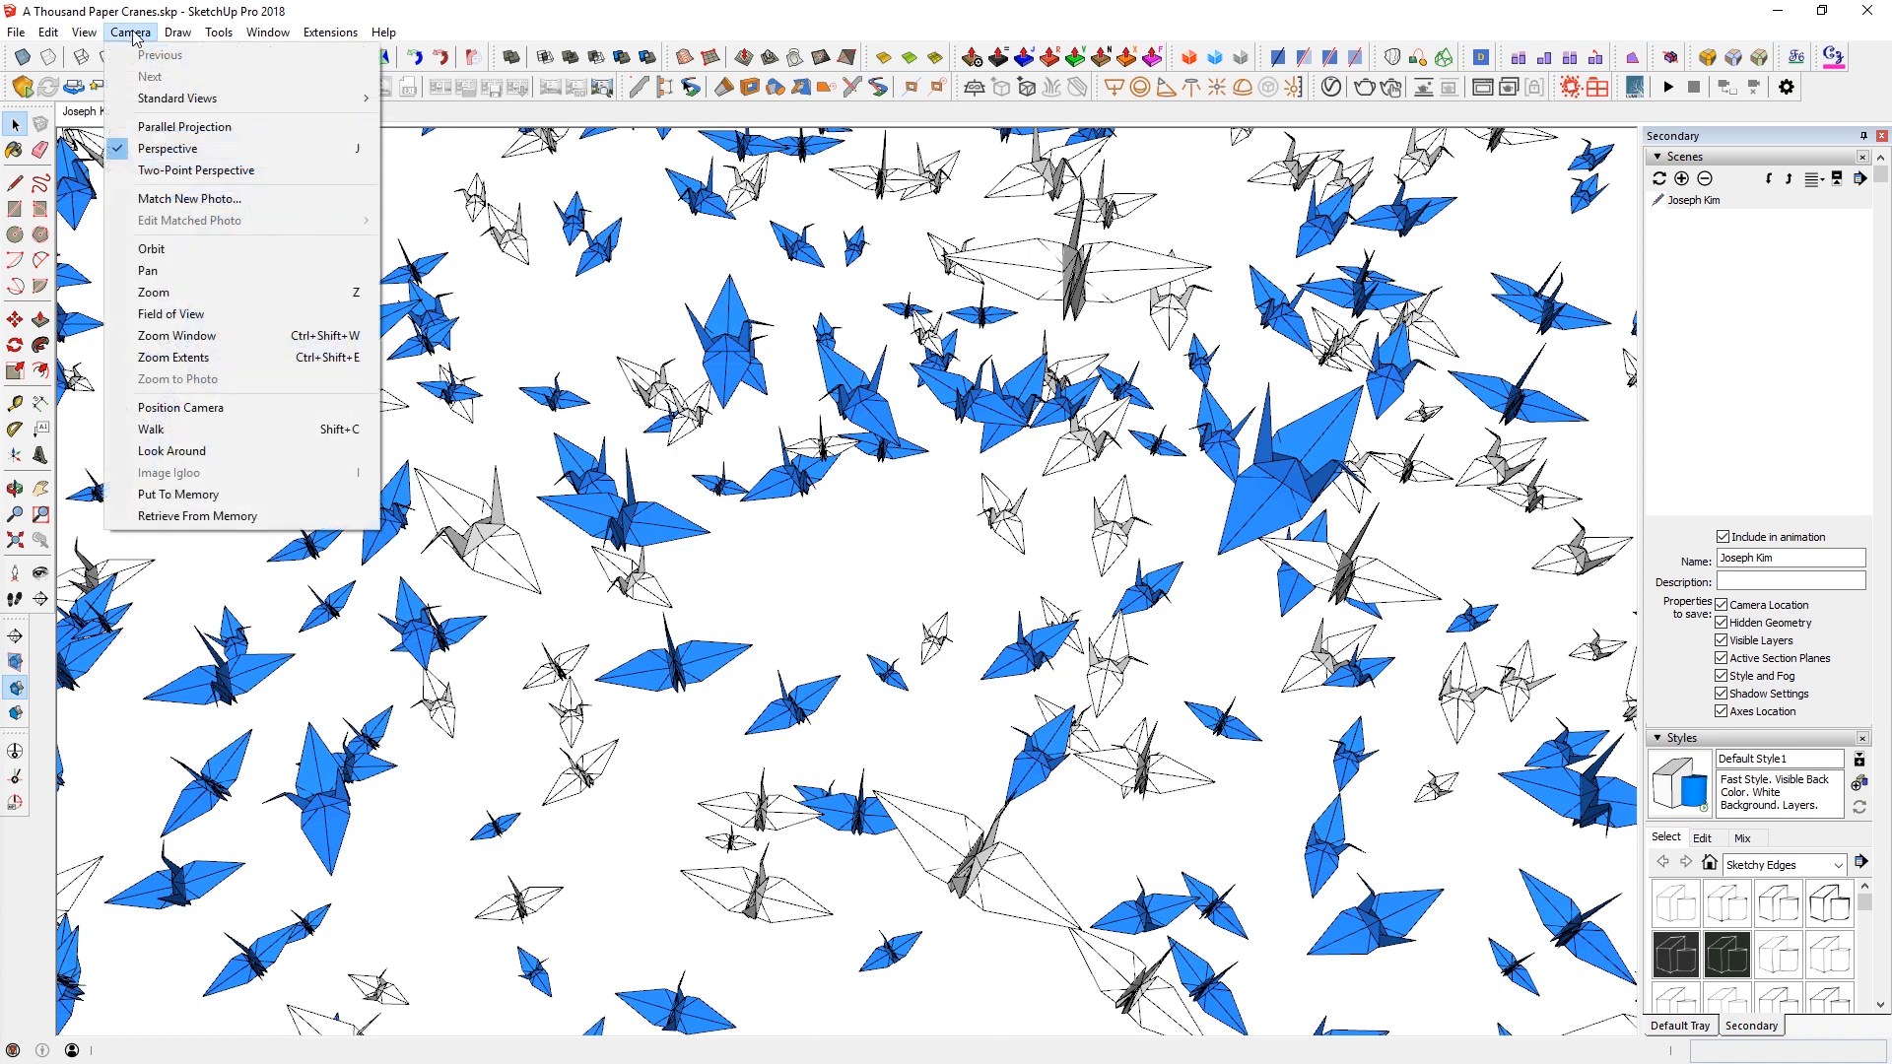
mouse_move(721, 384)
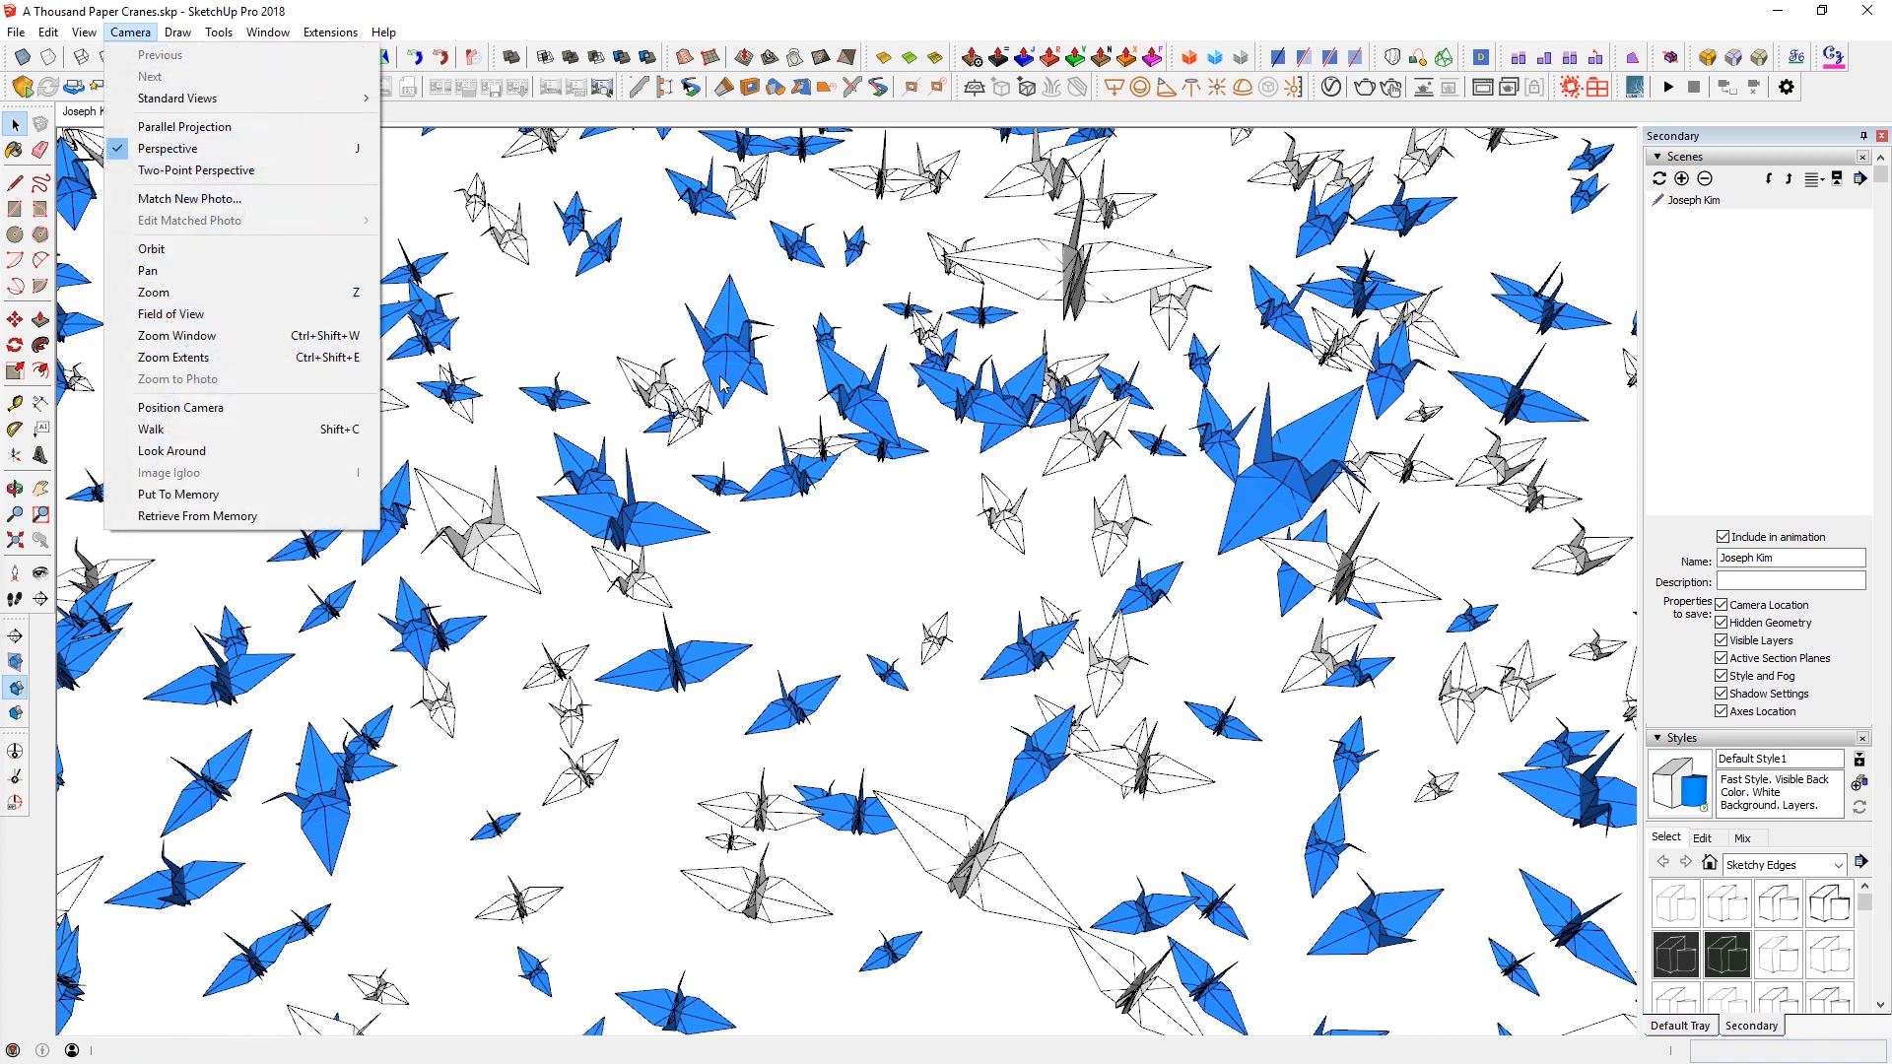
click(153, 292)
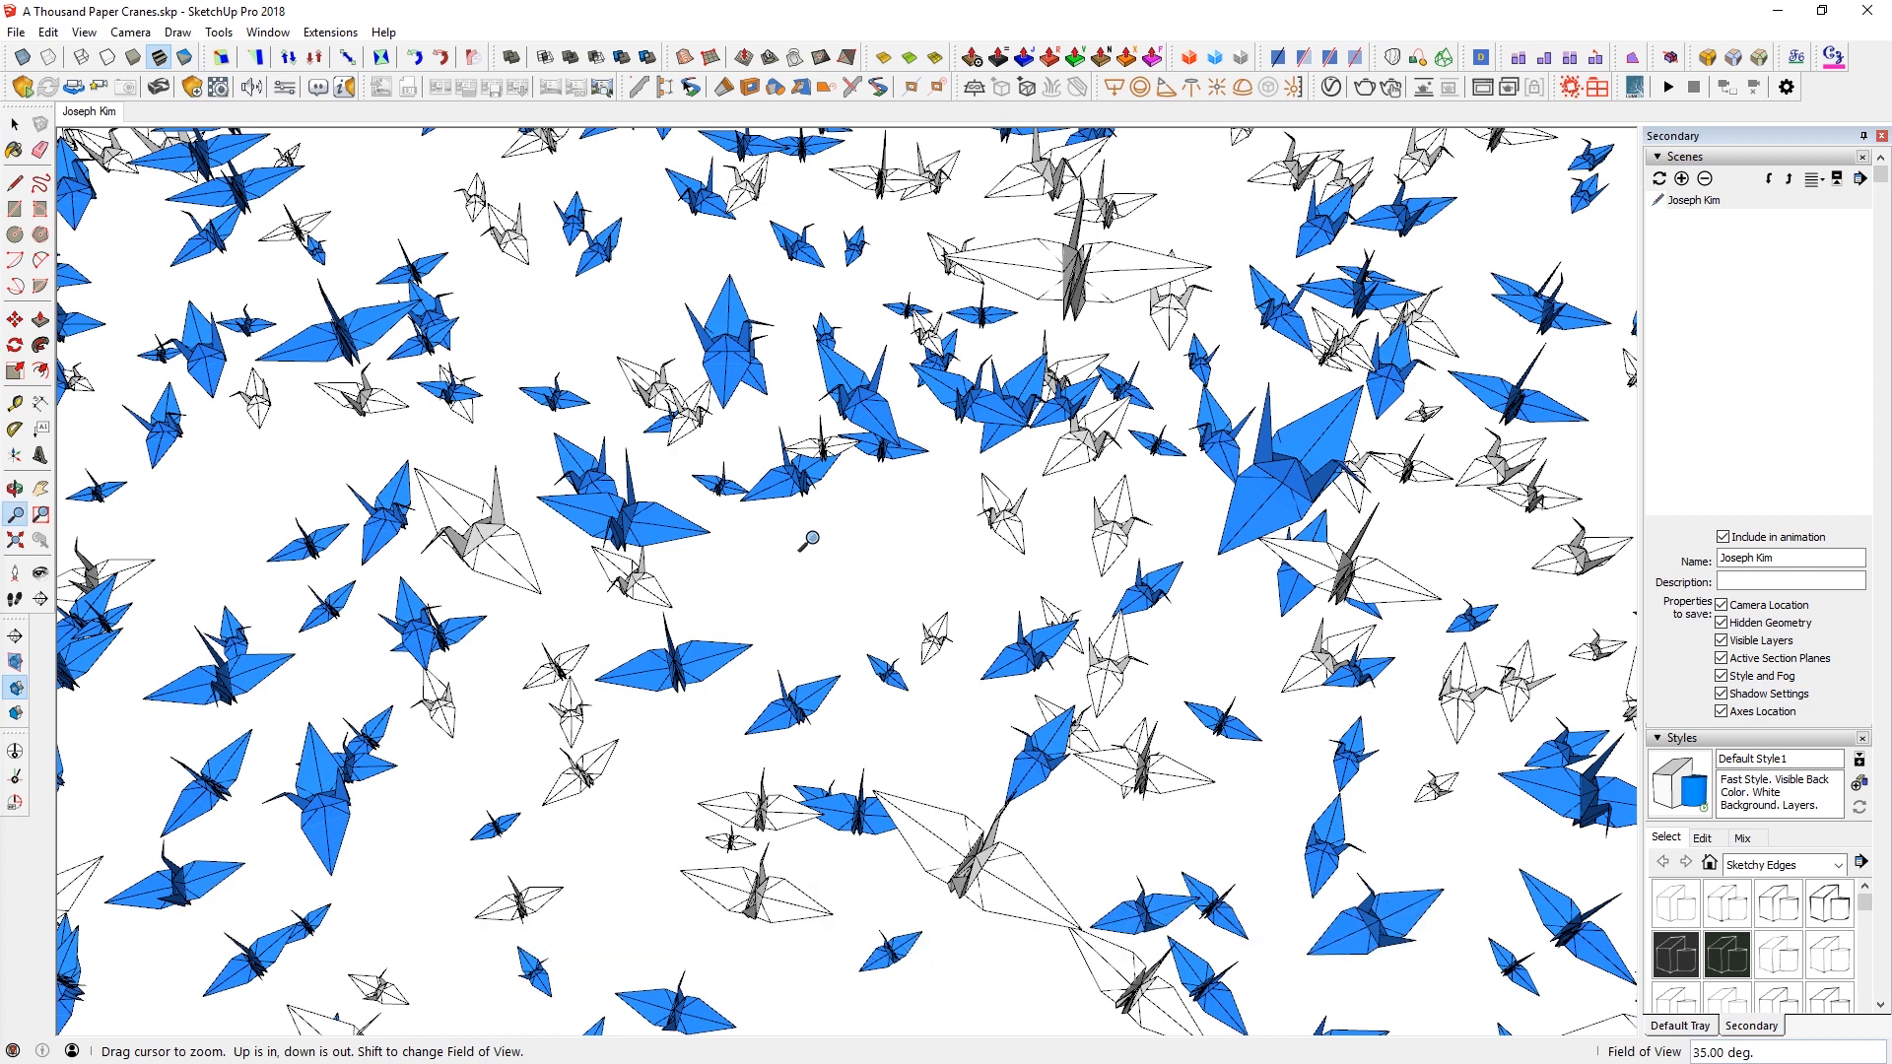
mouse_move(848, 544)
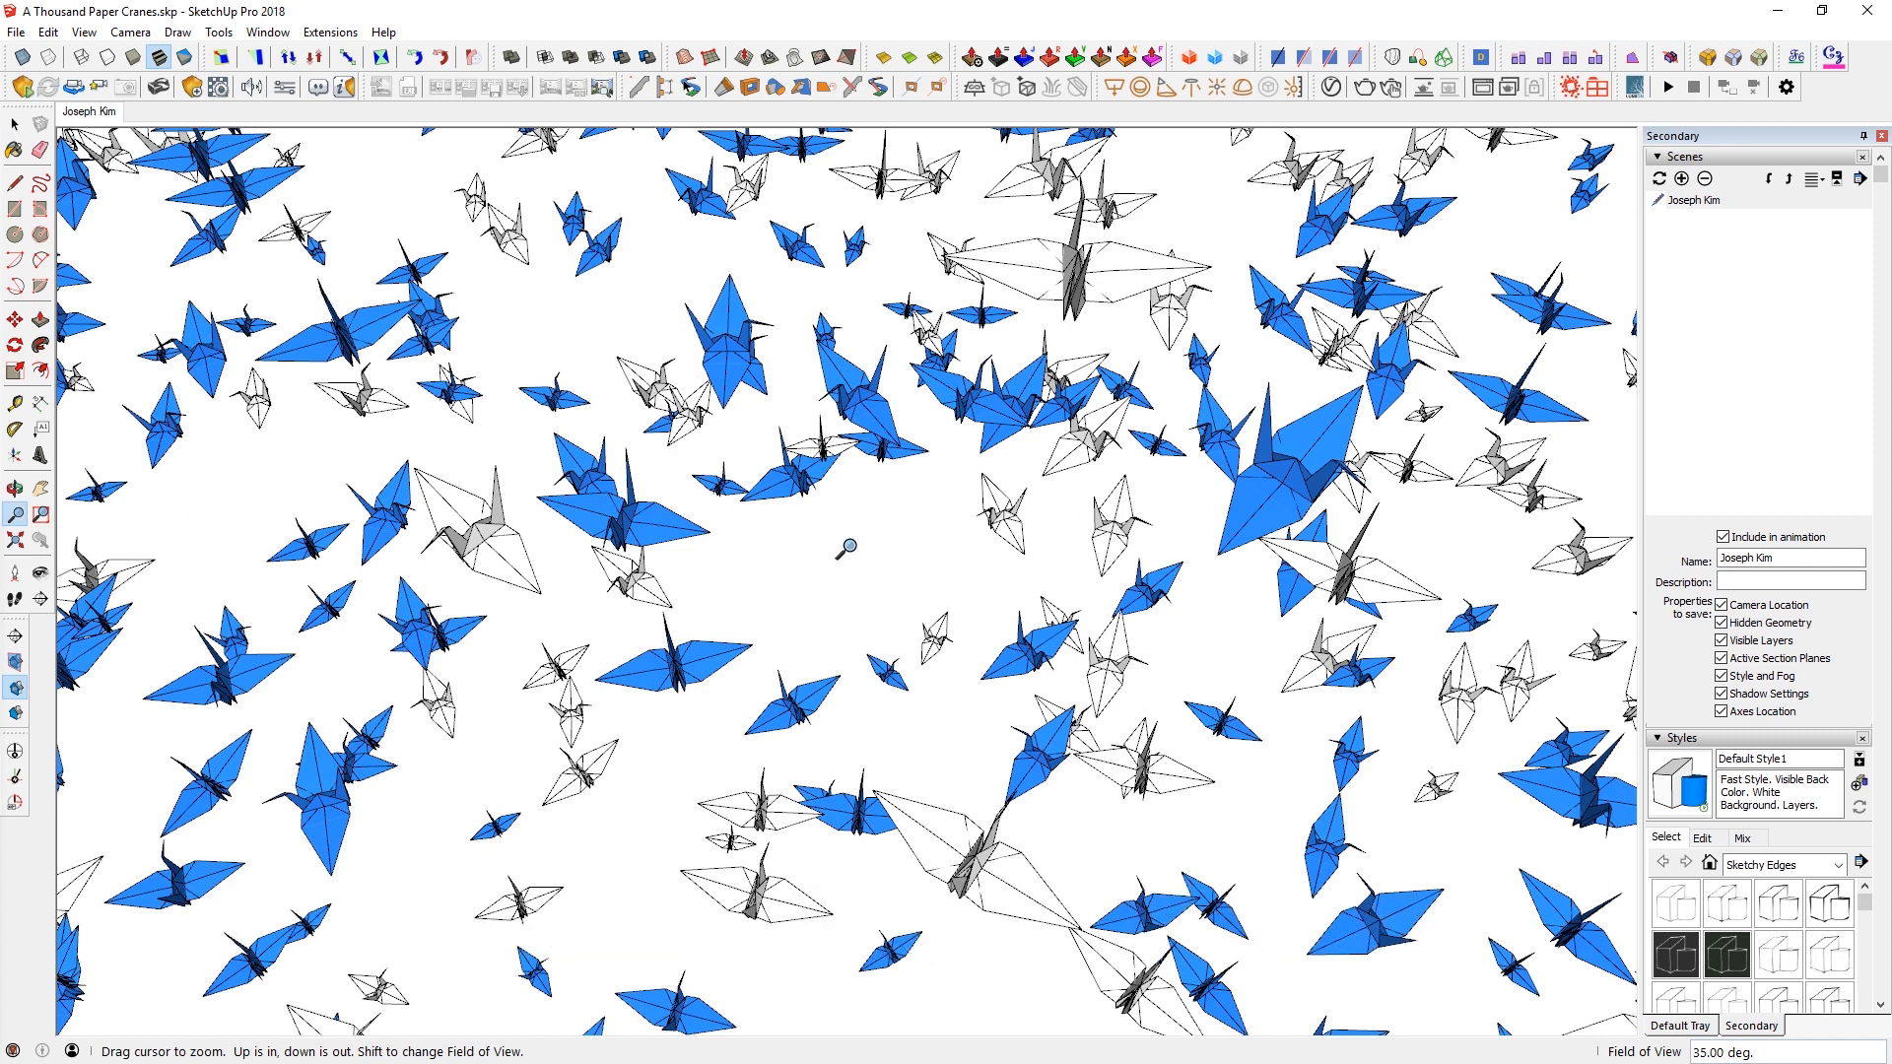
mouse_move(1160, 534)
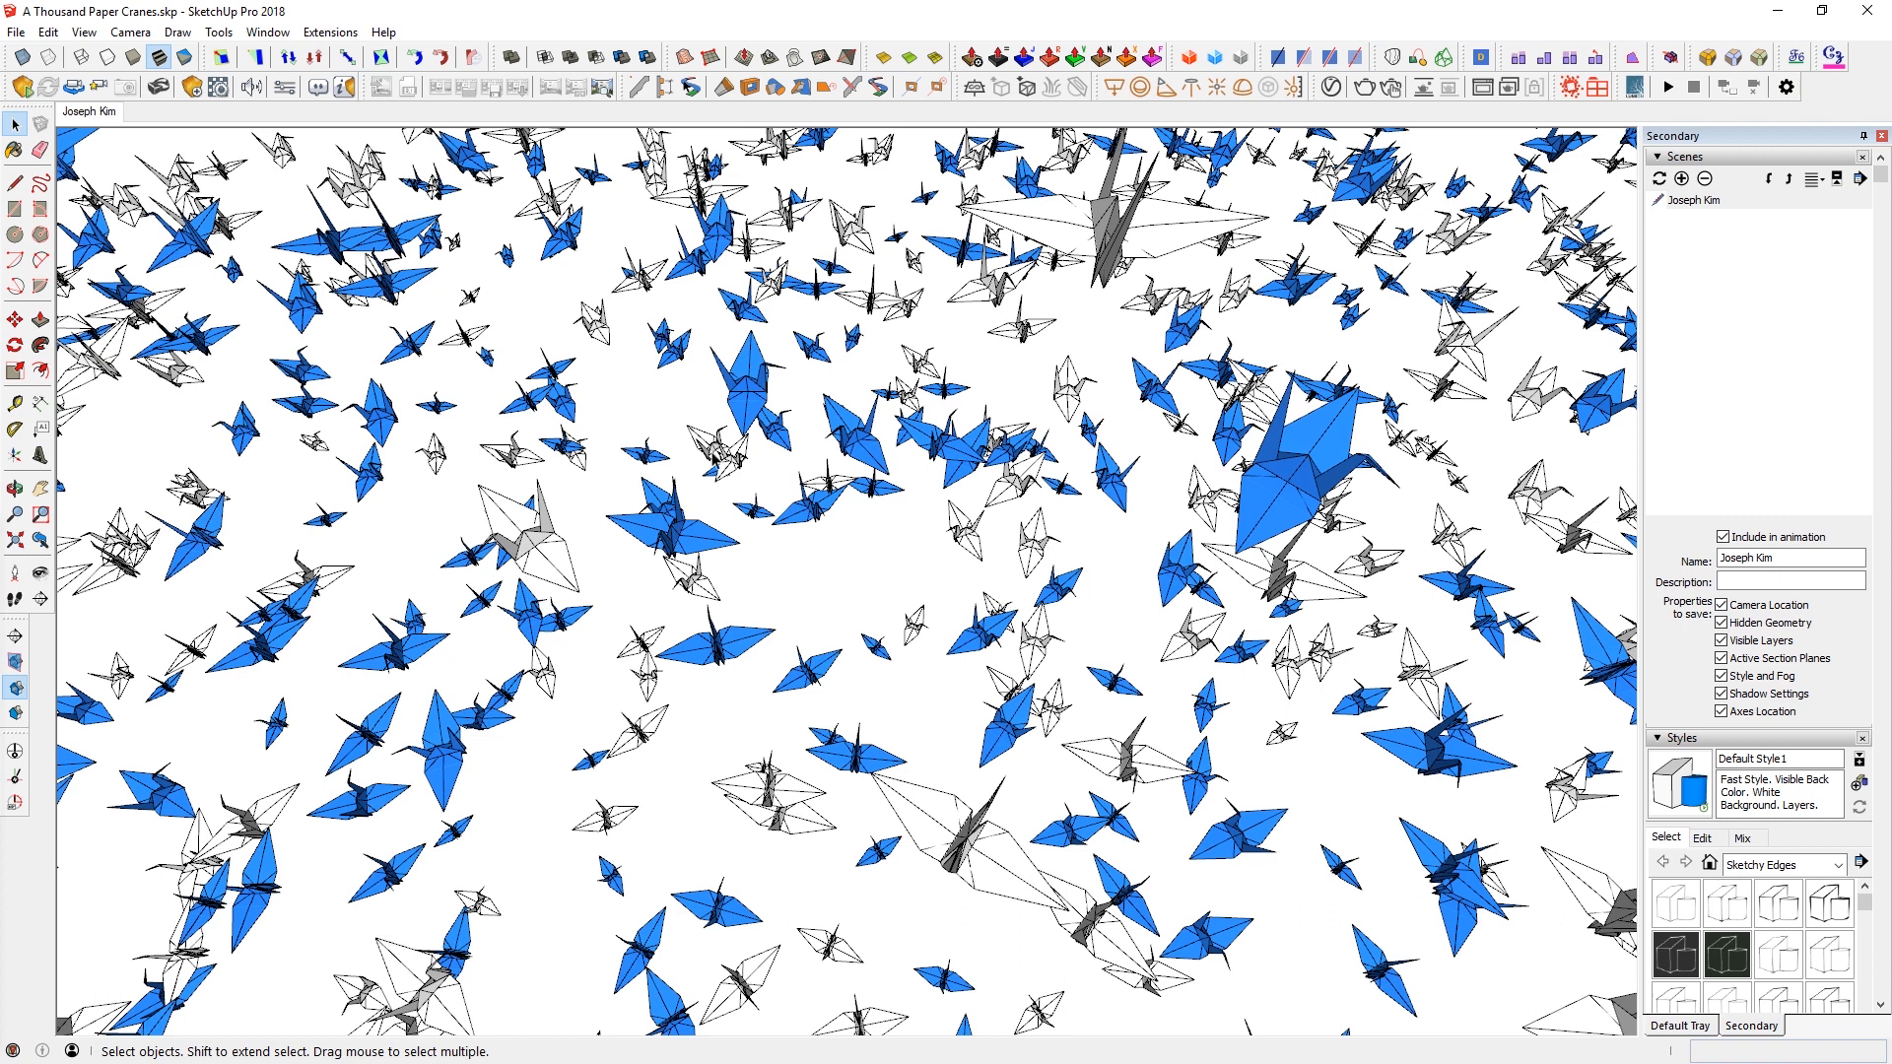
mouse_move(661, 402)
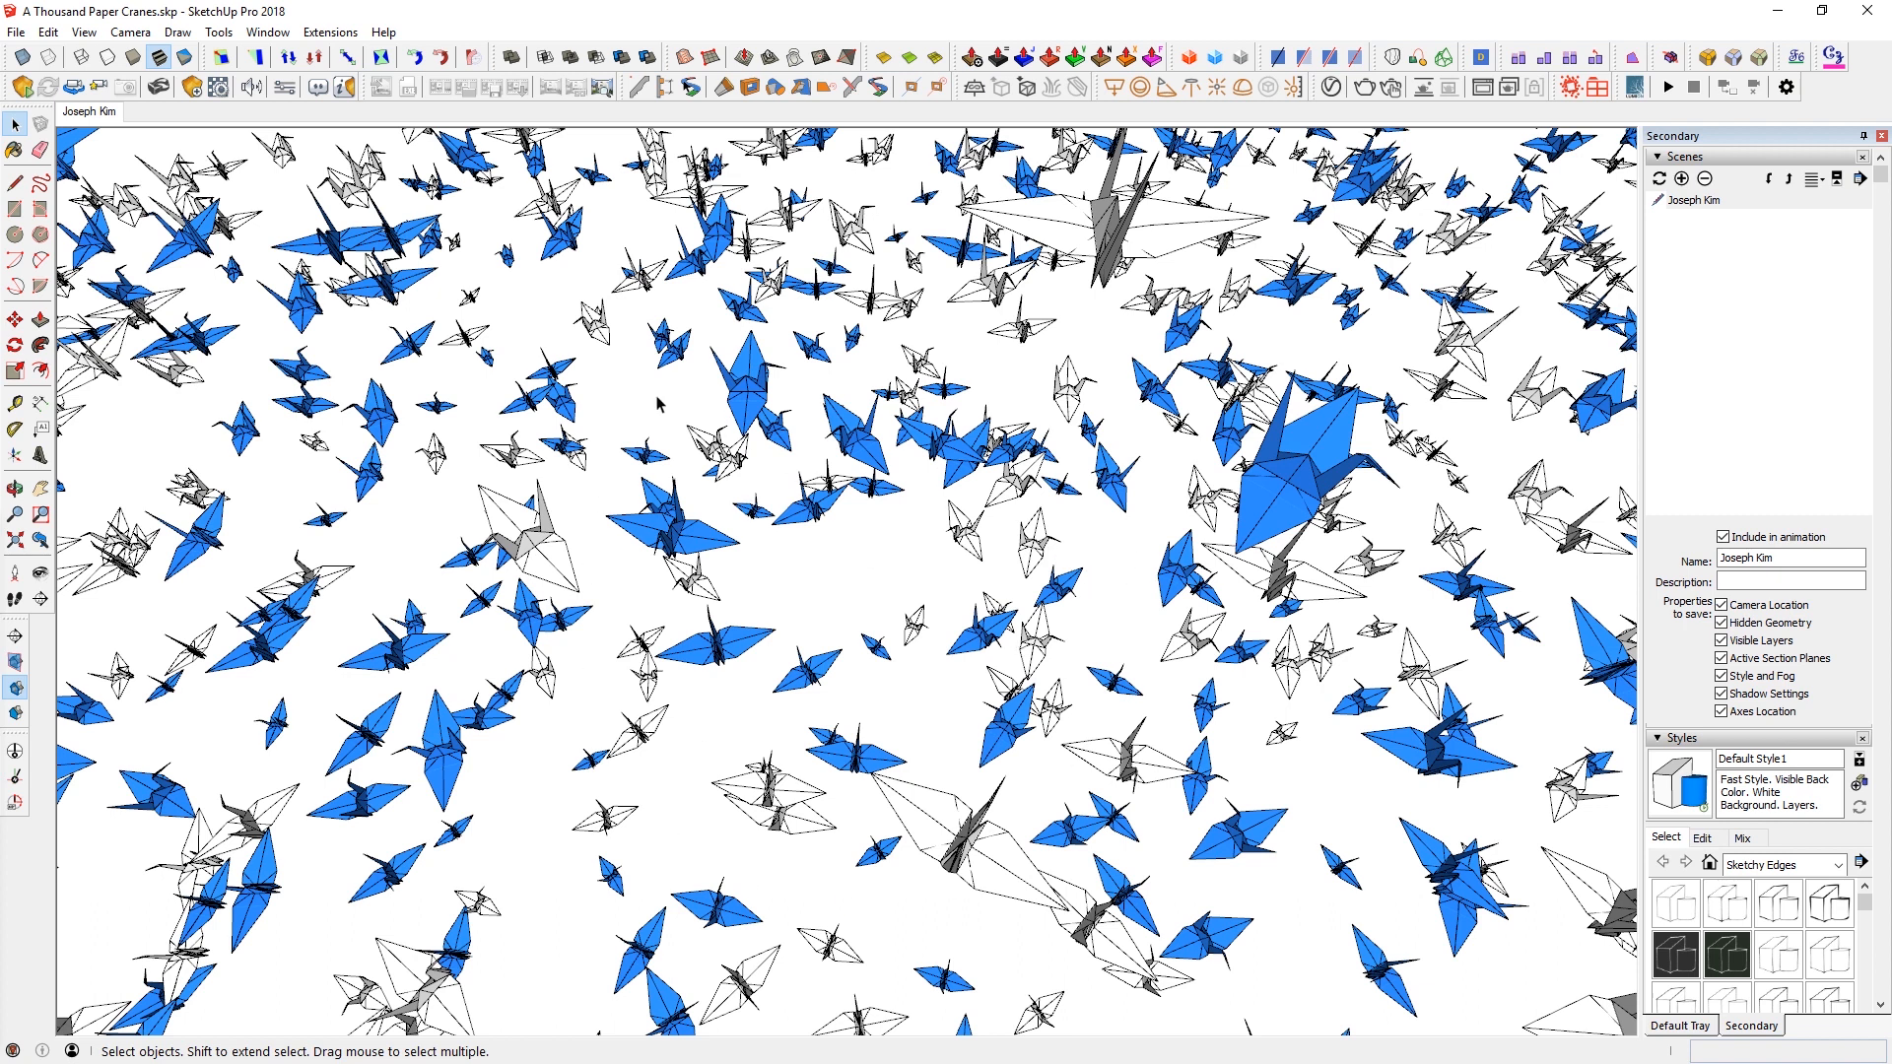
mouse_move(908, 618)
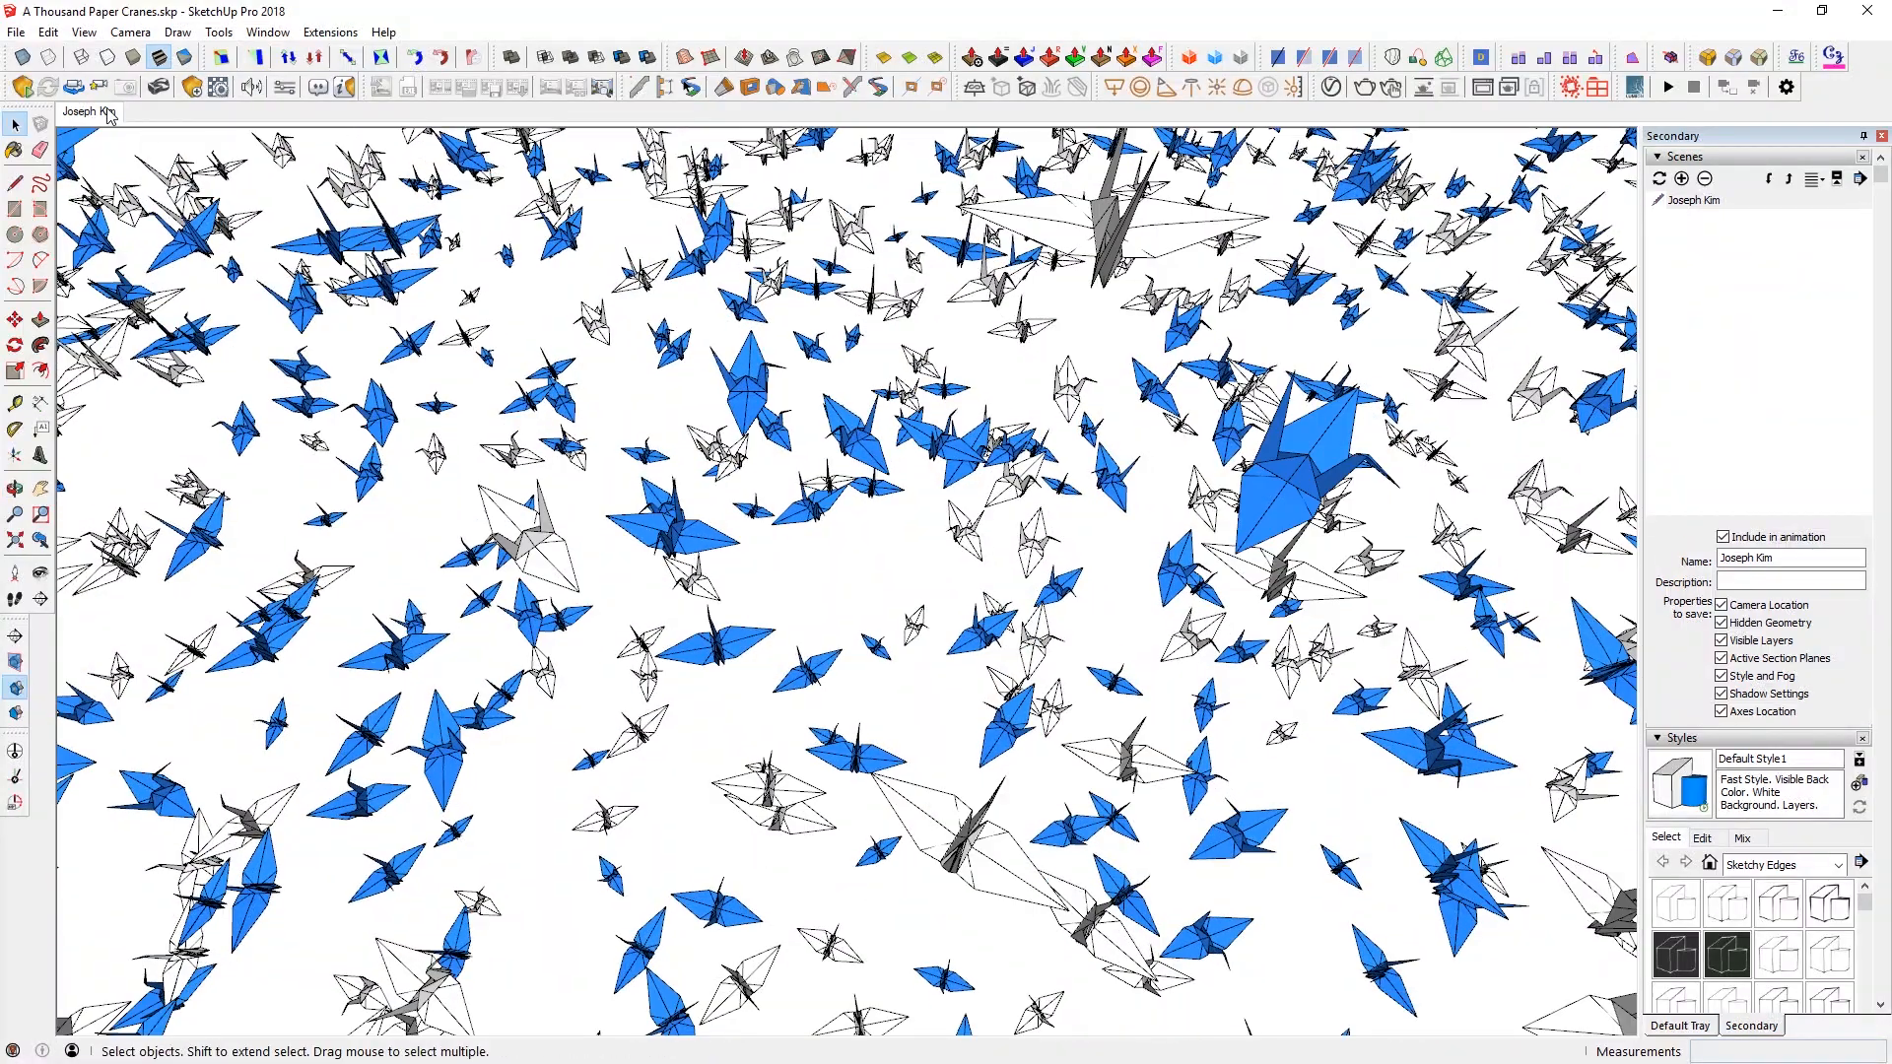
mouse_move(504, 566)
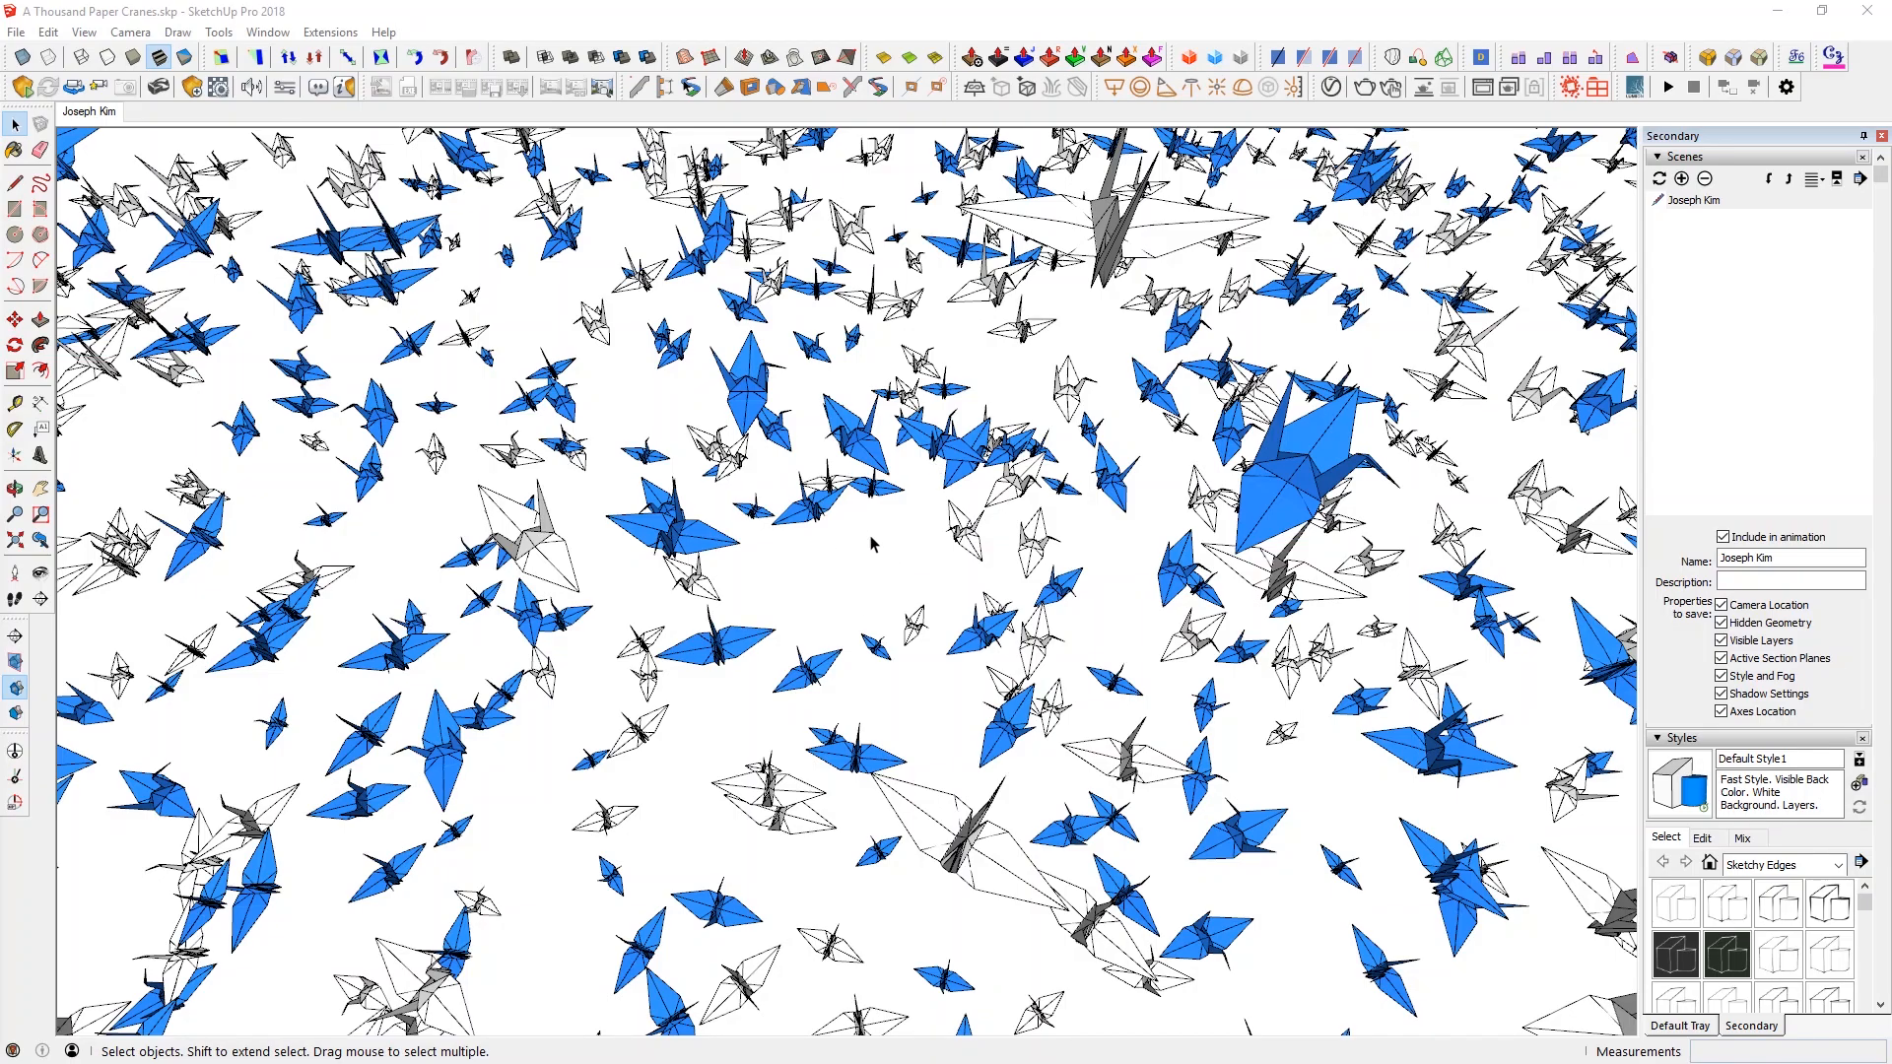
mouse_move(889, 565)
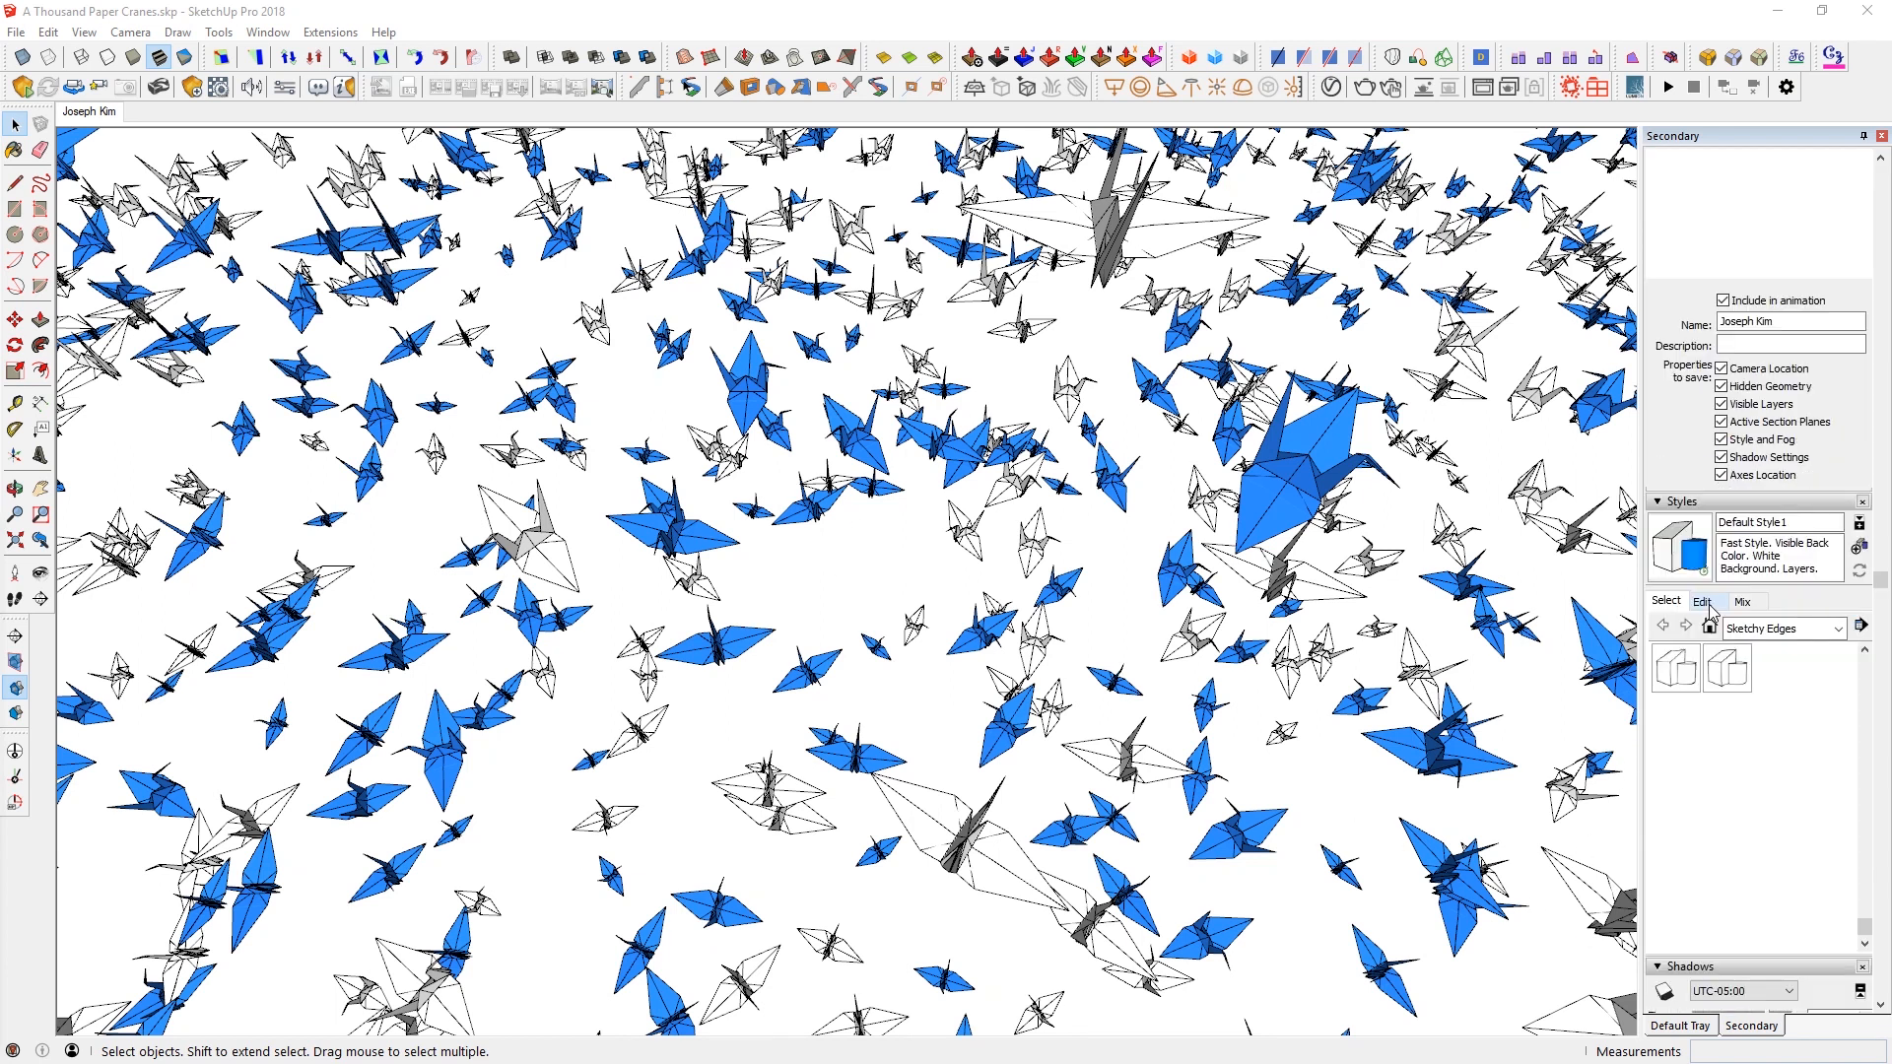
- Set the style's background colour to dark grey at about 22 lightness
click(1712, 627)
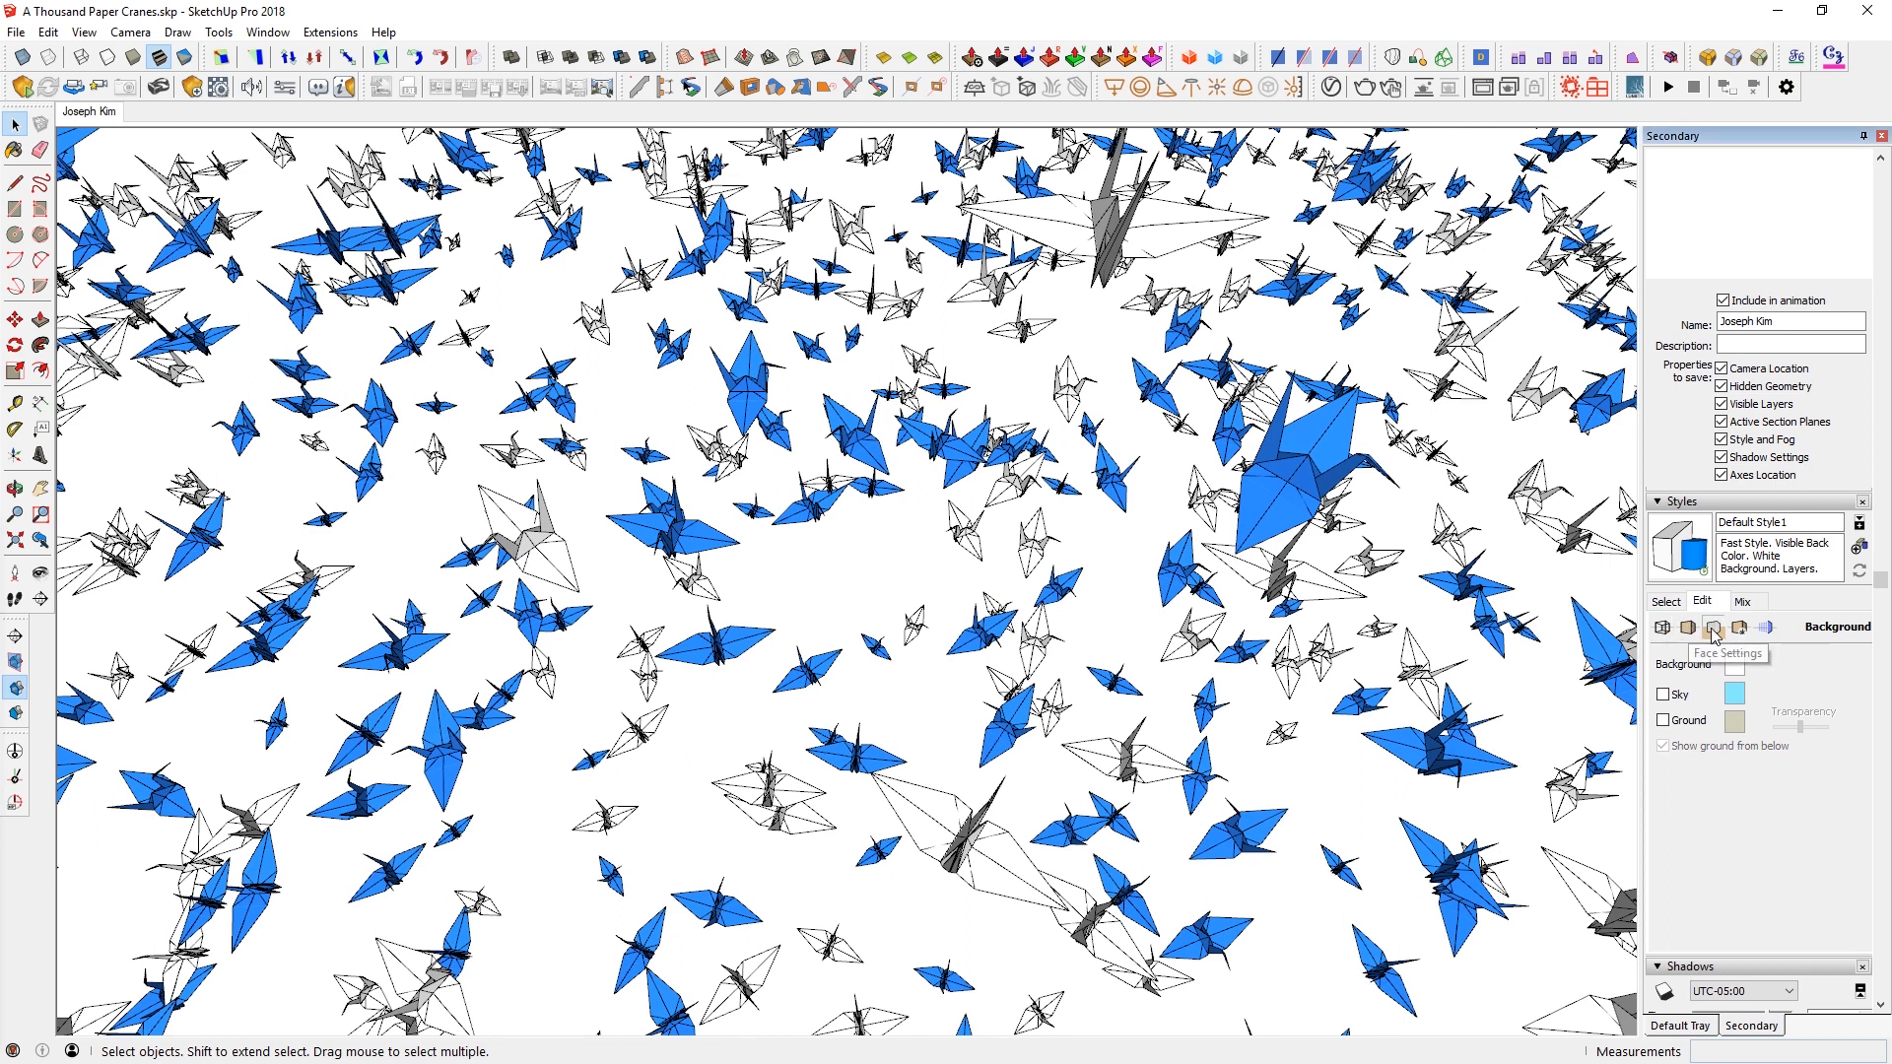
mouse_move(1712, 626)
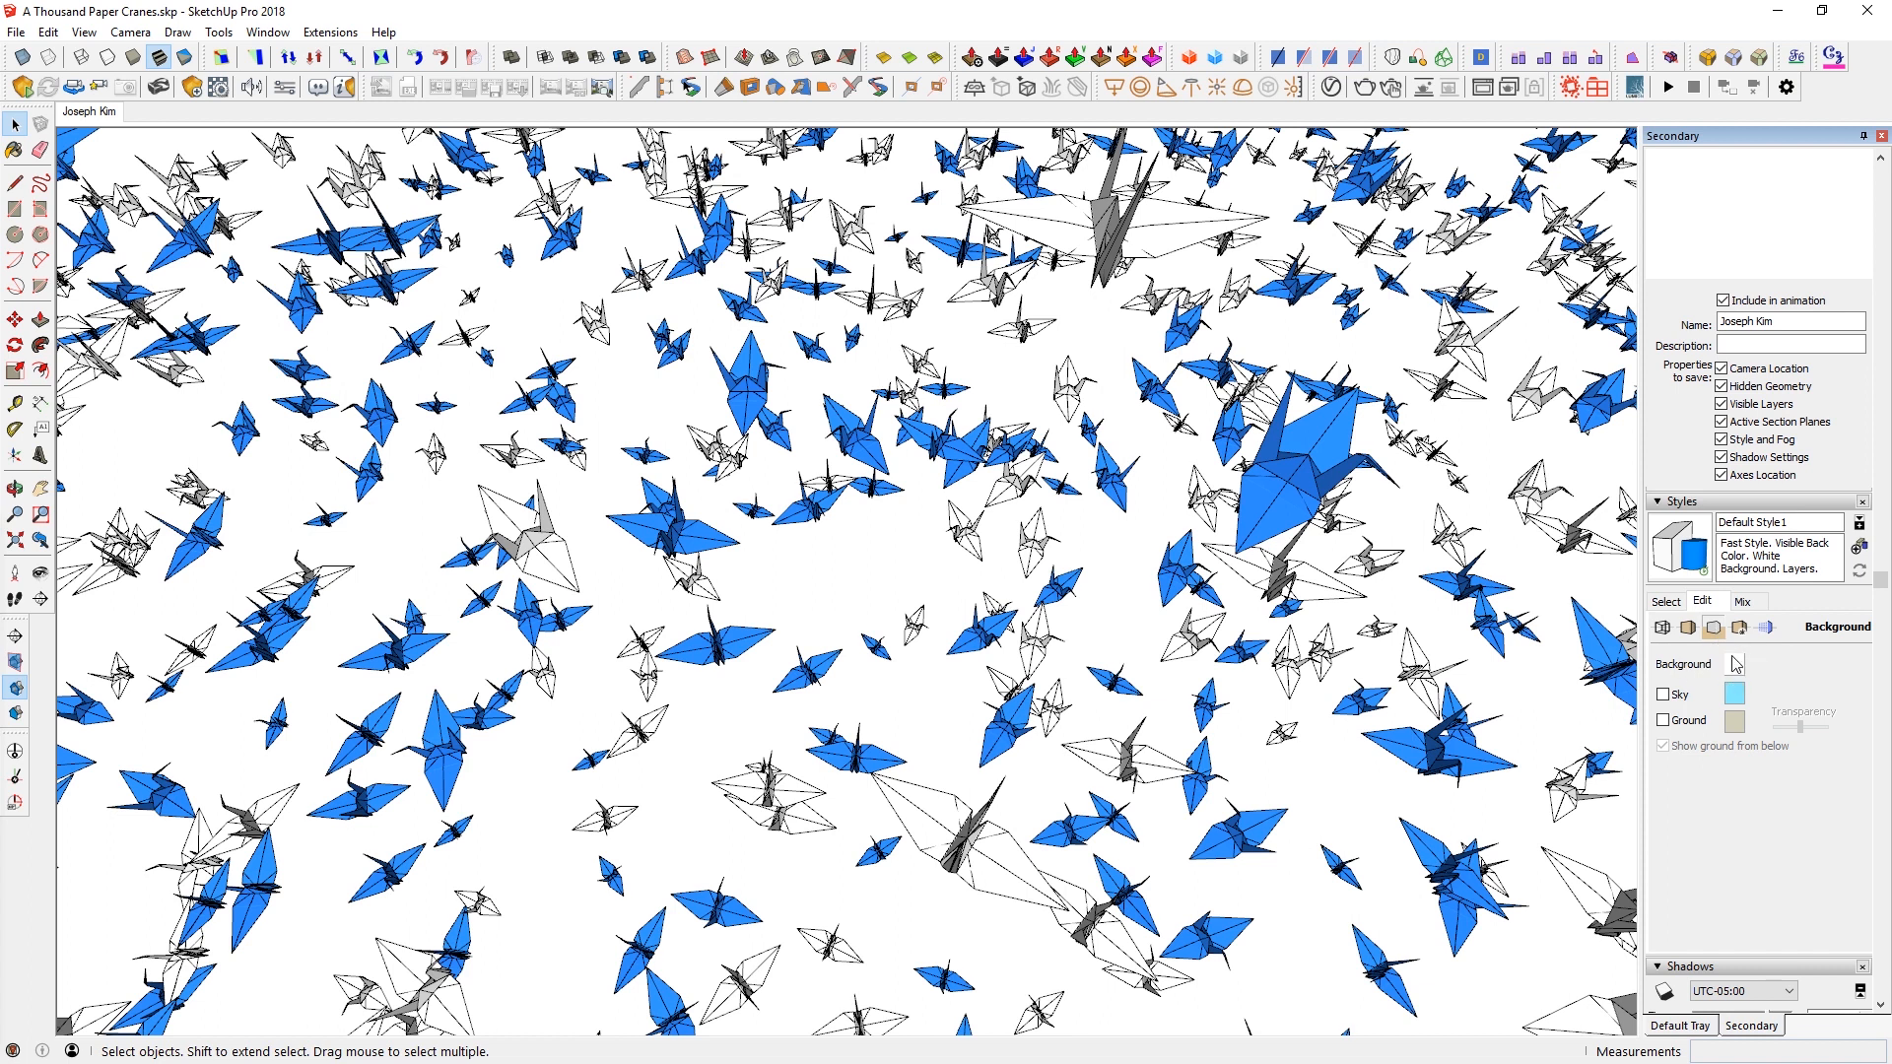
click(1735, 664)
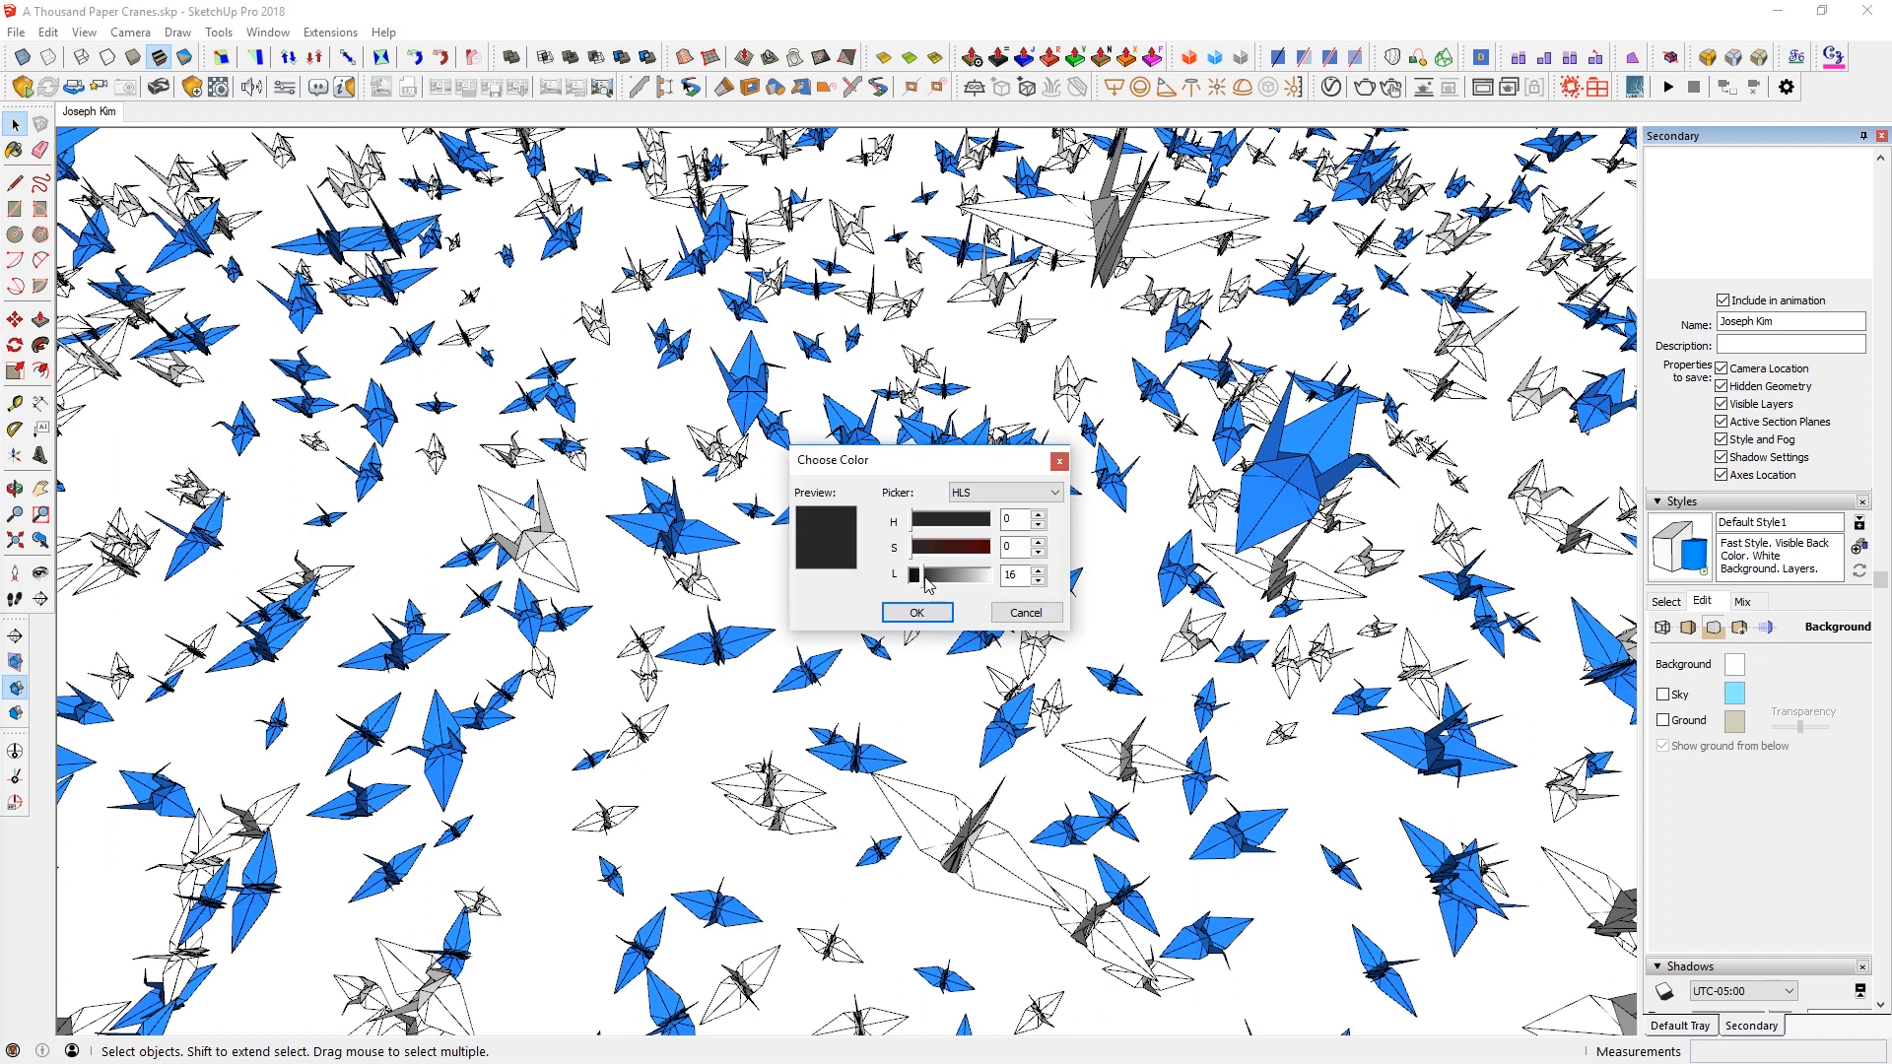
click(914, 613)
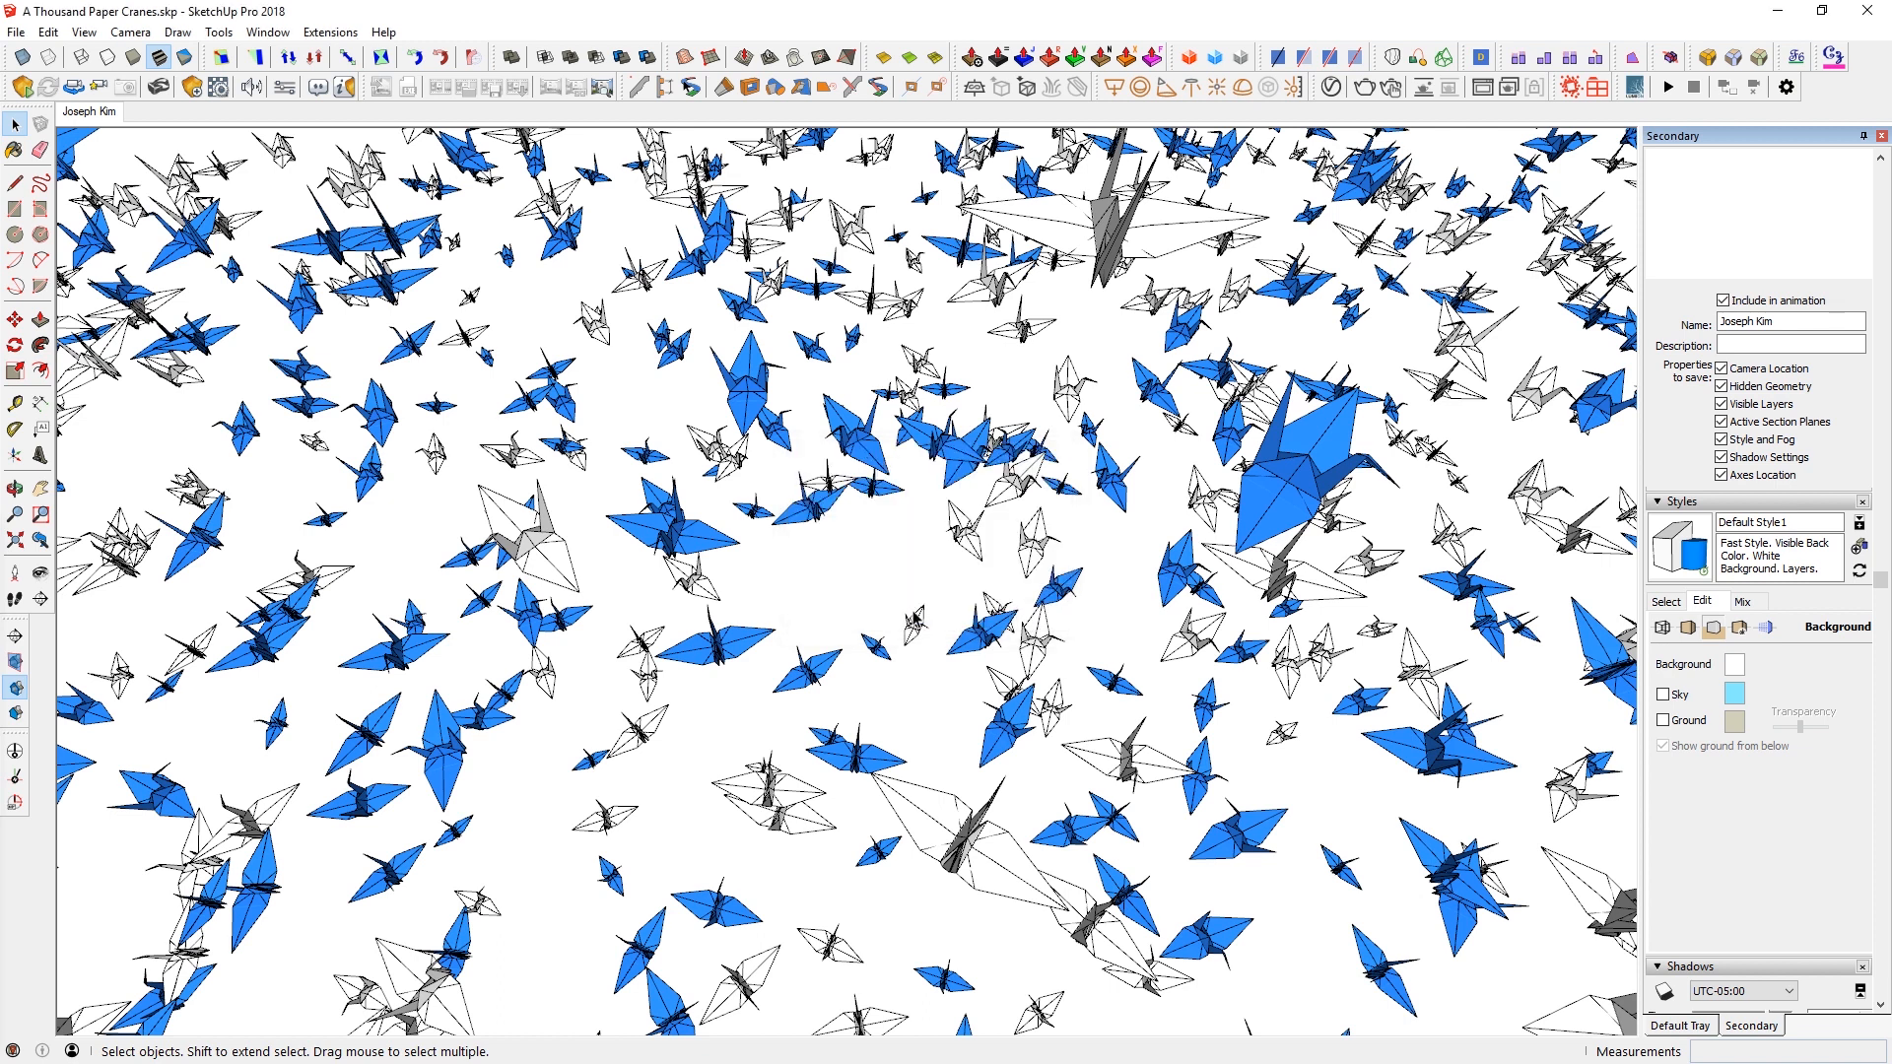
click(1735, 664)
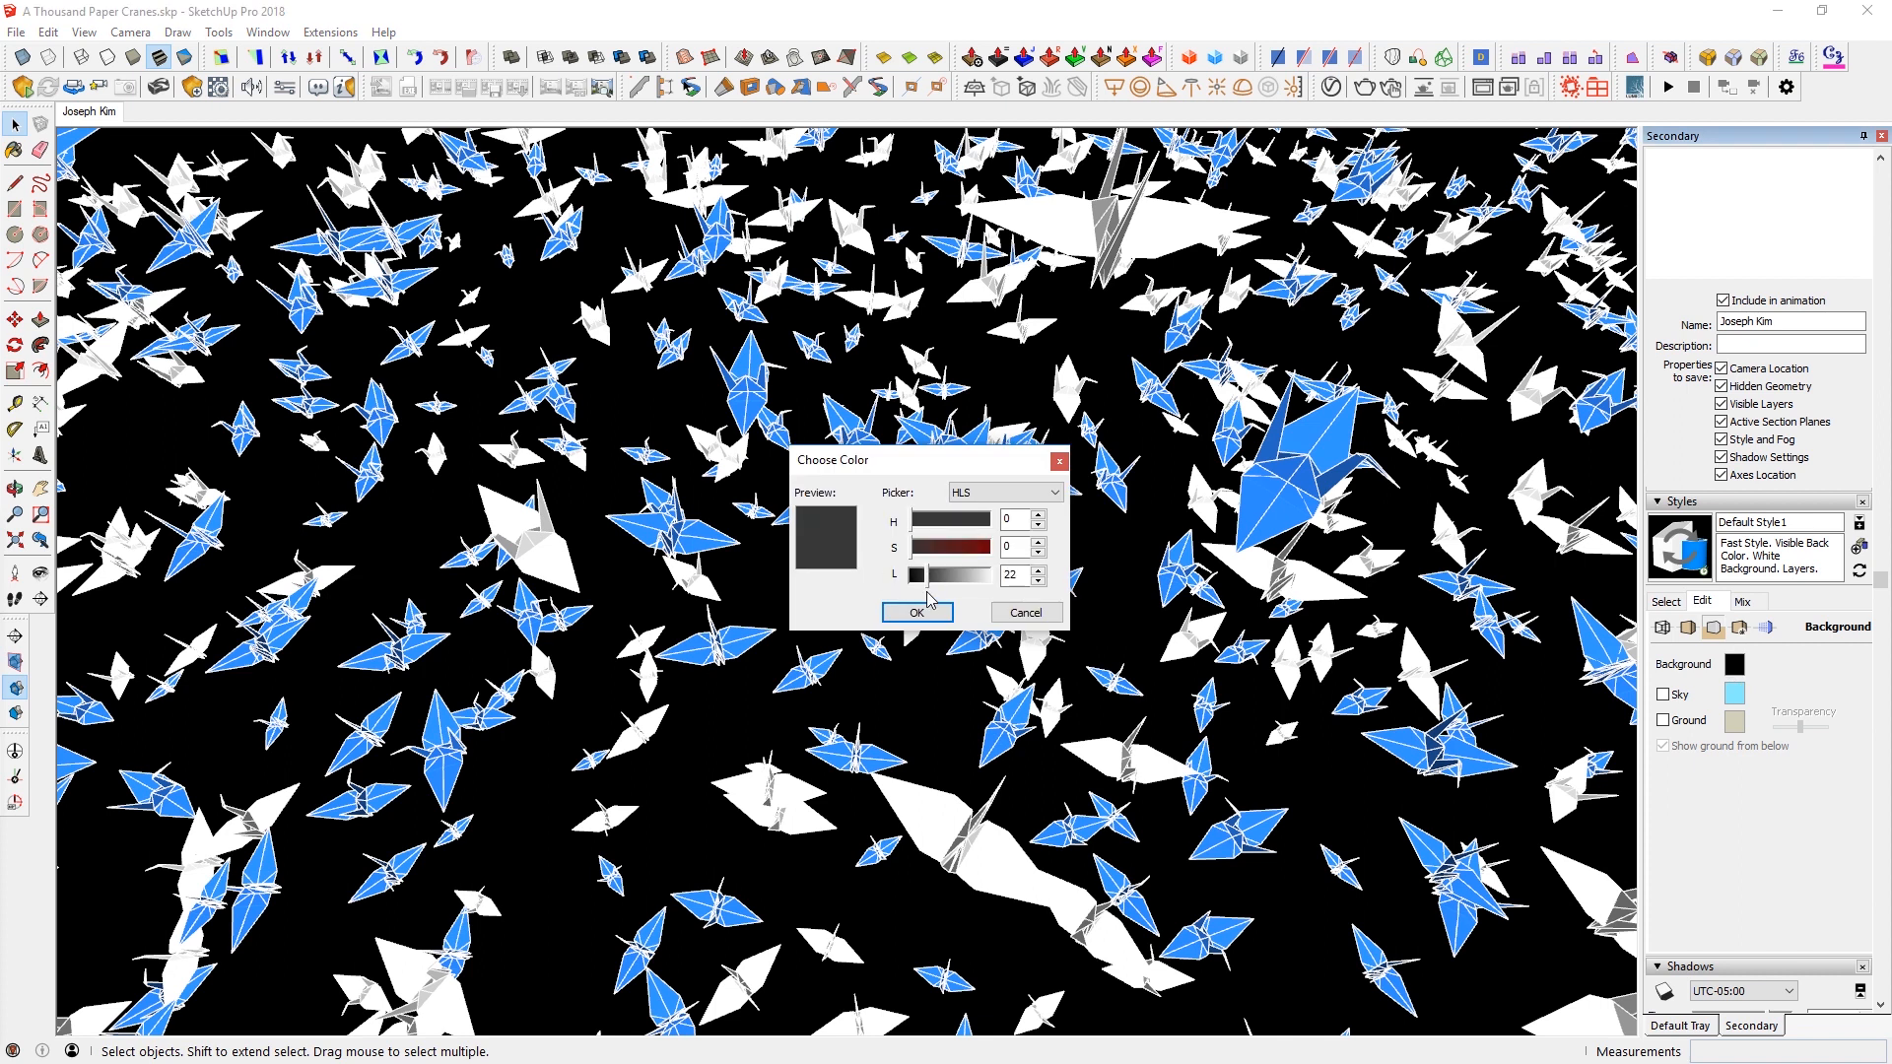
click(914, 611)
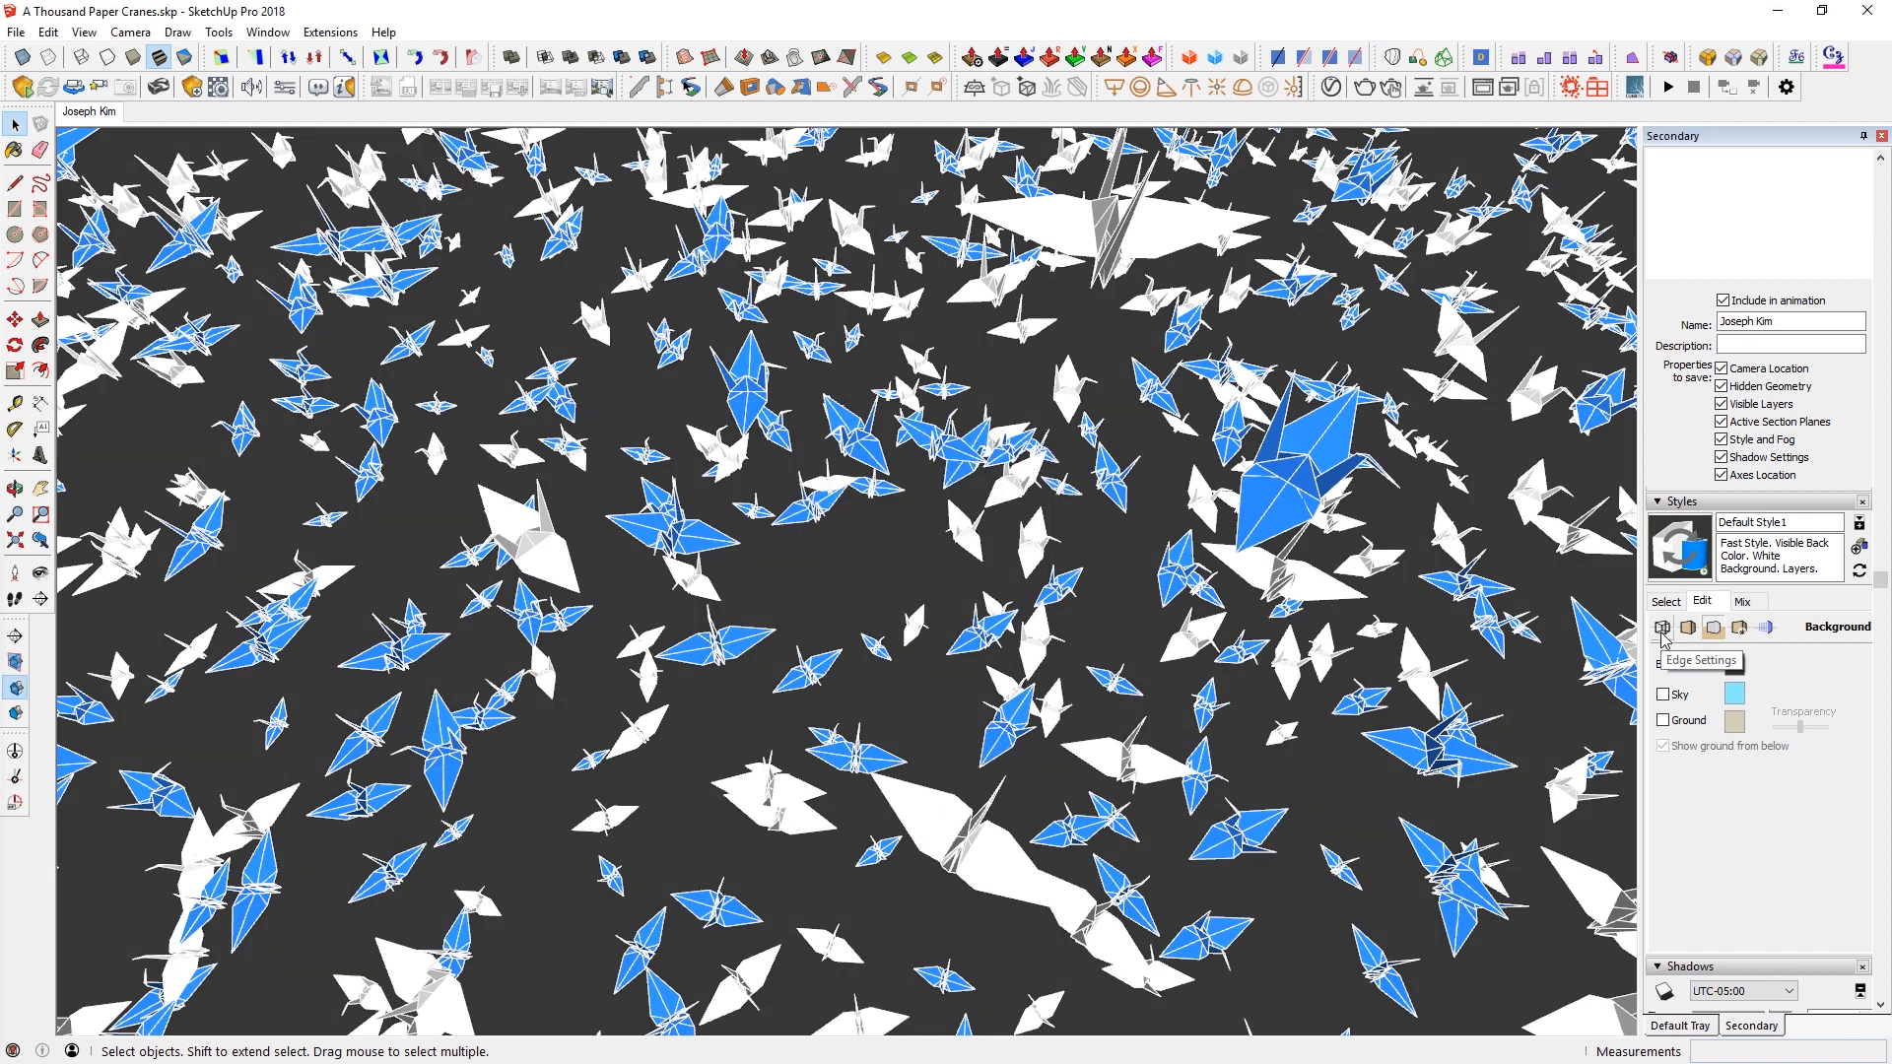
- Show crane edges in black via Edge Settings with colour set to All same
click(1663, 626)
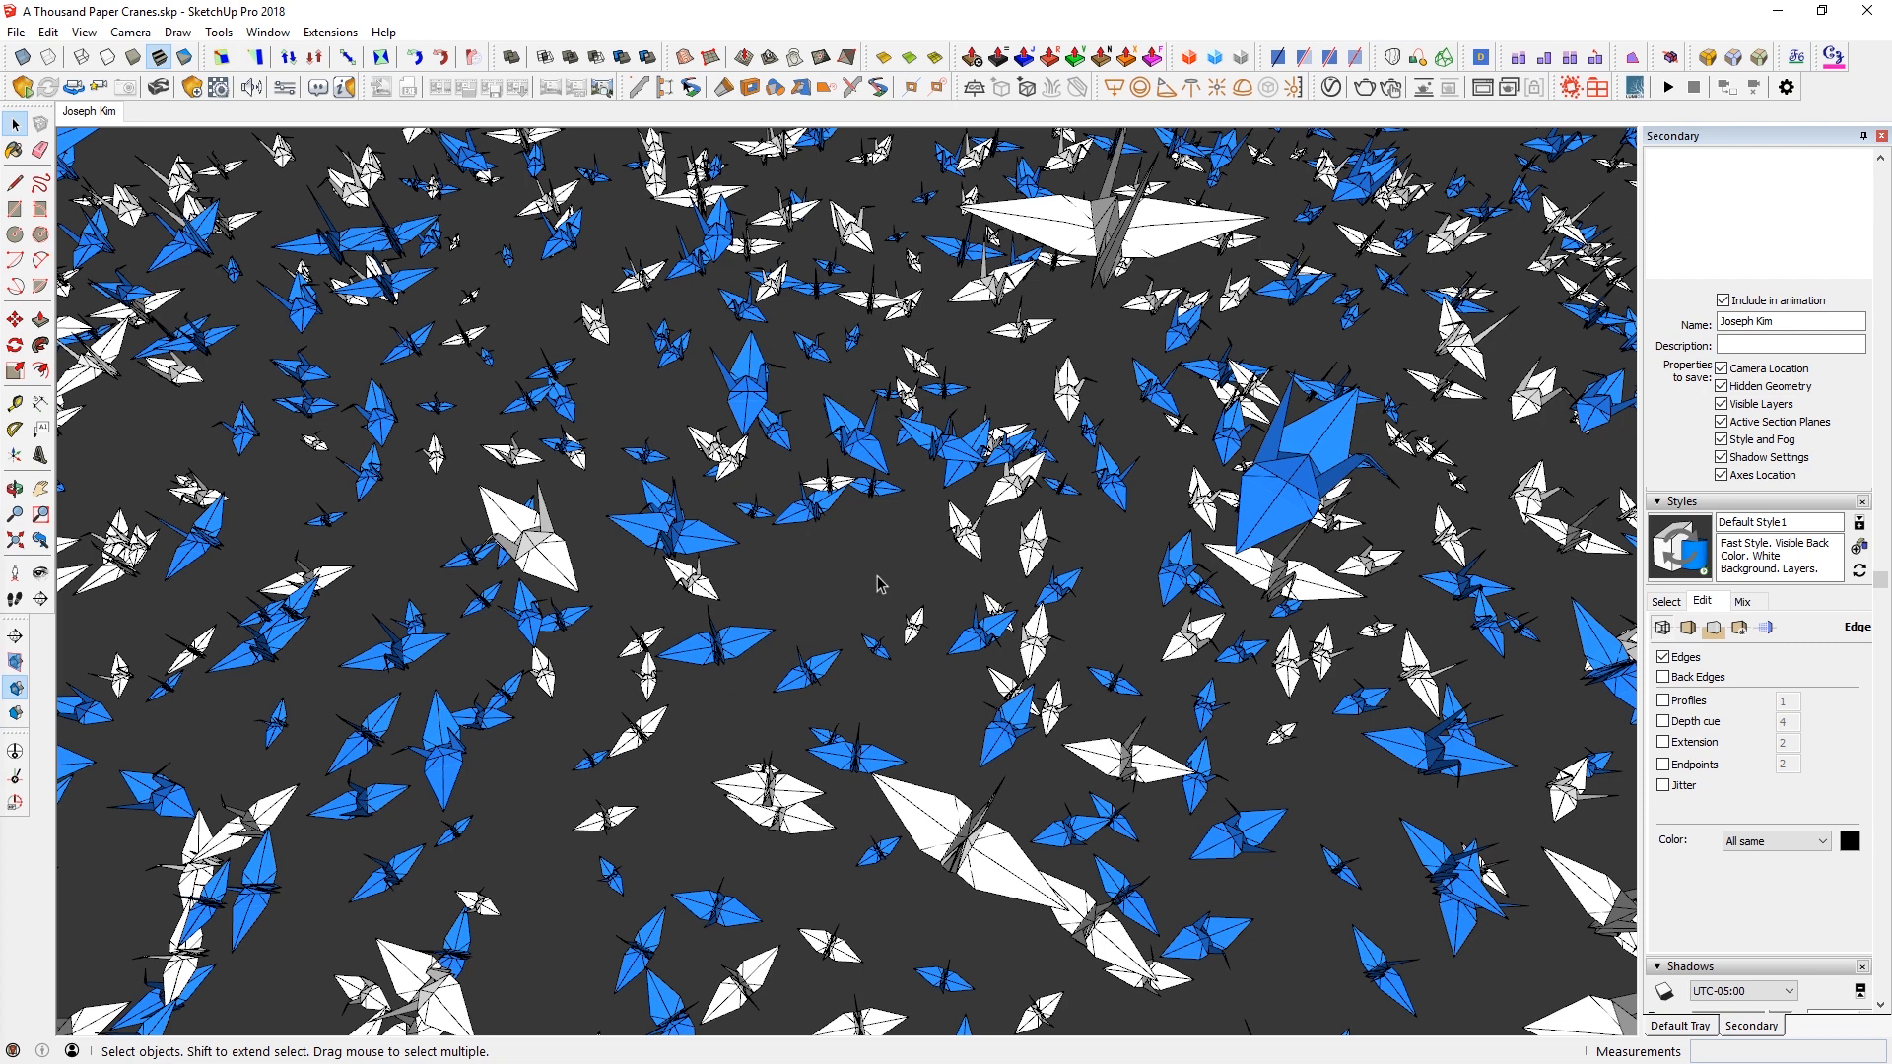
mouse_move(1679, 546)
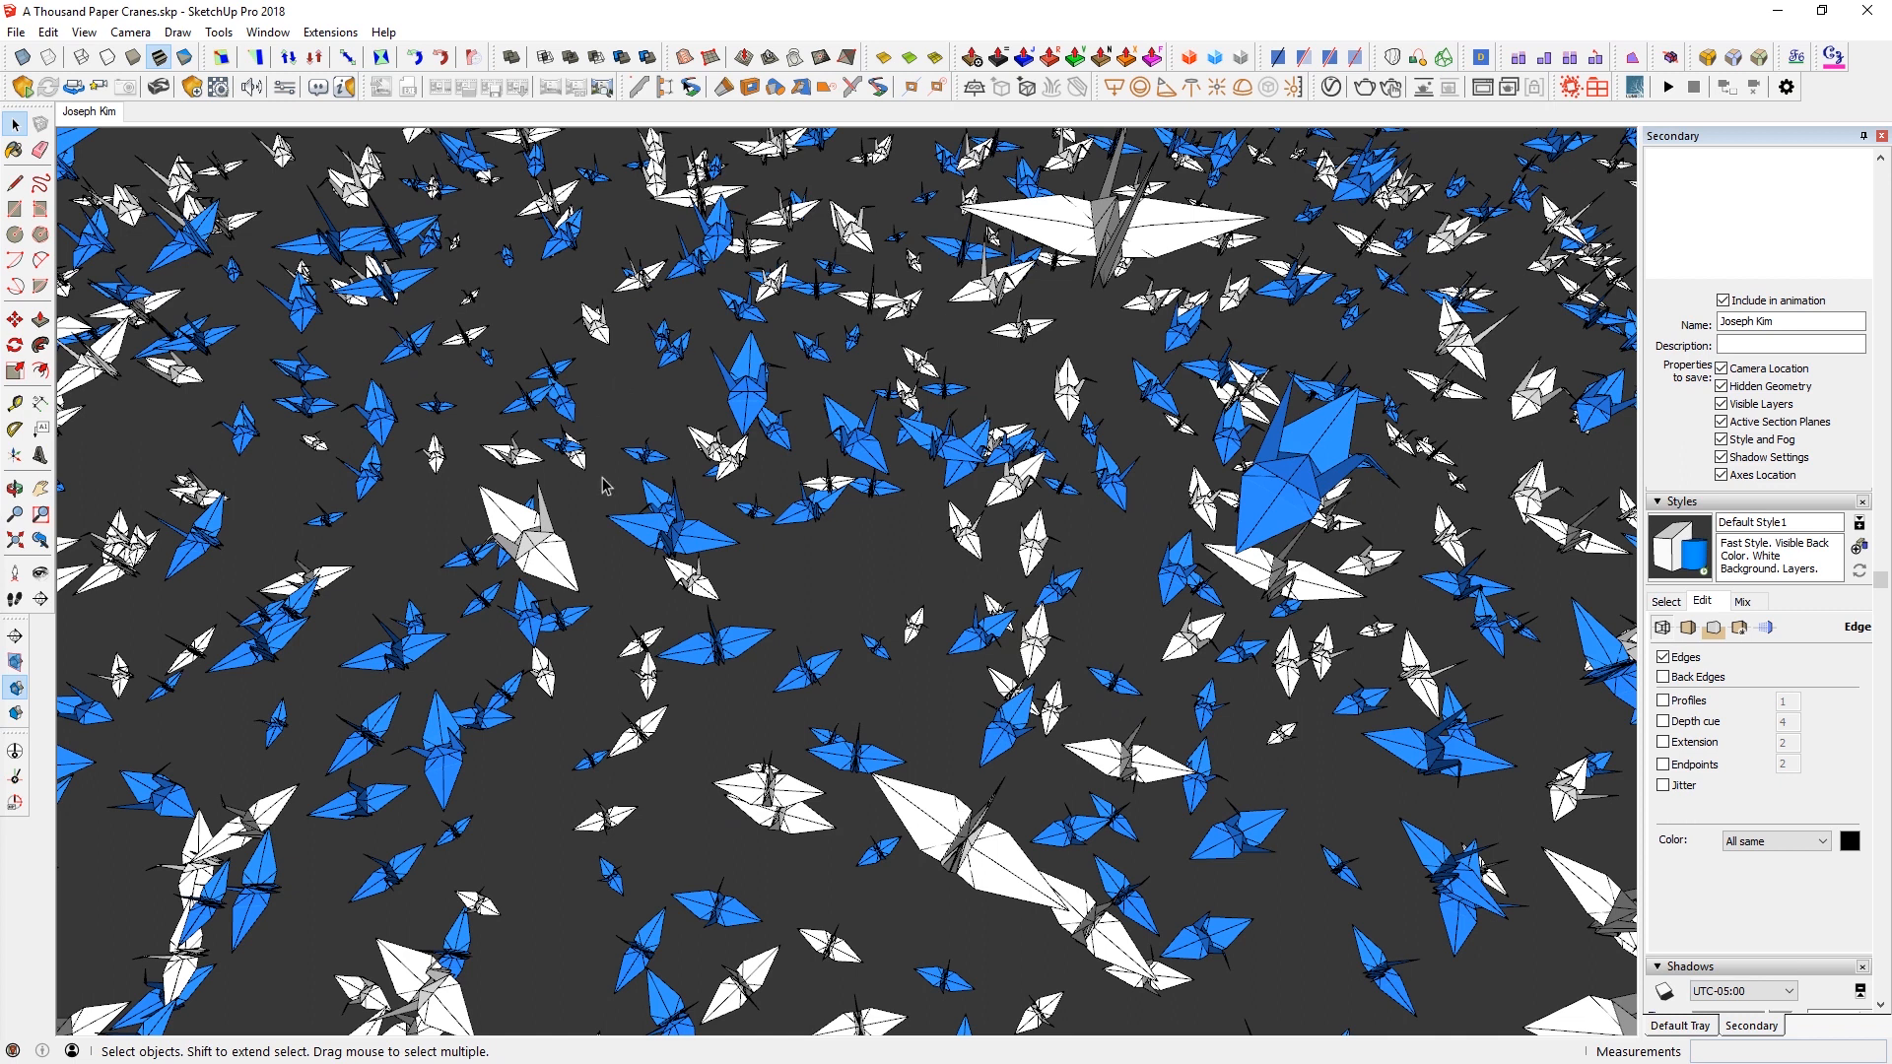
mouse_move(786, 411)
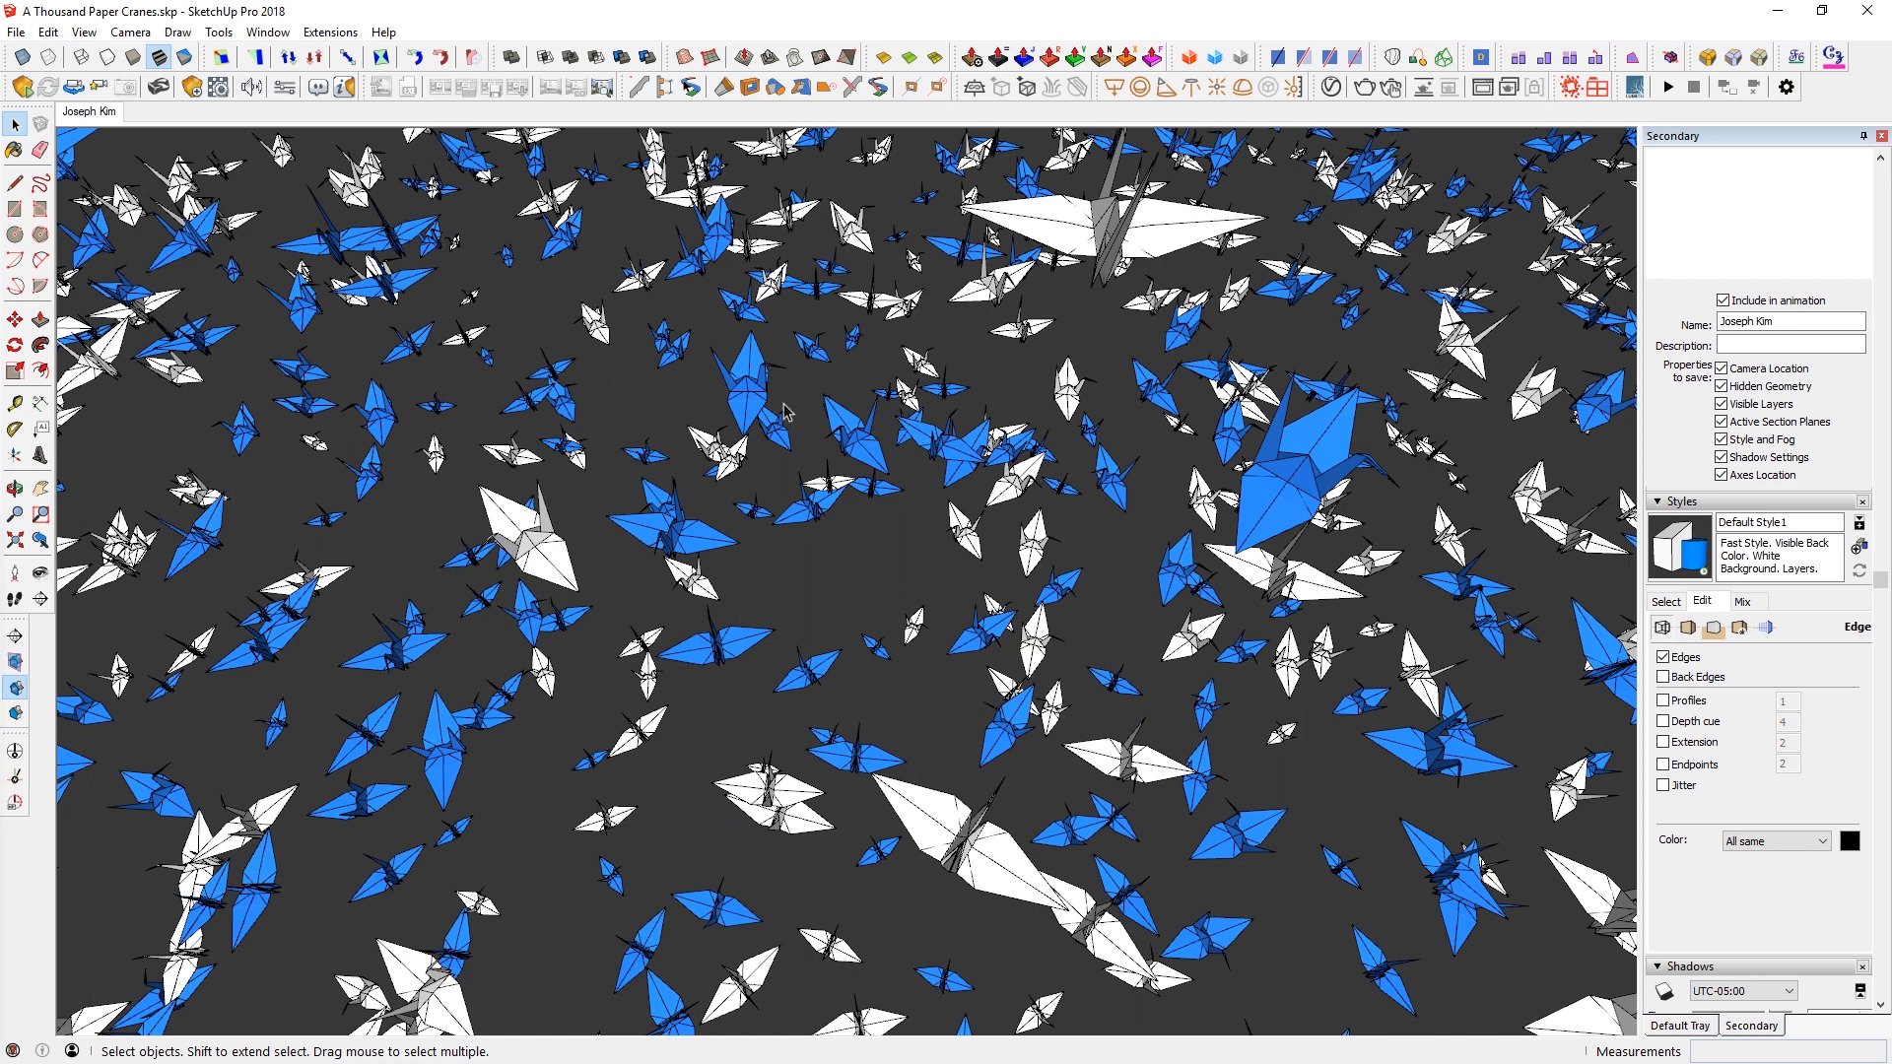
mouse_move(784, 568)
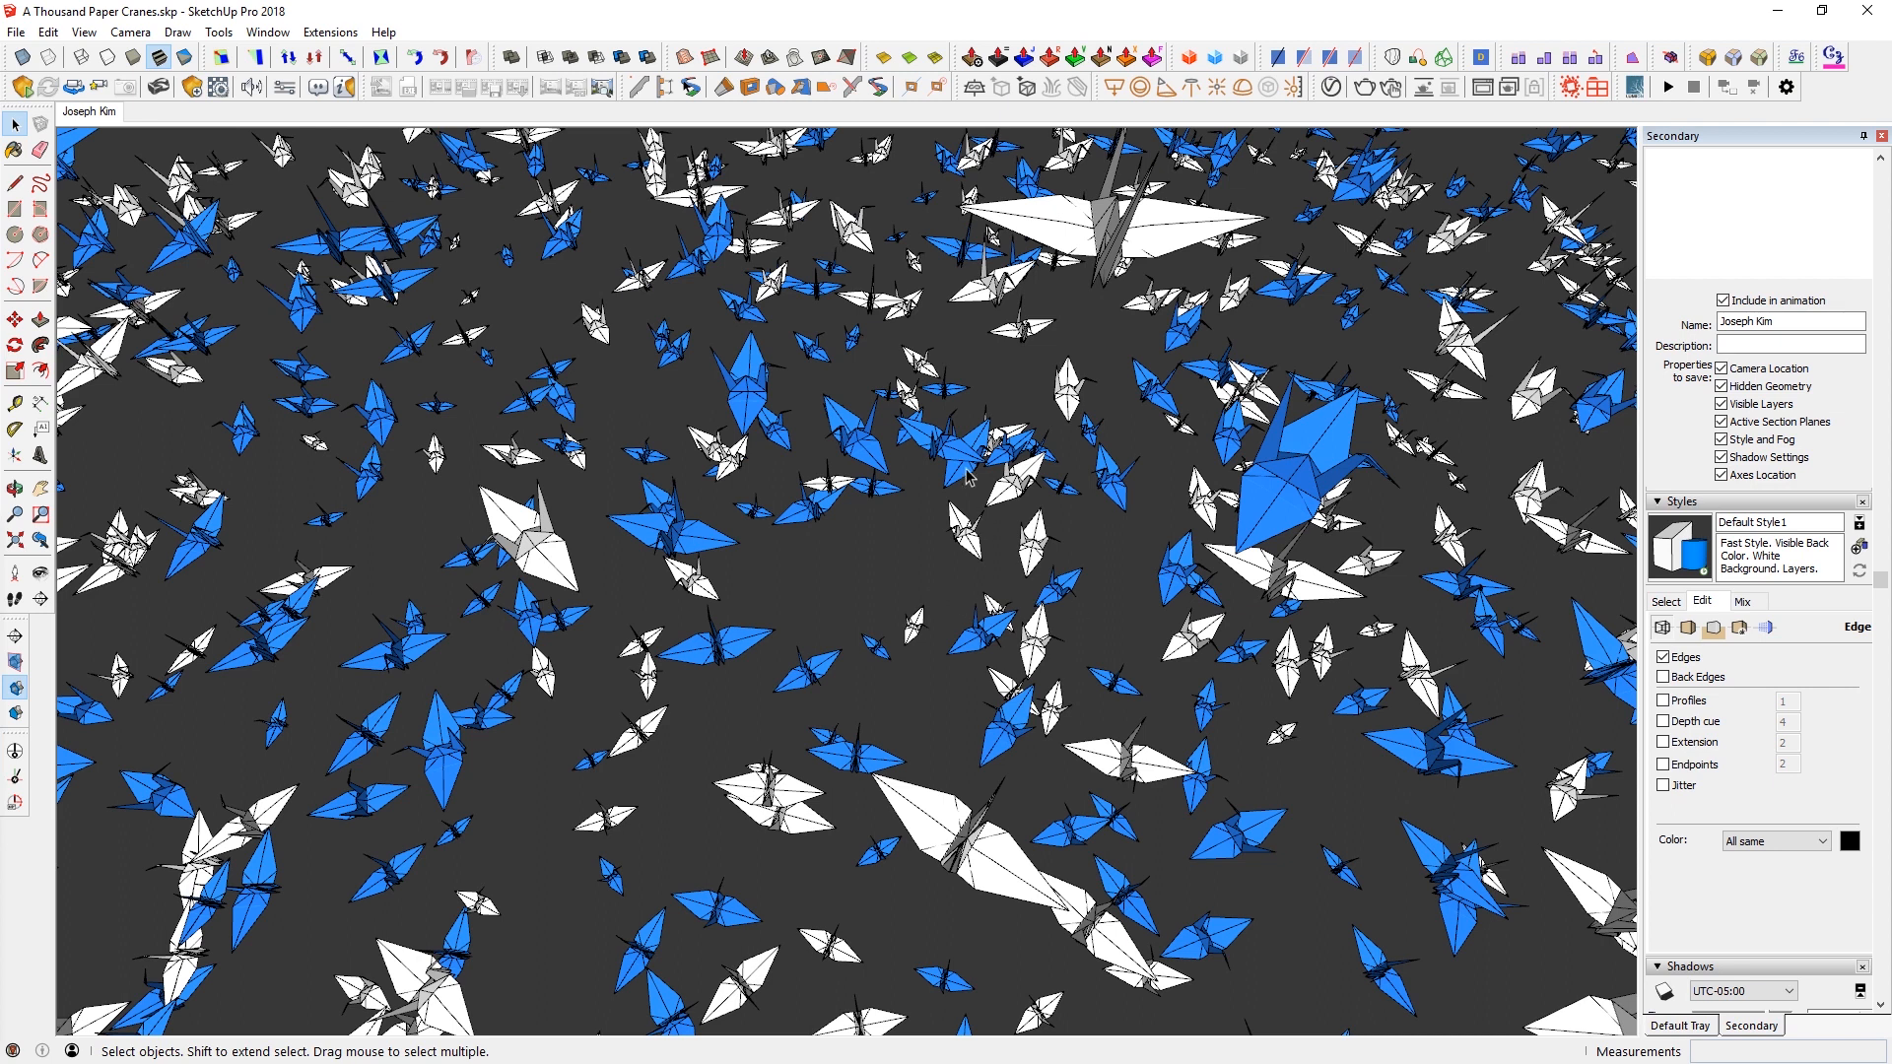
mouse_move(685, 619)
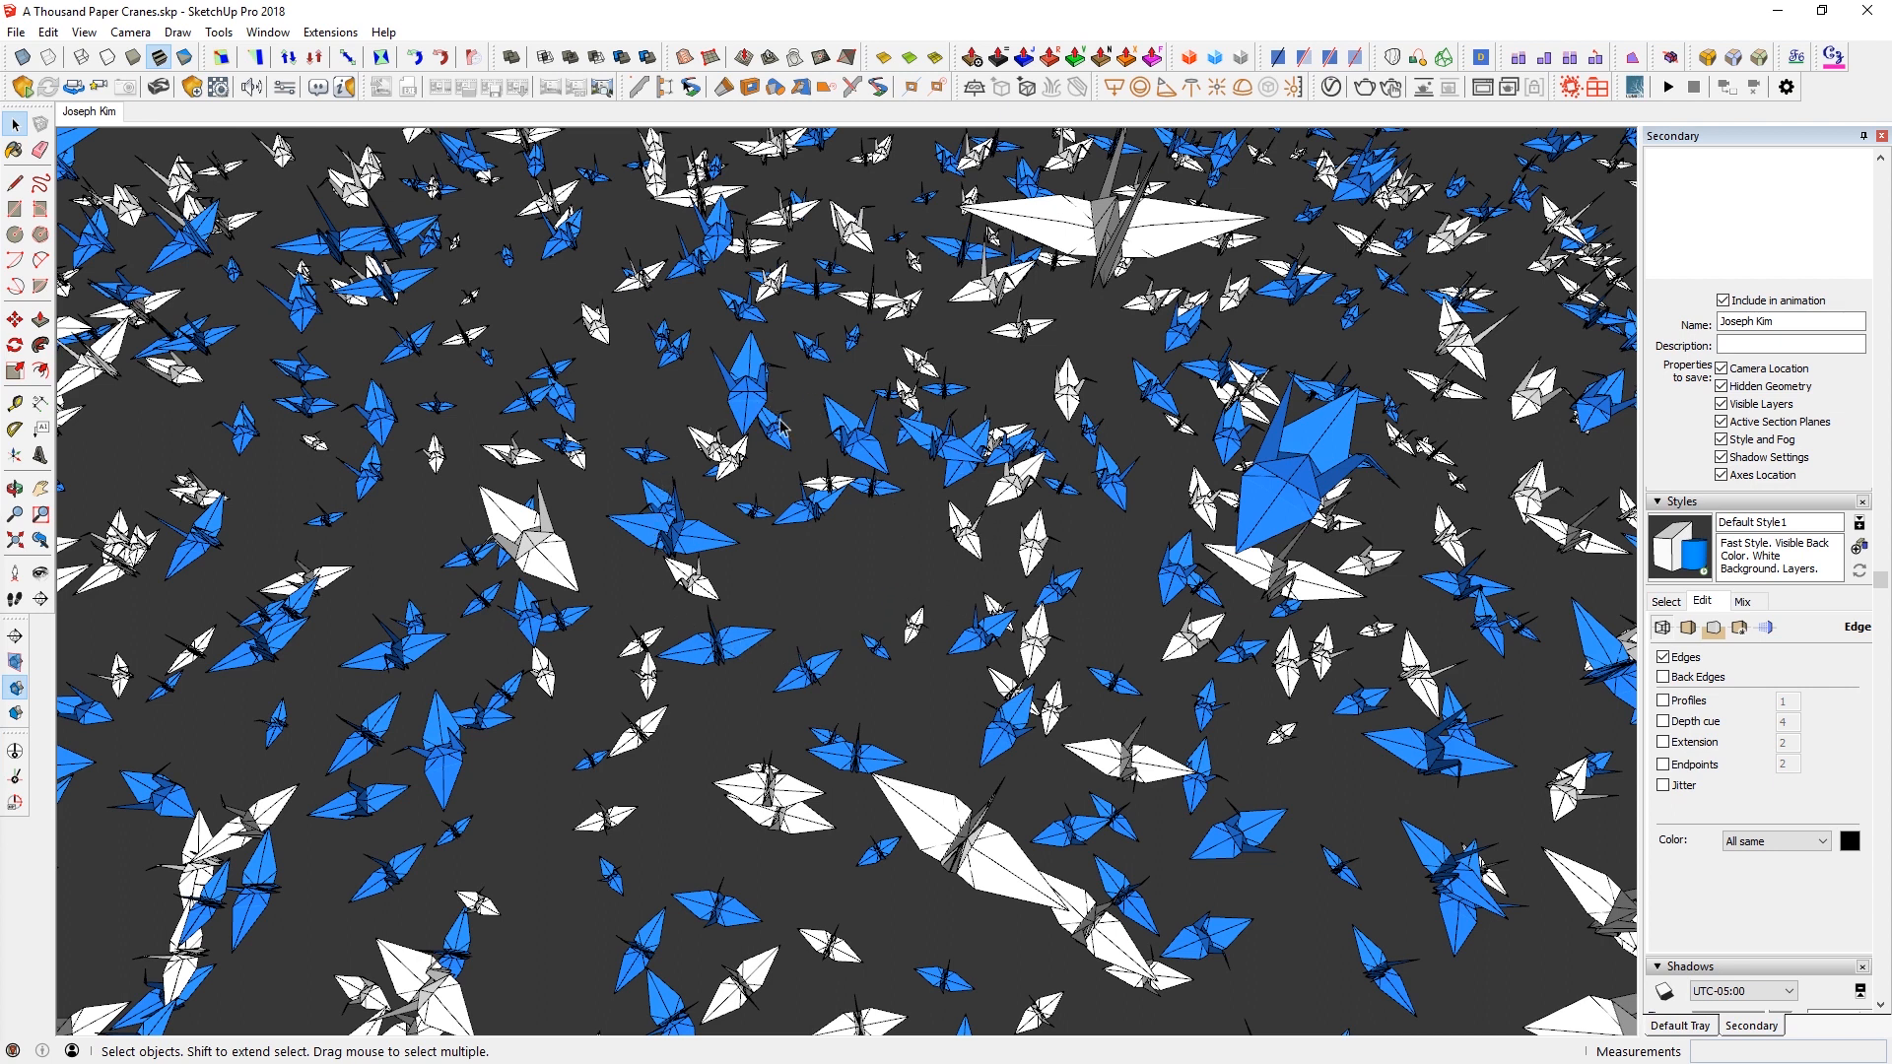
mouse_move(1626, 910)
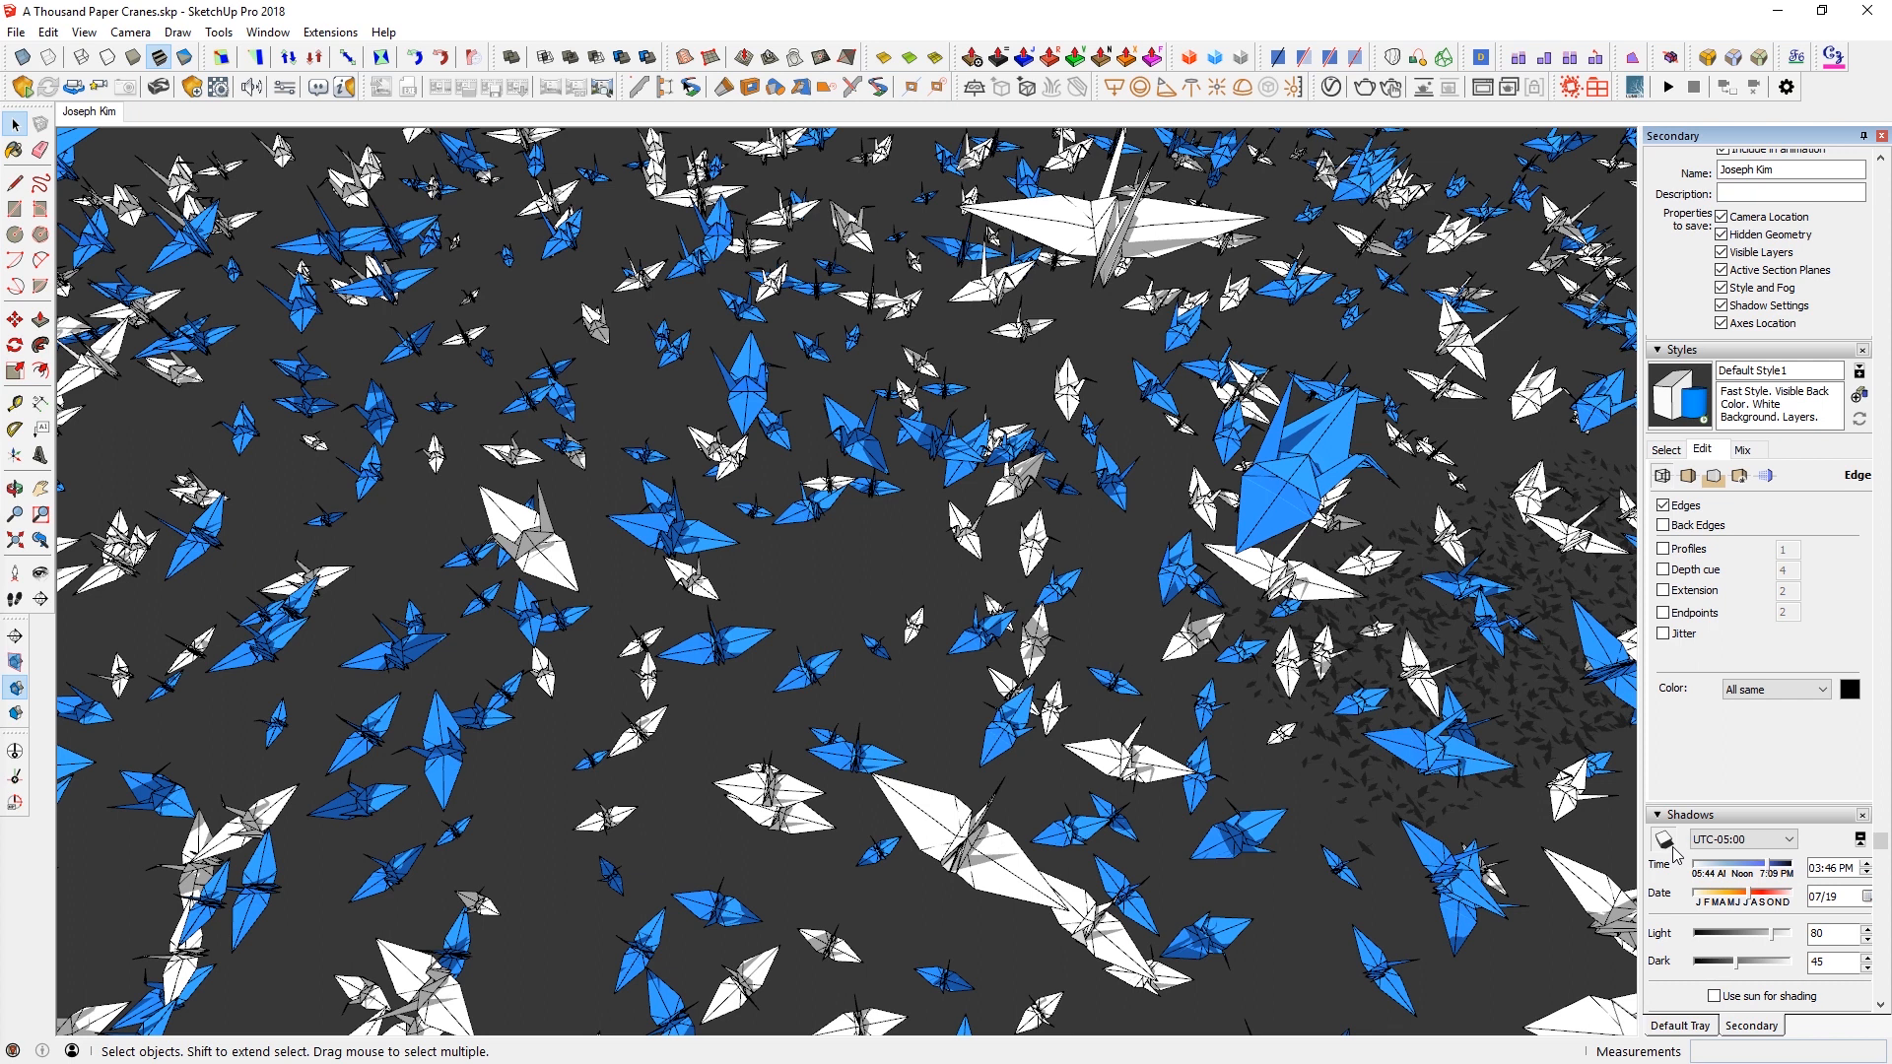
mouse_move(1675, 855)
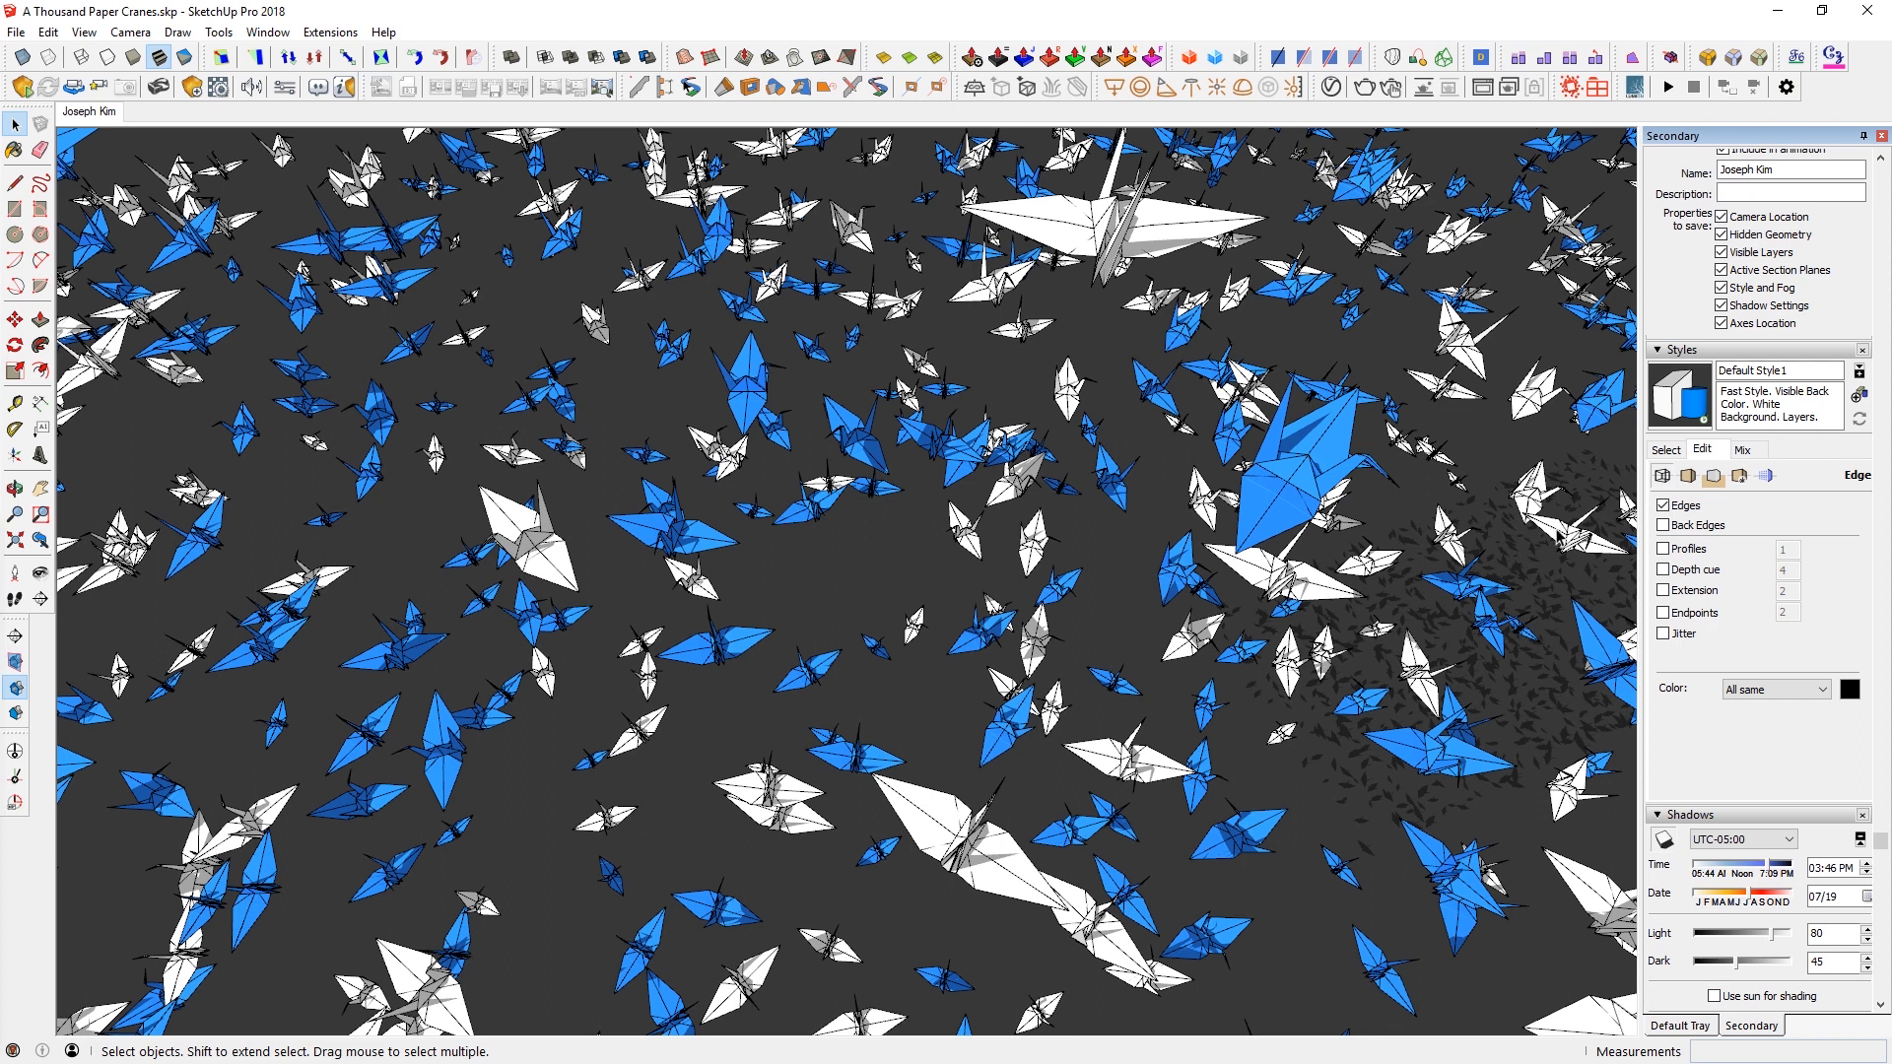
mouse_move(1653, 692)
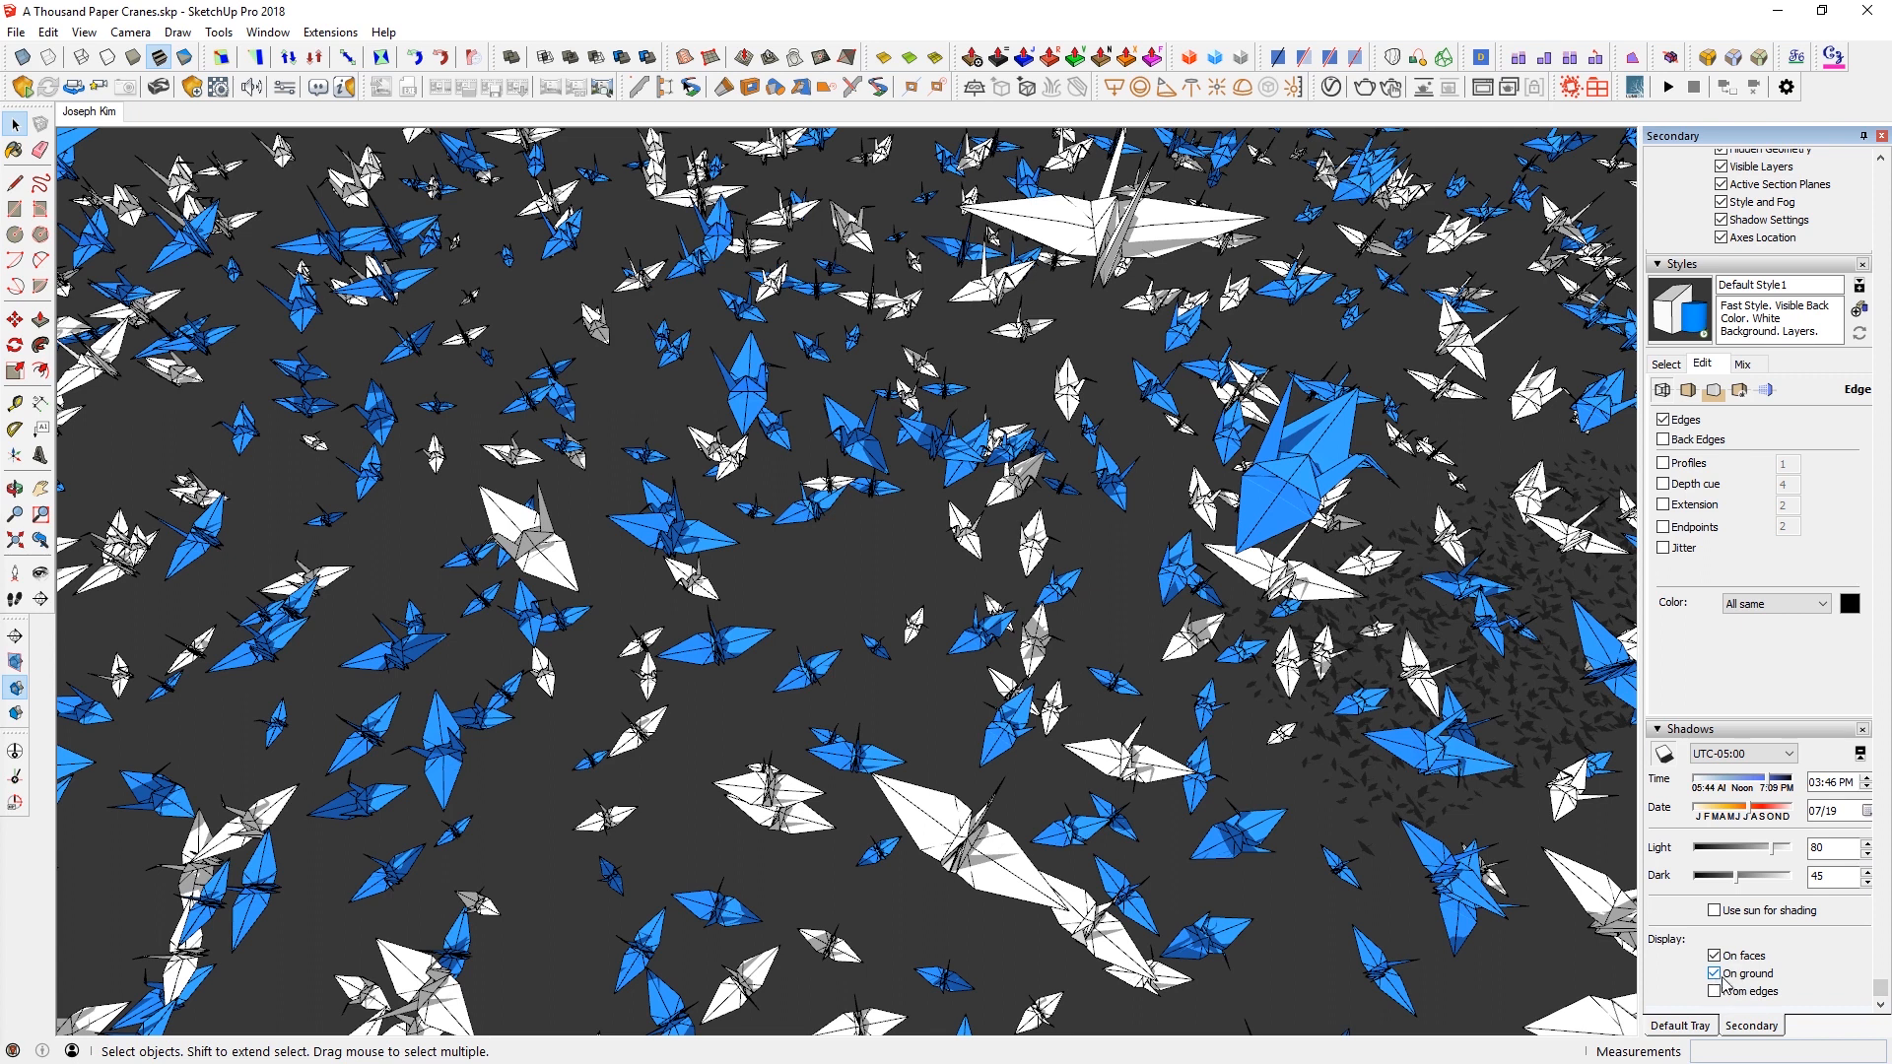
- Disable 'On ground' shadows while keeping shadows on faces
click(1715, 972)
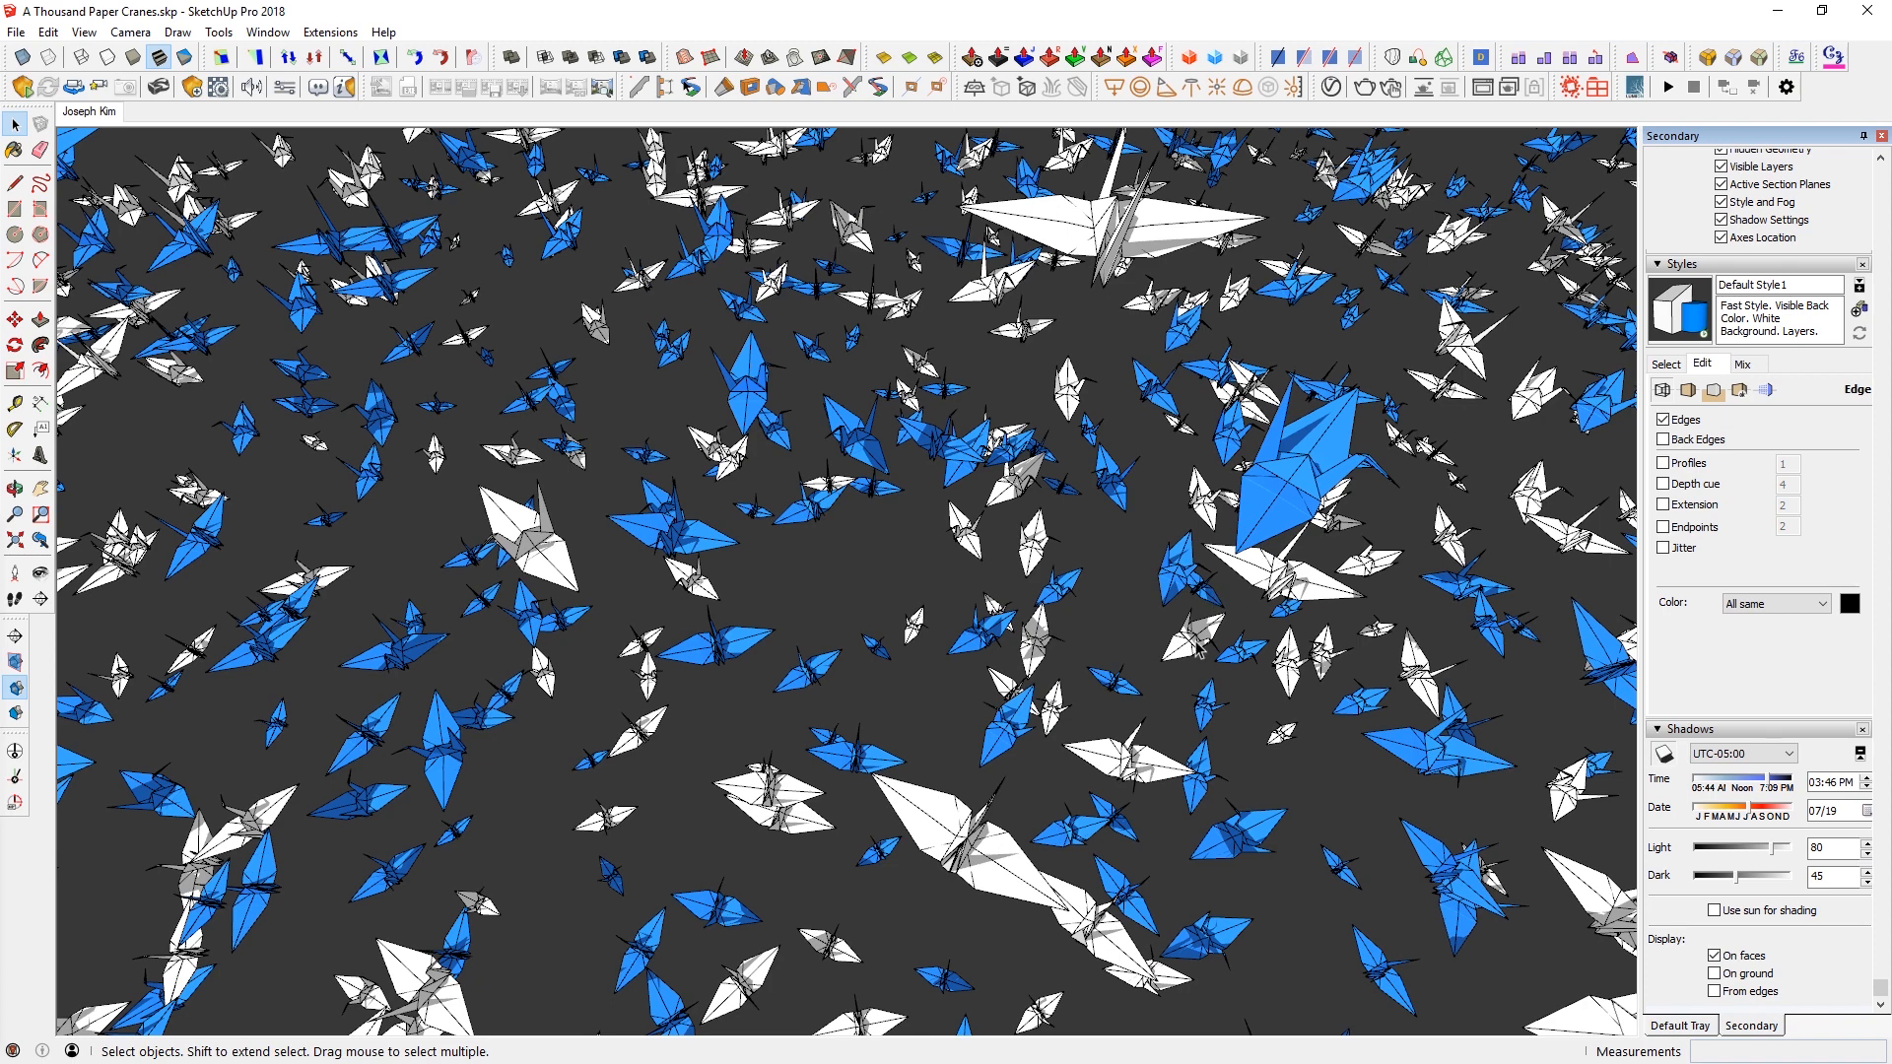
mouse_move(1492, 536)
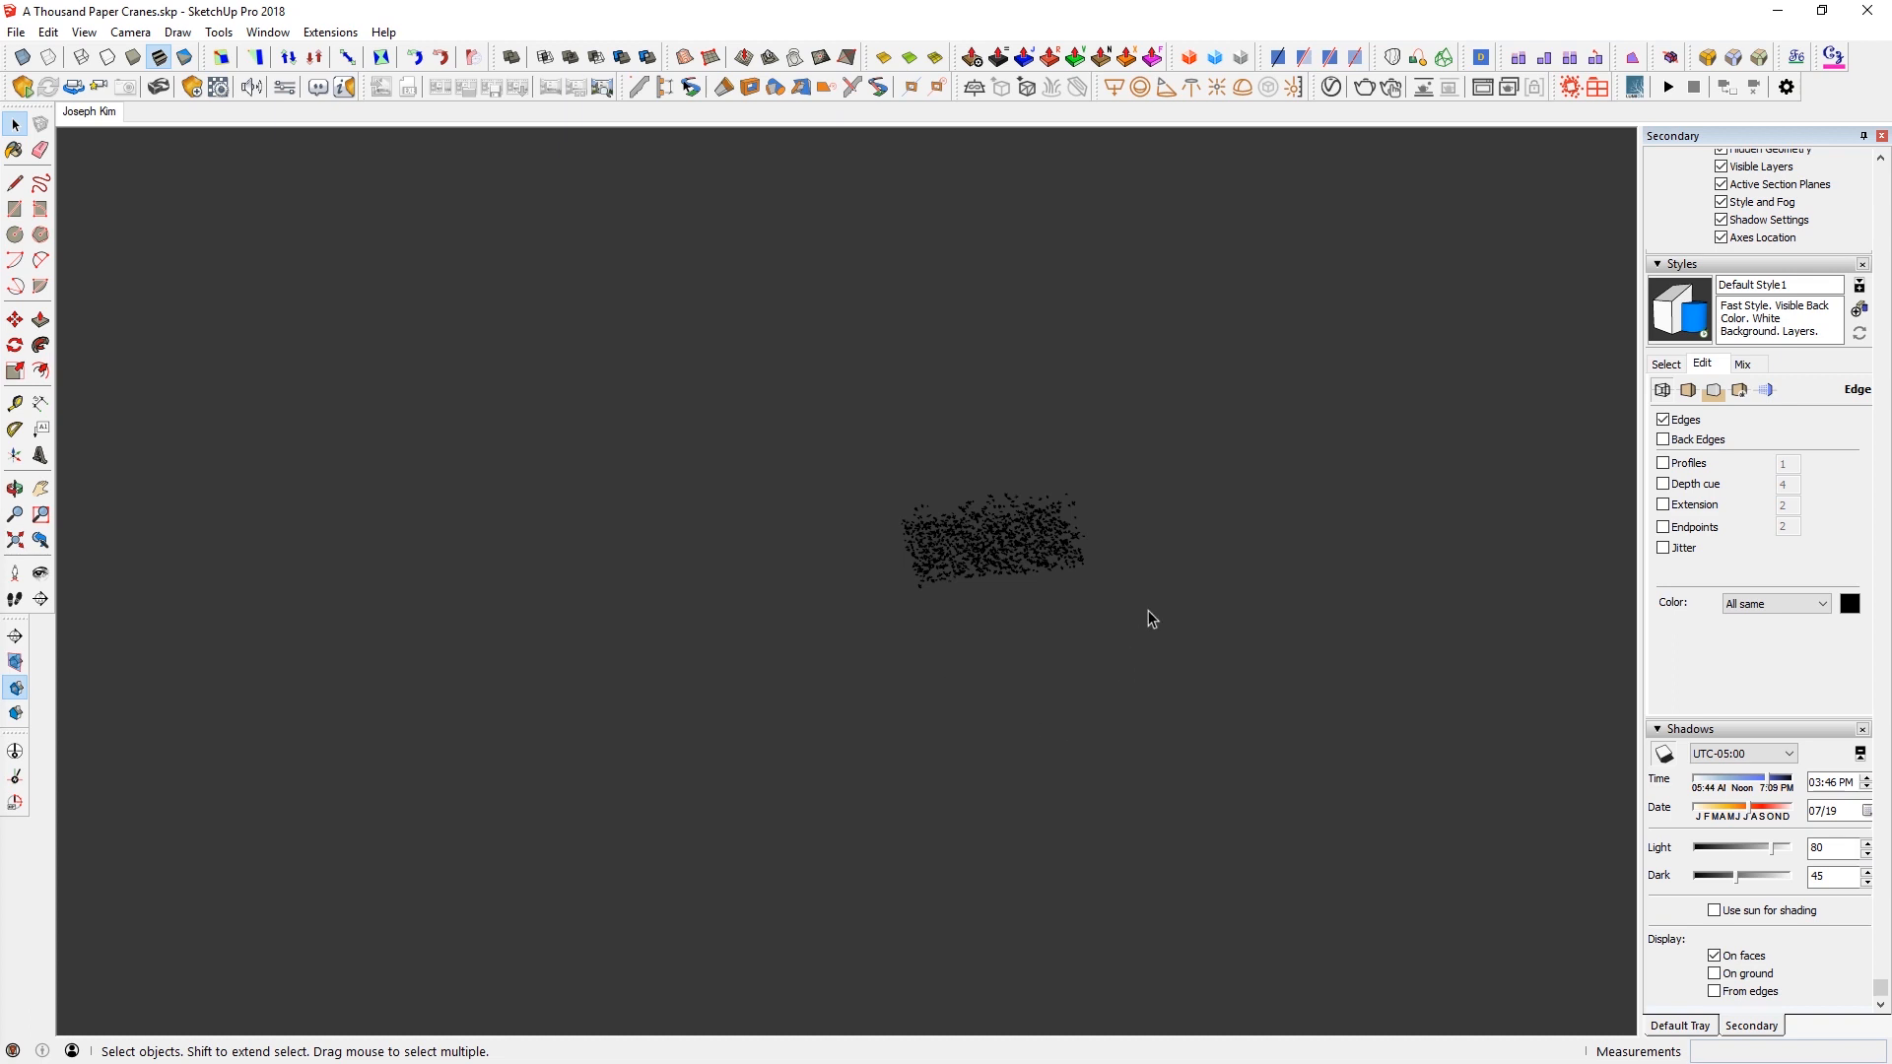
mouse_move(89, 110)
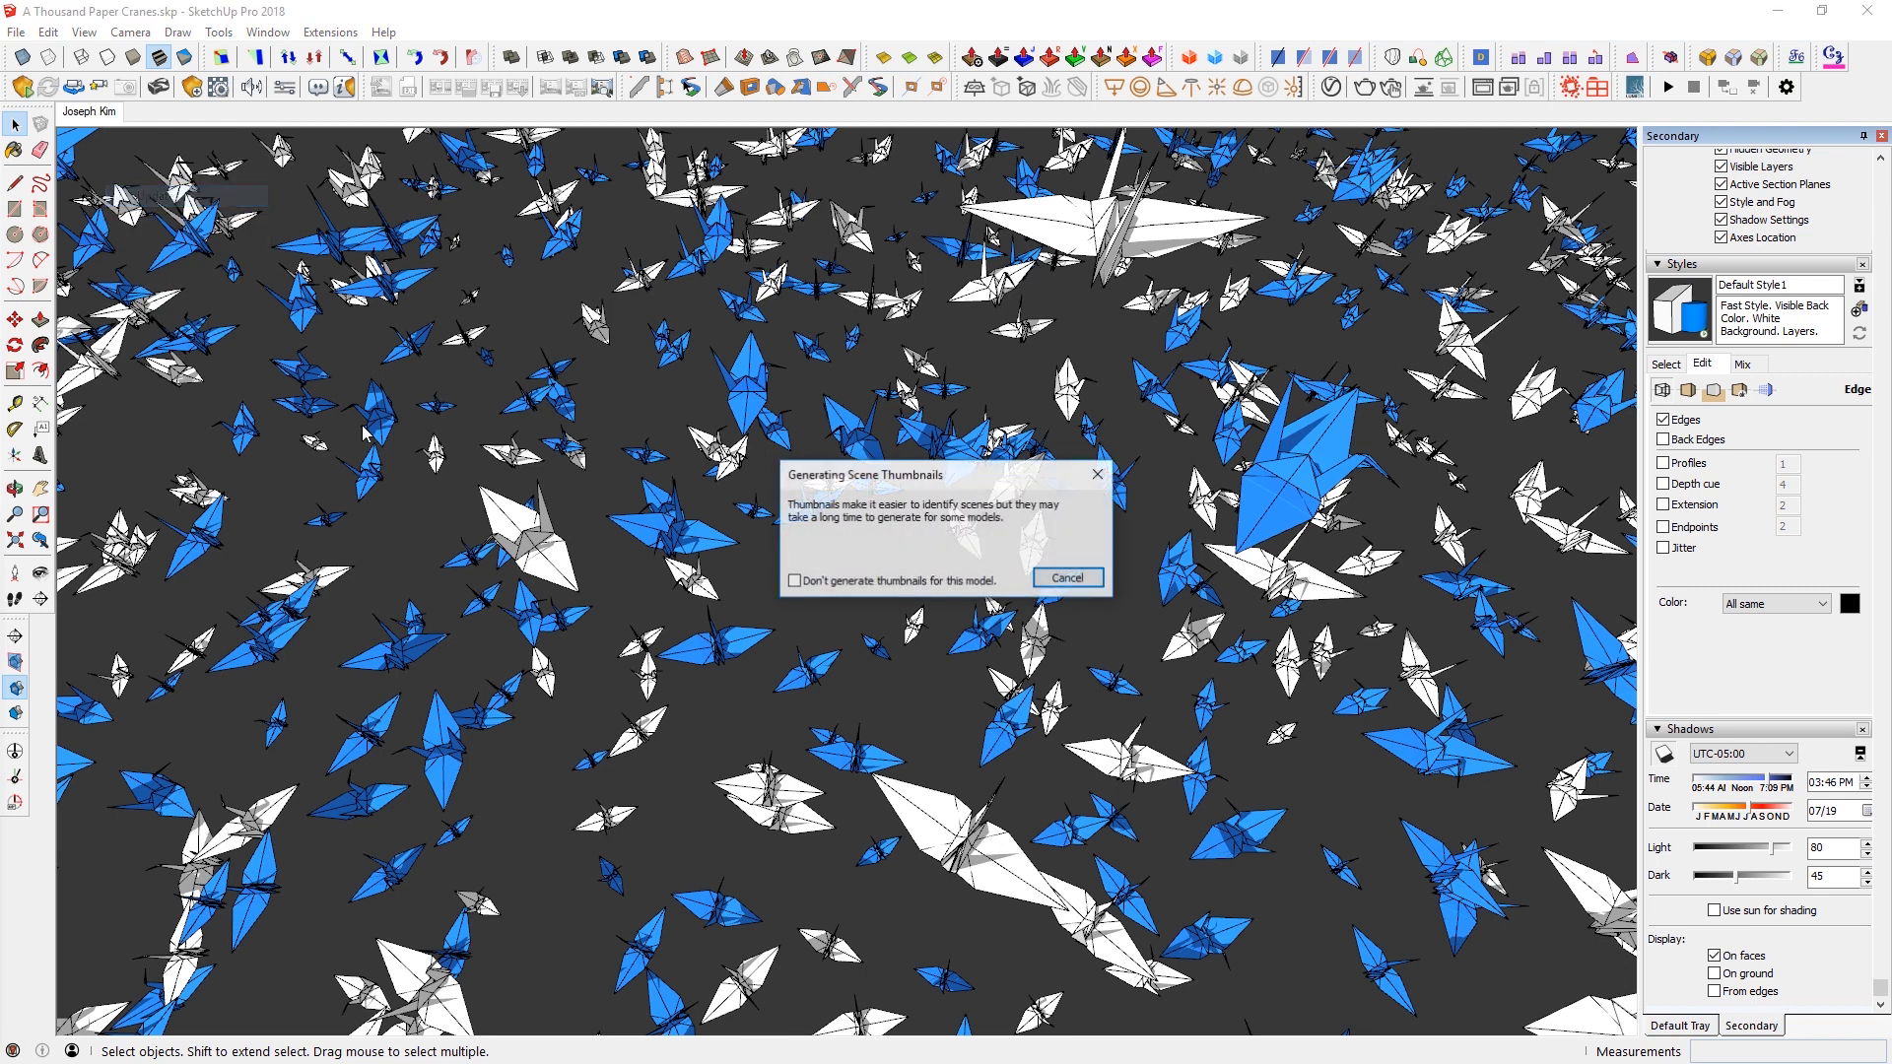
- Skip scene thumbnail generation while turning shadows off and updating the scene
click(1066, 577)
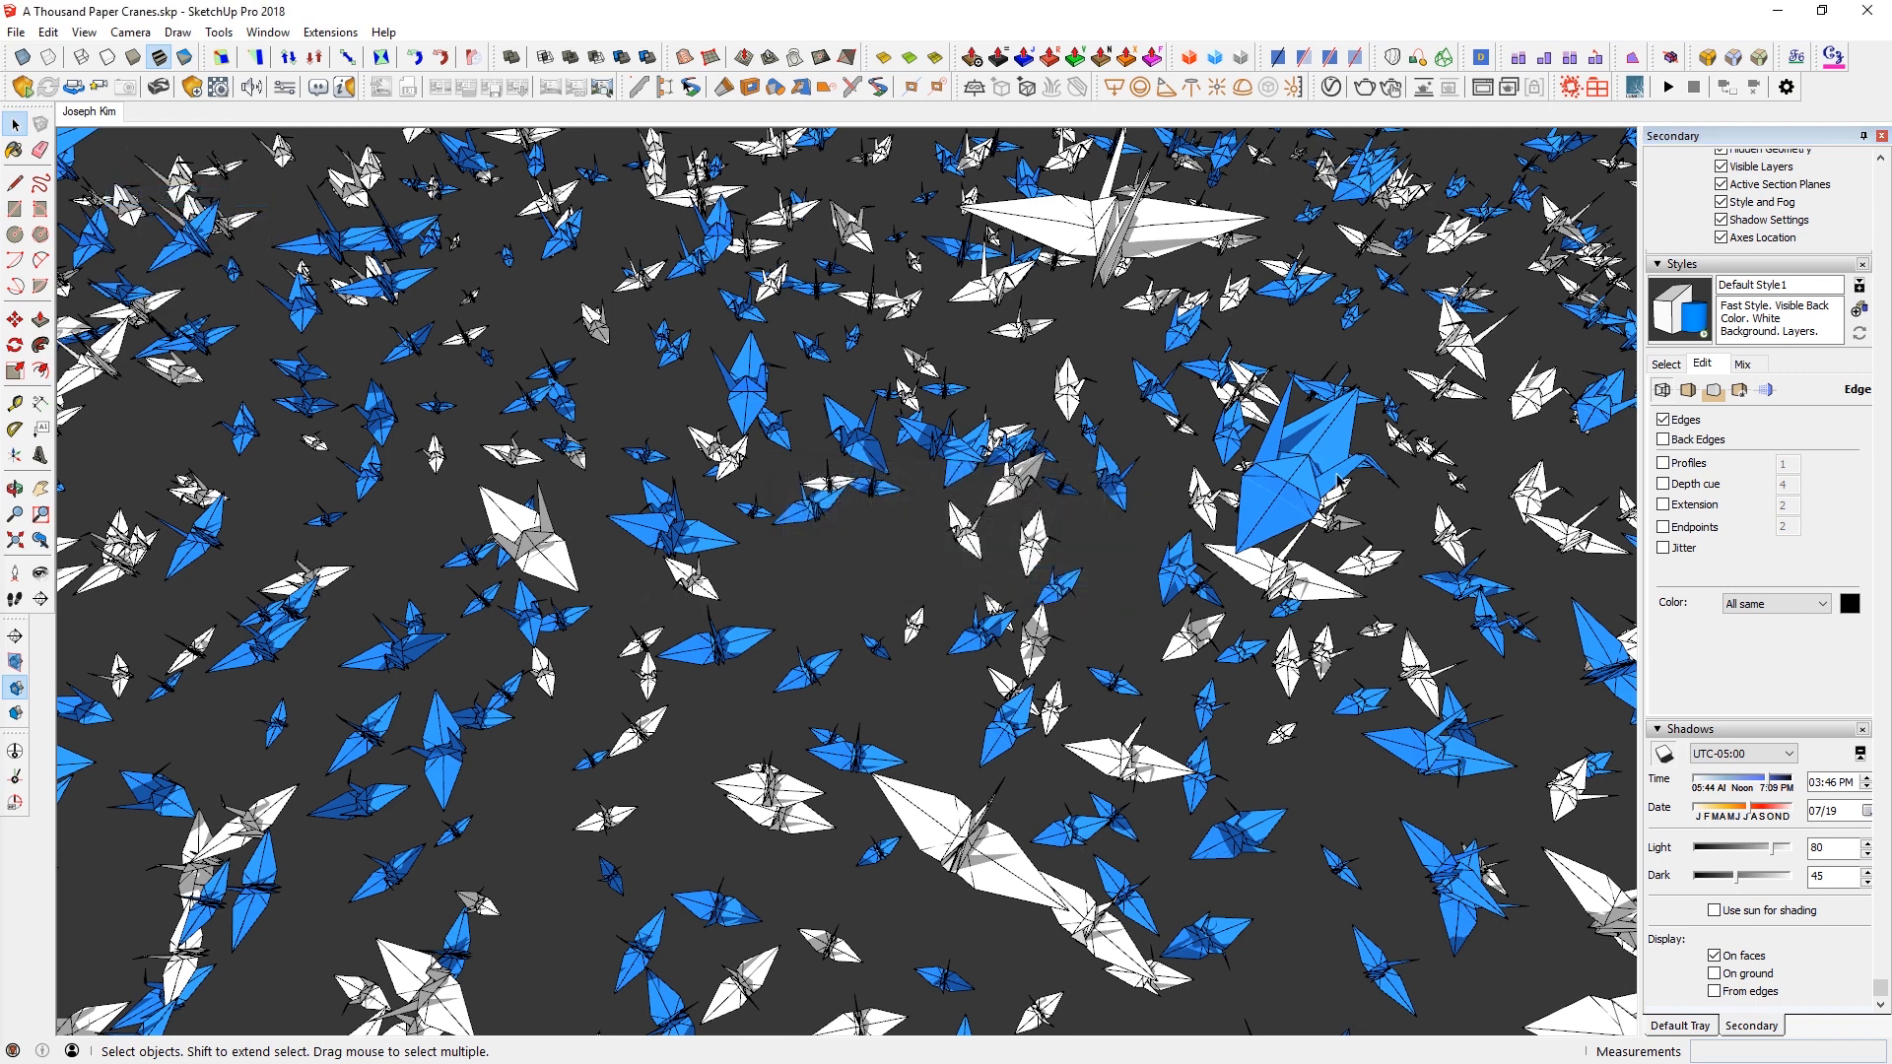
mouse_move(1321, 471)
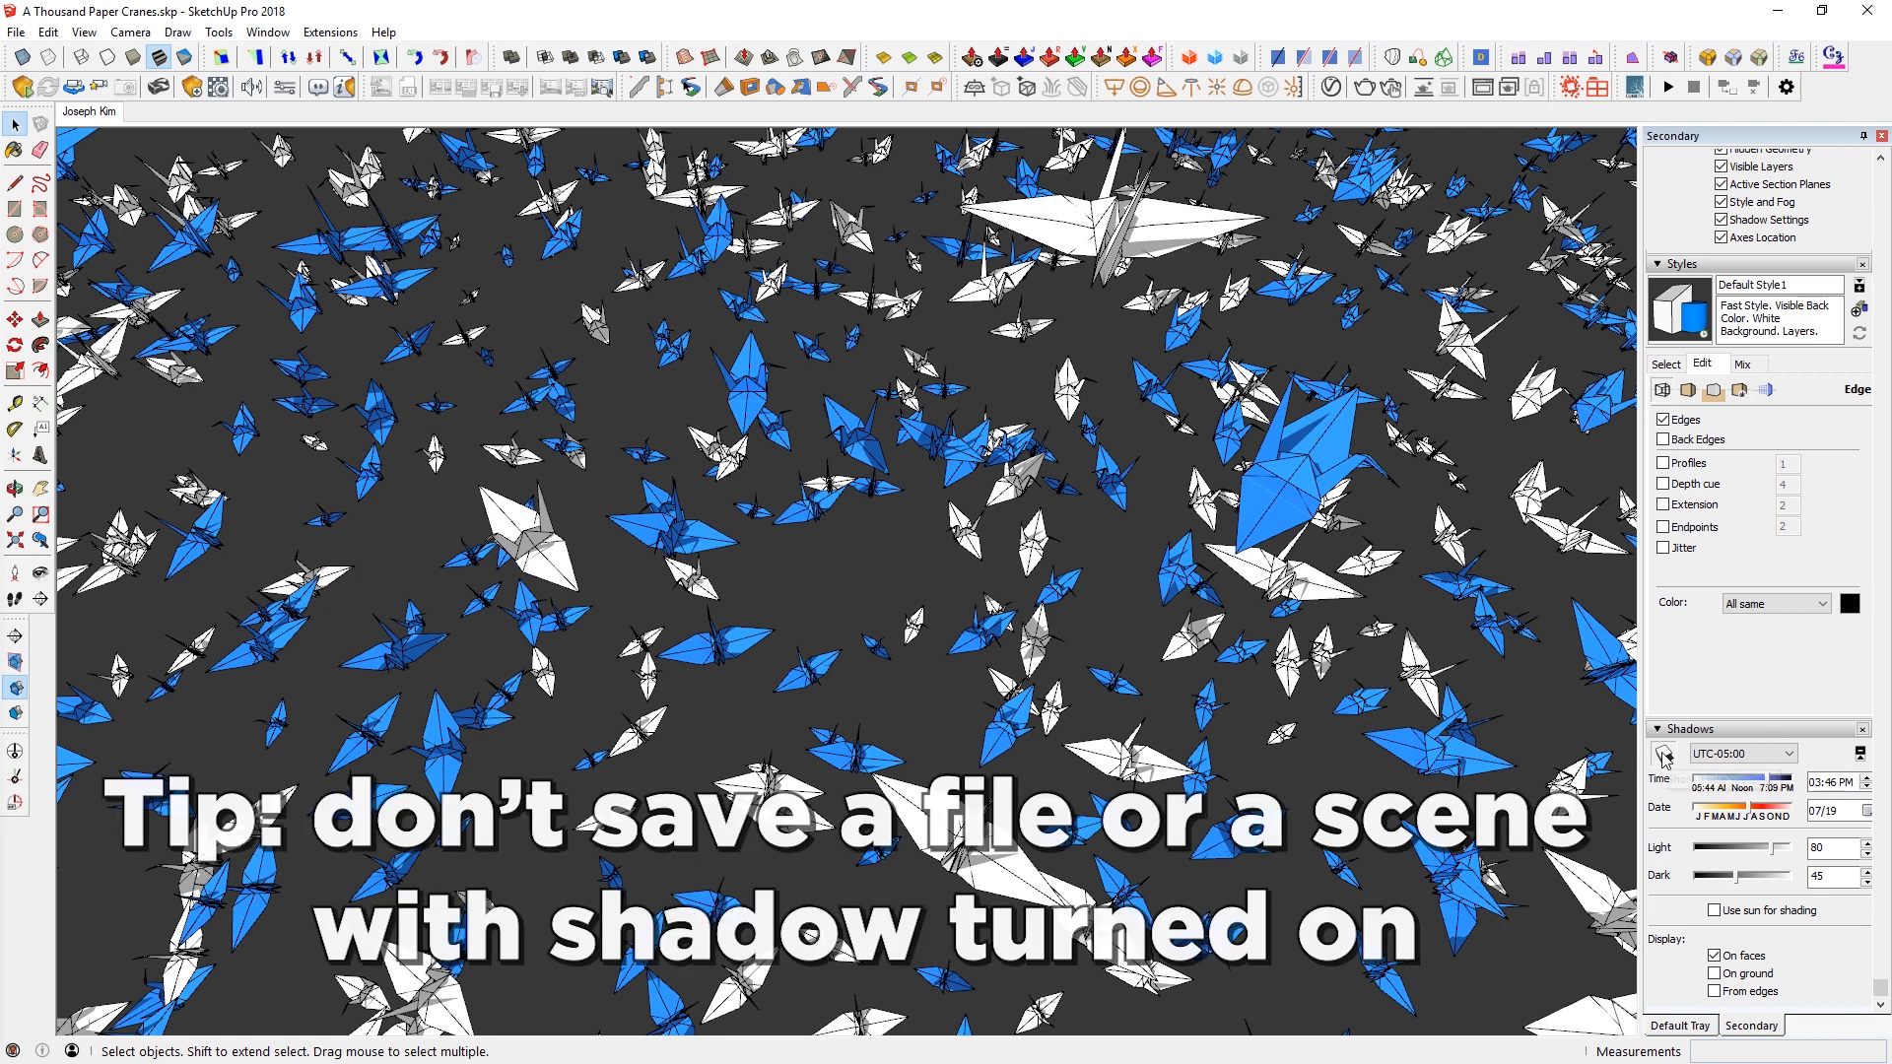
mouse_move(89, 111)
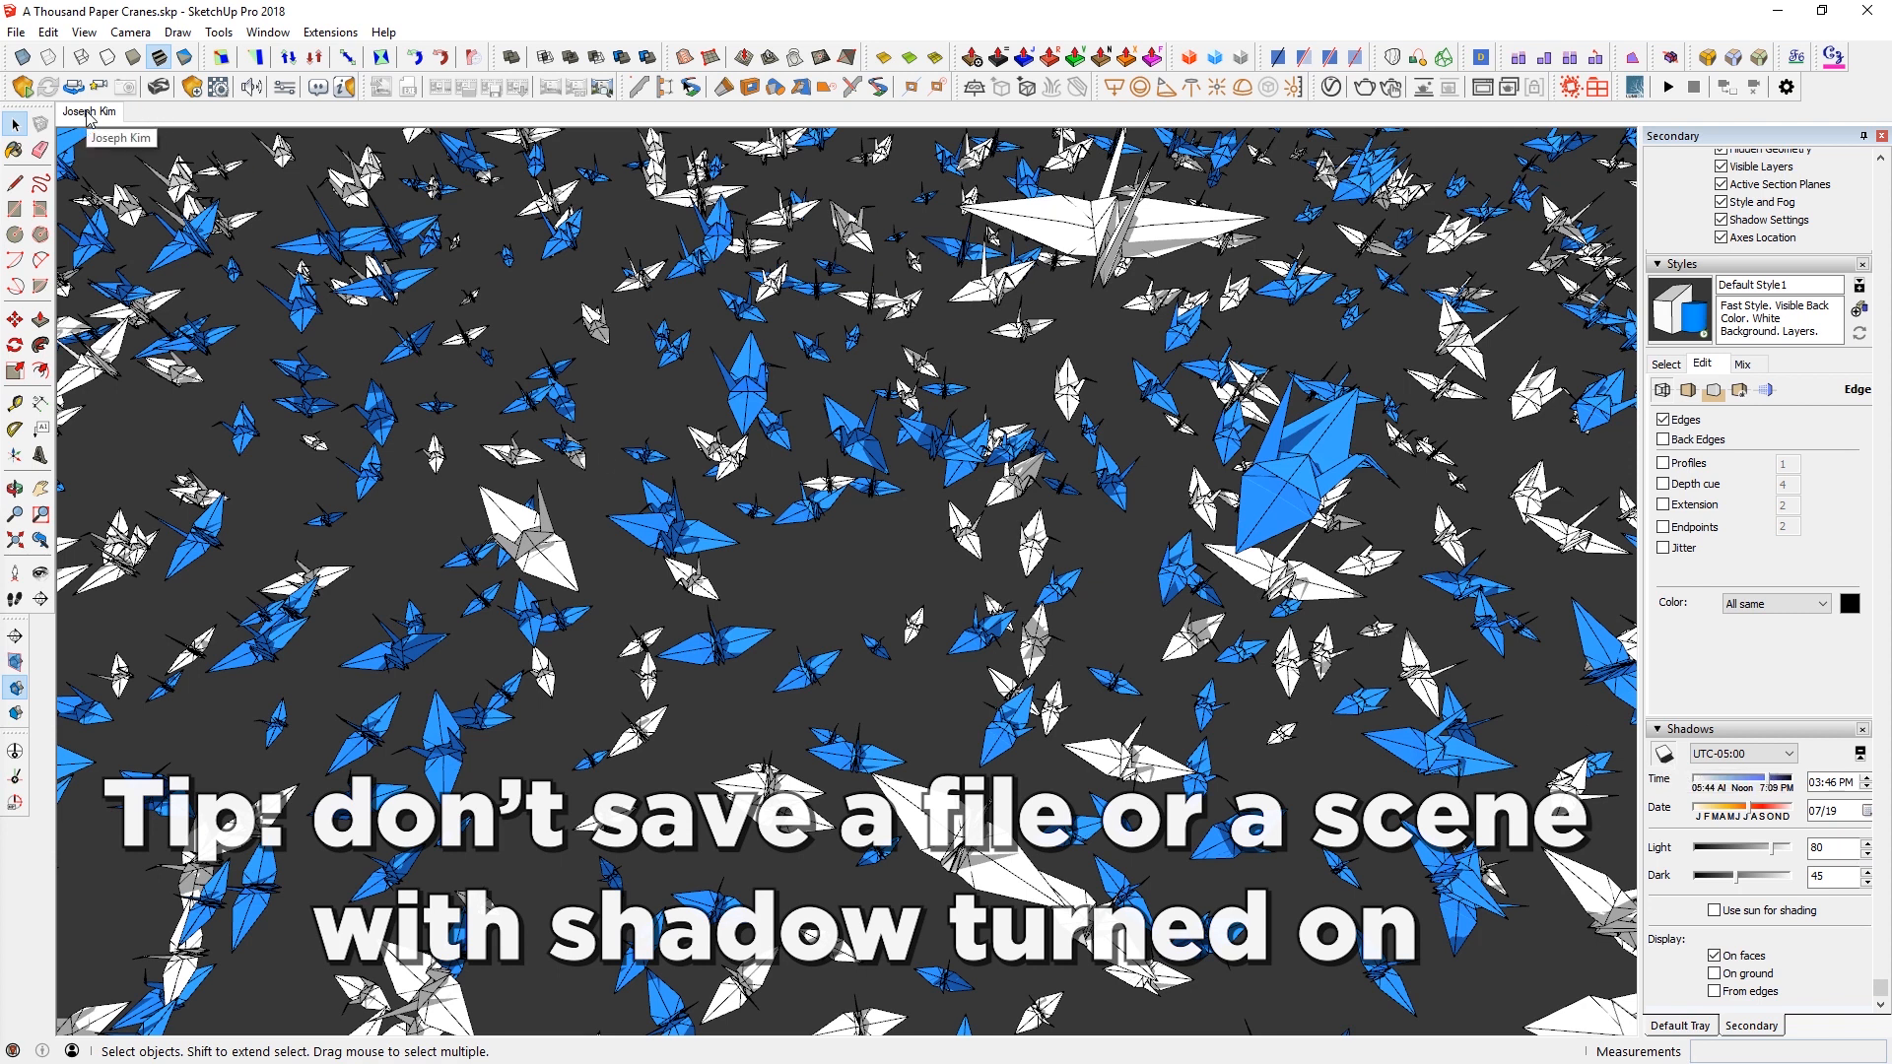
mouse_move(166, 193)
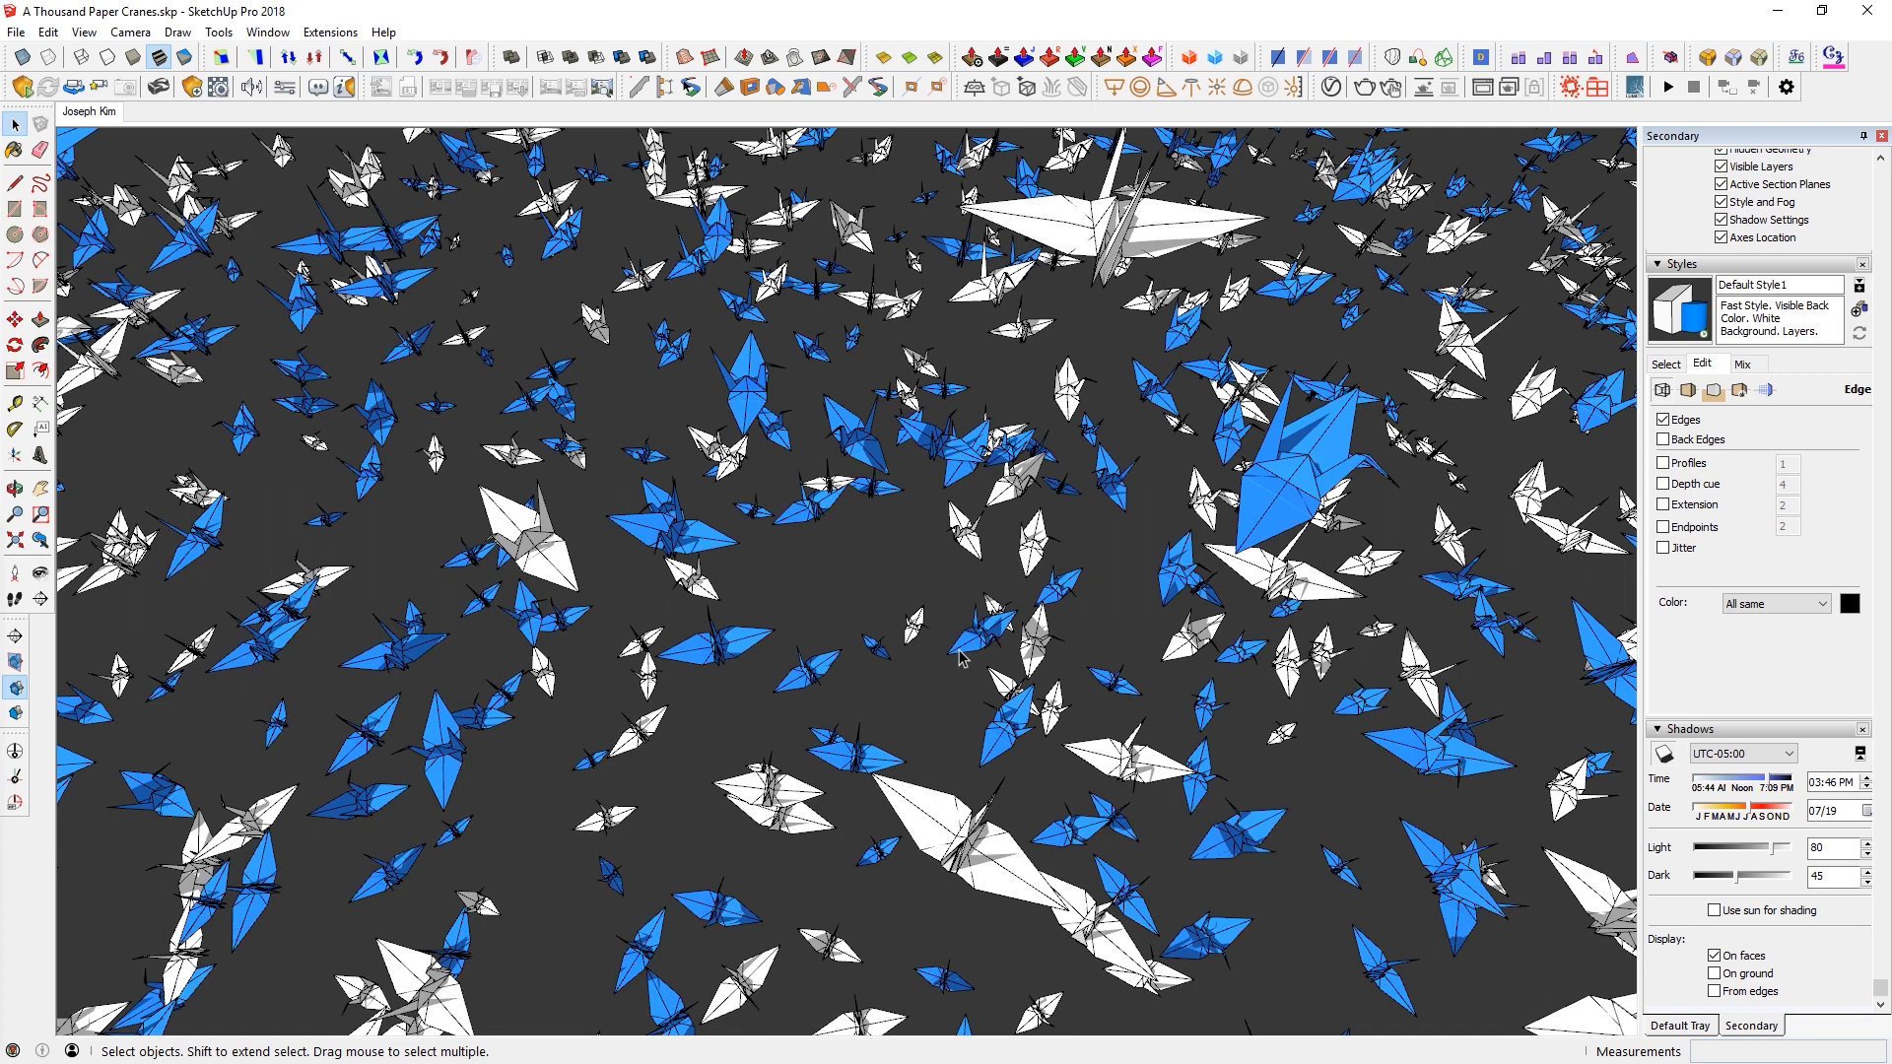
mouse_move(1641, 776)
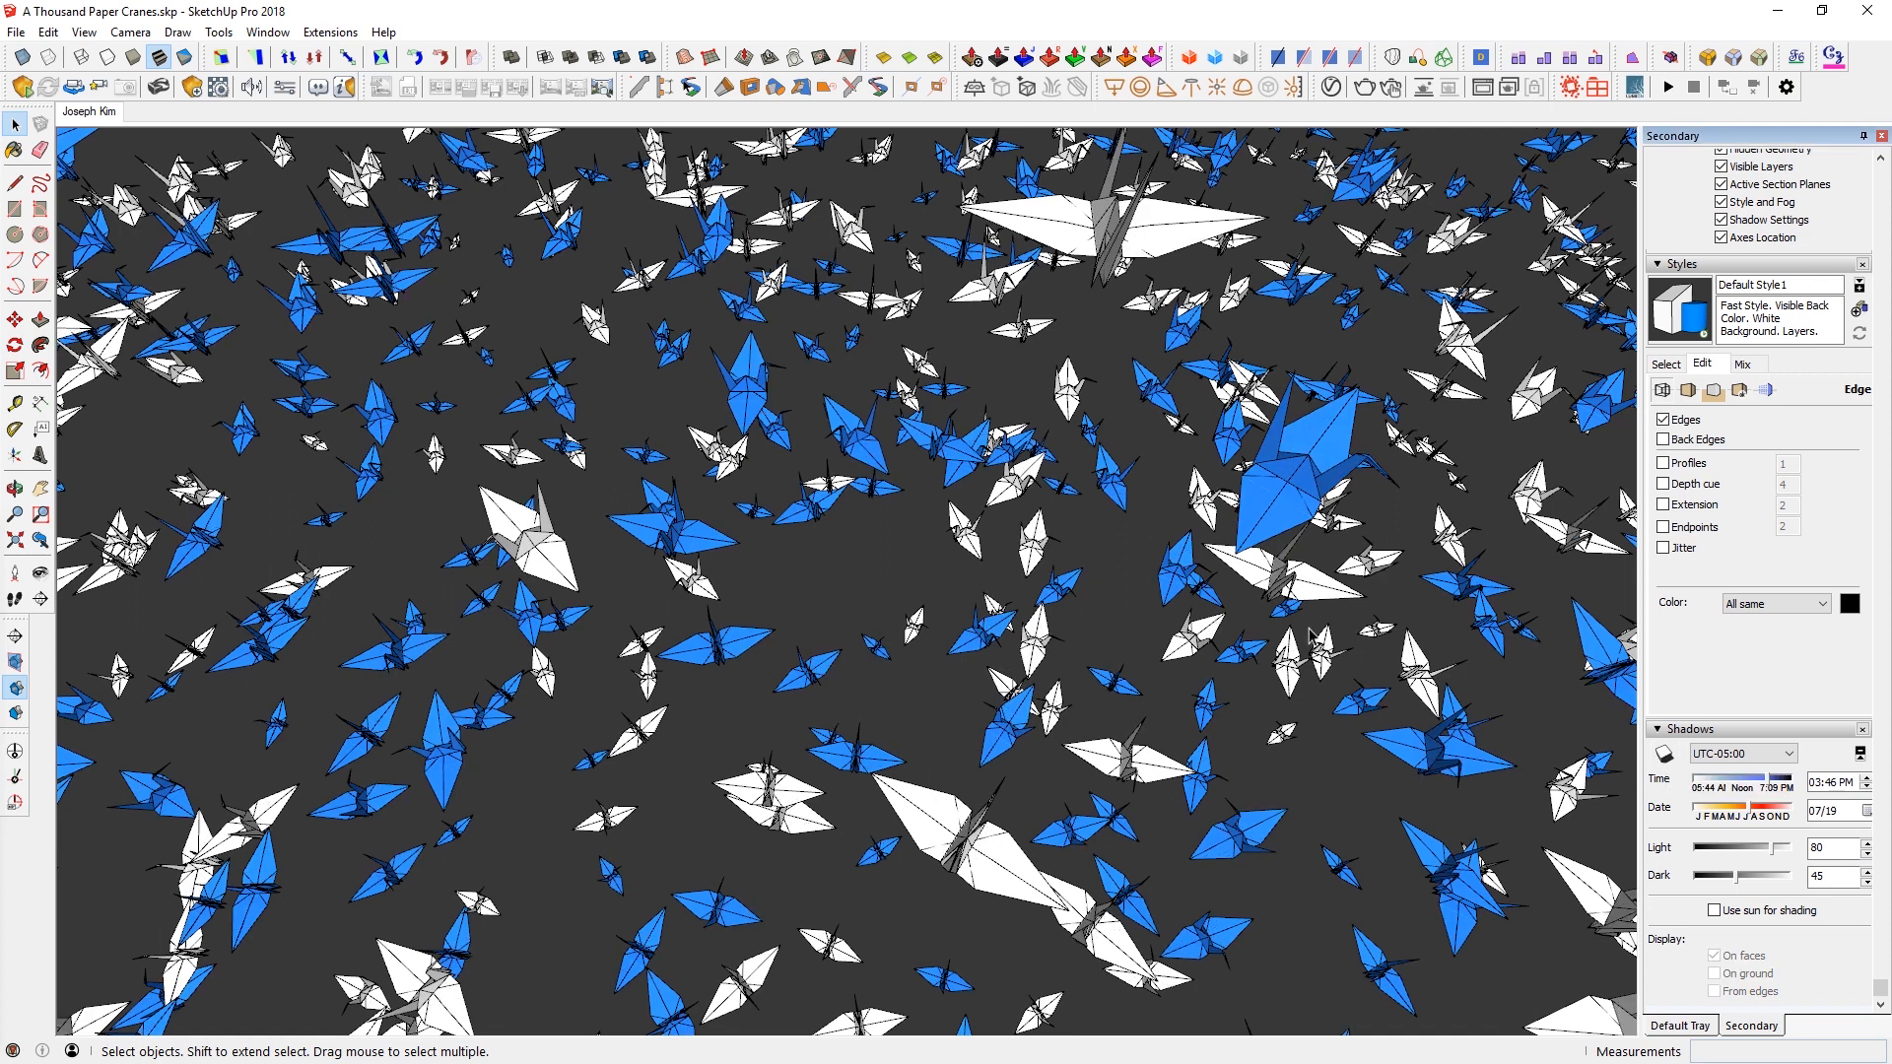
mouse_move(729, 747)
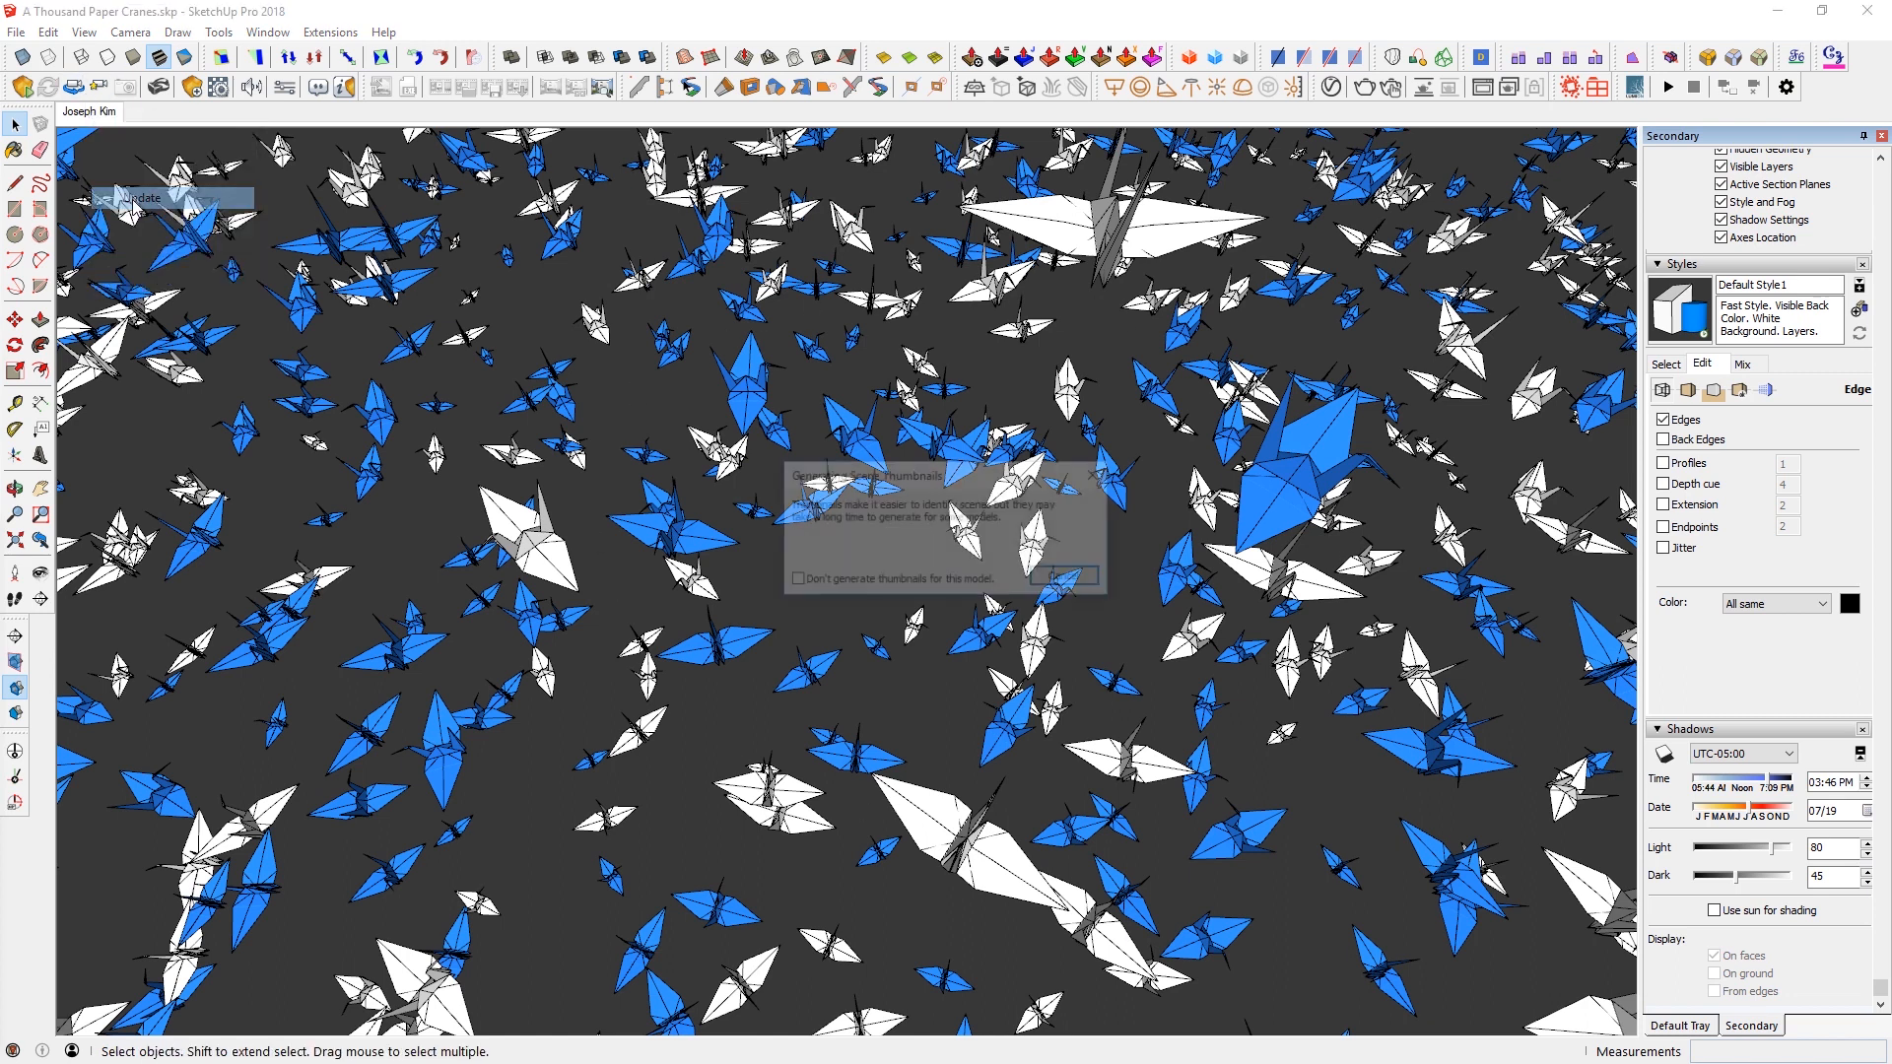
click(1062, 575)
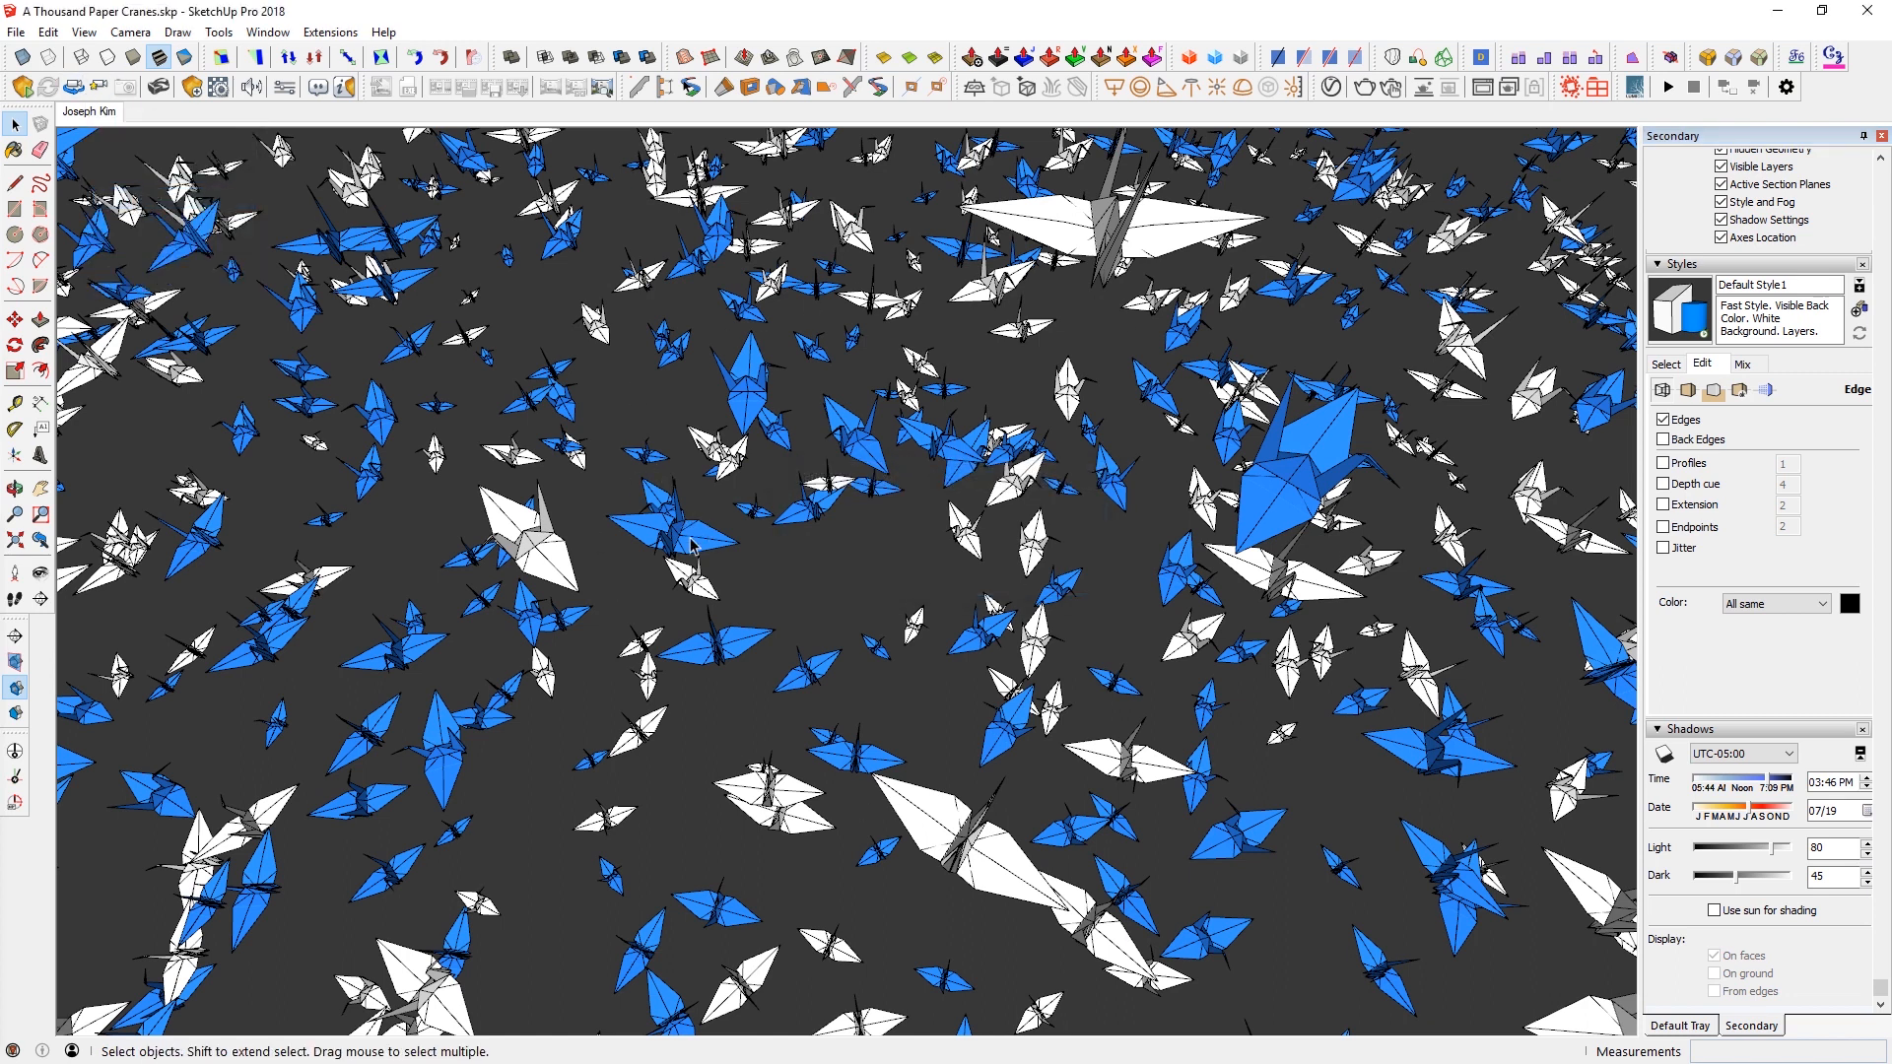
mouse_move(1244, 816)
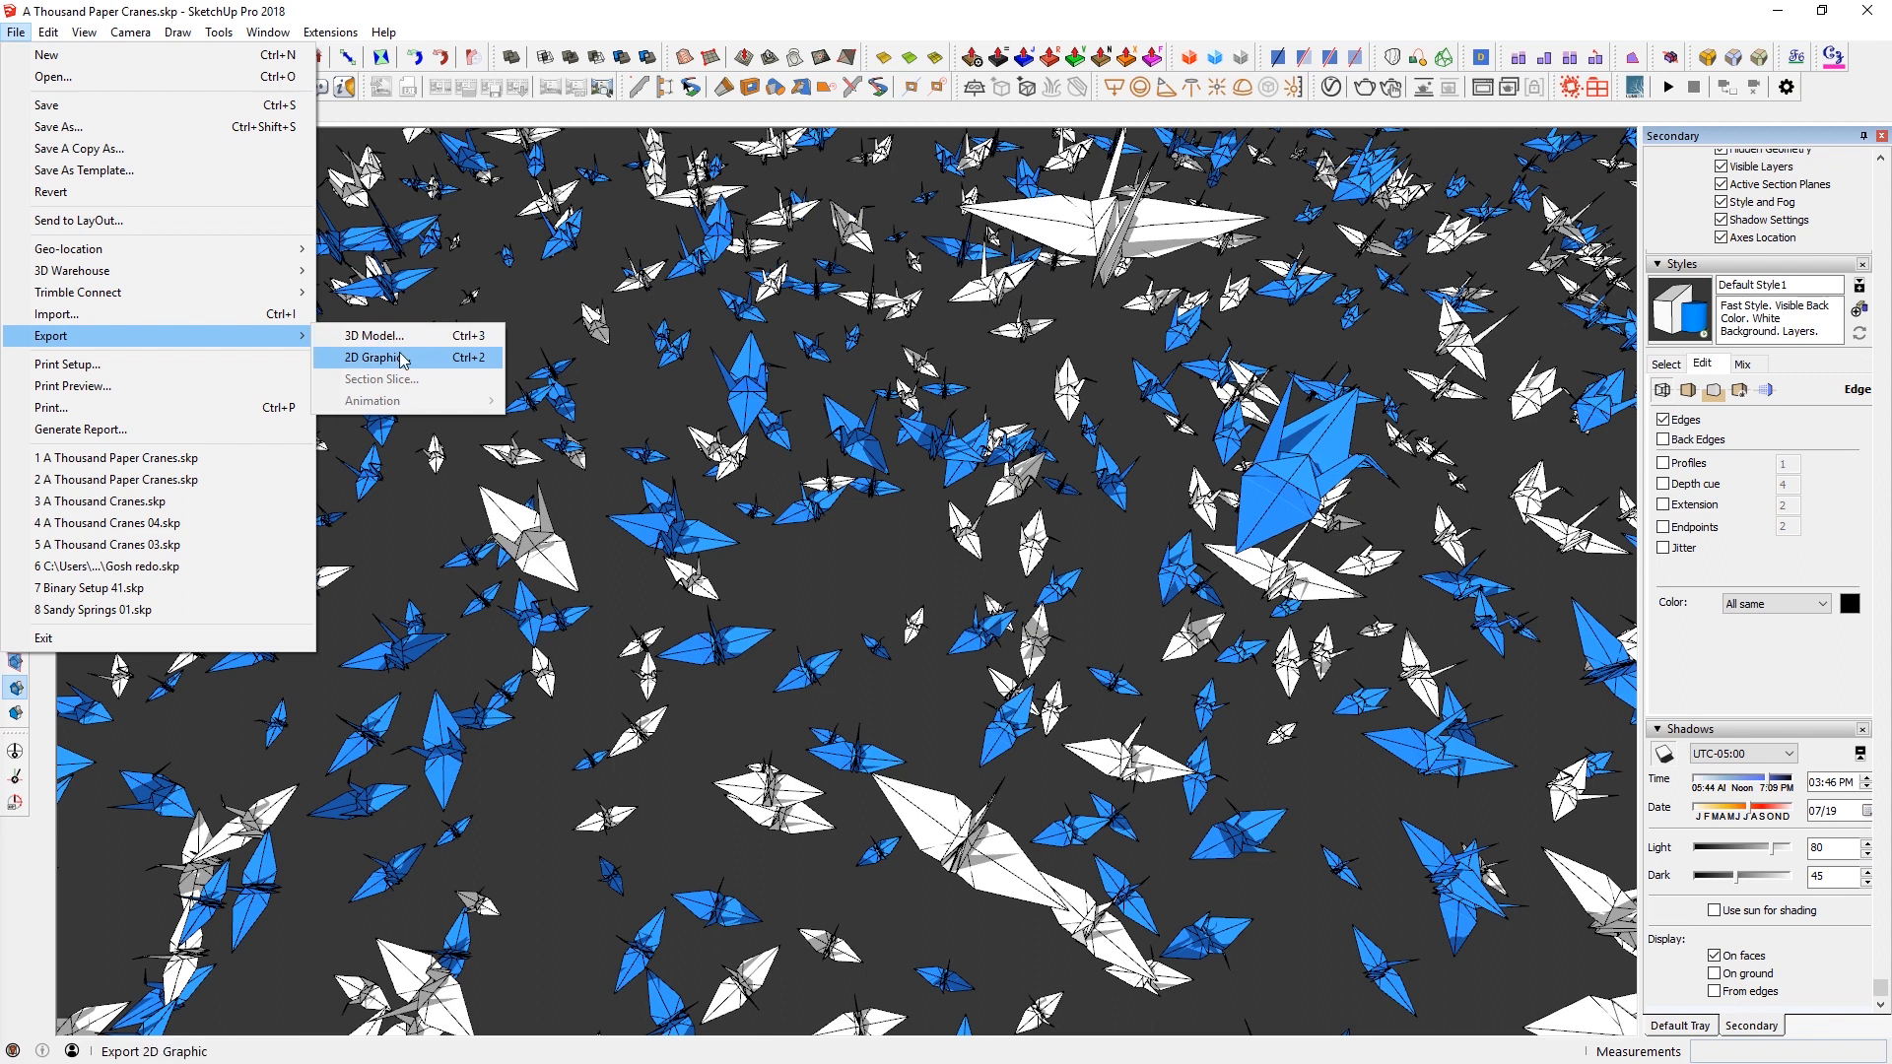
- Export a 2D JPEG of the view to the Desktop at 6000 pixels wide
click(380, 357)
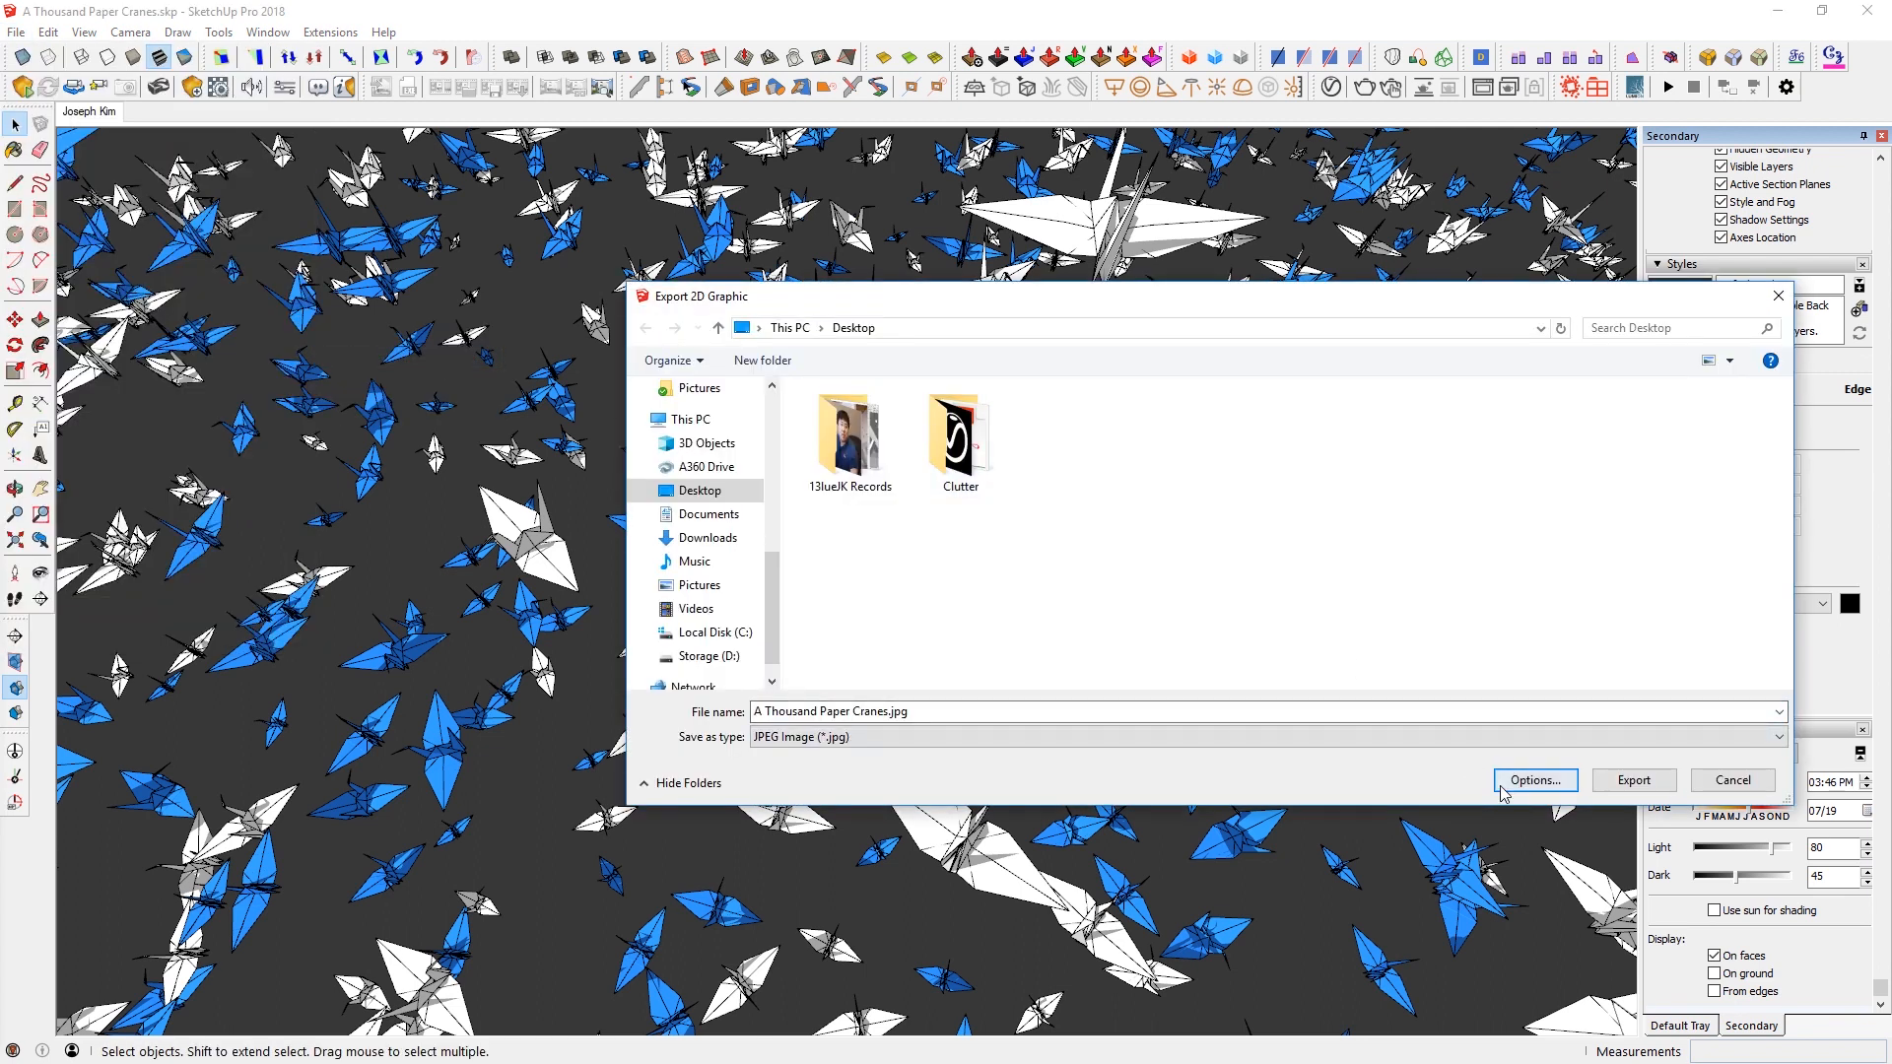
click(1534, 780)
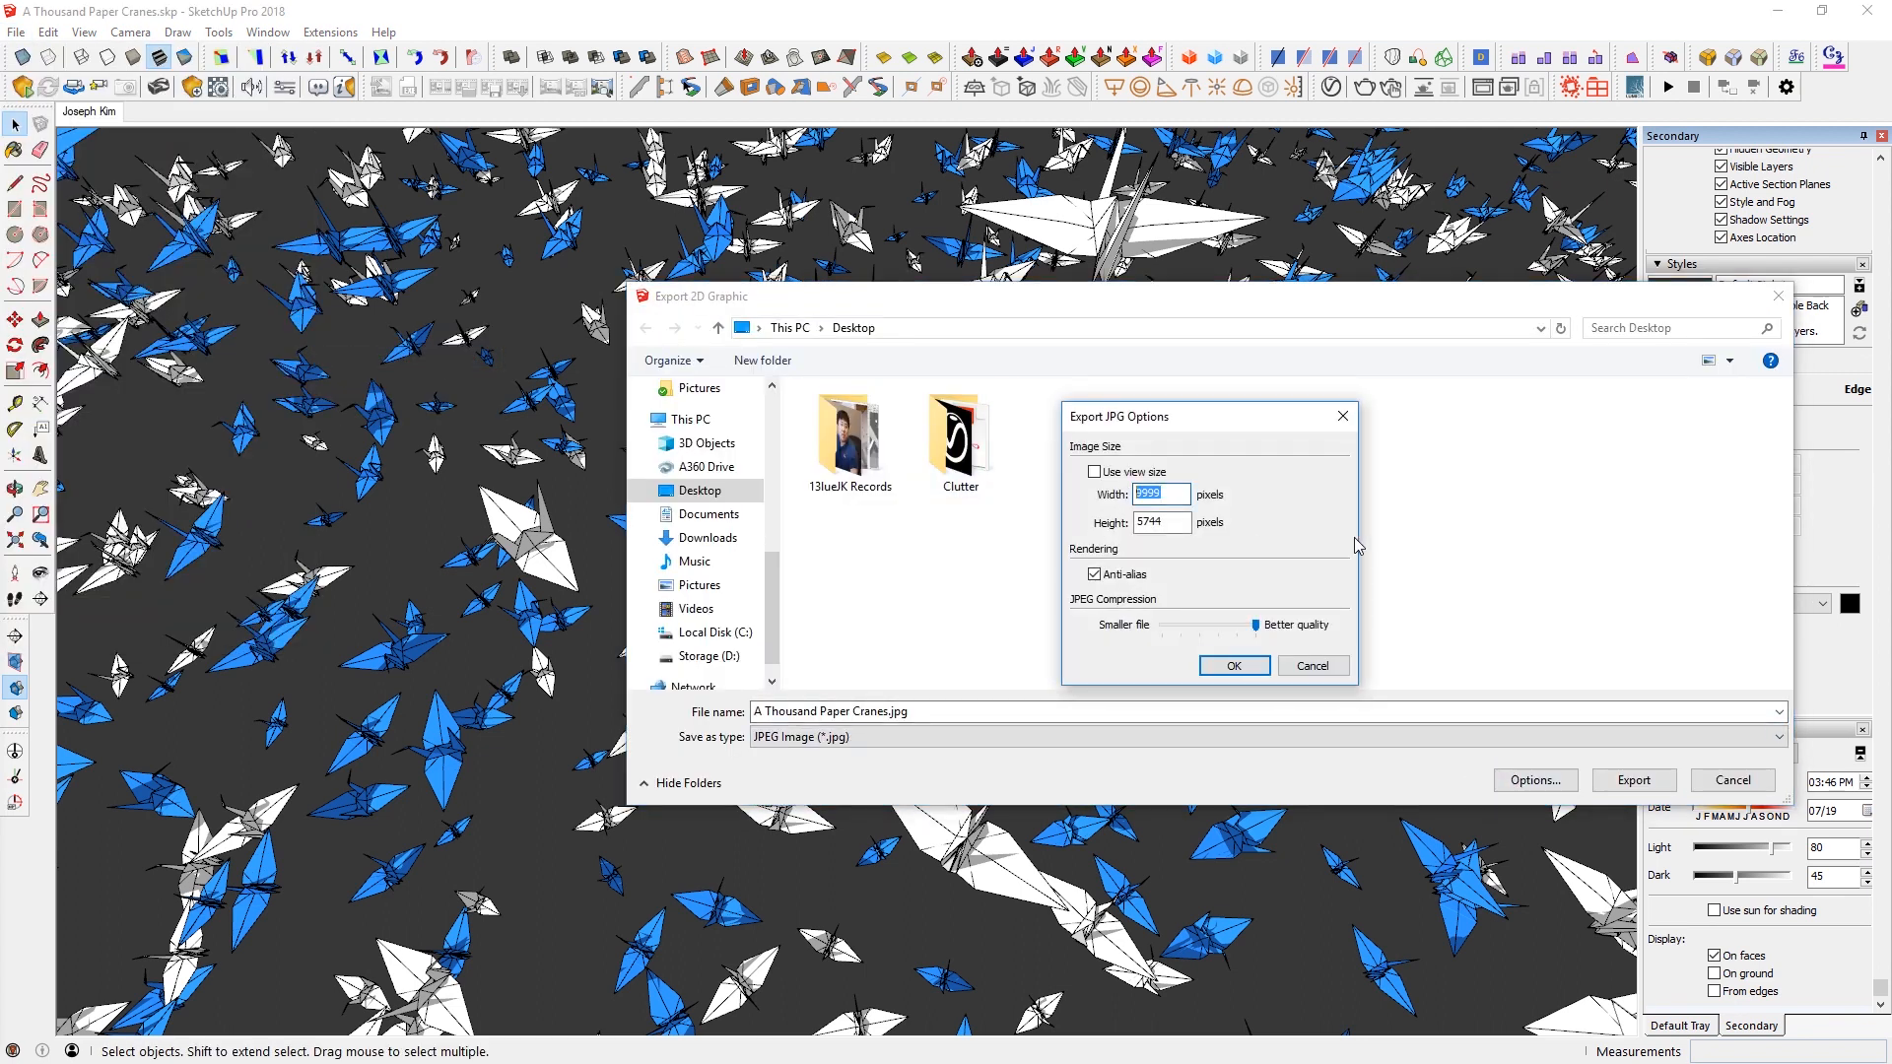
mouse_move(1123, 499)
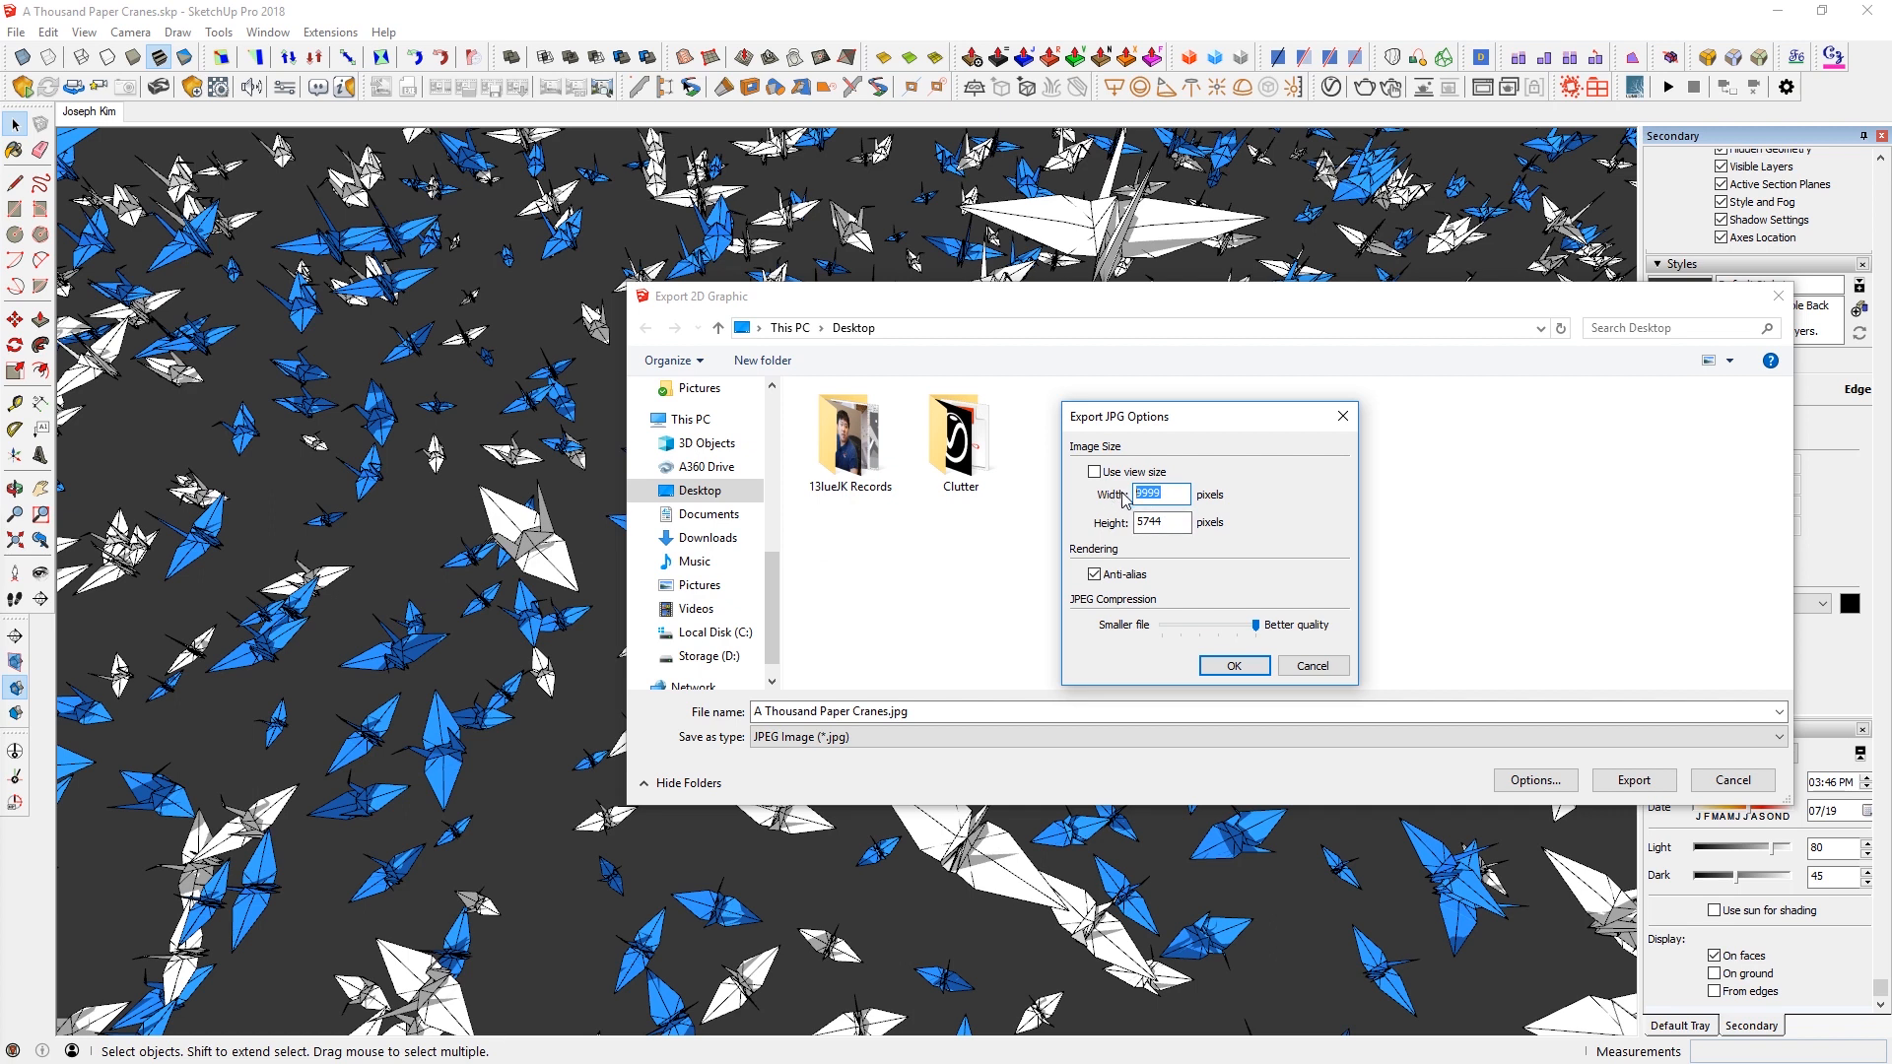
text(6000)
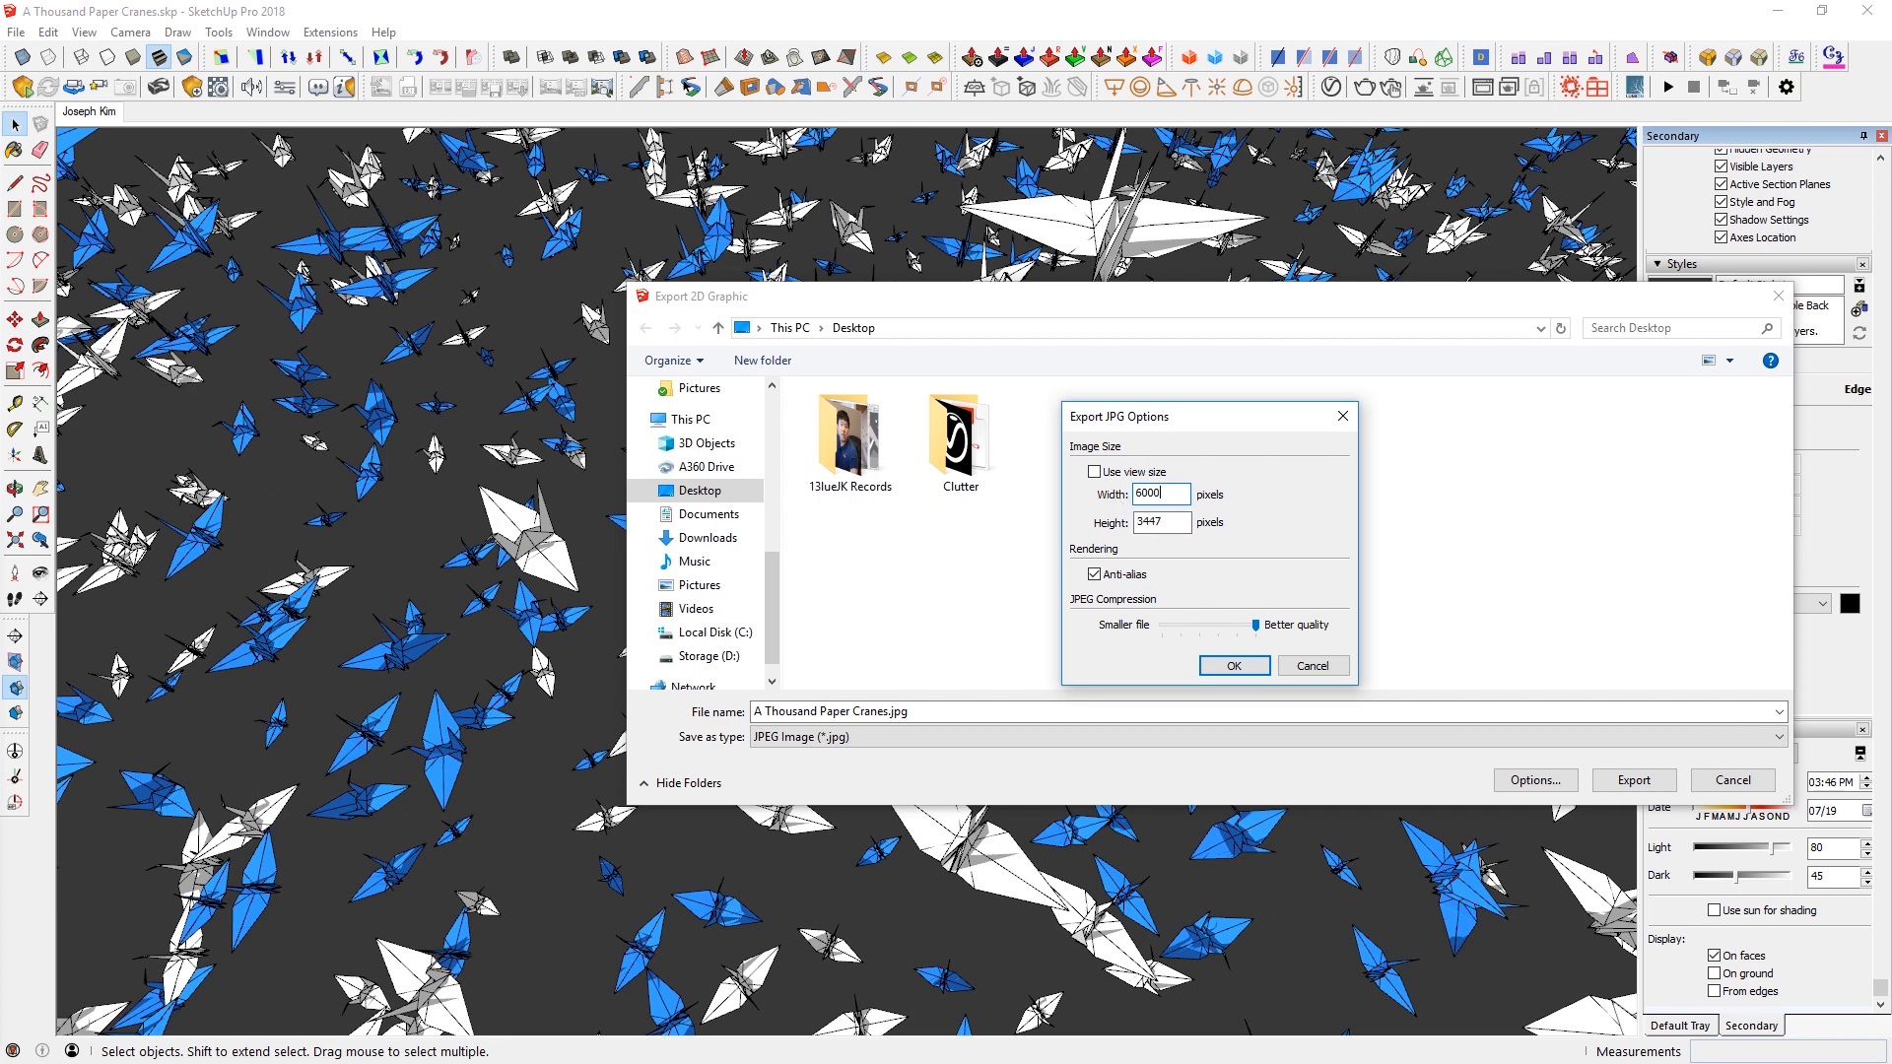
click(1234, 664)
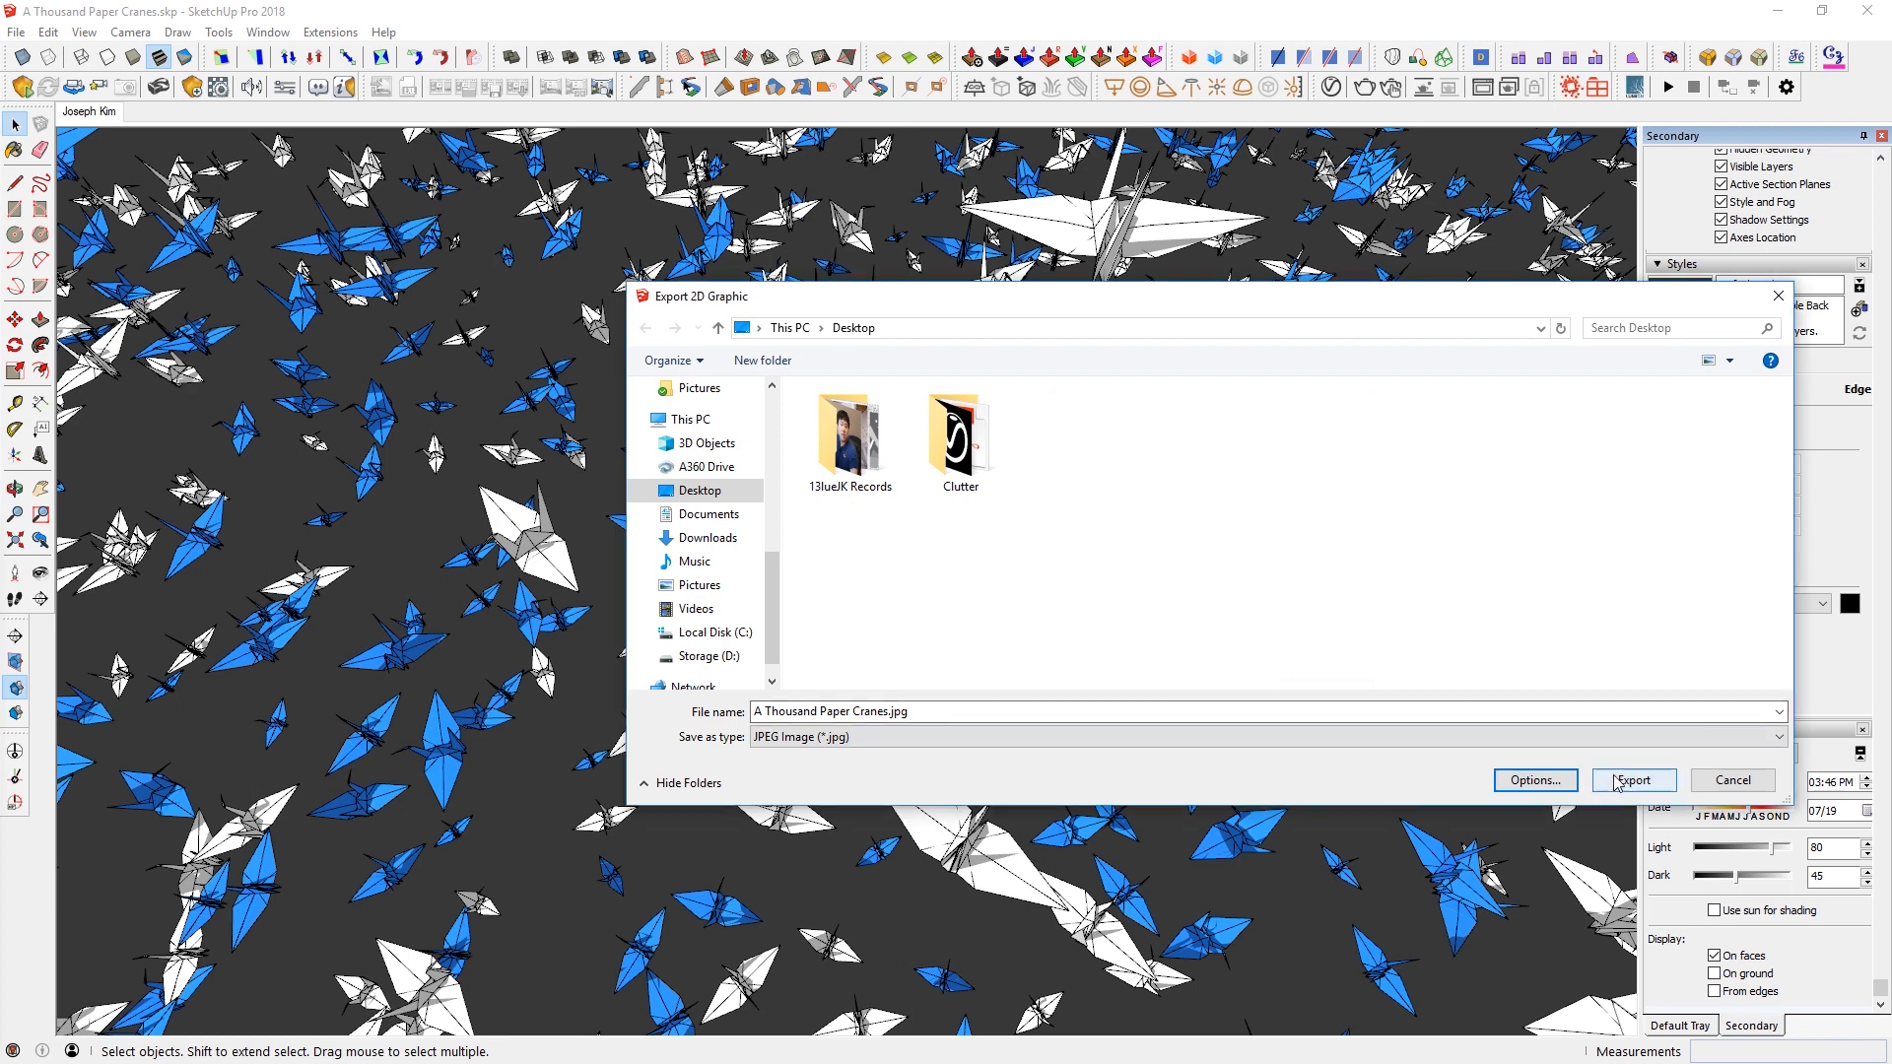
click(1631, 781)
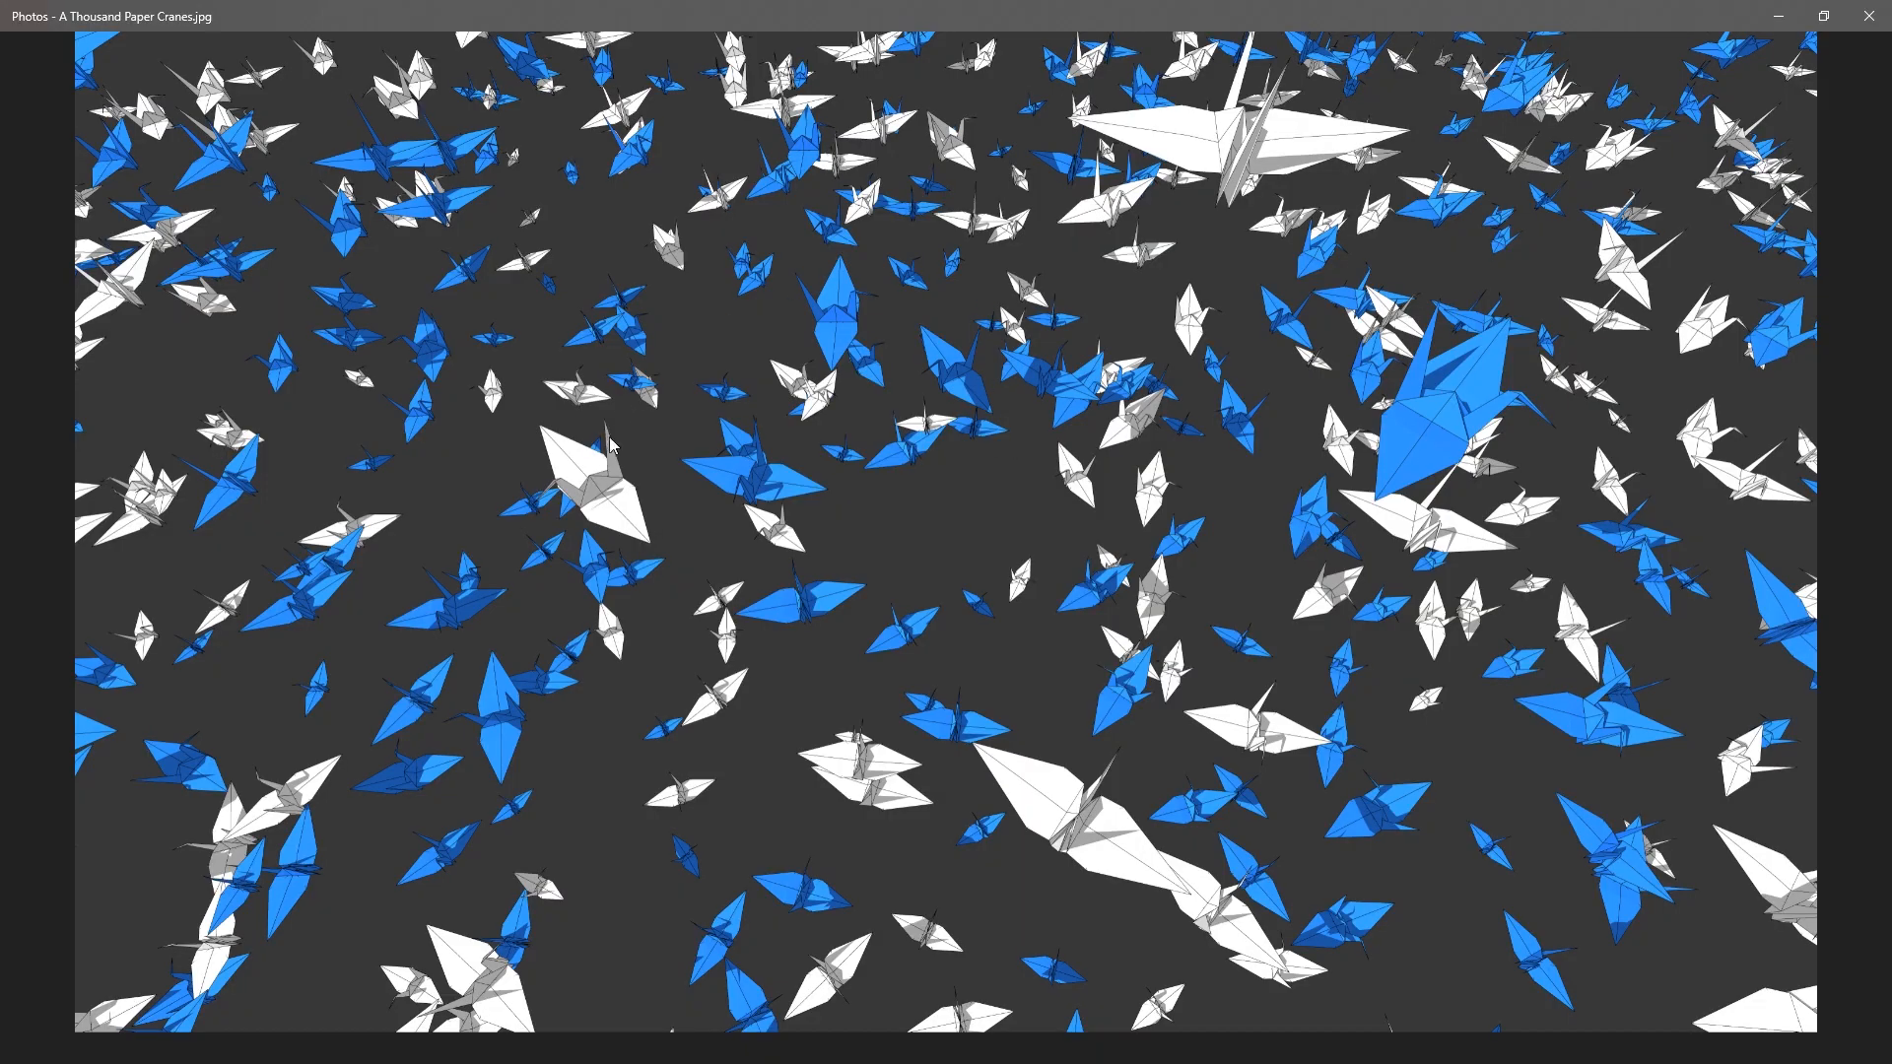
mouse_move(676, 283)
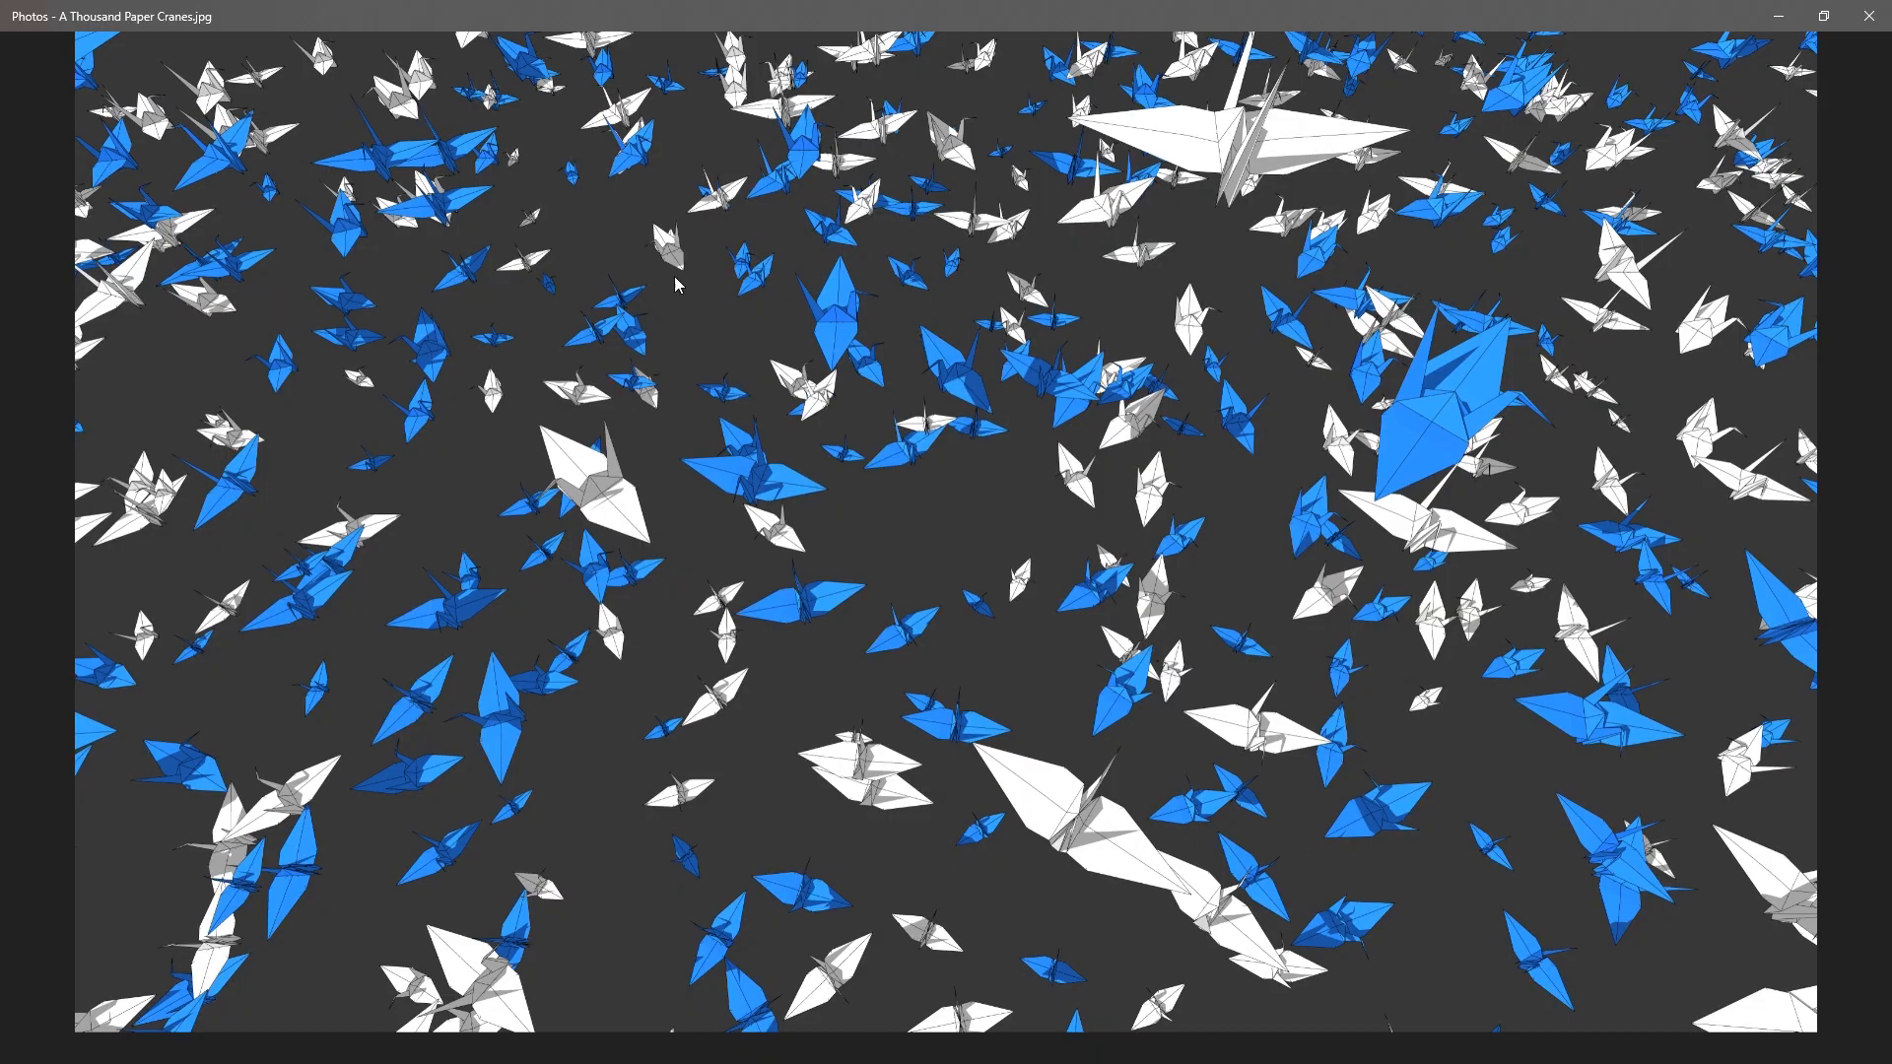
mouse_move(773, 498)
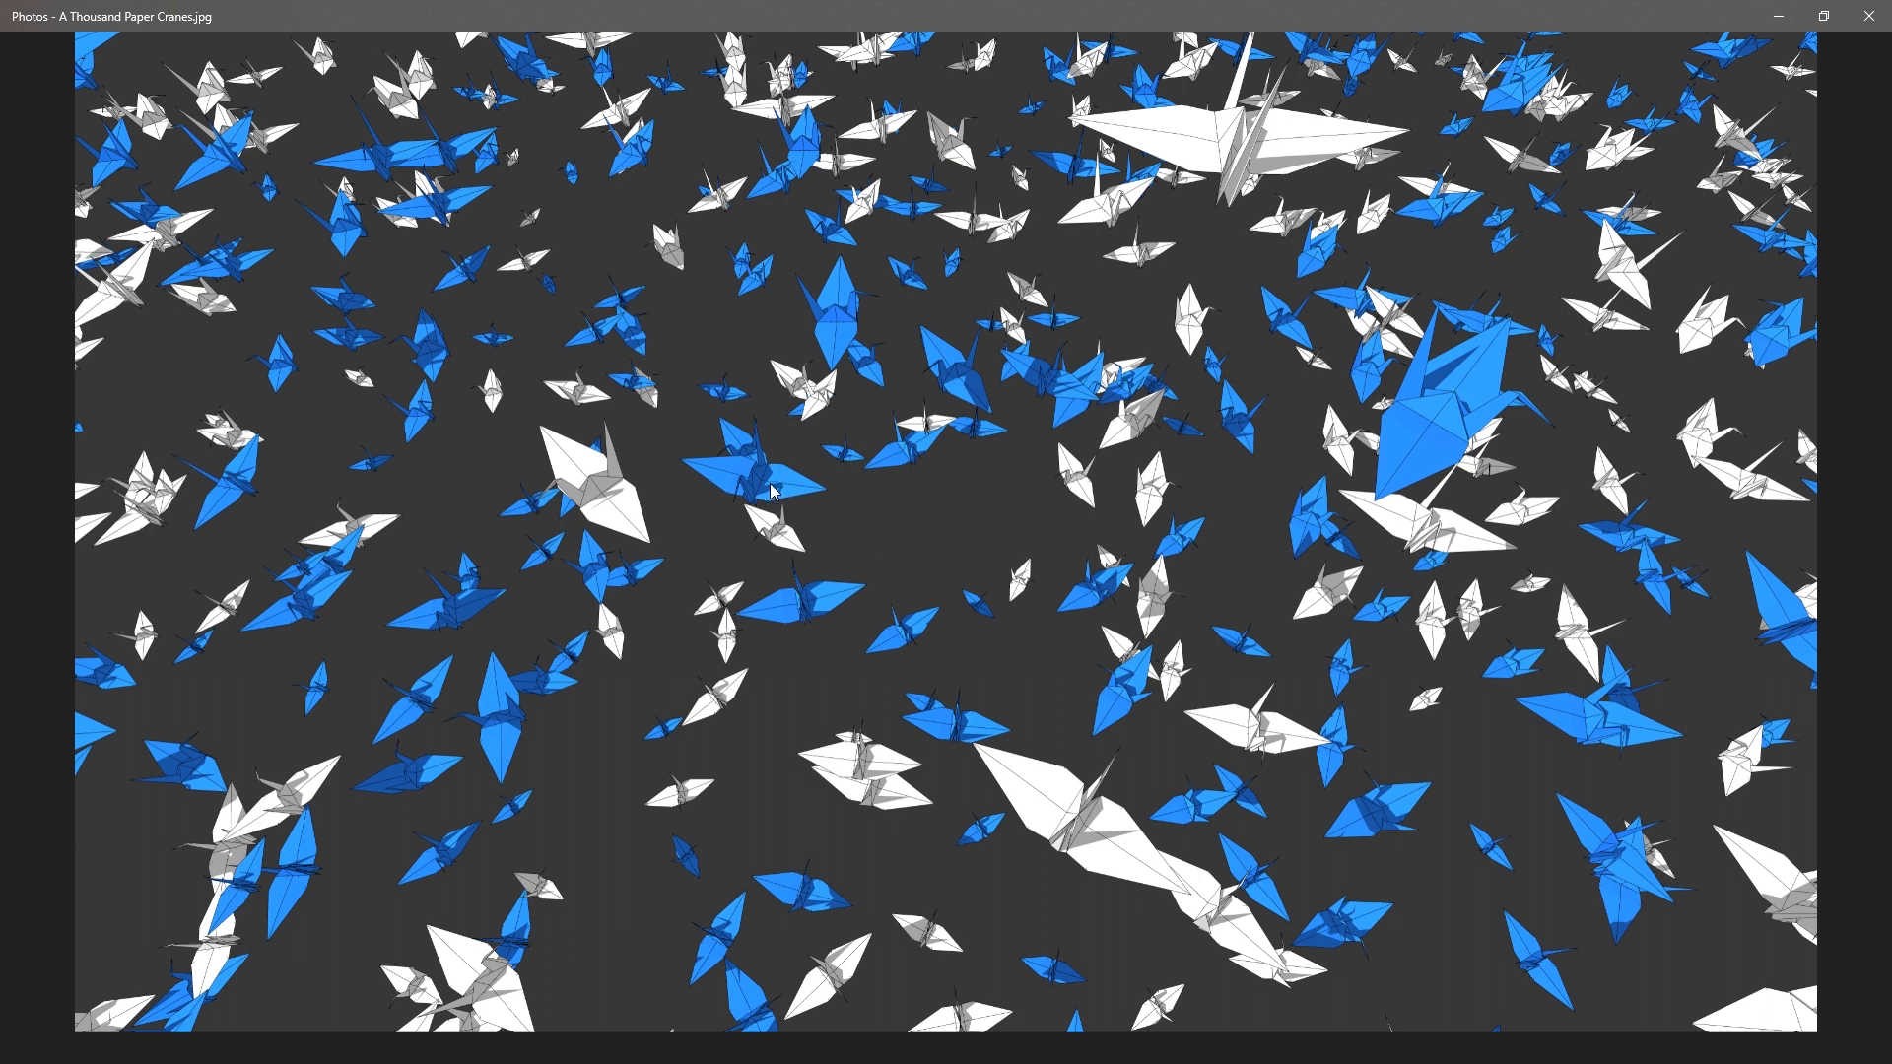
mouse_move(966, 695)
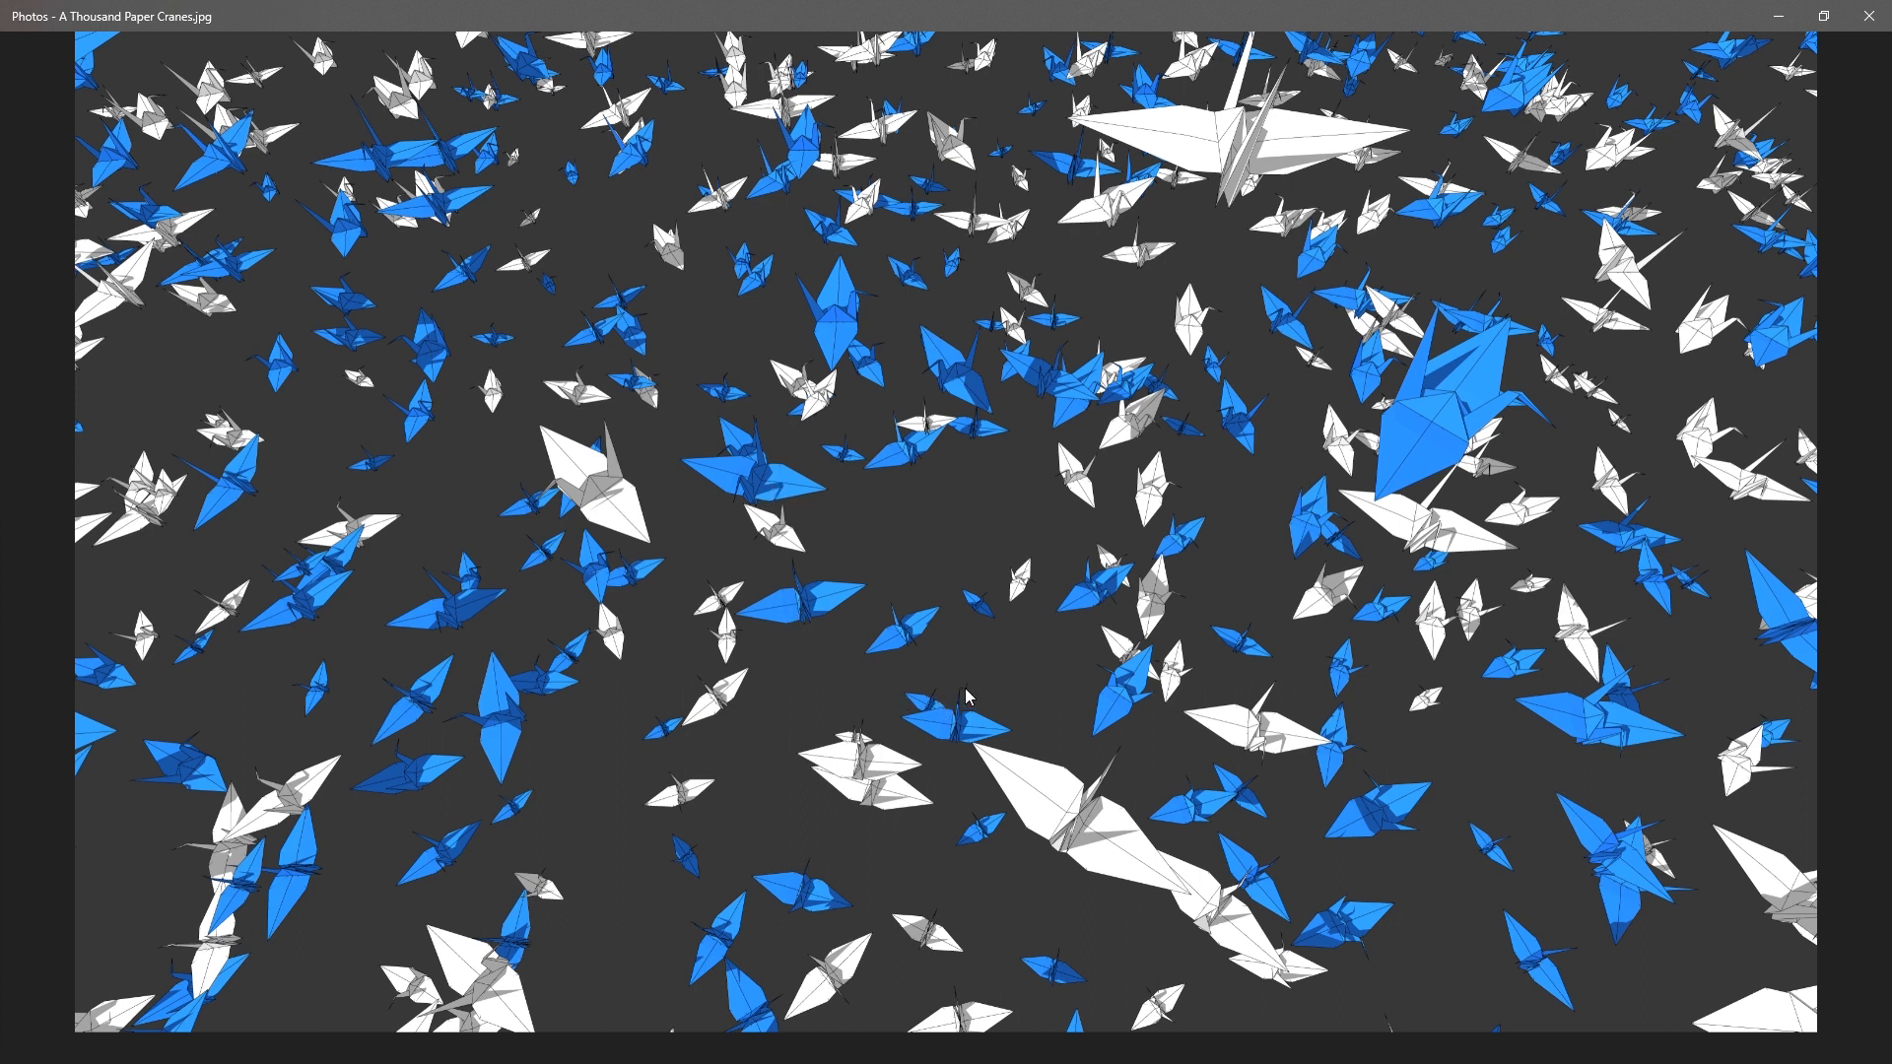
mouse_move(1222, 518)
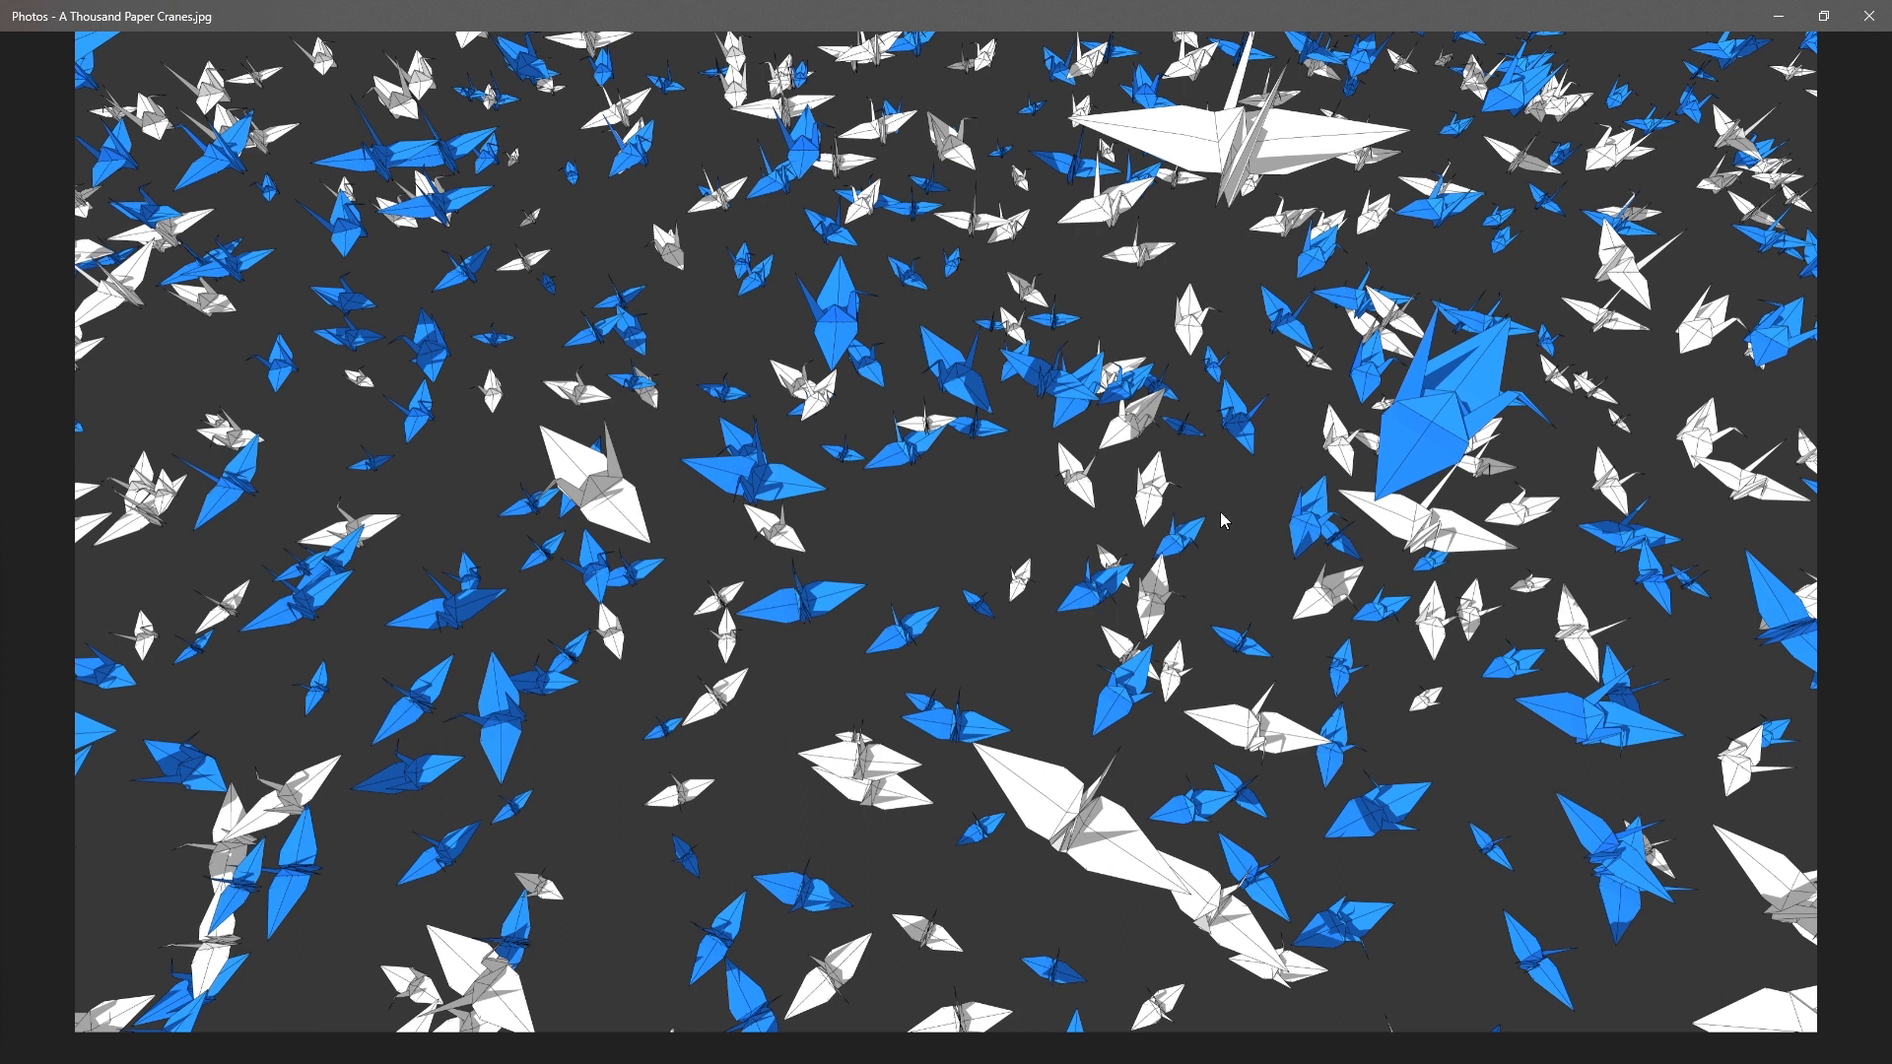
mouse_move(741, 394)
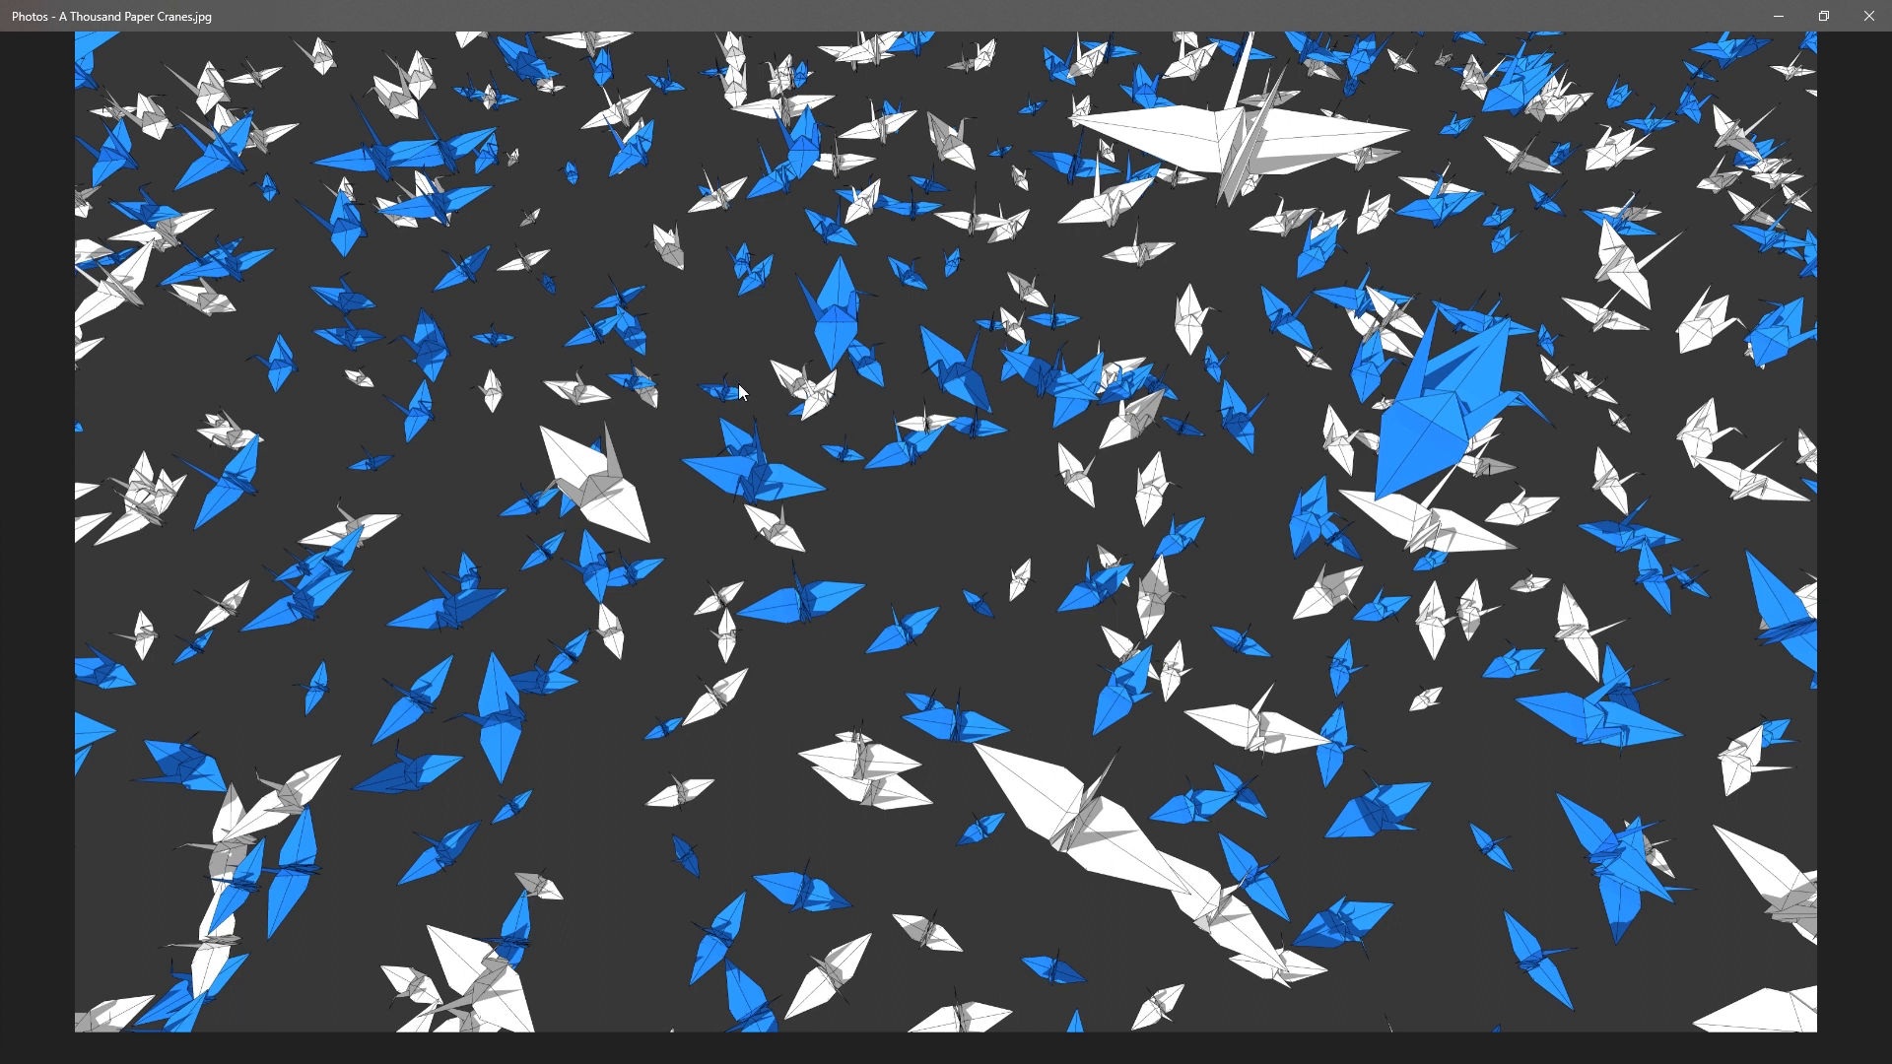
mouse_move(1022, 431)
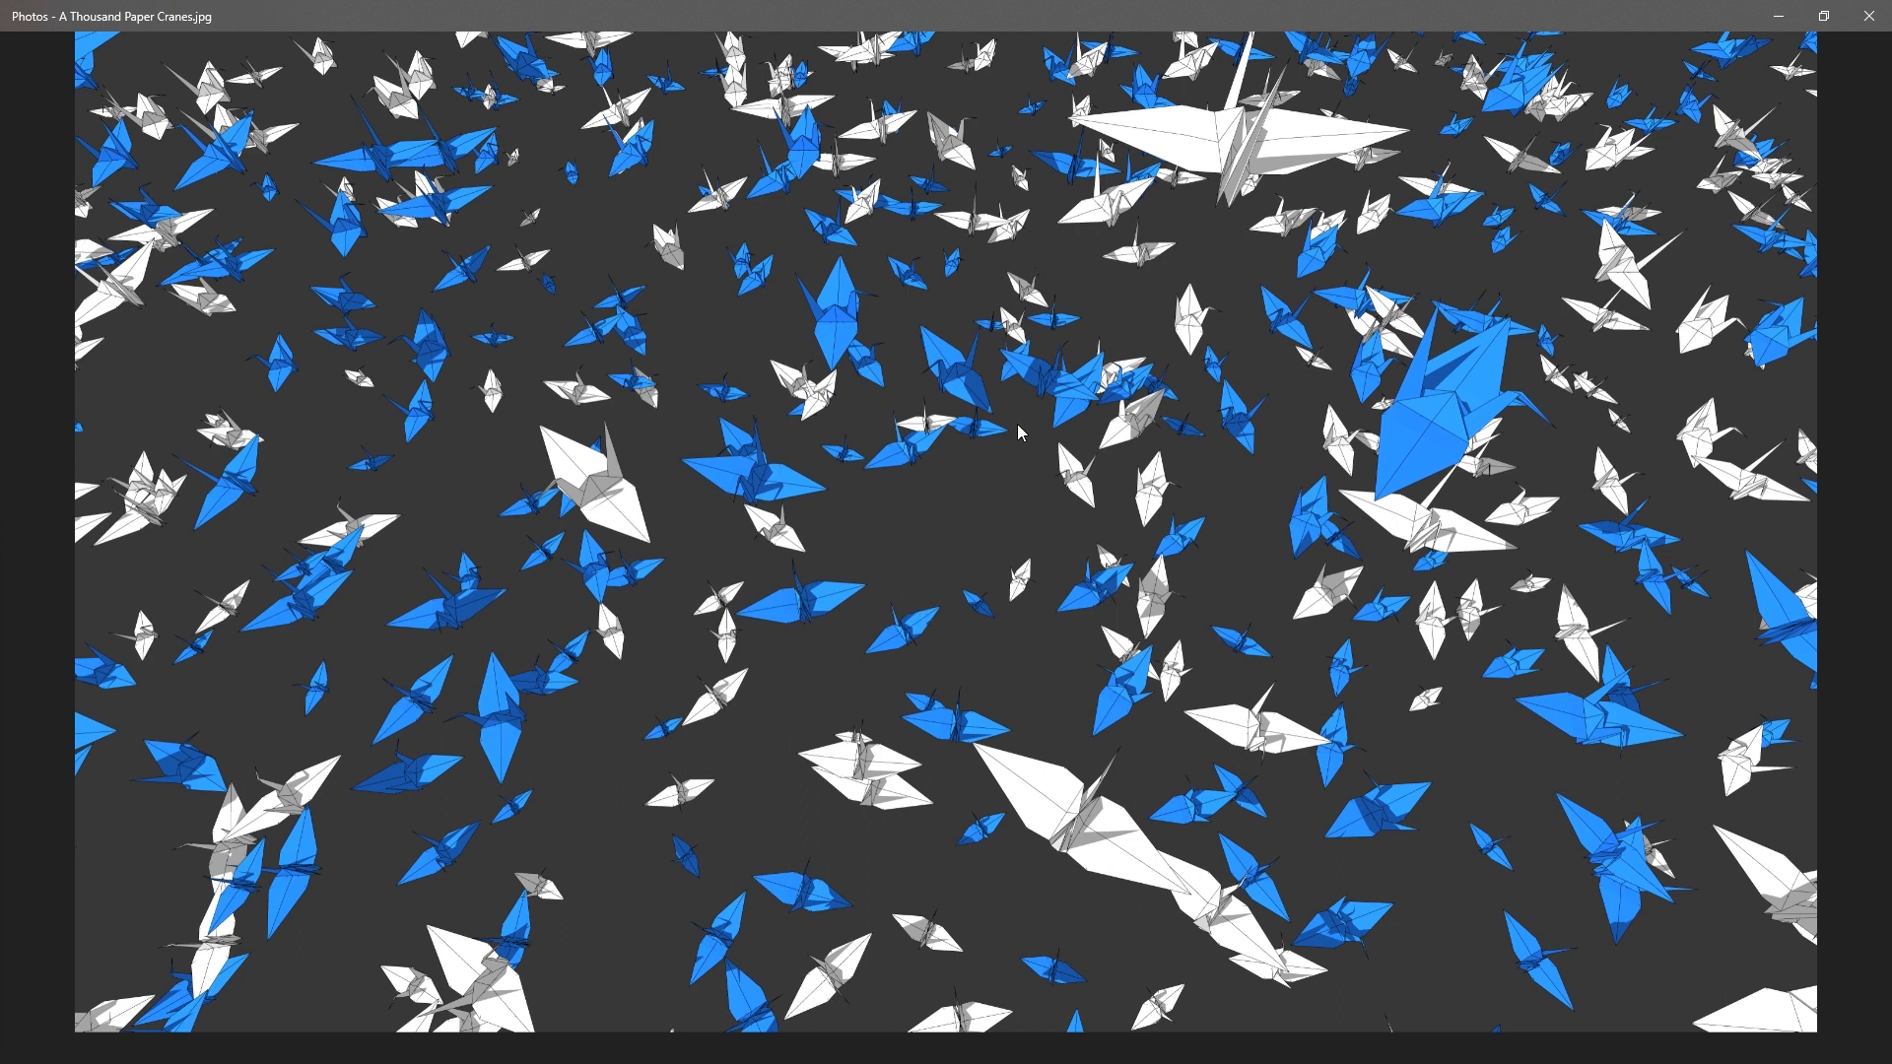
mouse_move(1090, 546)
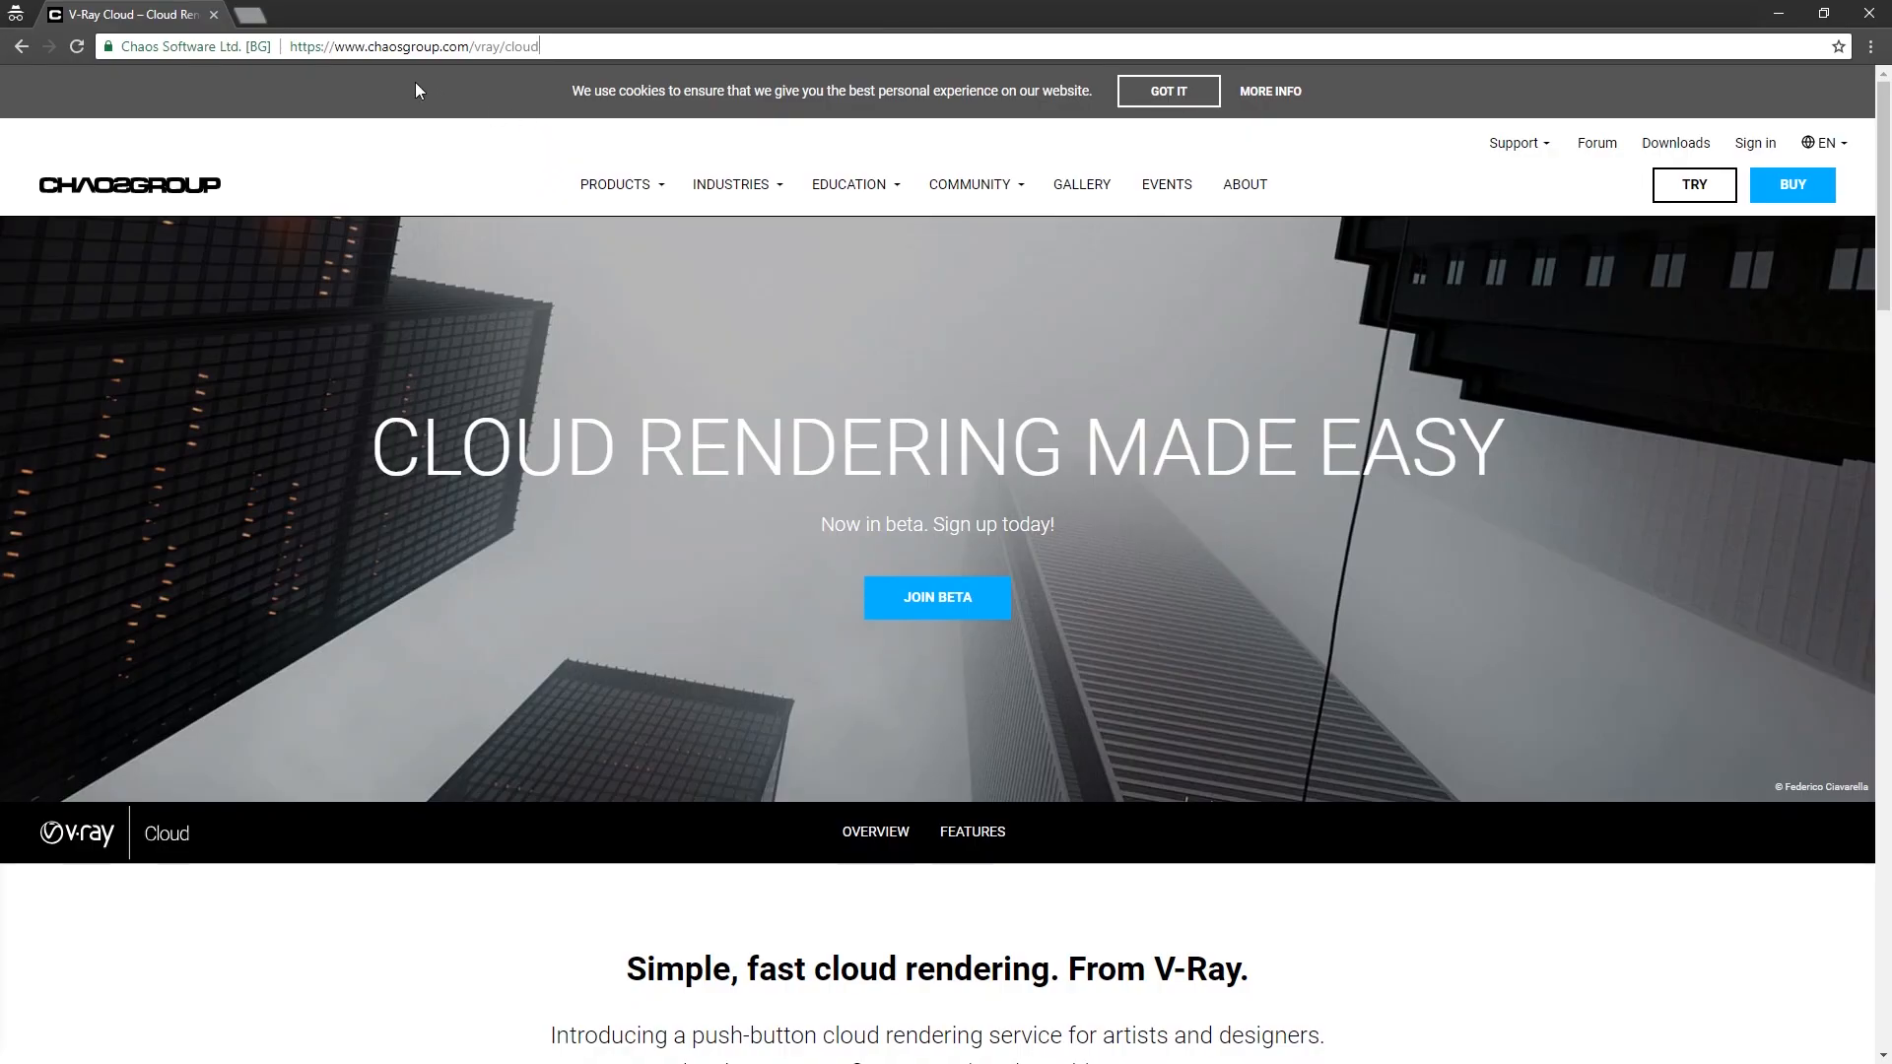
mouse_move(487, 45)
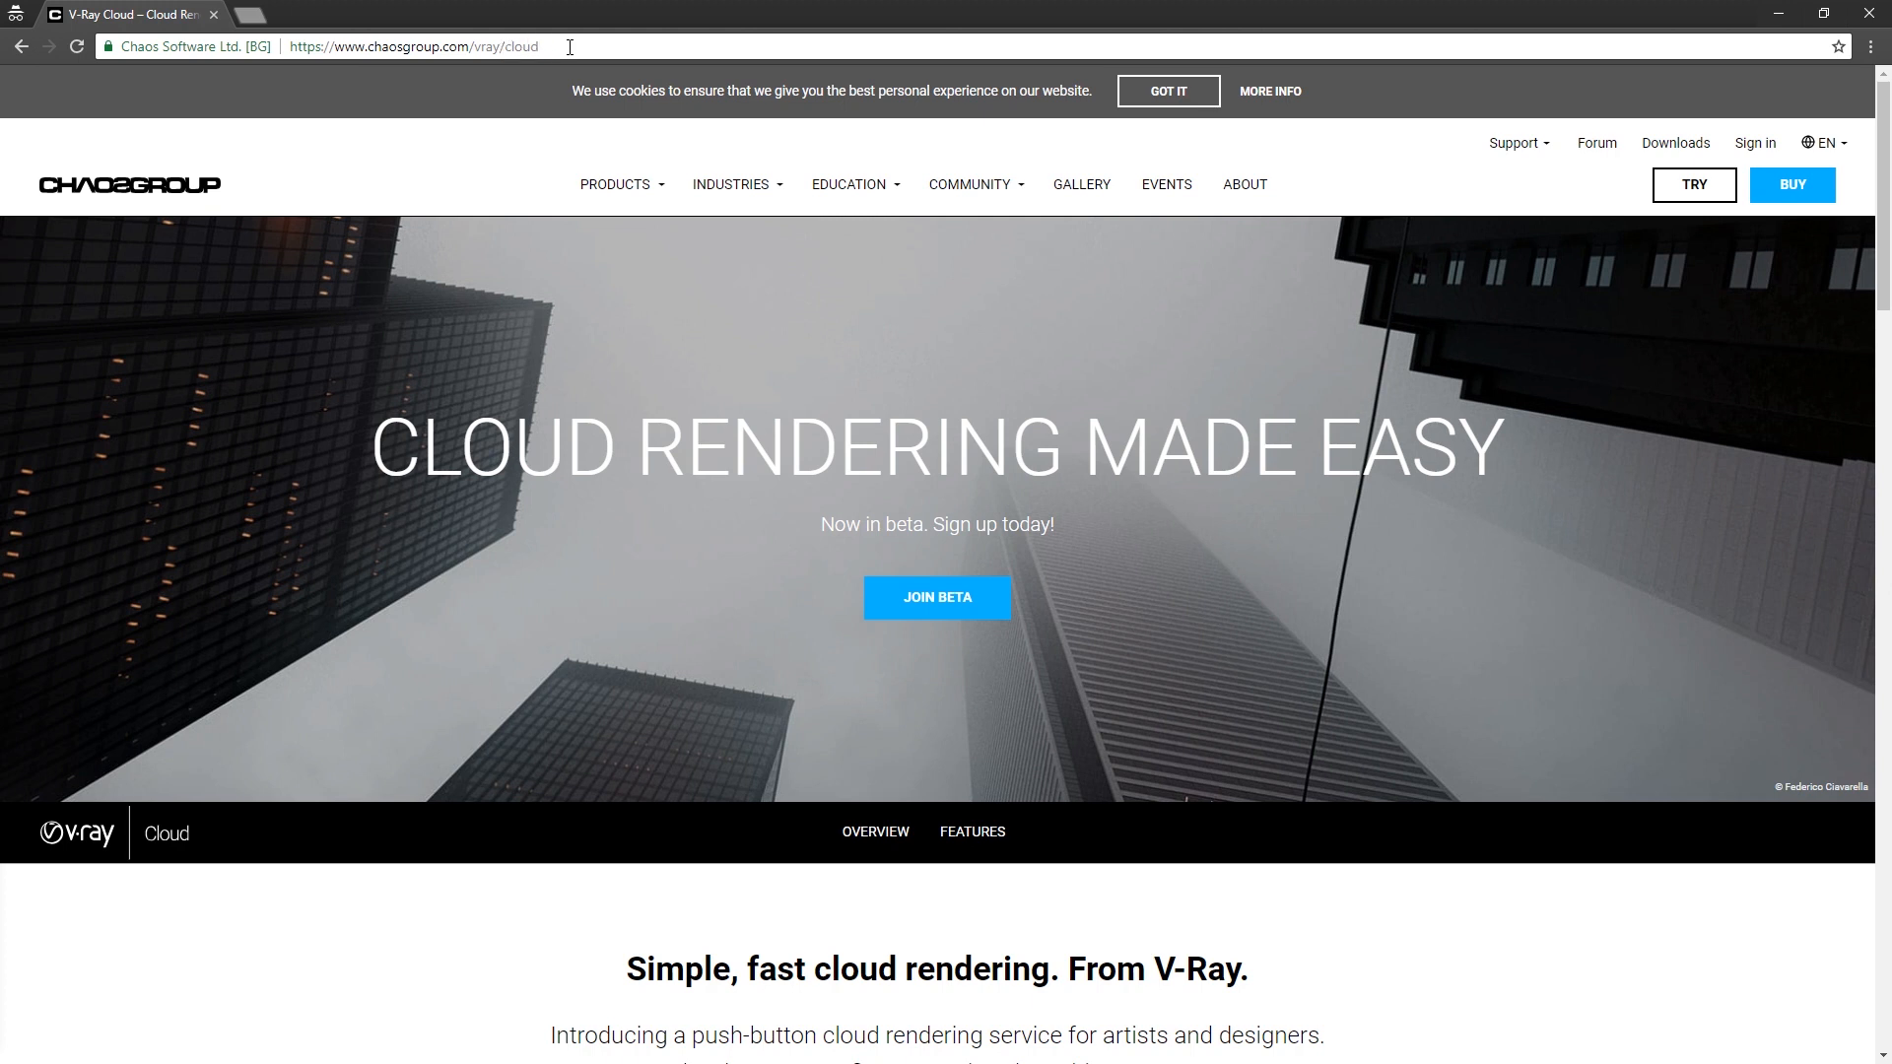
mouse_move(936, 597)
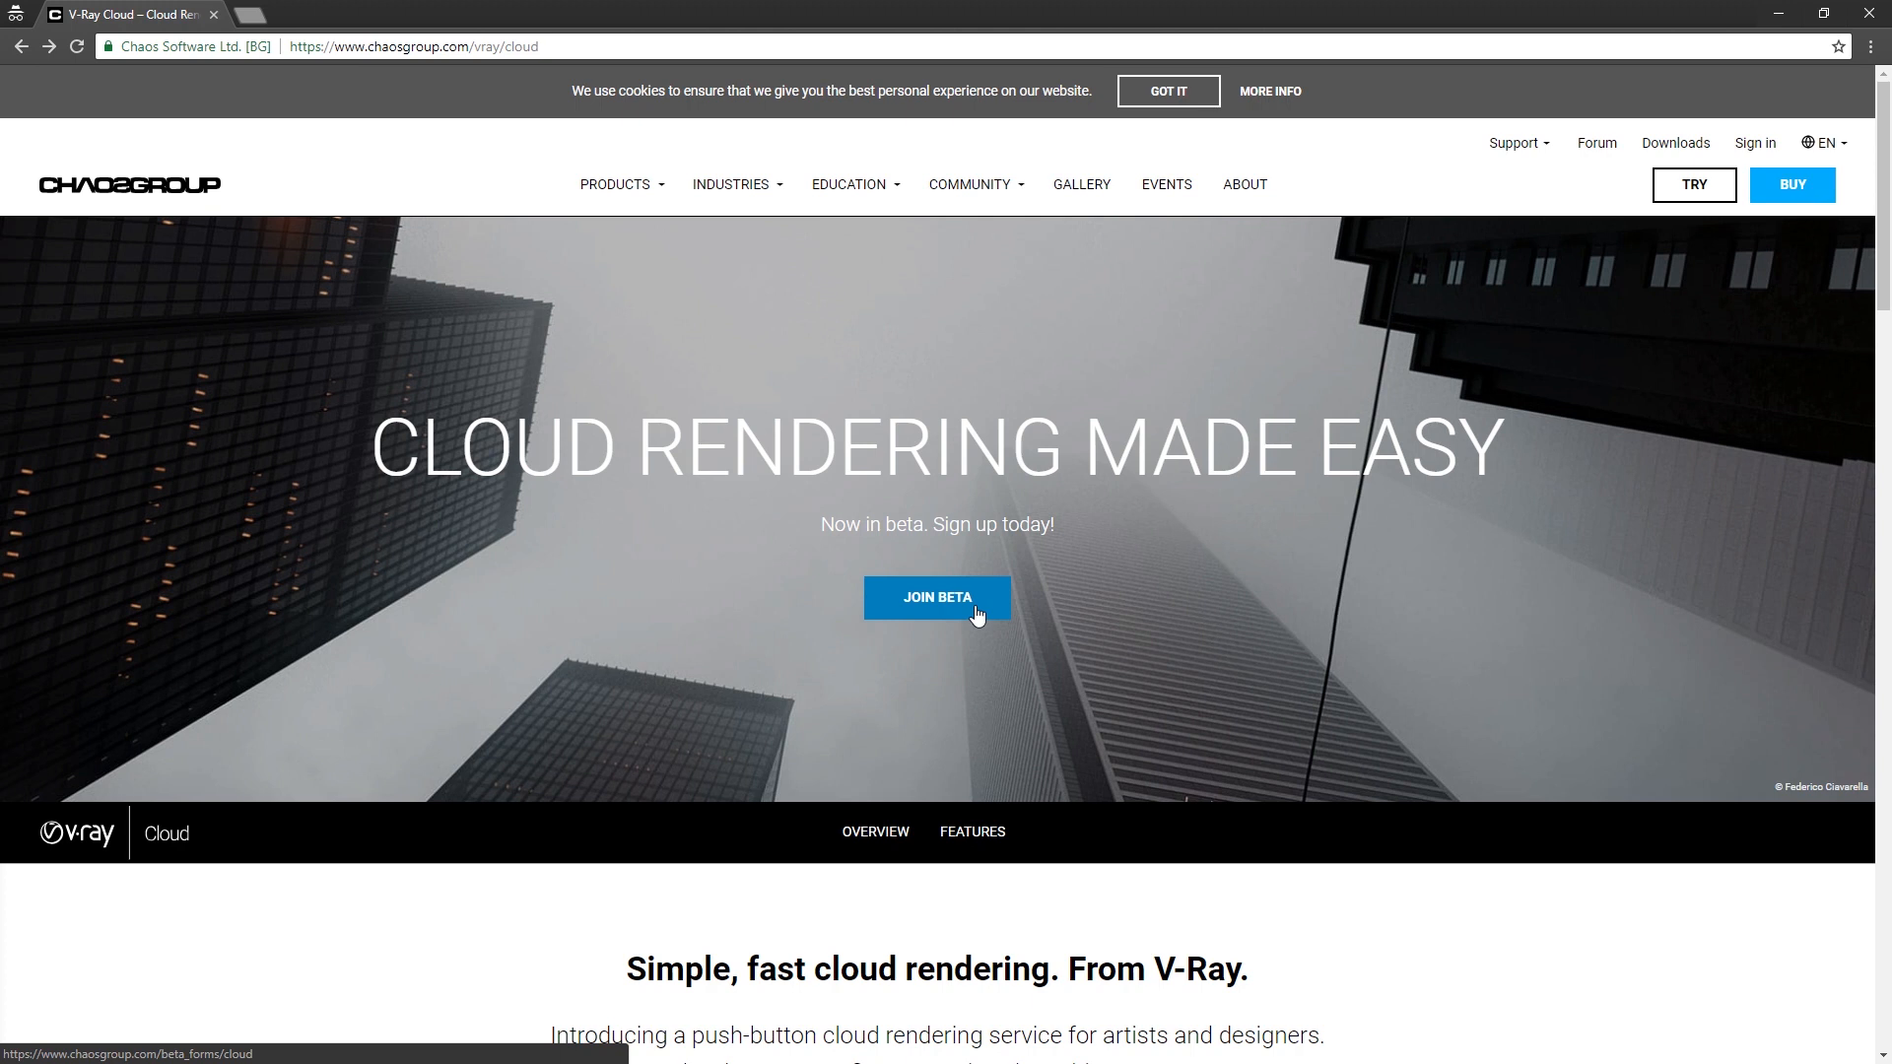
- Join the V-Ray Cloud beta from the Chaos Group cloud rendering page
click(936, 597)
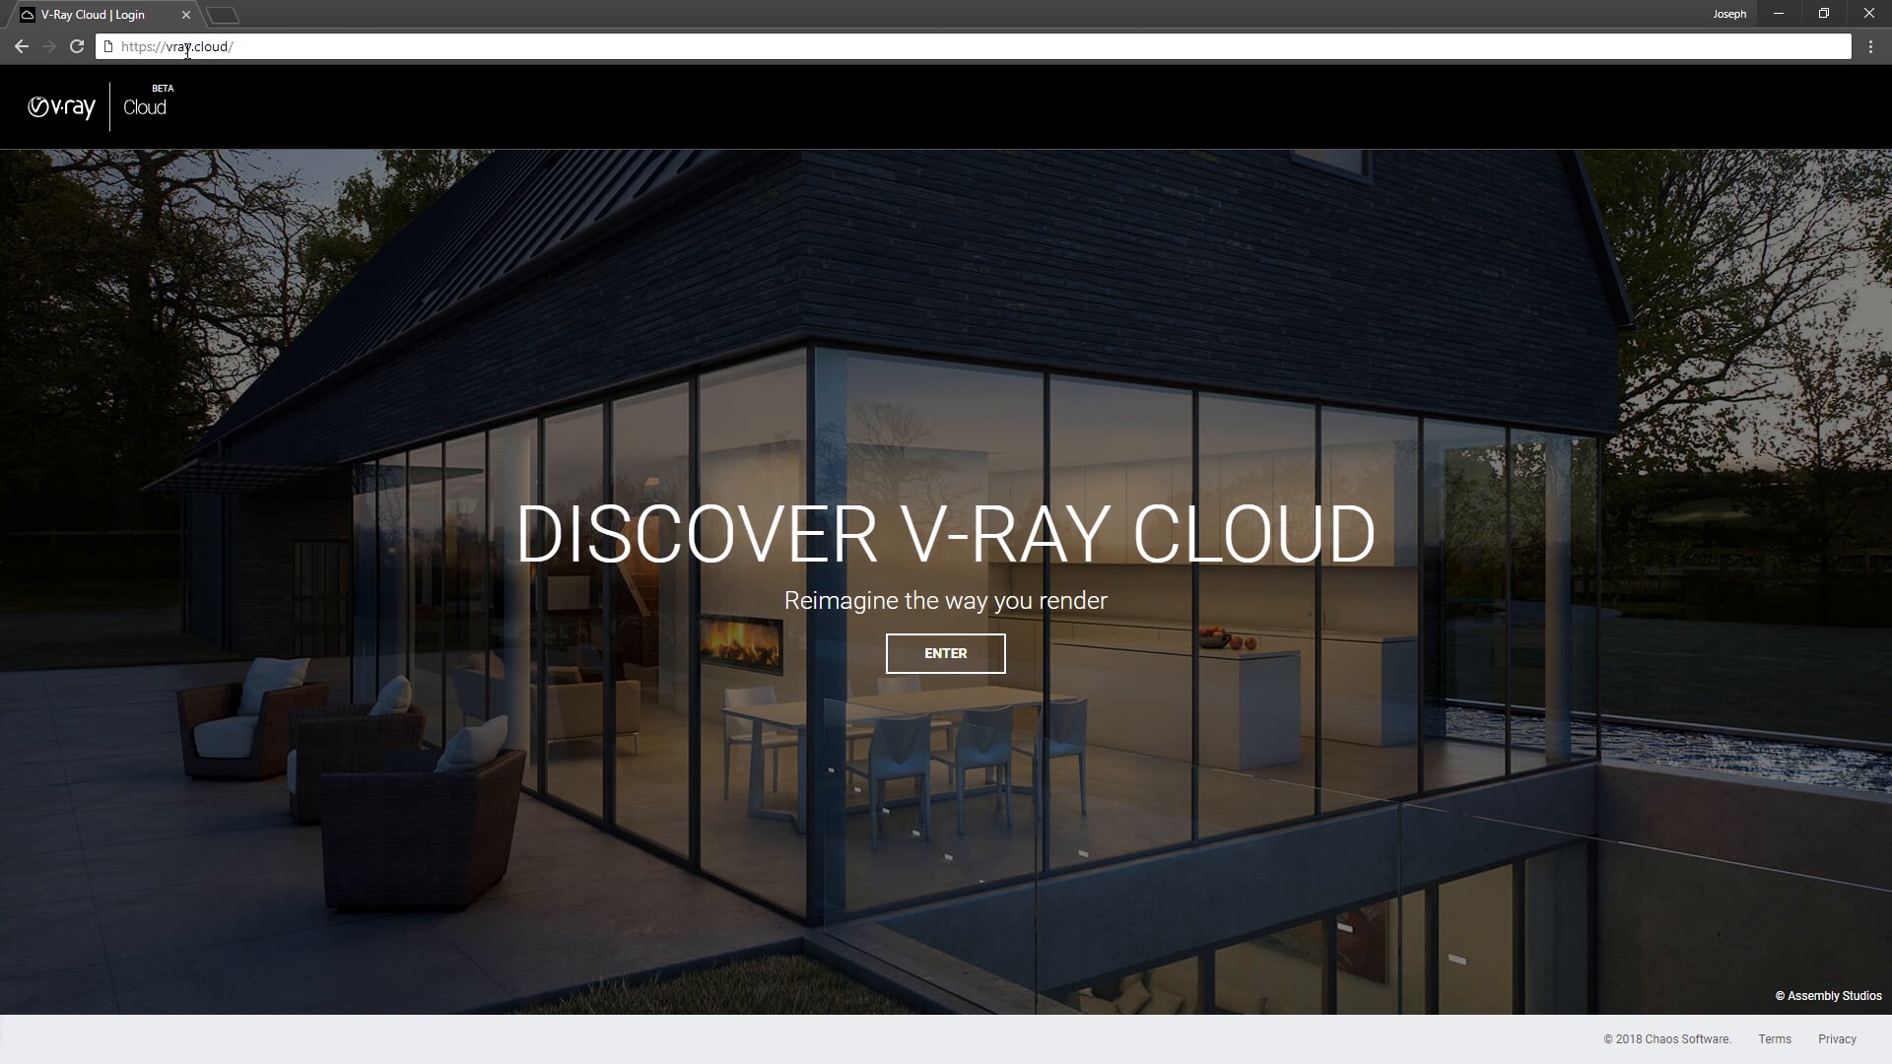
mouse_move(944, 652)
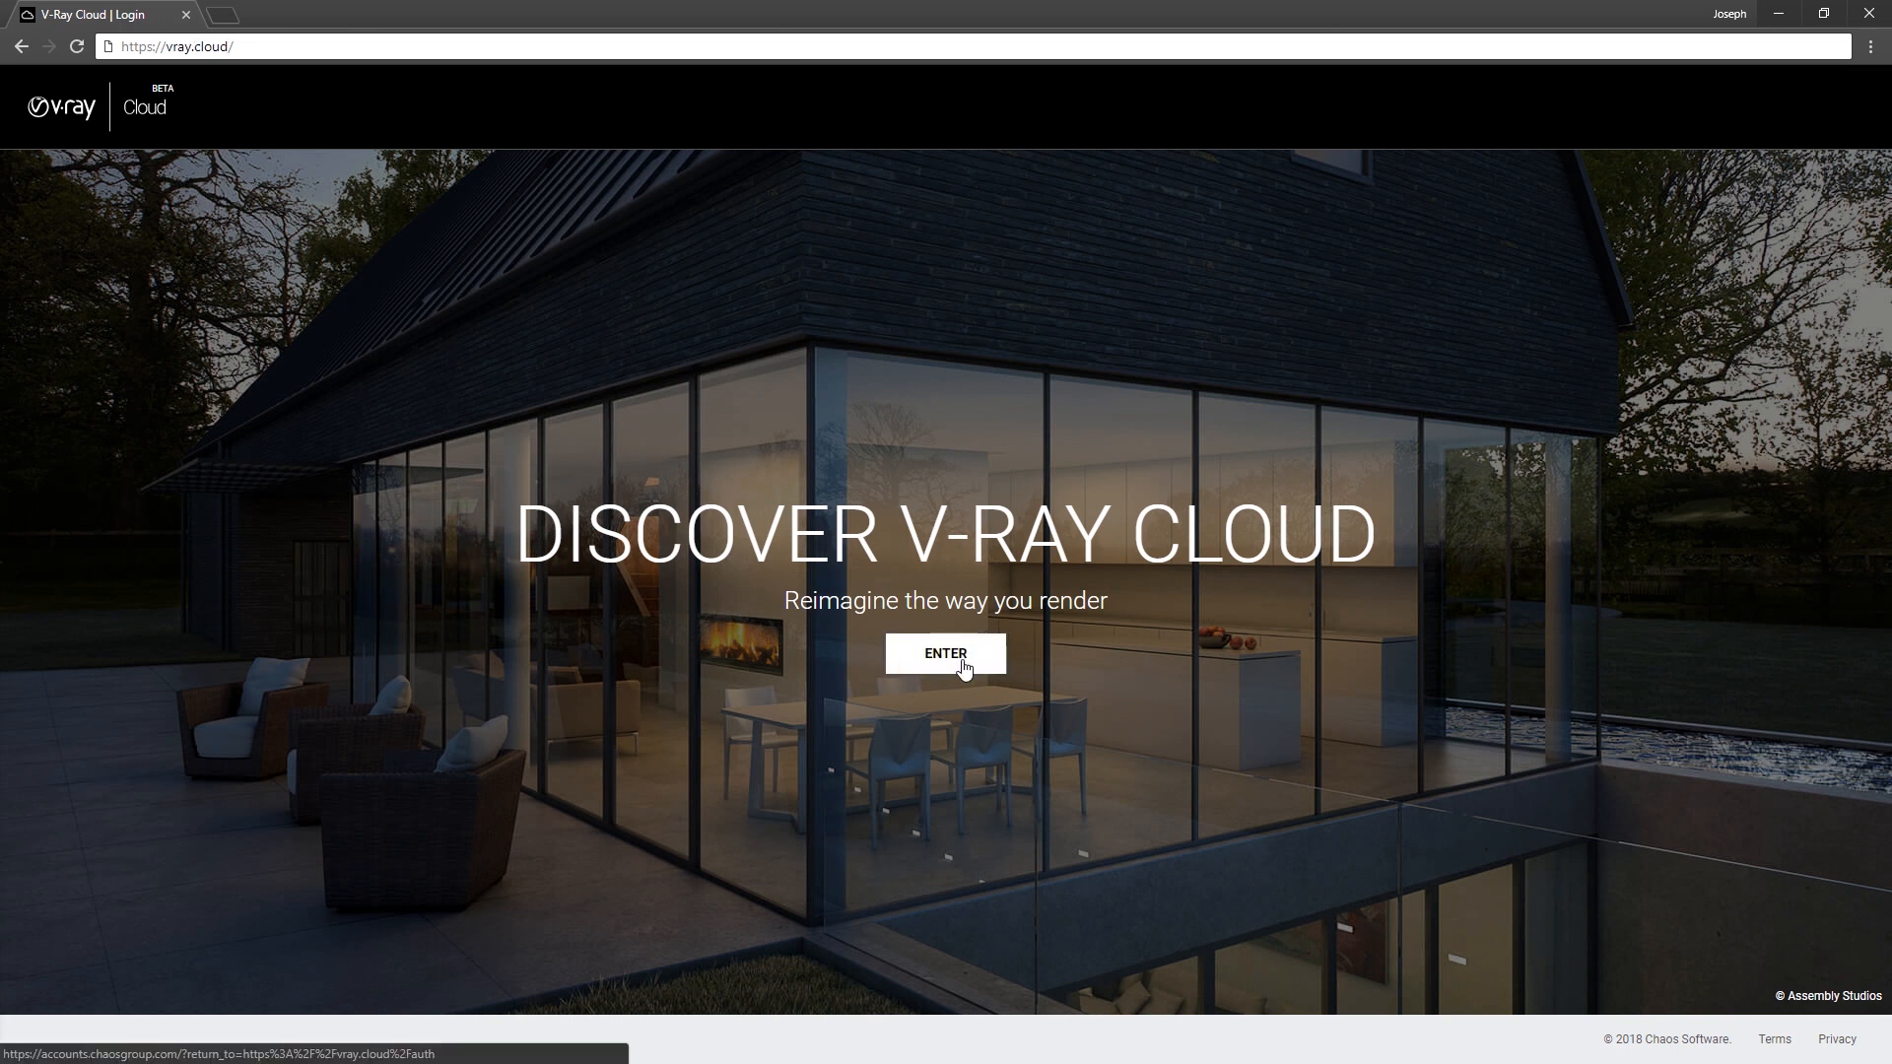
- Sign in to V-Ray Cloud, download the Windows x64 client installer and launch vcloud-installer.exe
click(944, 652)
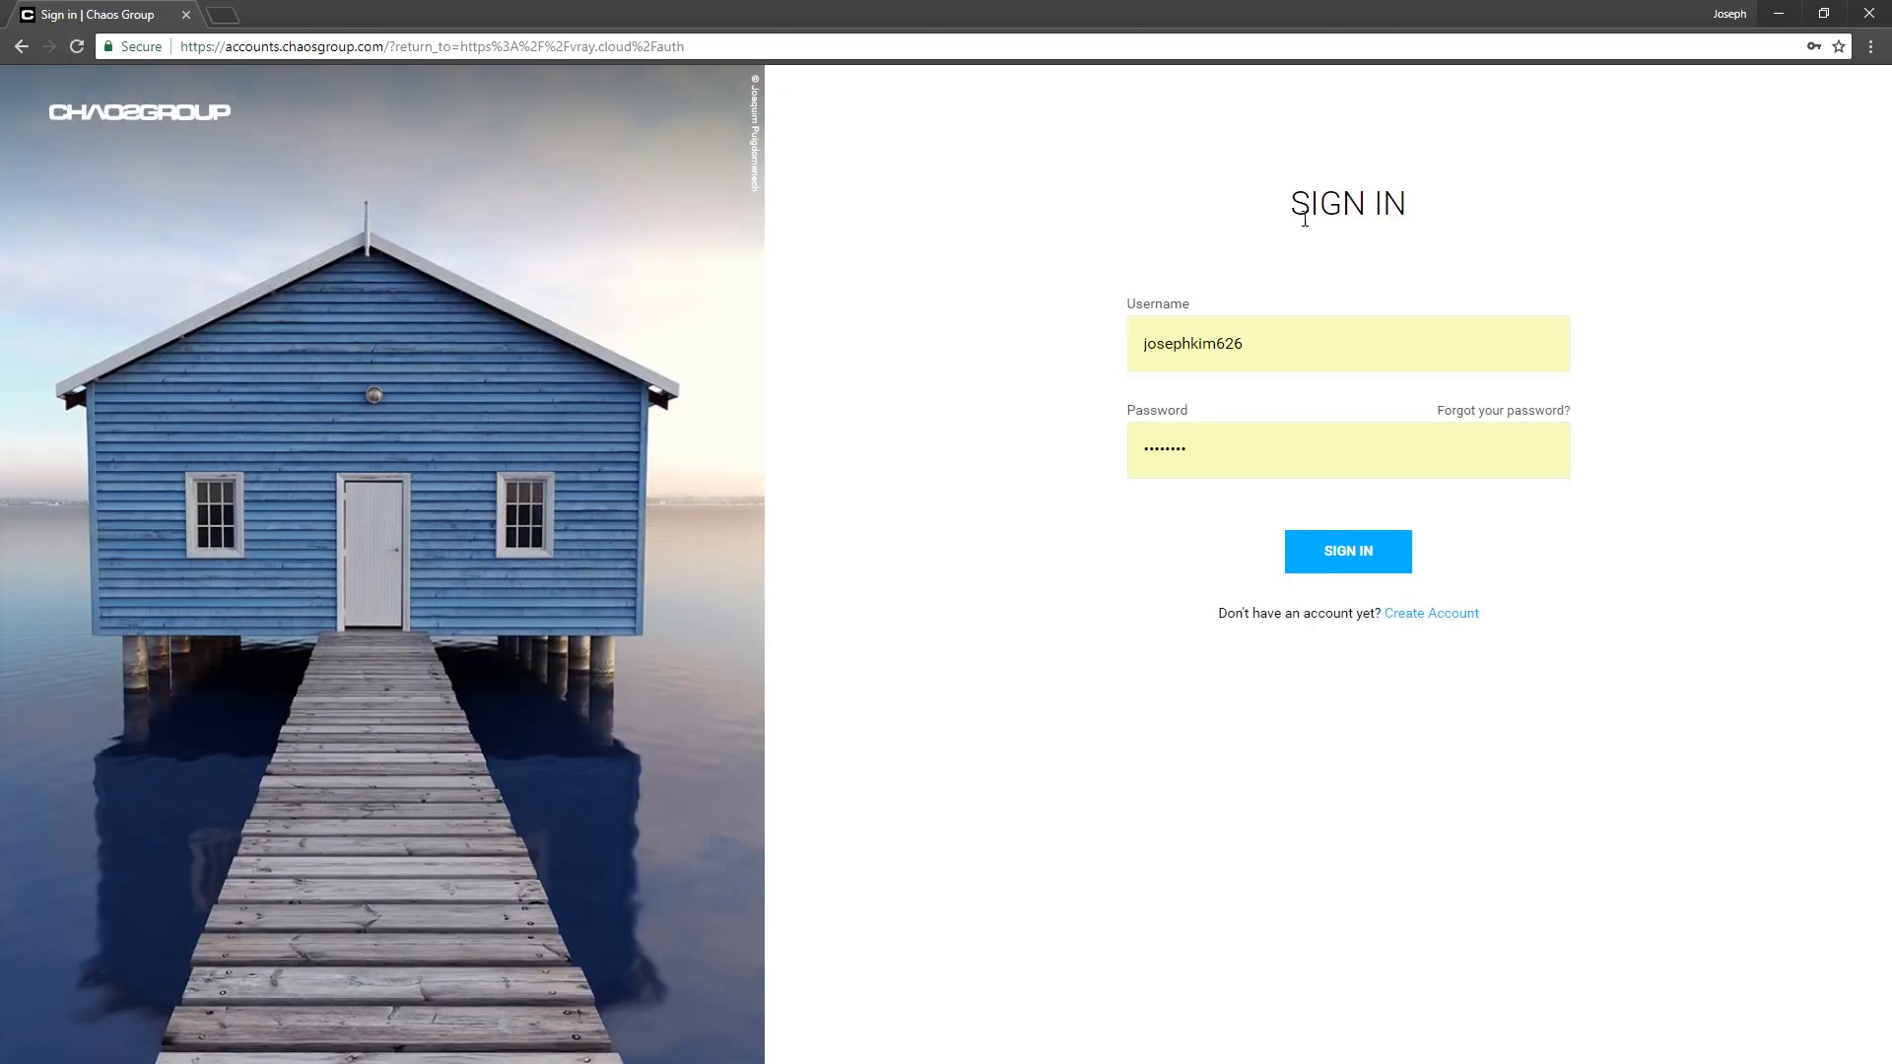
mouse_move(1318, 601)
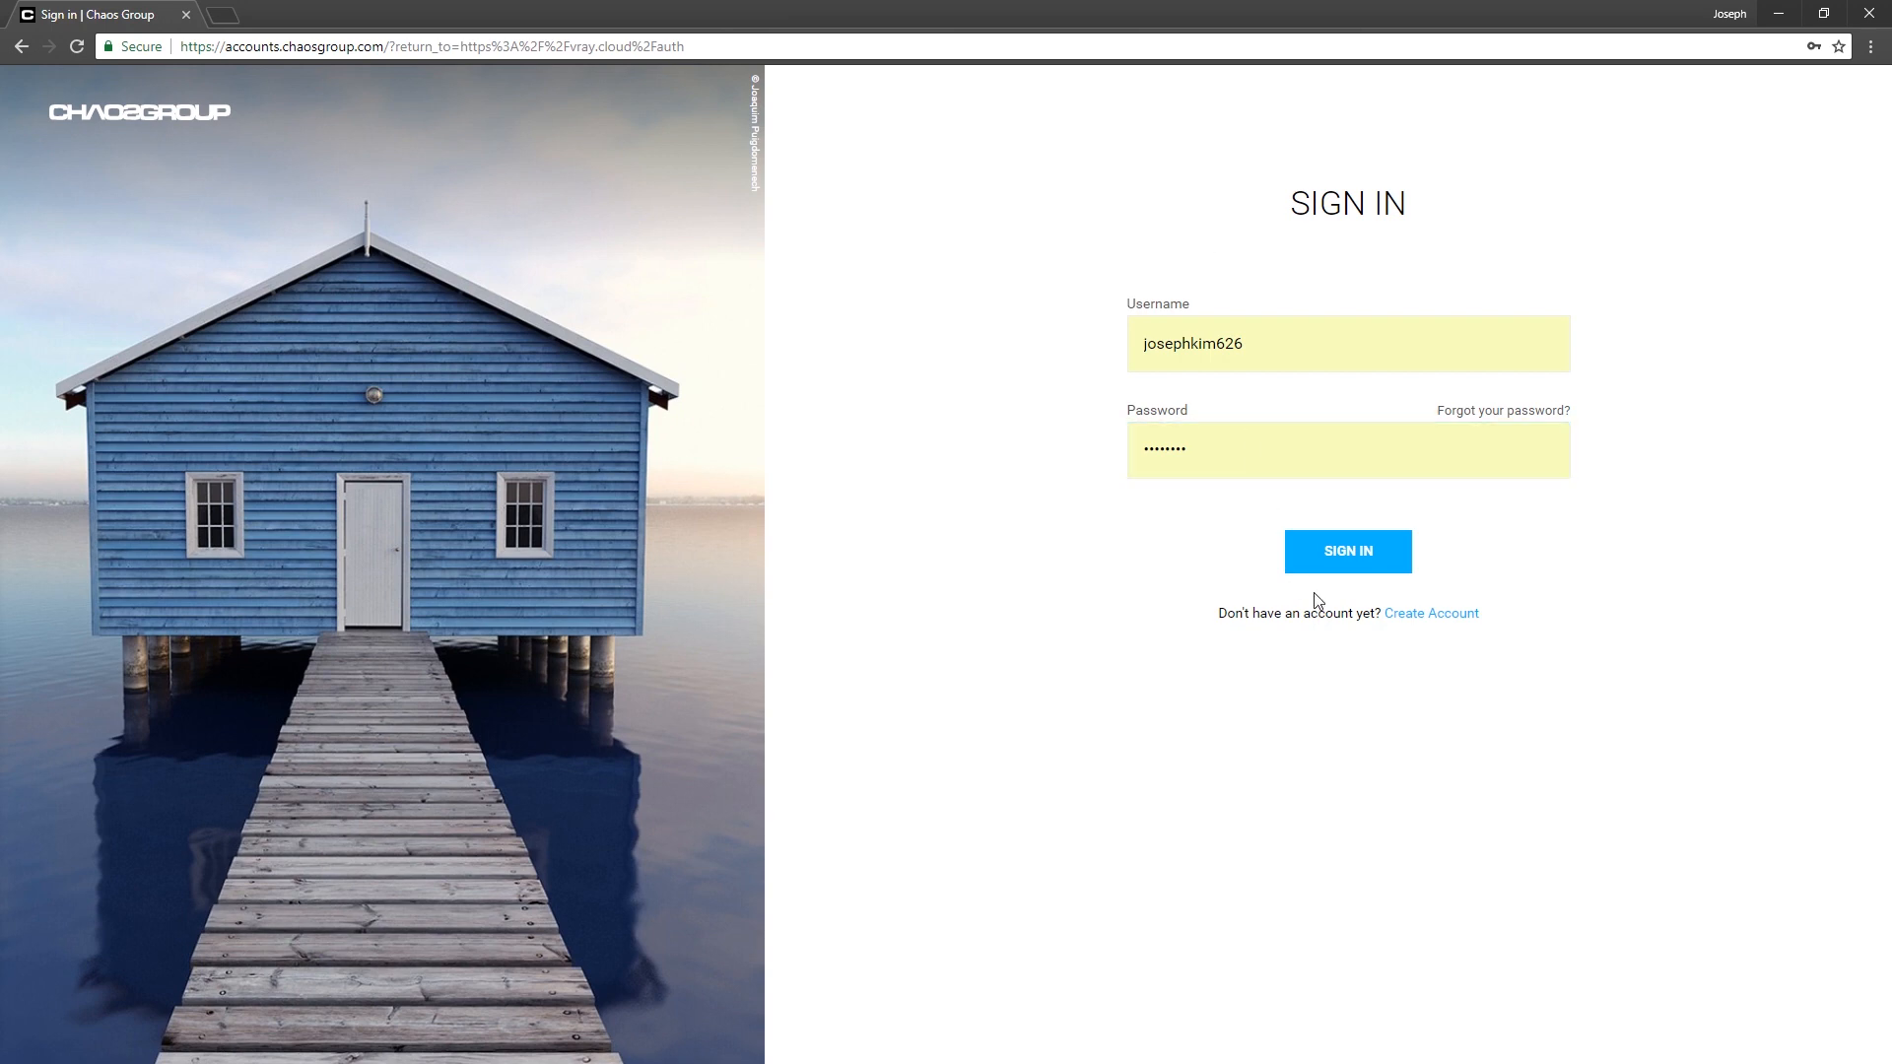
click(1346, 551)
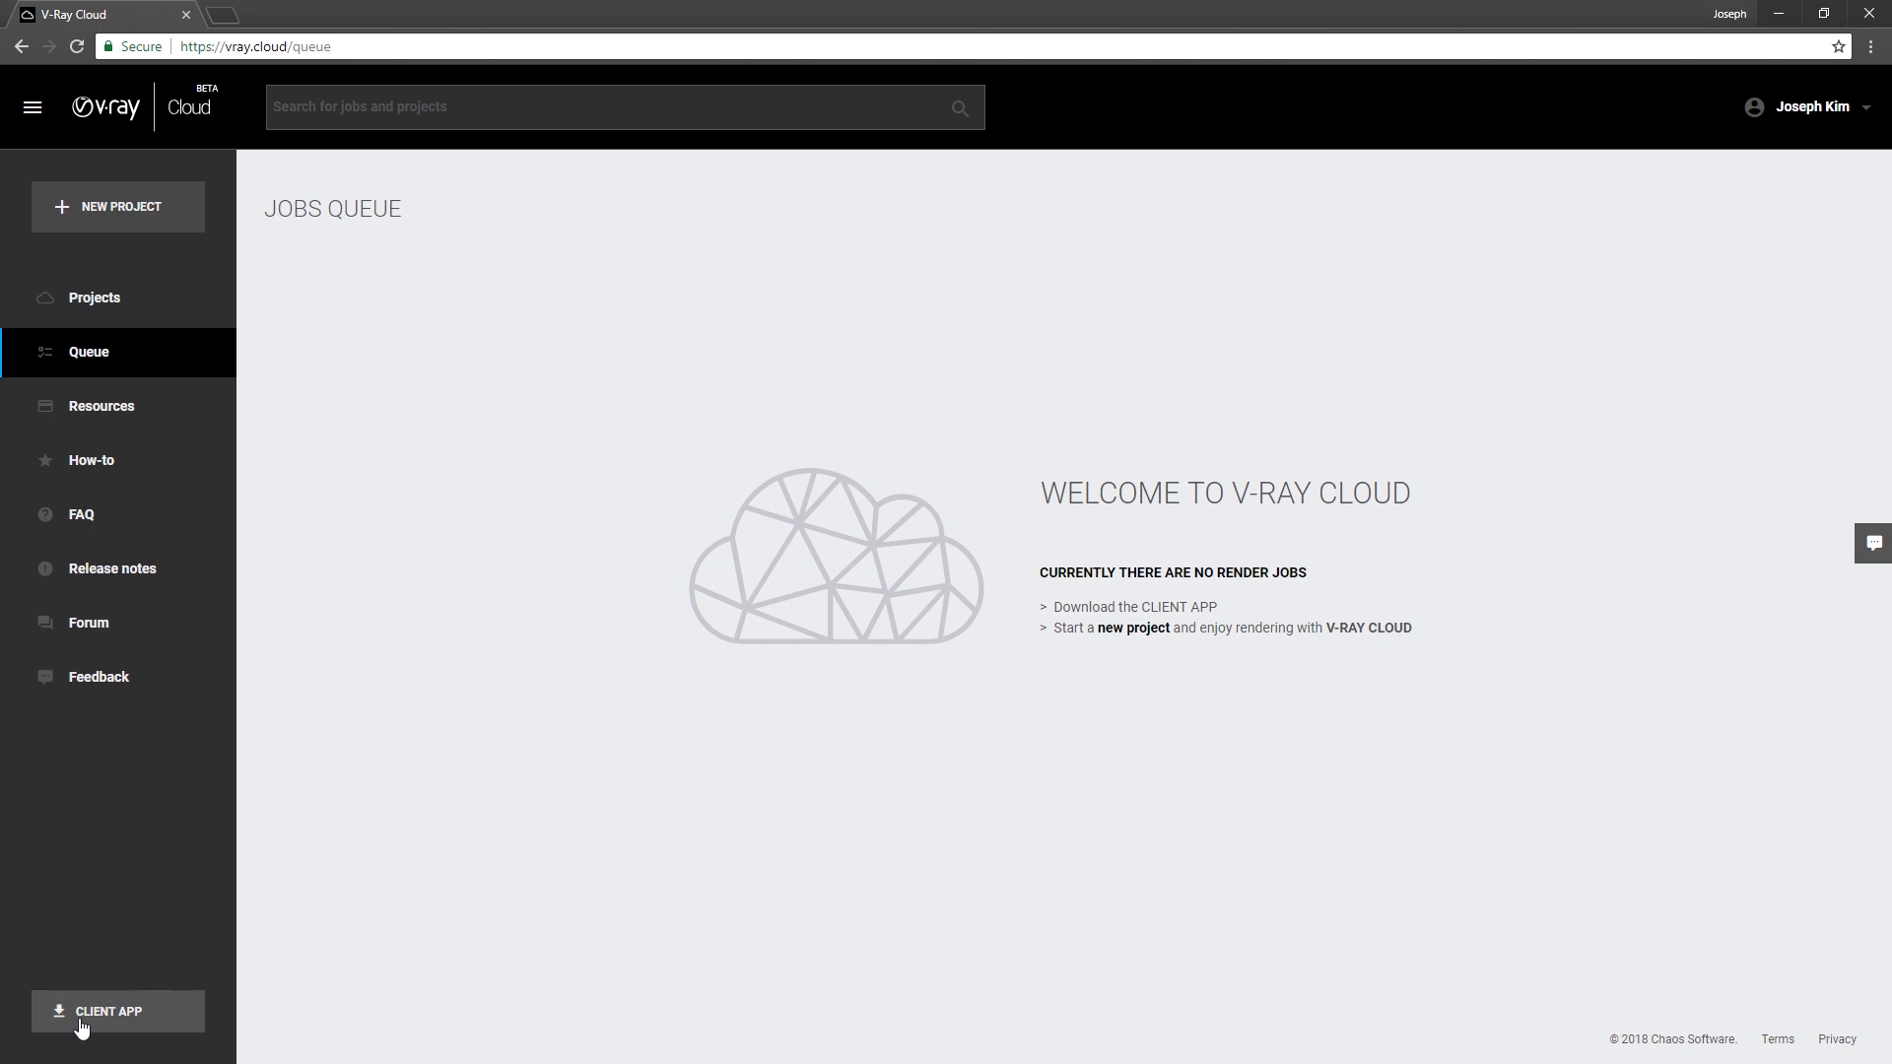
click(116, 1011)
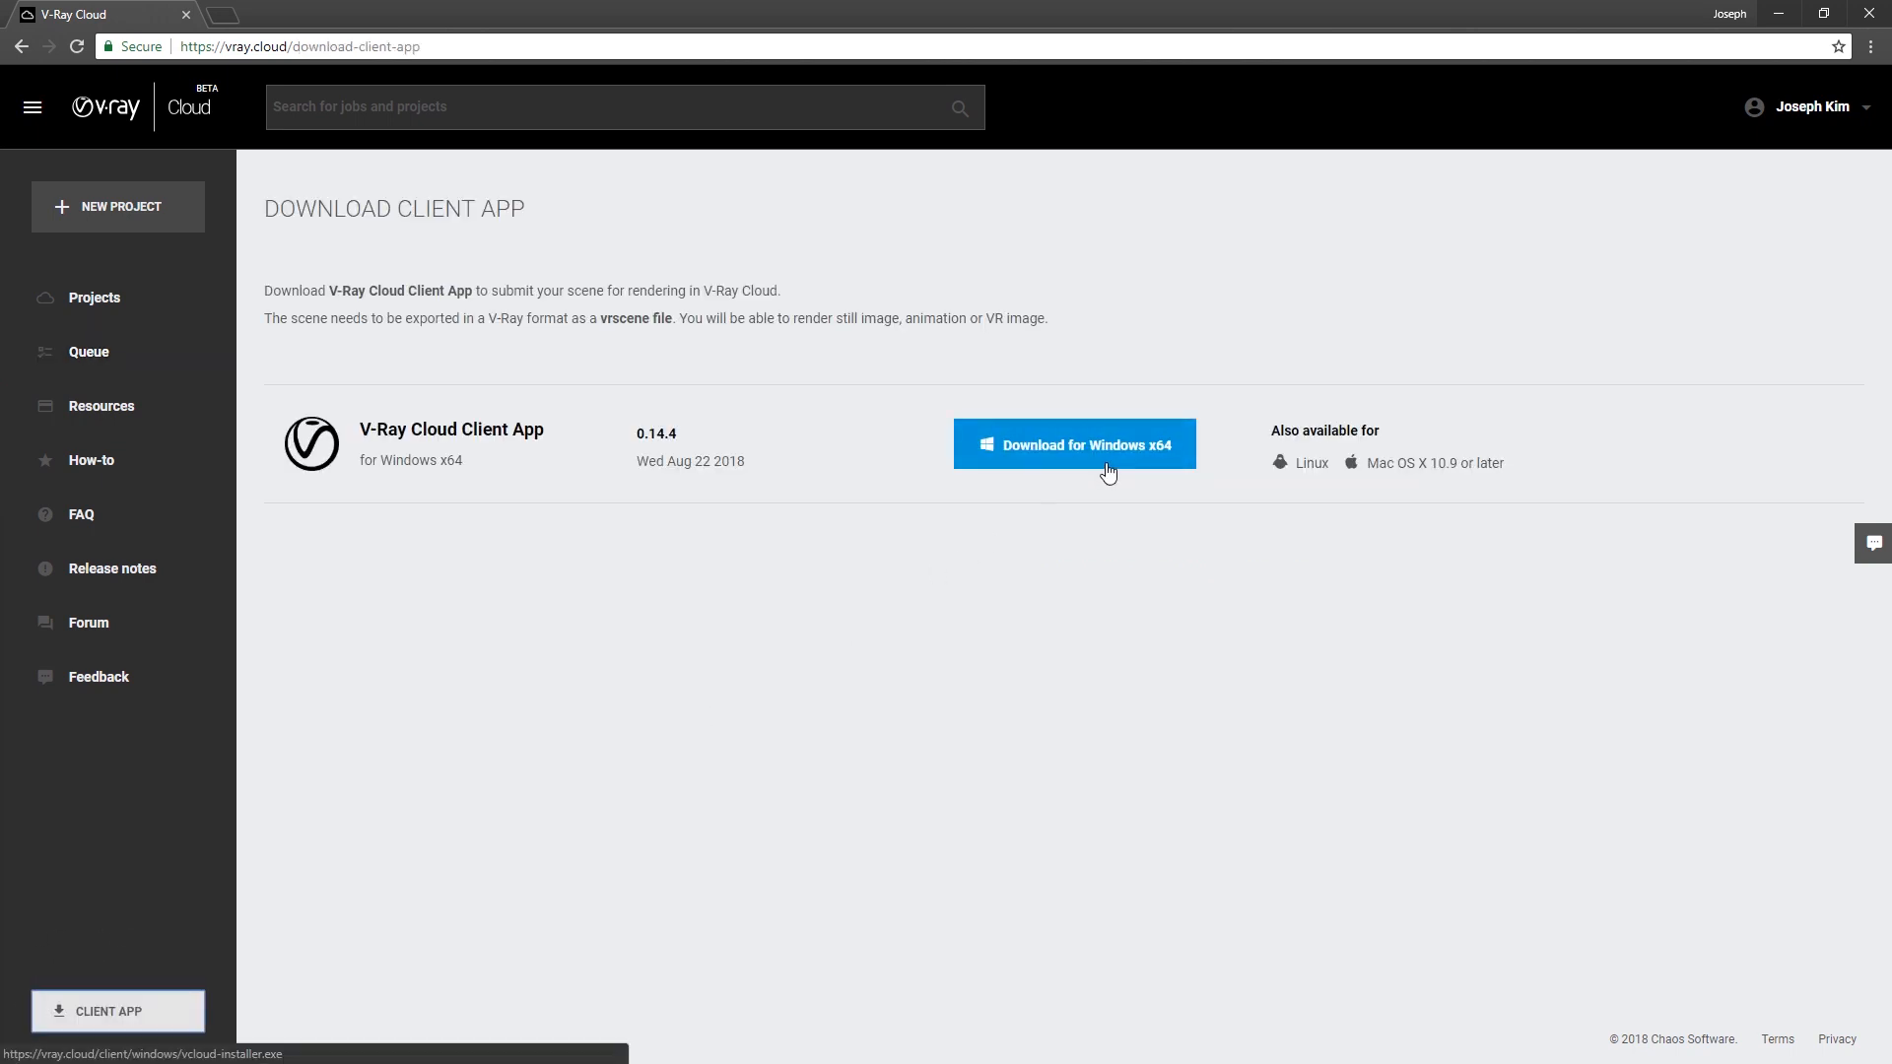
click(1074, 443)
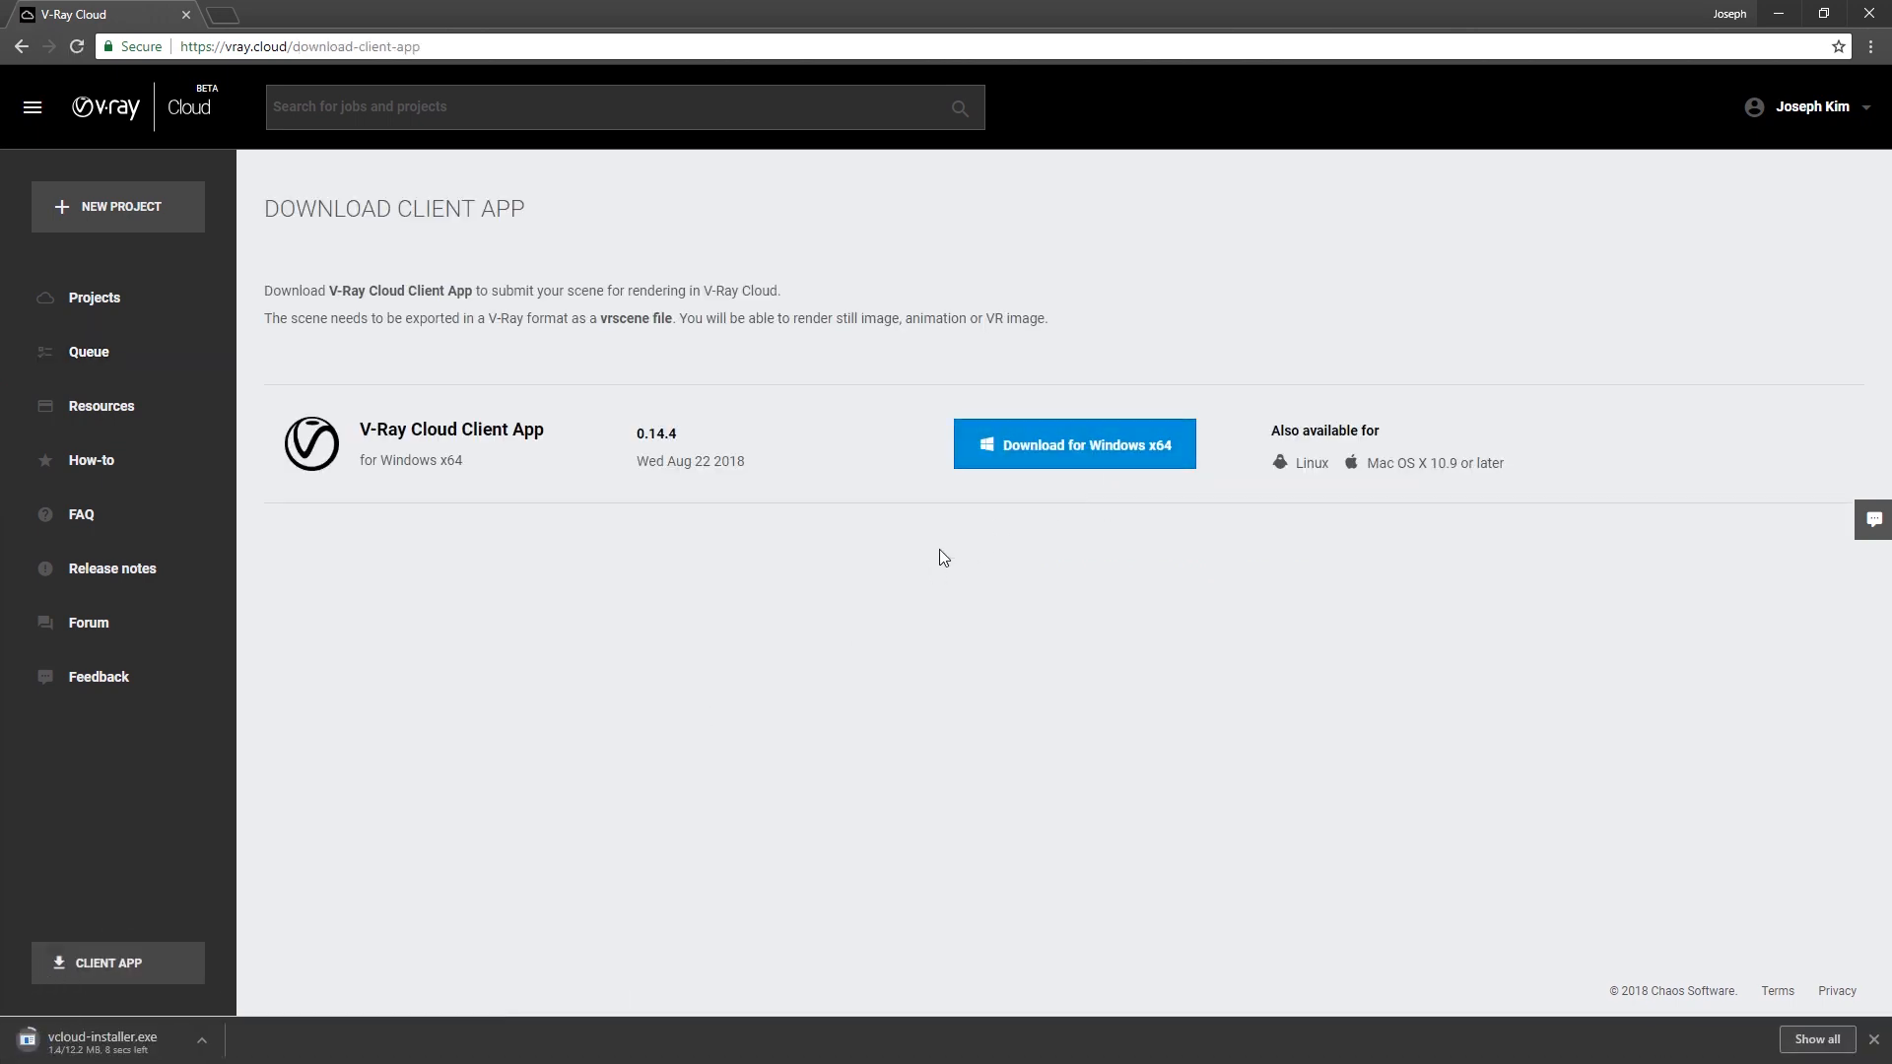
click(116, 1040)
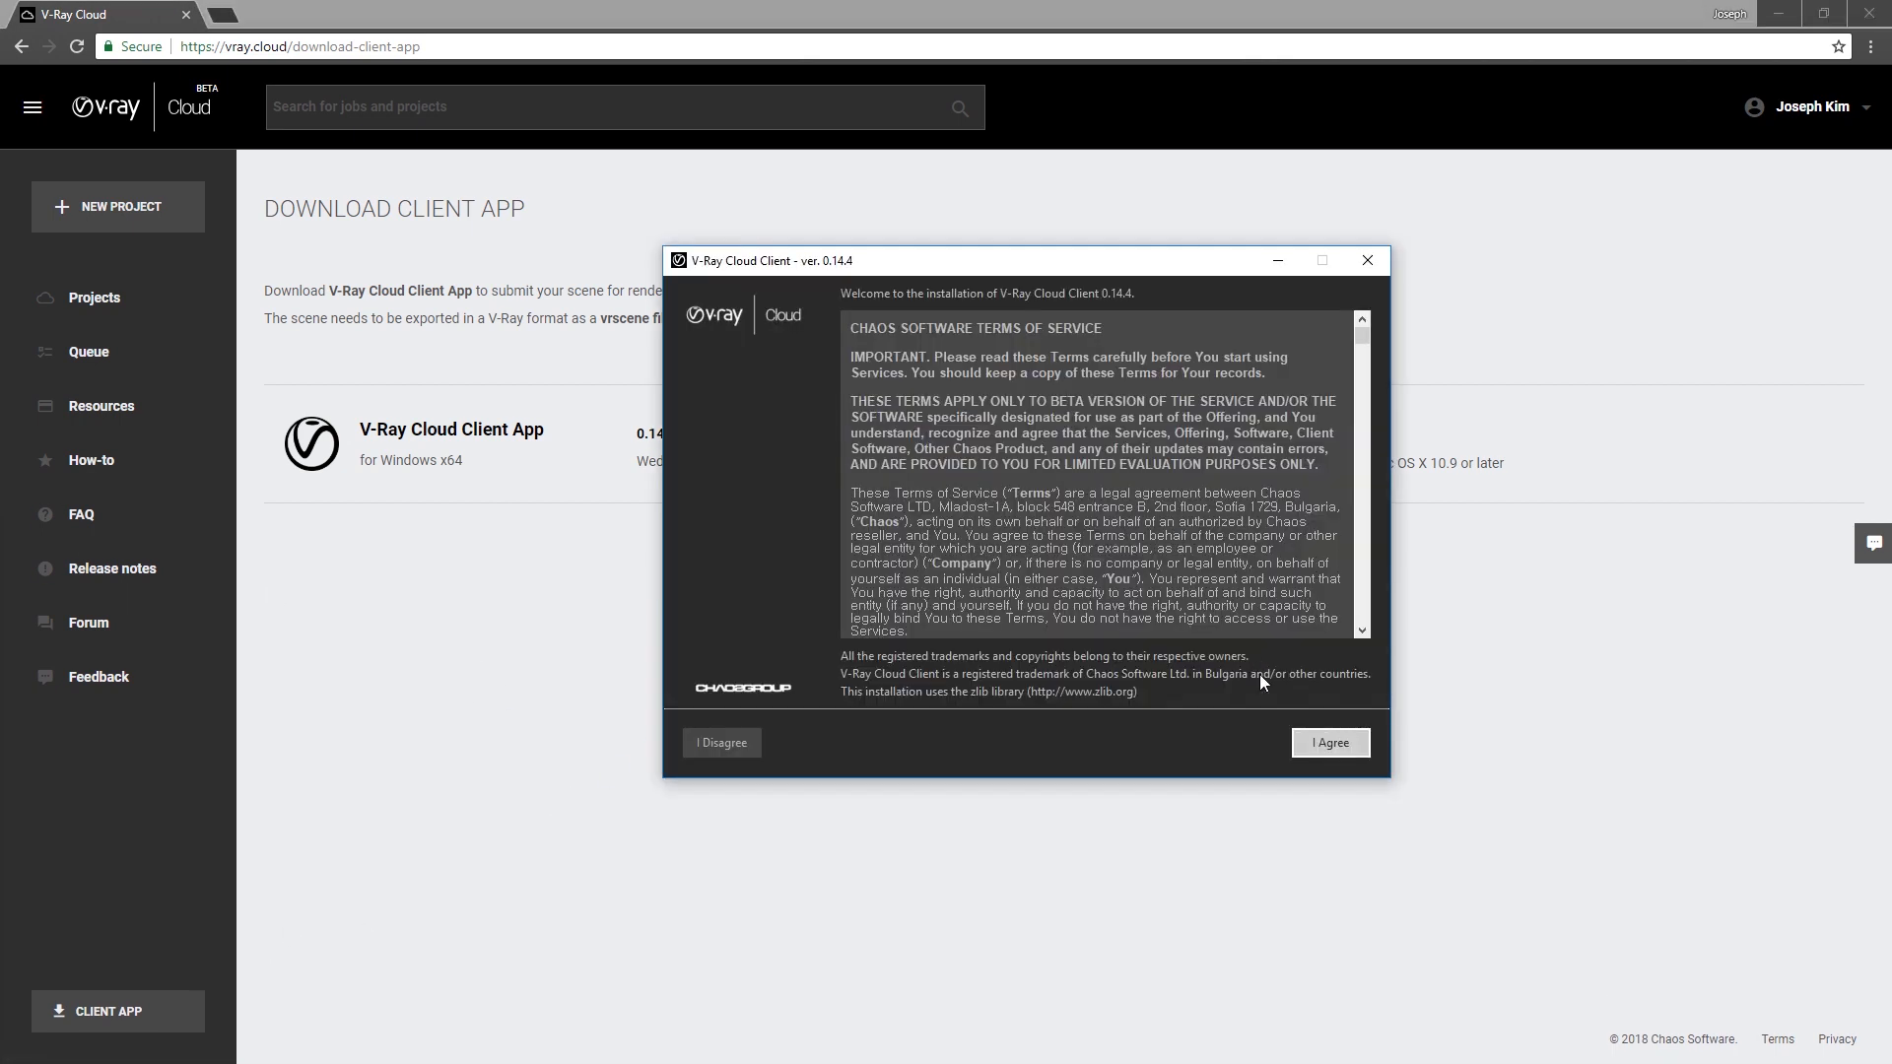
- Accept the V-Ray Cloud Client terms of service to proceed with installation
click(1328, 743)
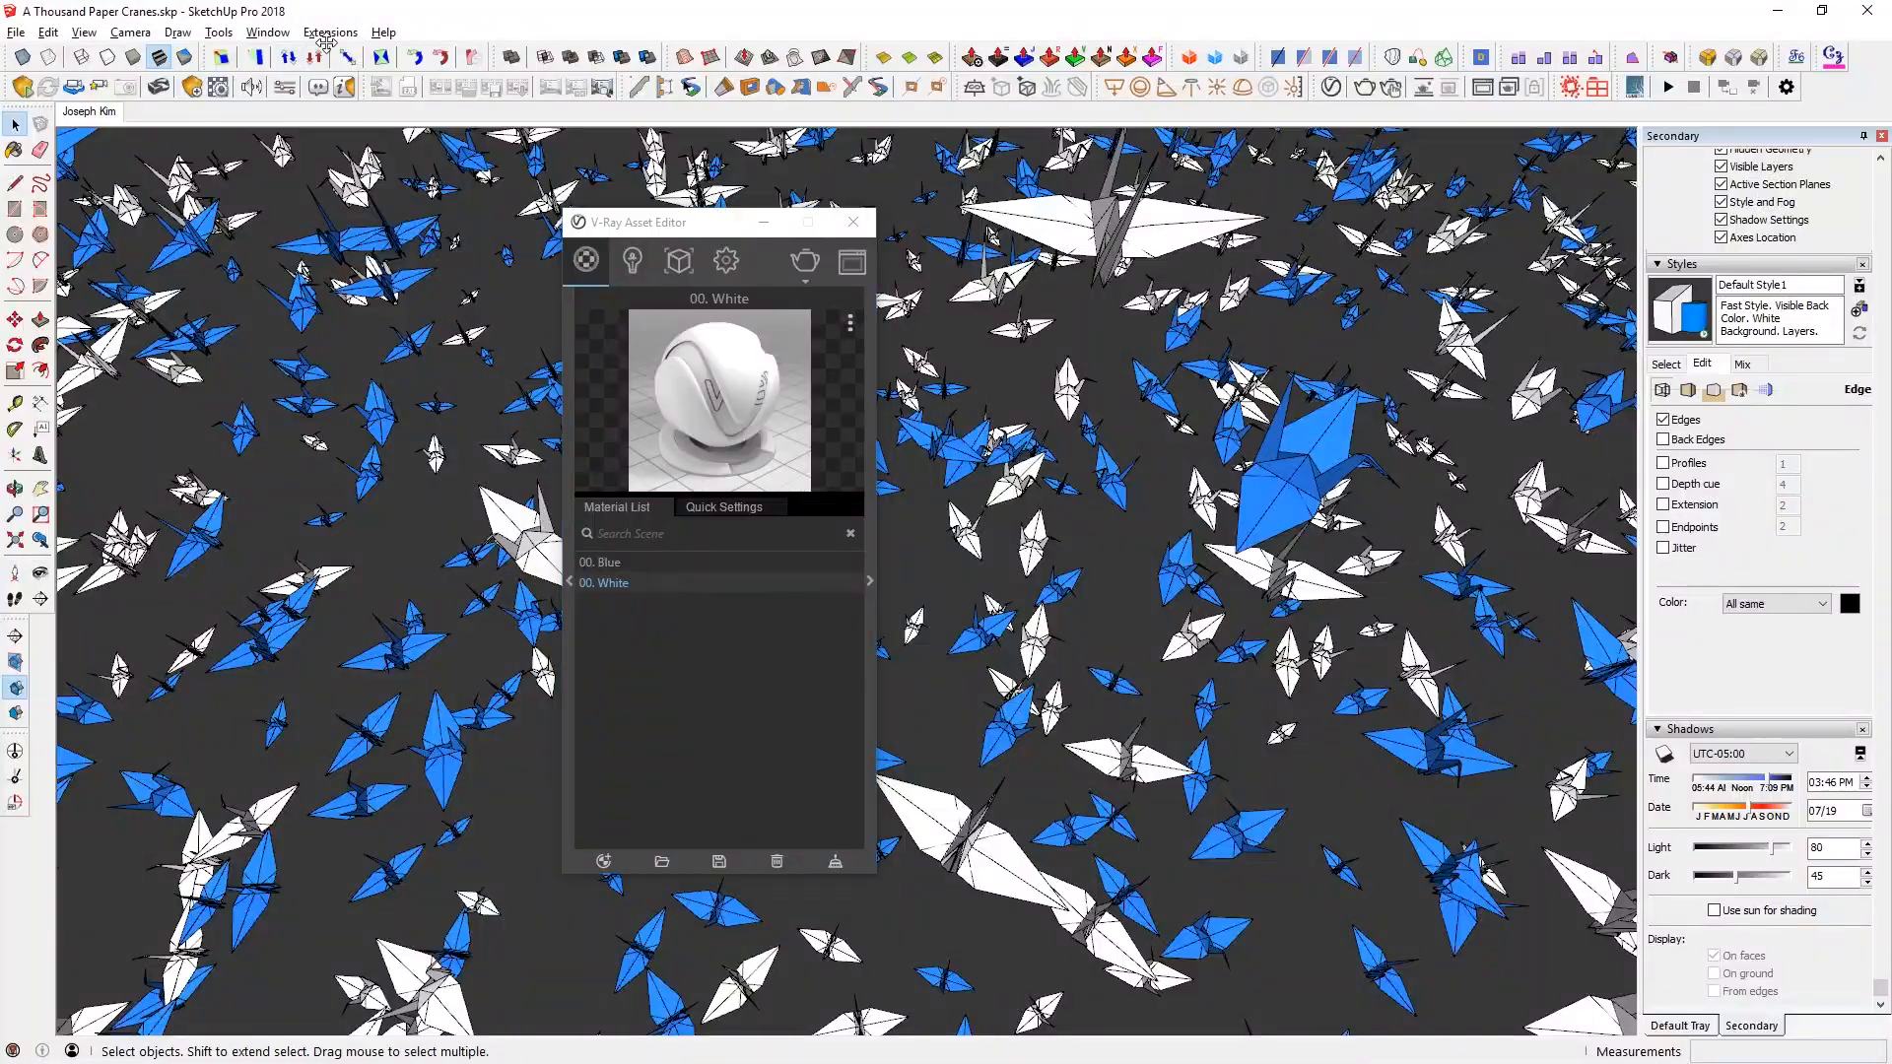
- Wipe V-Ray data from the project via Extensions, then show the Asset Editor's render settings
click(329, 31)
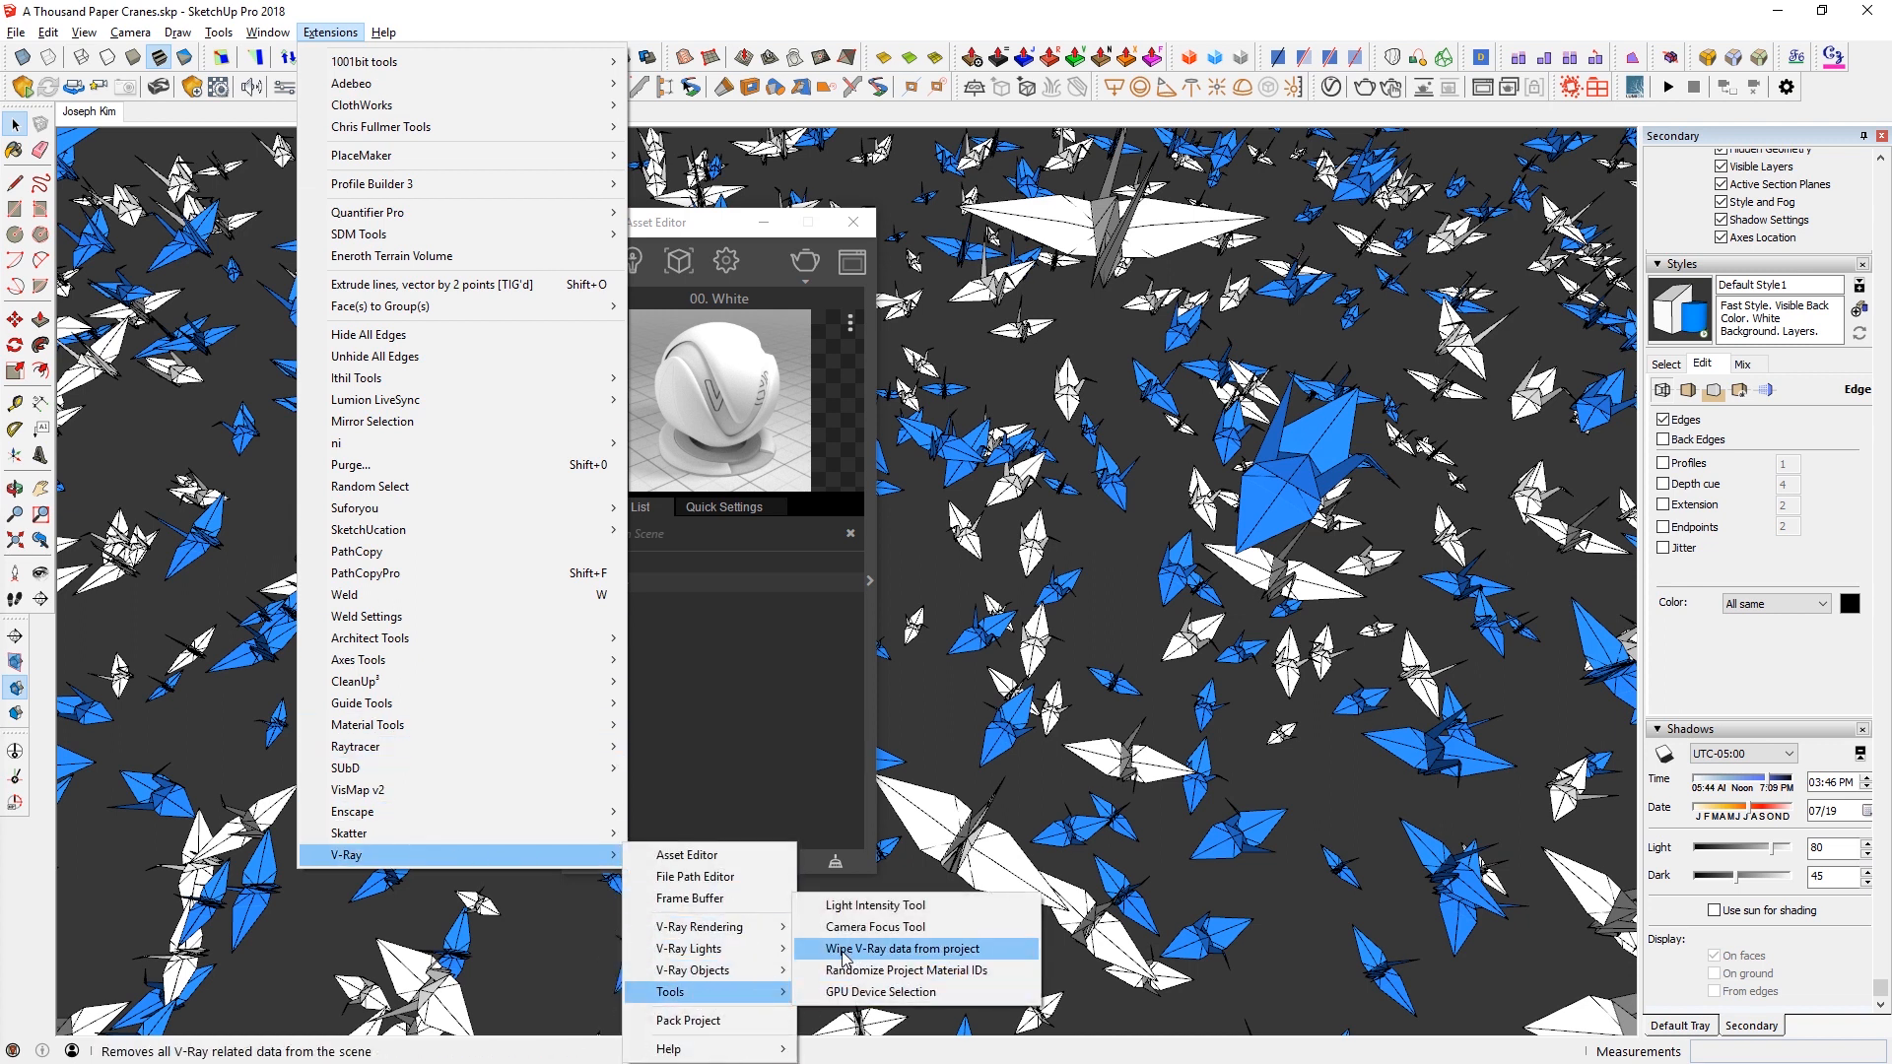
click(903, 948)
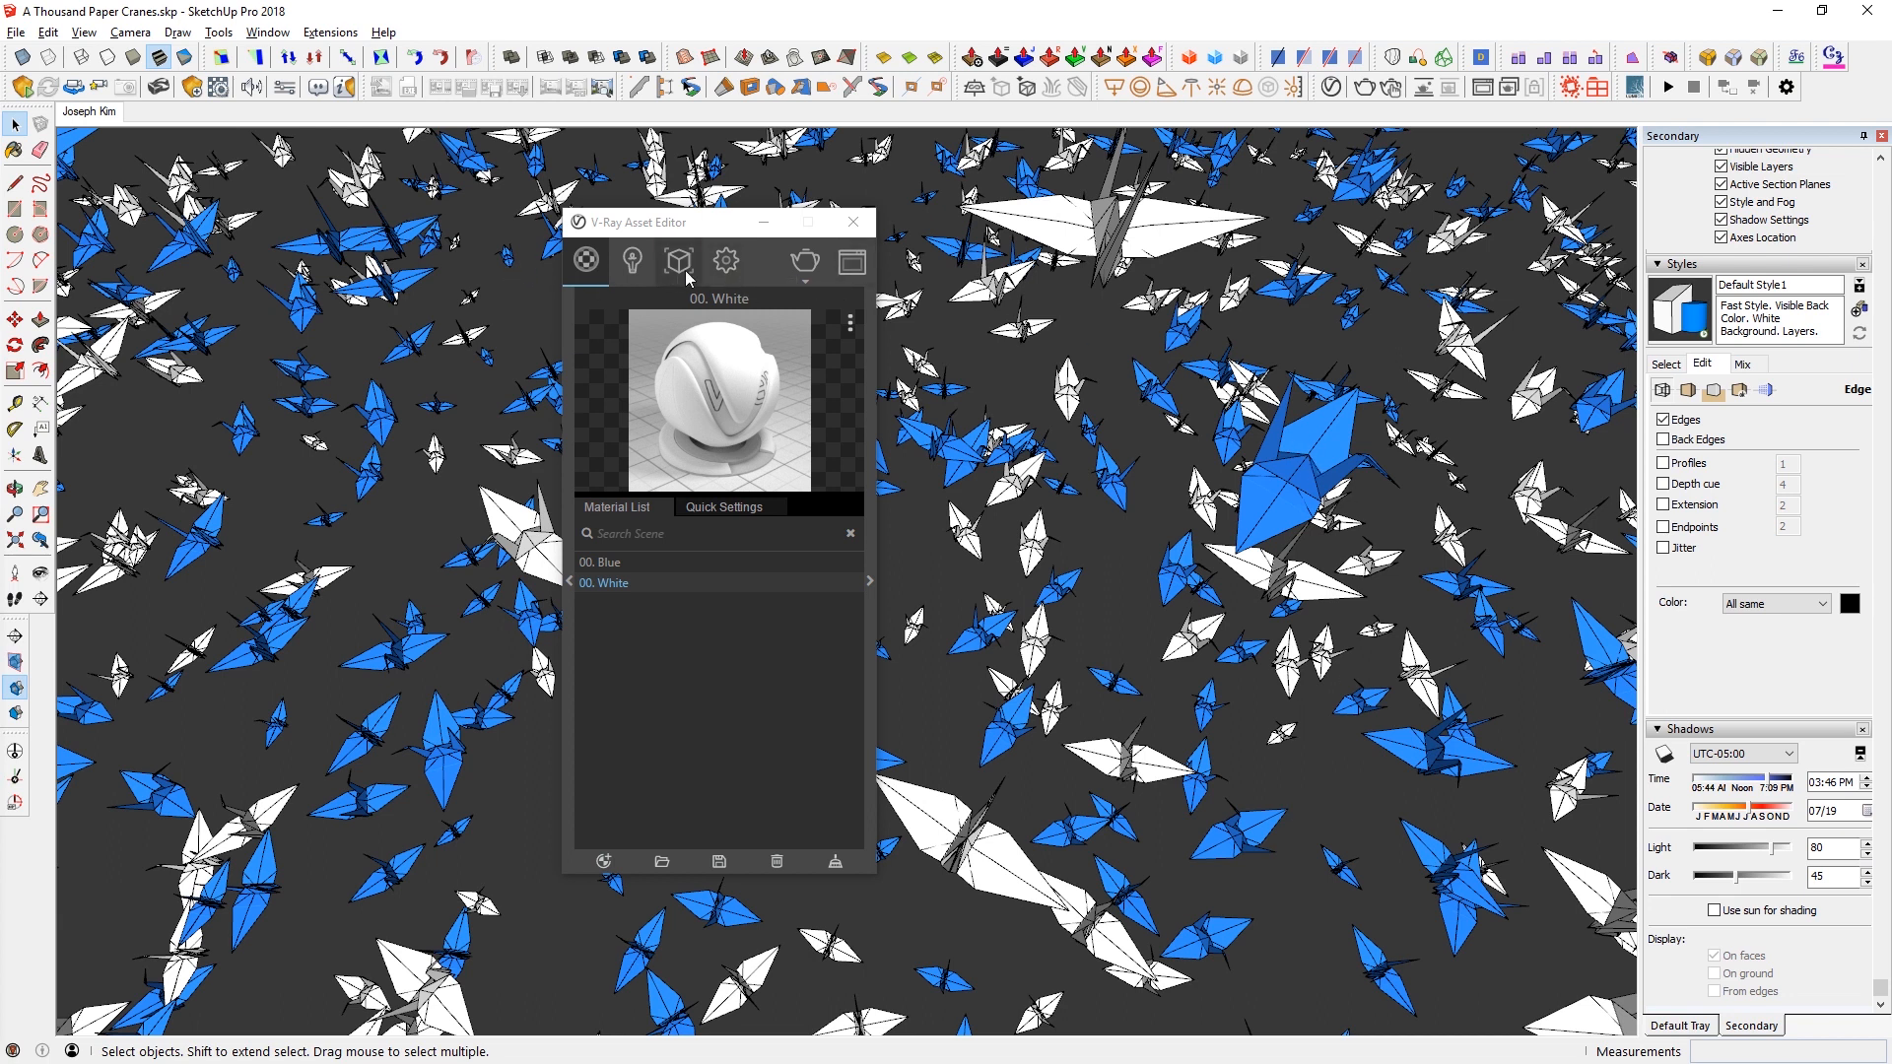
click(725, 262)
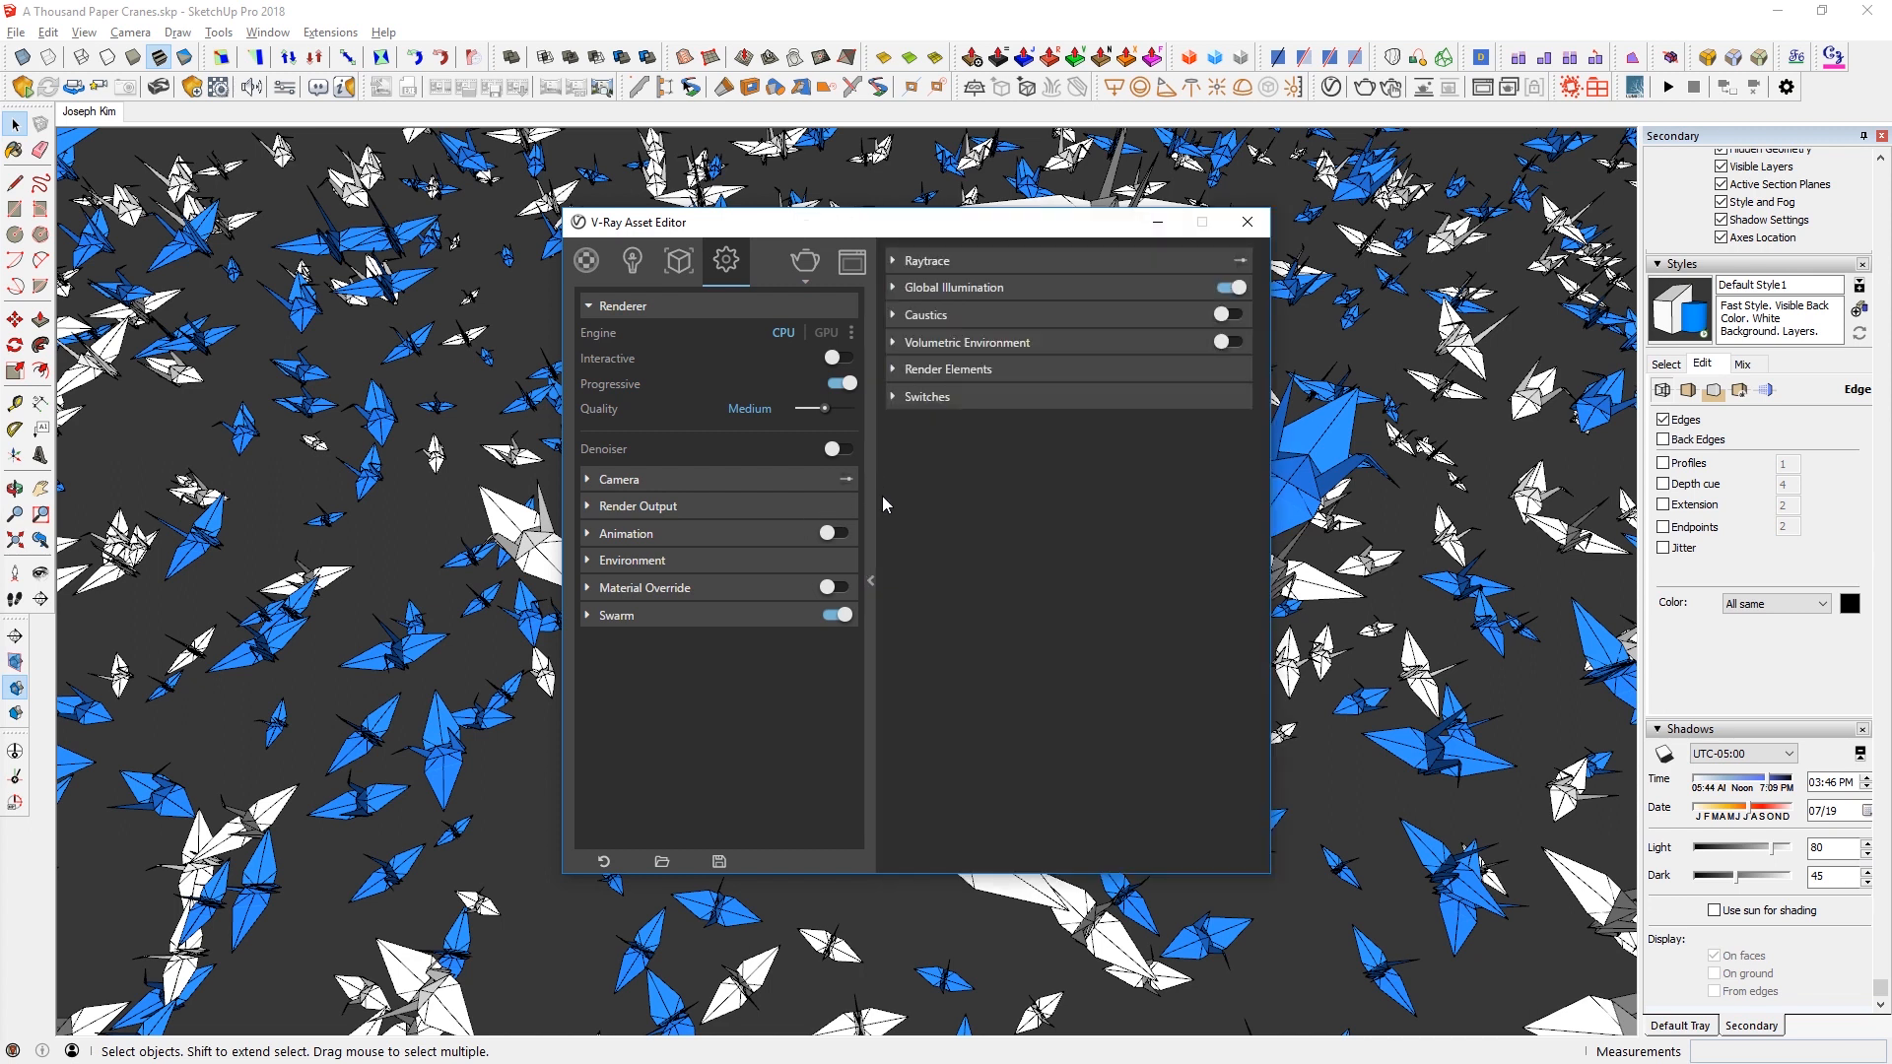
- Under Global Illumination enable Ambient Occlusion and Denoiser, and enable Save Image in Render Output
click(893, 287)
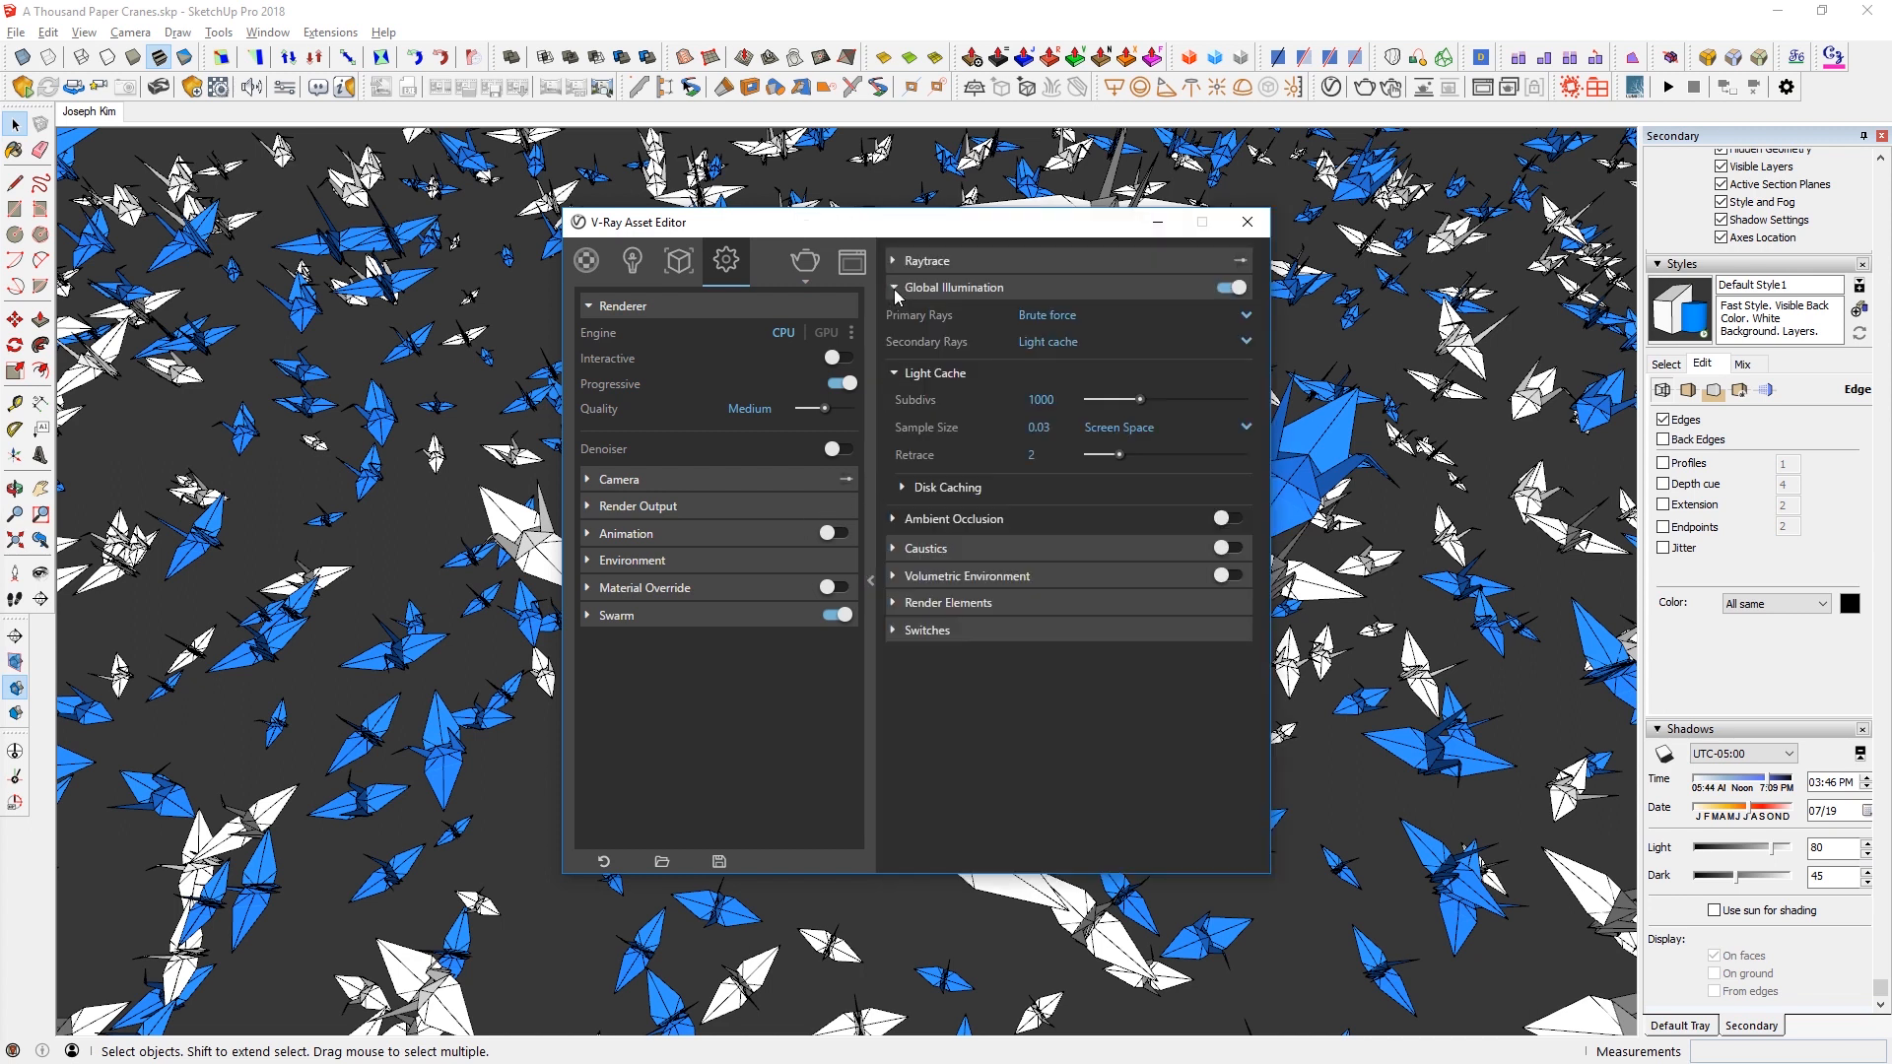
mouse_move(928, 540)
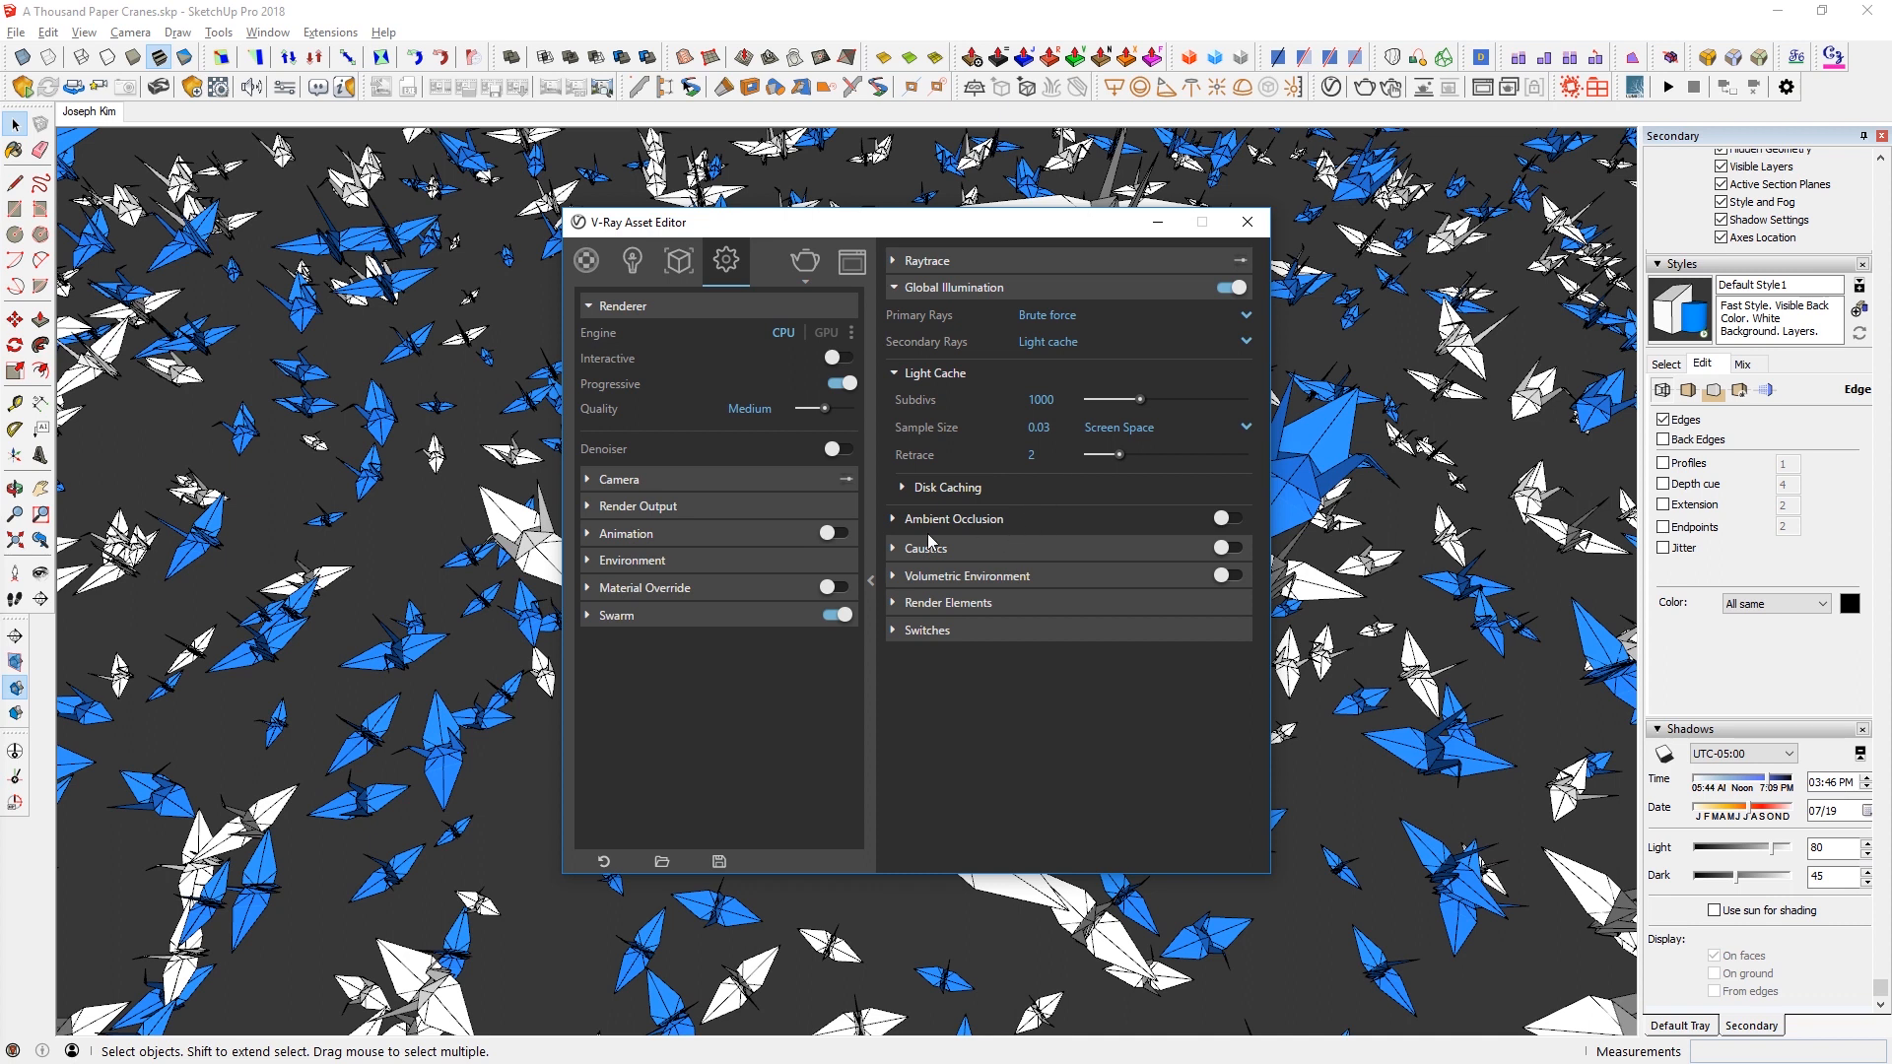
click(1228, 518)
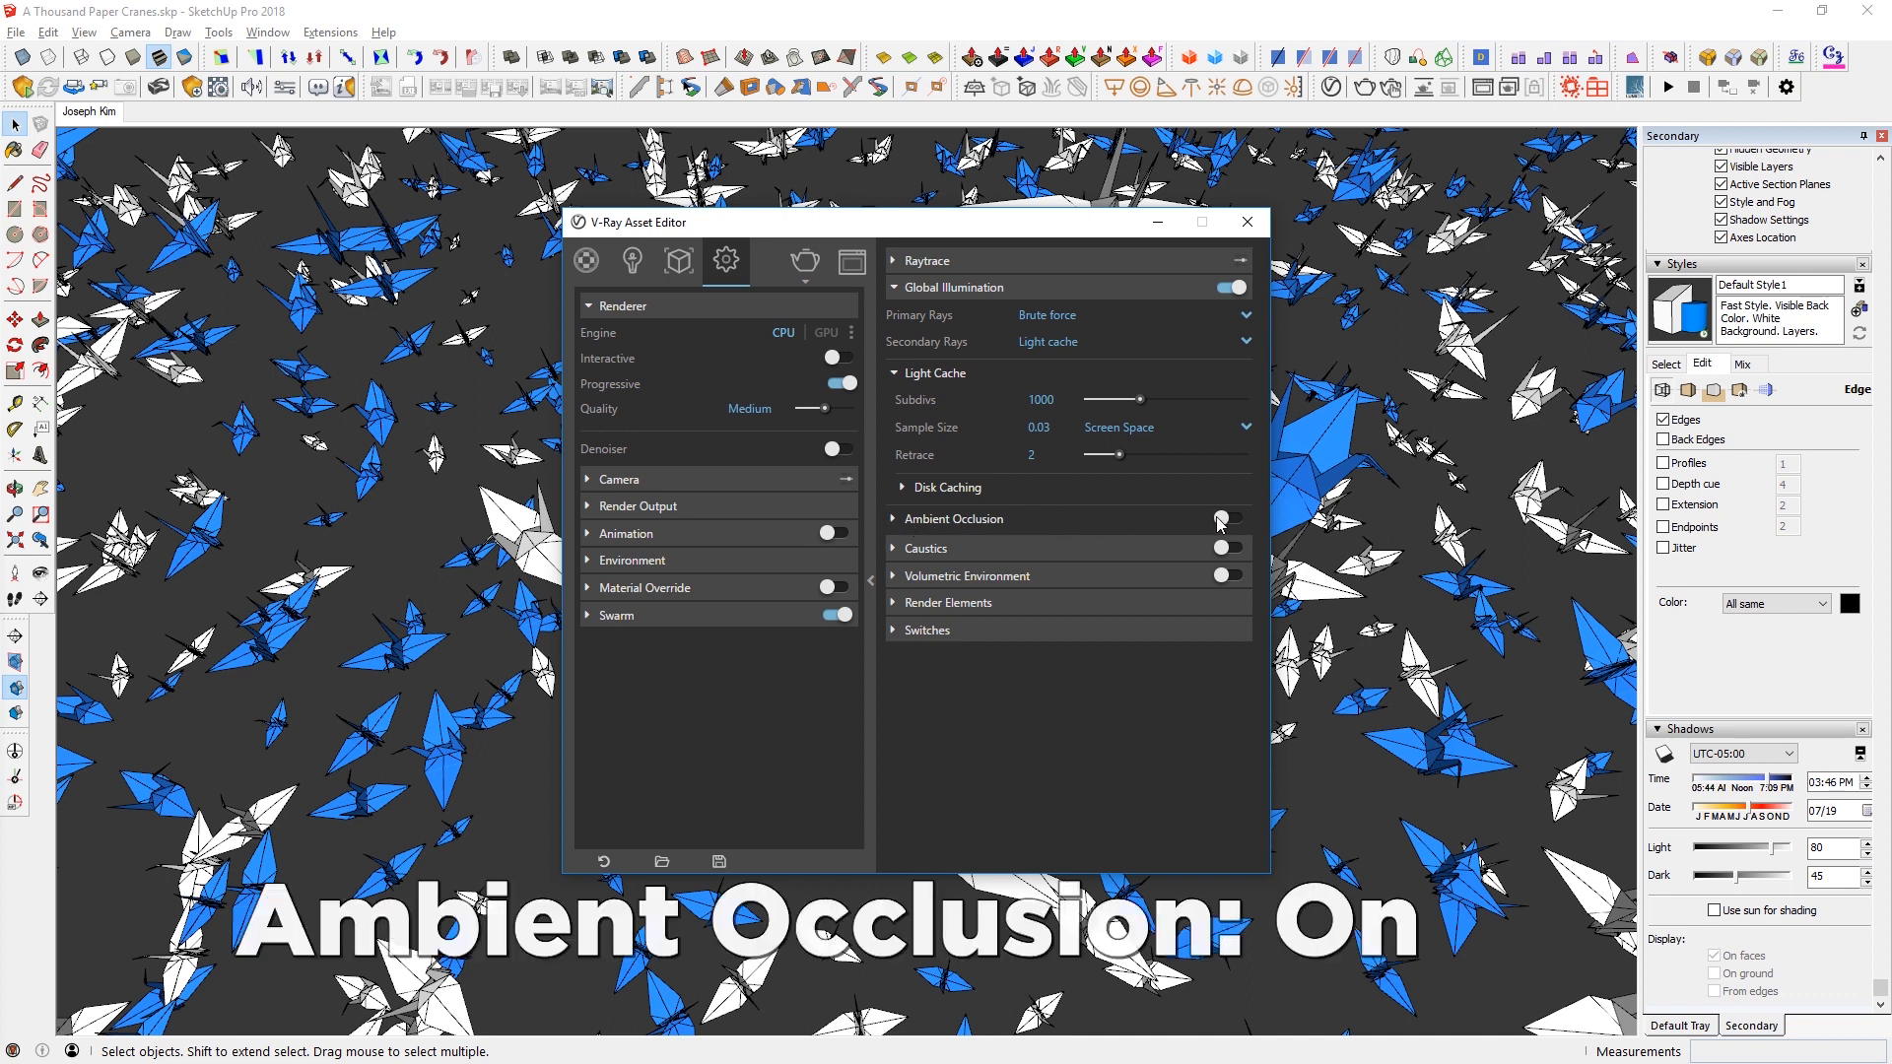
click(1224, 519)
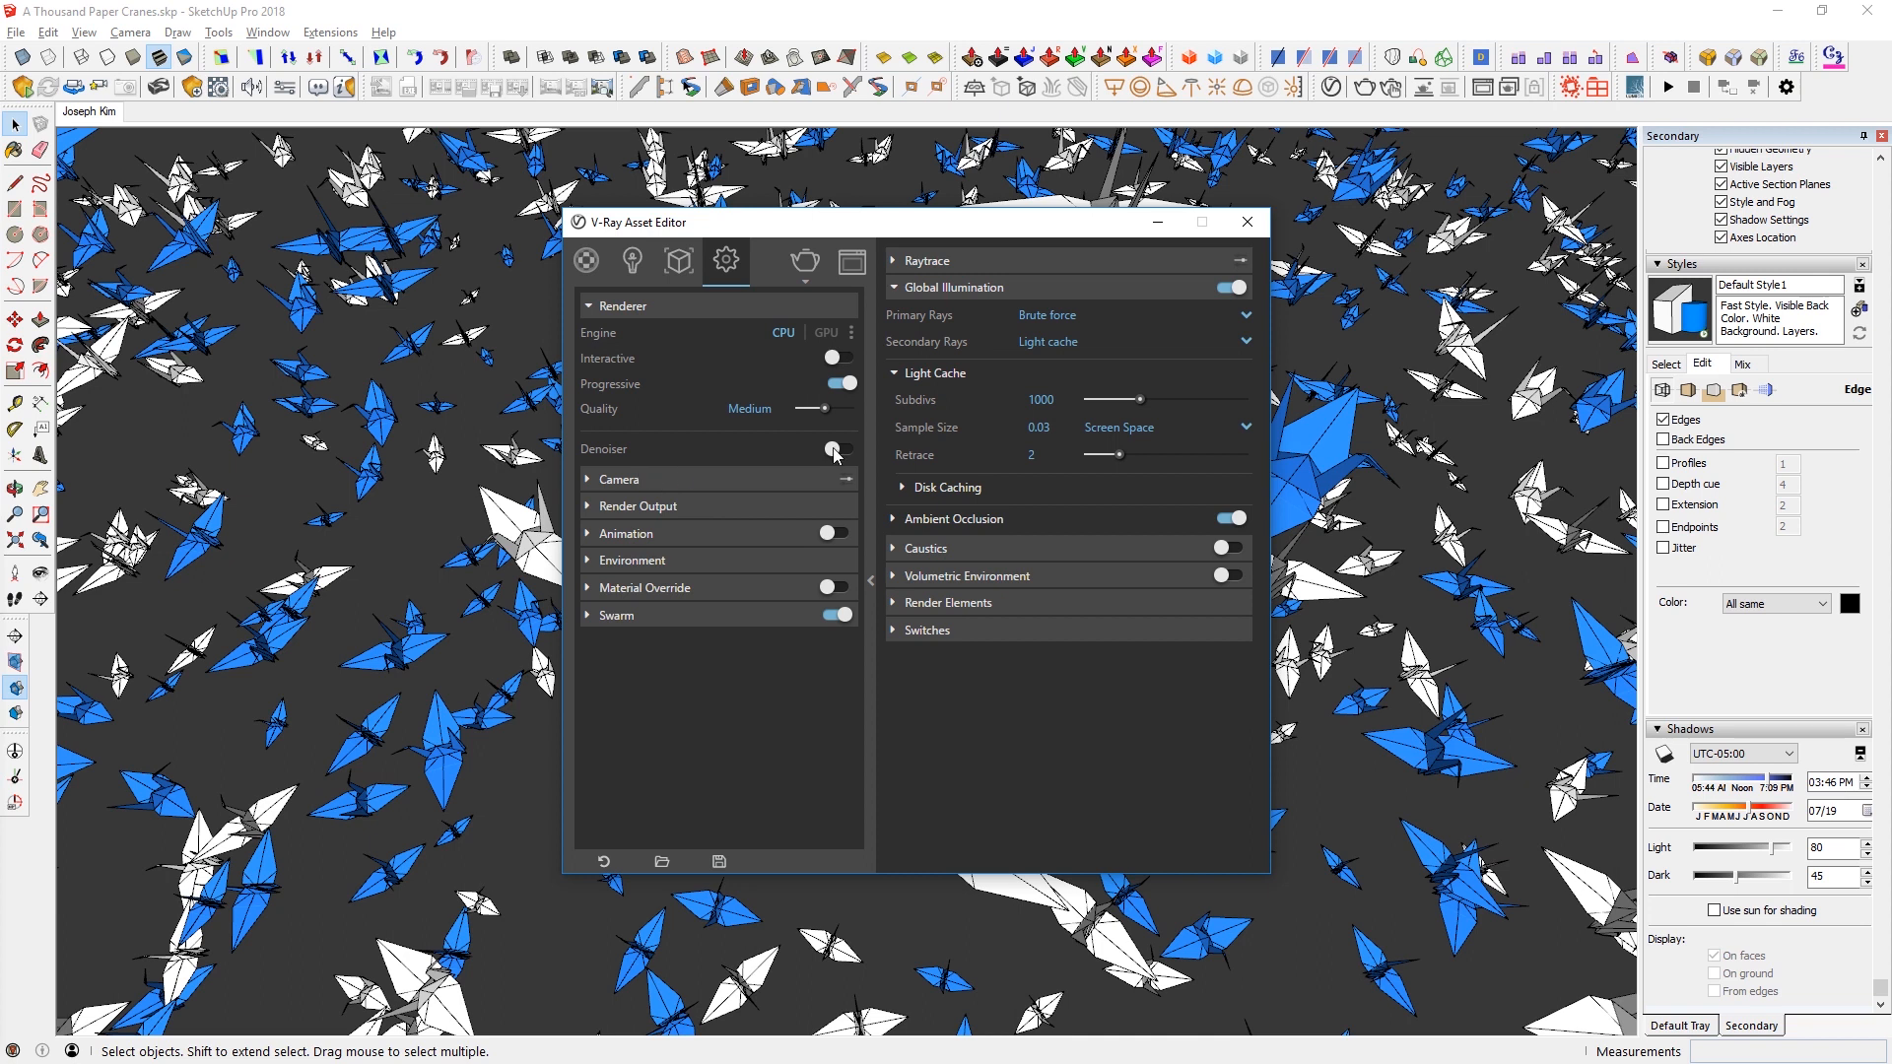
click(838, 450)
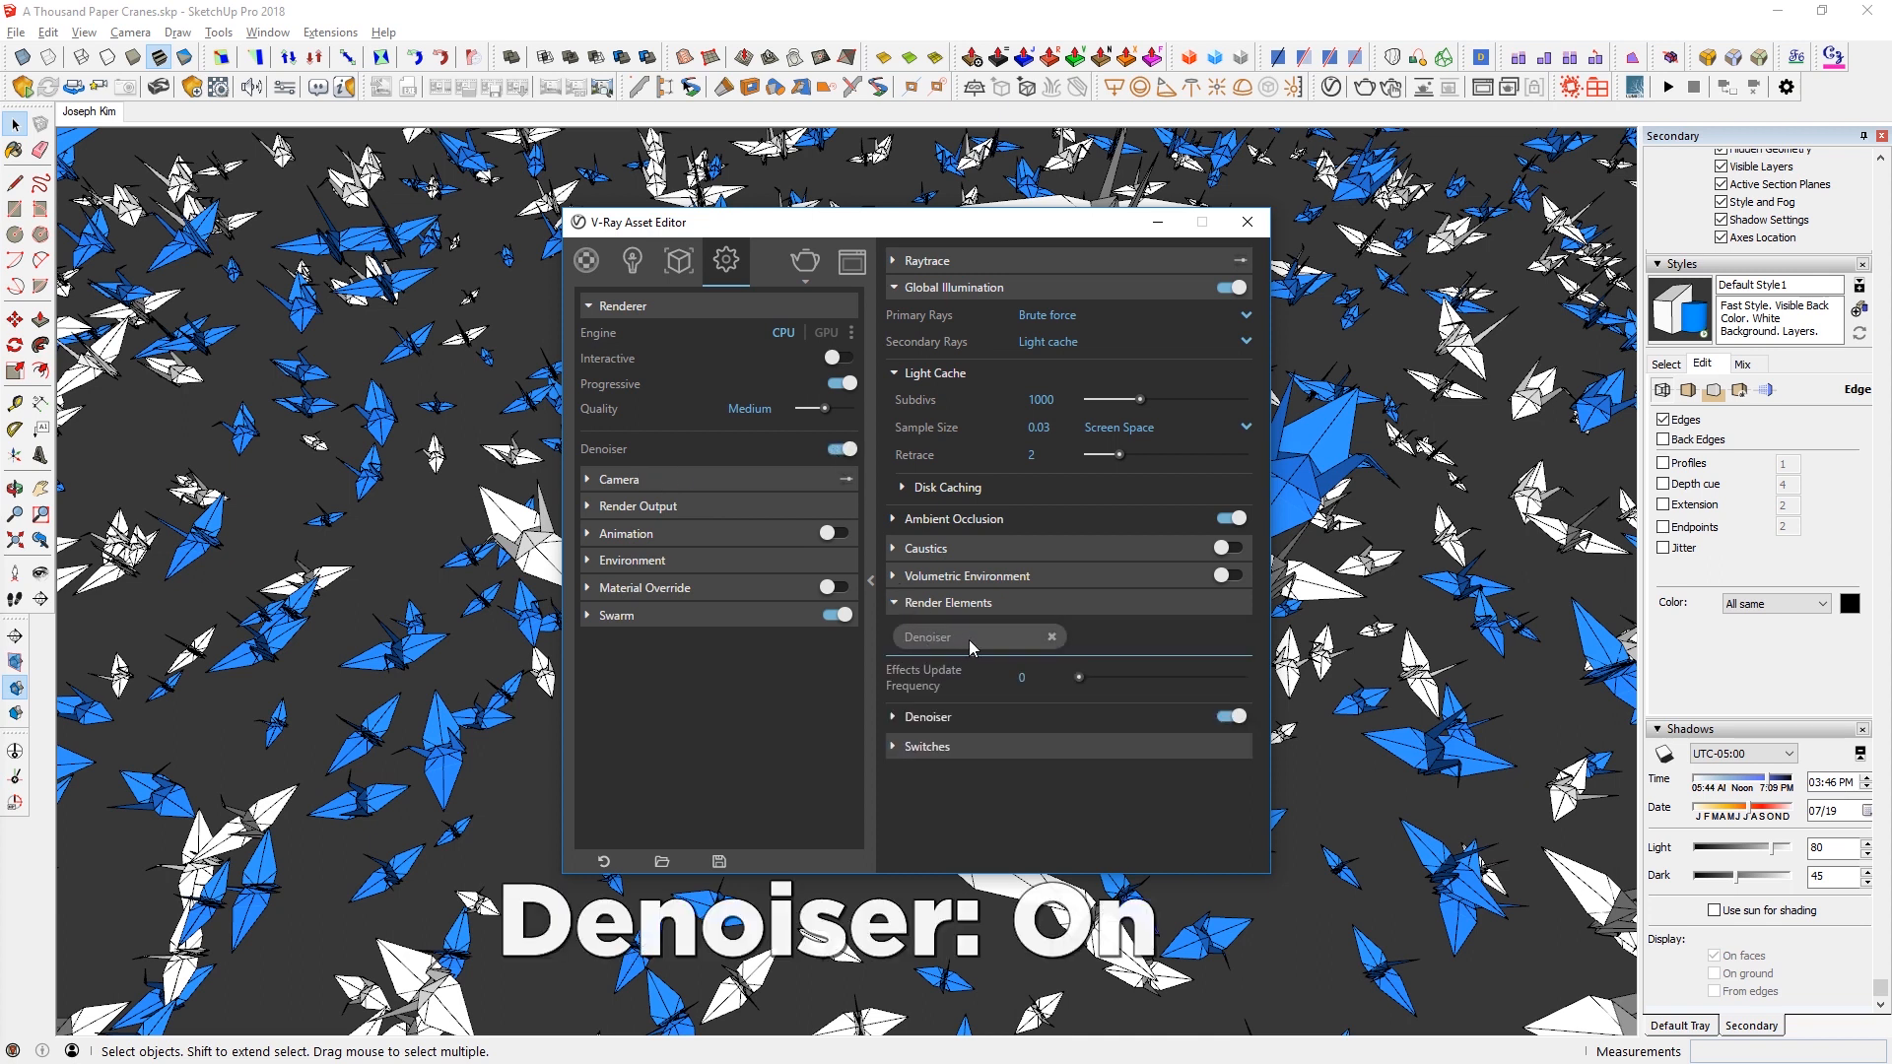
click(841, 449)
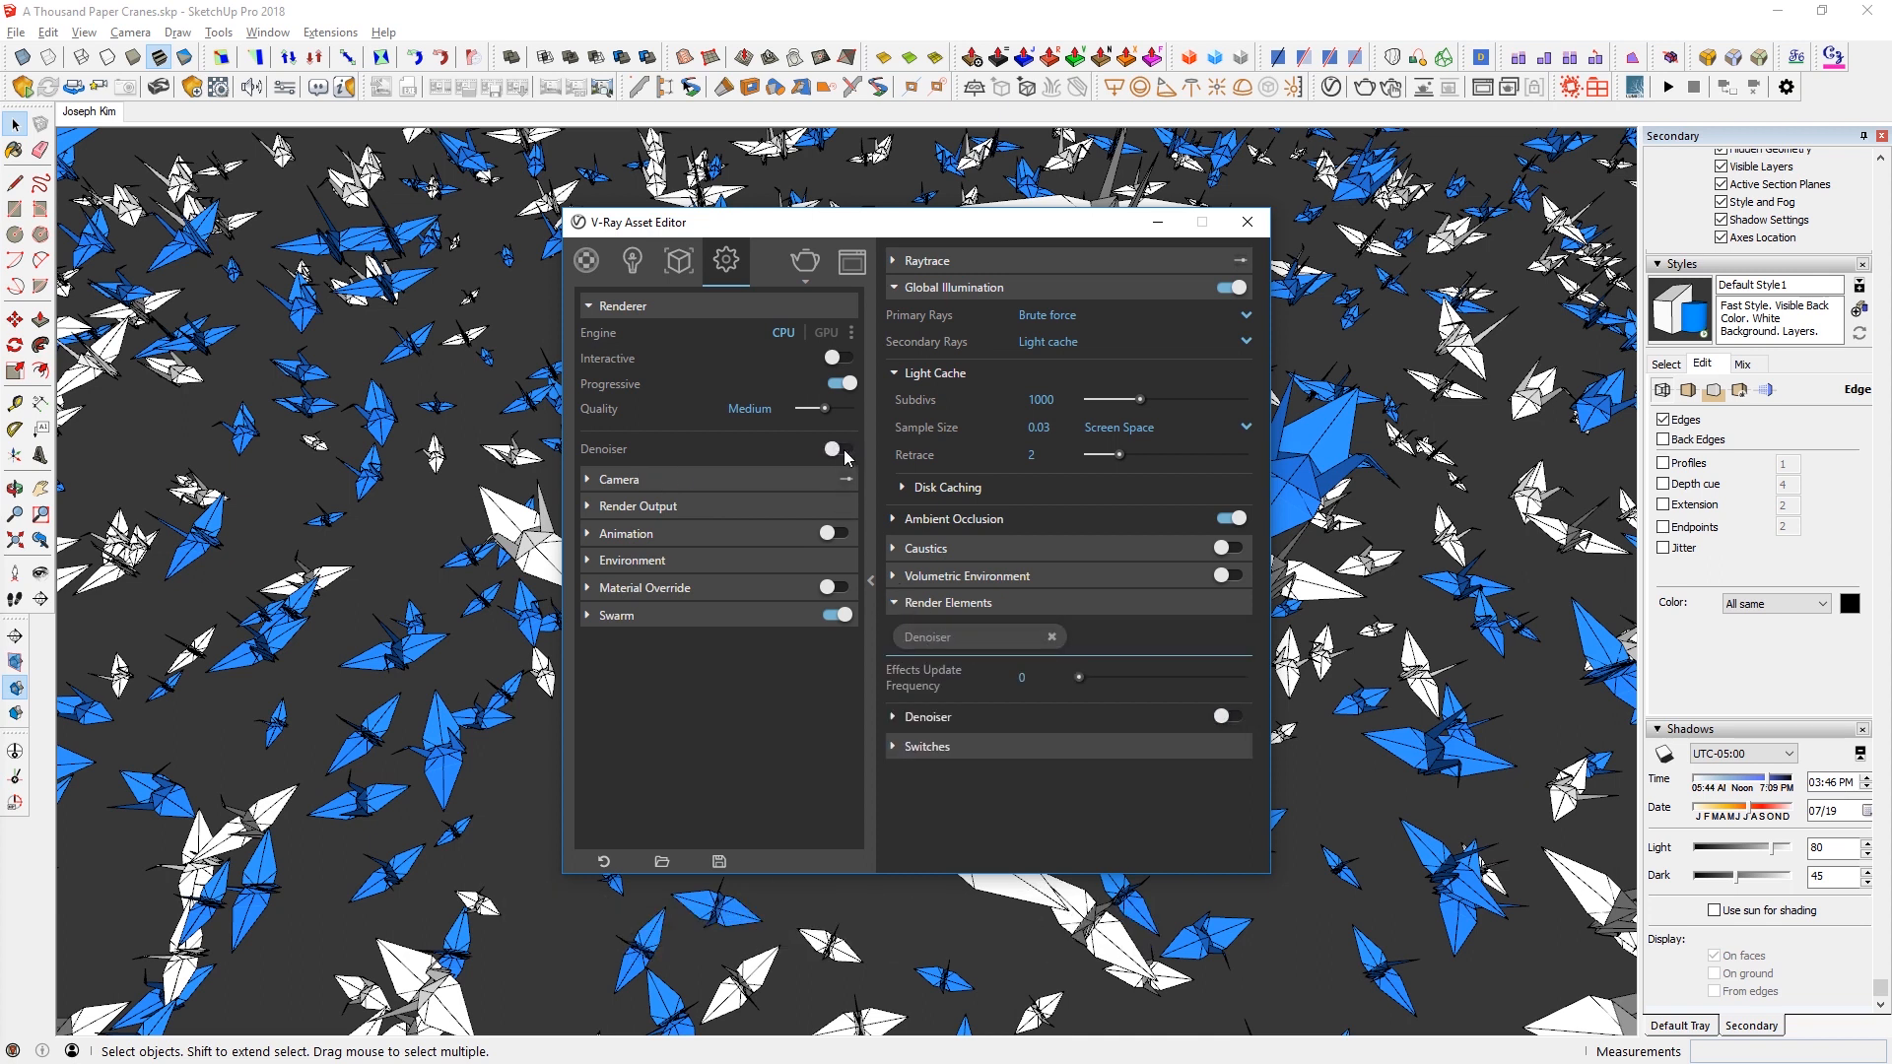
click(638, 506)
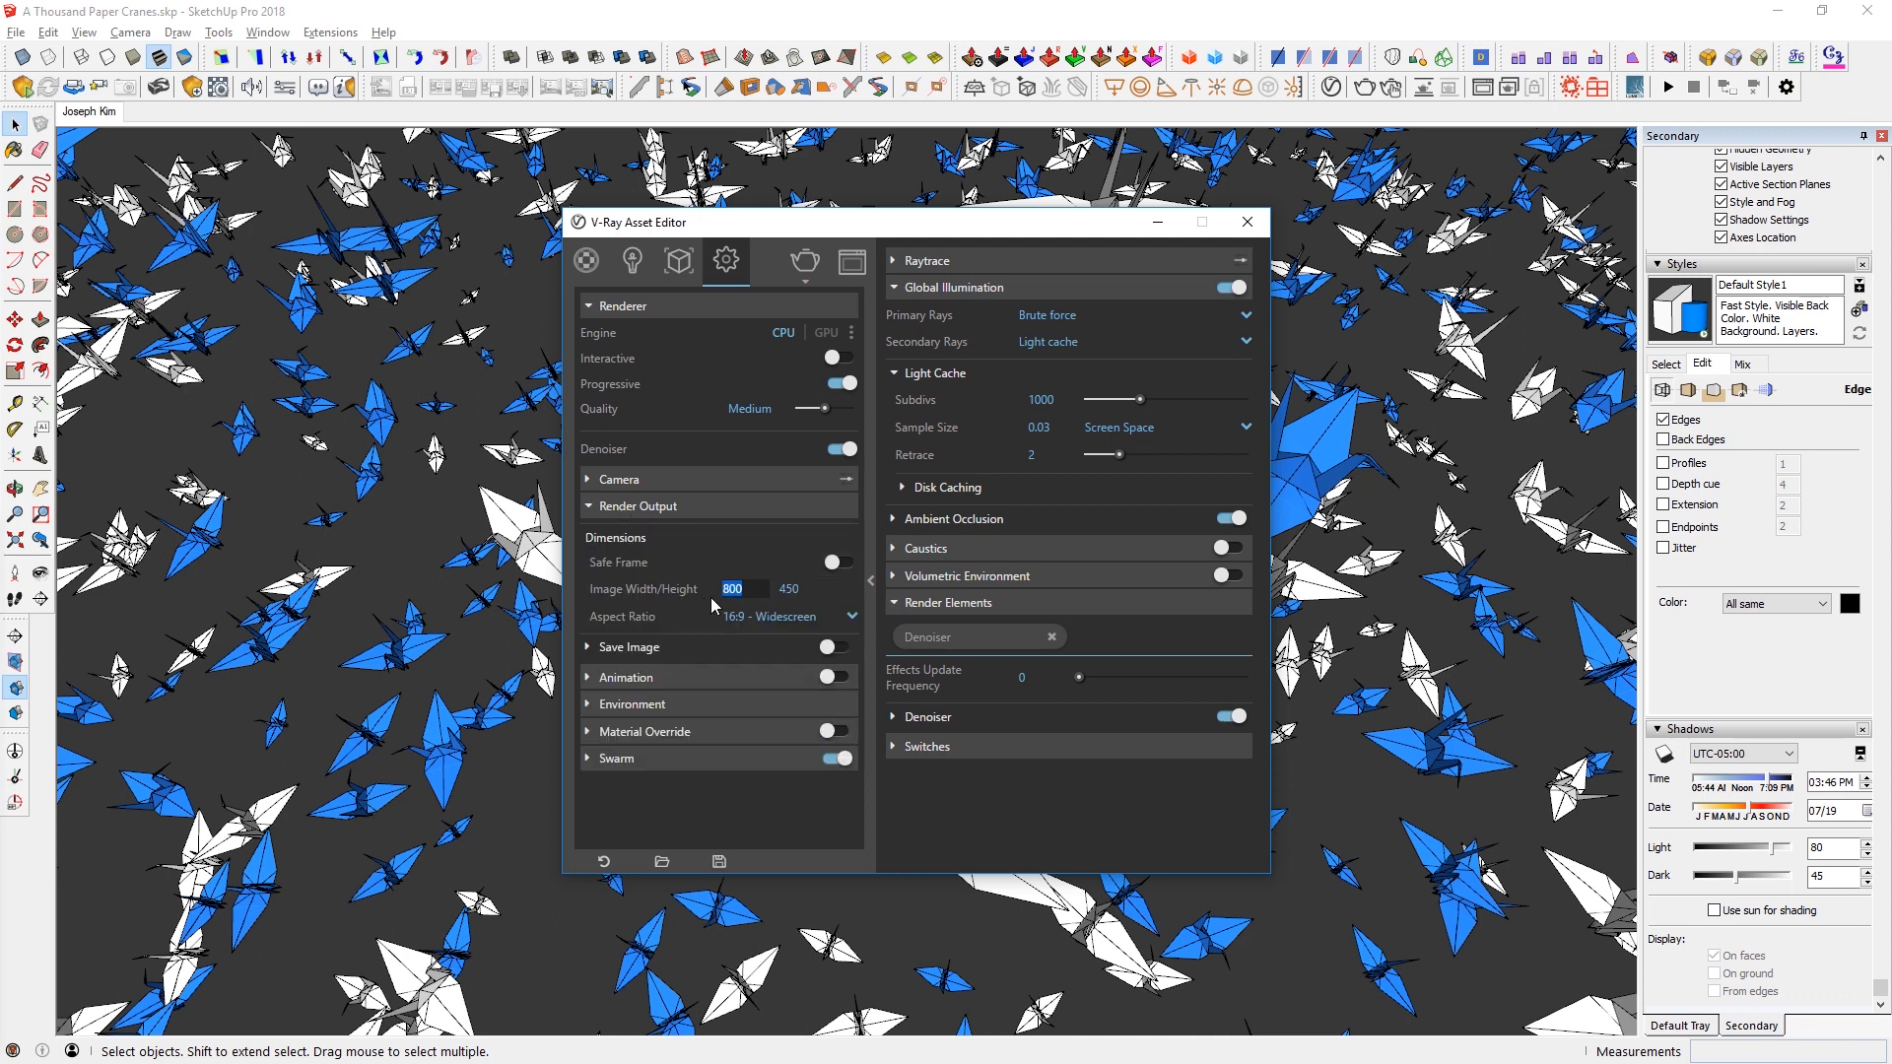
click(731, 589)
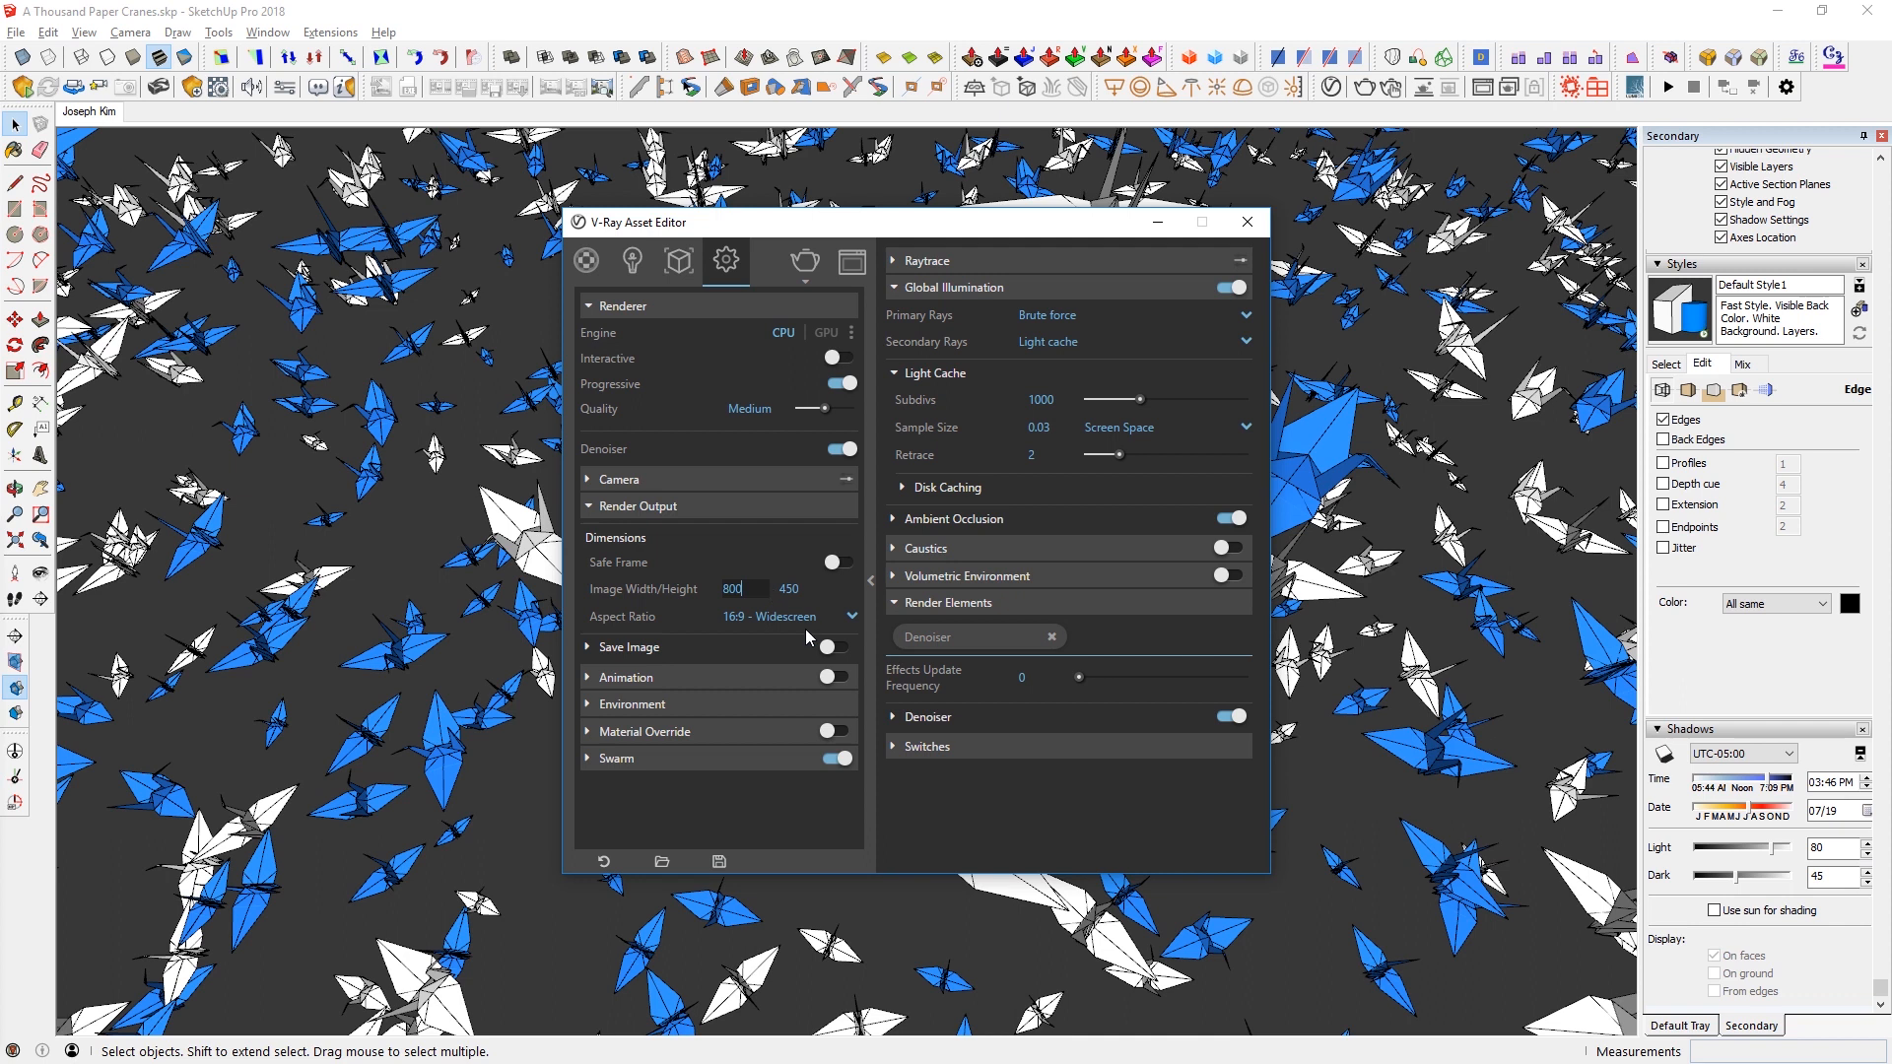
mouse_move(852, 684)
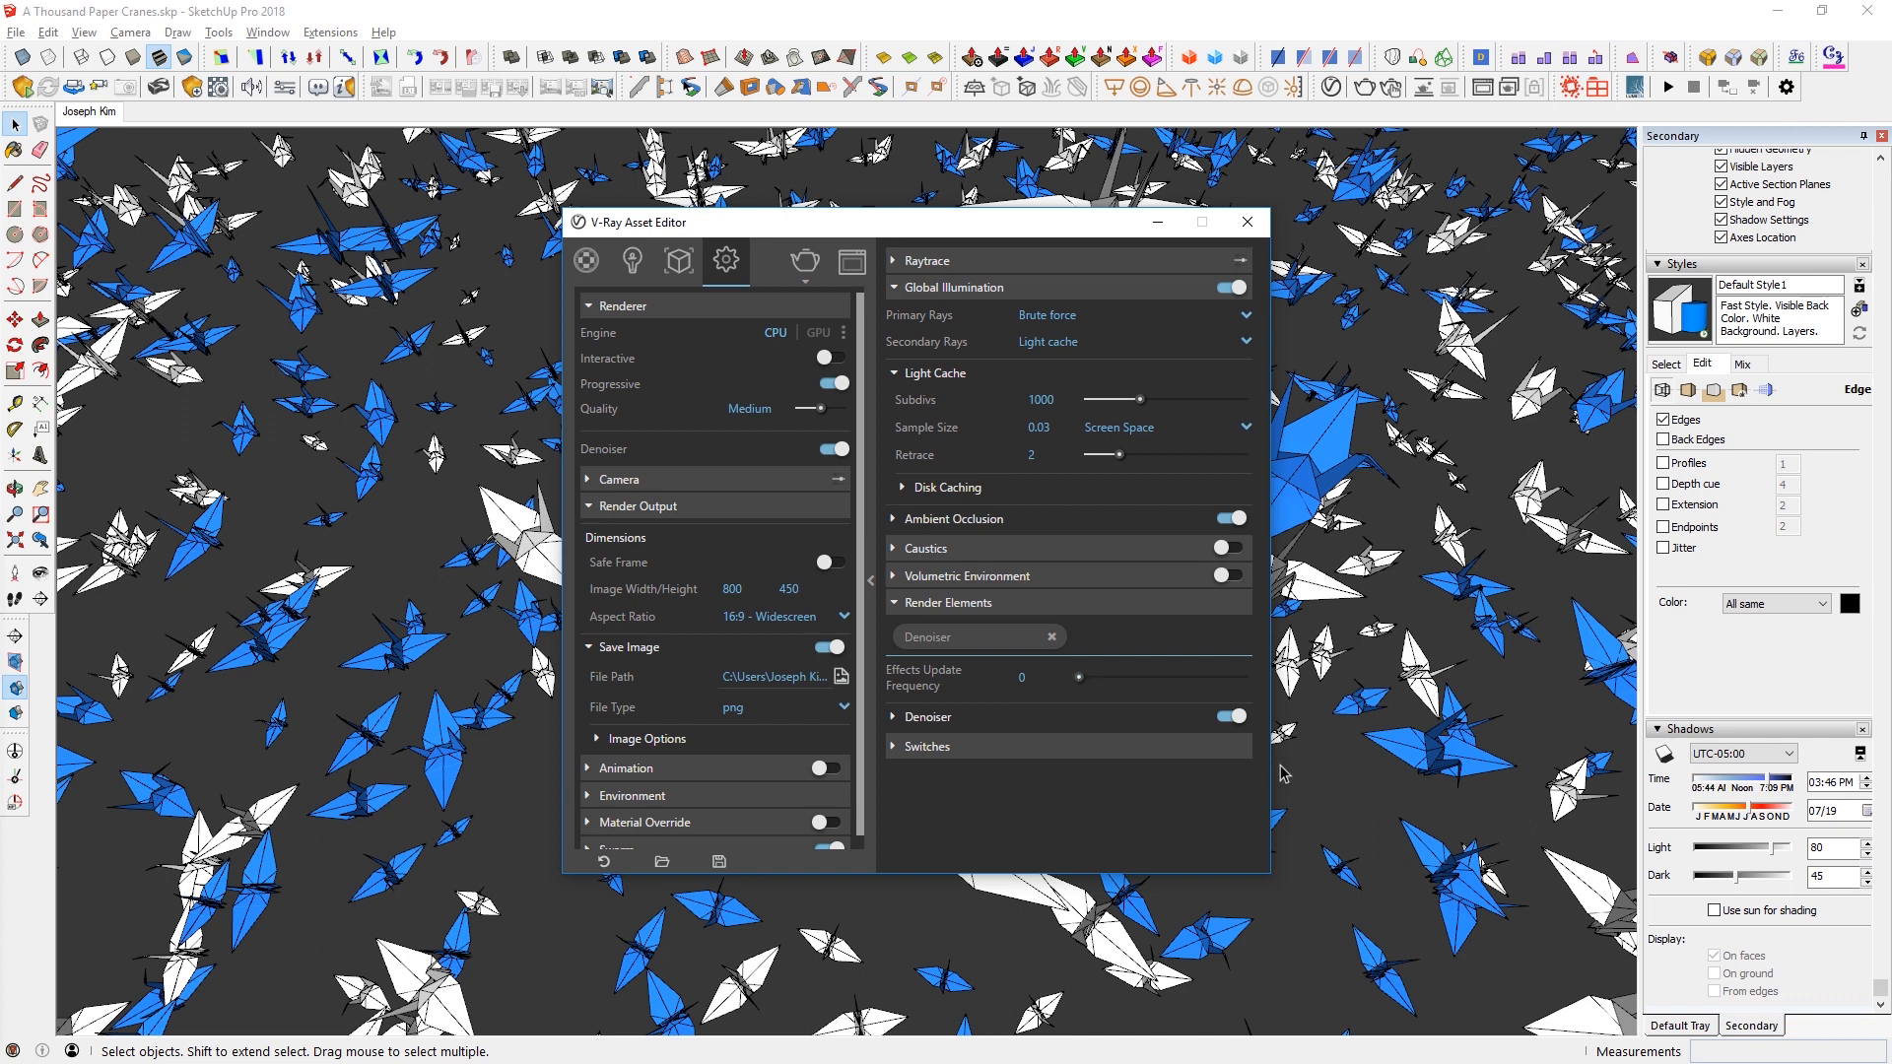
mouse_move(1667, 769)
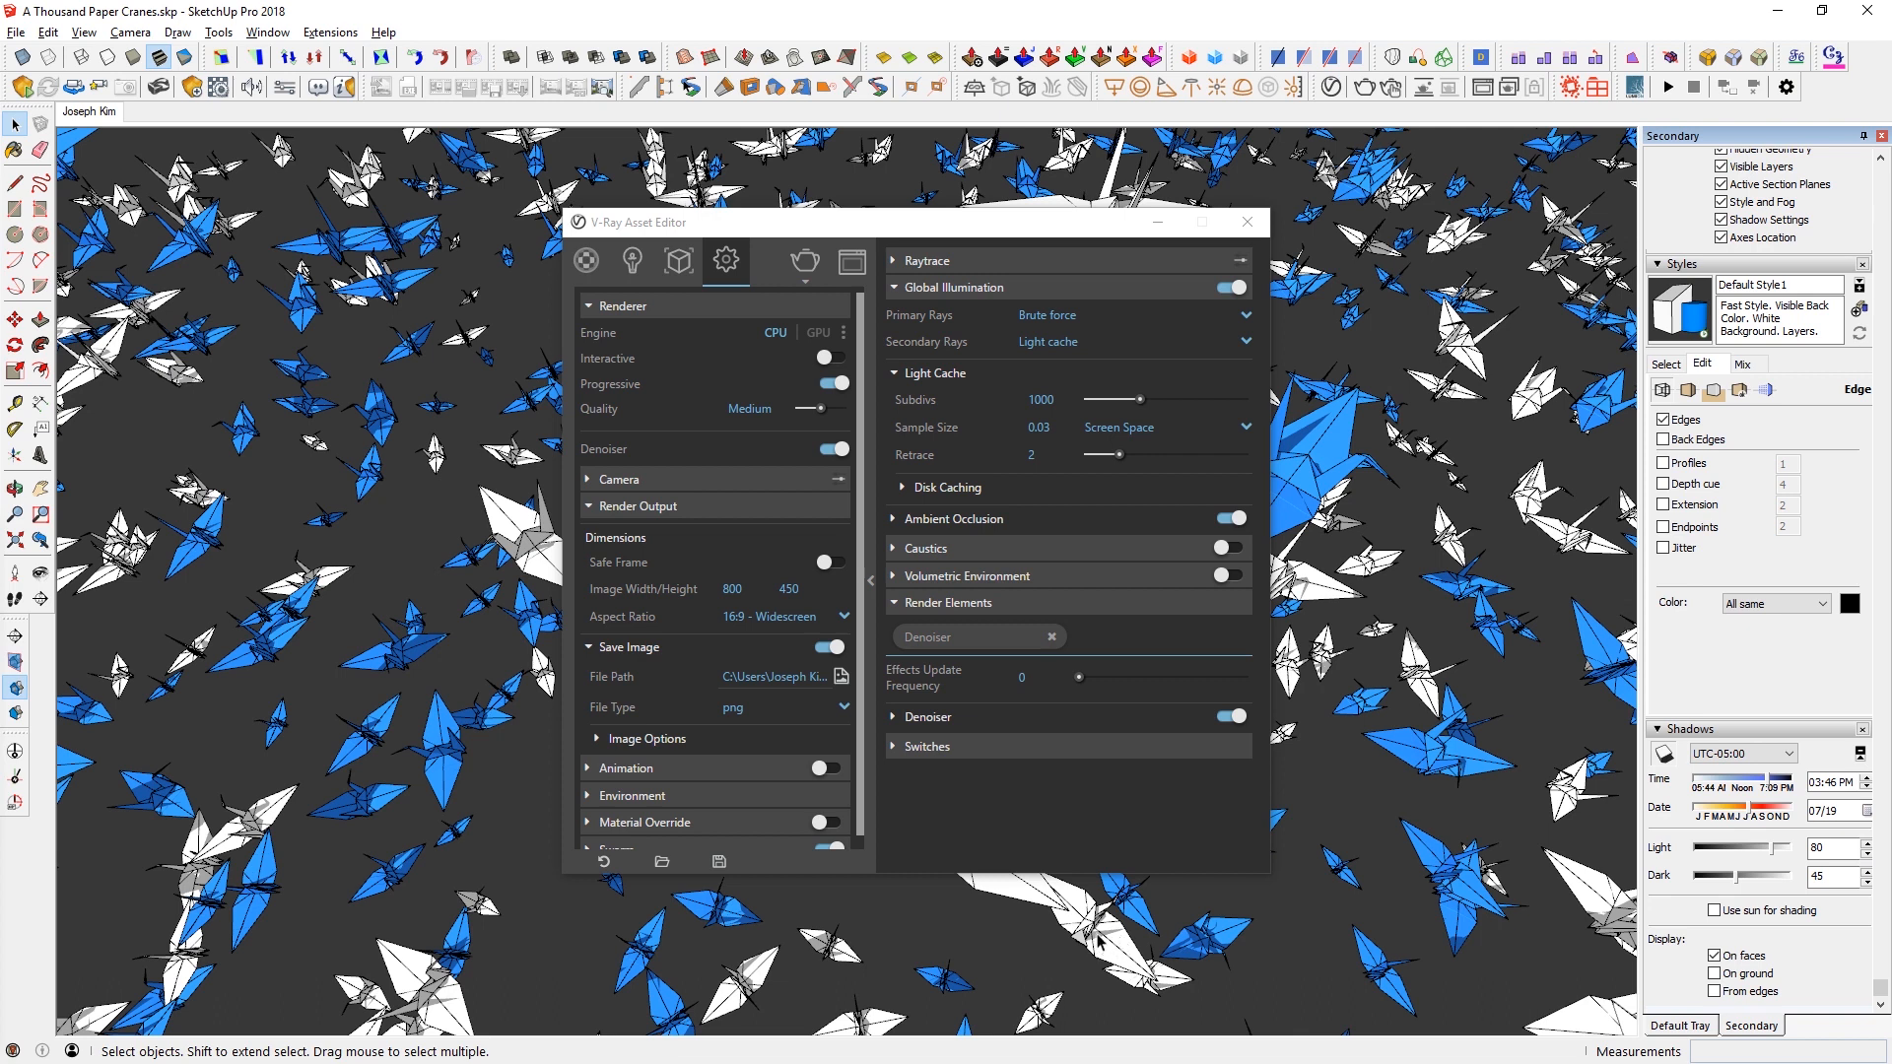
mouse_move(1078, 972)
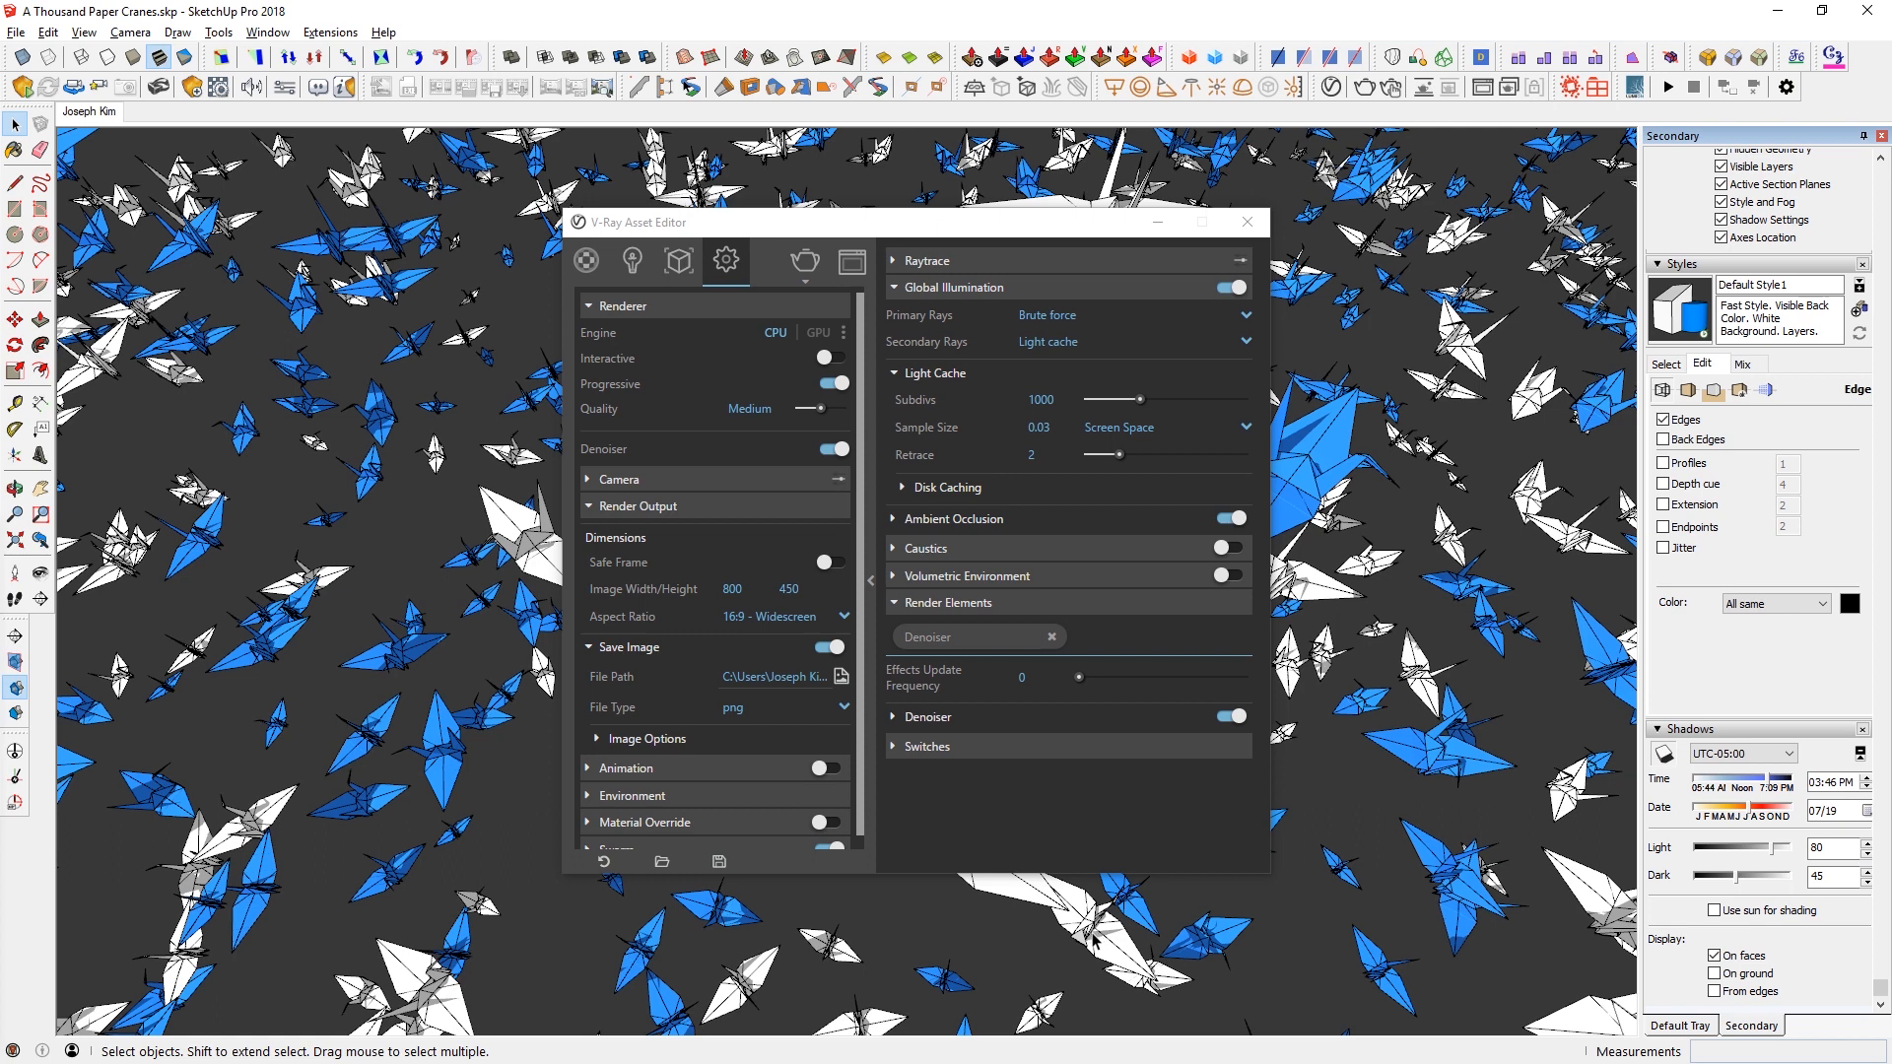
mouse_move(141, 773)
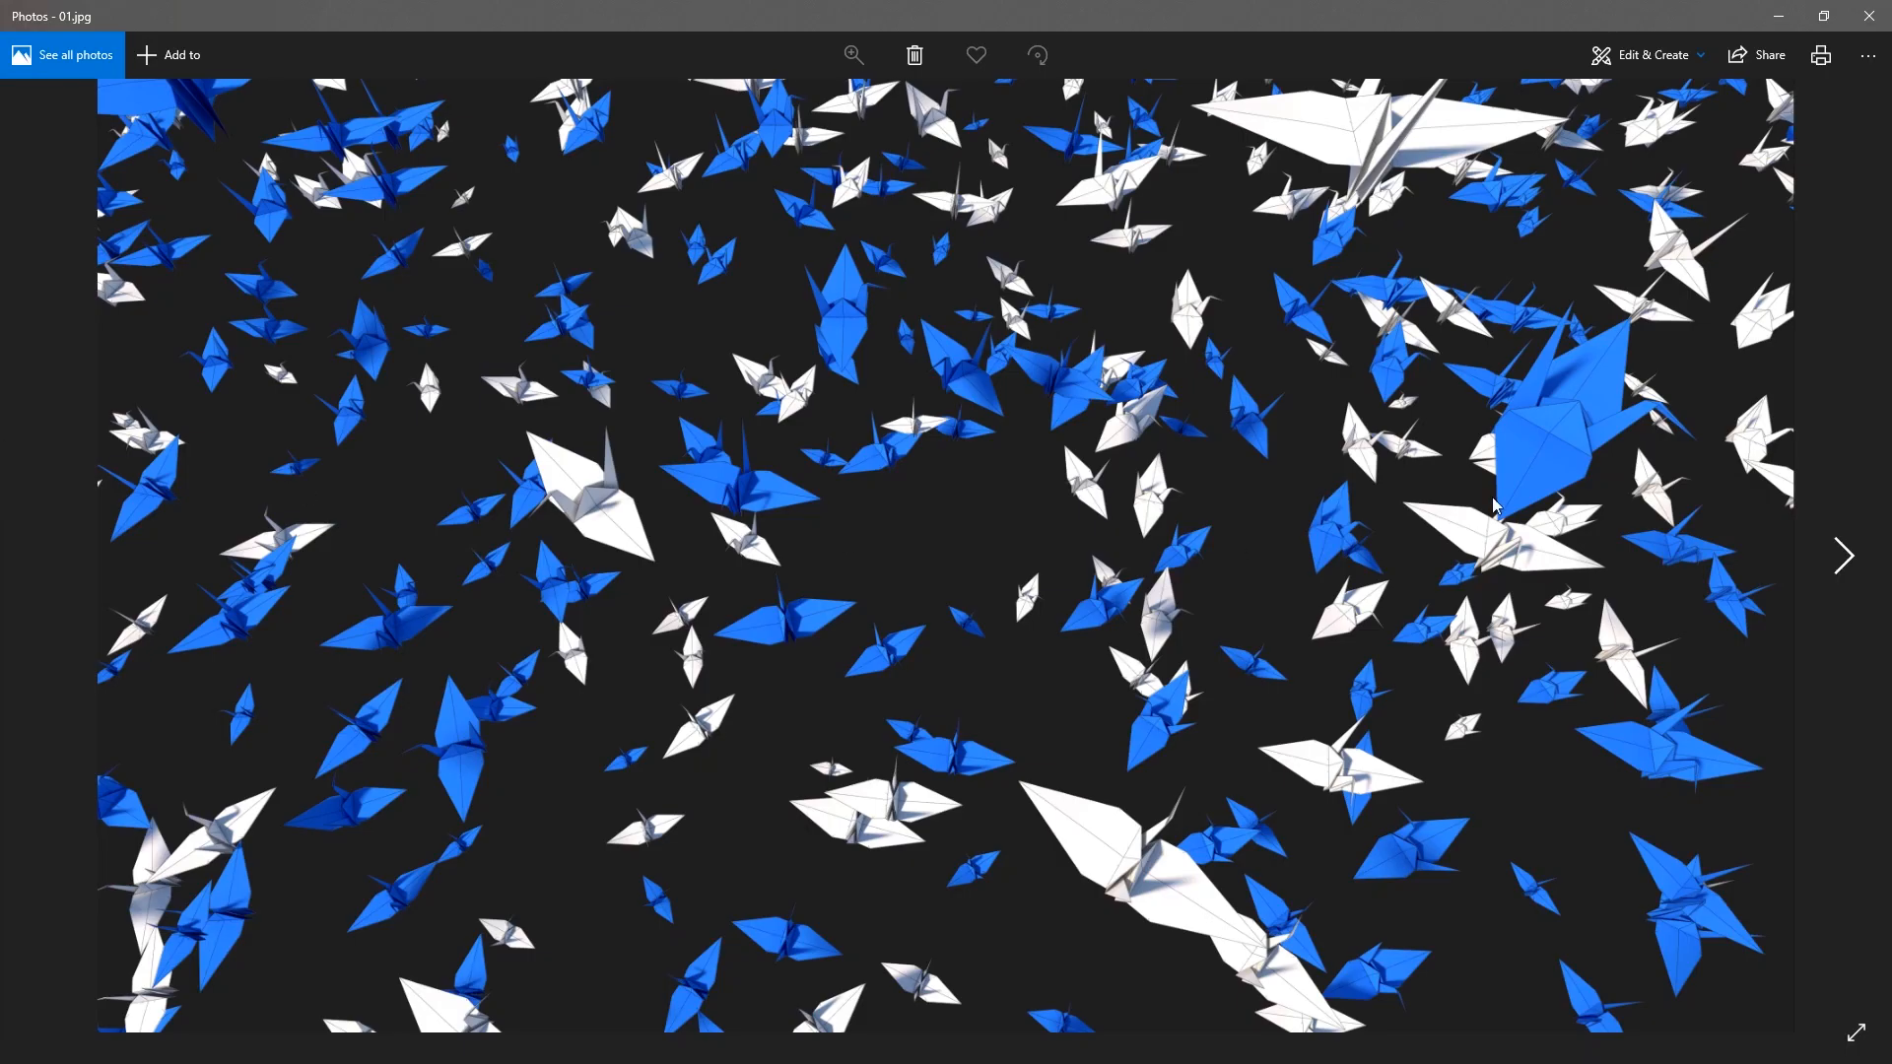
mouse_move(1580, 369)
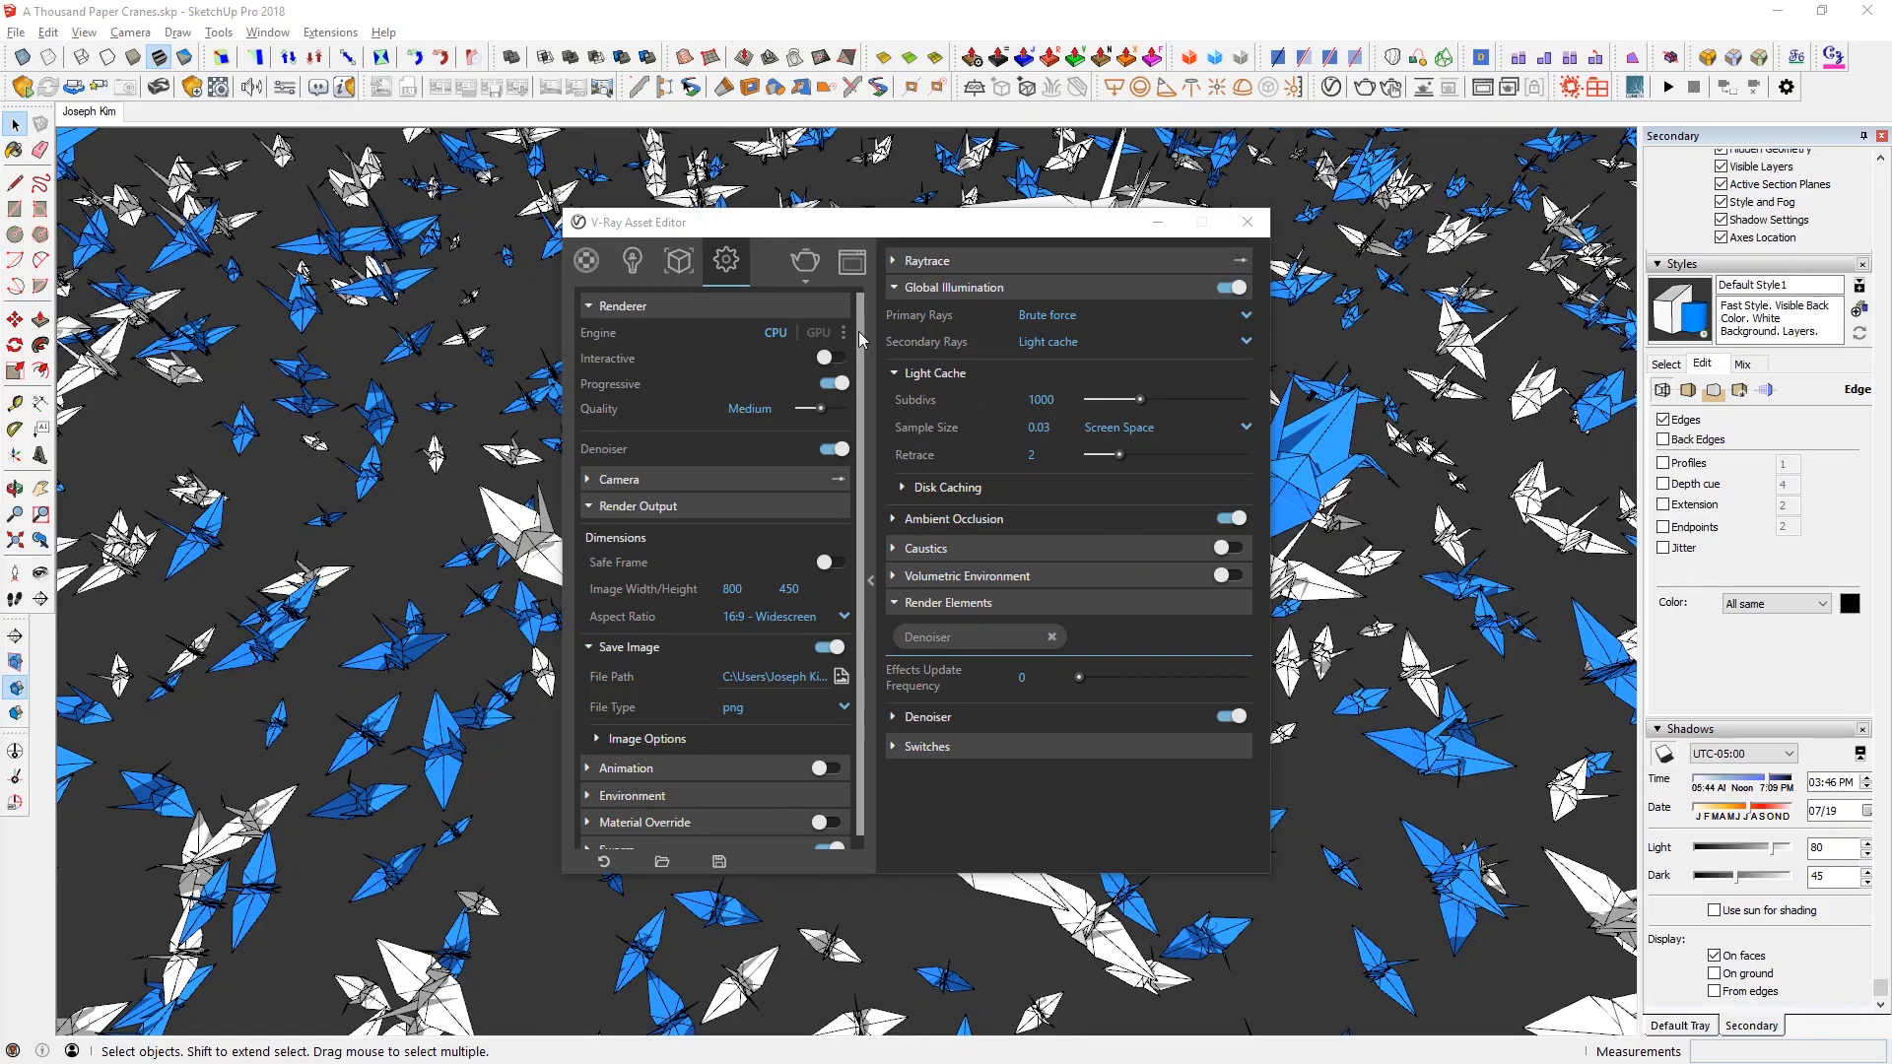
- Raise the SunLight size multiplier from 1 to 10 in Lights, then return to render settings
click(630, 262)
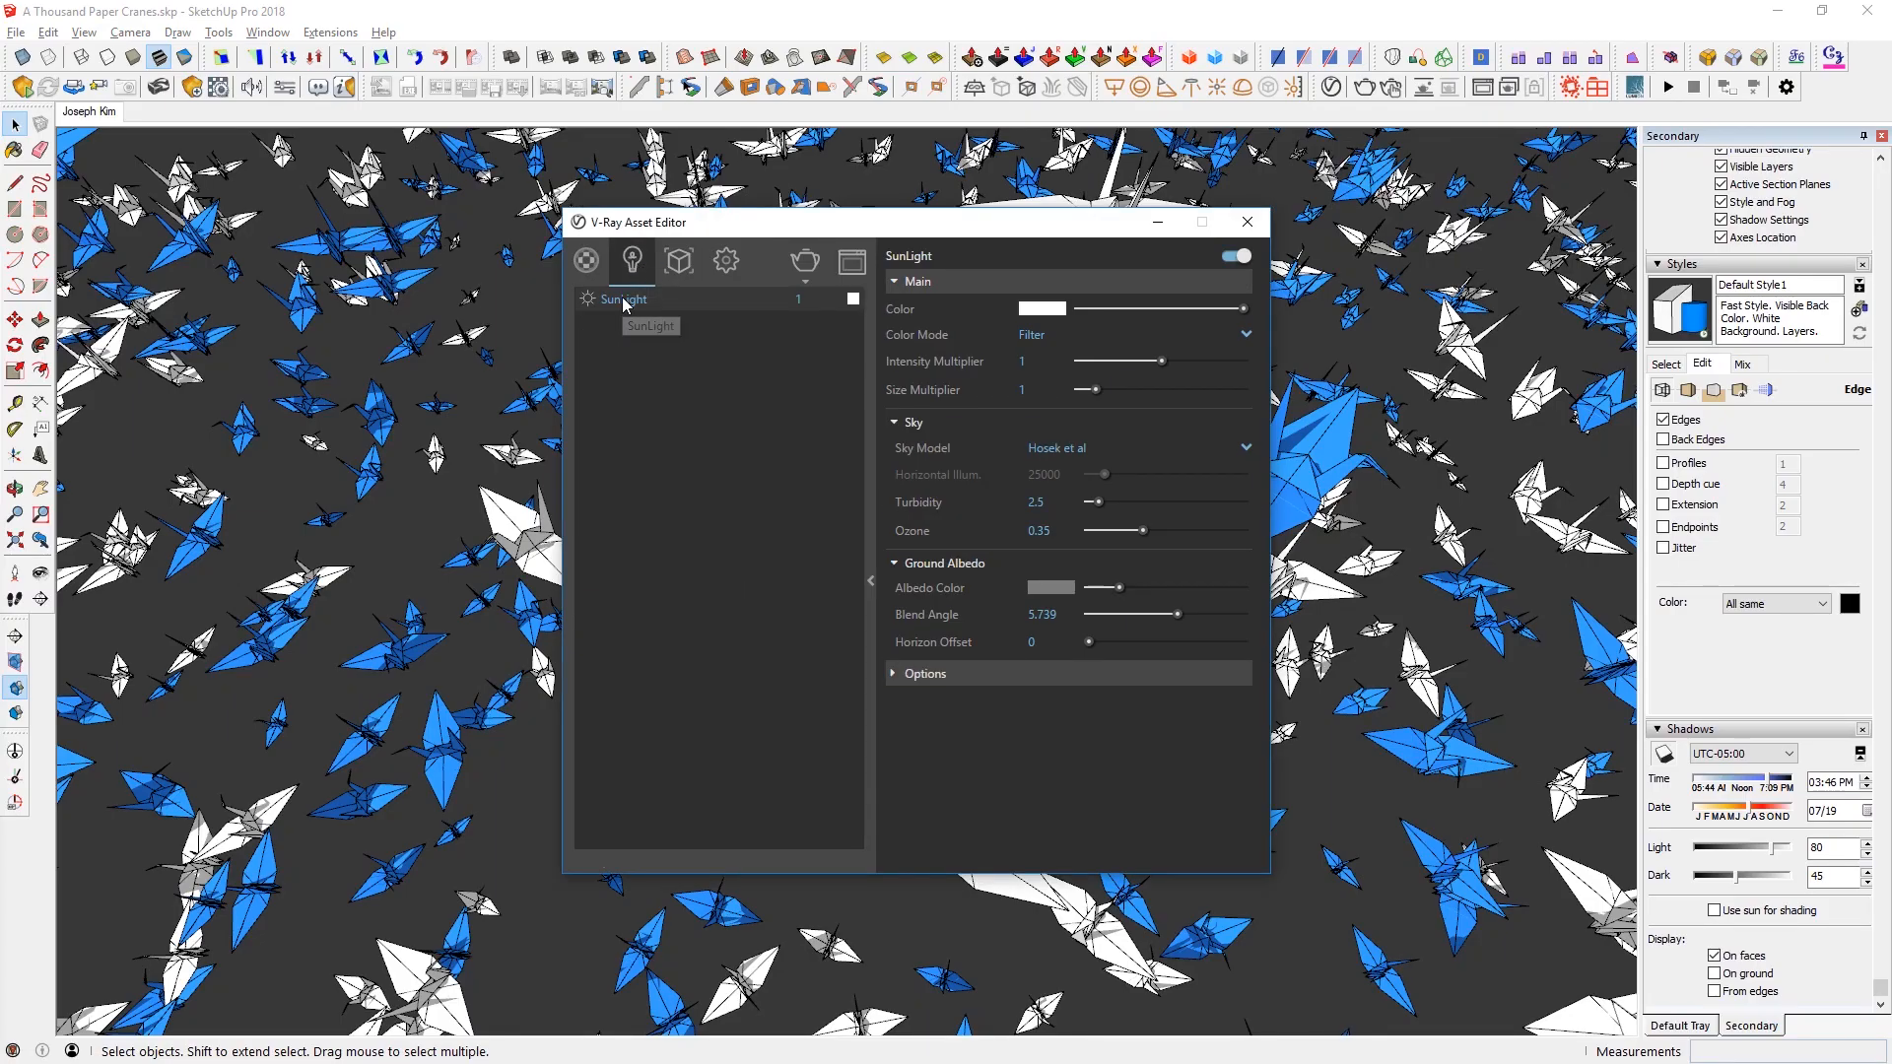
mouse_move(892, 402)
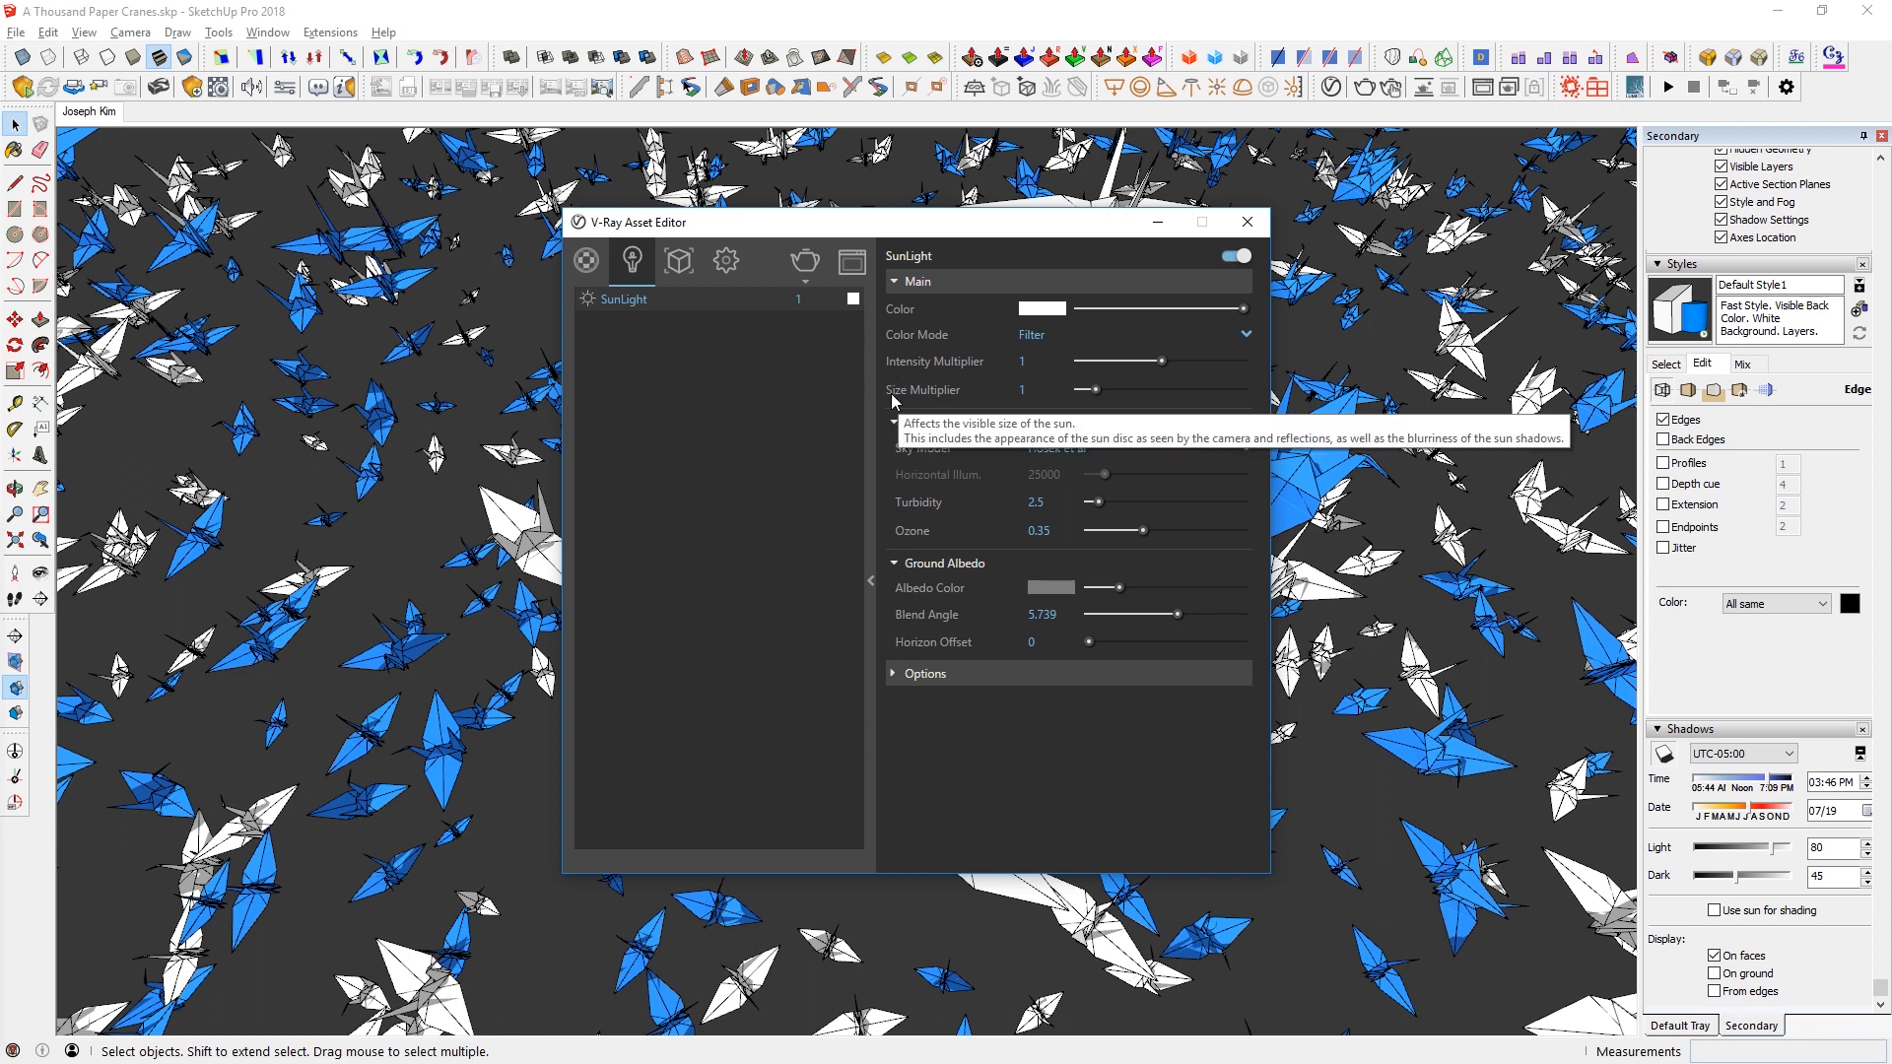
drag(1086, 390, 1096, 390)
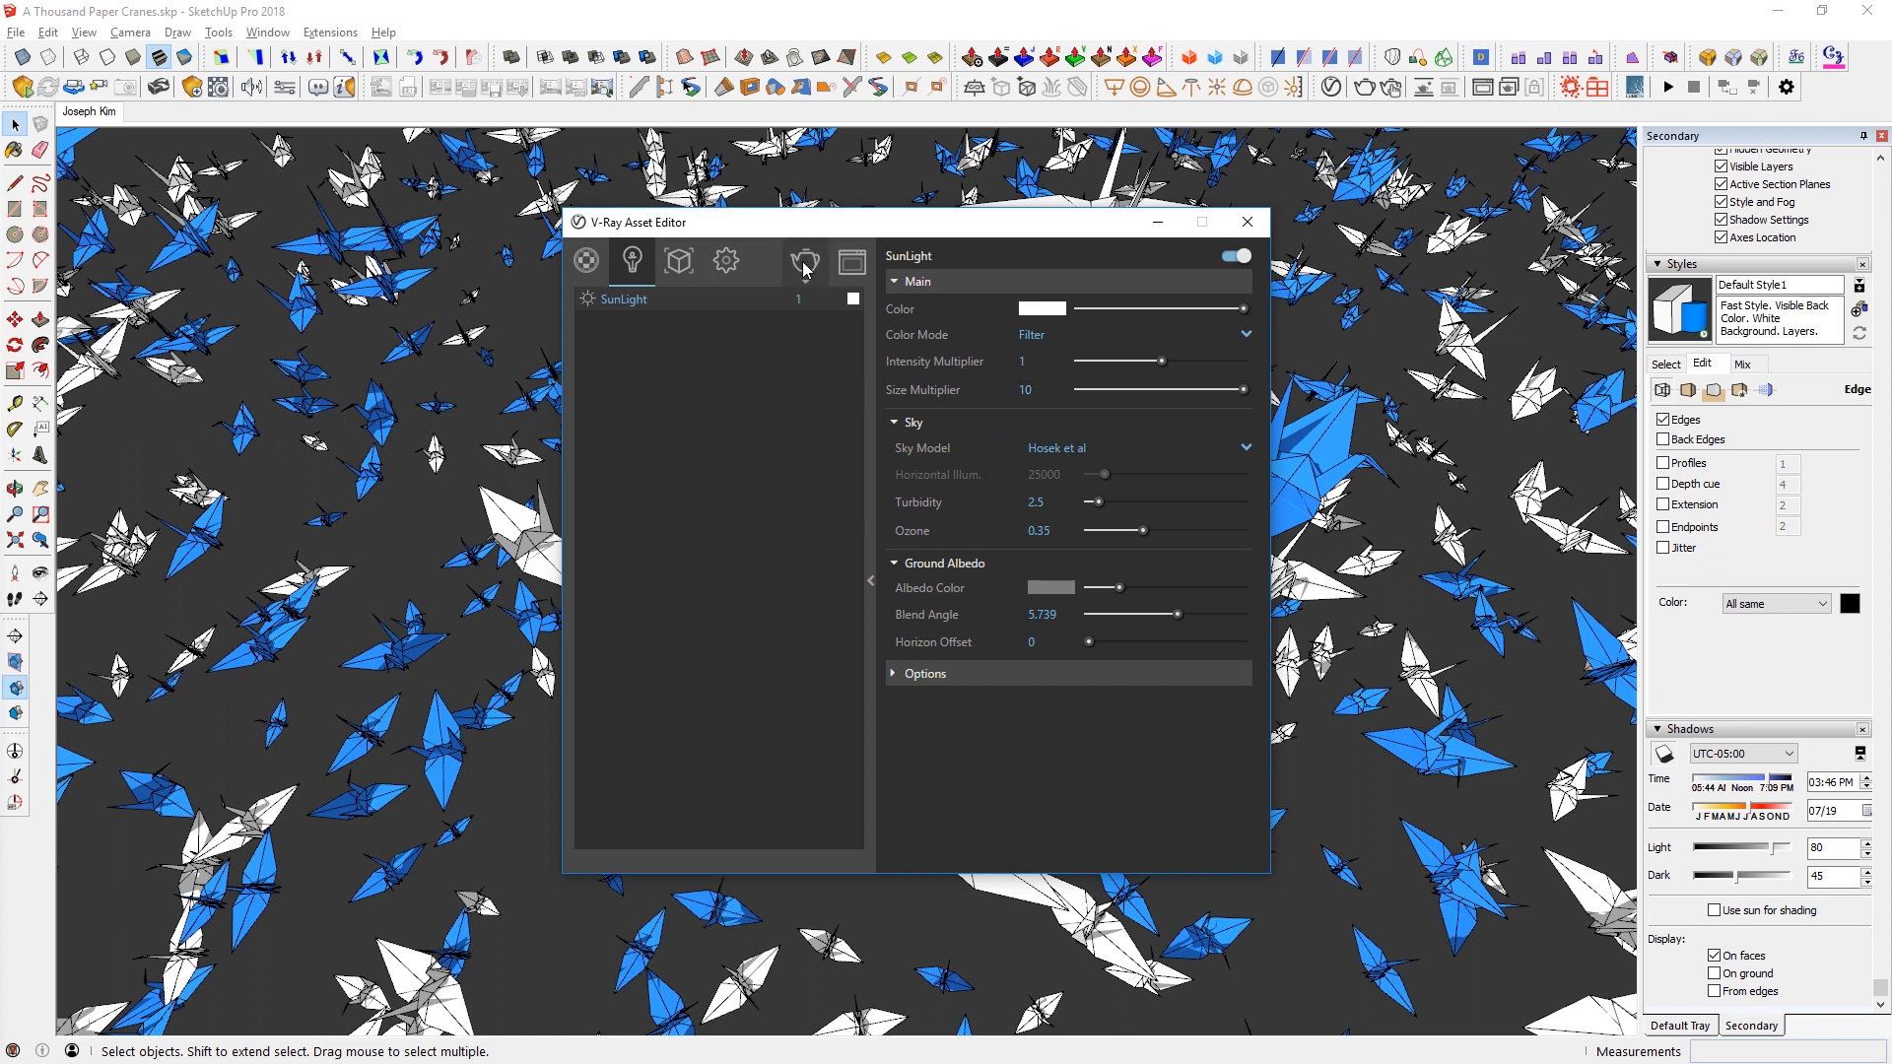
click(725, 261)
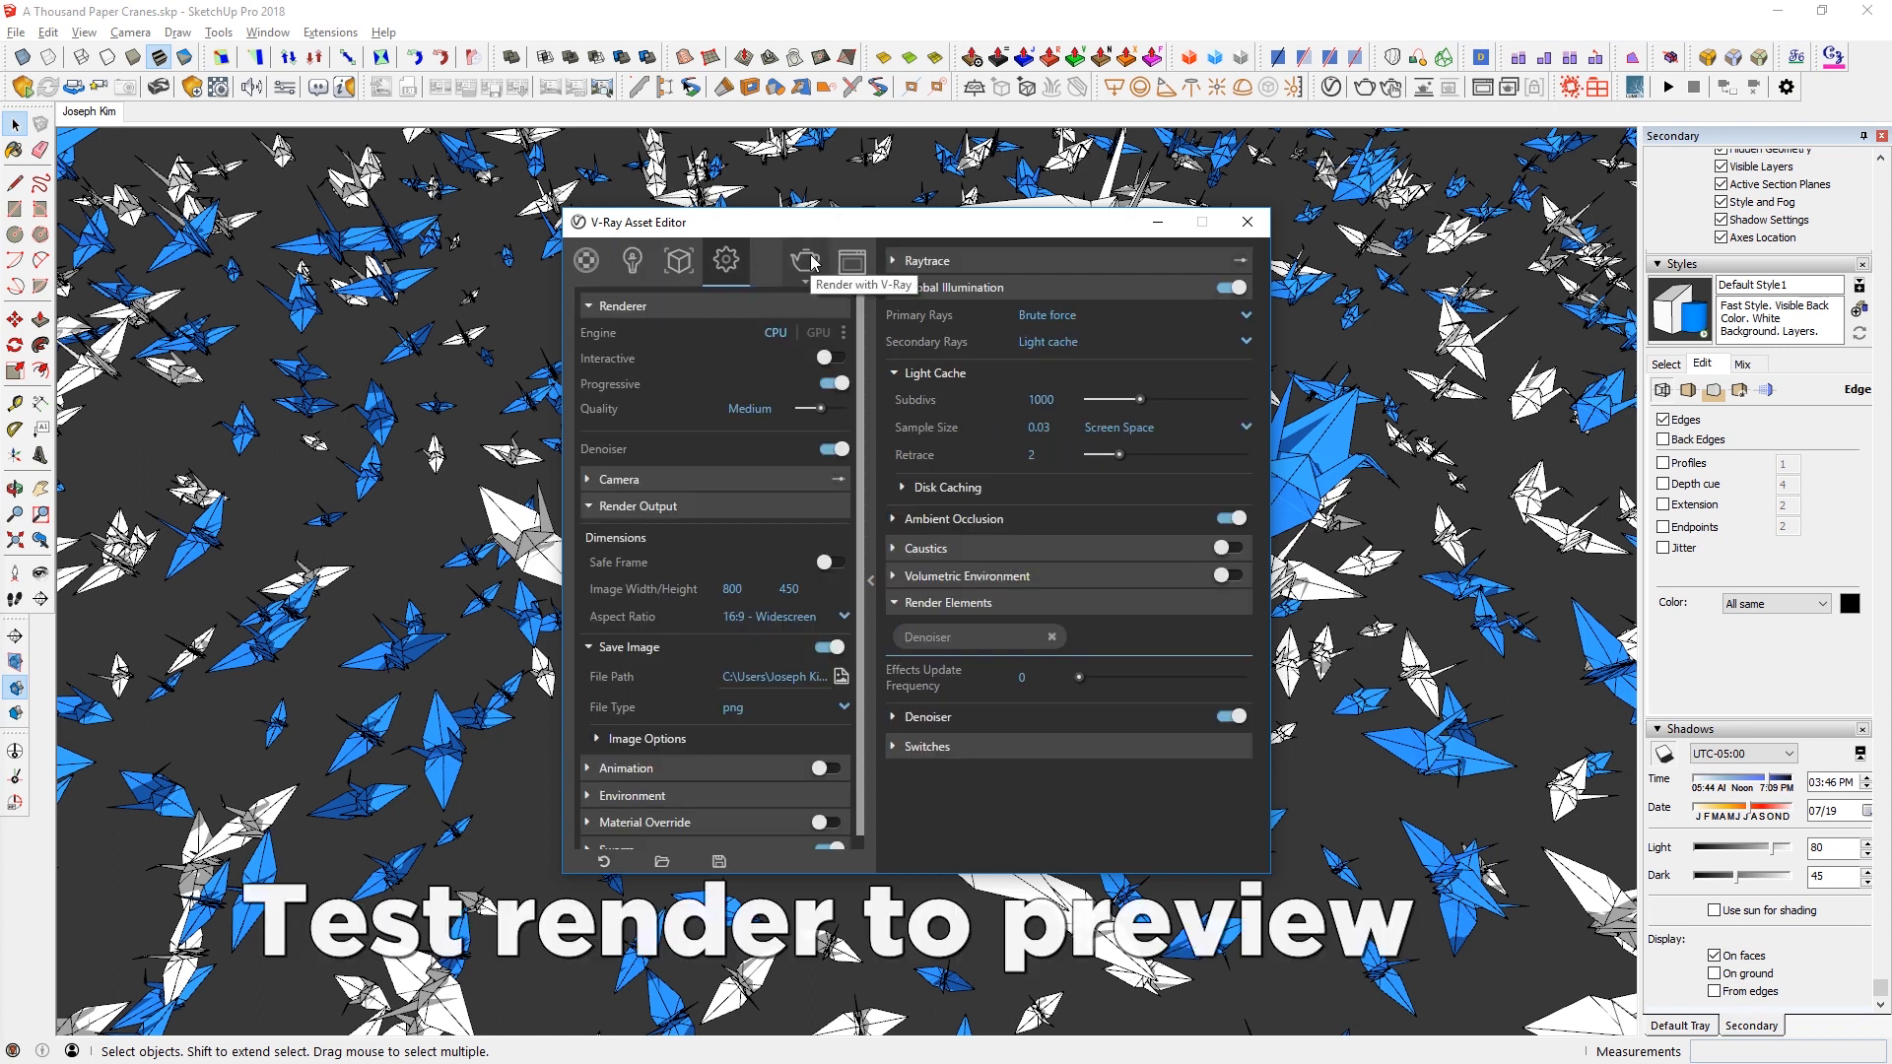
- Run a quick 800 × 450 V-Ray test render of the crane scene
click(804, 260)
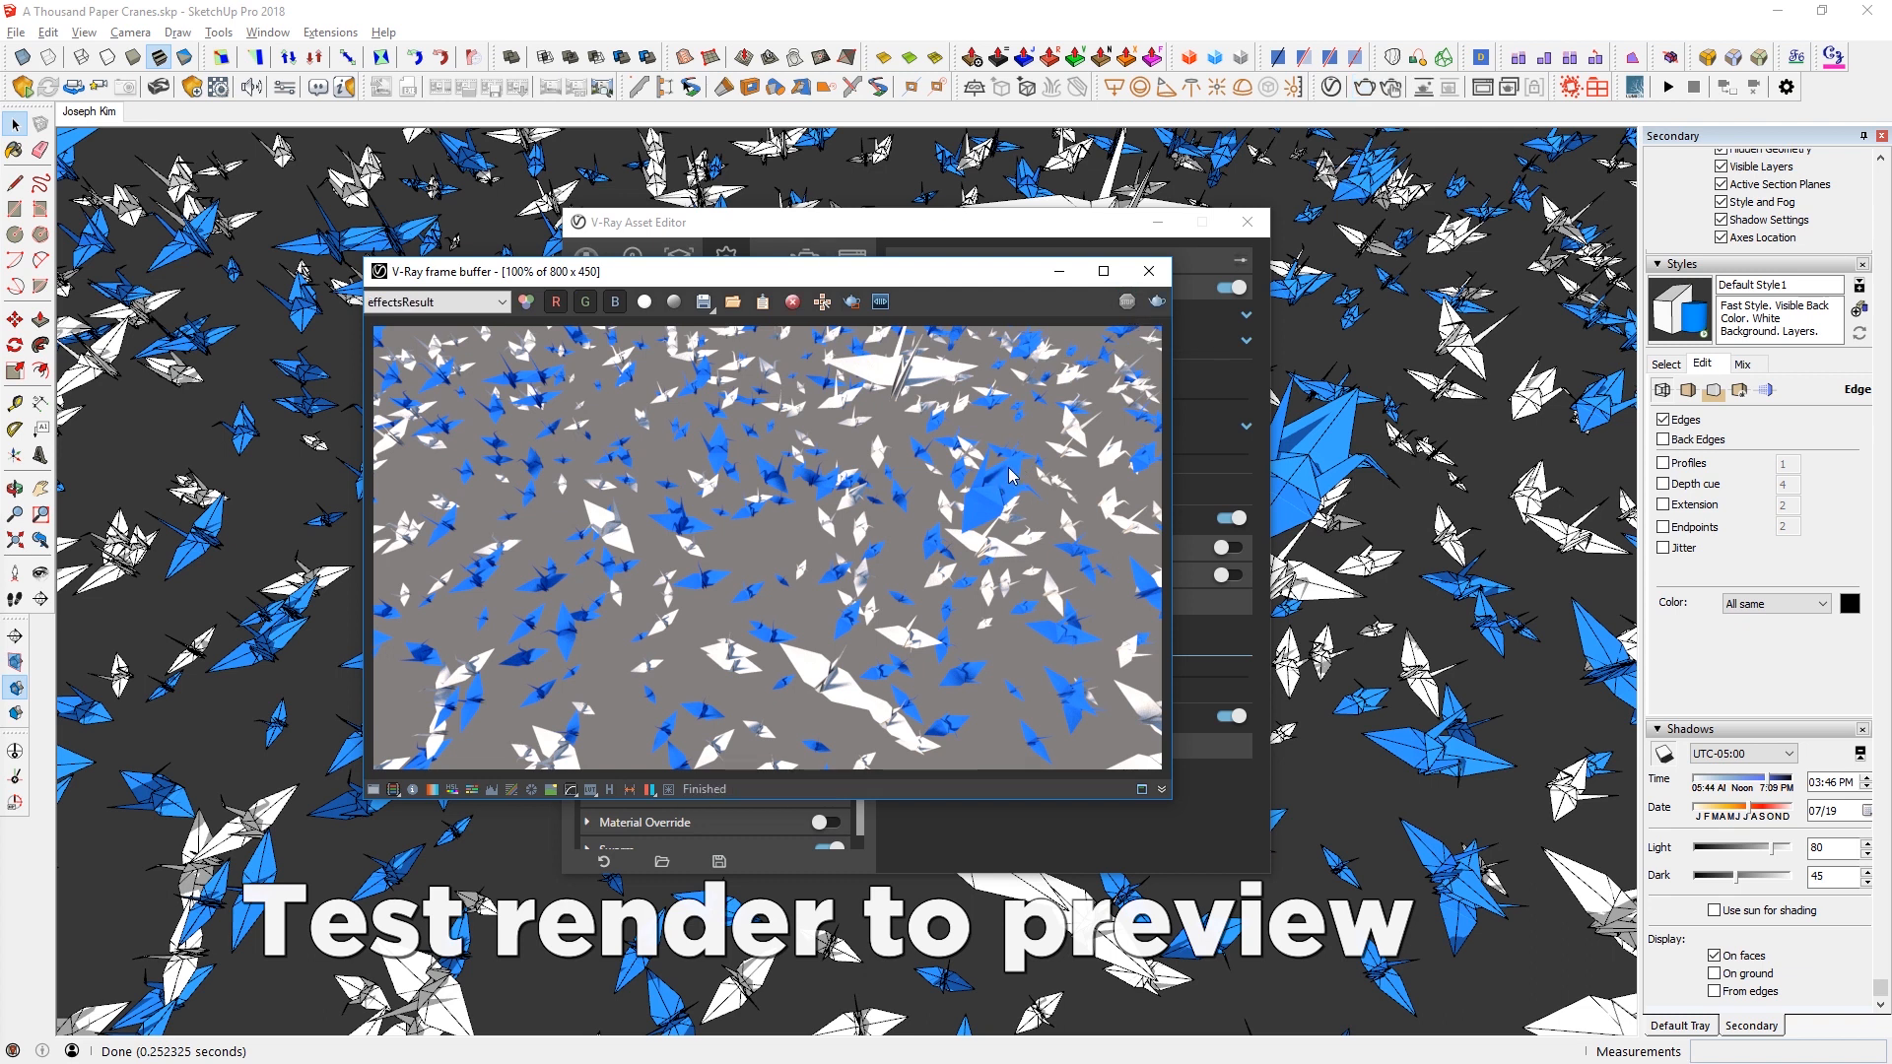
mouse_move(663, 354)
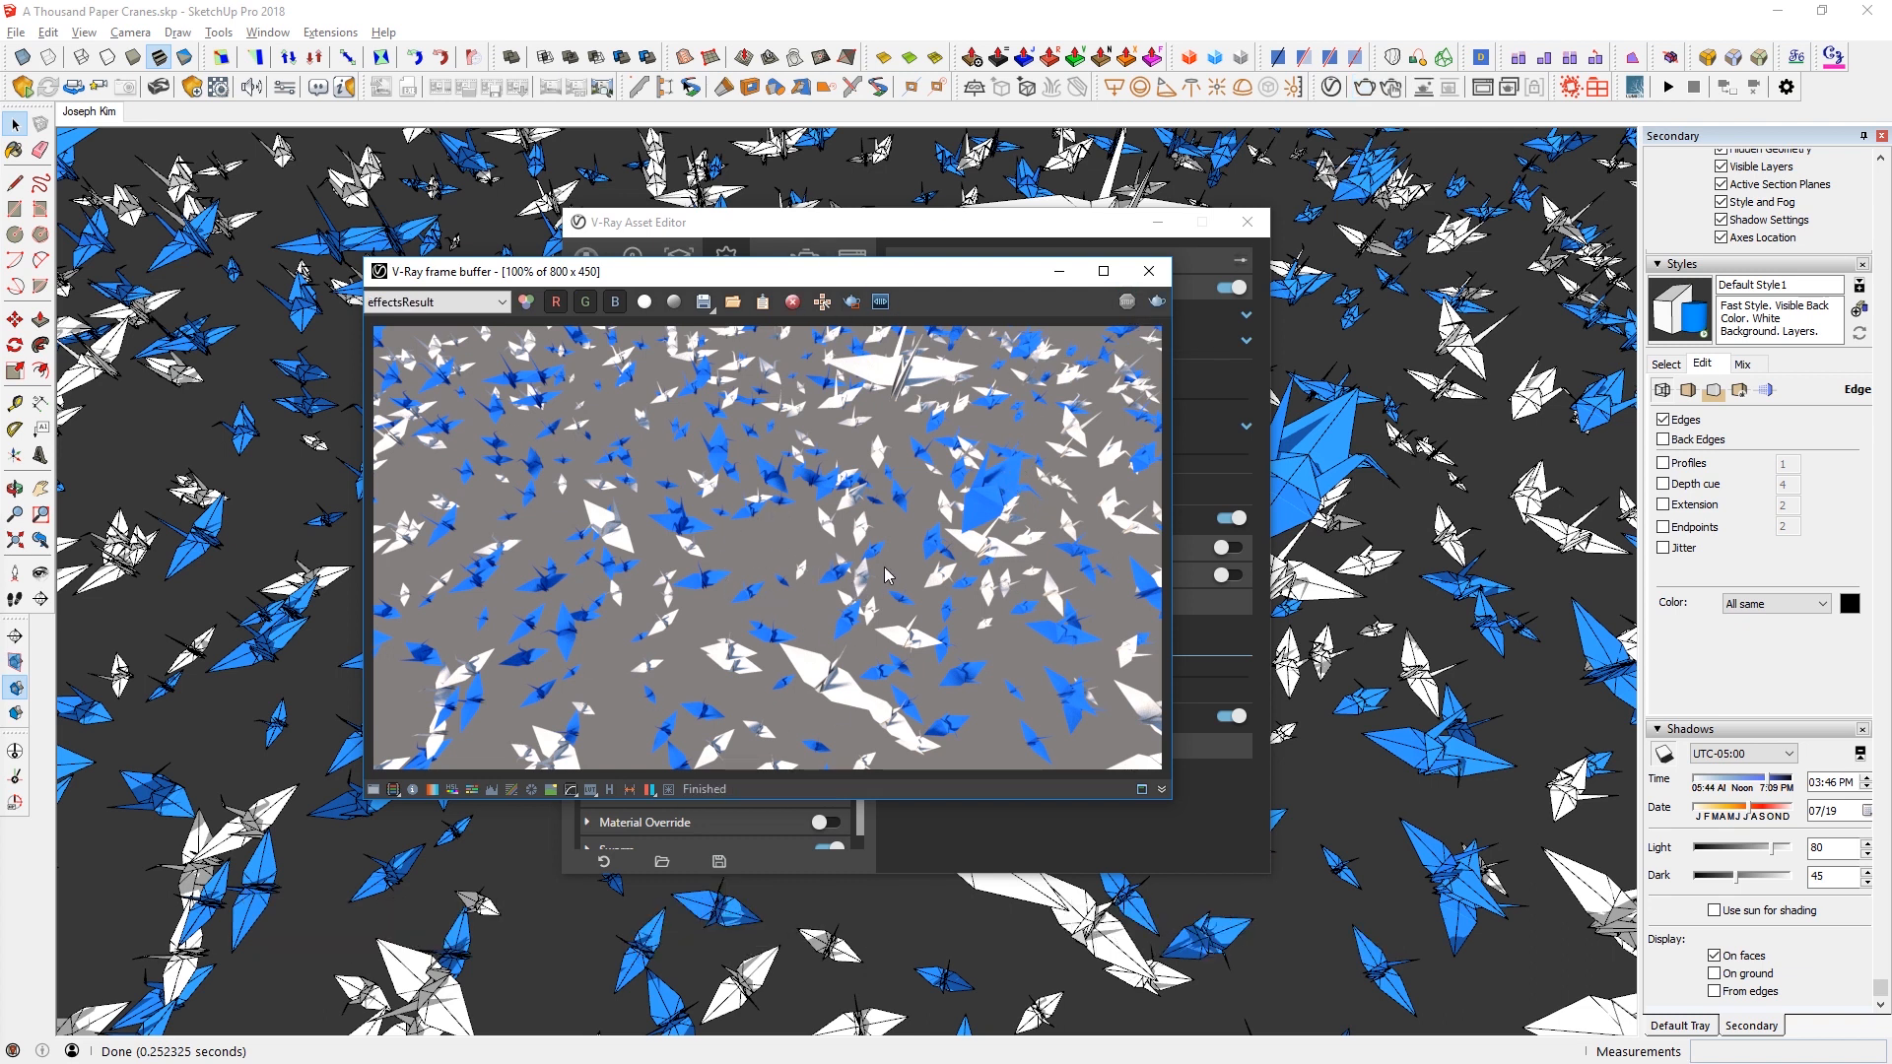
mouse_move(883, 497)
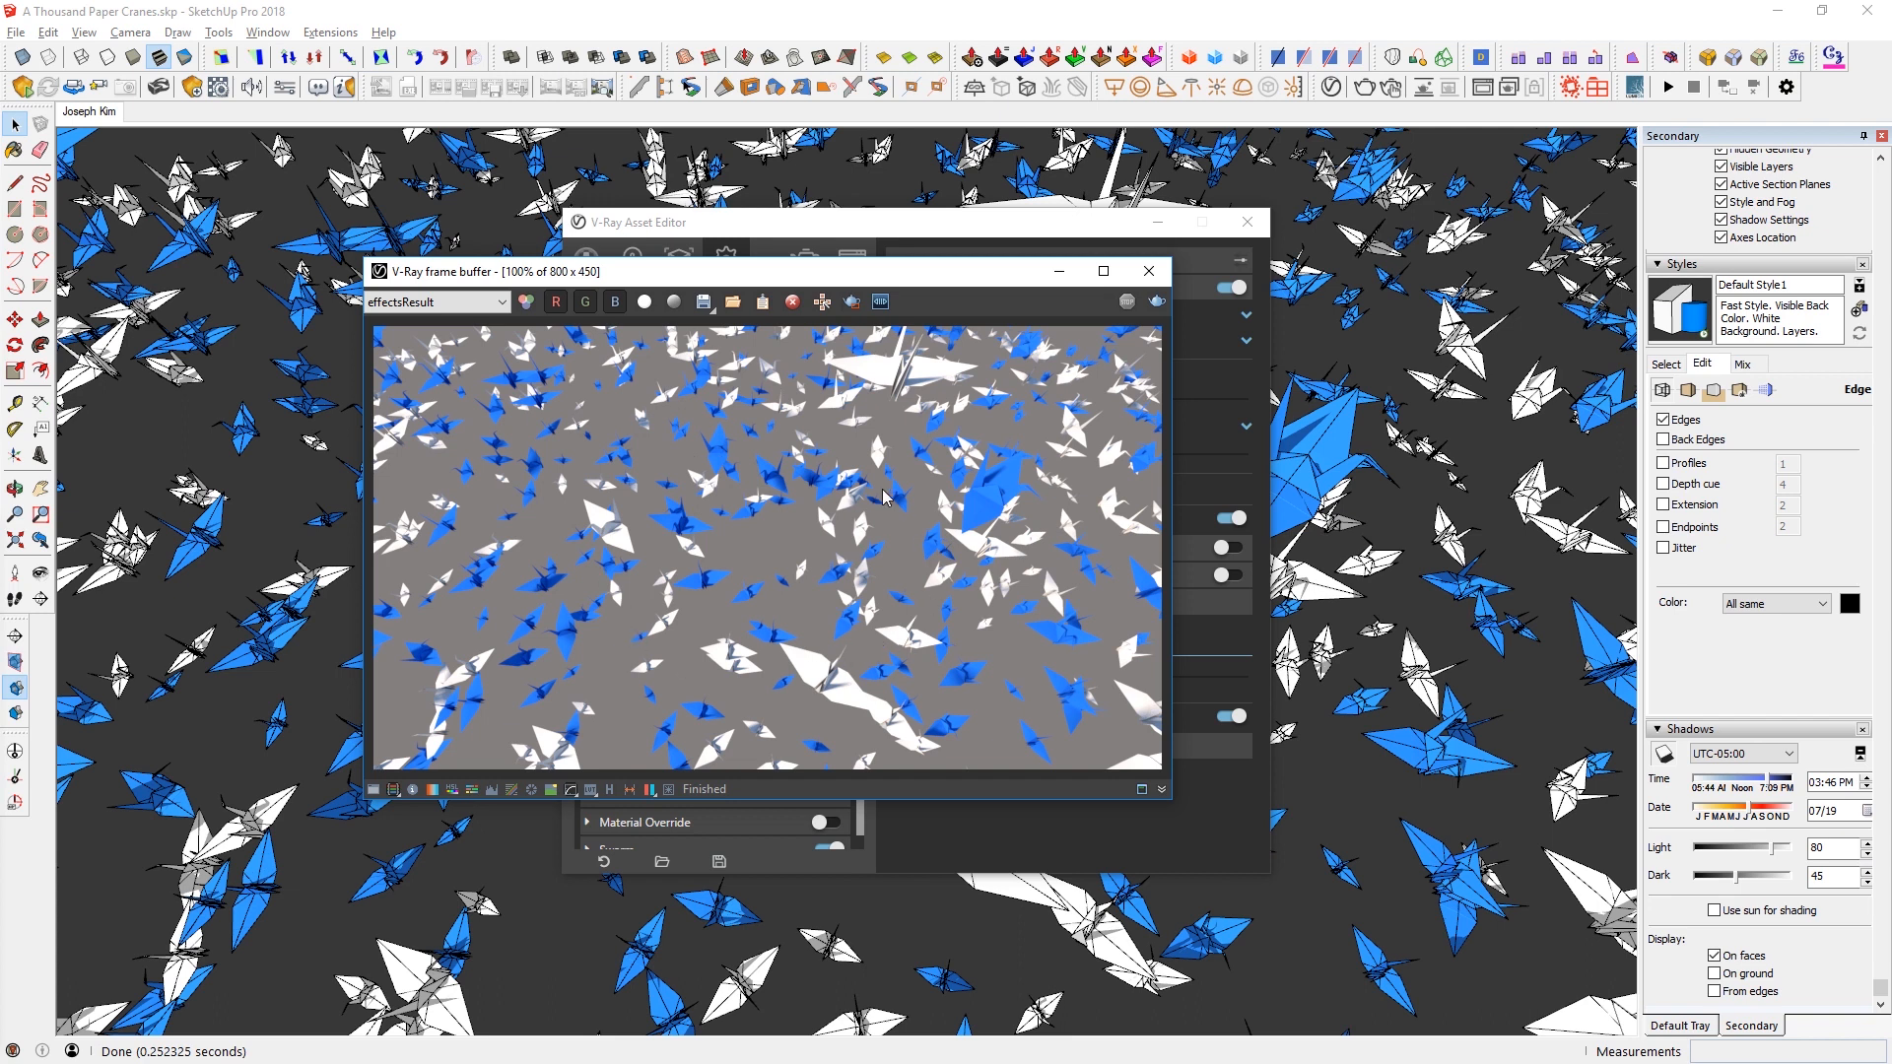
mouse_move(572, 278)
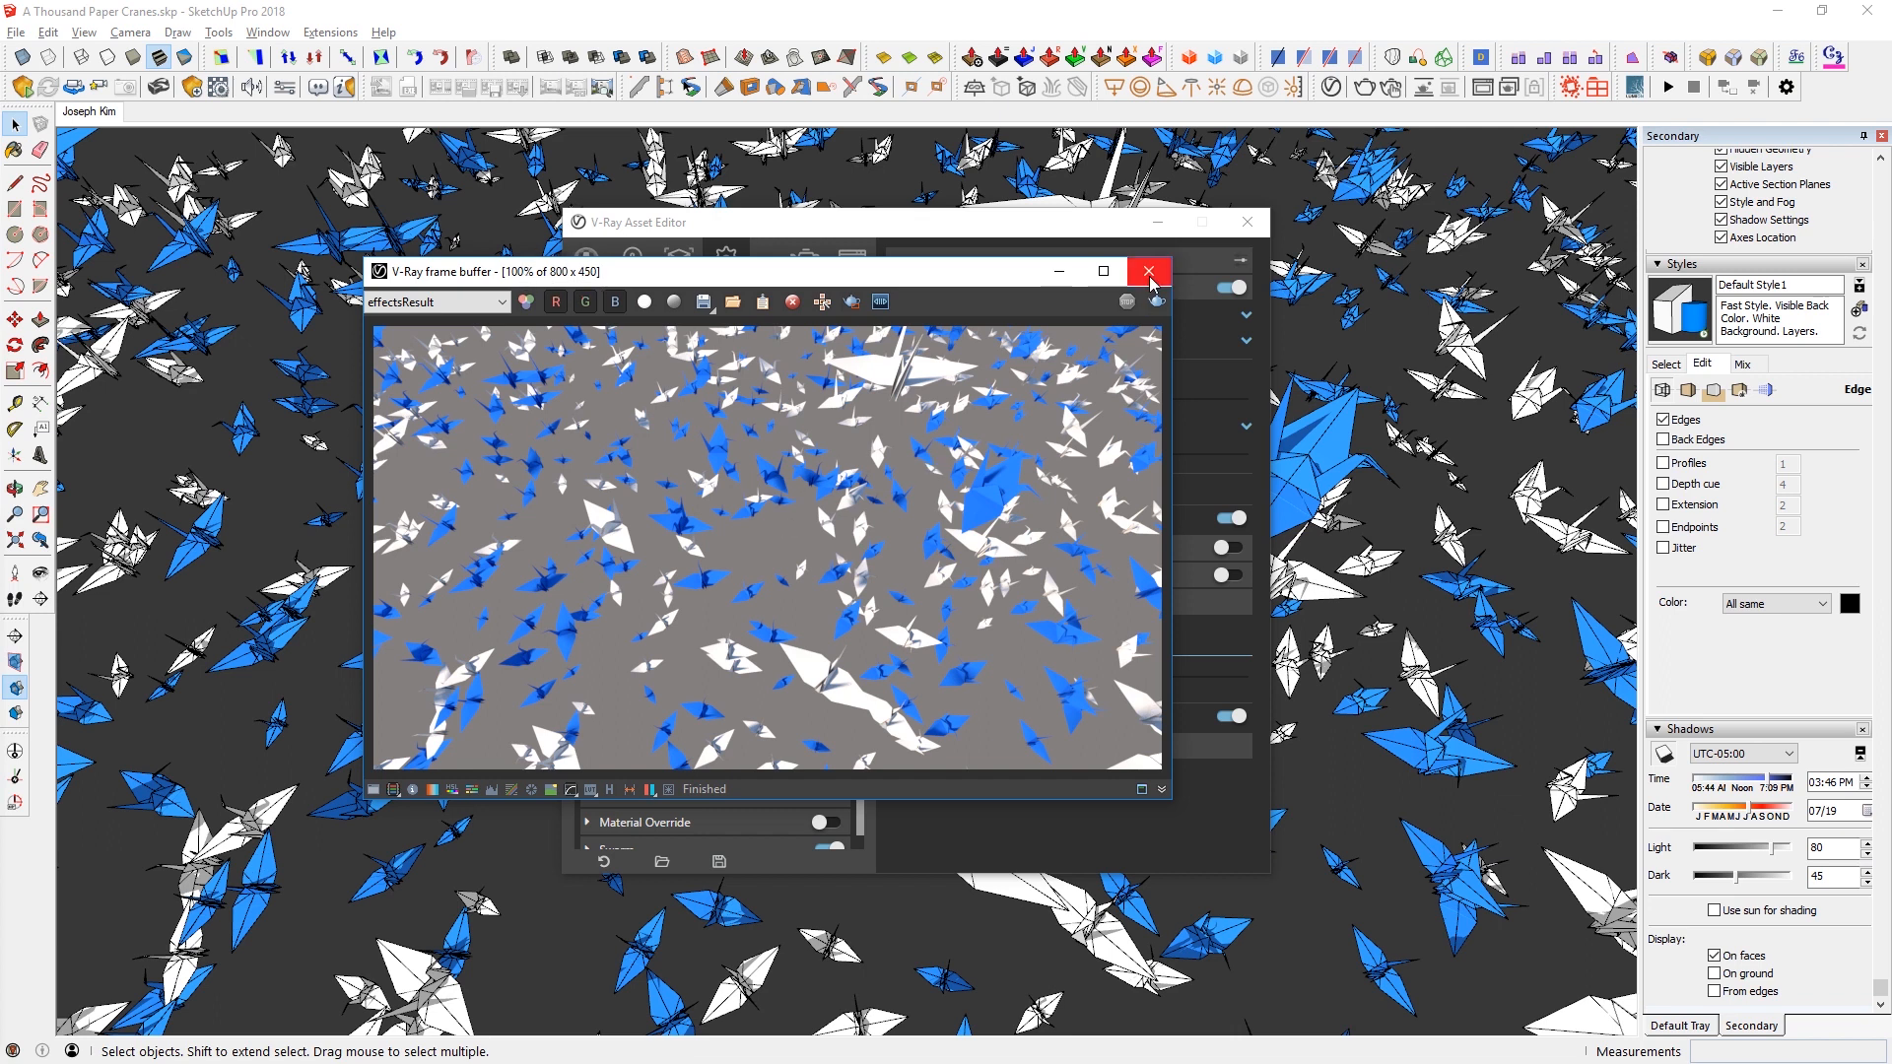
- Close the test render and create a new V-Ray Cloud project for the A Thousand Paper Cranes job
click(1147, 270)
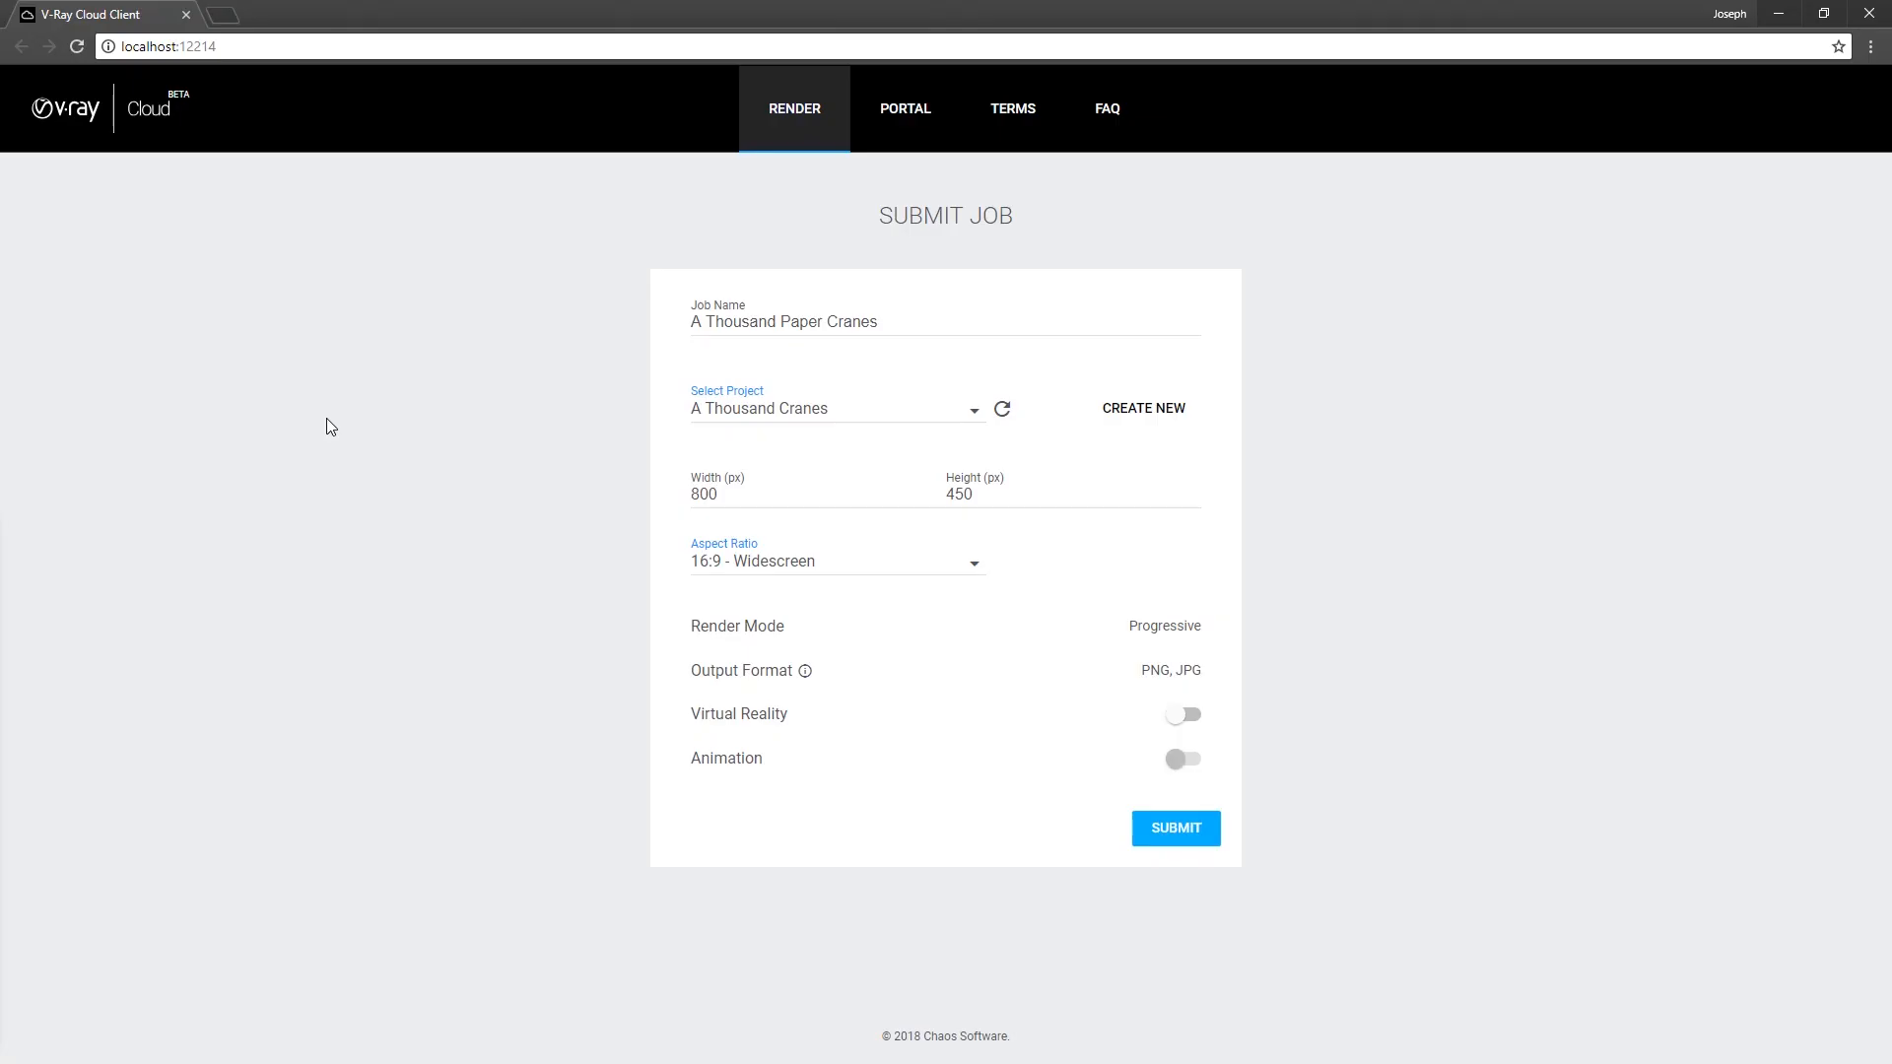
mouse_move(1372, 642)
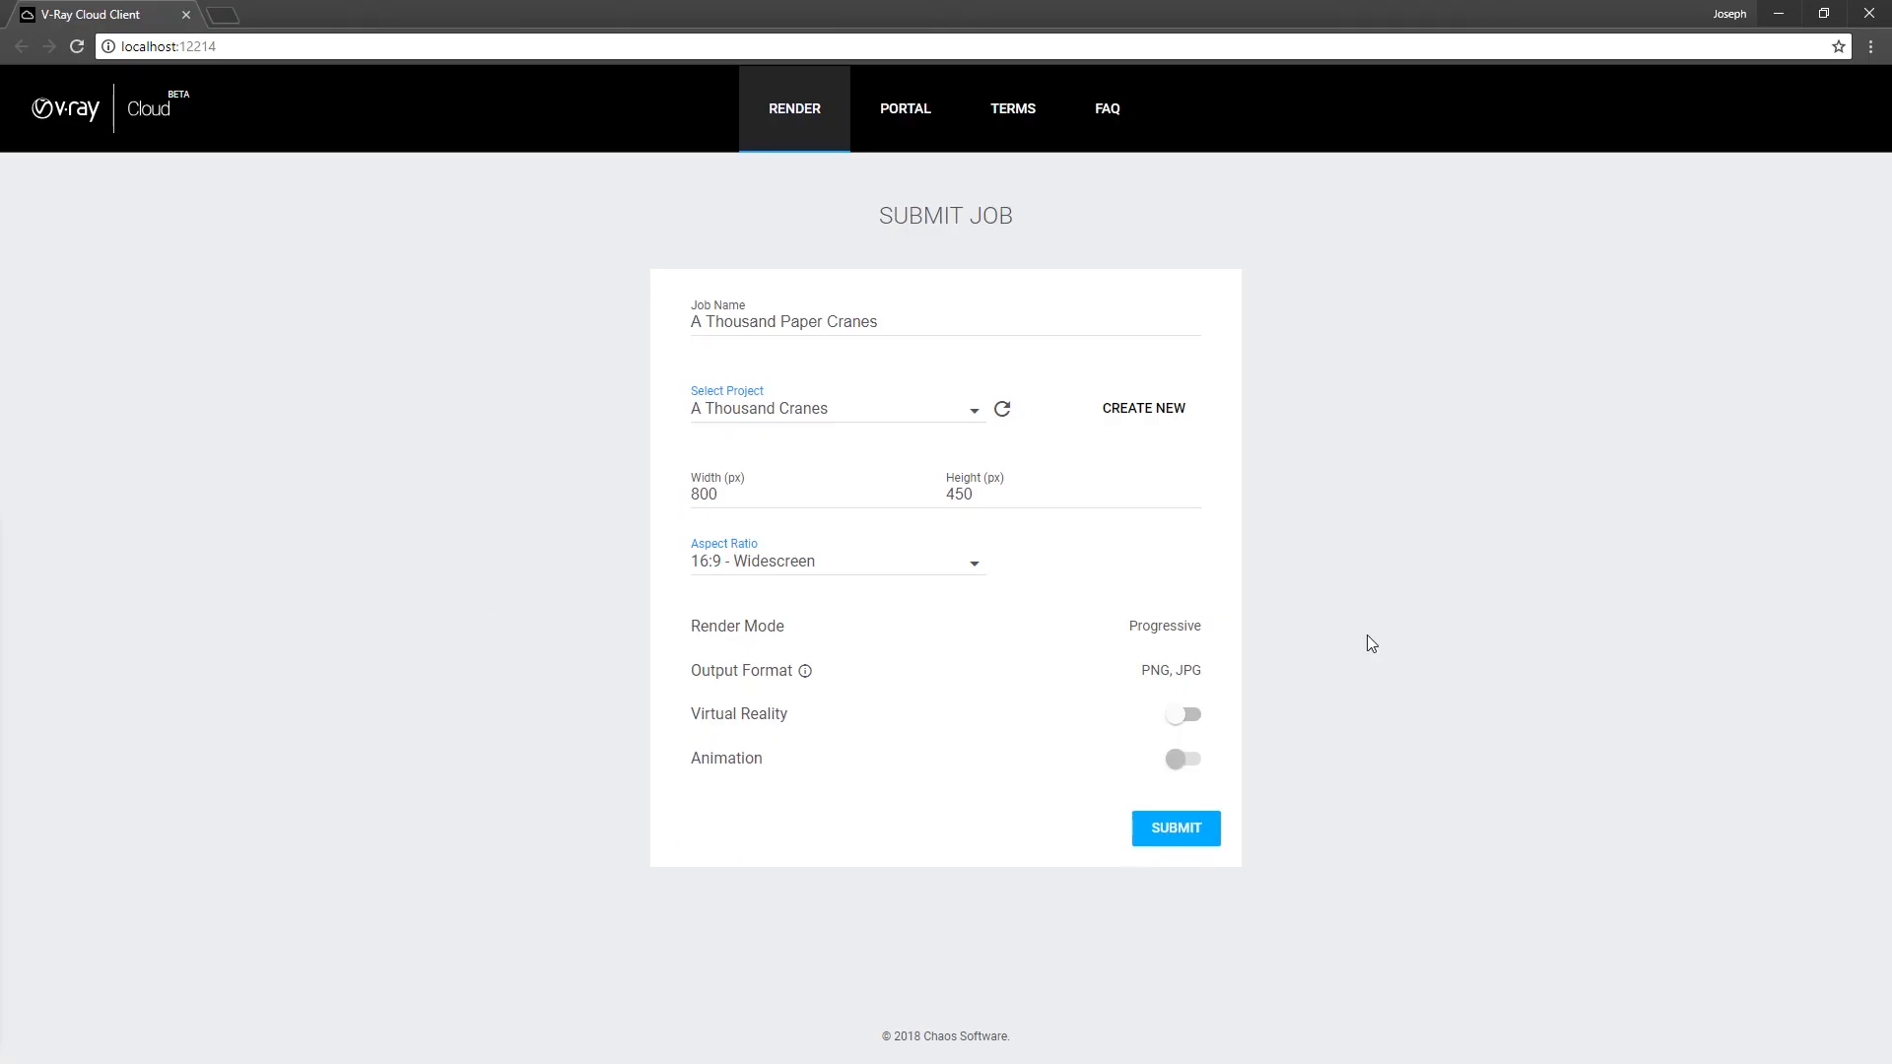
click(928, 321)
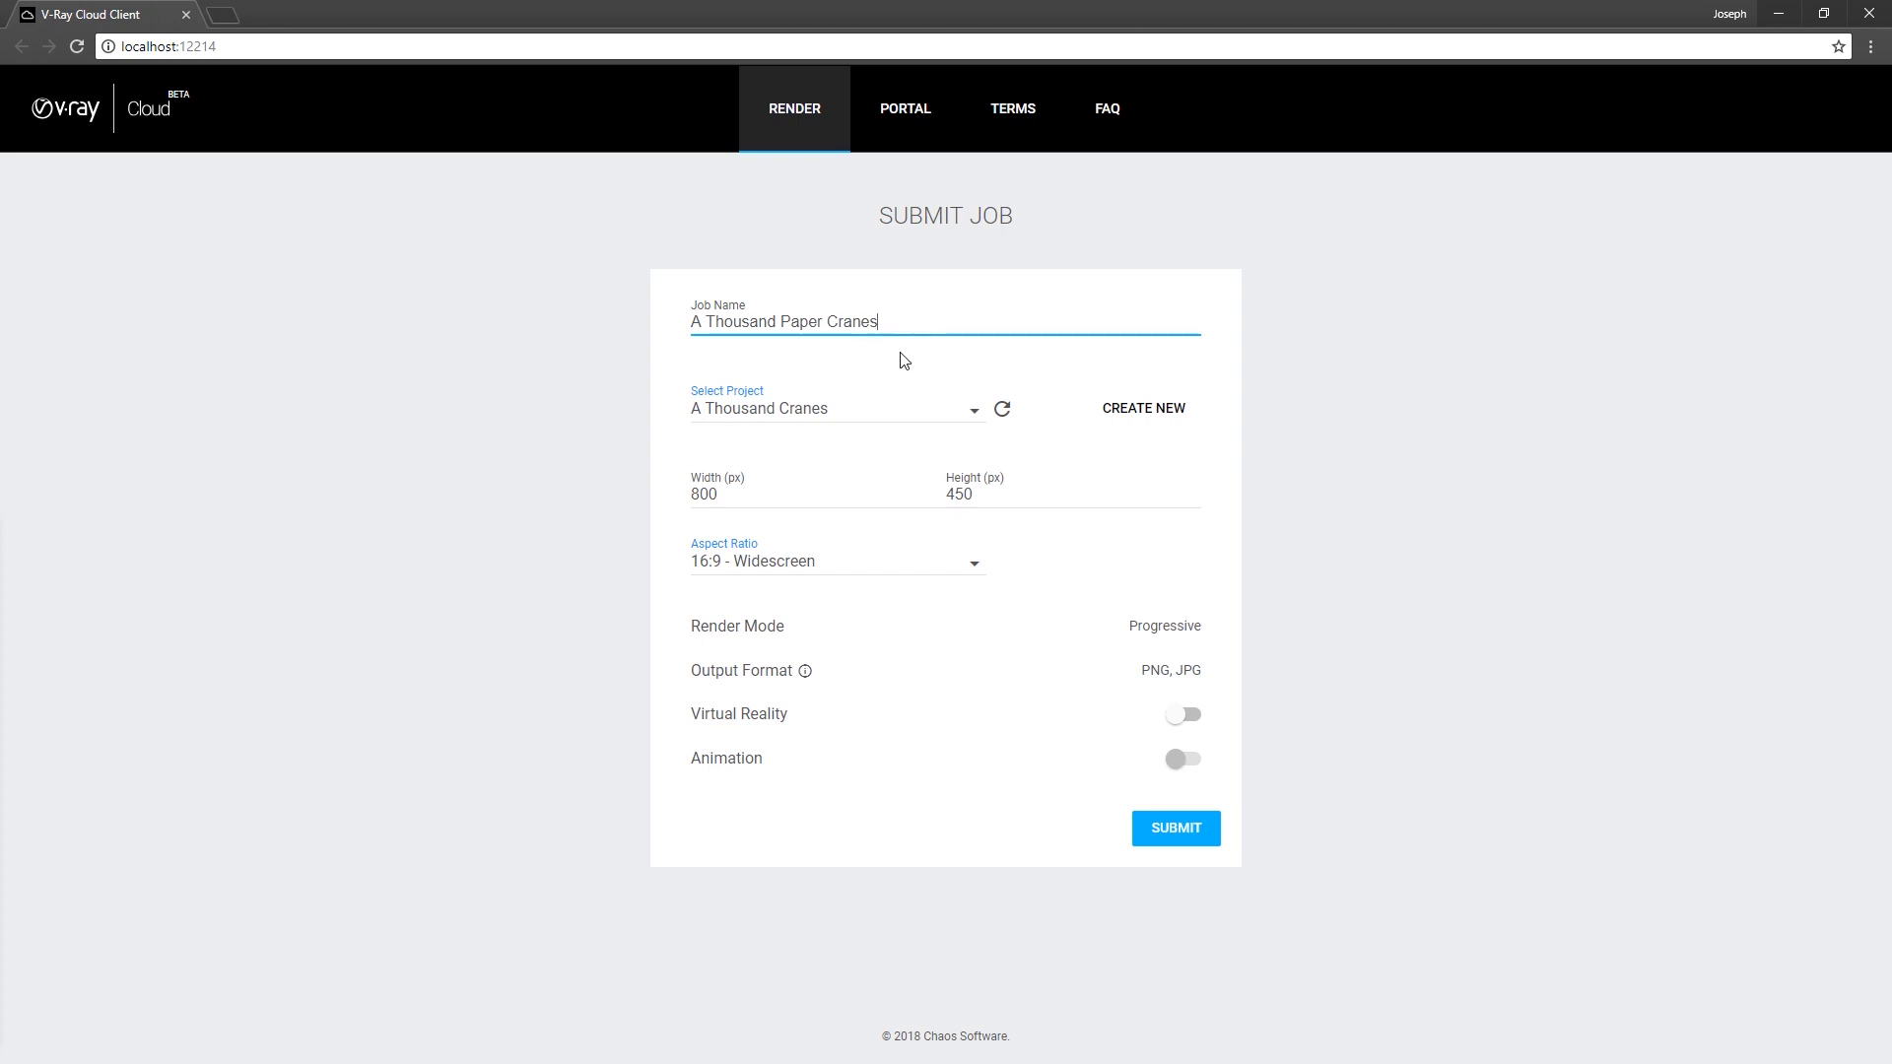
mouse_move(1141, 408)
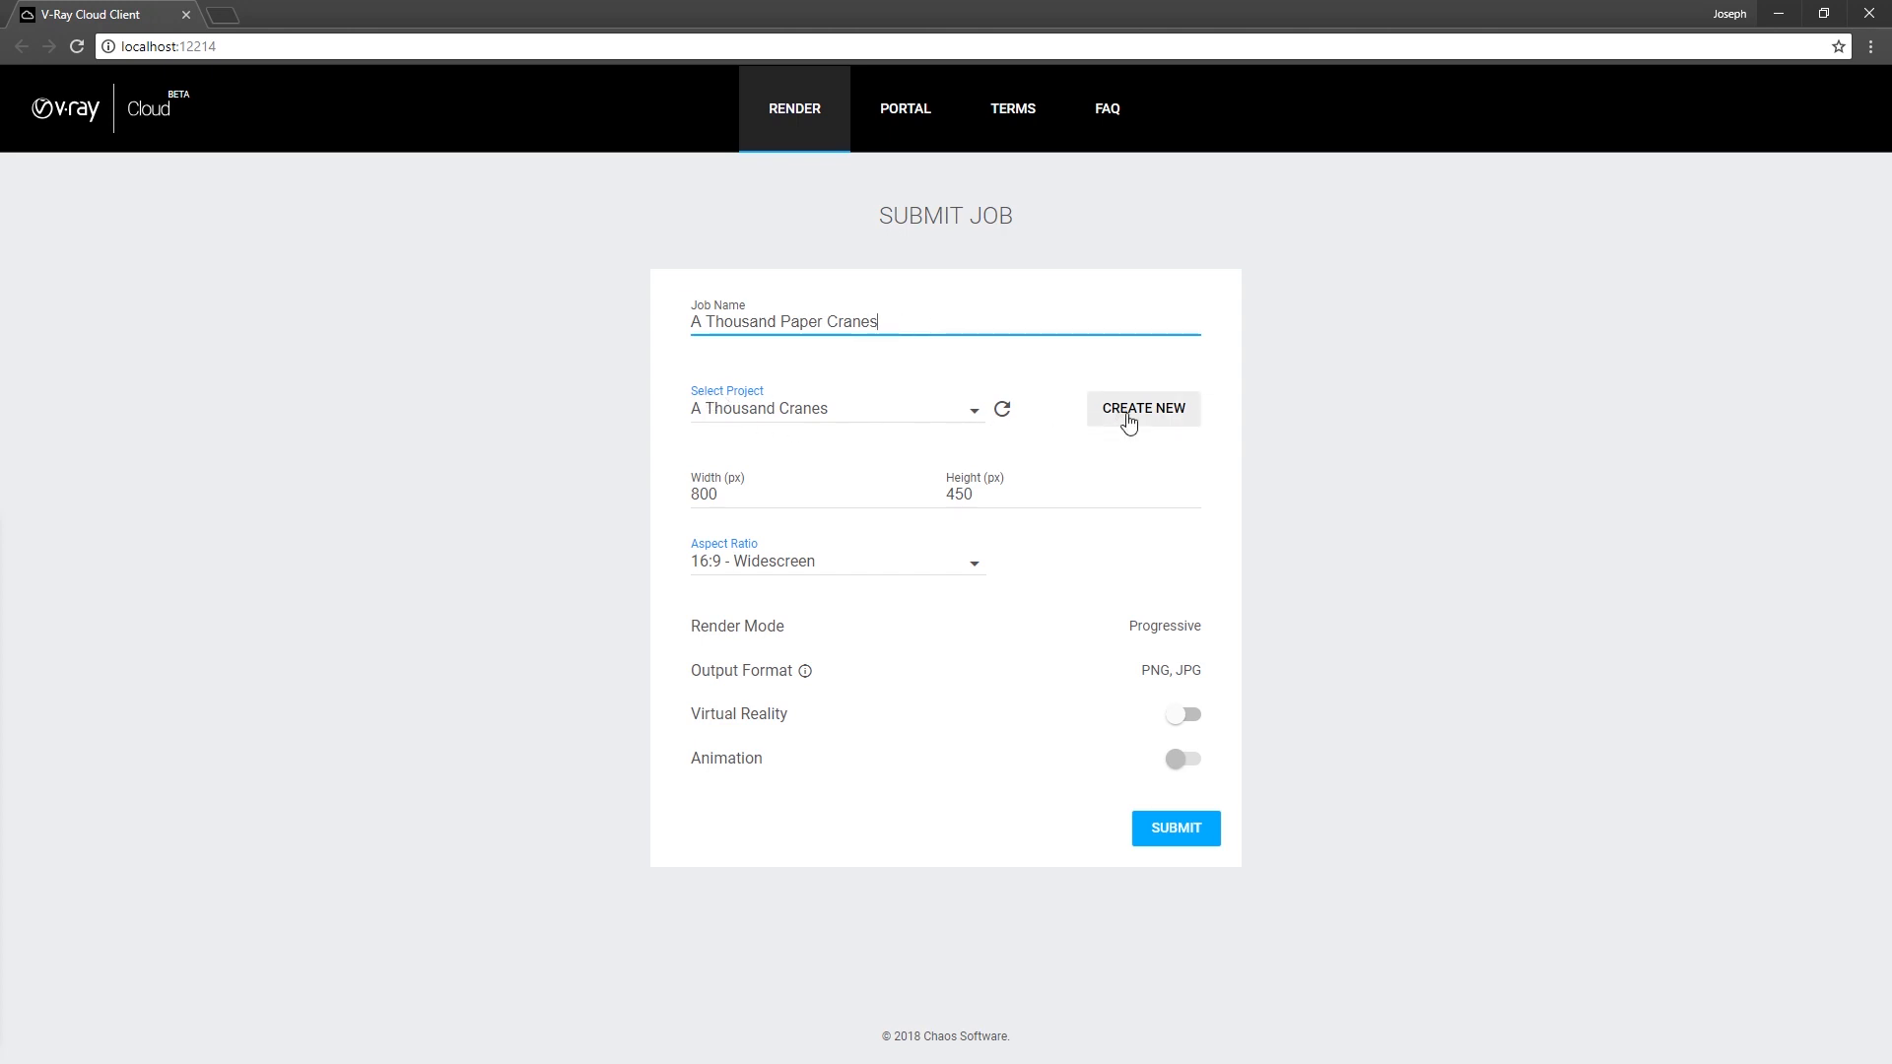
click(1141, 408)
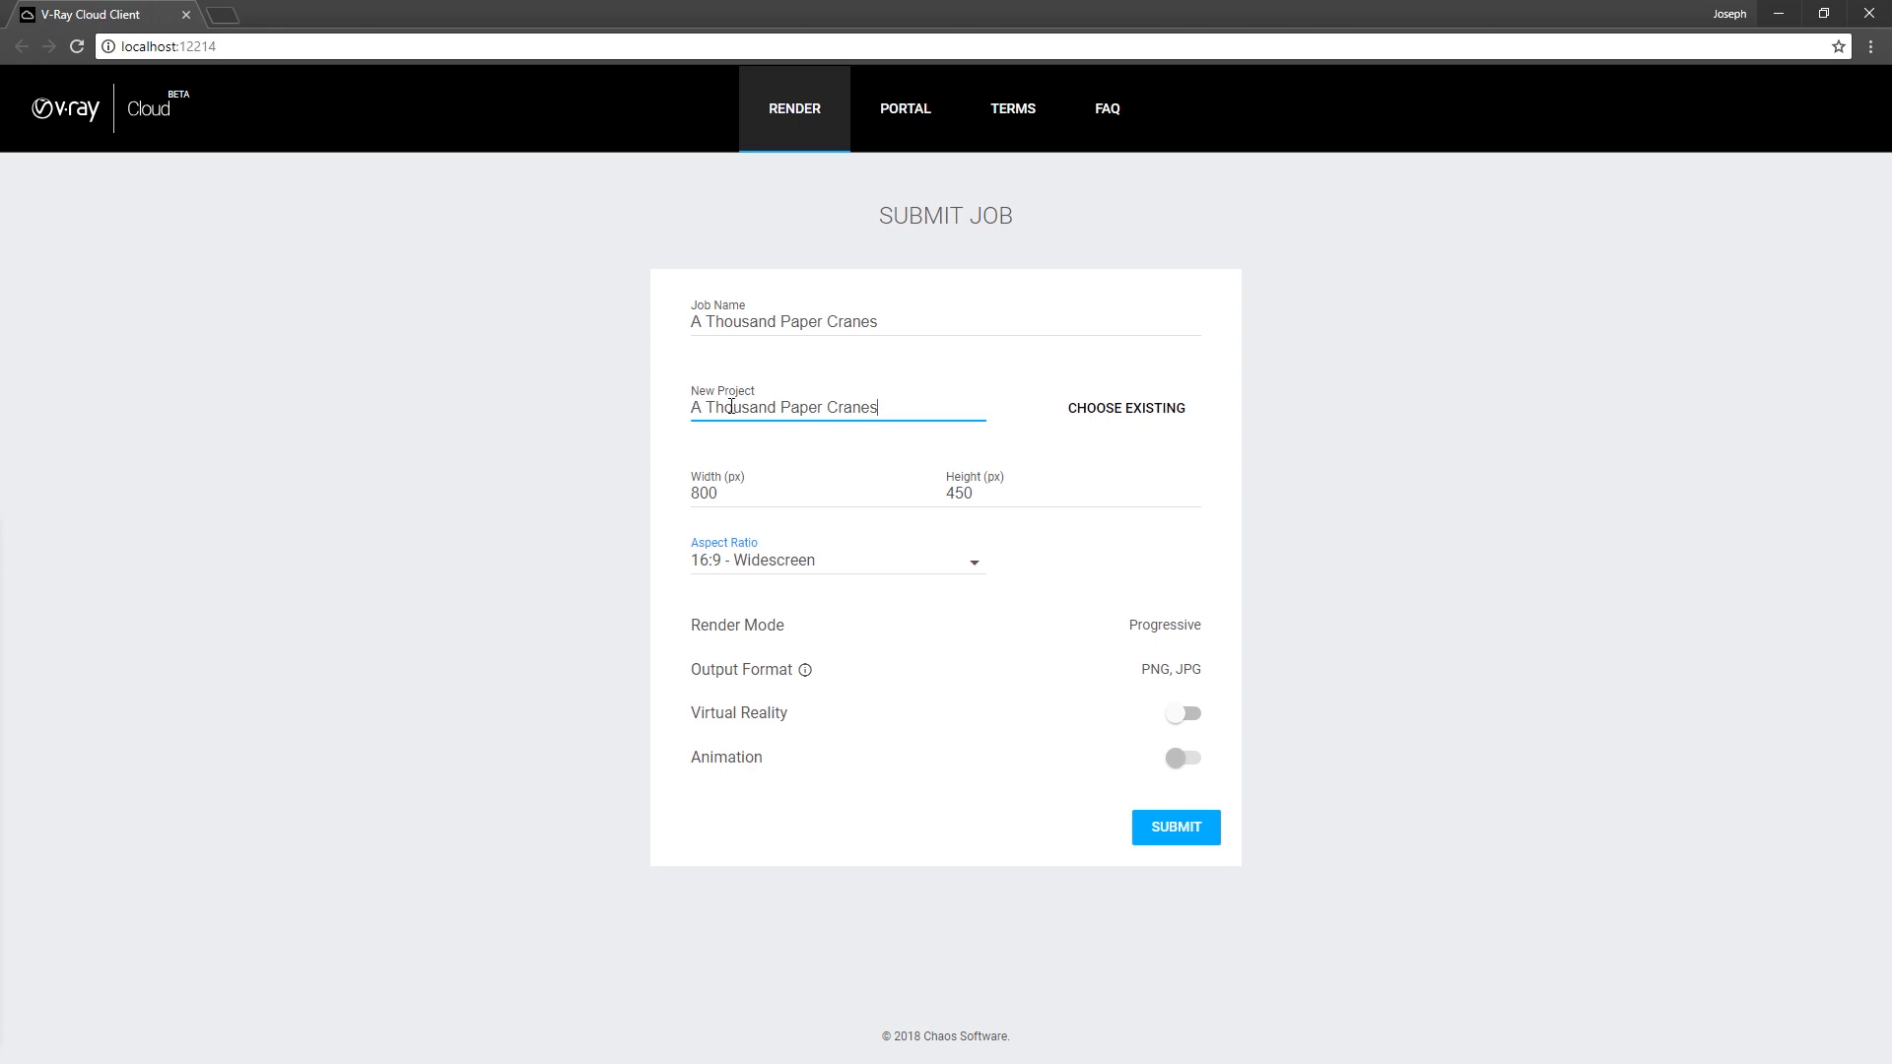
- Set the cloud render size to 3840 by 2160 pixels and submit the job
click(802, 494)
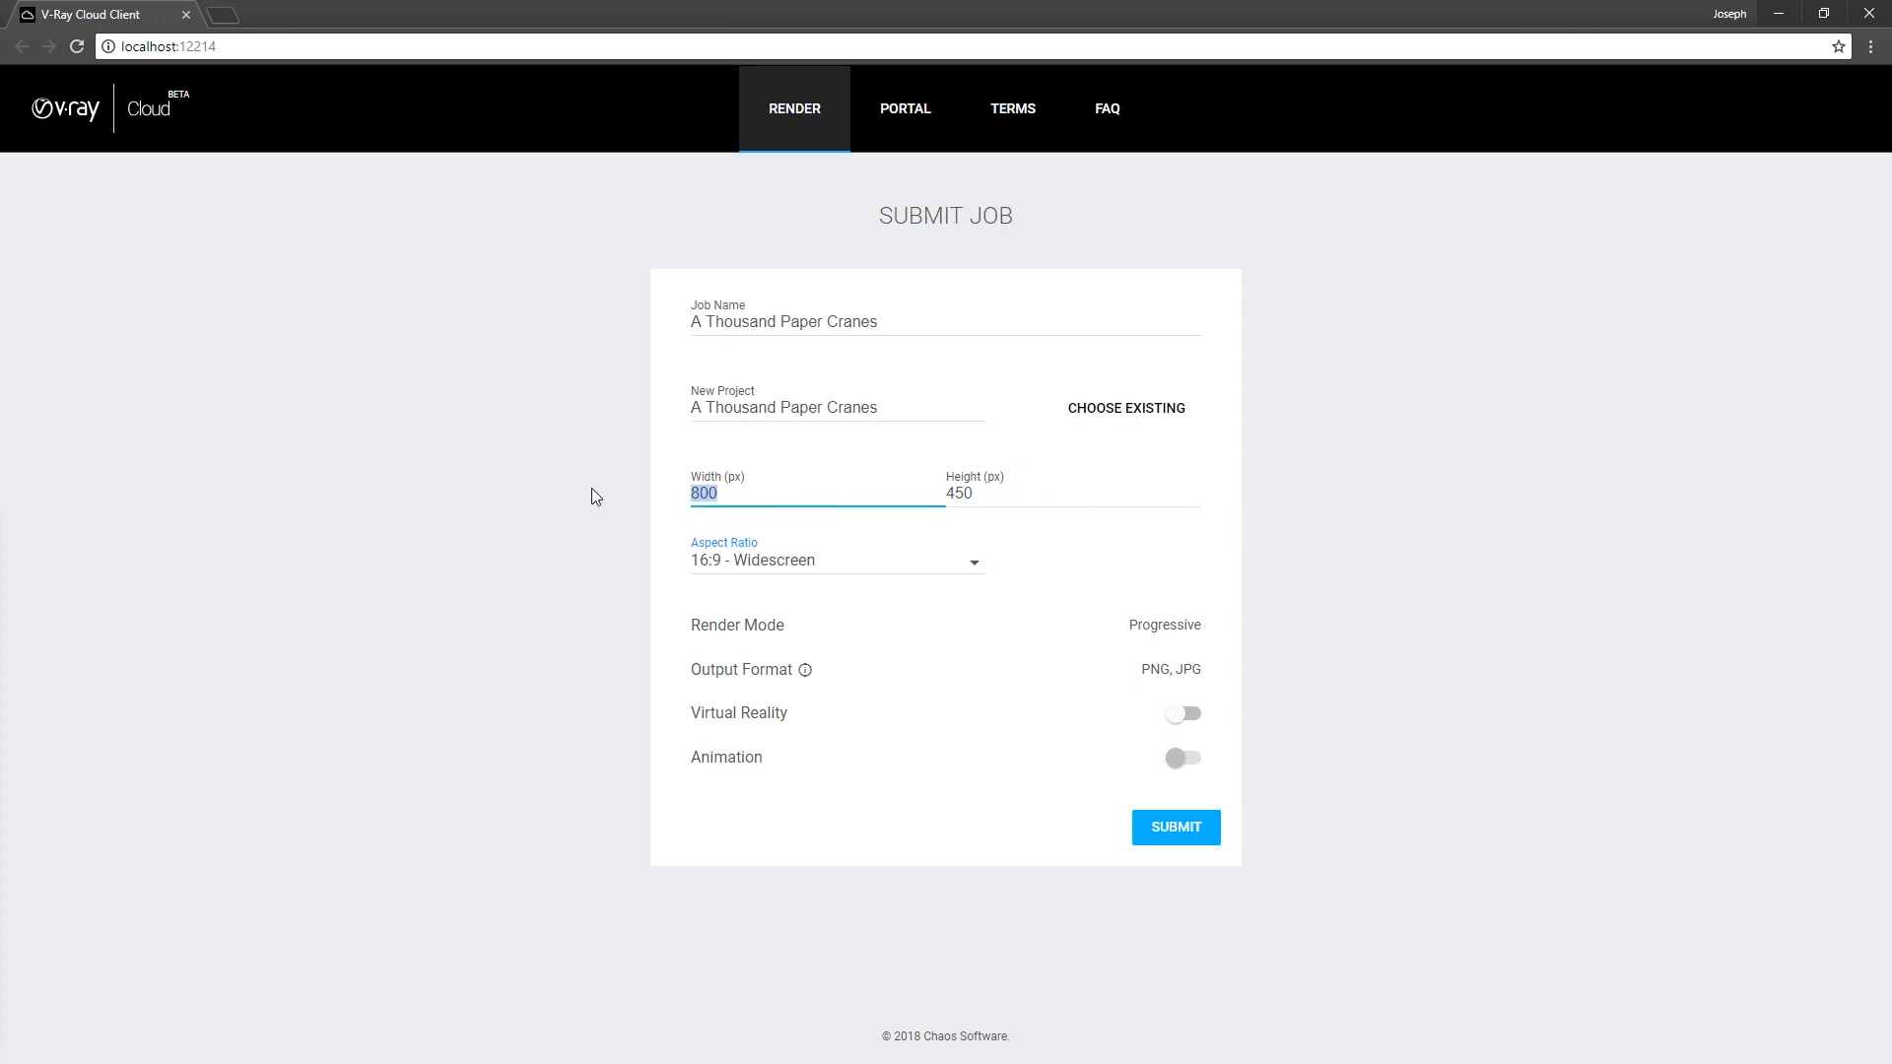
text(3)
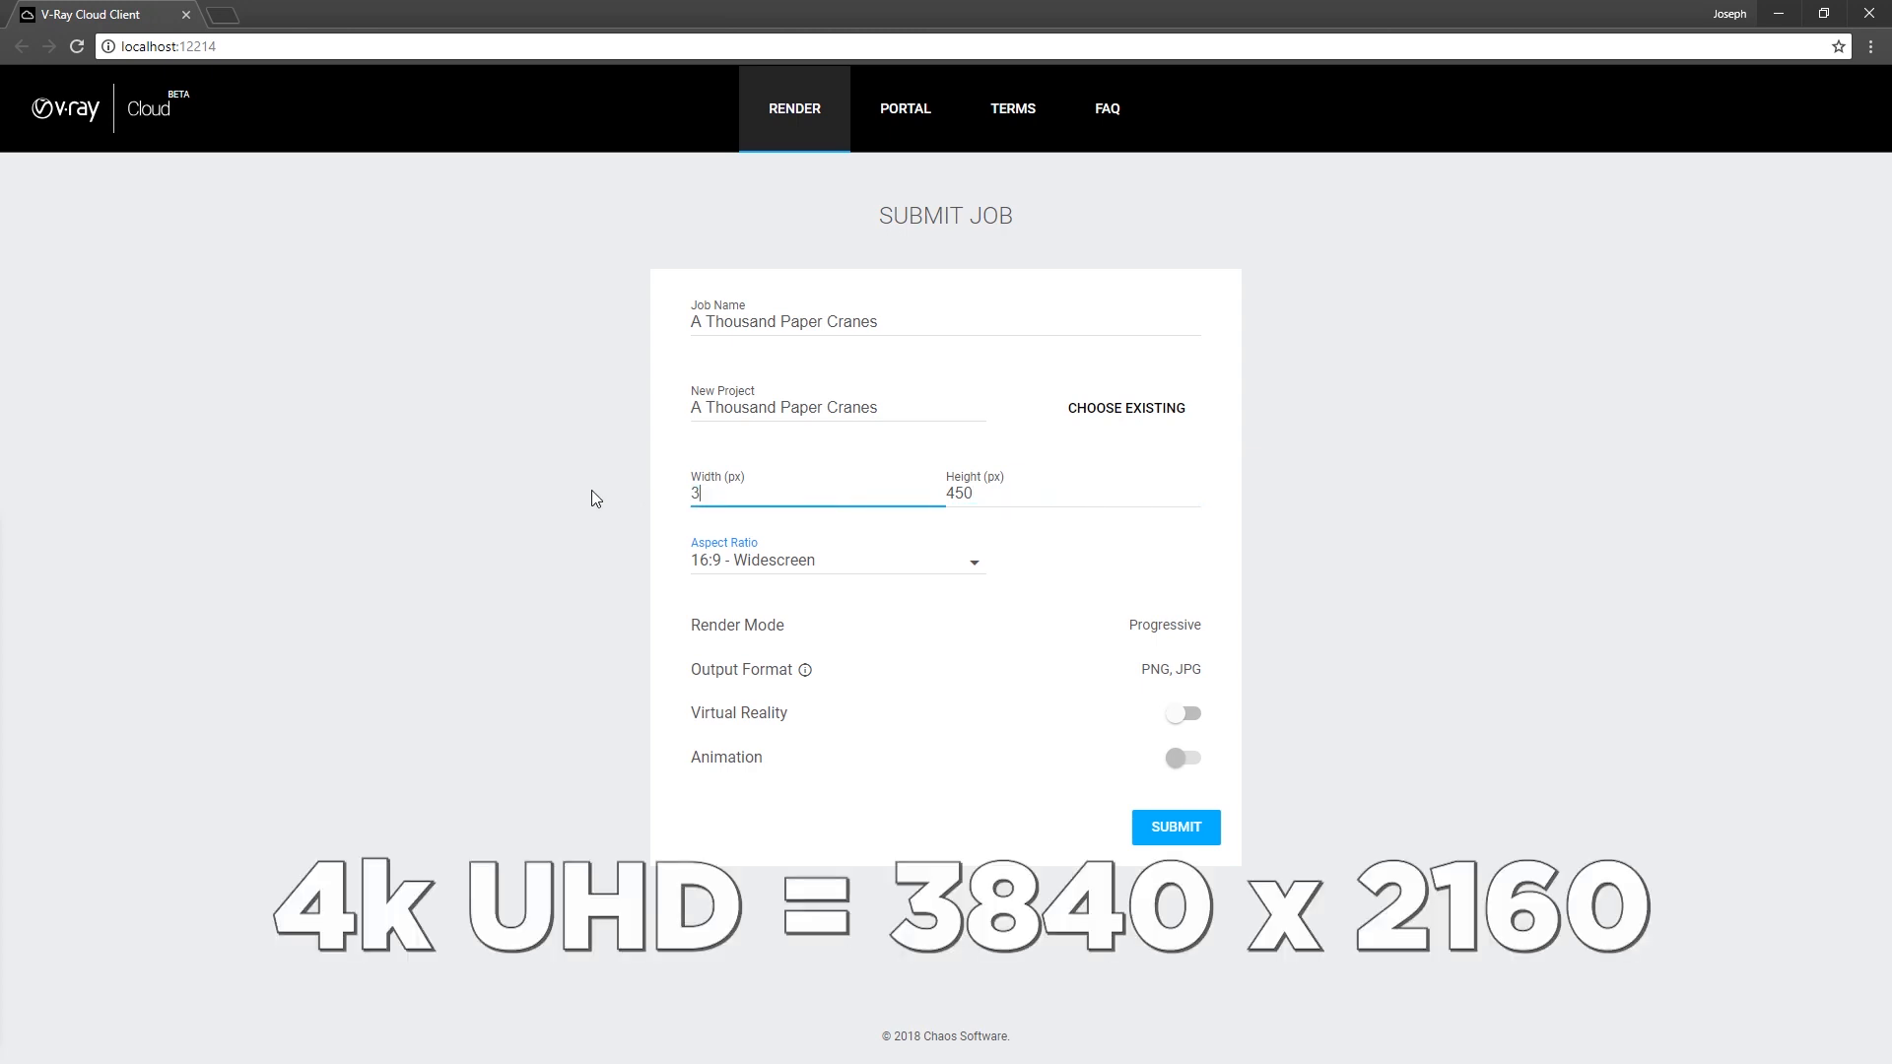
text(840)
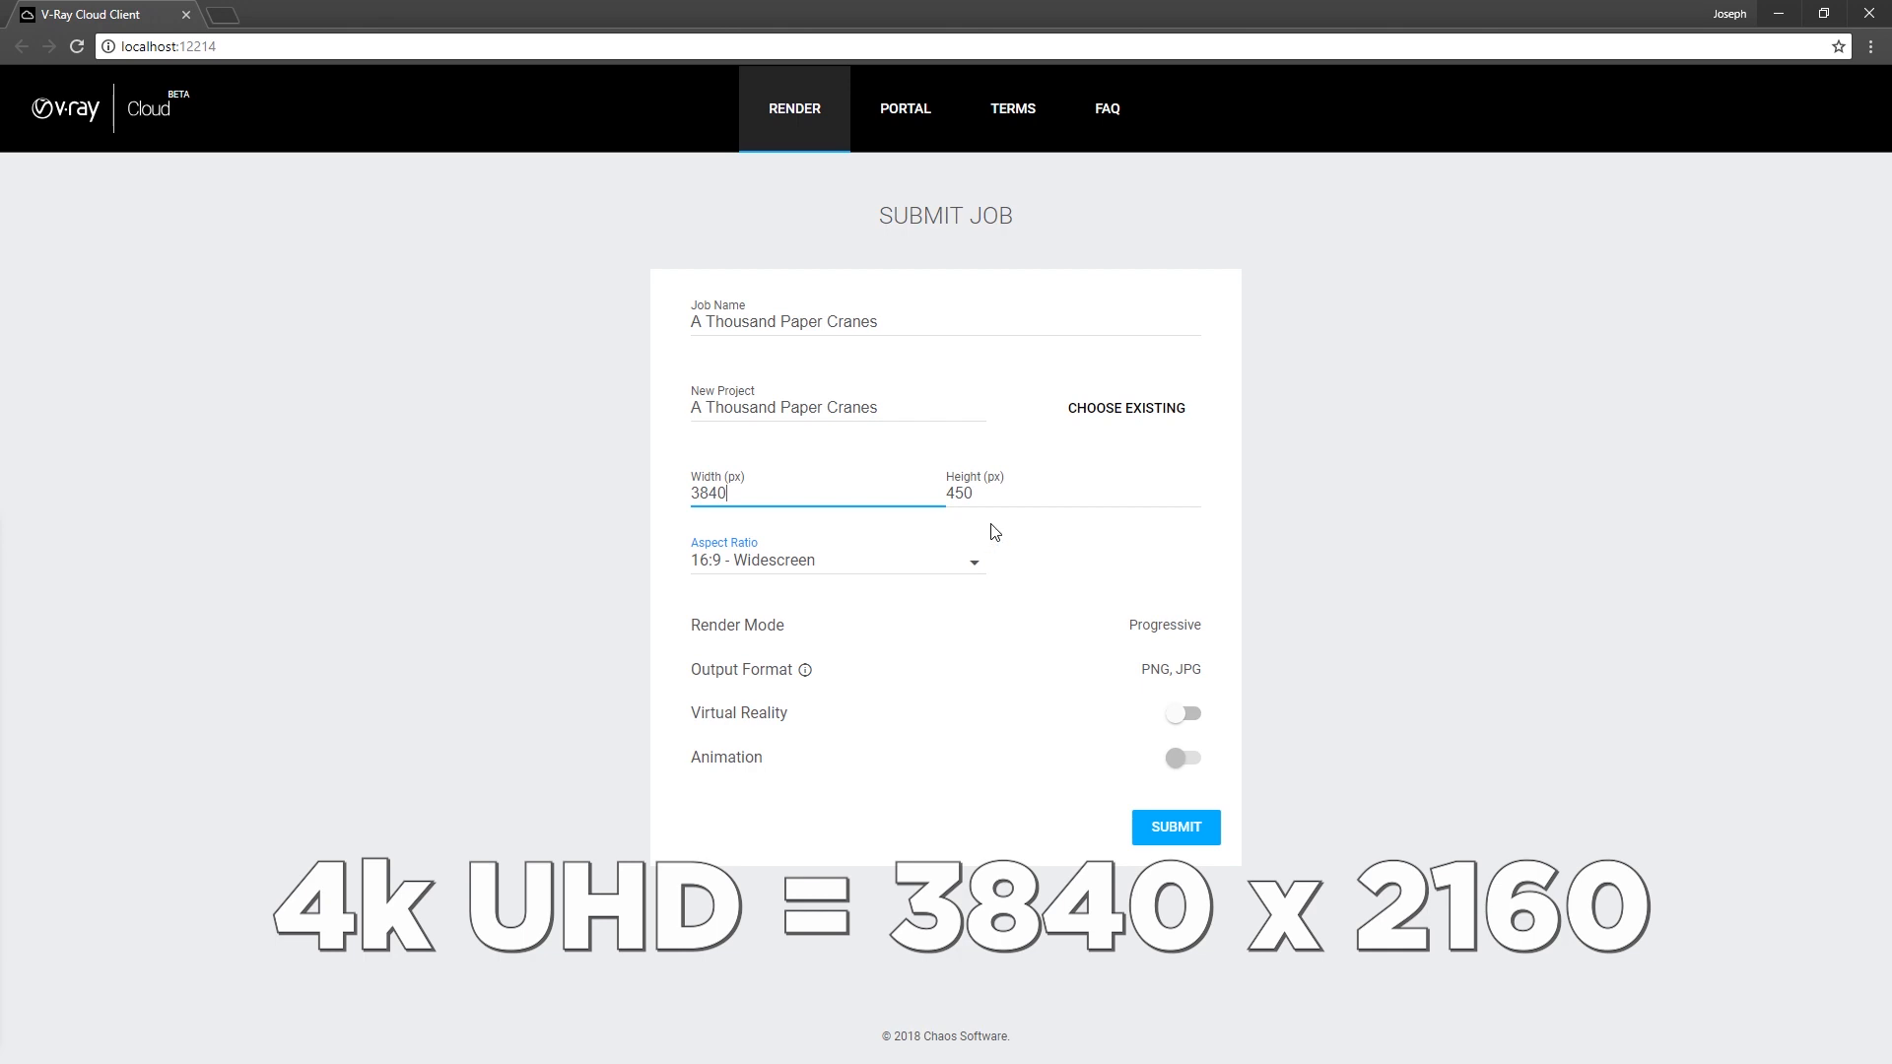
text(2160)
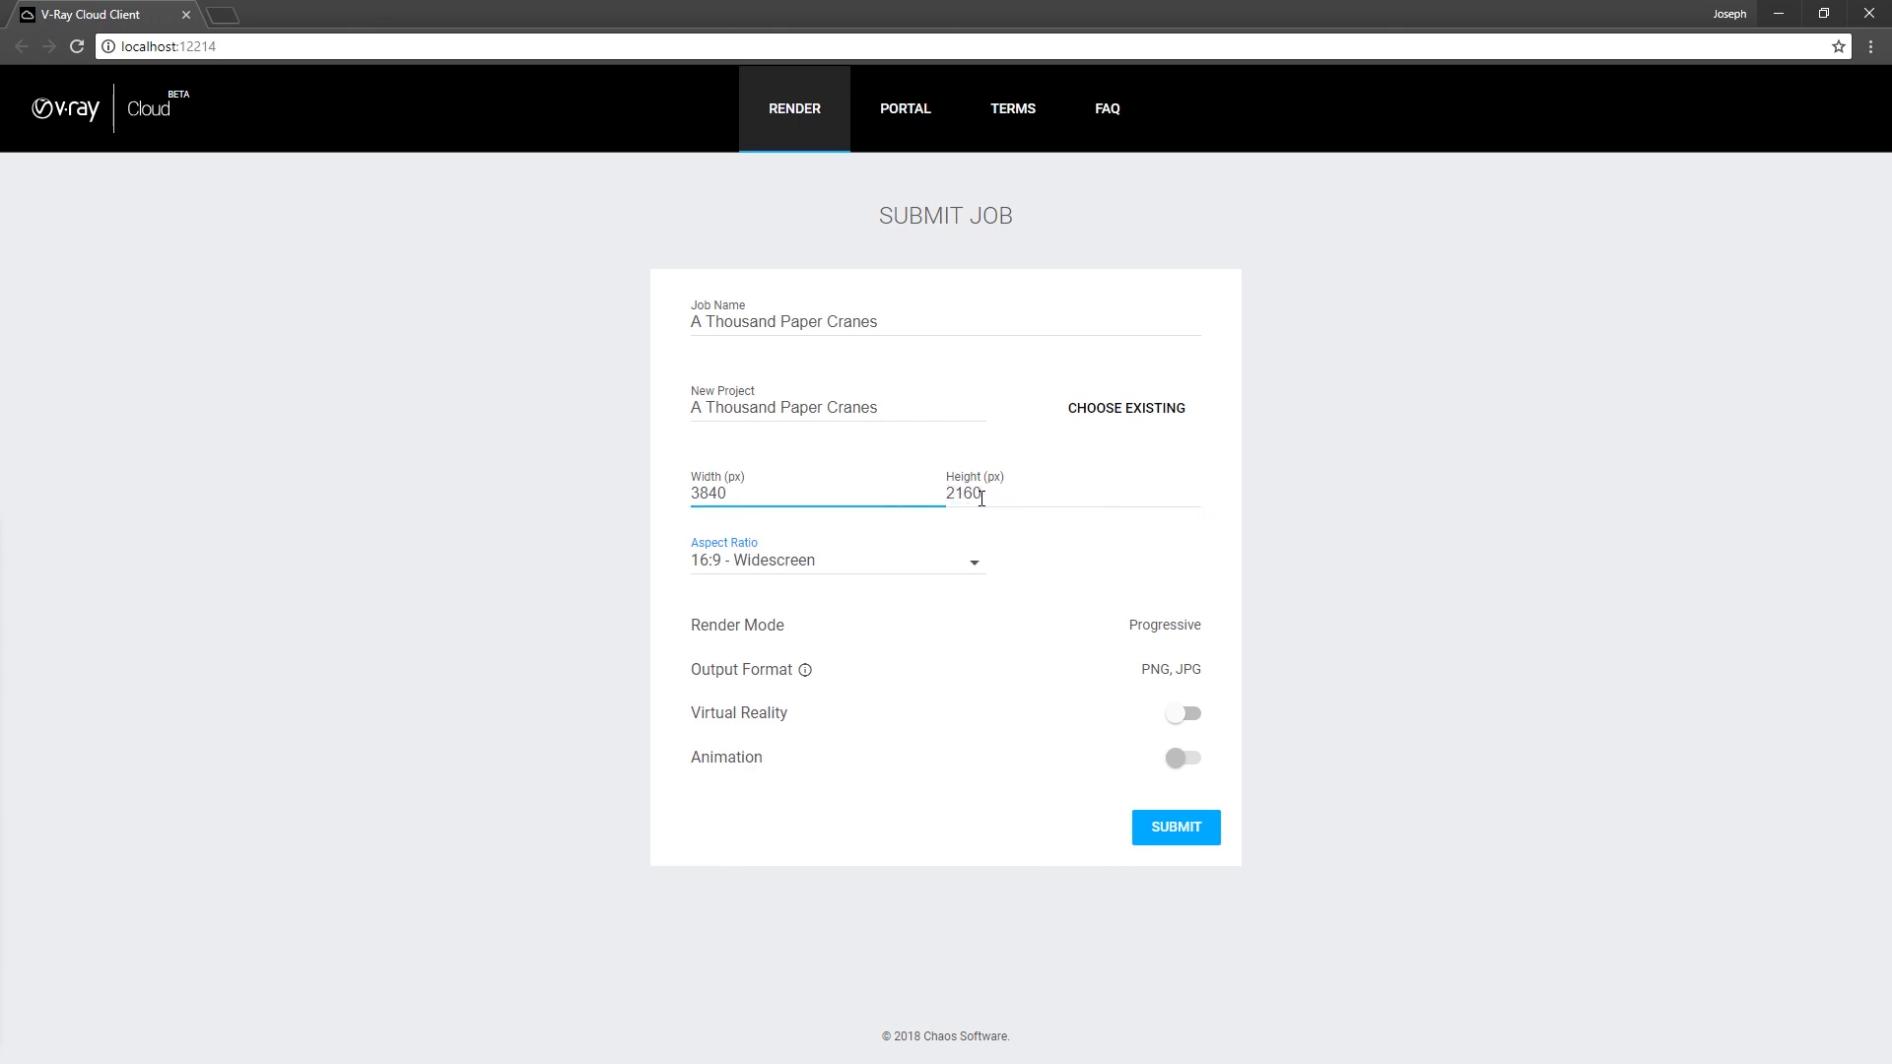
click(784, 492)
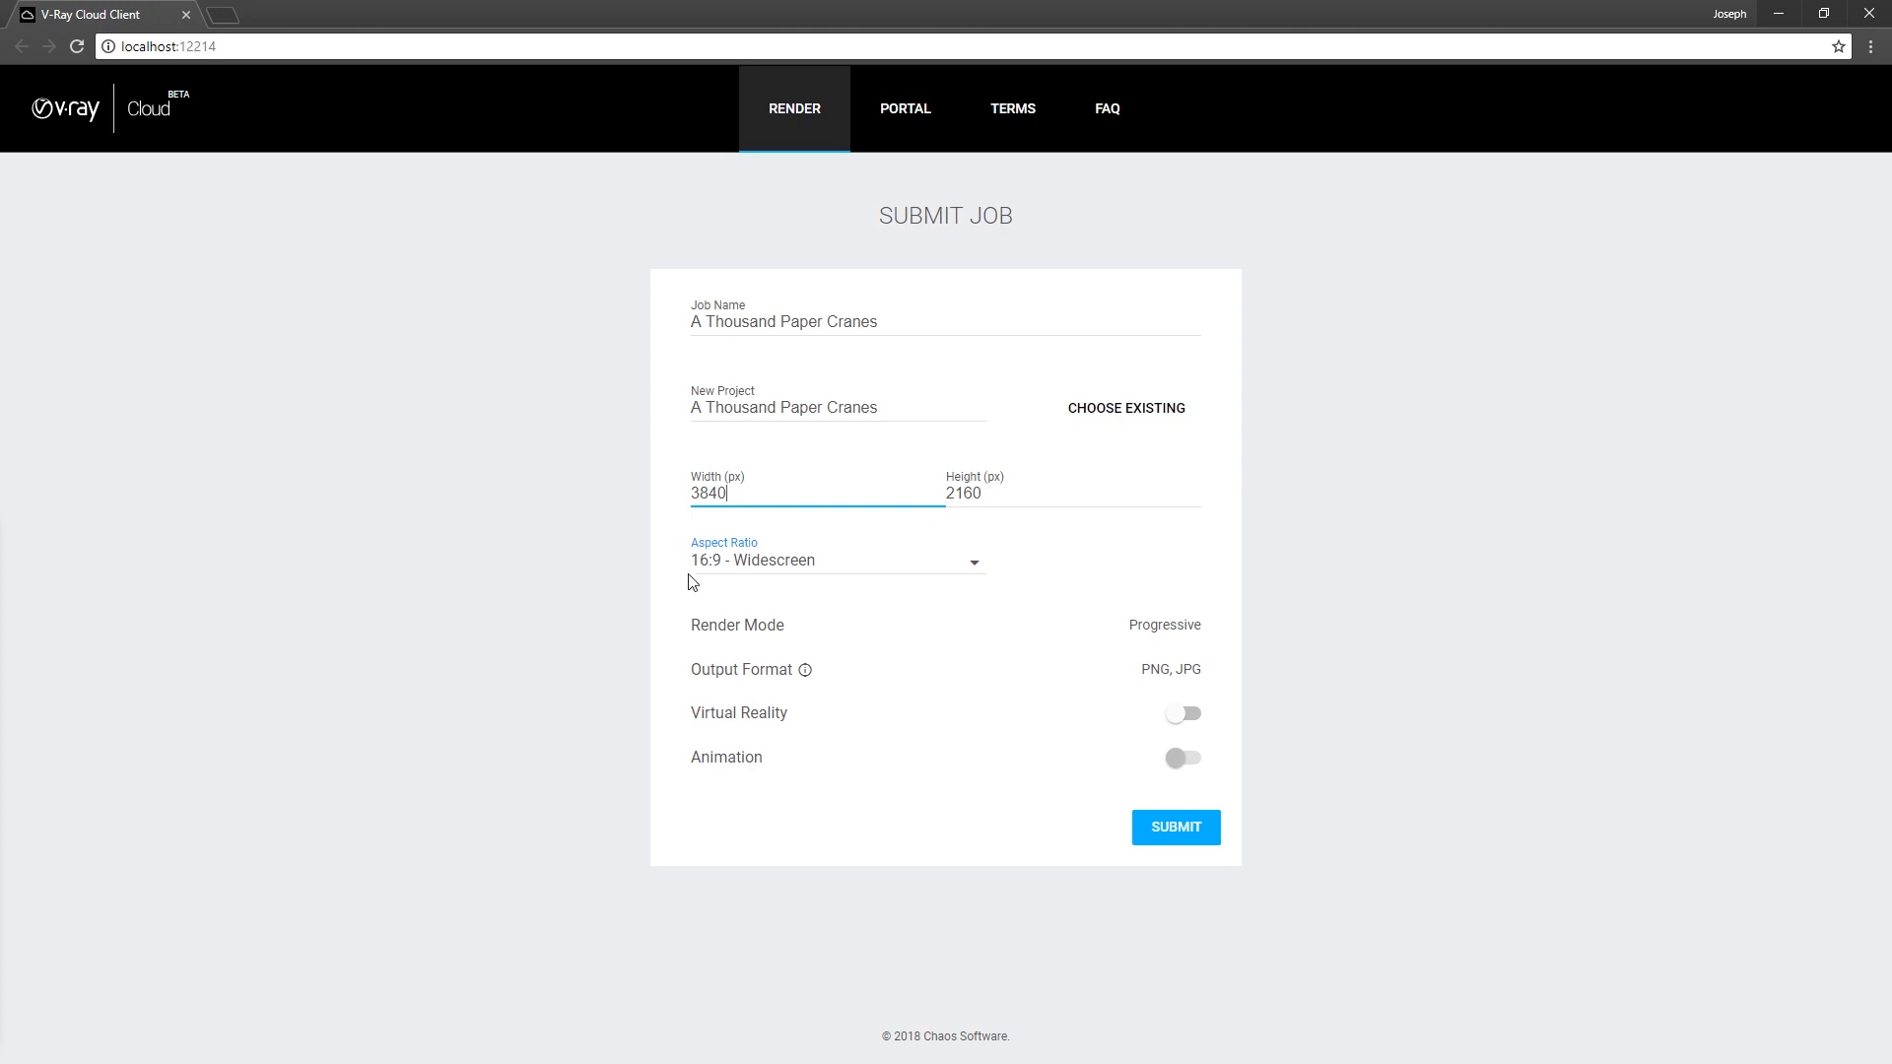
mouse_move(839, 597)
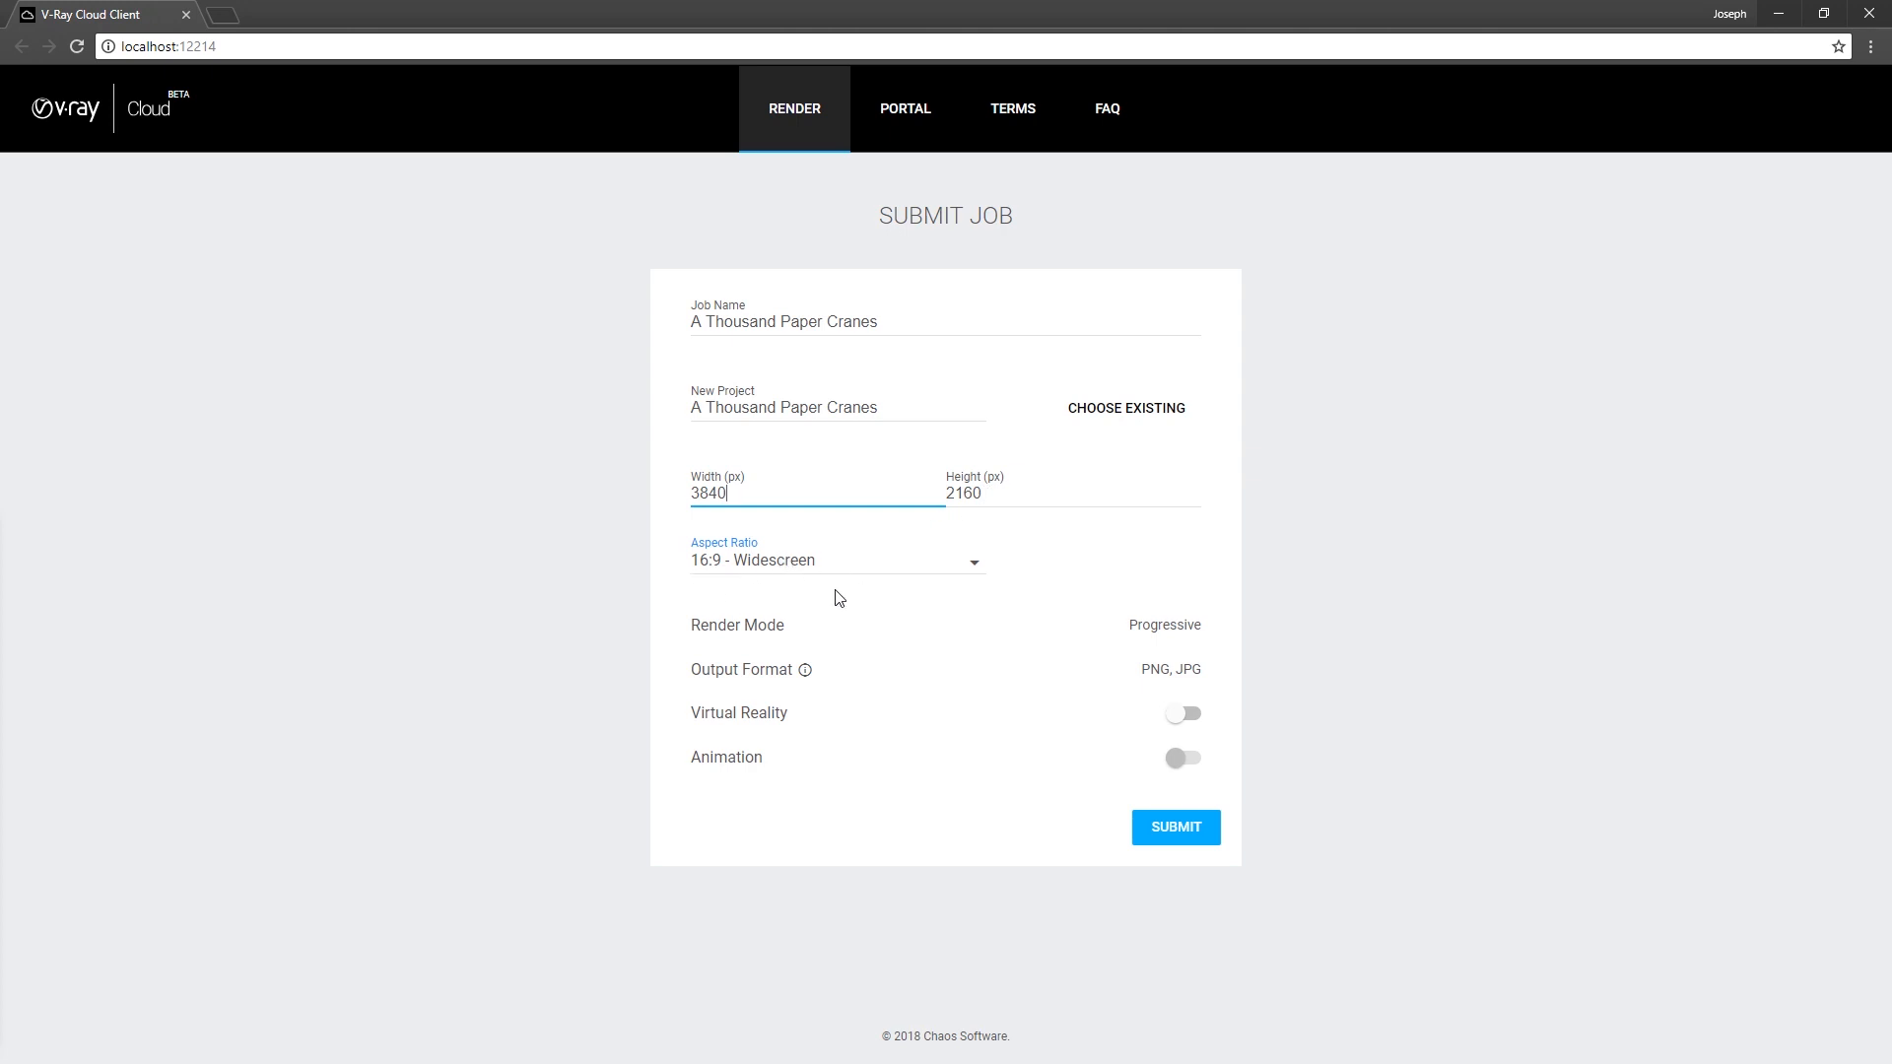
mouse_move(804, 670)
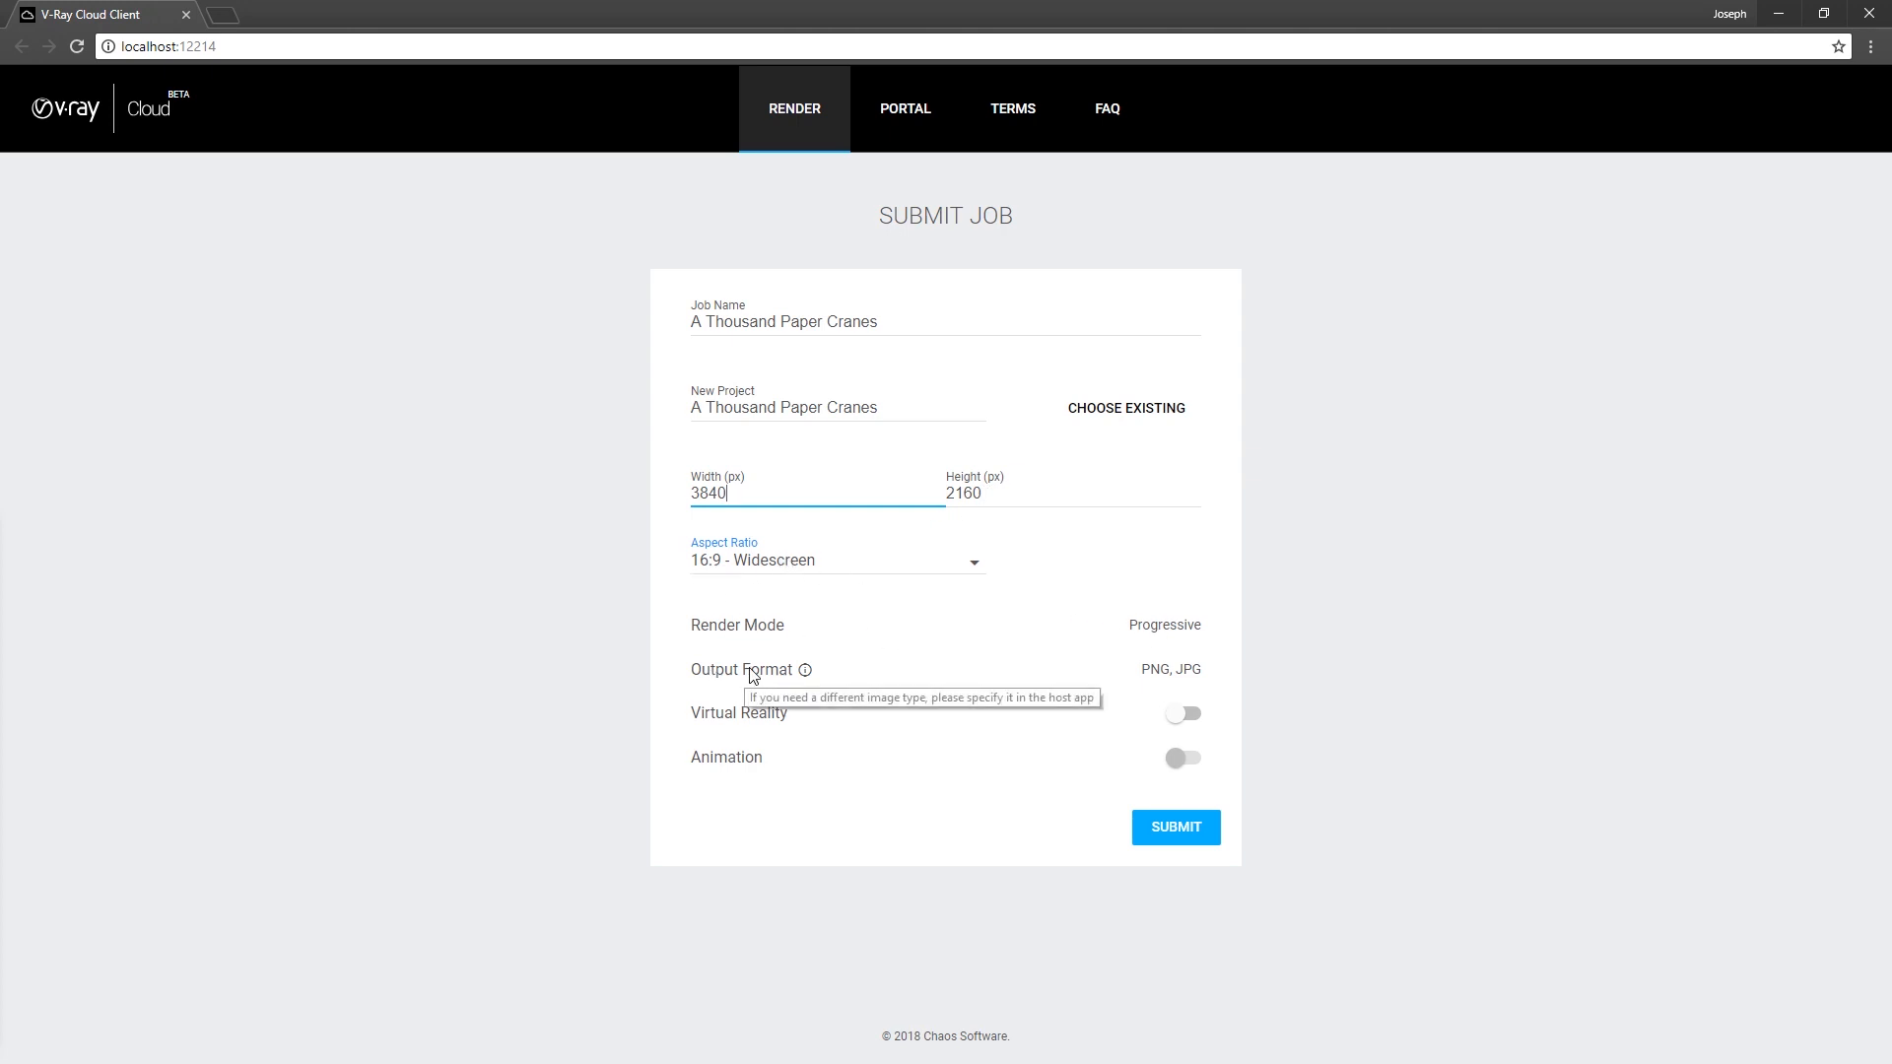
mouse_move(1200, 676)
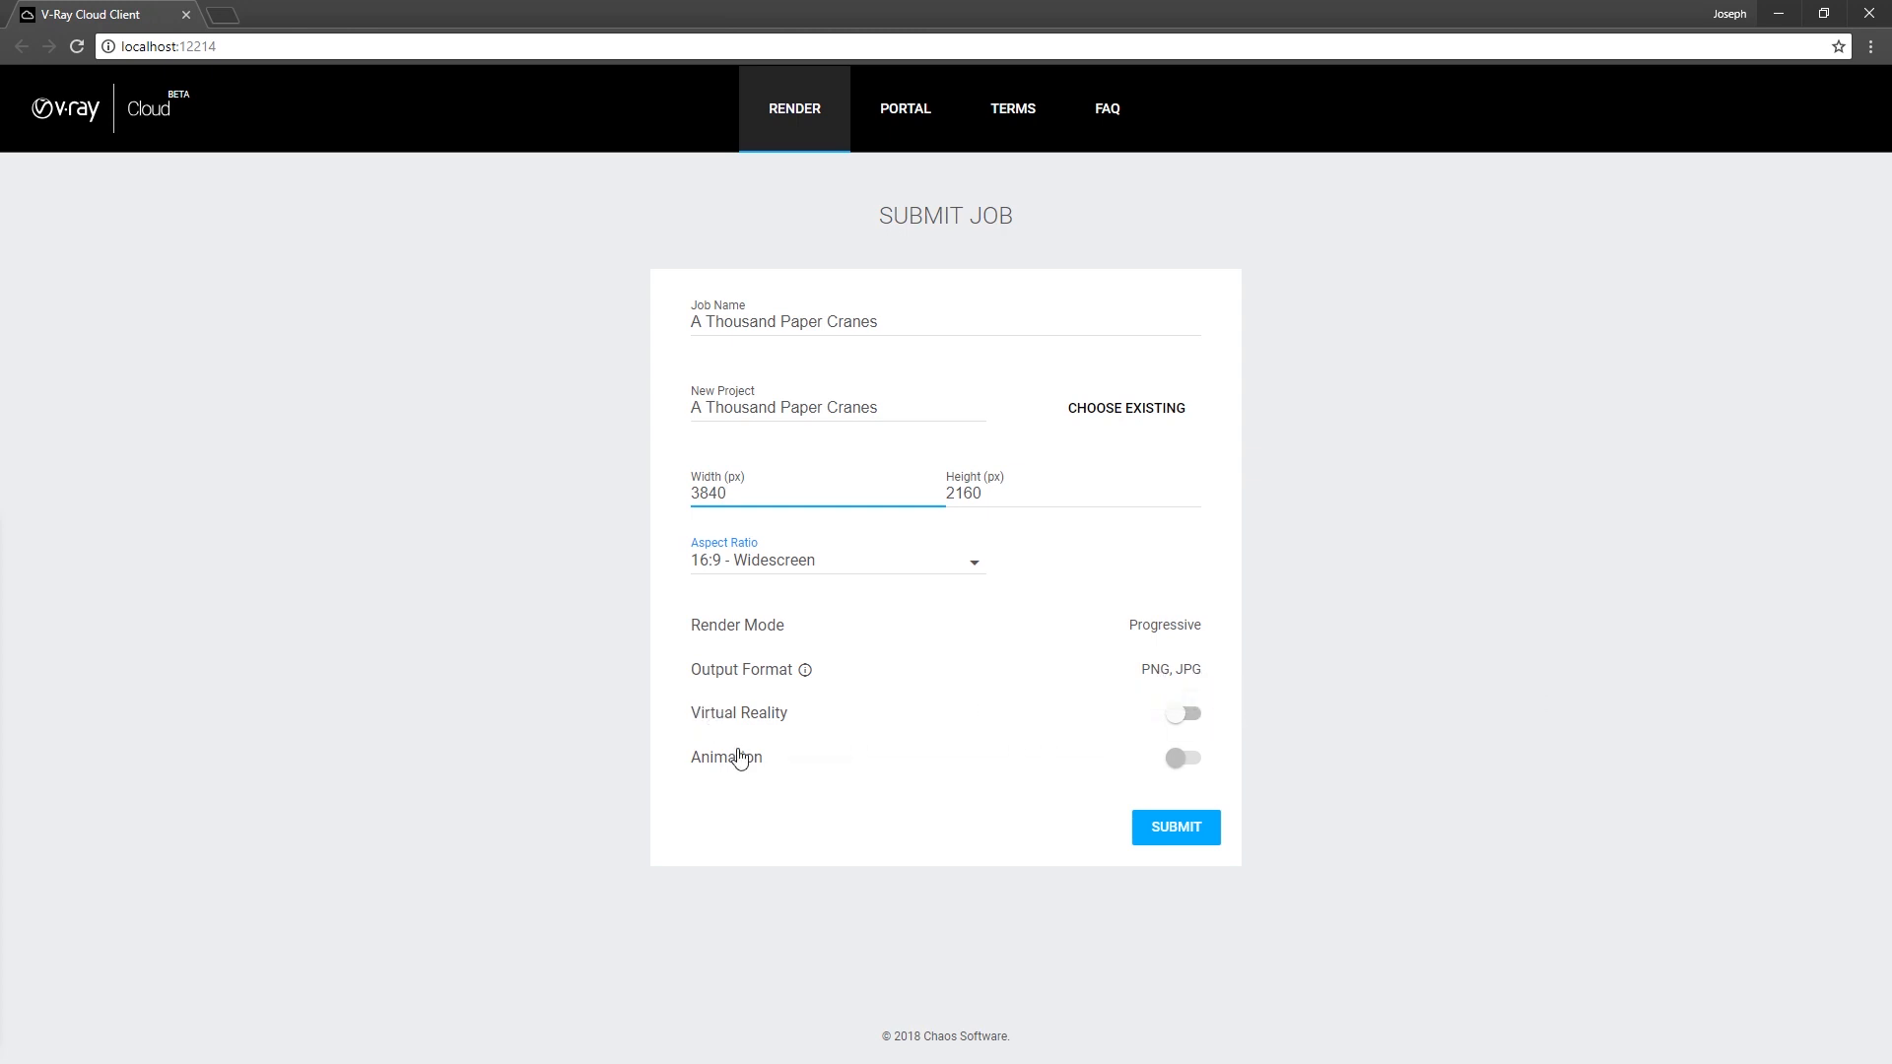
mouse_move(1198, 846)
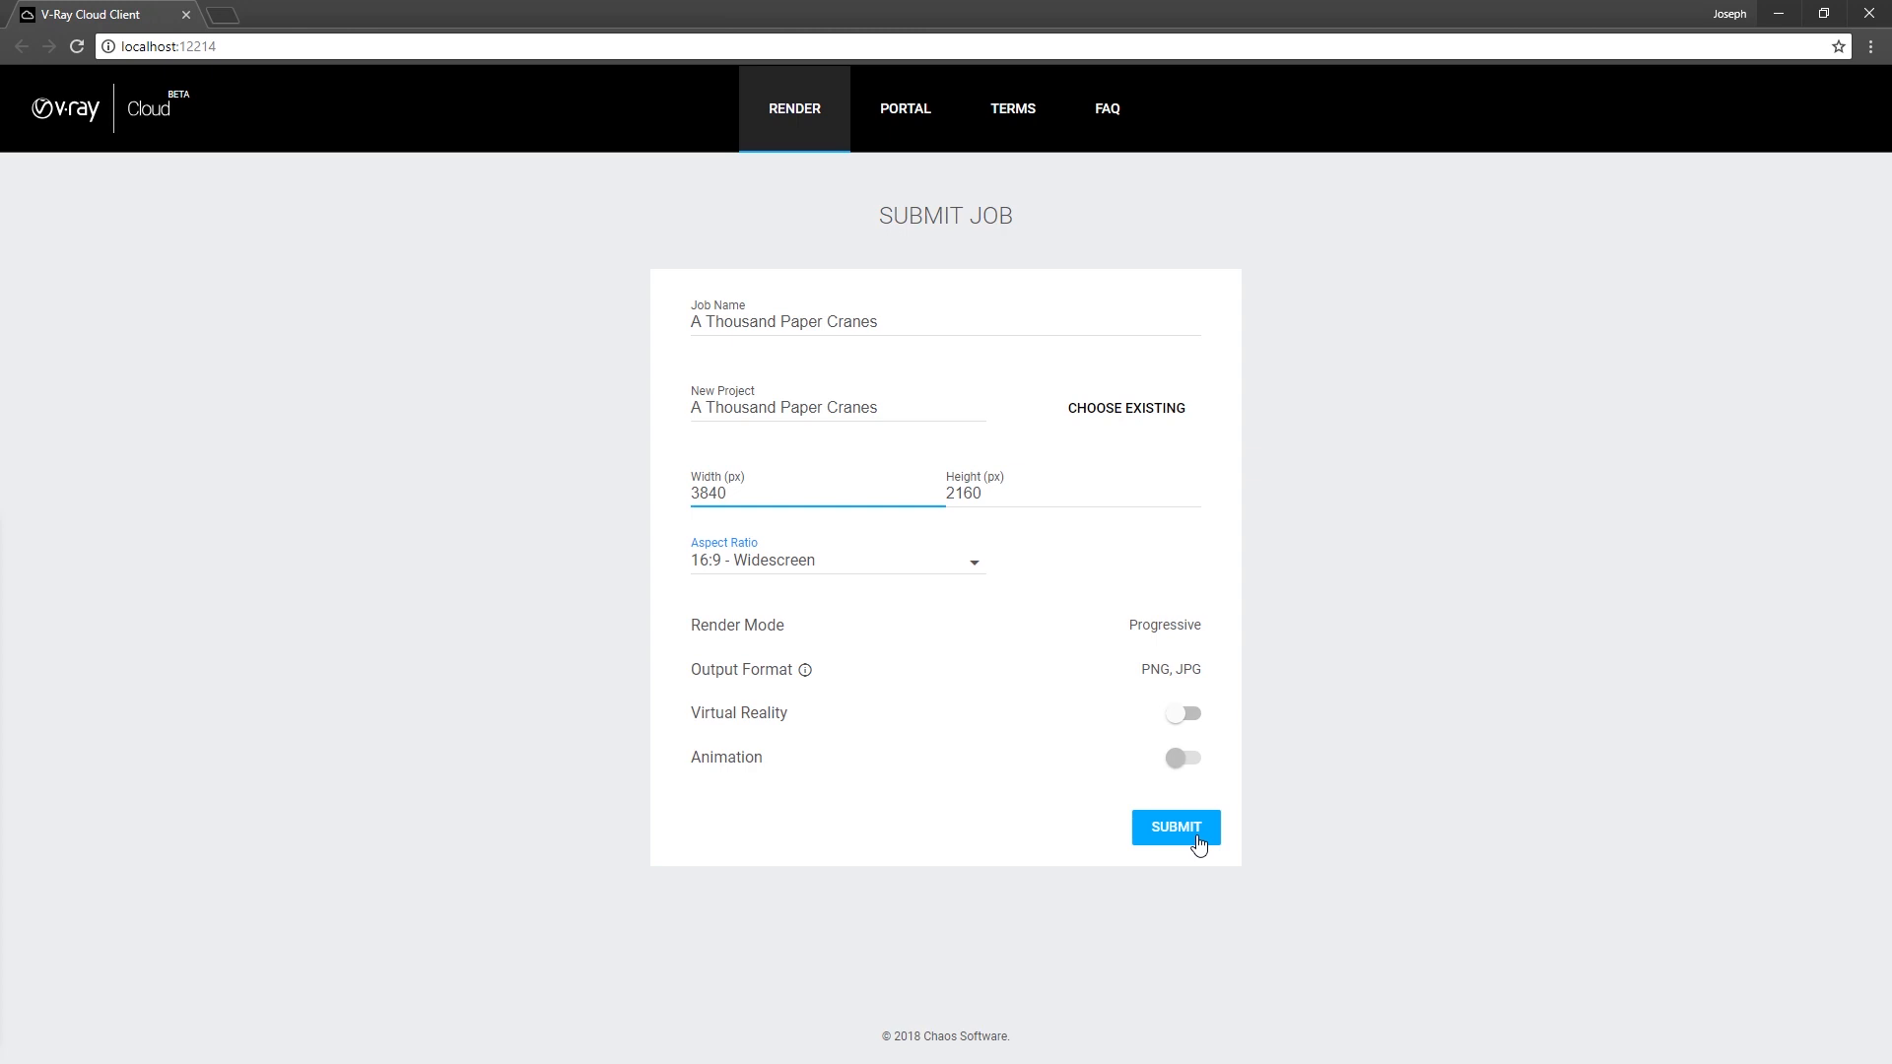
click(1175, 827)
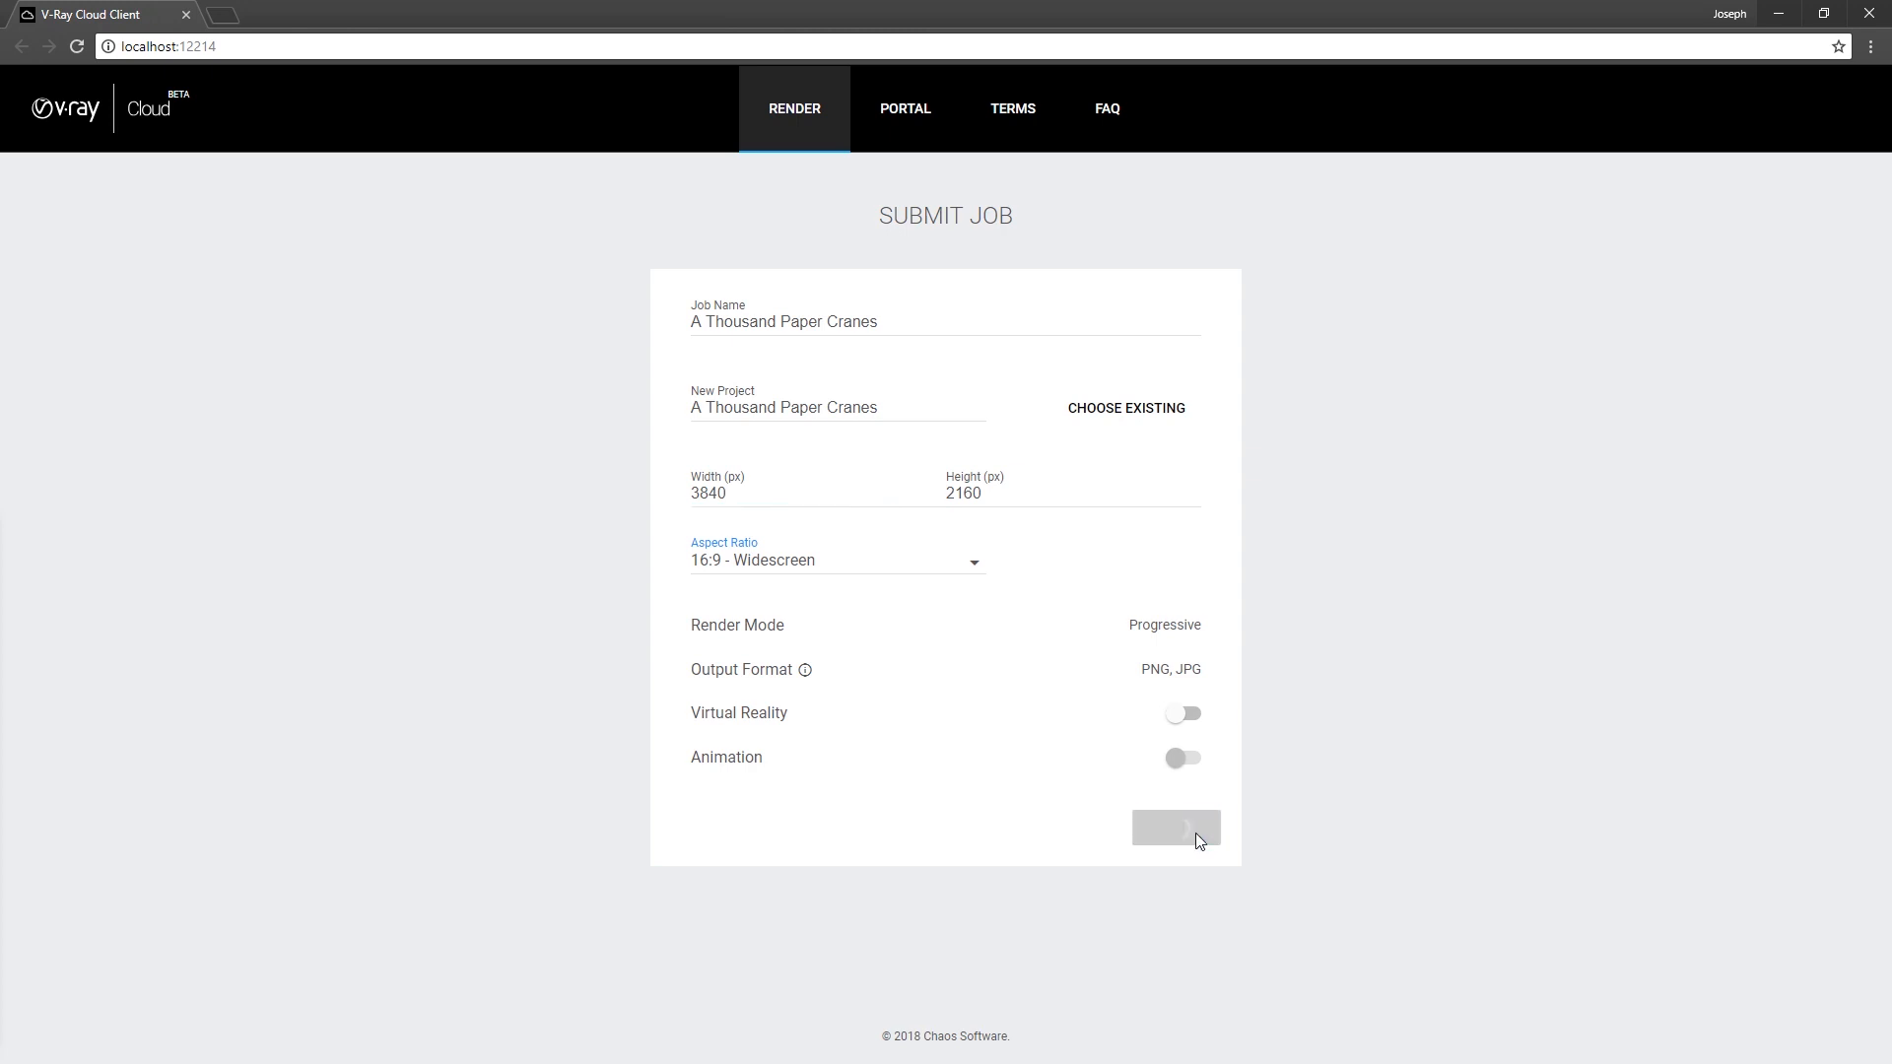
- View the scheduled crane job from the V-Ray Cloud success page
click(1174, 830)
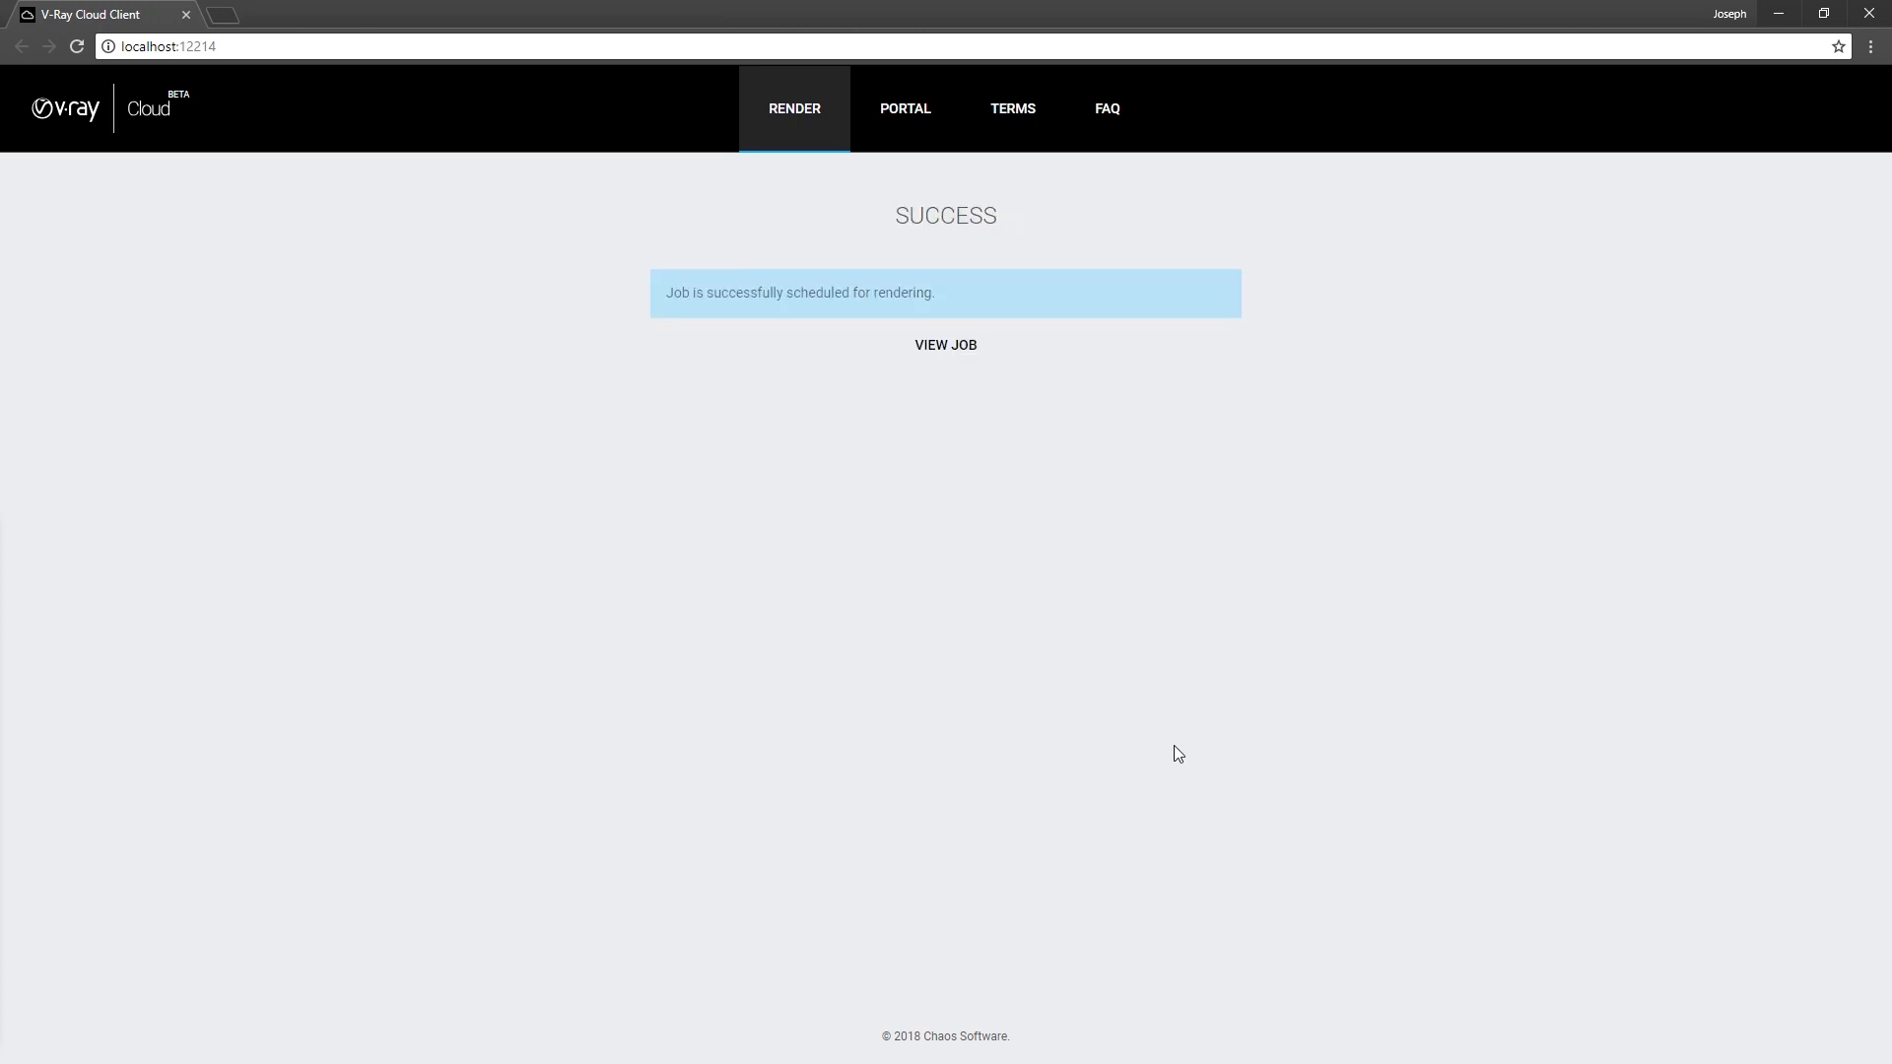
mouse_move(1159, 692)
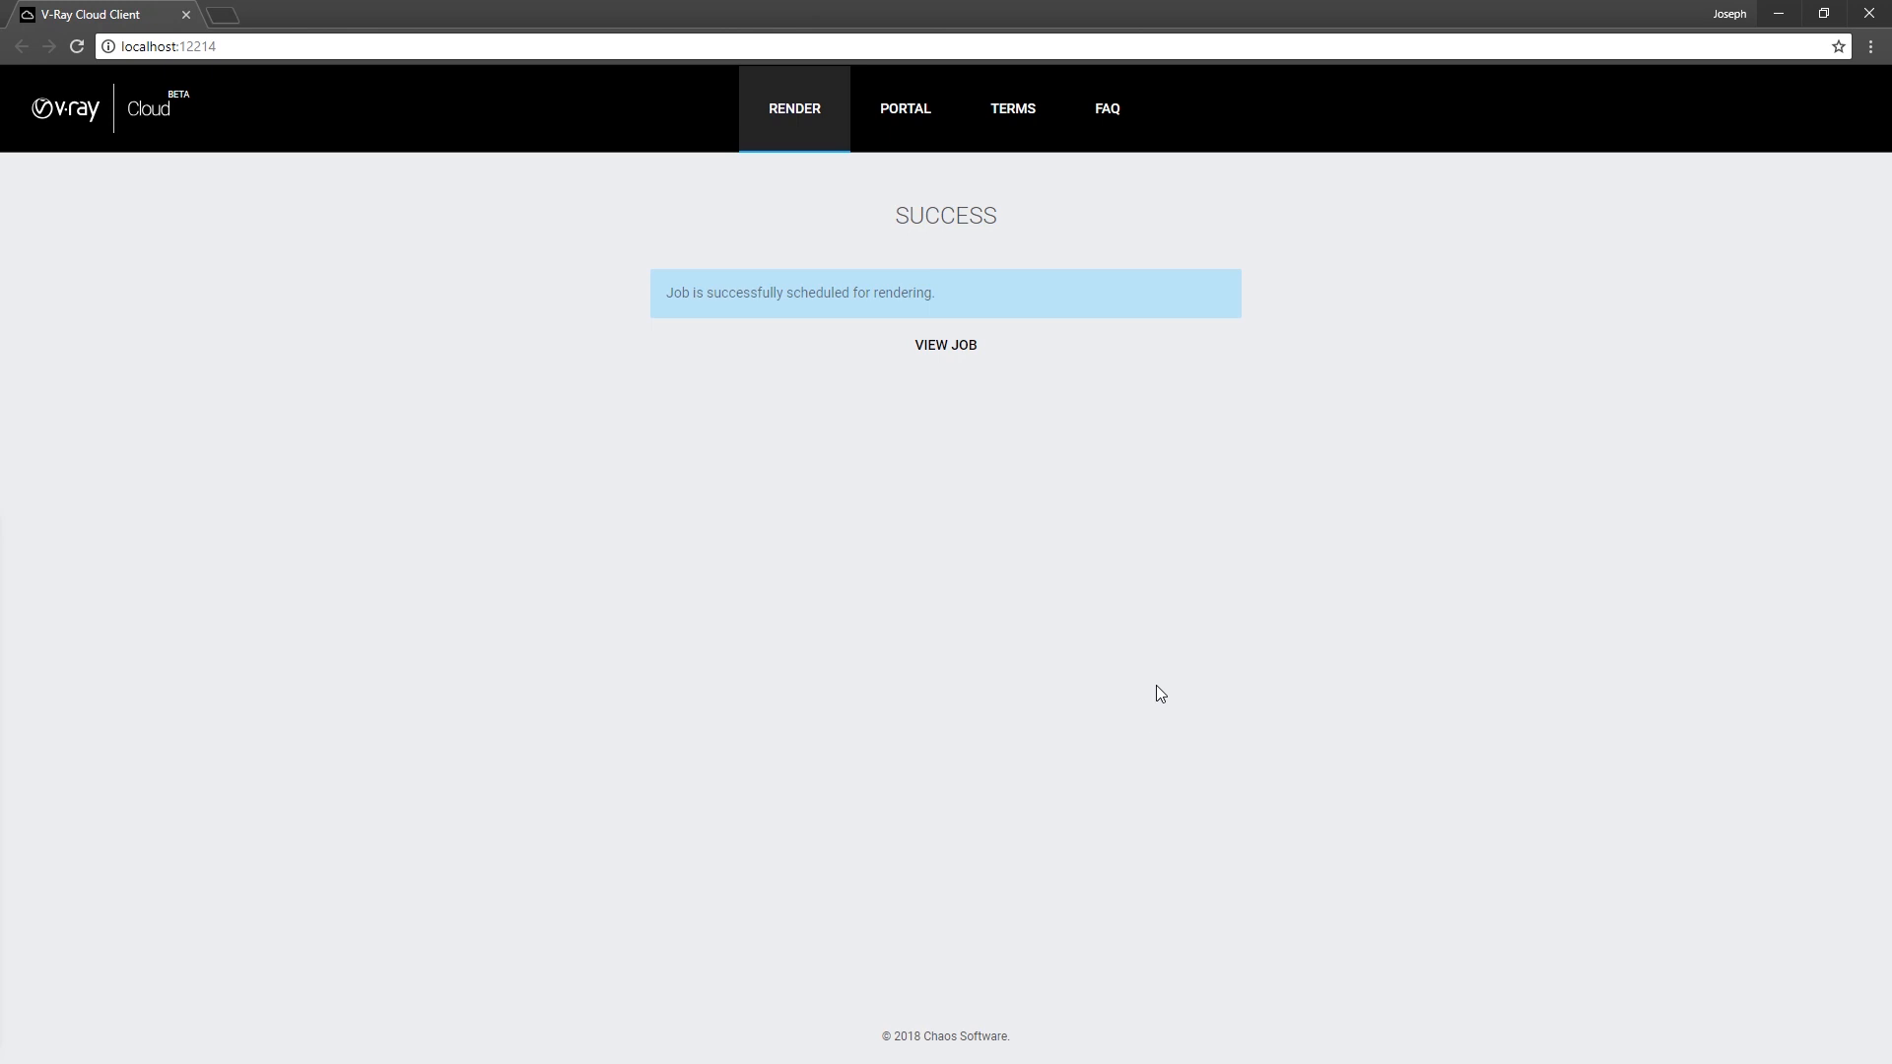
mouse_move(944, 343)
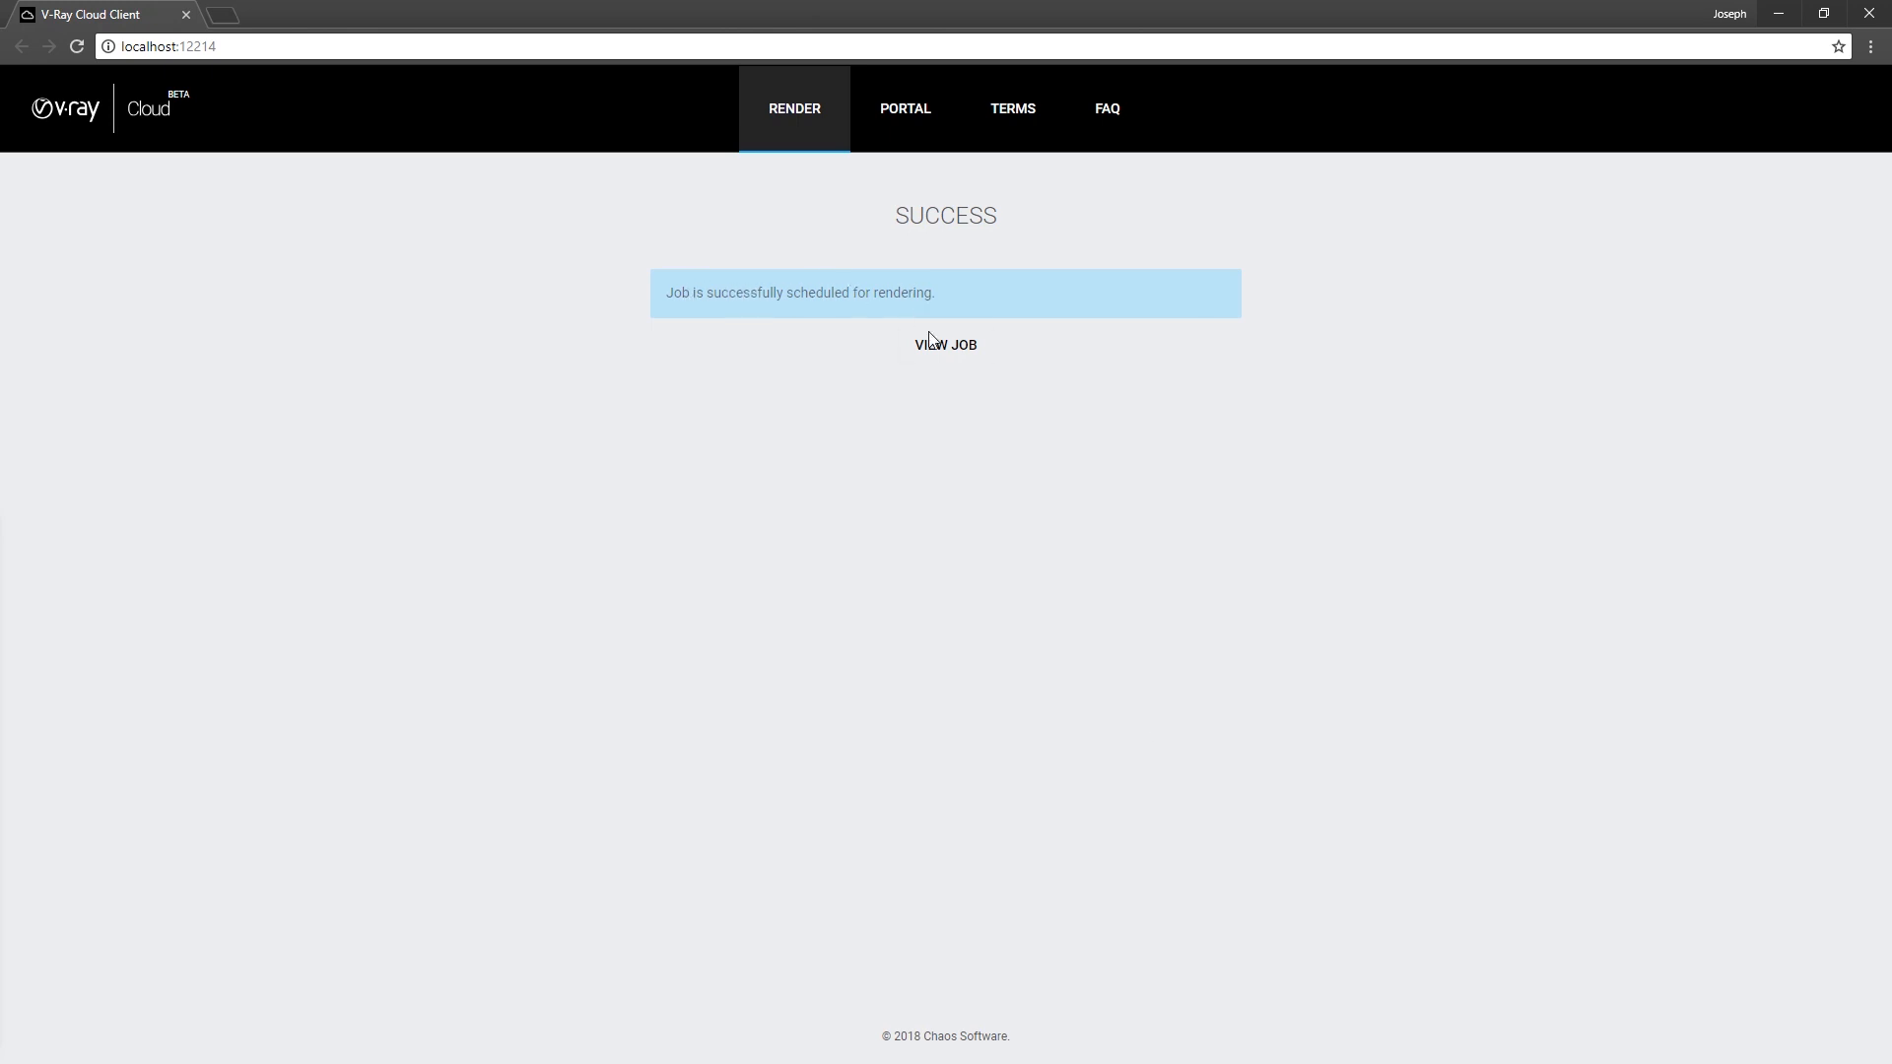
click(944, 343)
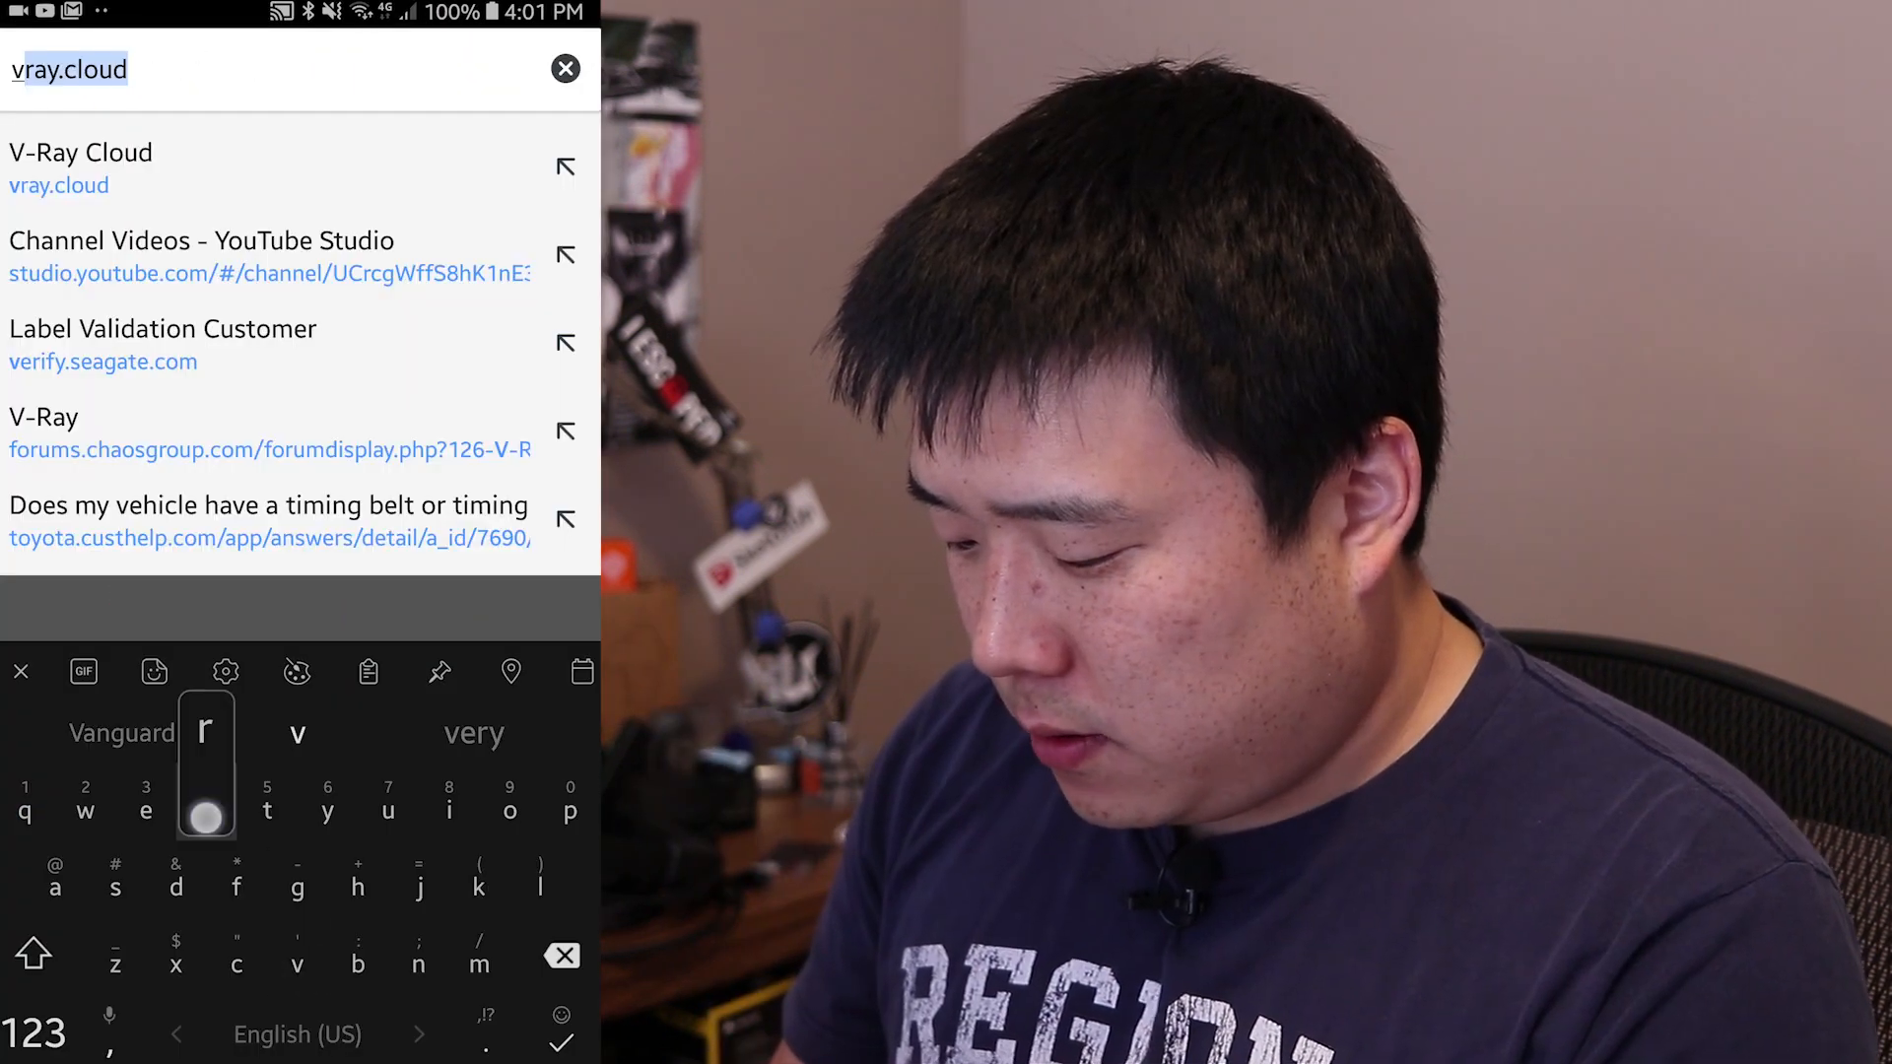
- On the phone, enter vray.cloud and view the A Thousand Paper Cranes job's 3840 × 2160 progress
click(81, 168)
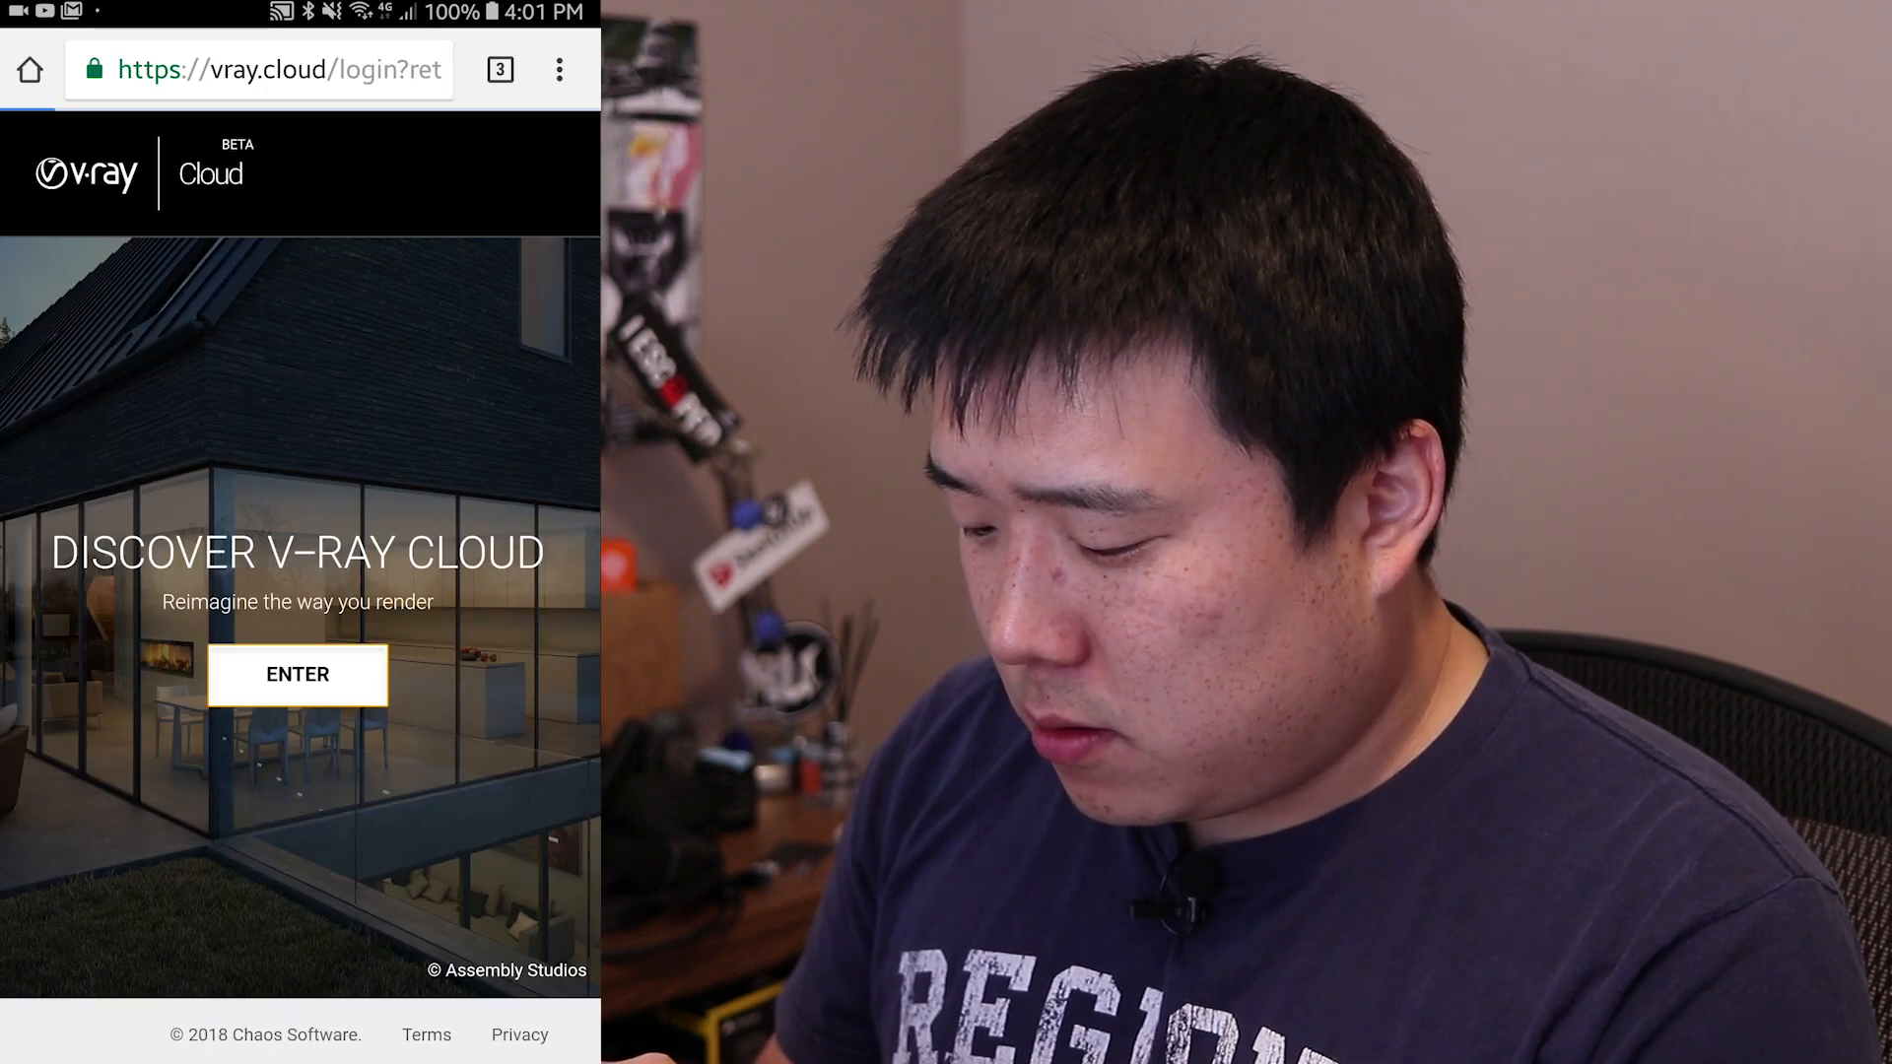
click(298, 674)
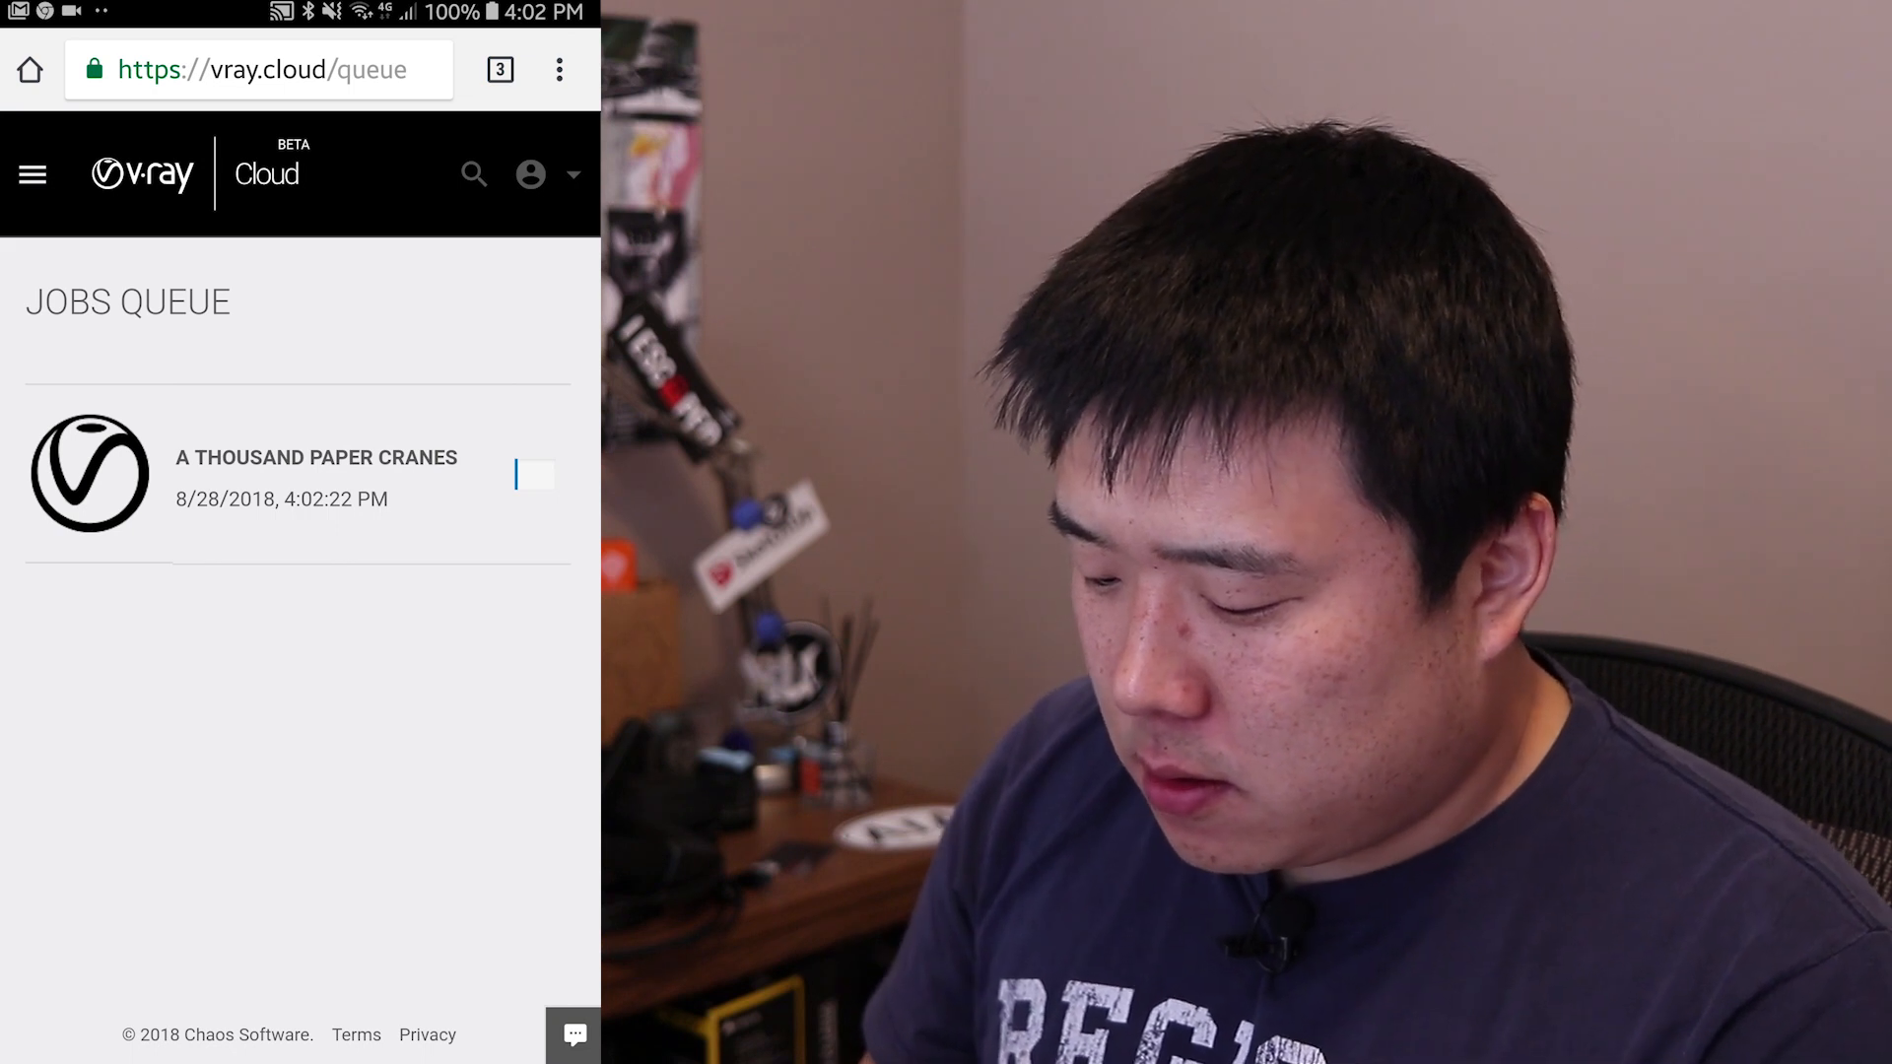
click(315, 455)
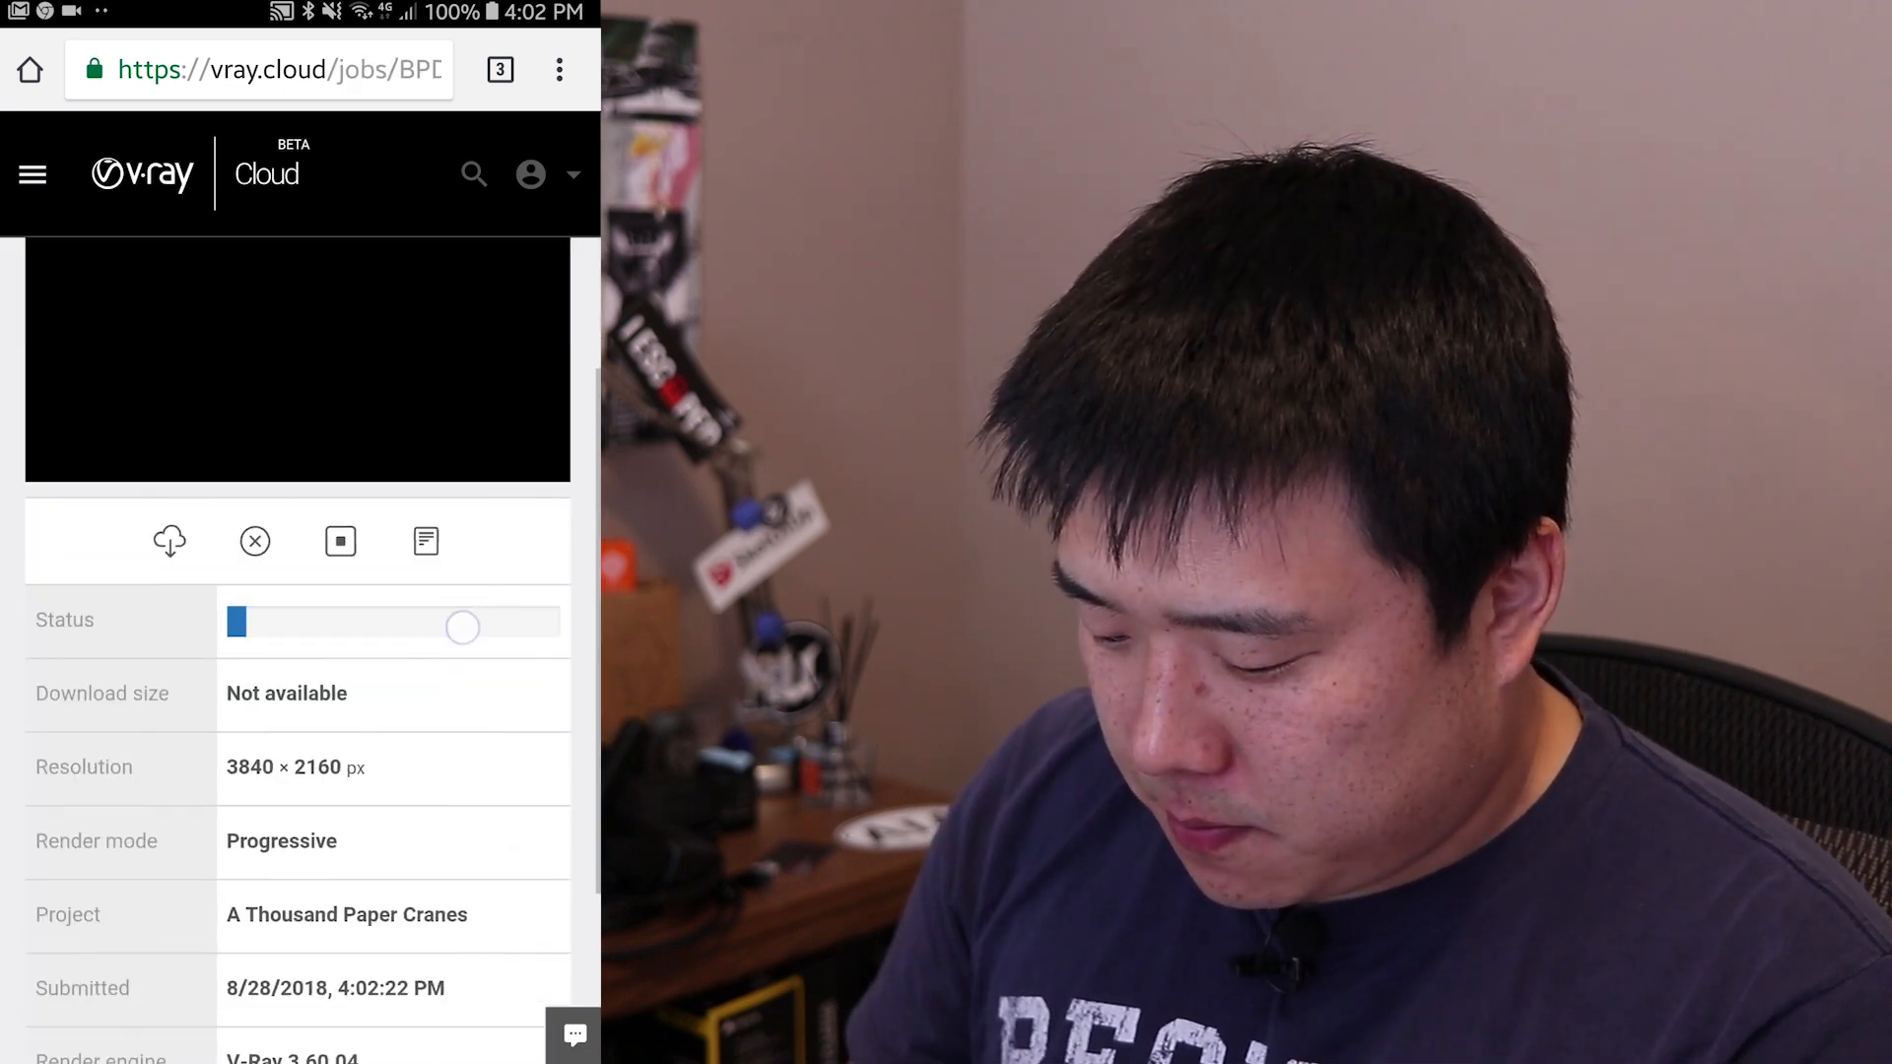
scroll(down, 3)
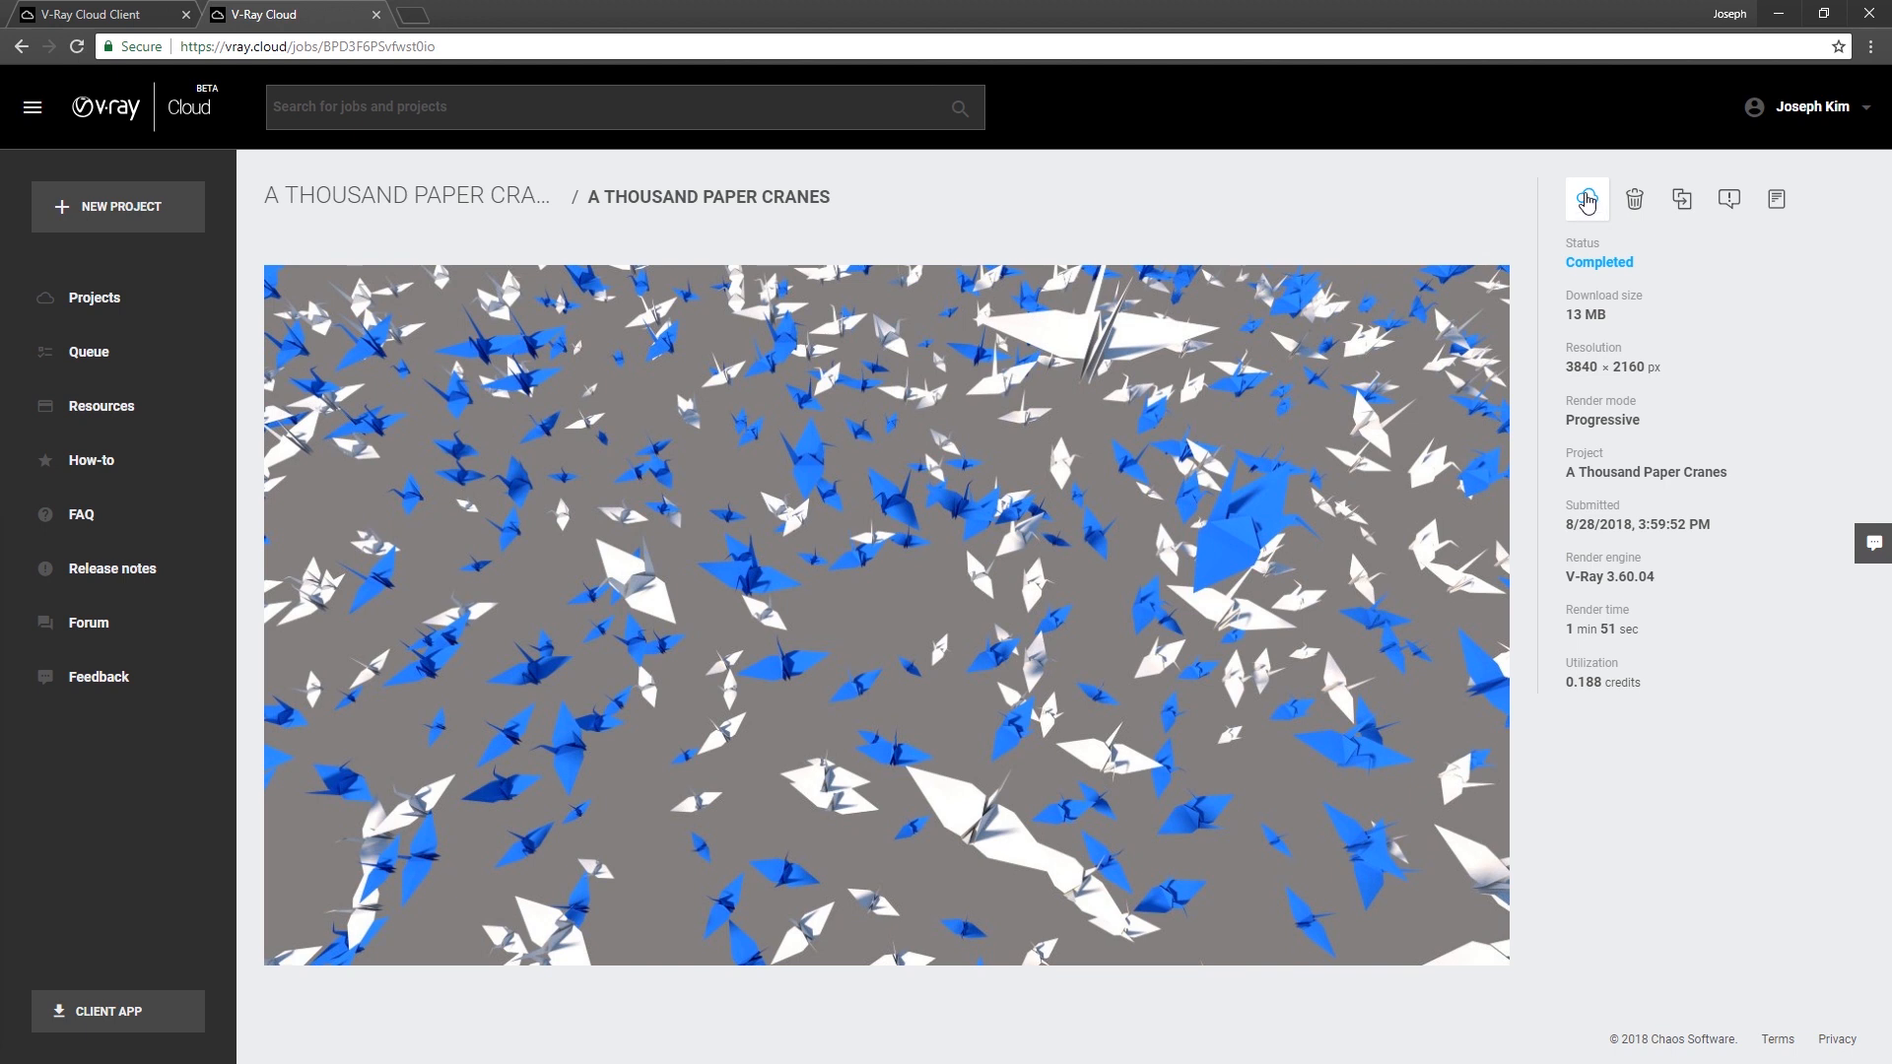
mouse_move(1585, 203)
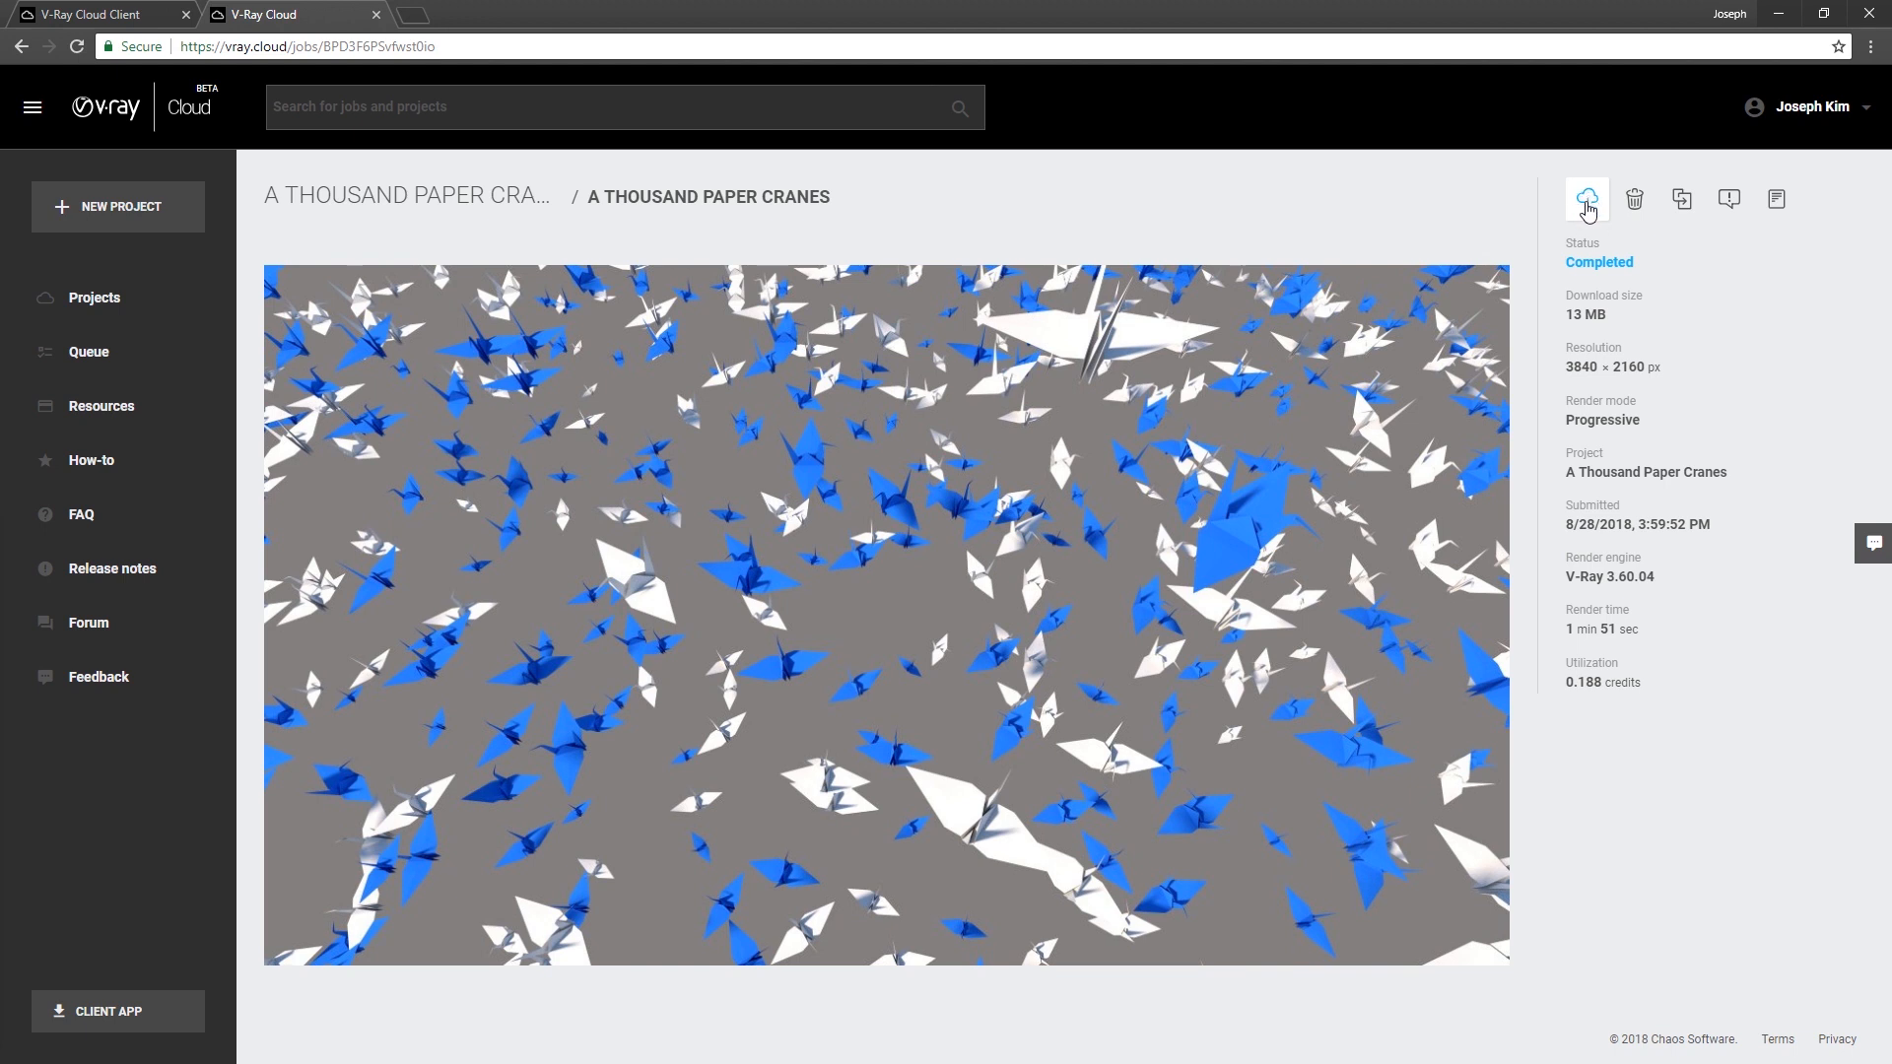
- Download the completed A Thousand Paper Cranes render from V-Ray Cloud
click(1584, 199)
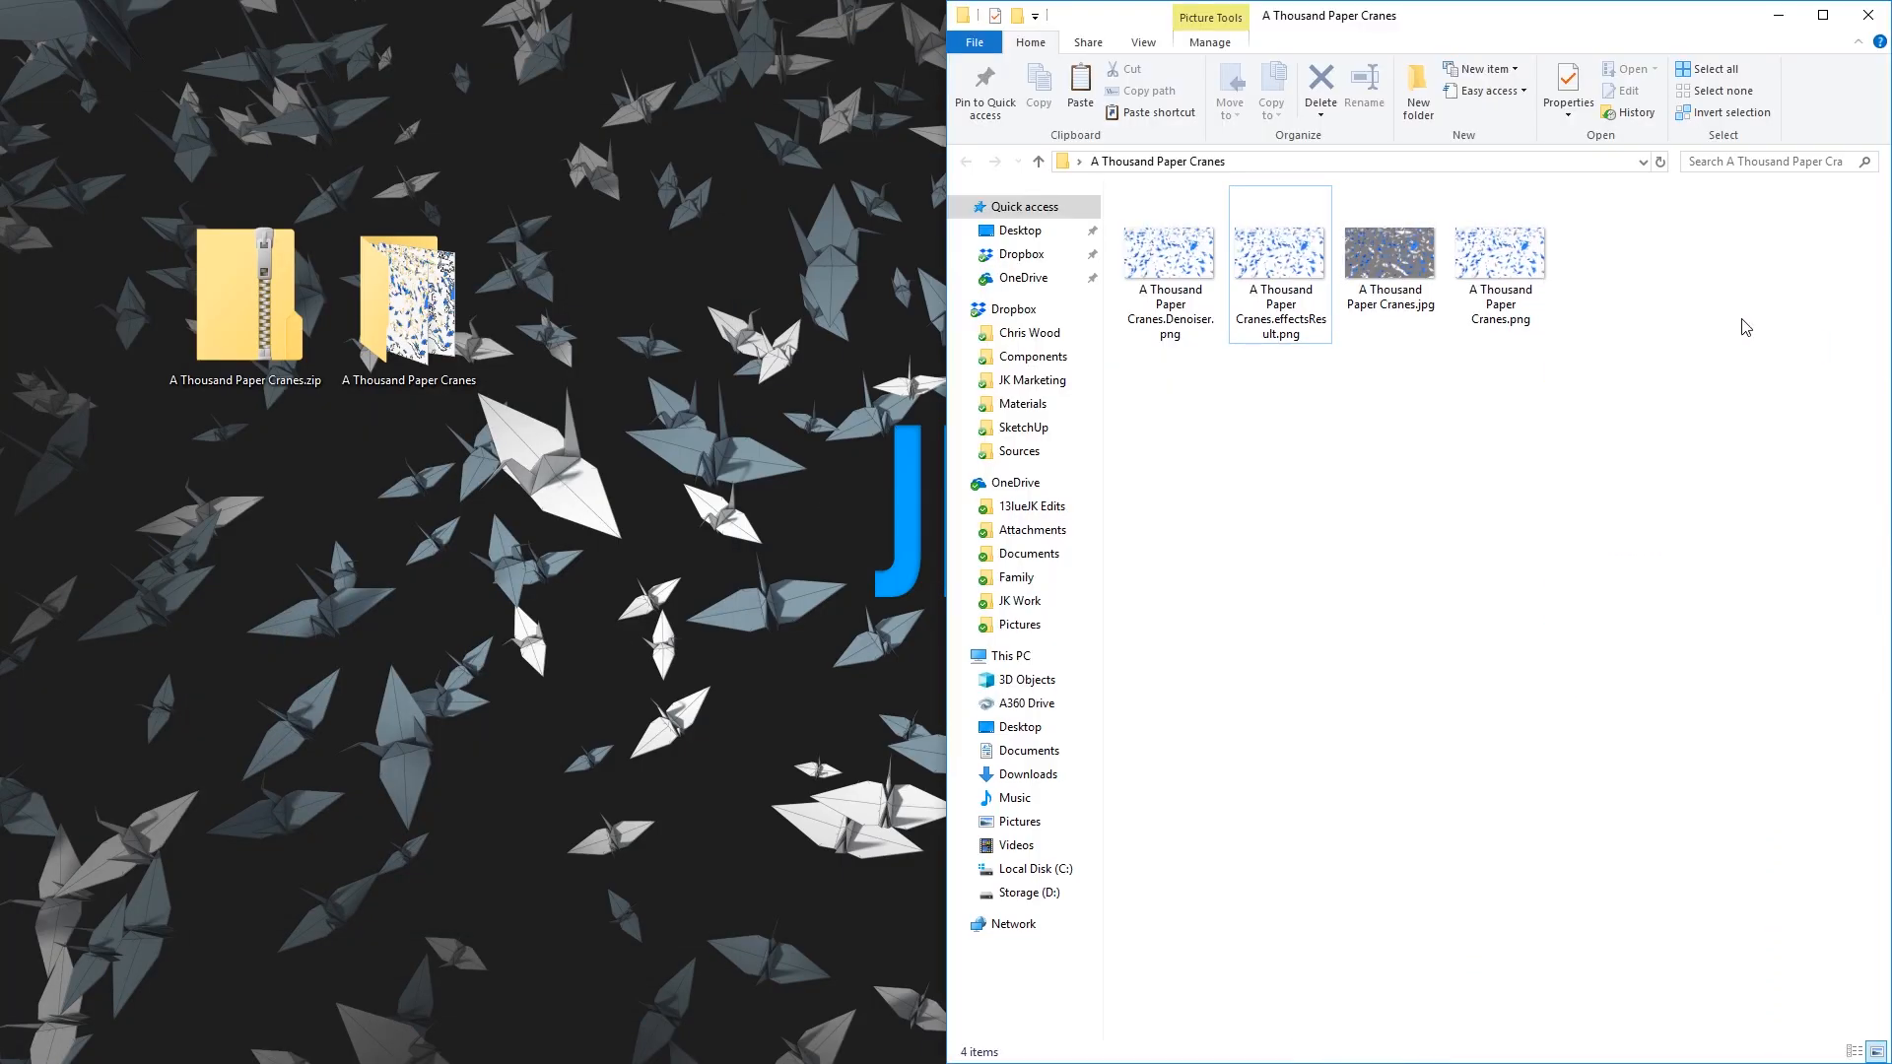
mouse_move(1594, 530)
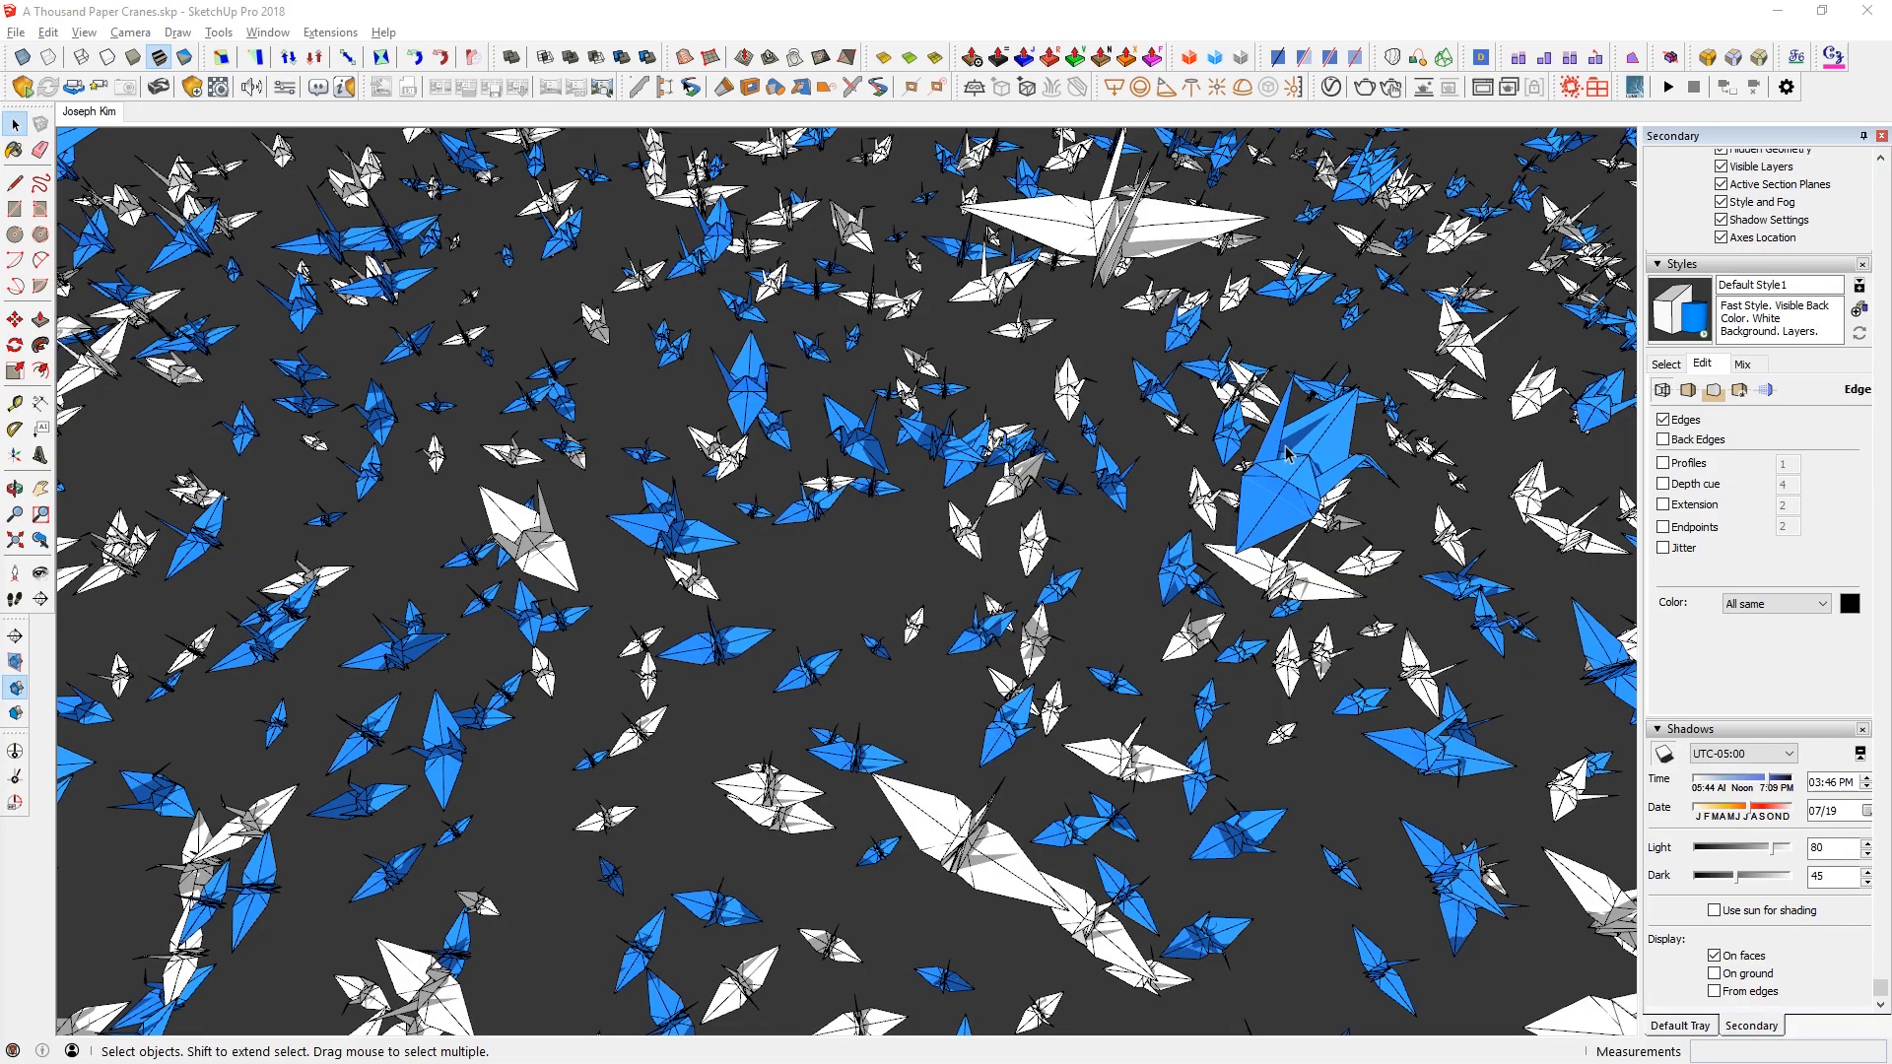
mouse_move(1251, 501)
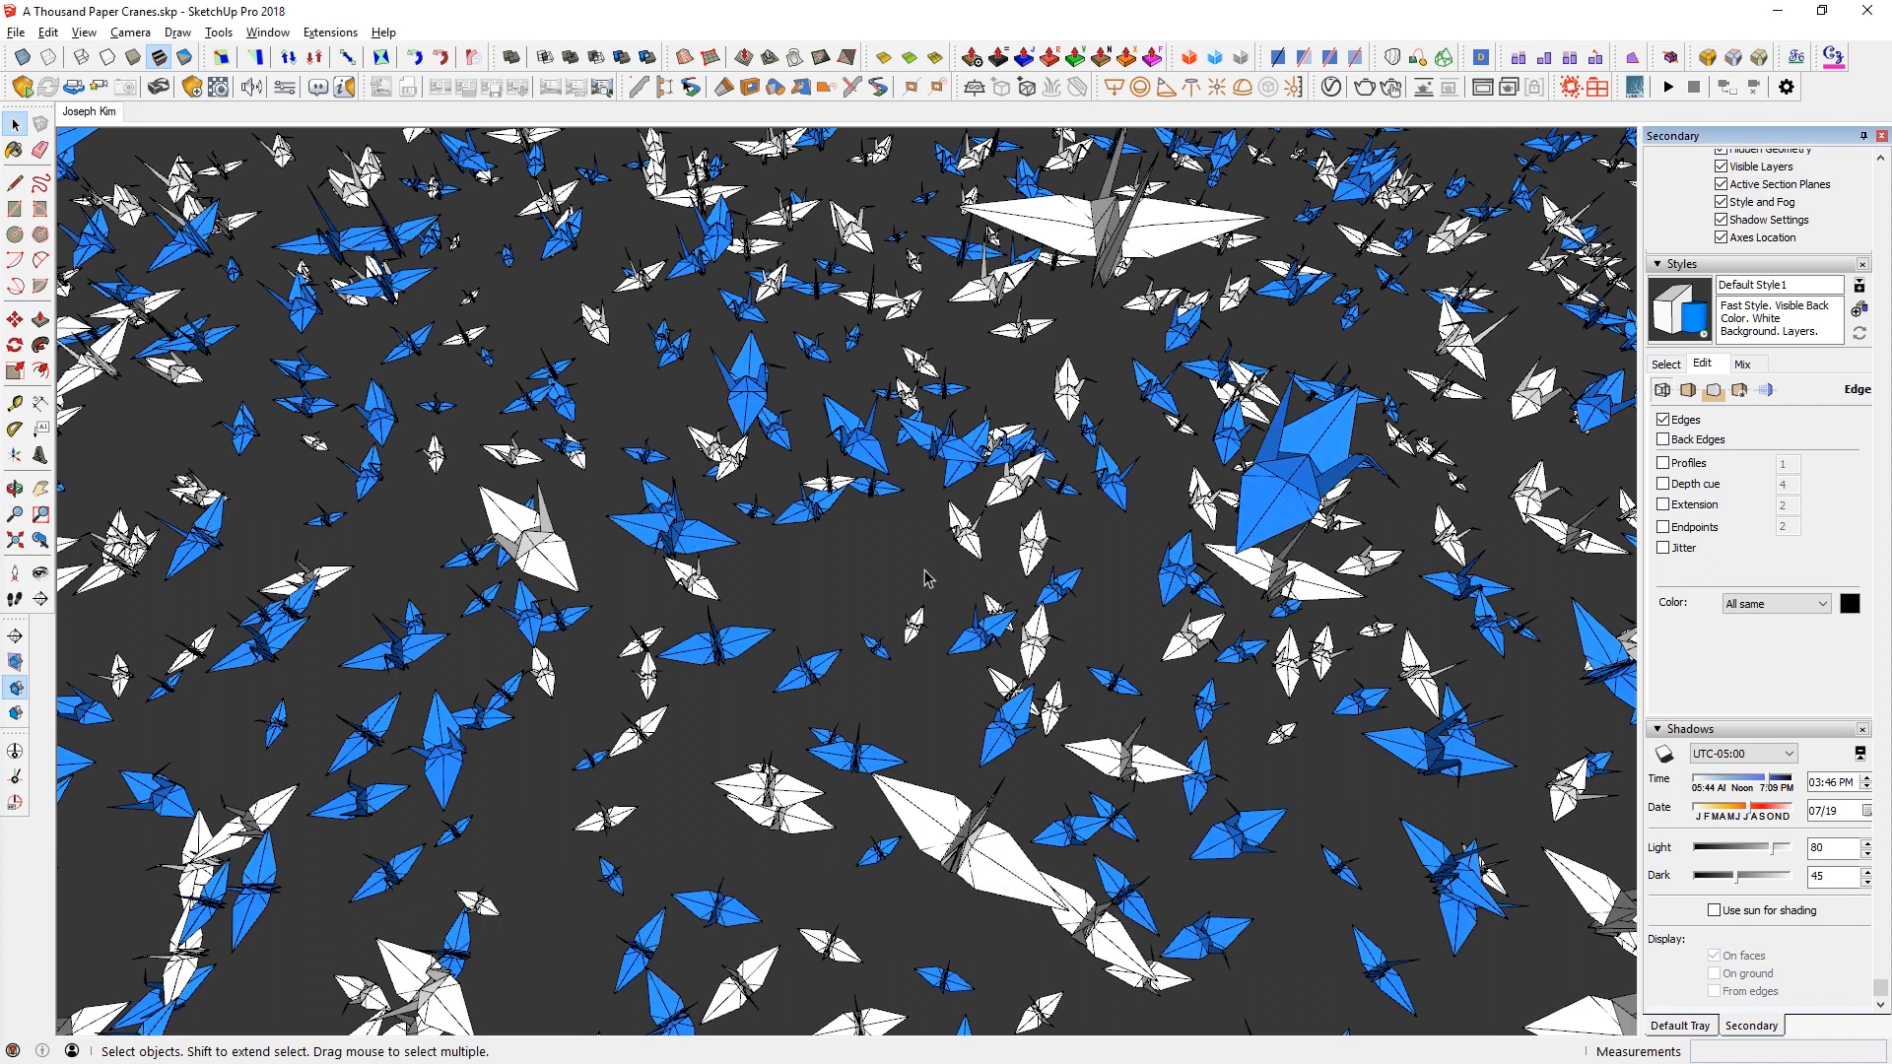
- Set Face Style to Hidden Line and give the style a light/white background colour
click(83, 32)
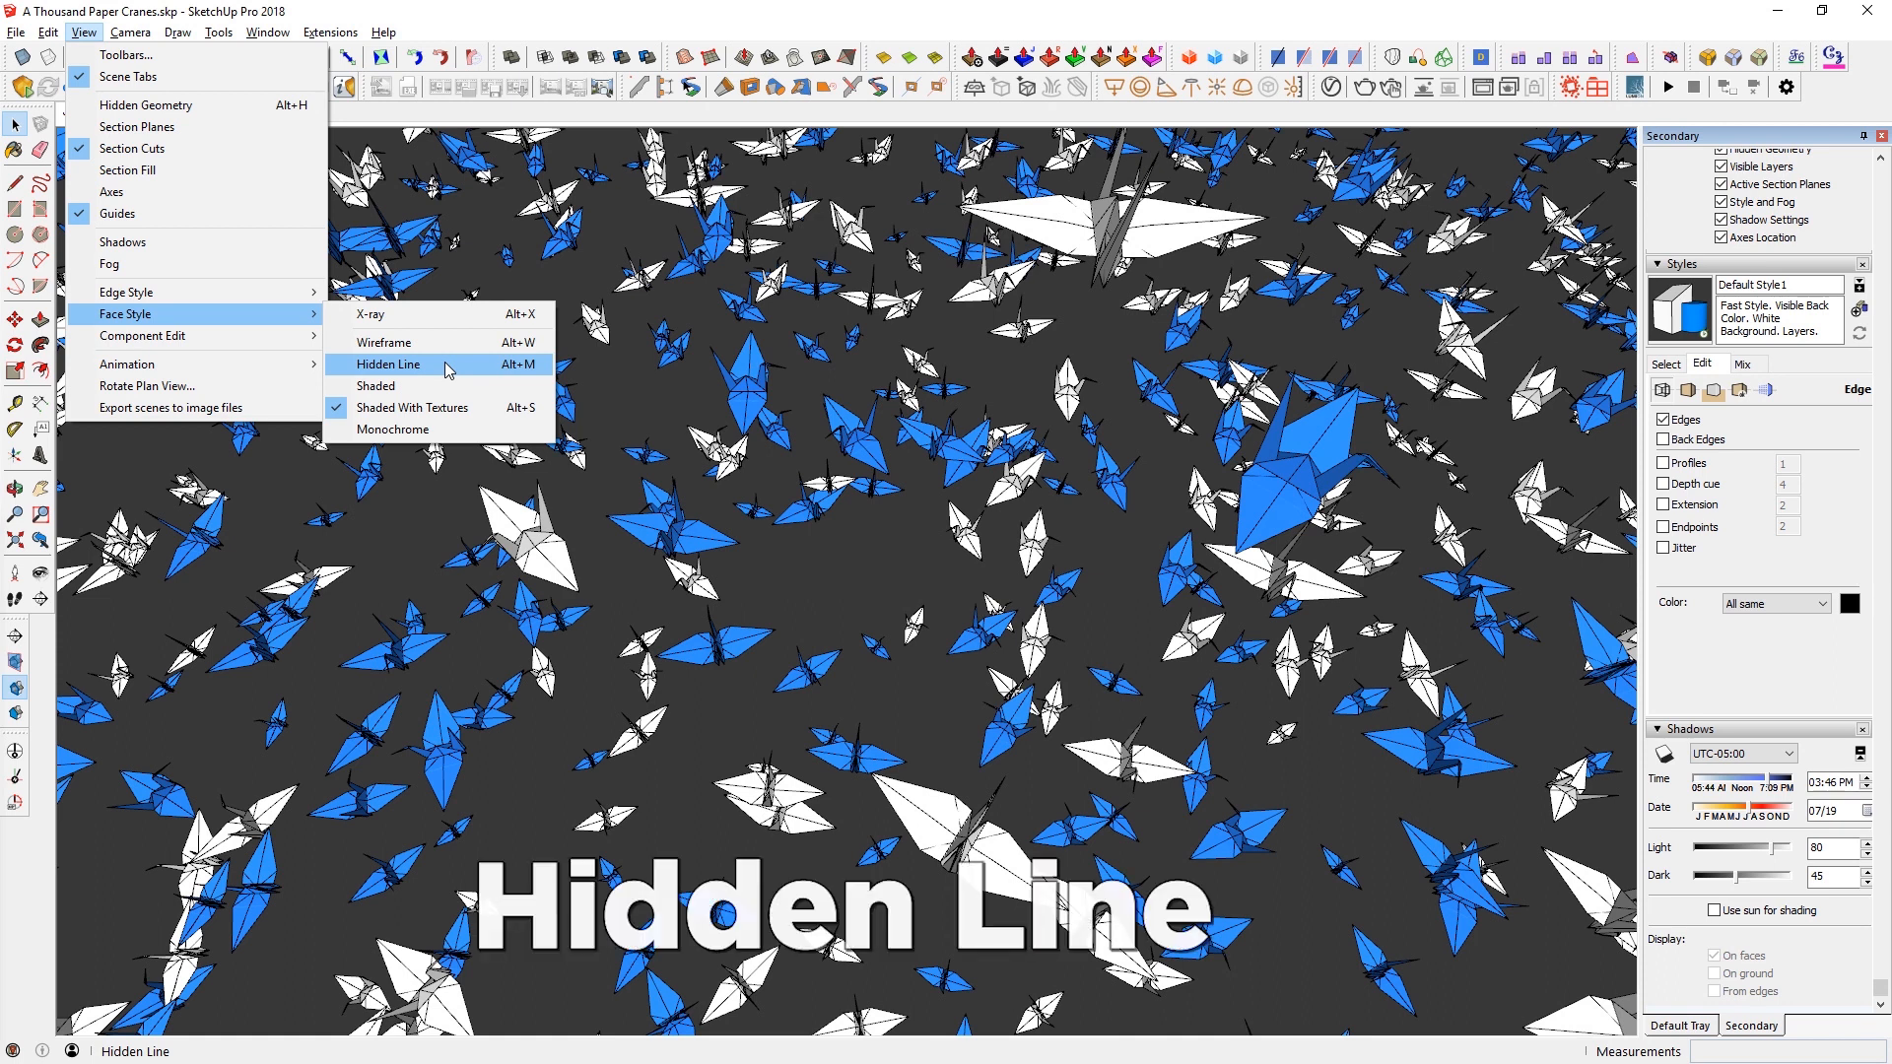
click(388, 362)
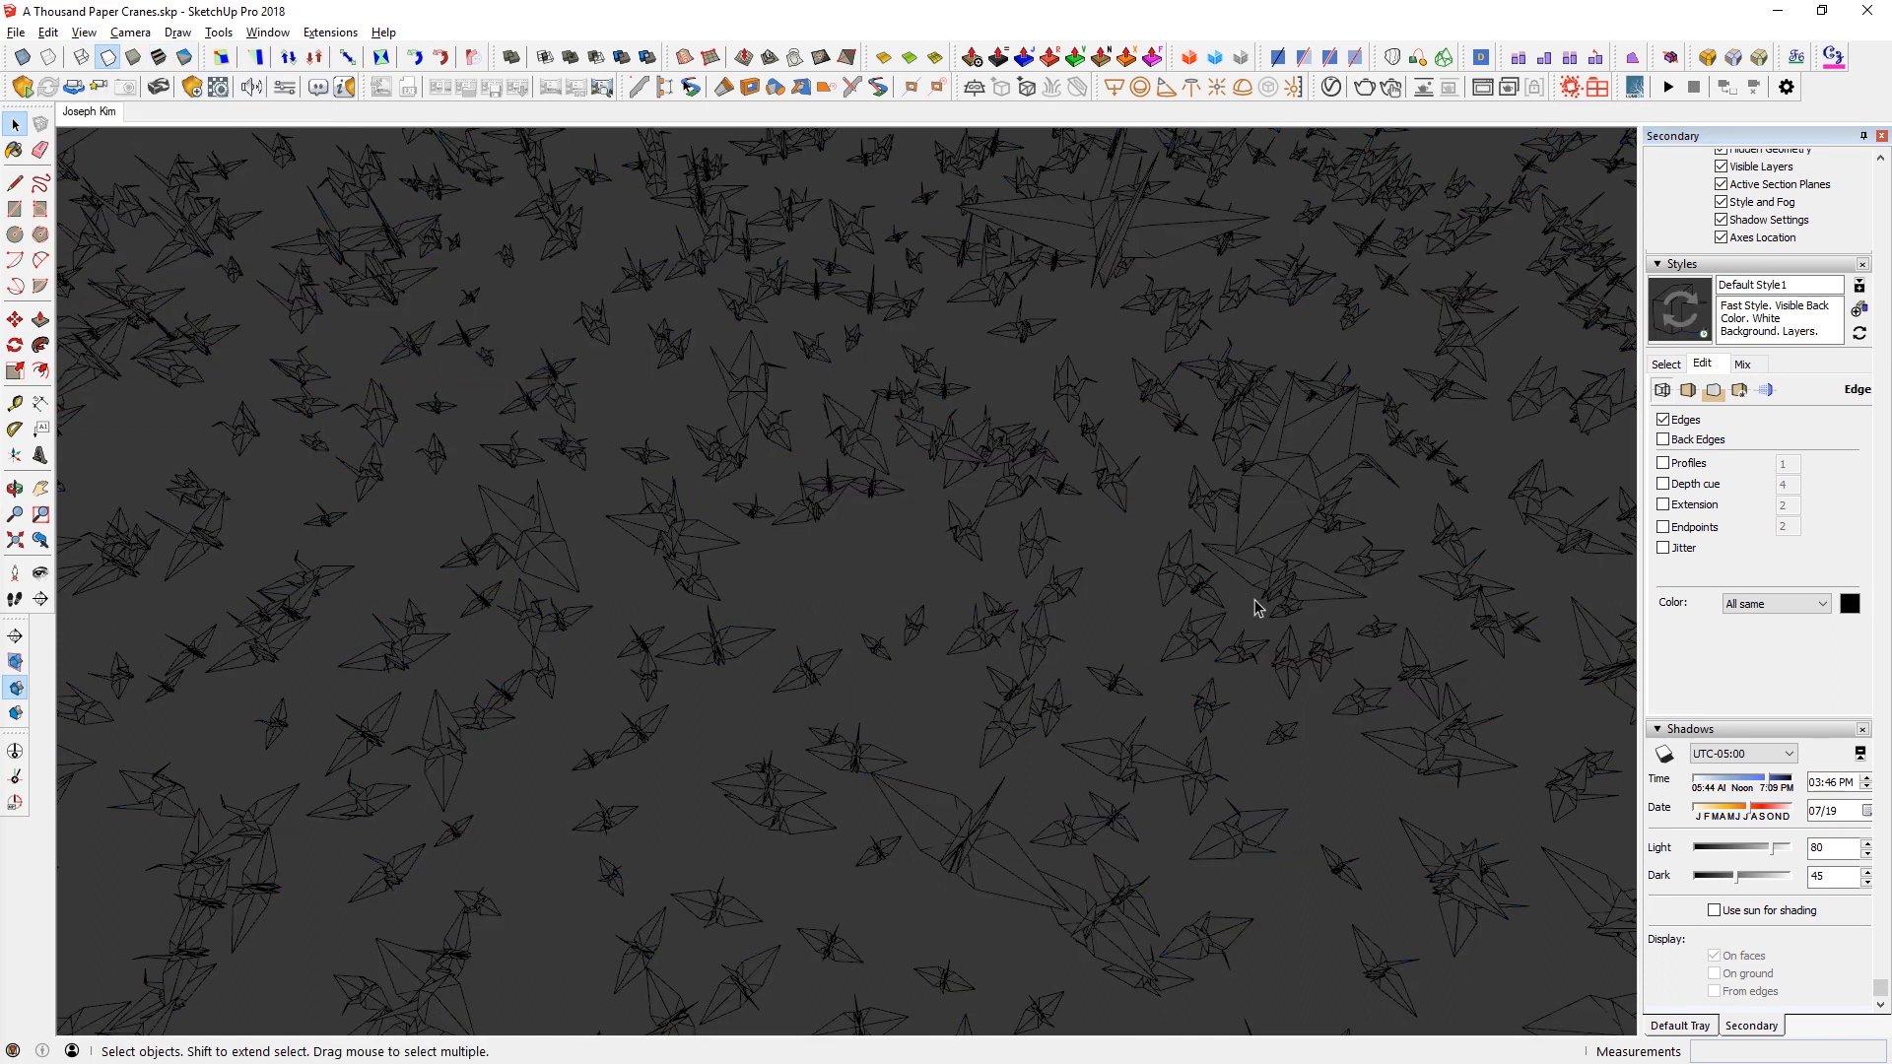
click(1712, 390)
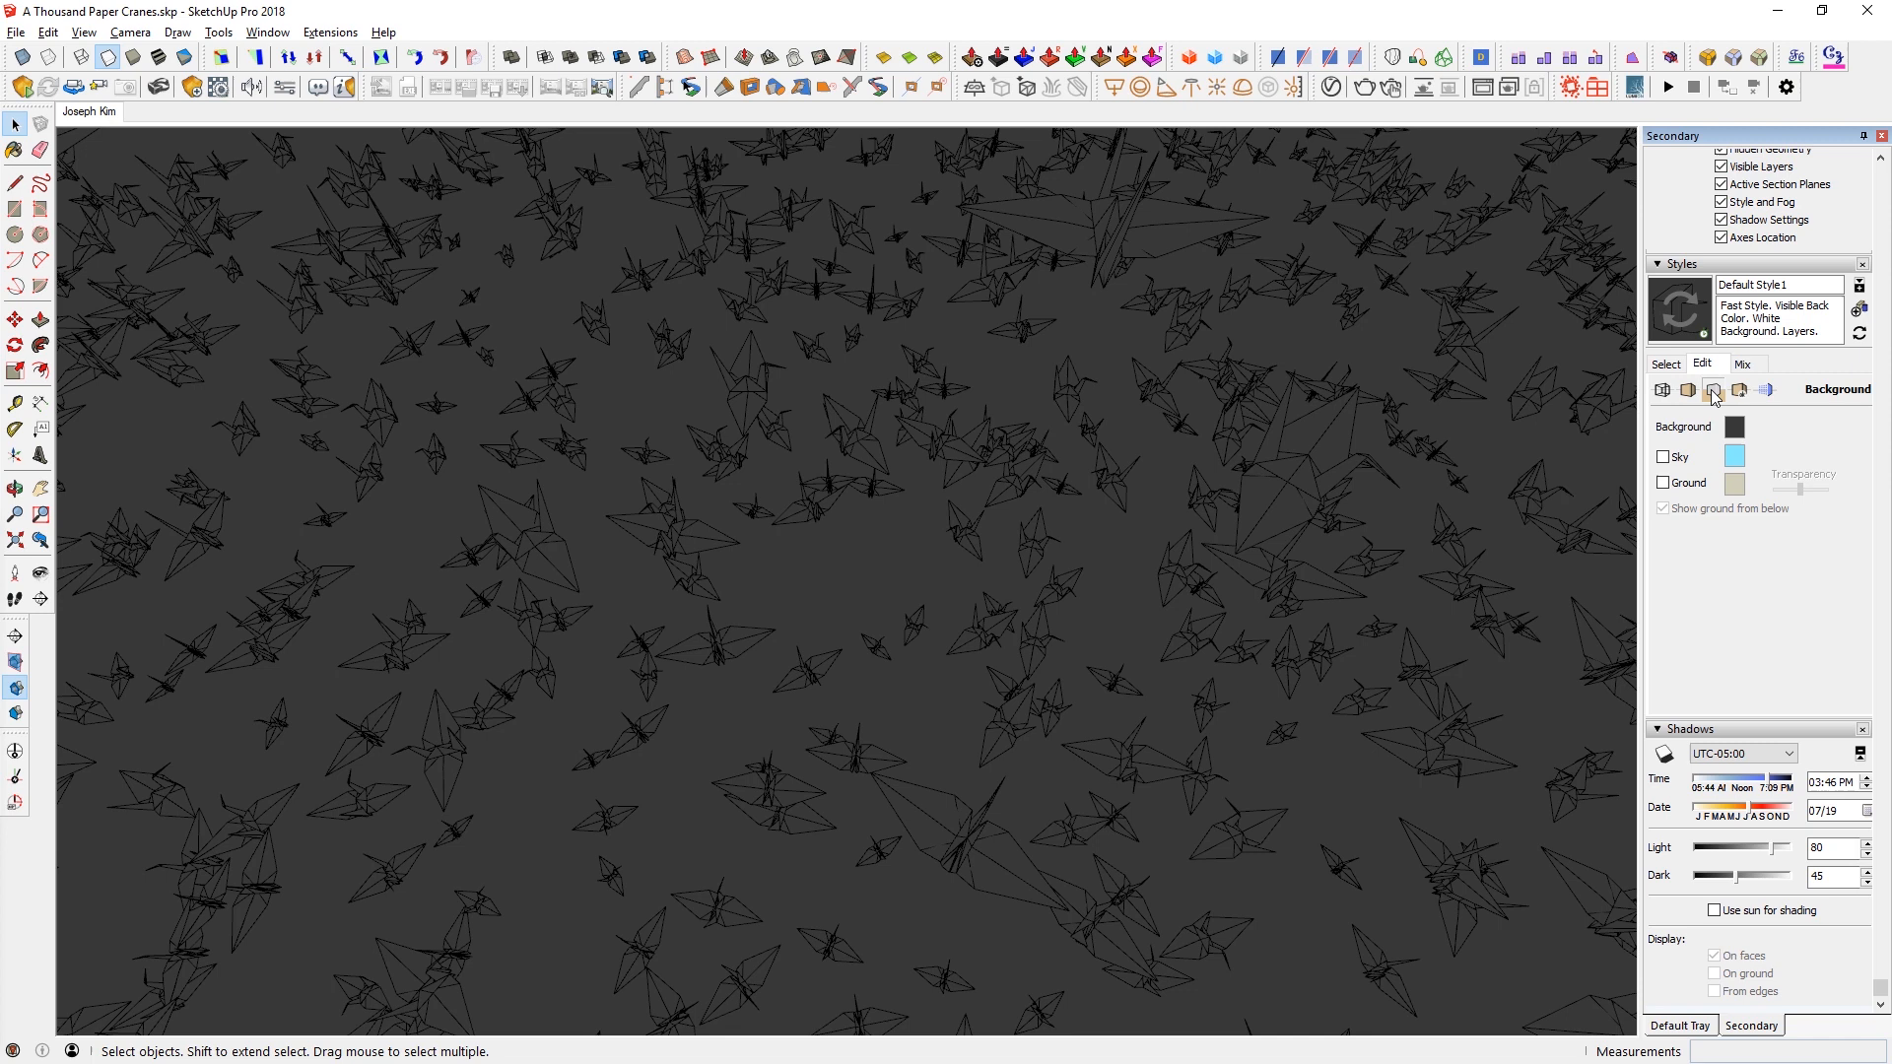
click(1734, 426)
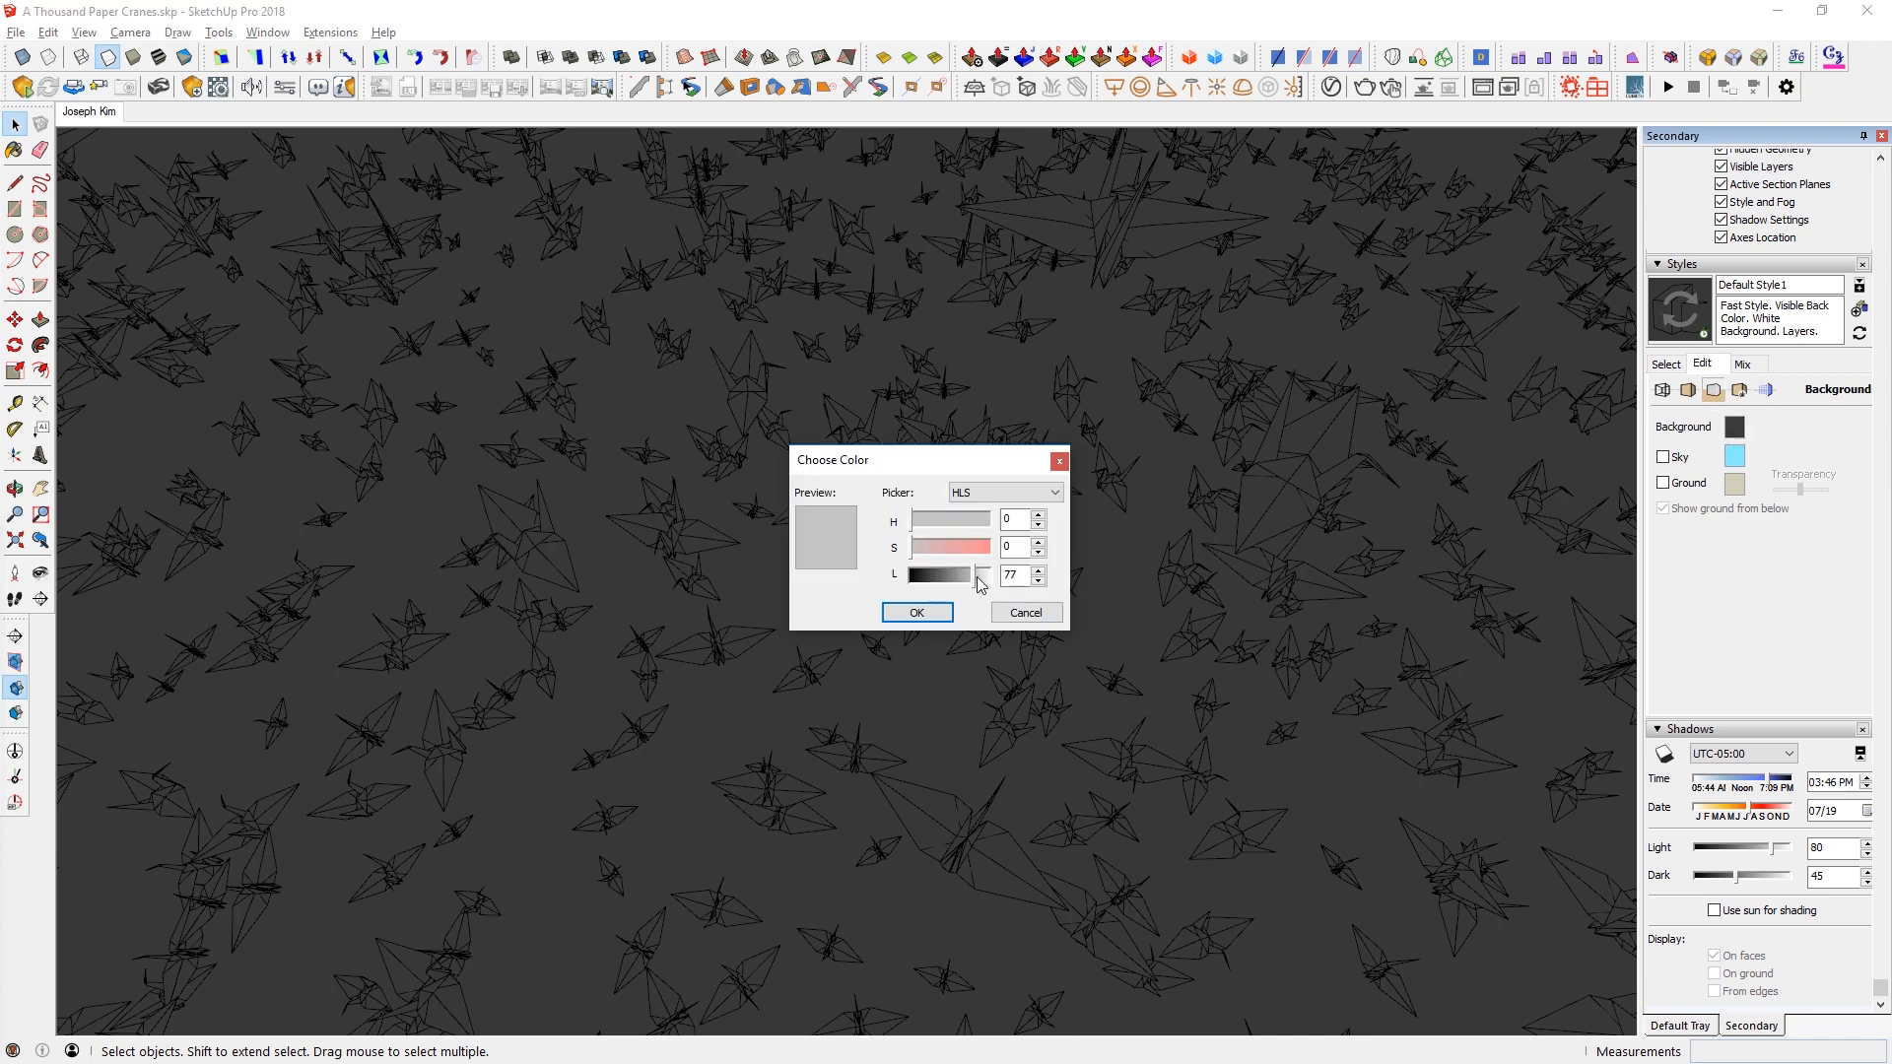
click(914, 610)
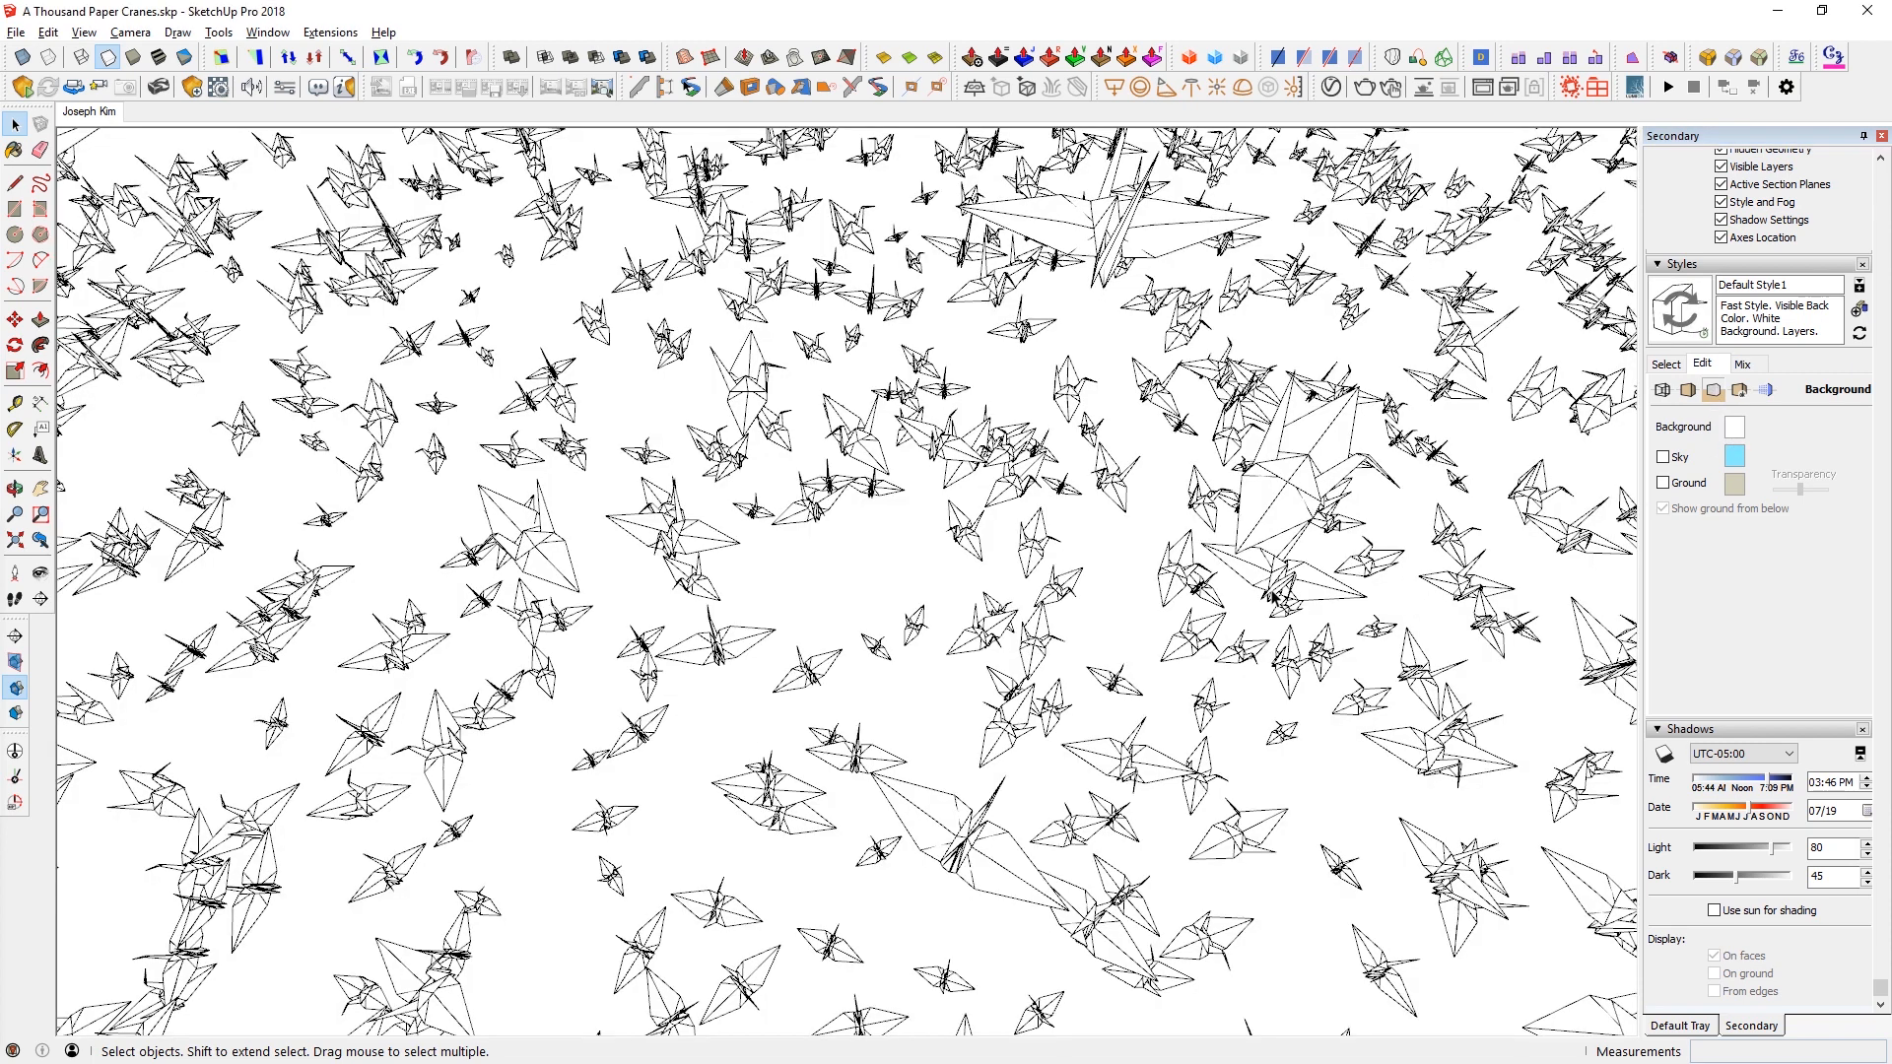
mouse_move(1149, 455)
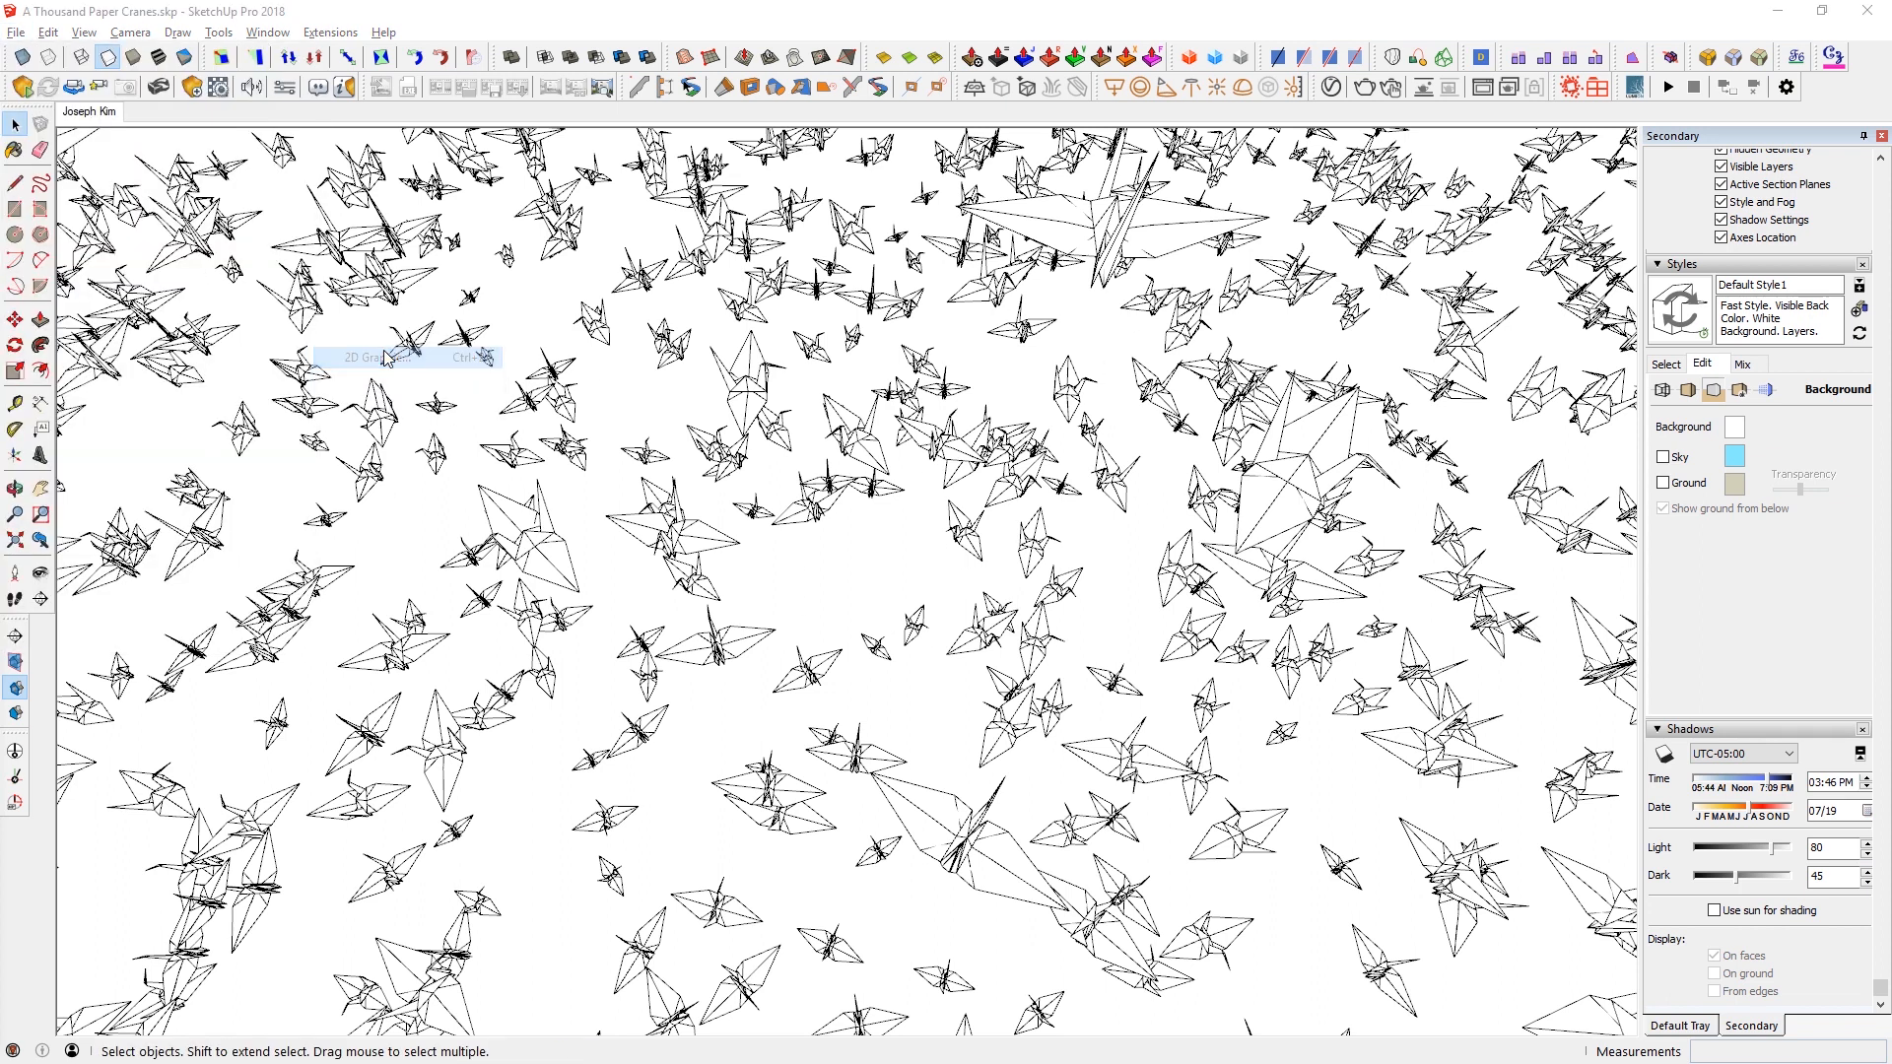
- Export the hidden-line view as A Thousand Paper Cranes_Lines.jpg at 6000 px width
click(375, 359)
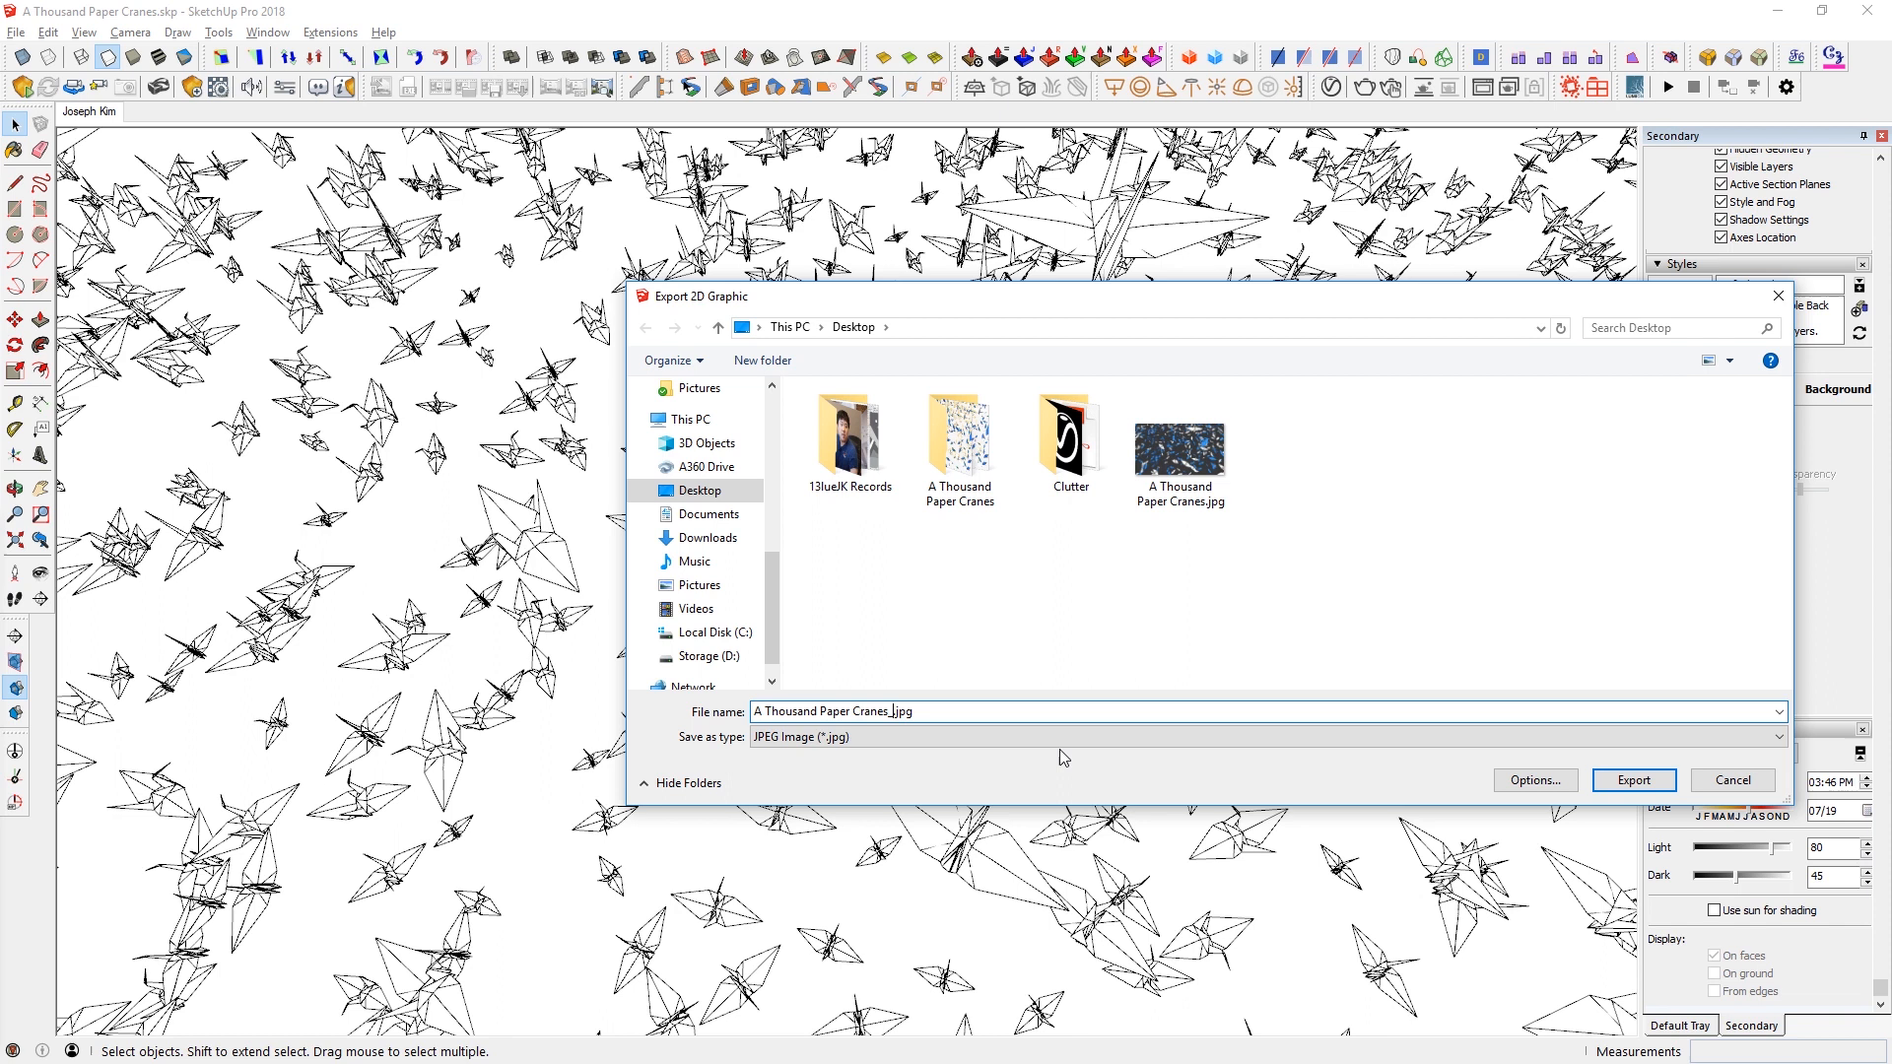
click(1534, 780)
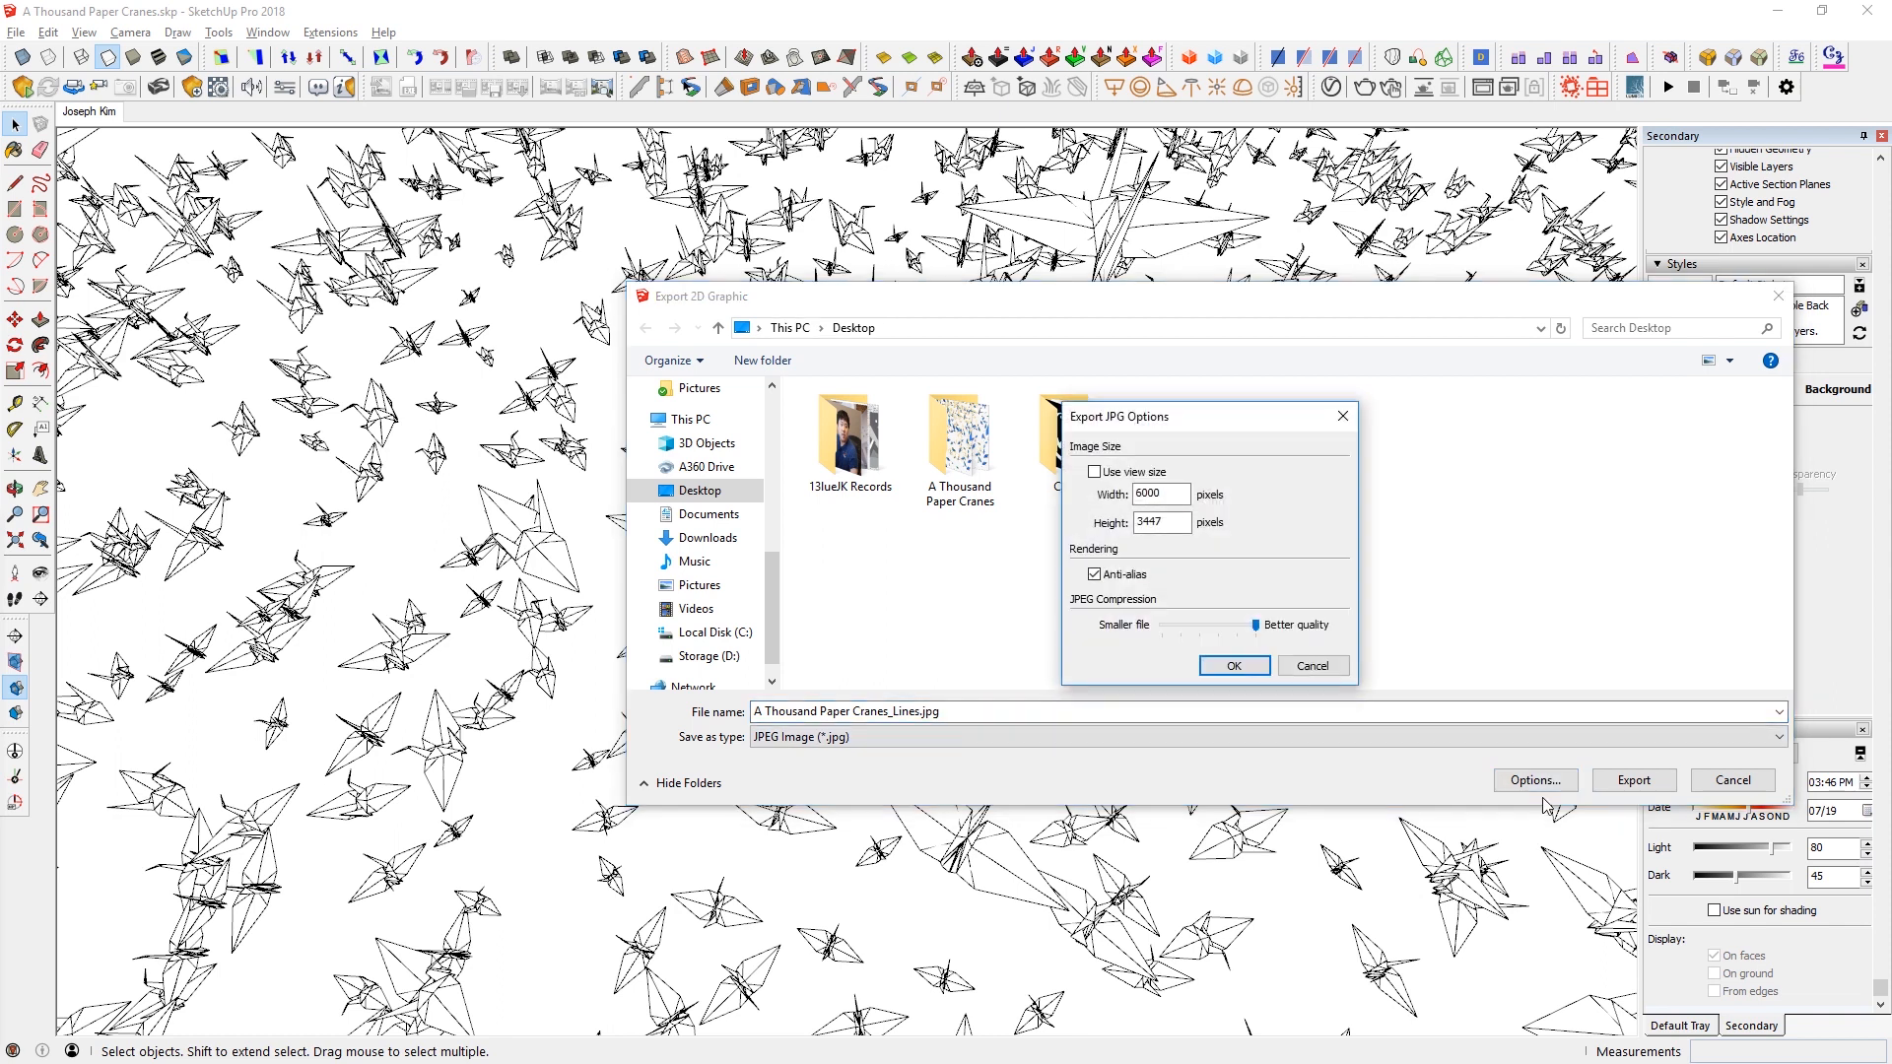
click(1157, 492)
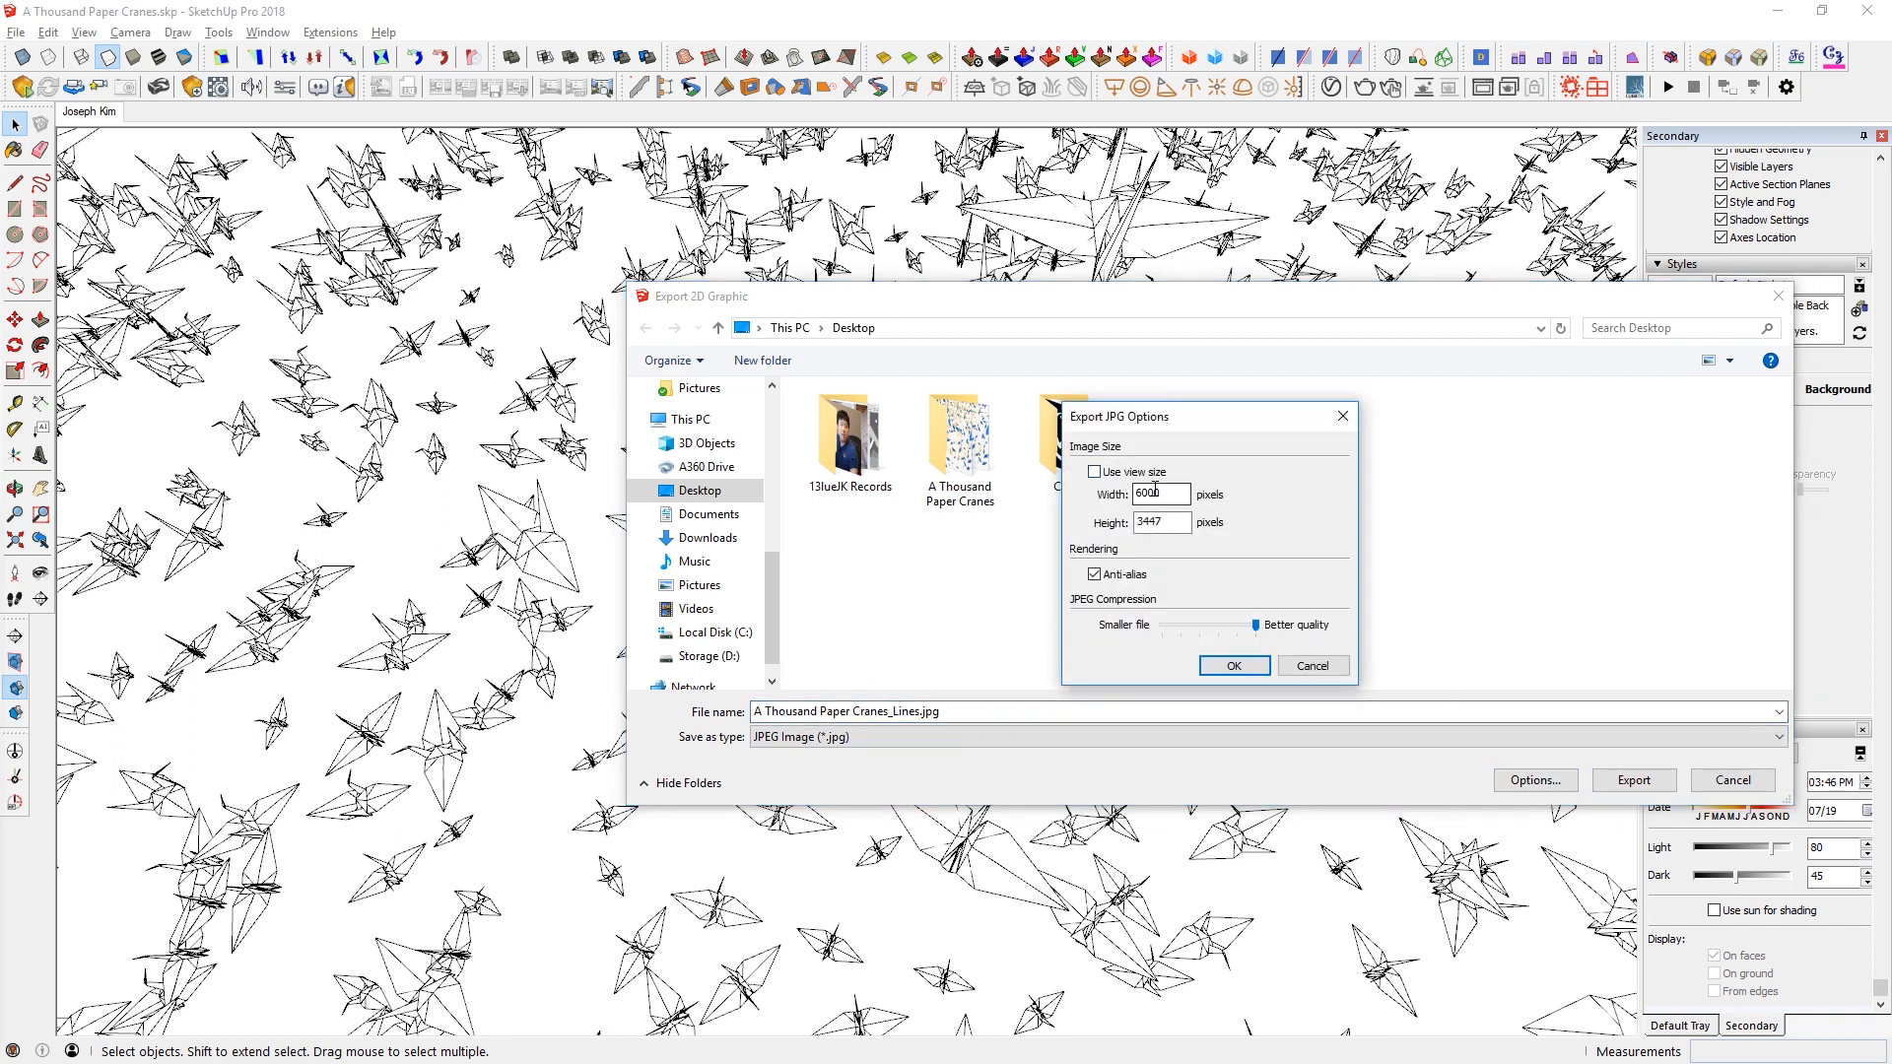
click(1234, 664)
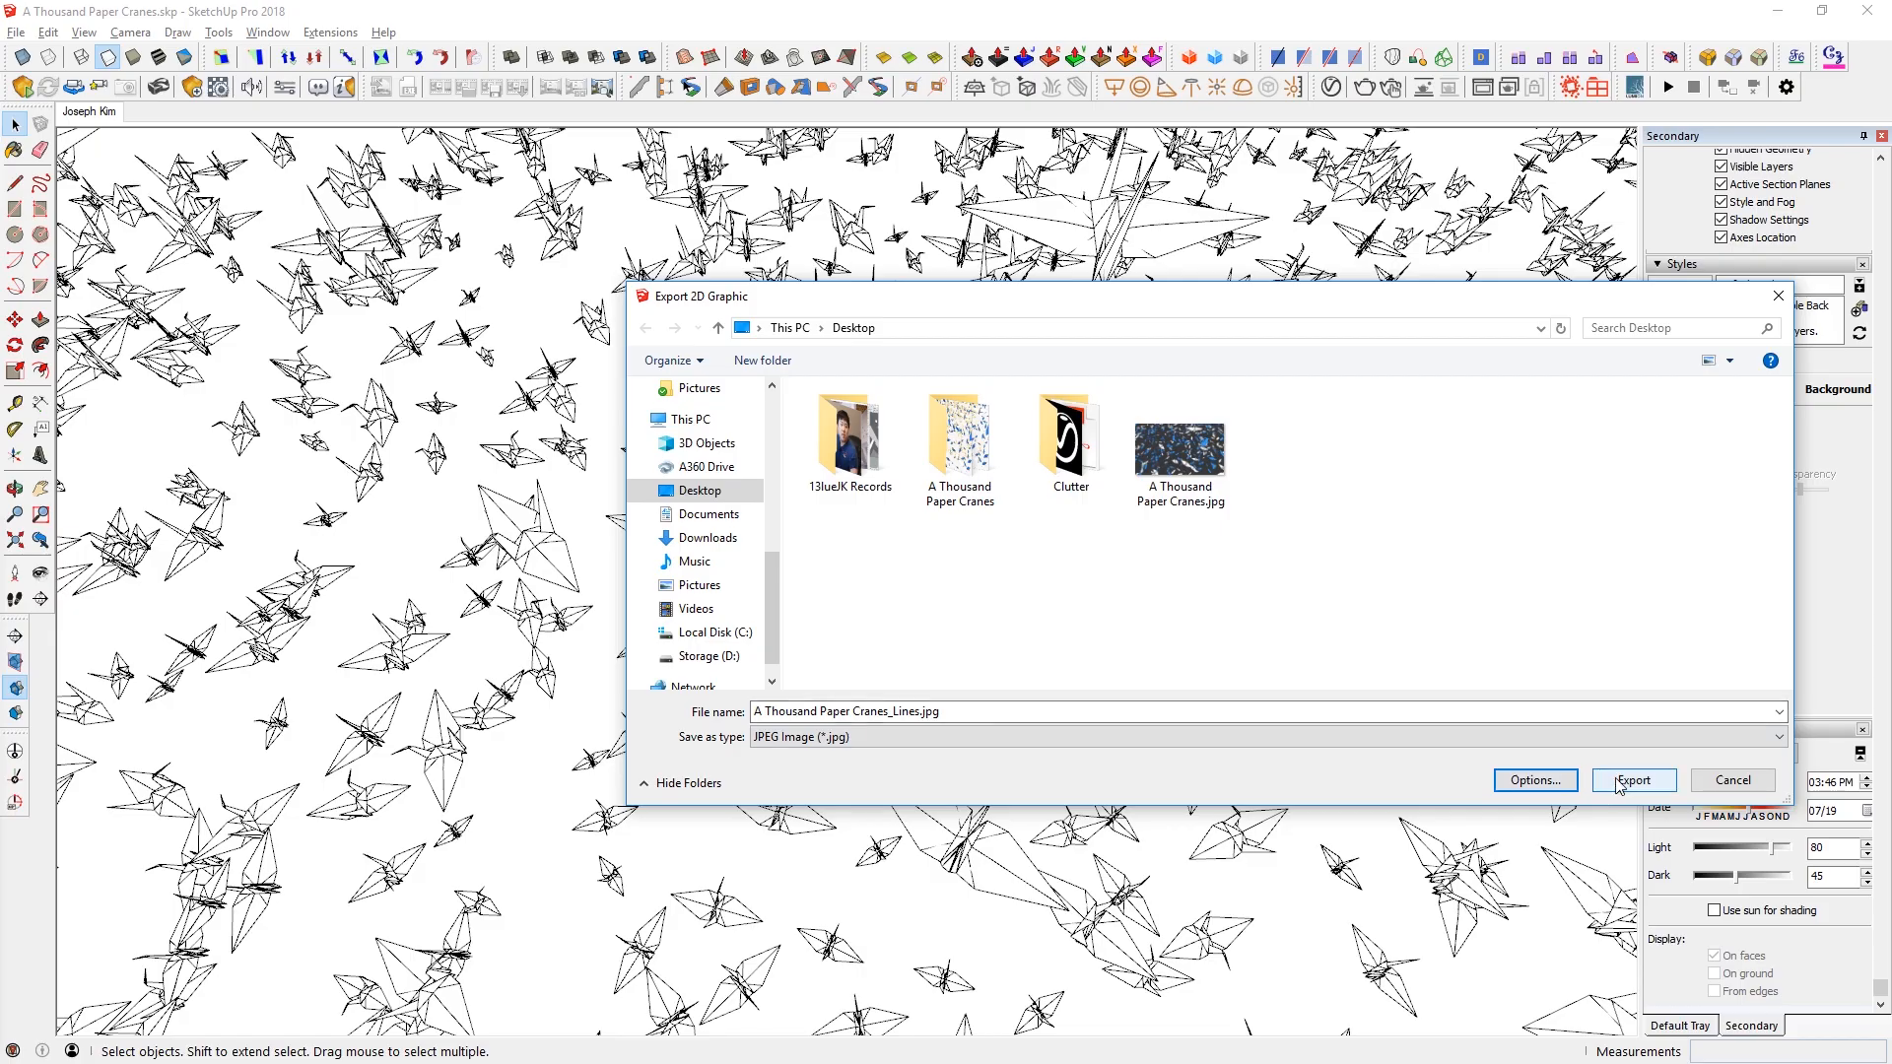
click(1631, 781)
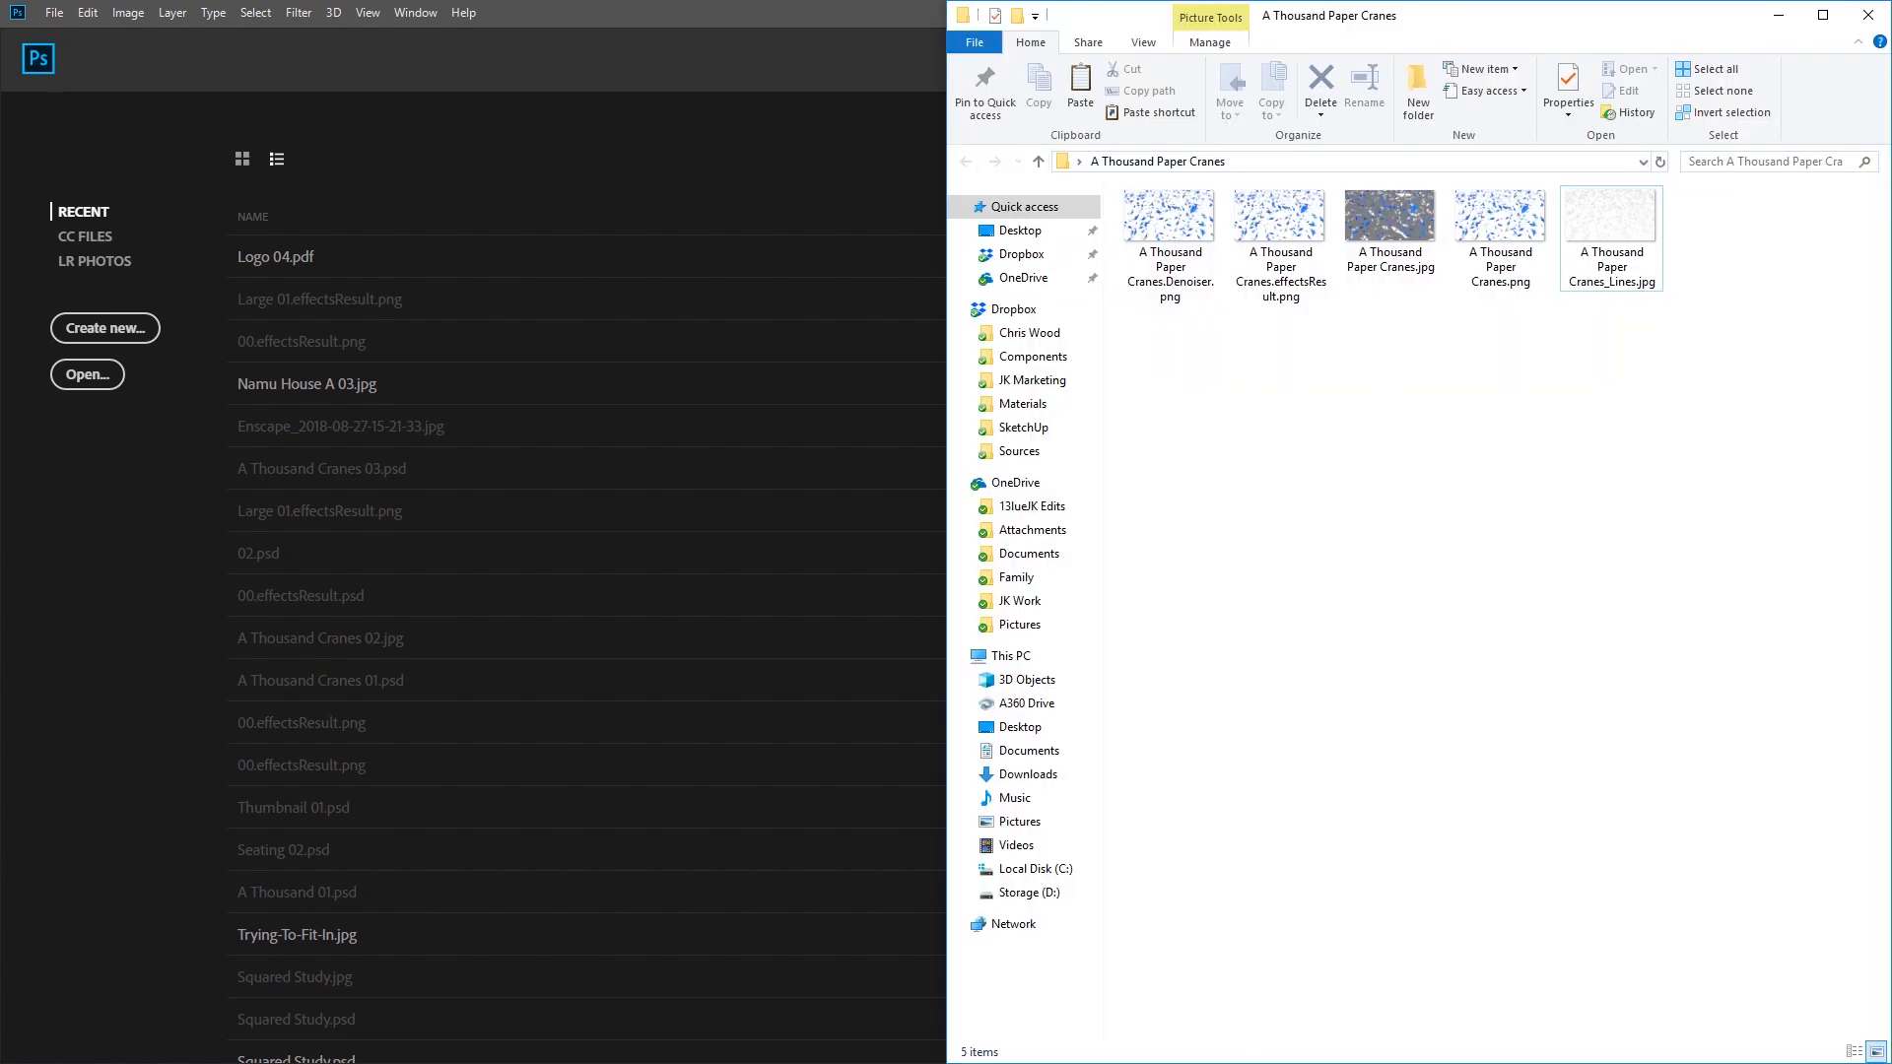
- Drag A Thousand Paper Cranes.effectsResult.png from File Explorer into Photoshop to open it
click(1279, 223)
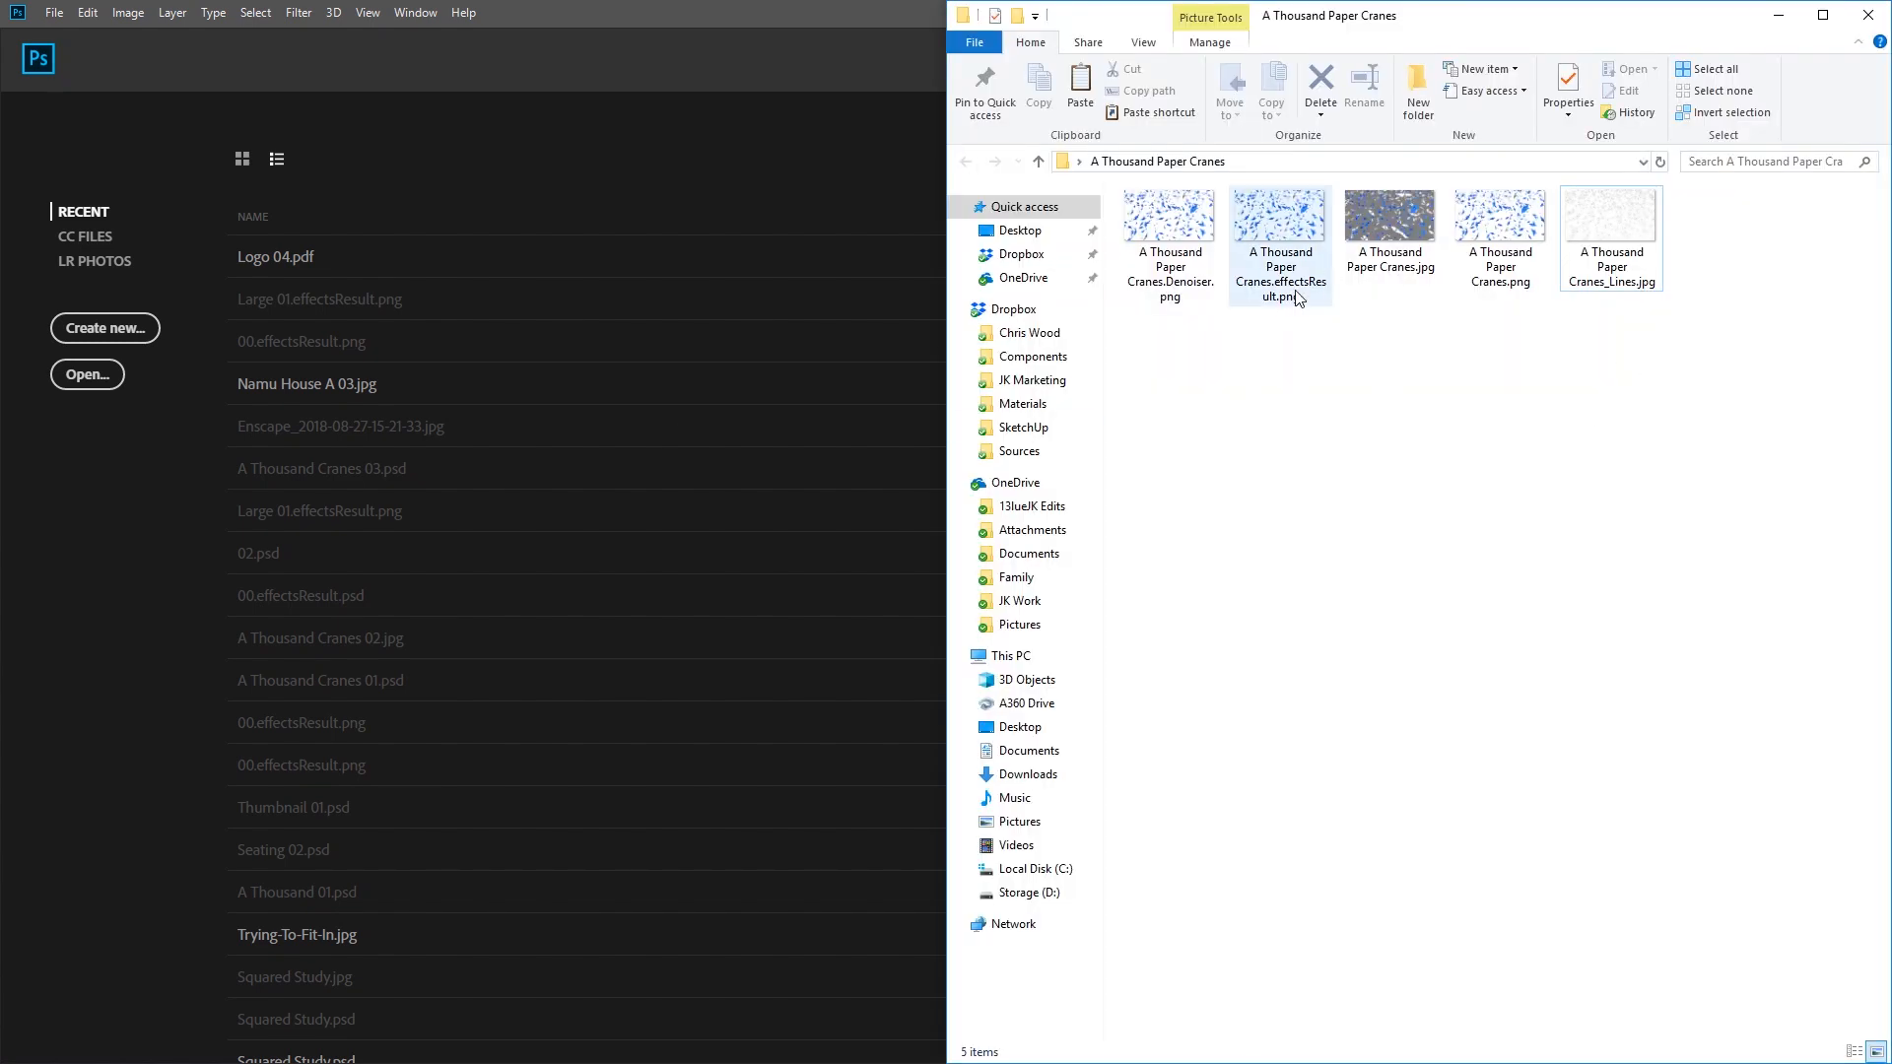
drag(1279, 229, 717, 114)
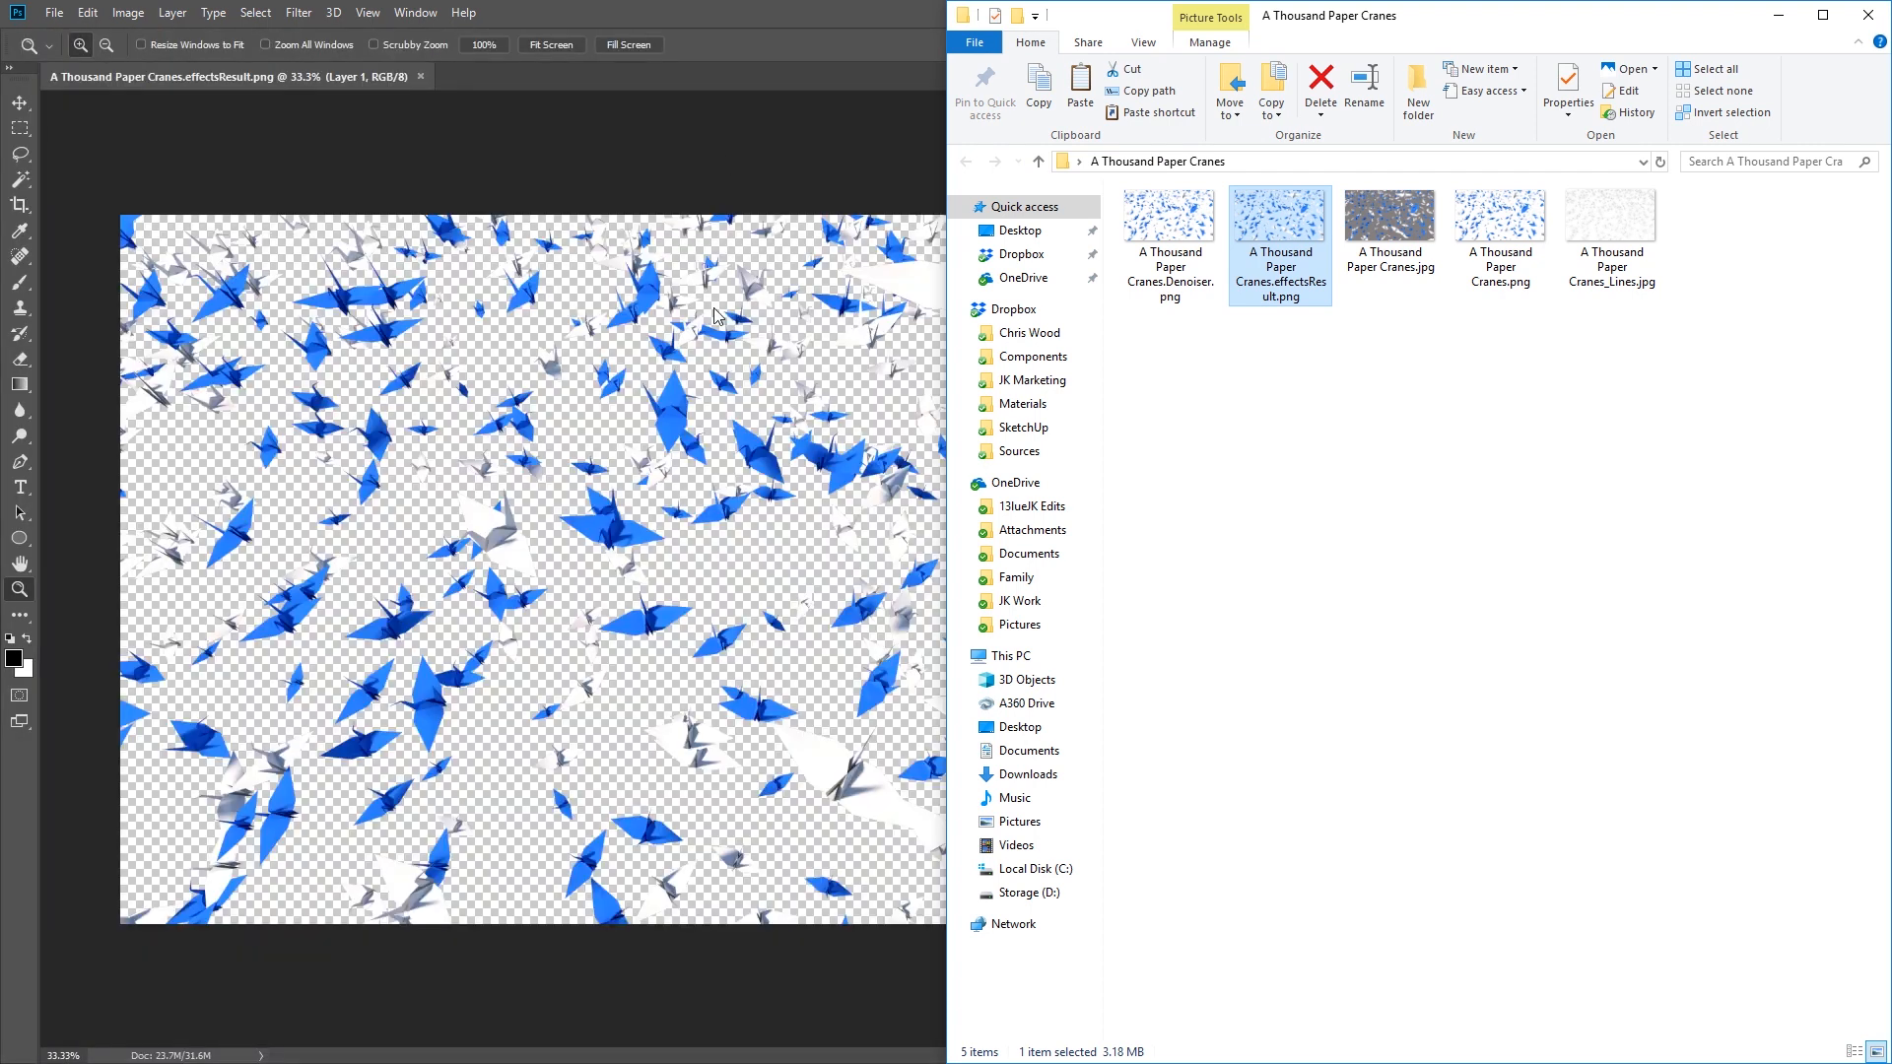
mouse_move(1279, 222)
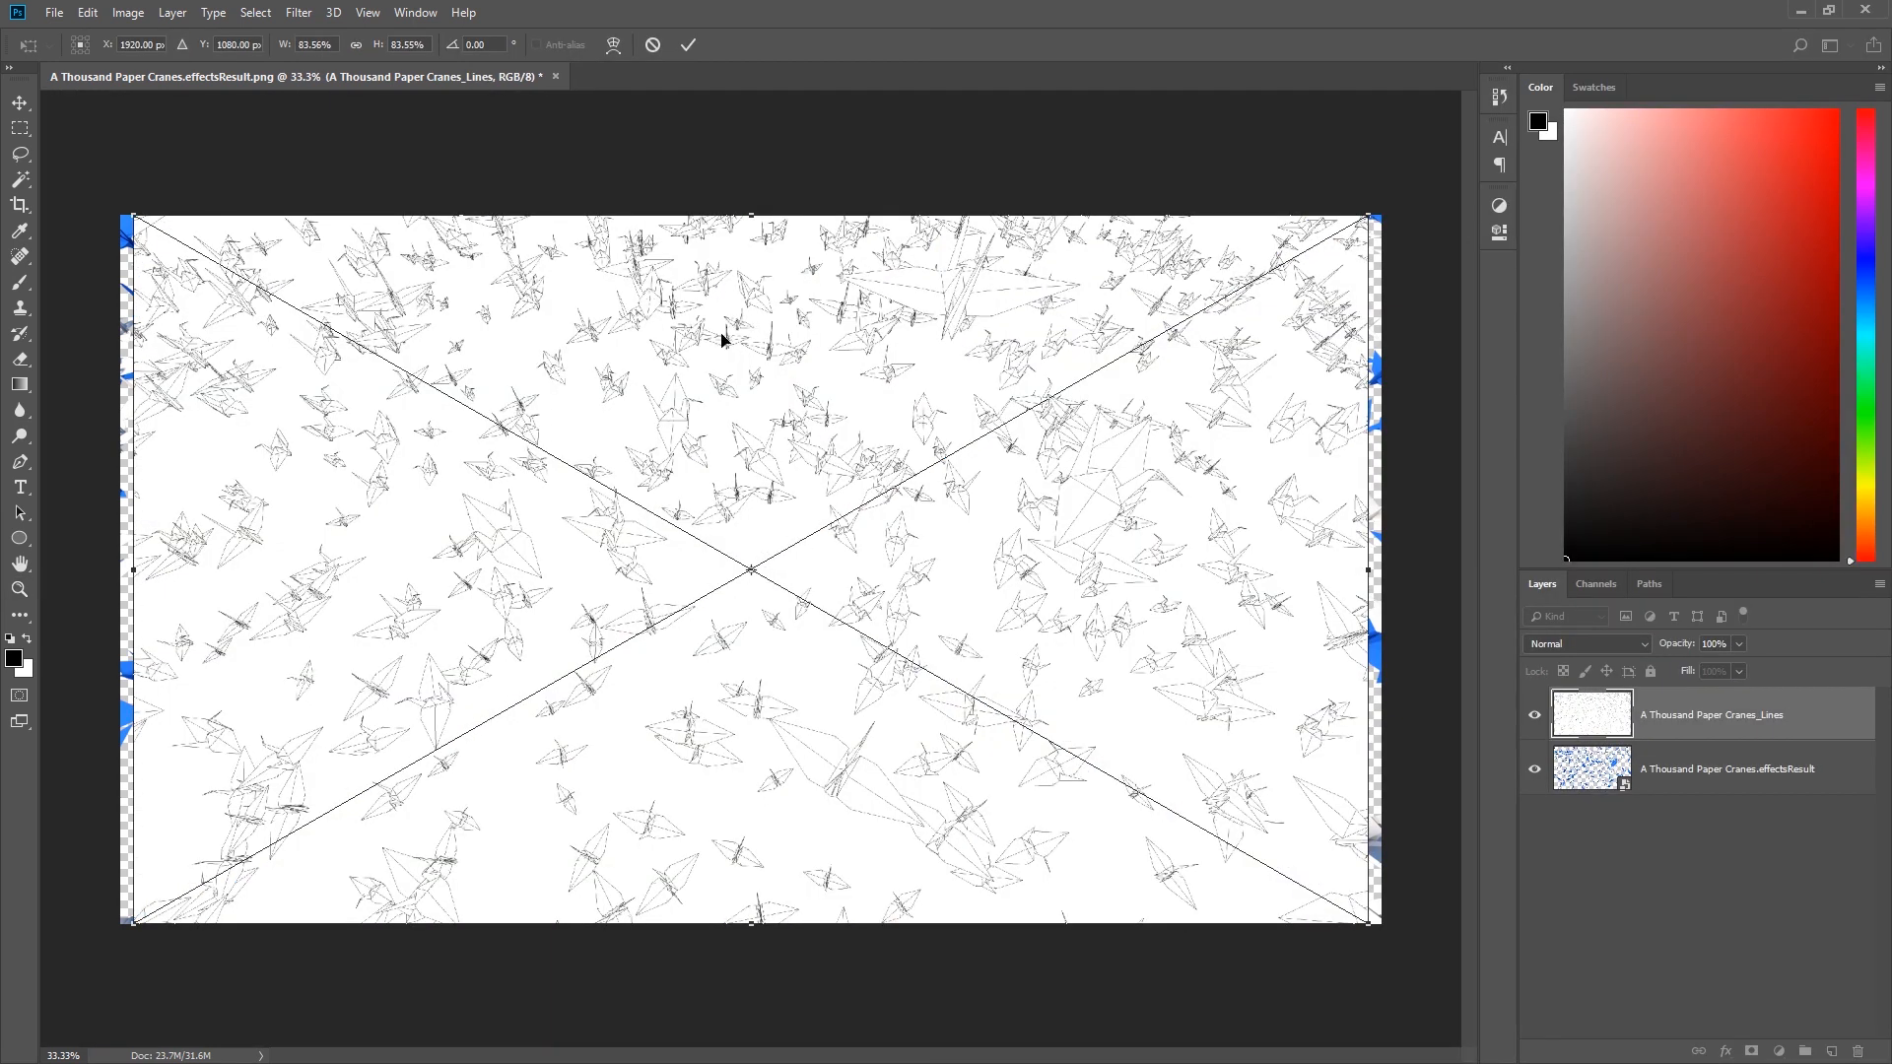
mouse_move(786, 530)
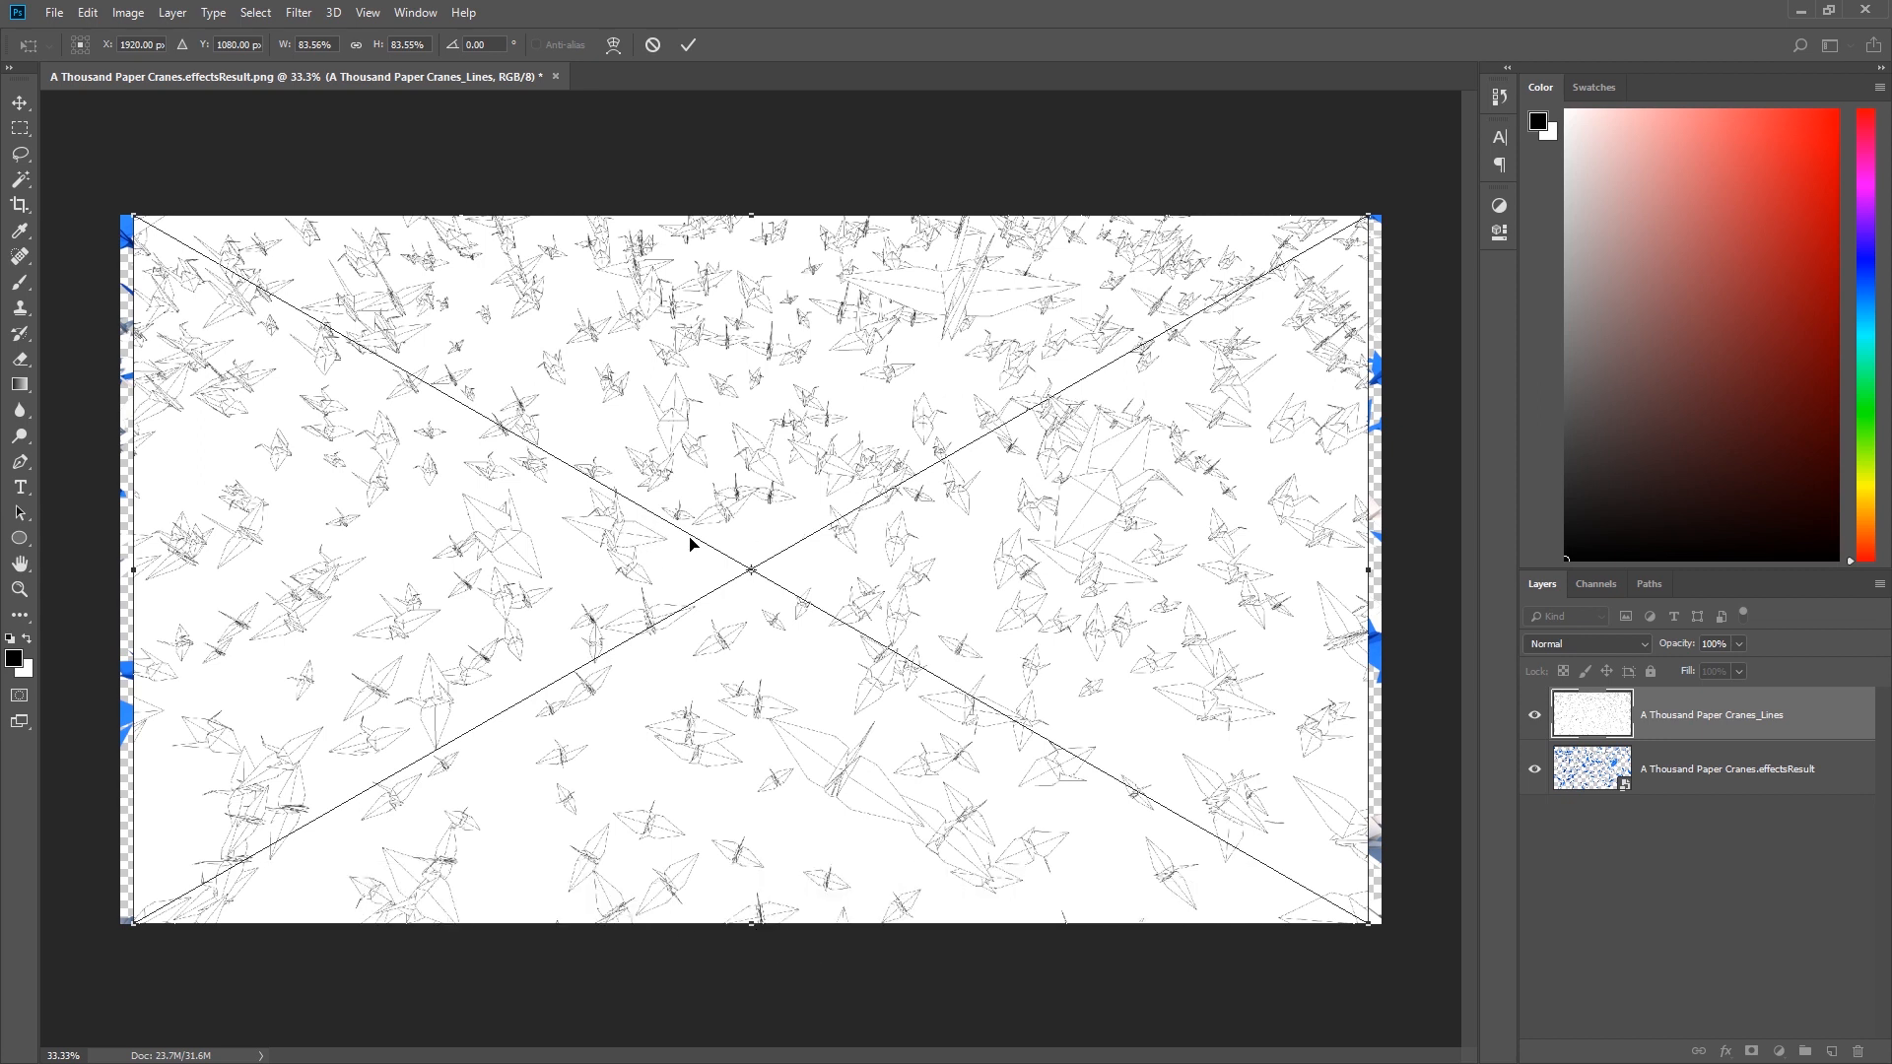
mouse_move(317, 45)
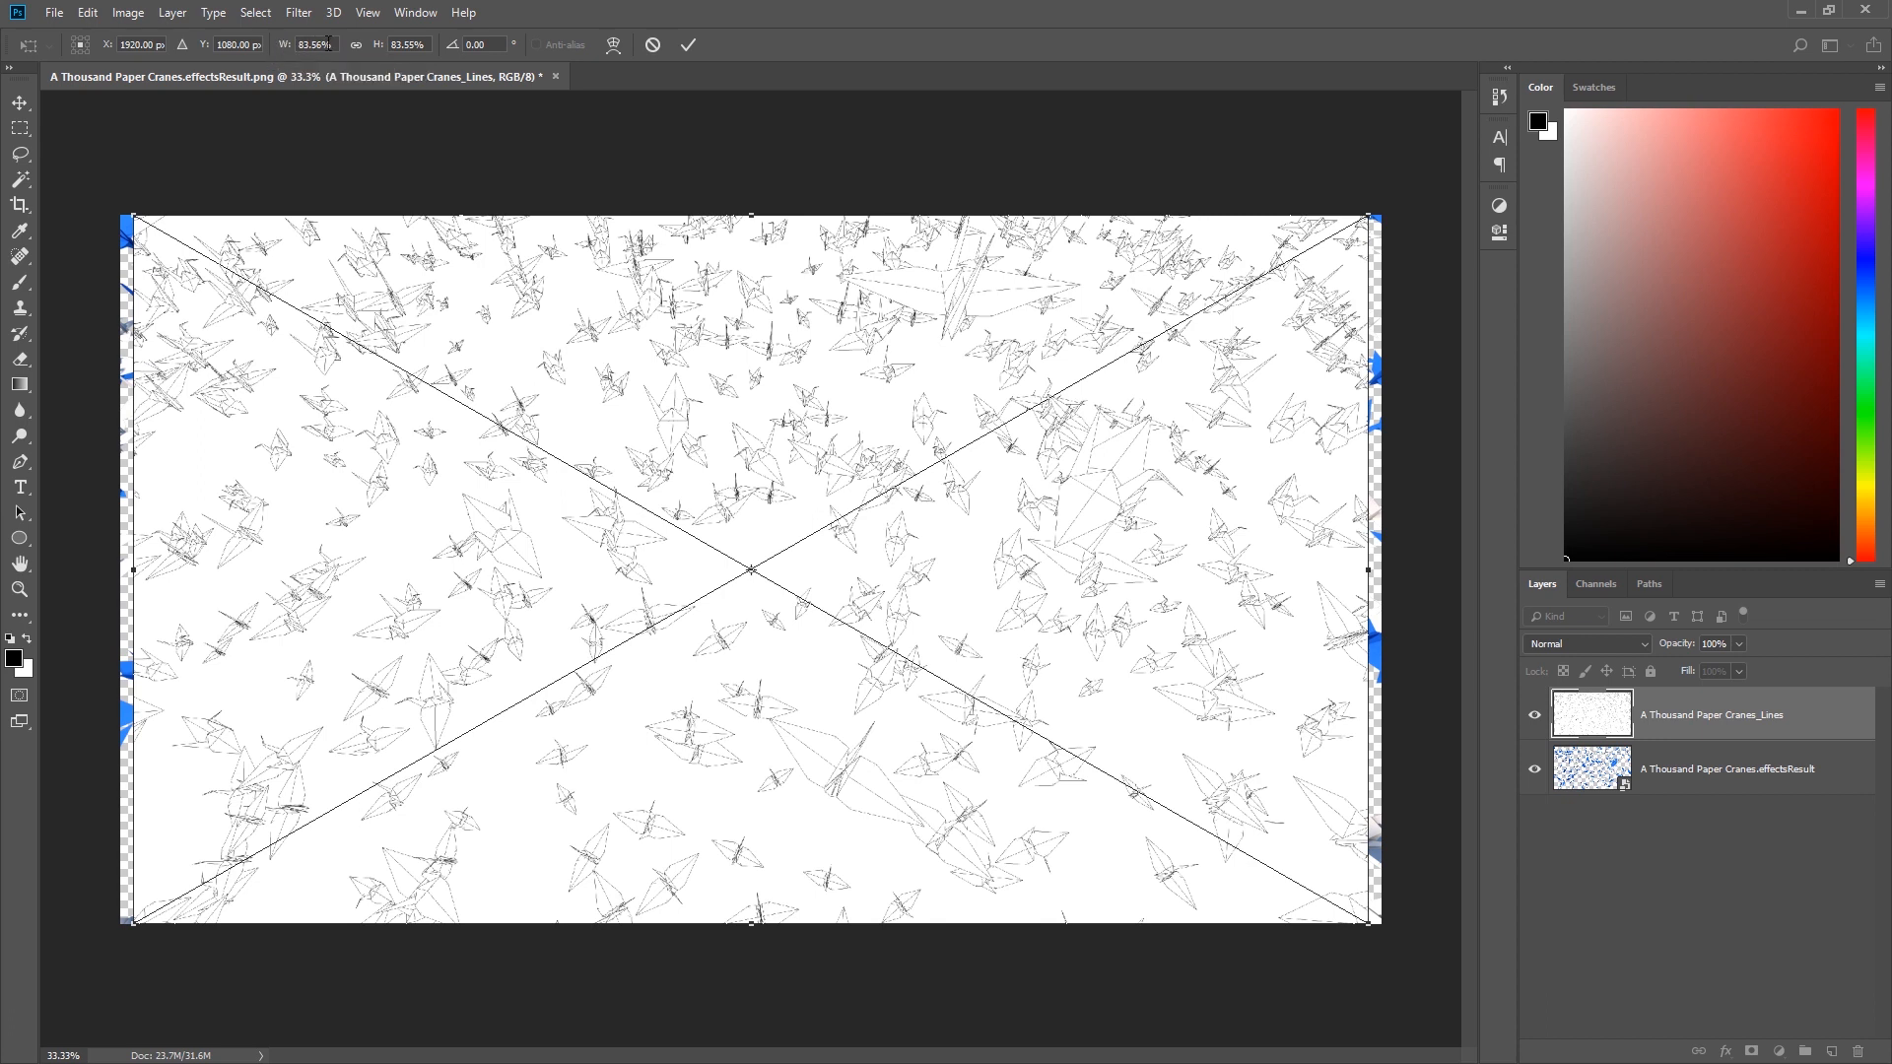
- Resize the placed Lines layer to 3840 px wide, aspect ratio maintained, and commit it
click(315, 45)
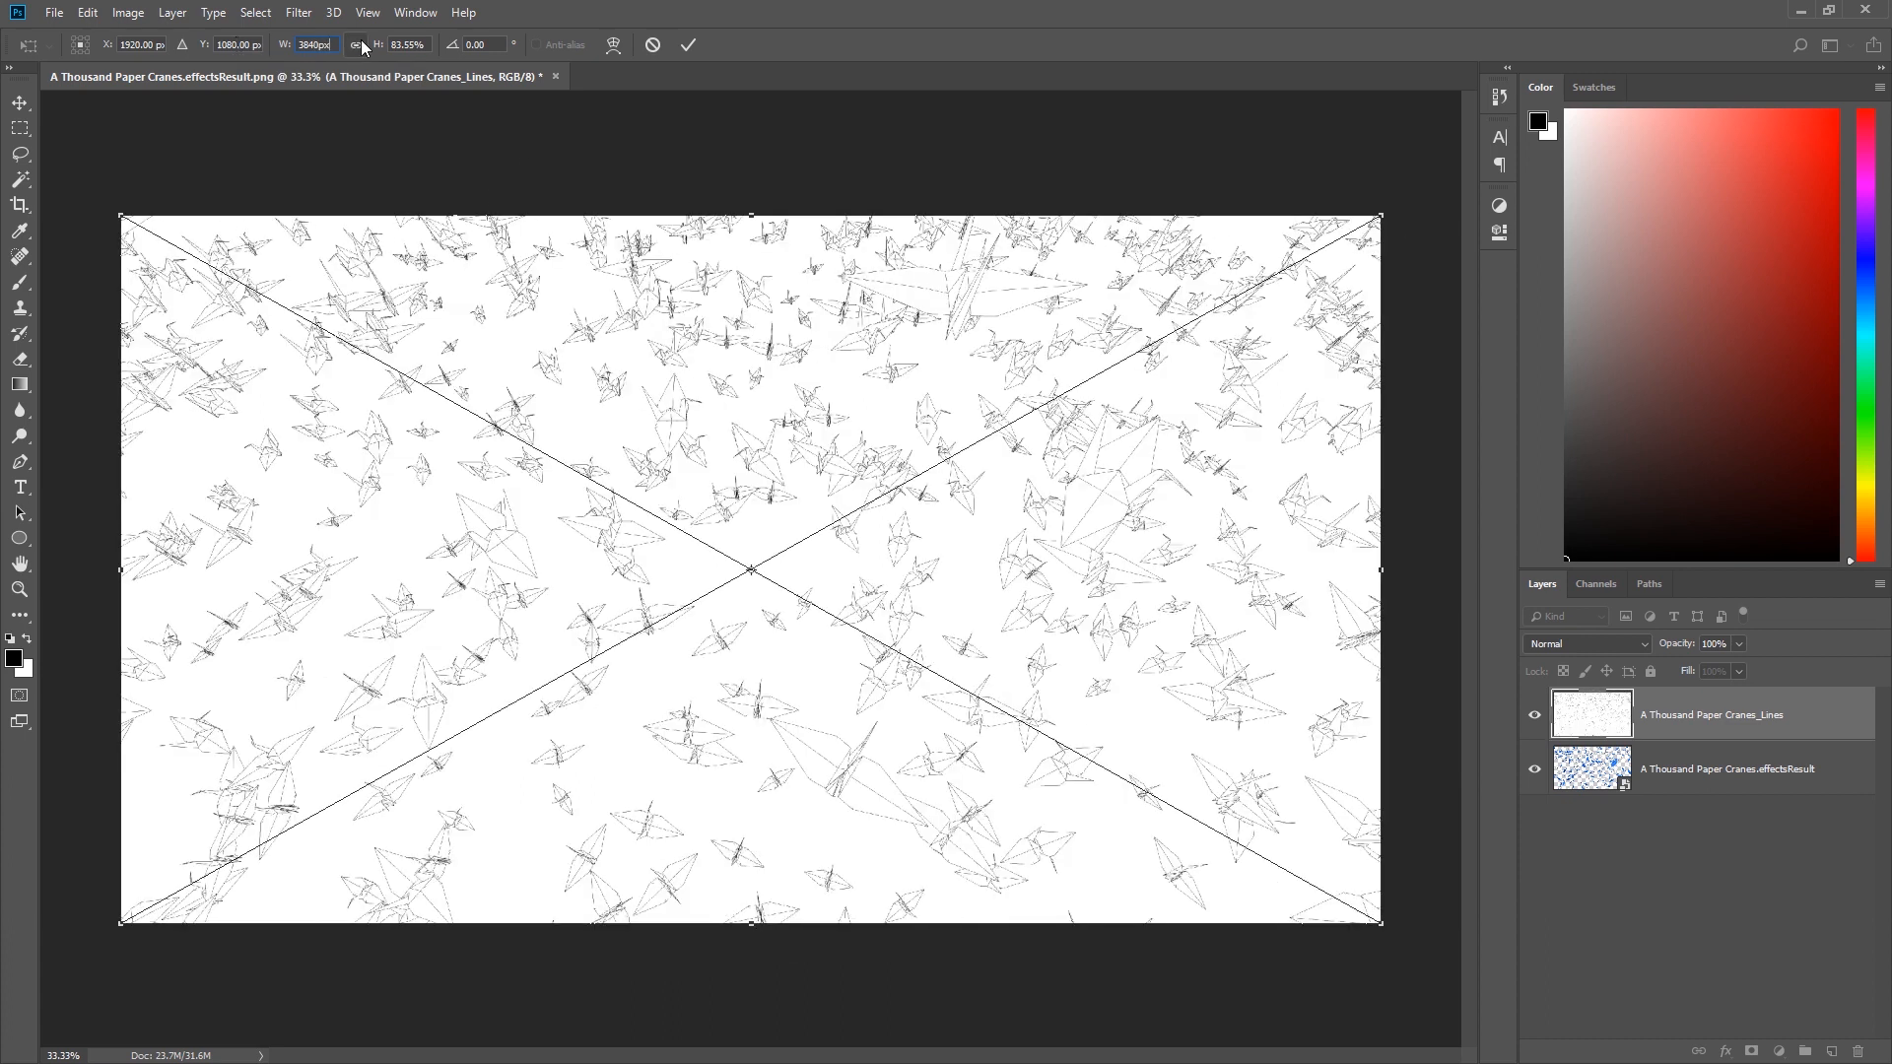
mouse_move(356, 45)
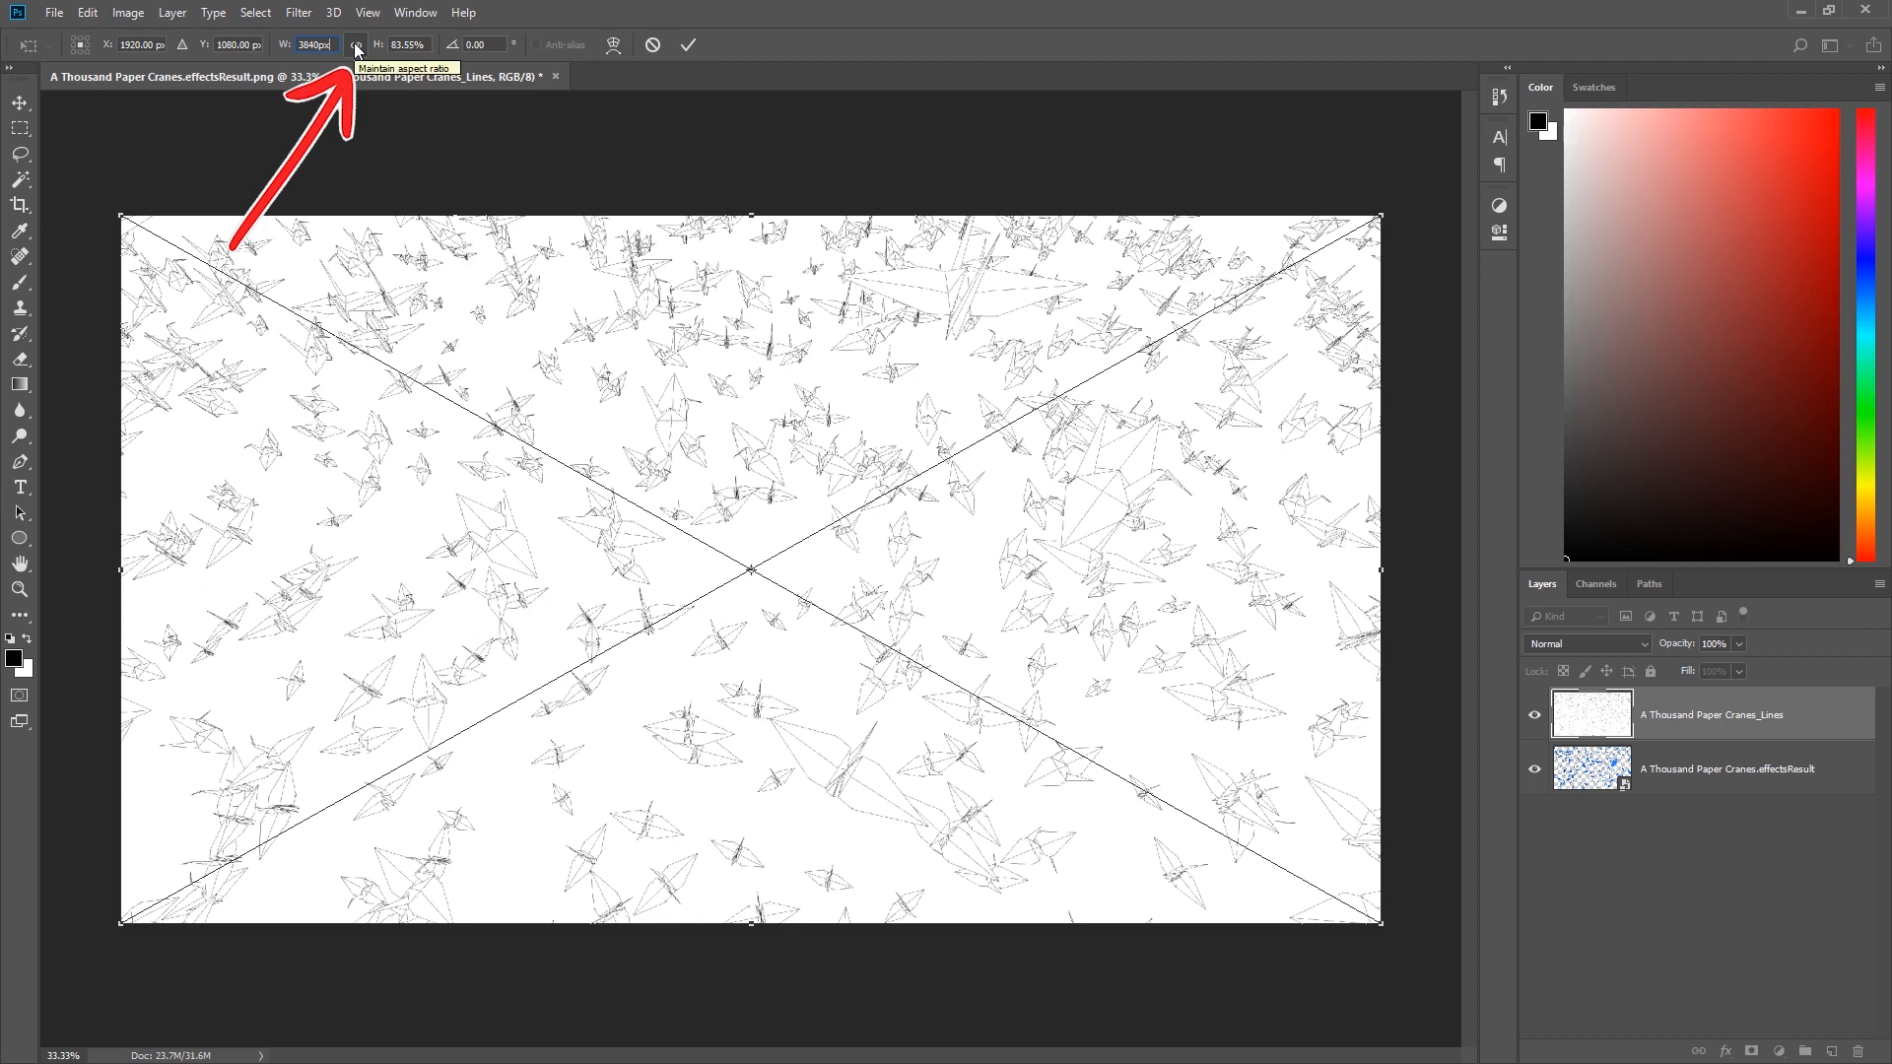
key(Enter)
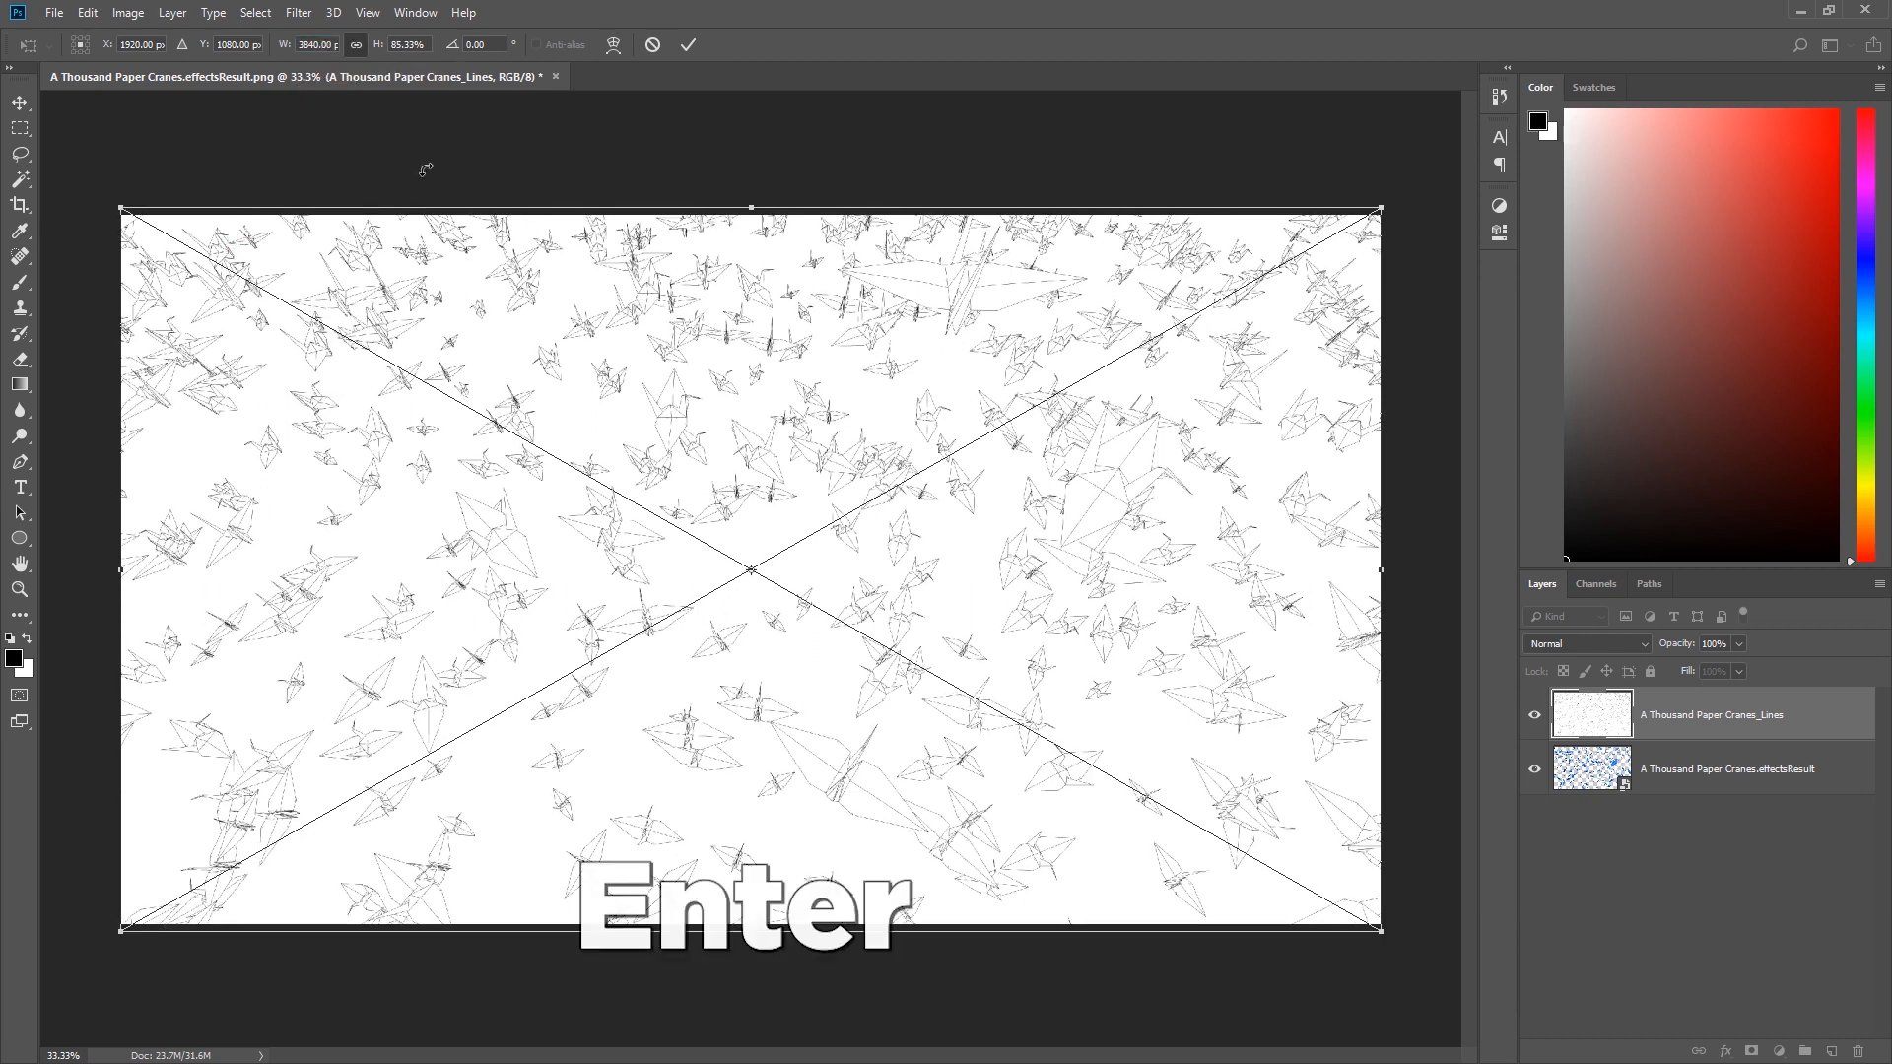
key(Enter)
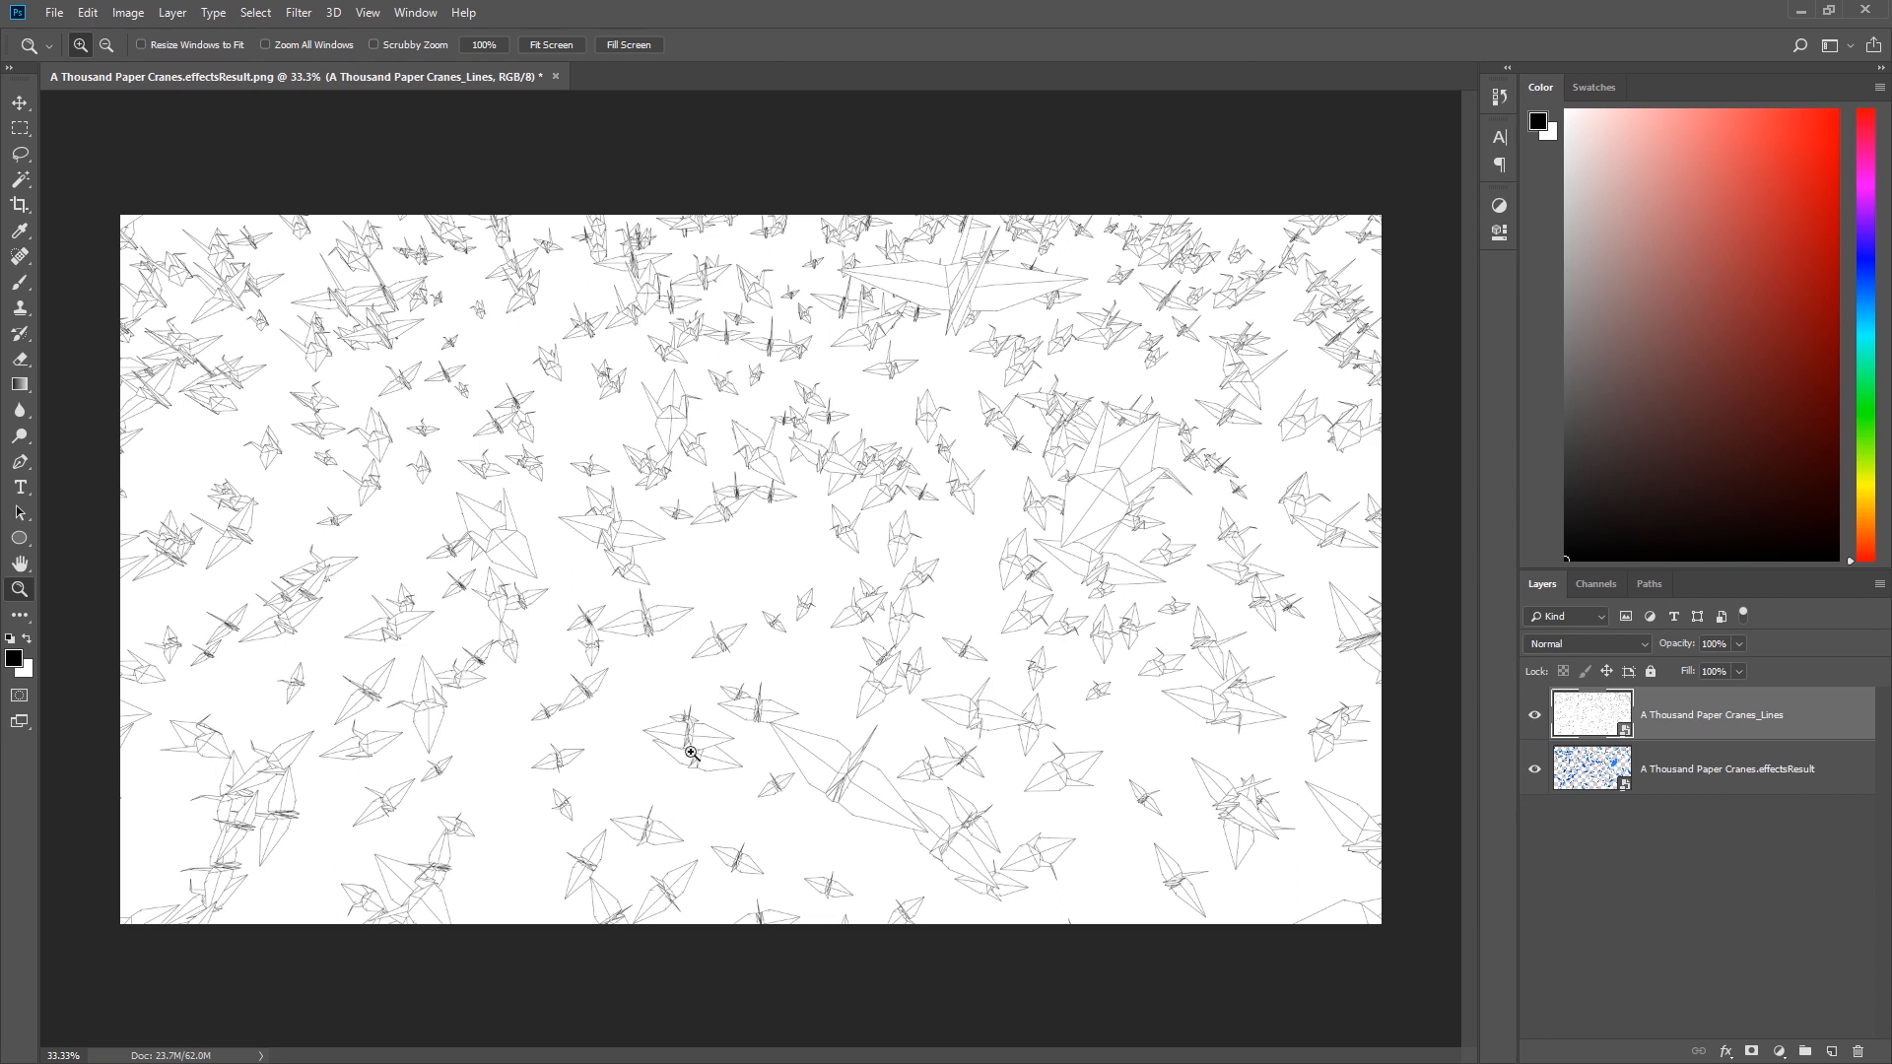
- Set the Lines layer's blend mode to Multiply so the blue cranes show through
click(1584, 643)
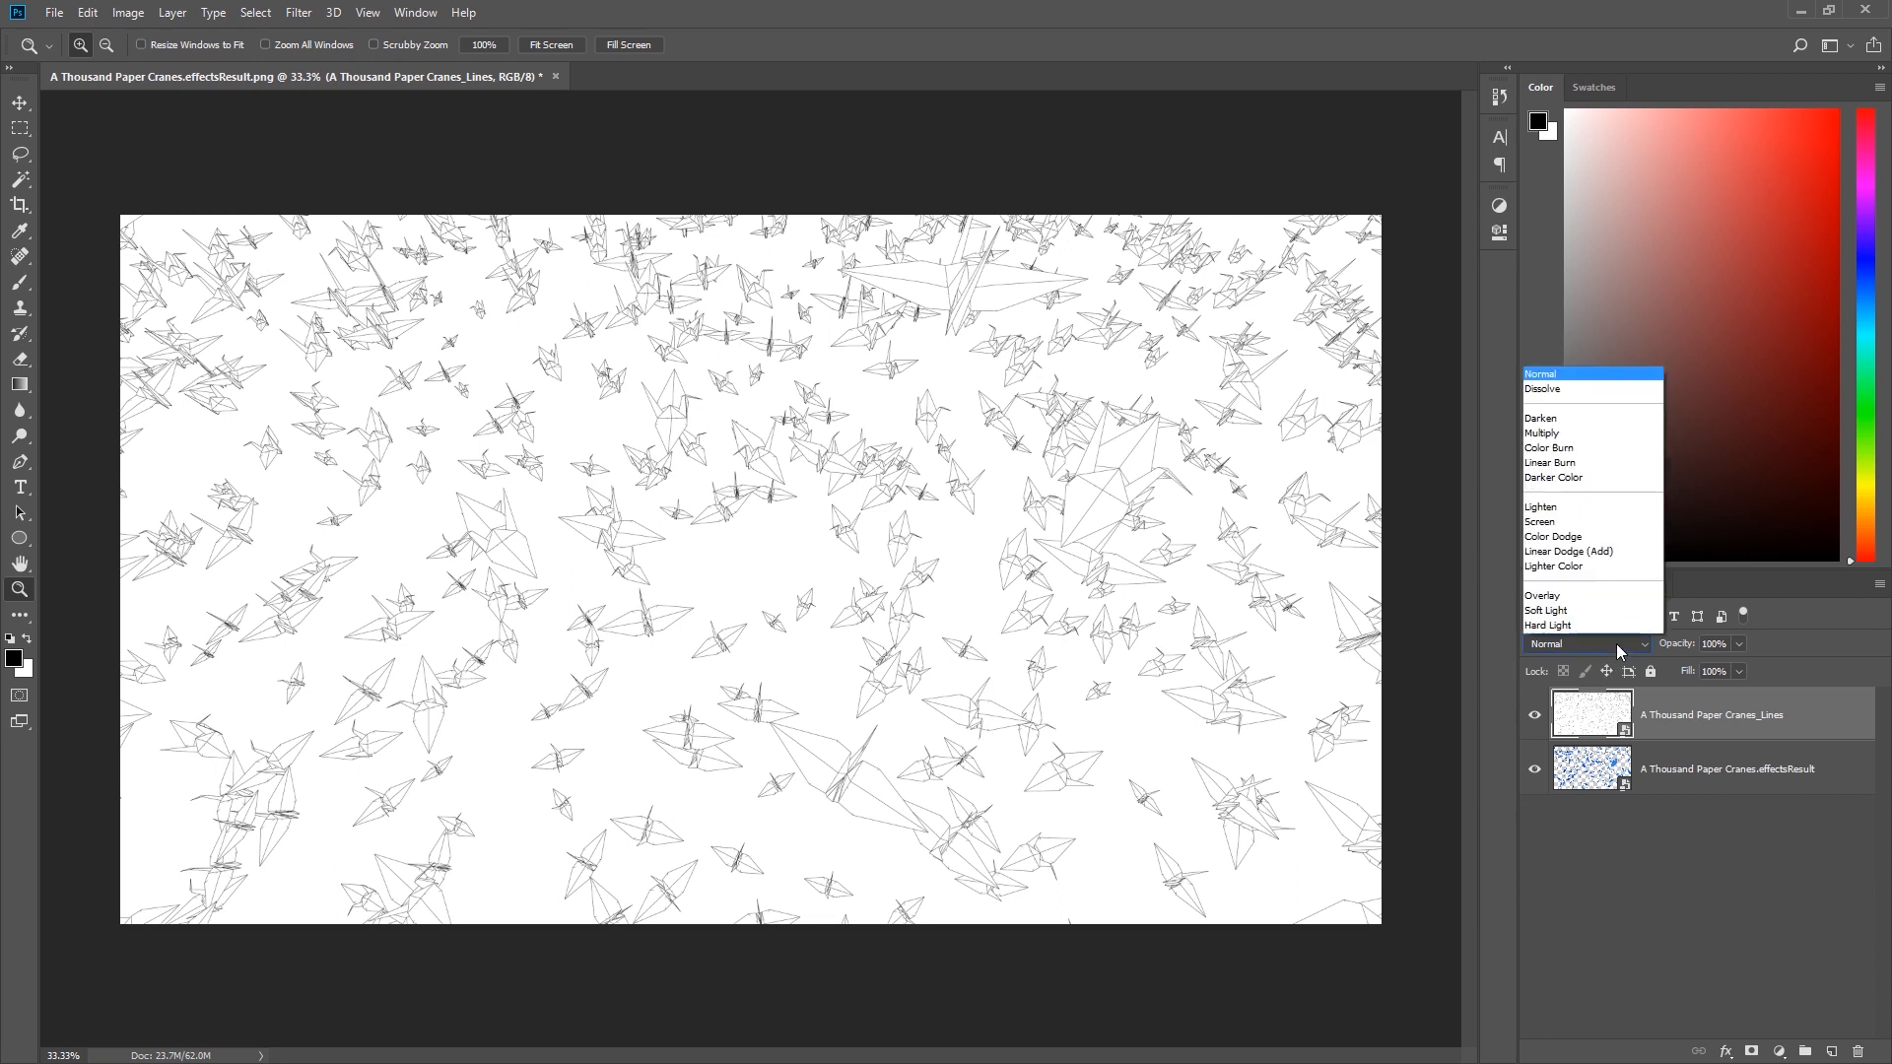
click(1541, 434)
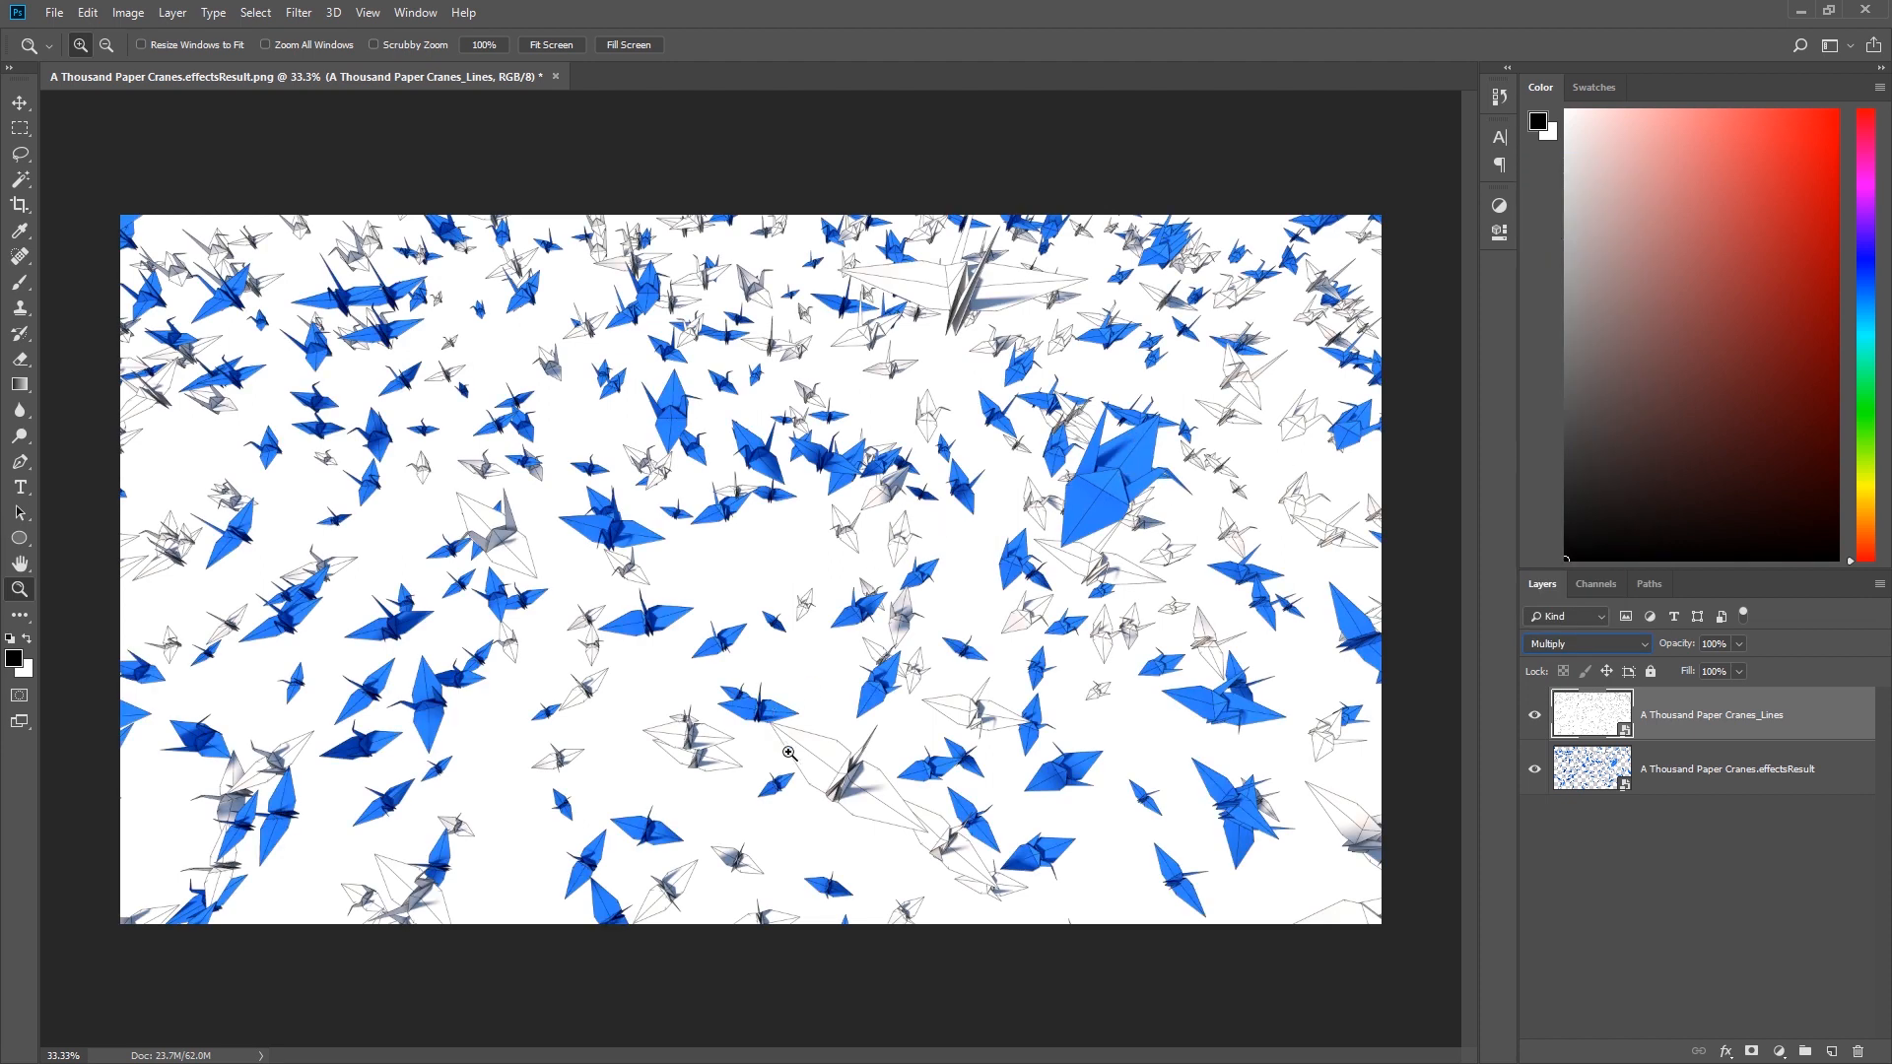
mouse_move(778, 337)
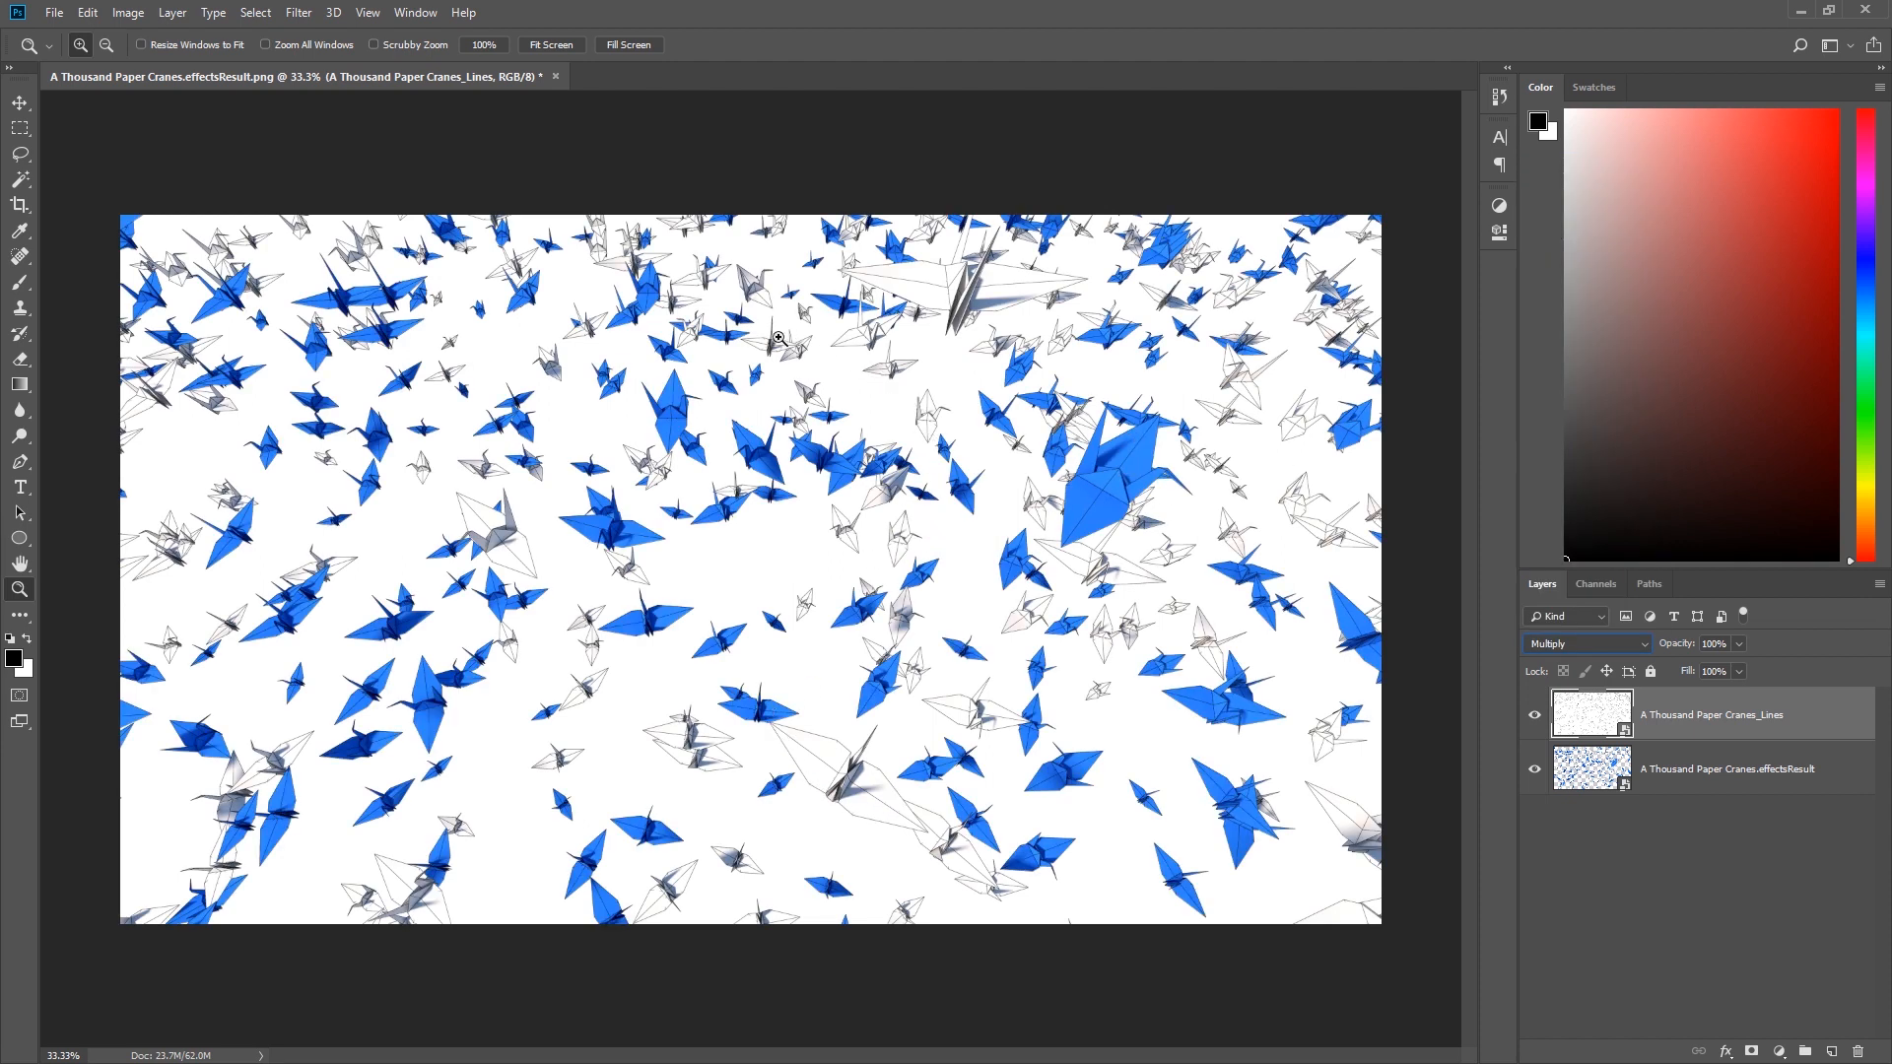
mouse_move(1691, 650)
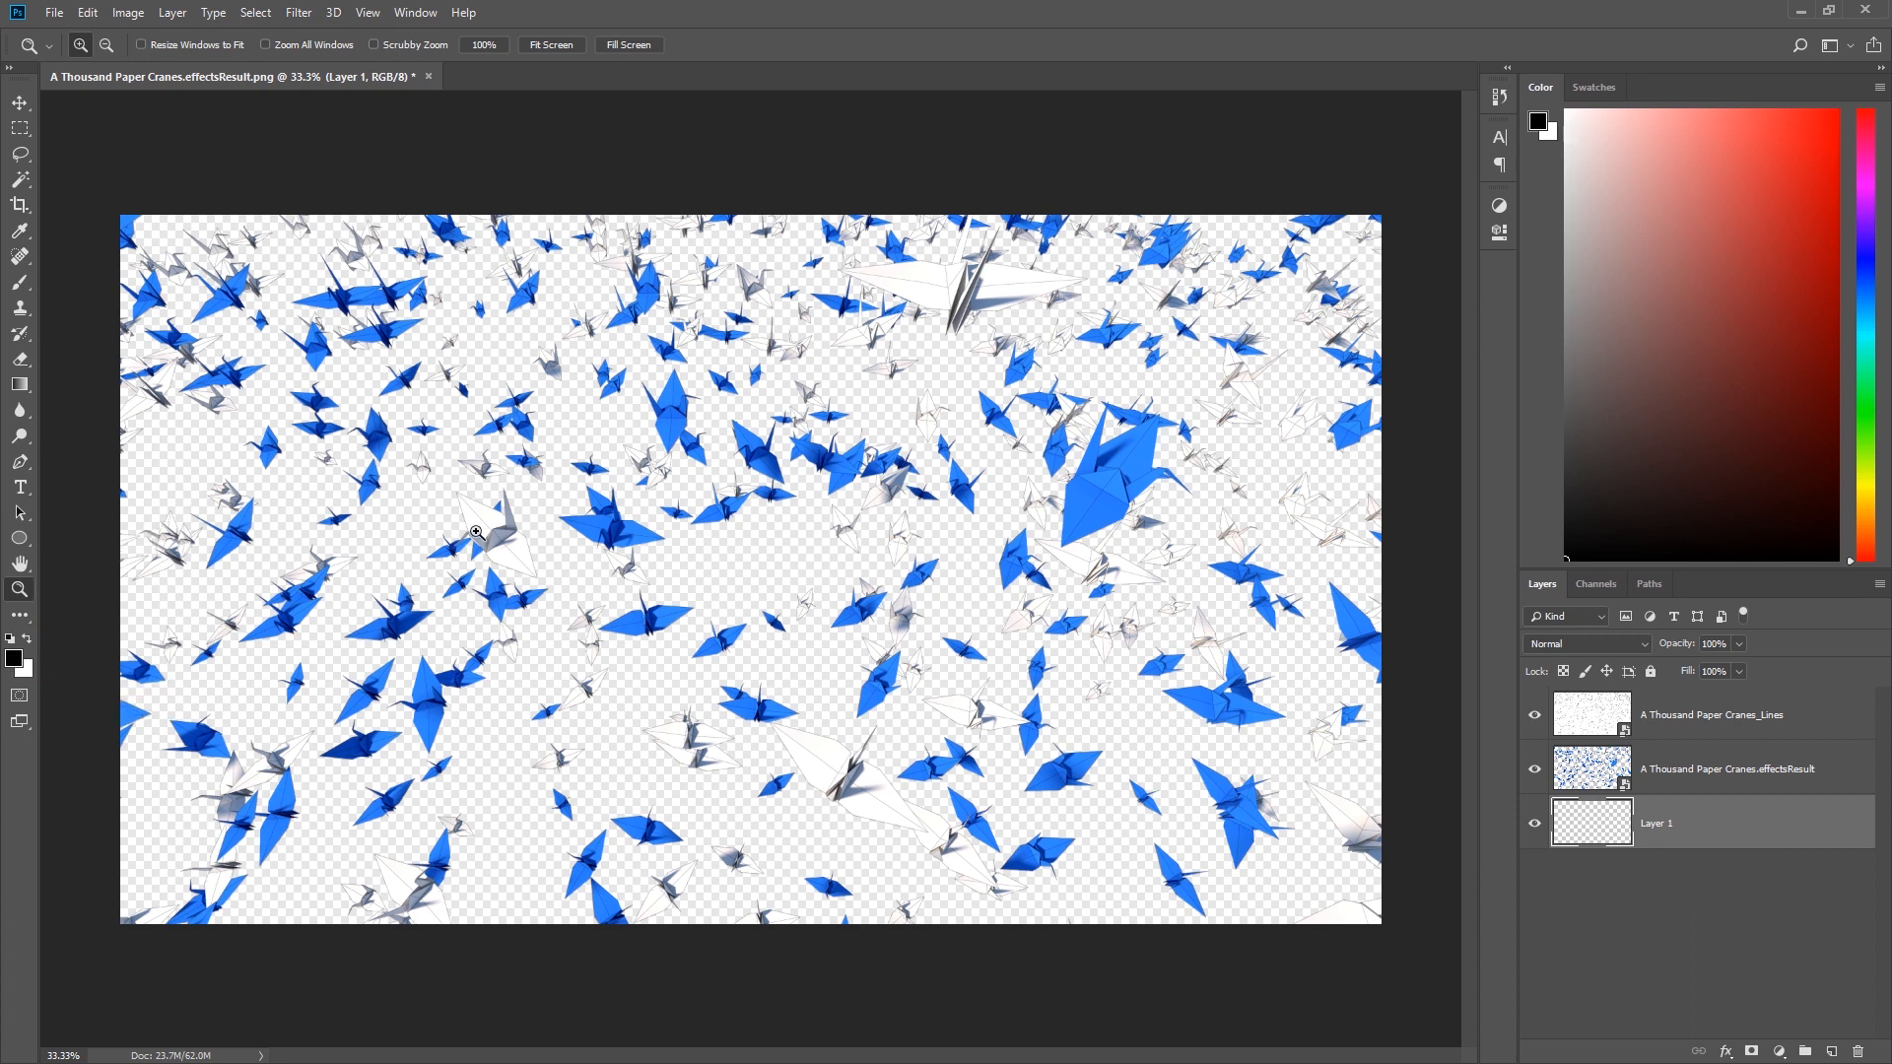
- Fill the bottom layer with white, then black, then the chosen dark grey
key(ctrl+BackSpace)
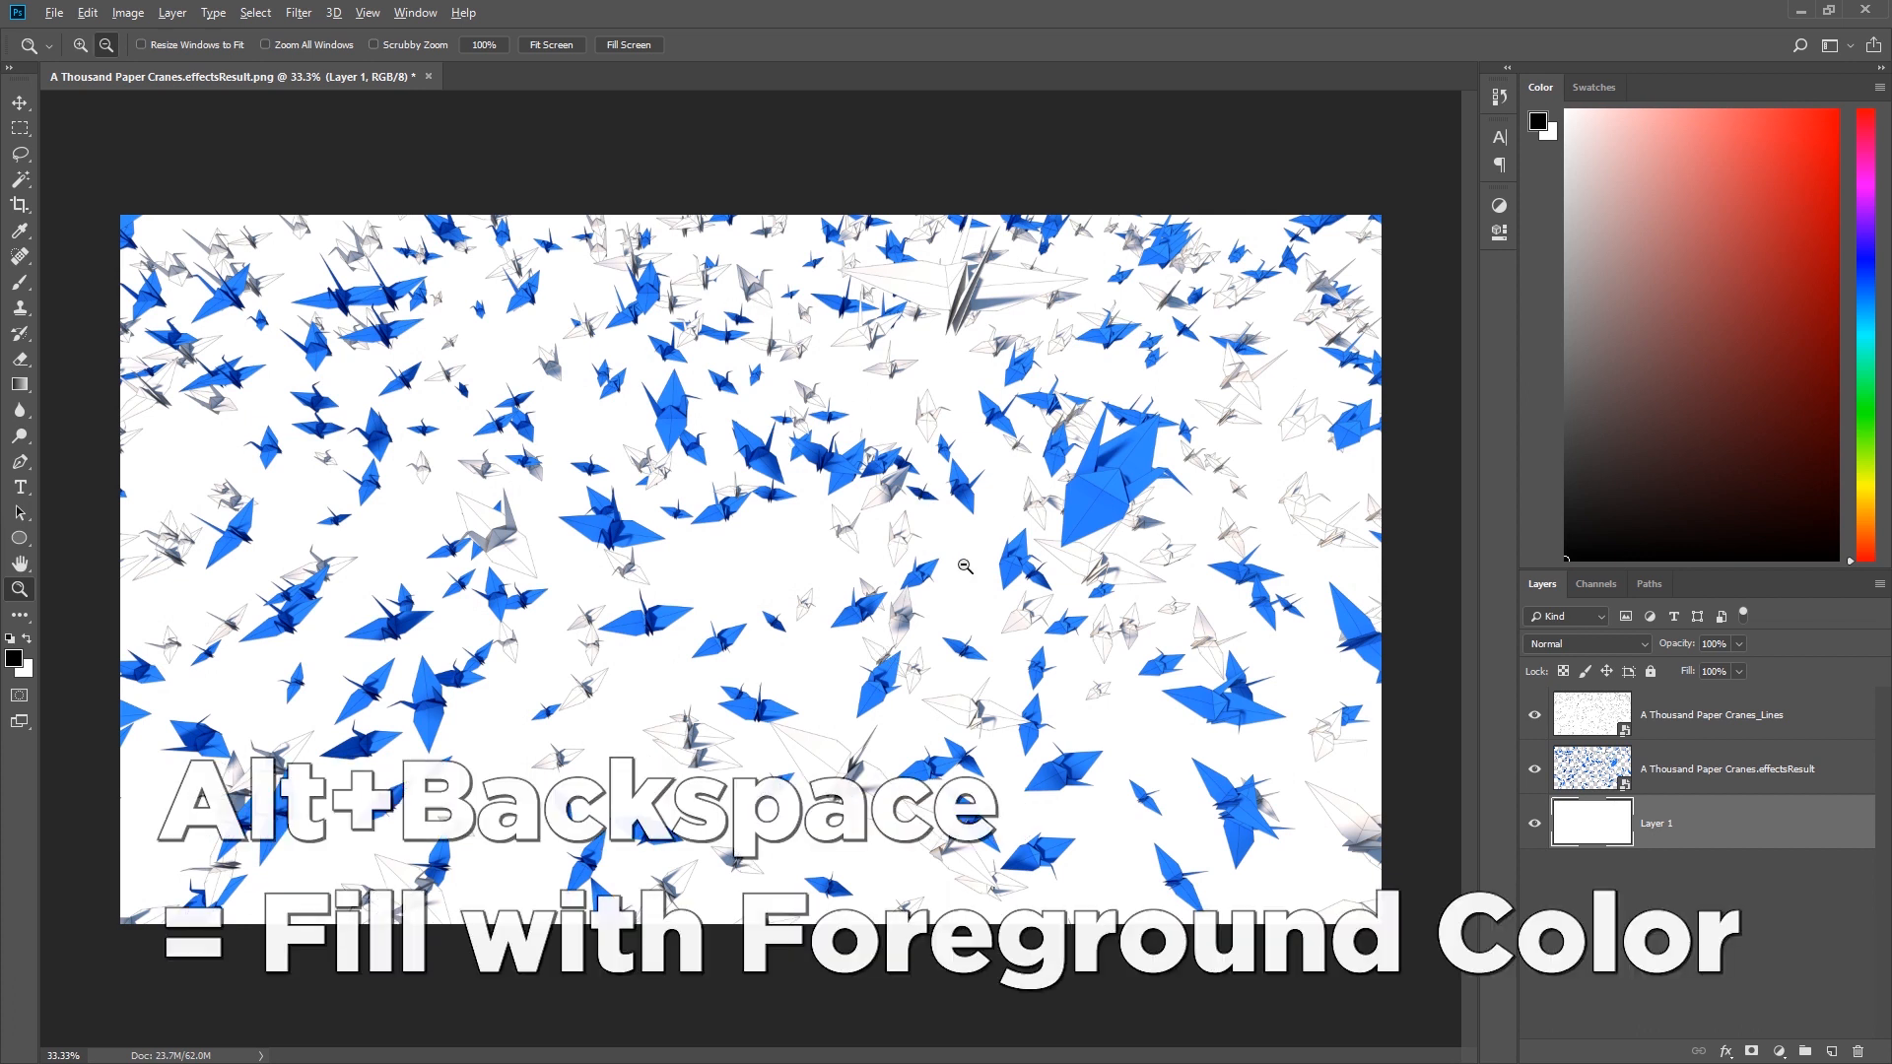
key(alt+BackSpace)
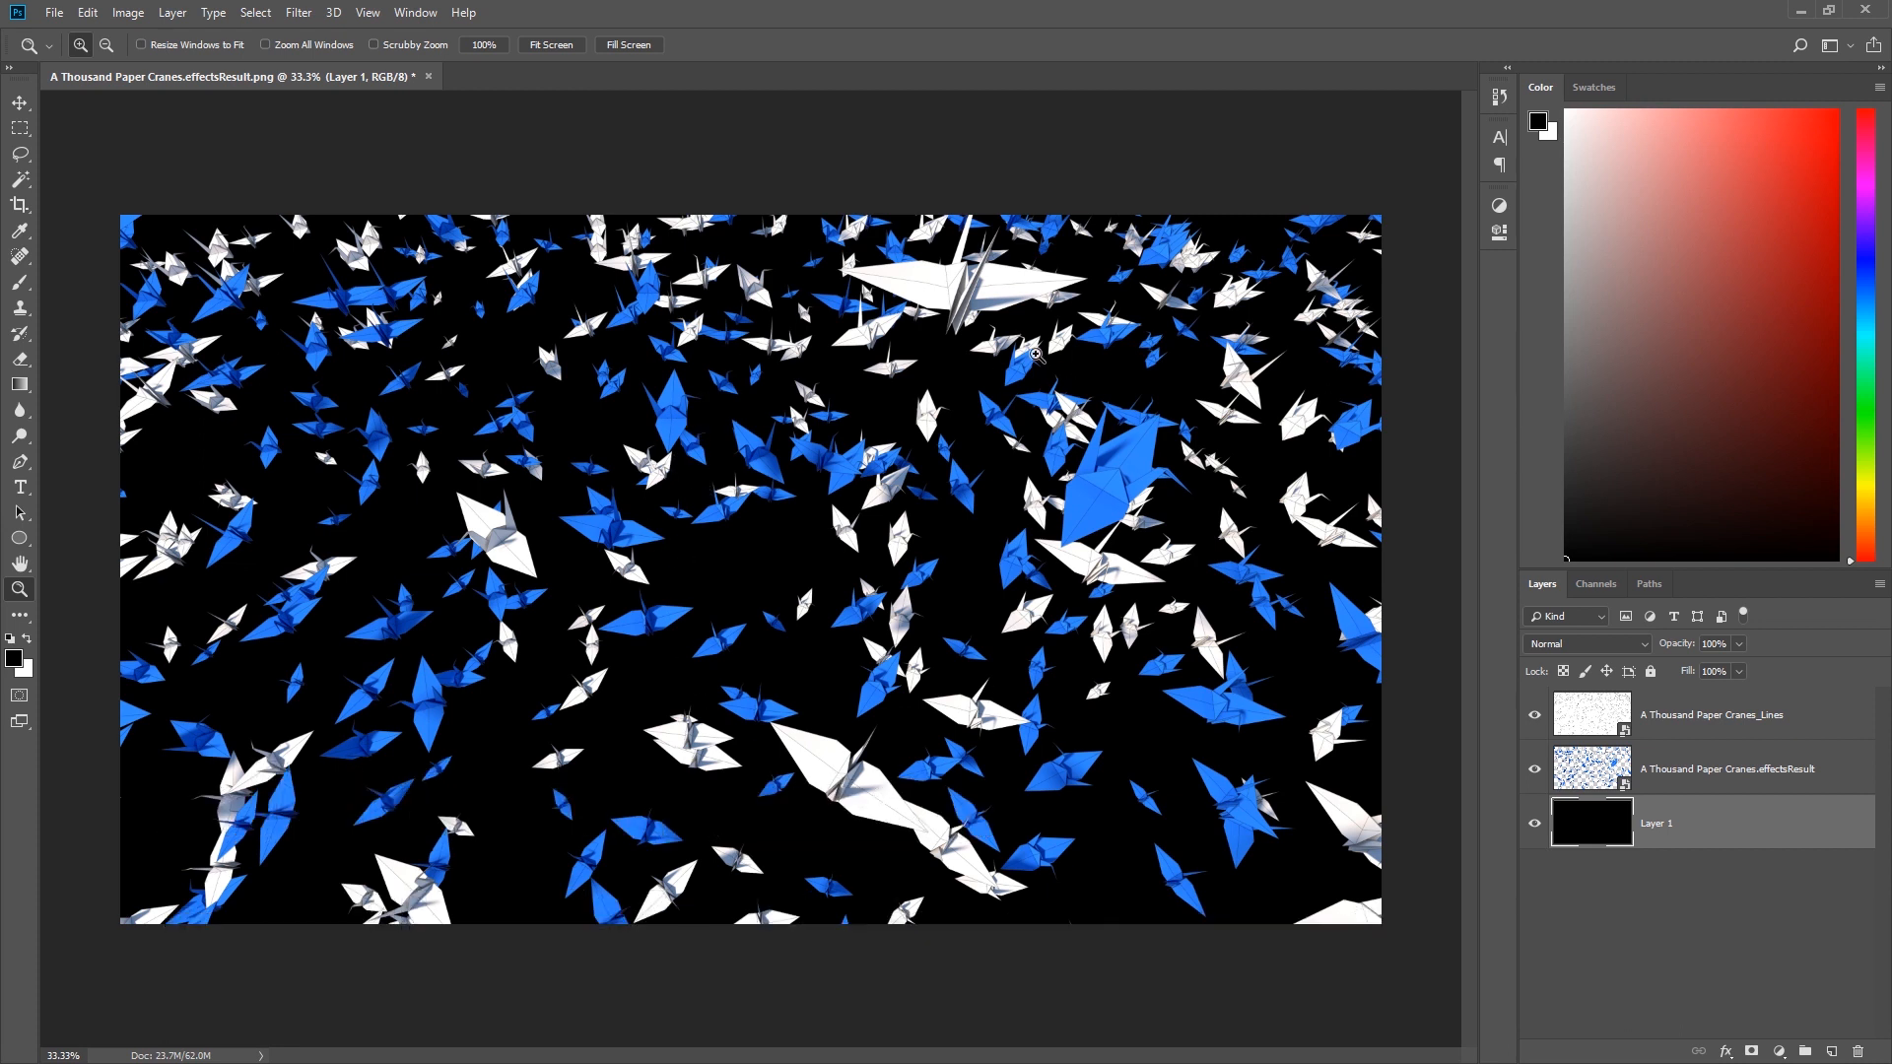
mouse_move(1557, 510)
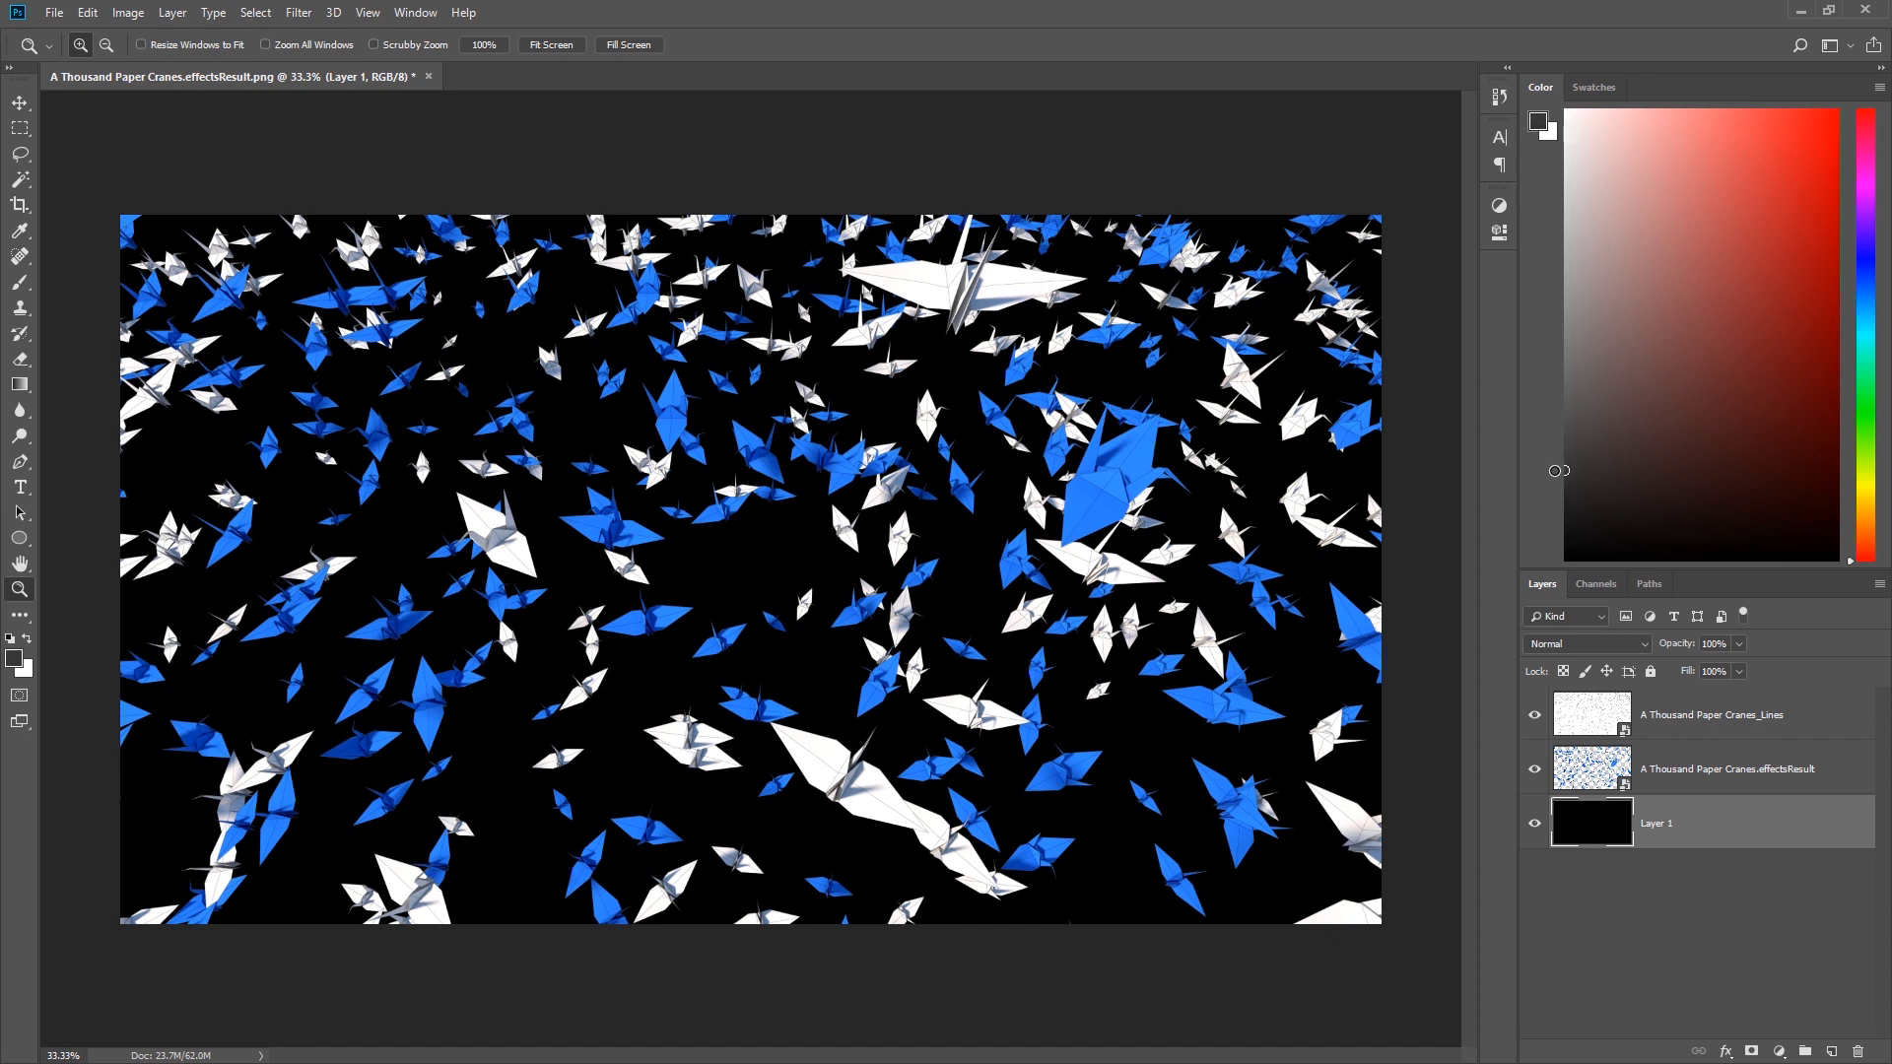
mouse_move(893, 475)
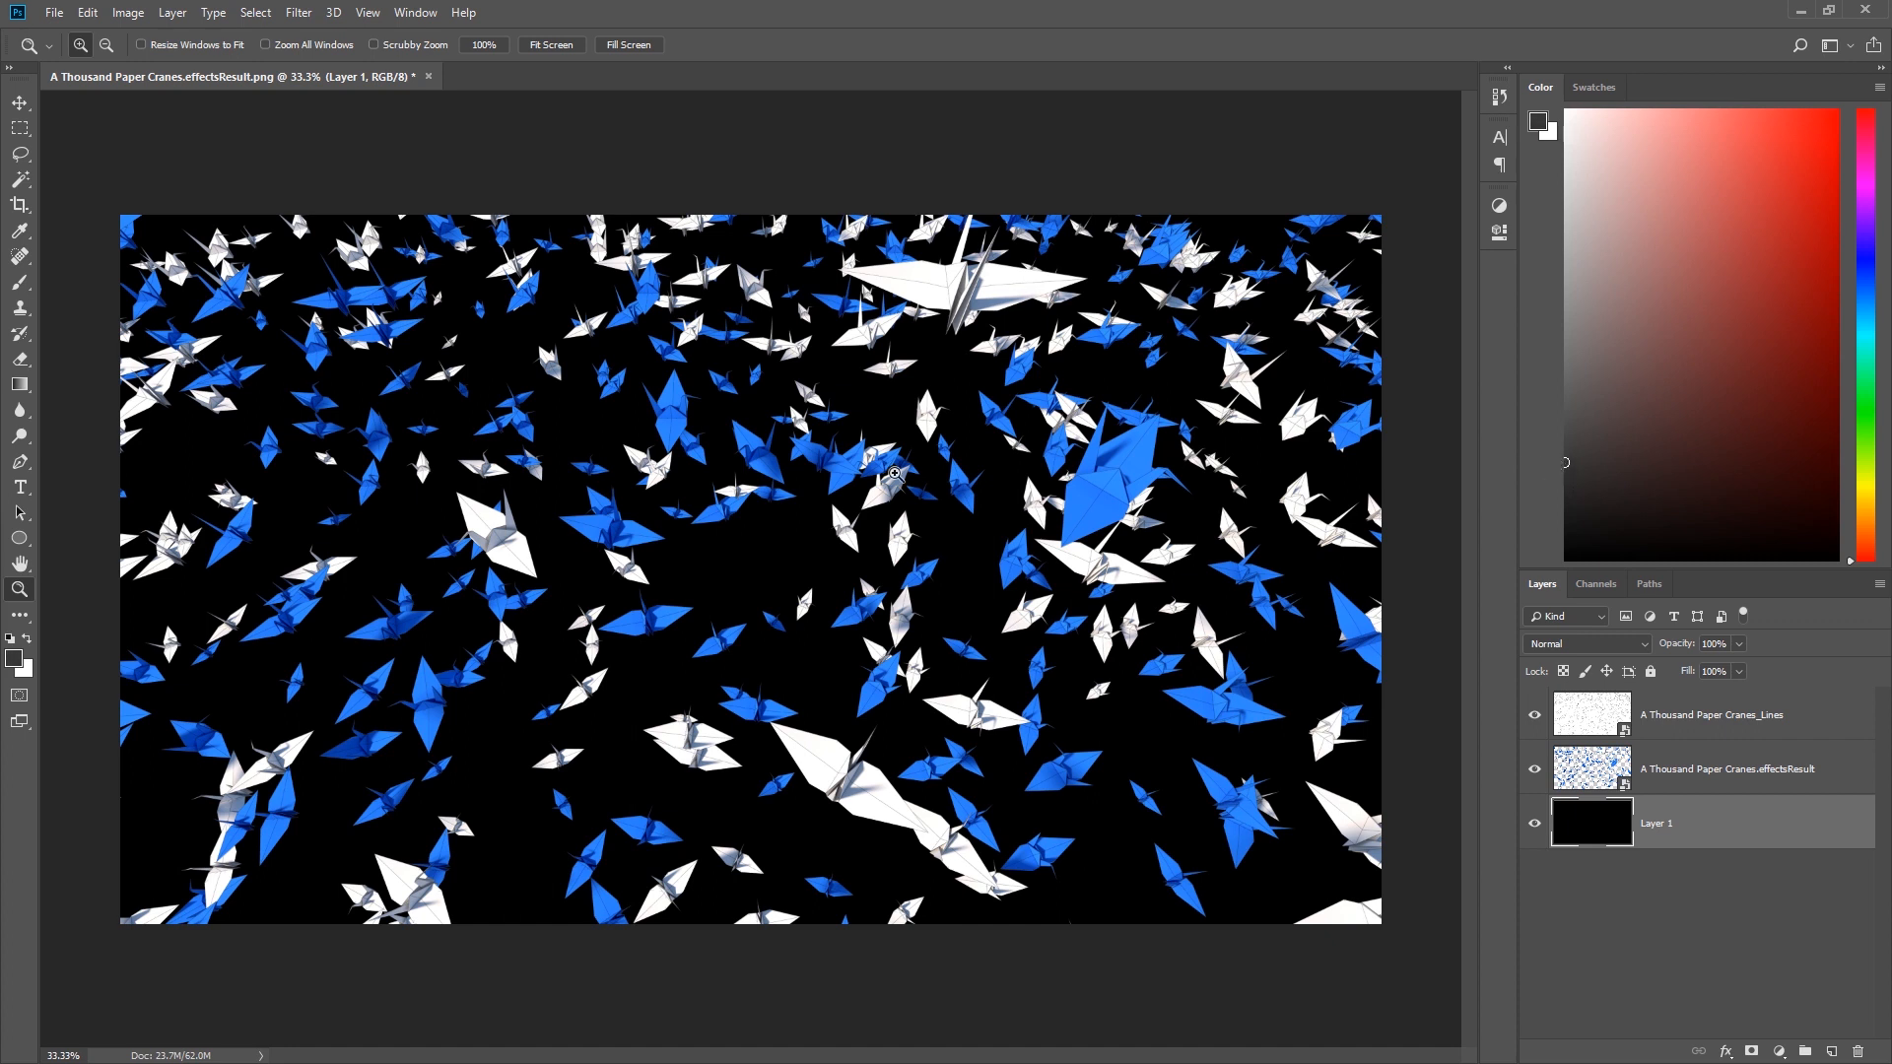
key(alt+backspace)
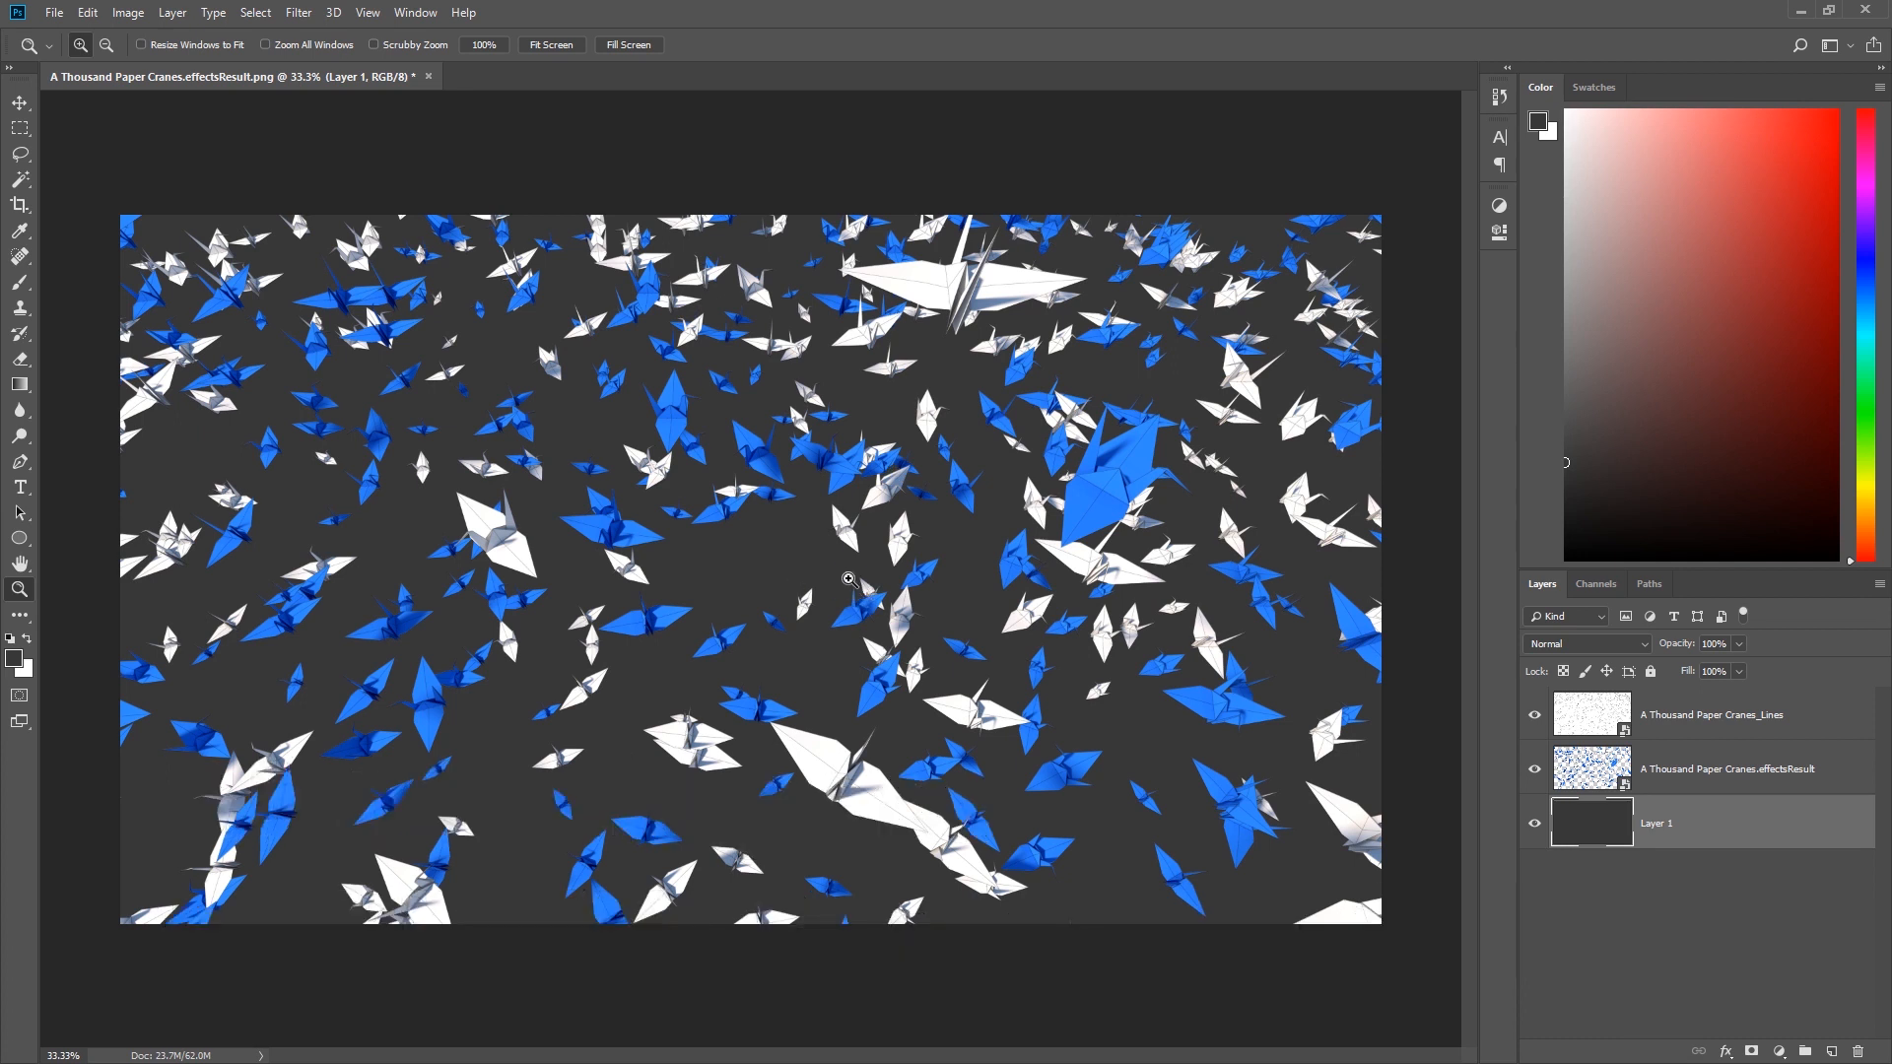
mouse_move(806, 577)
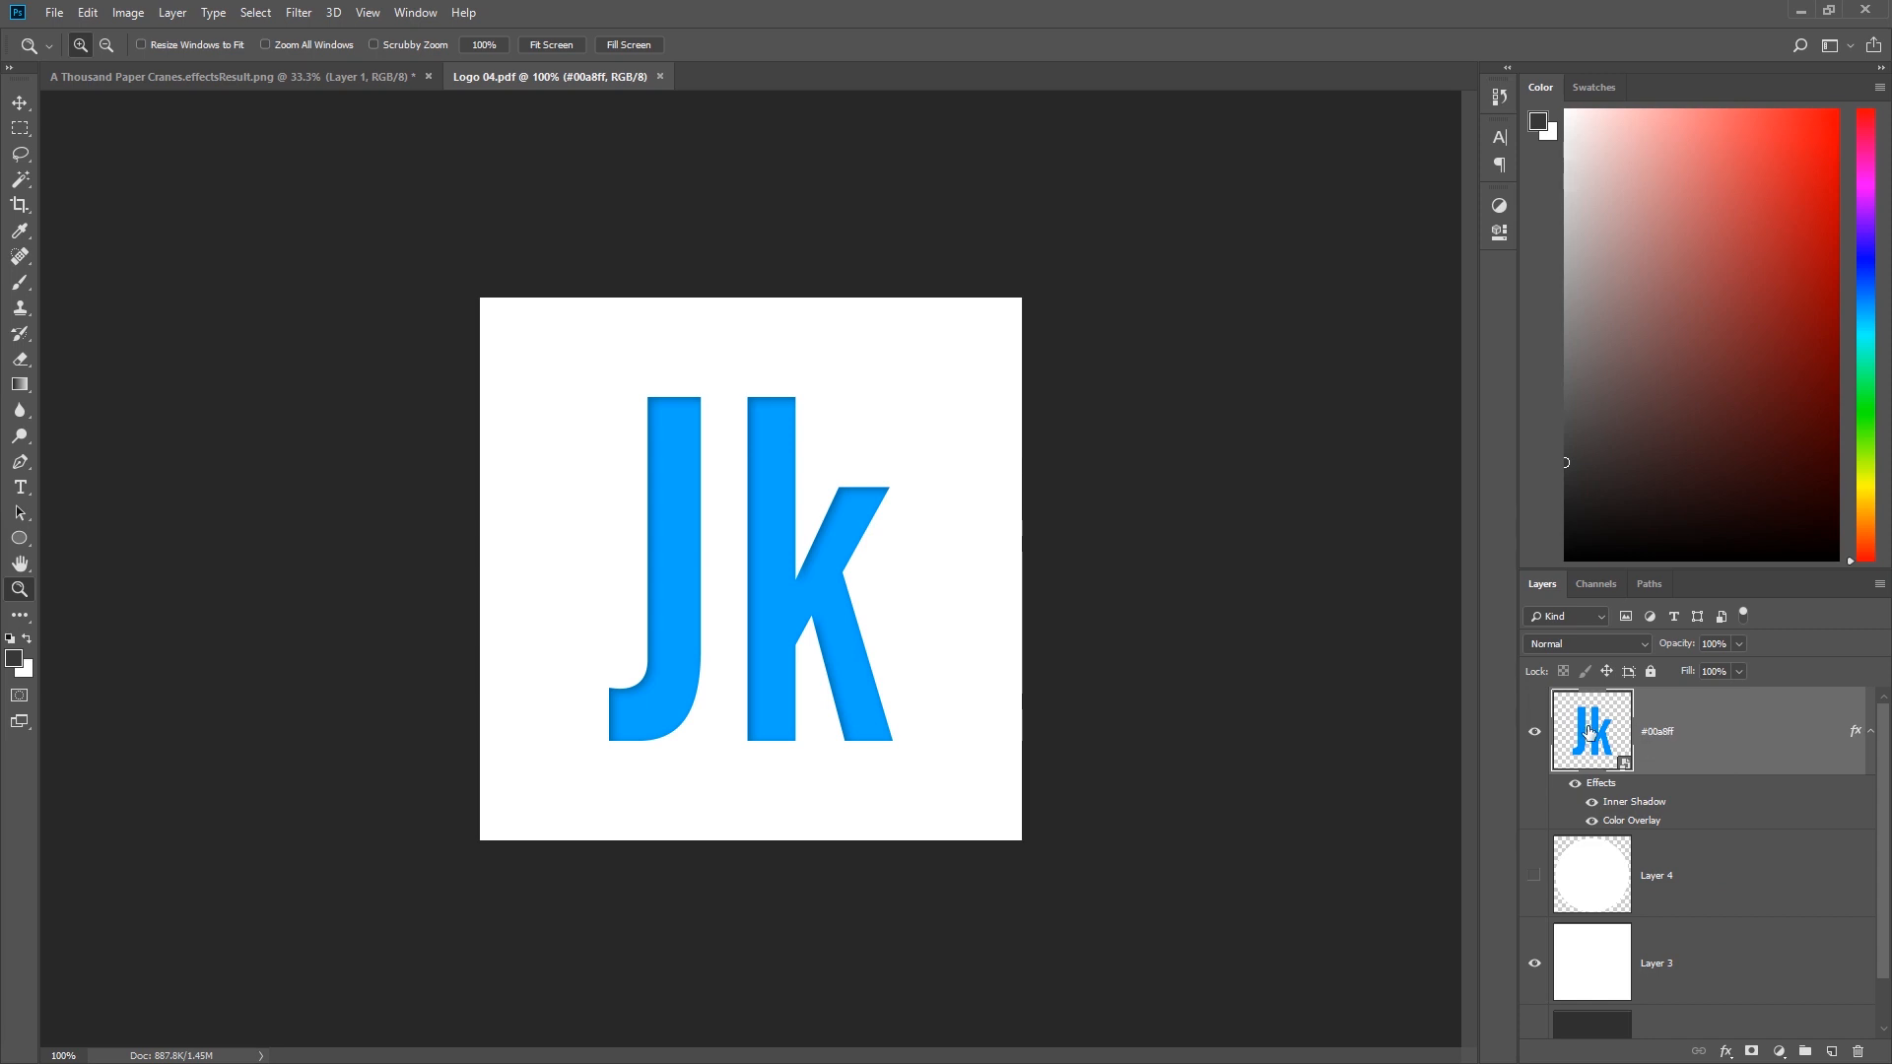
- Duplicate the JK logo layer from Logo 04.pdf into the crane render document
right_click(1590, 729)
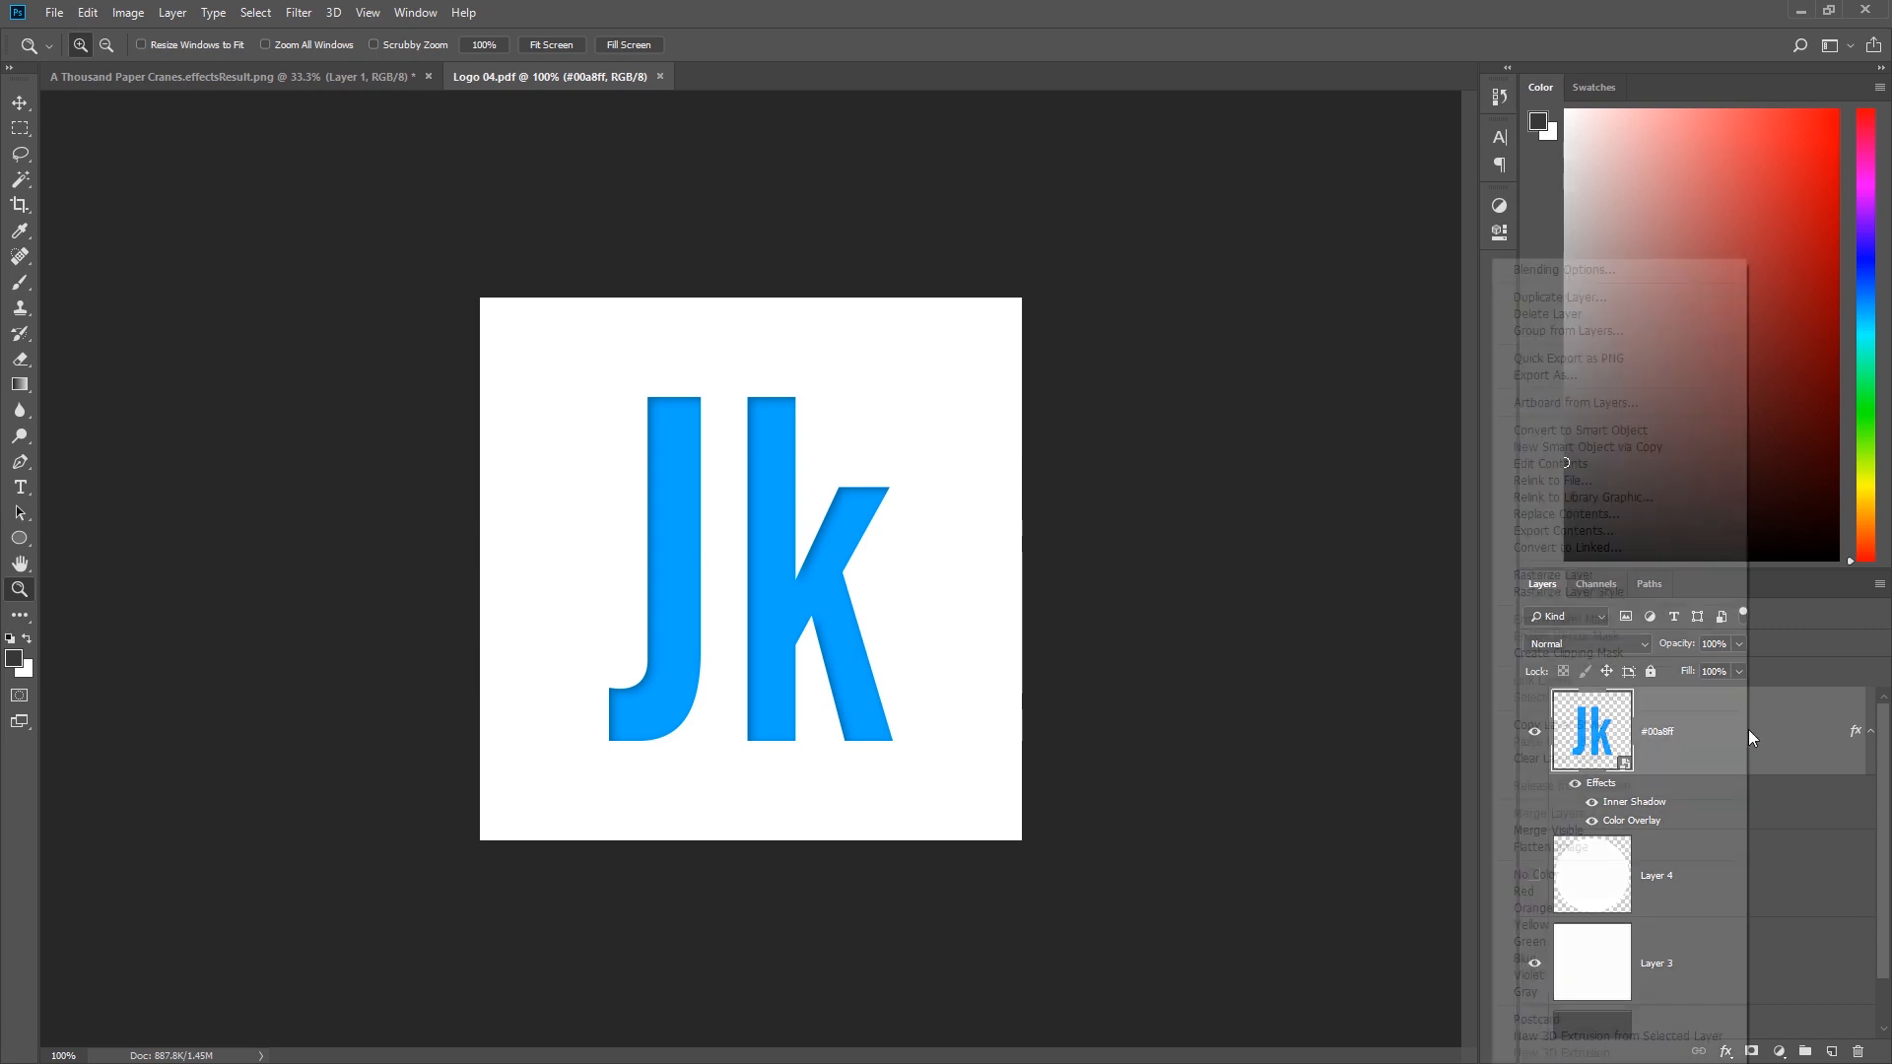
click(266, 353)
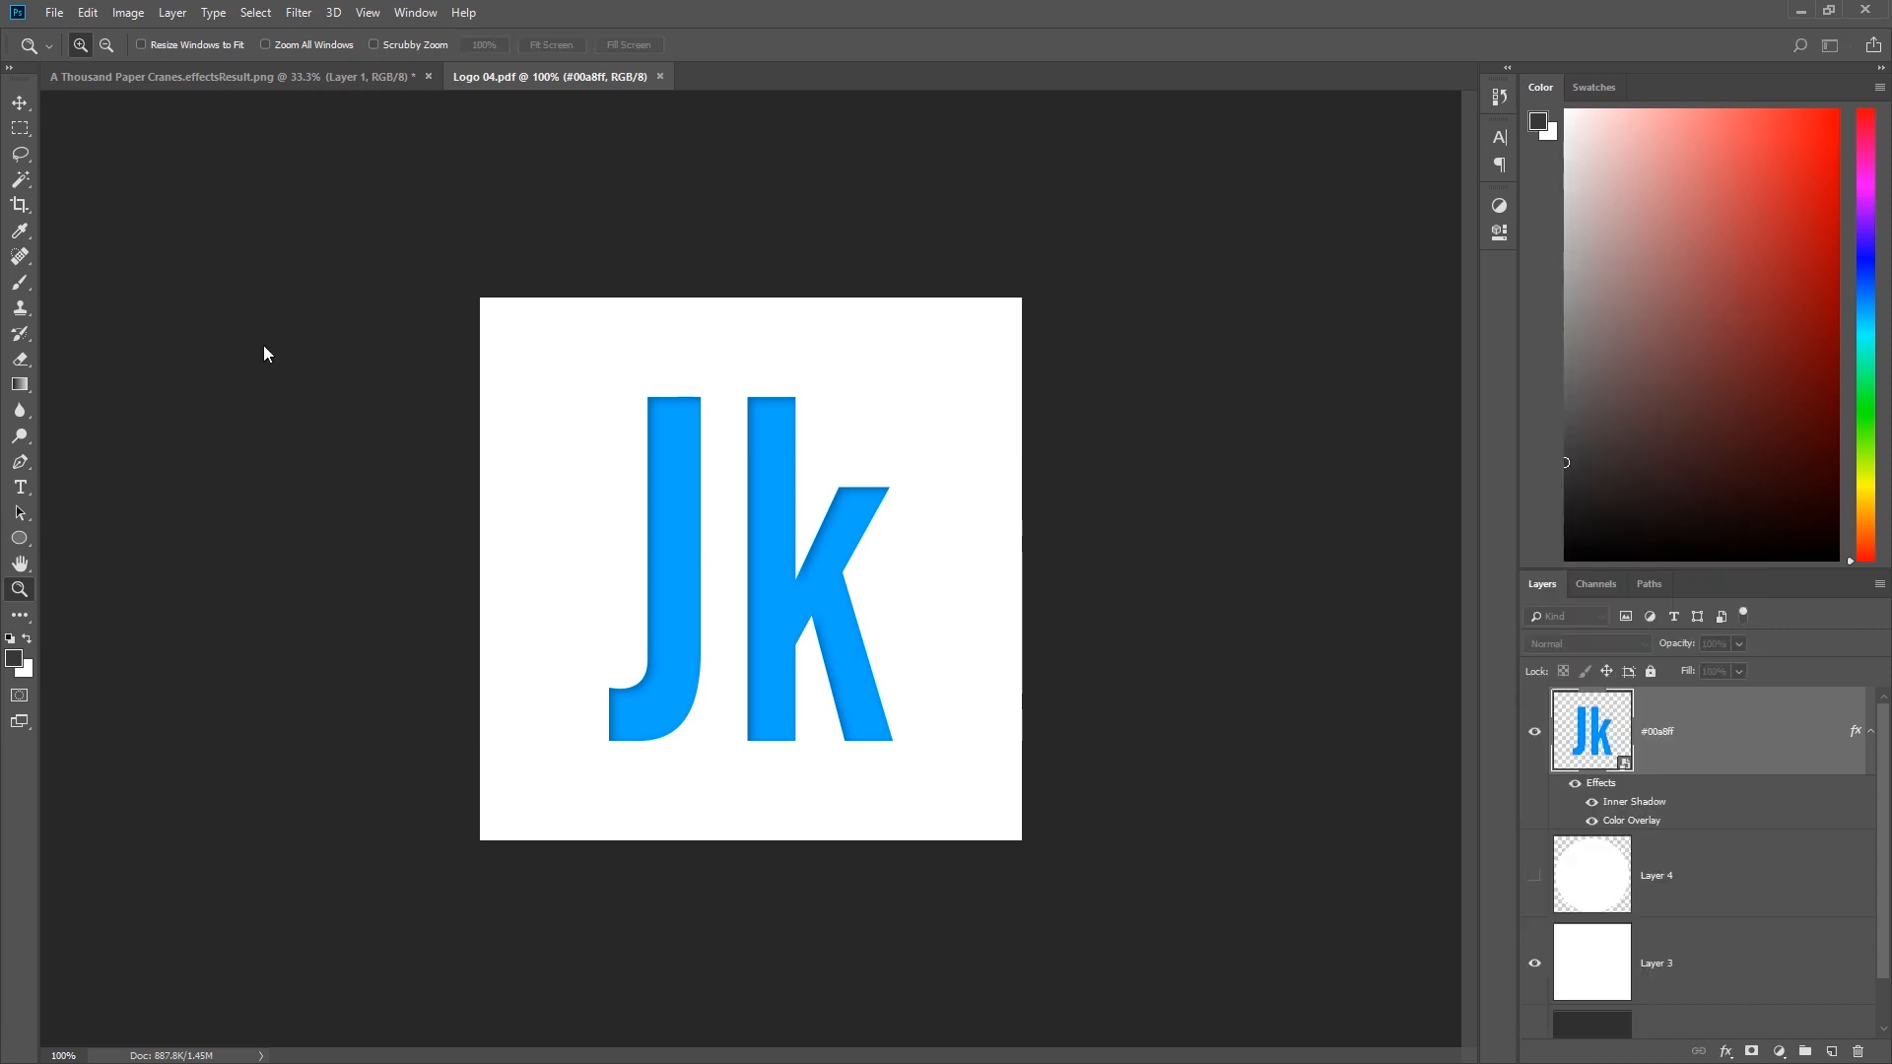
click(785, 388)
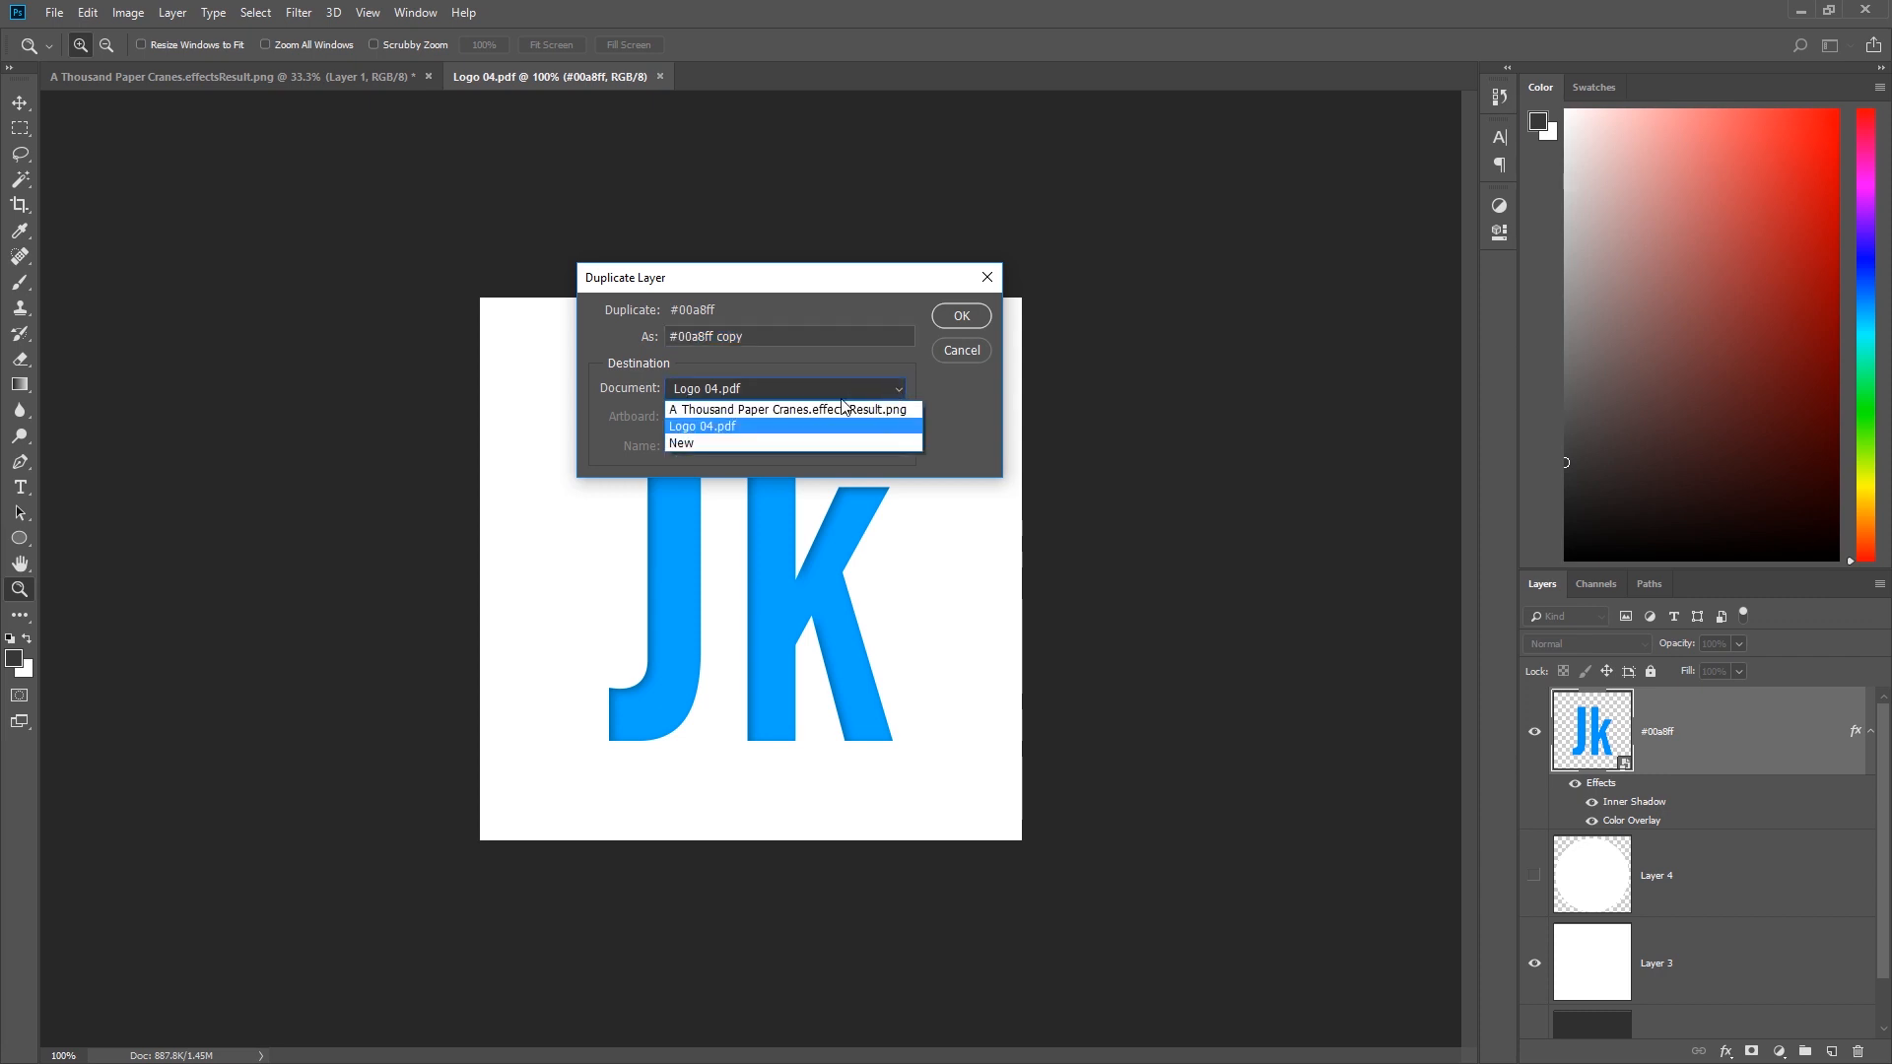
click(790, 410)
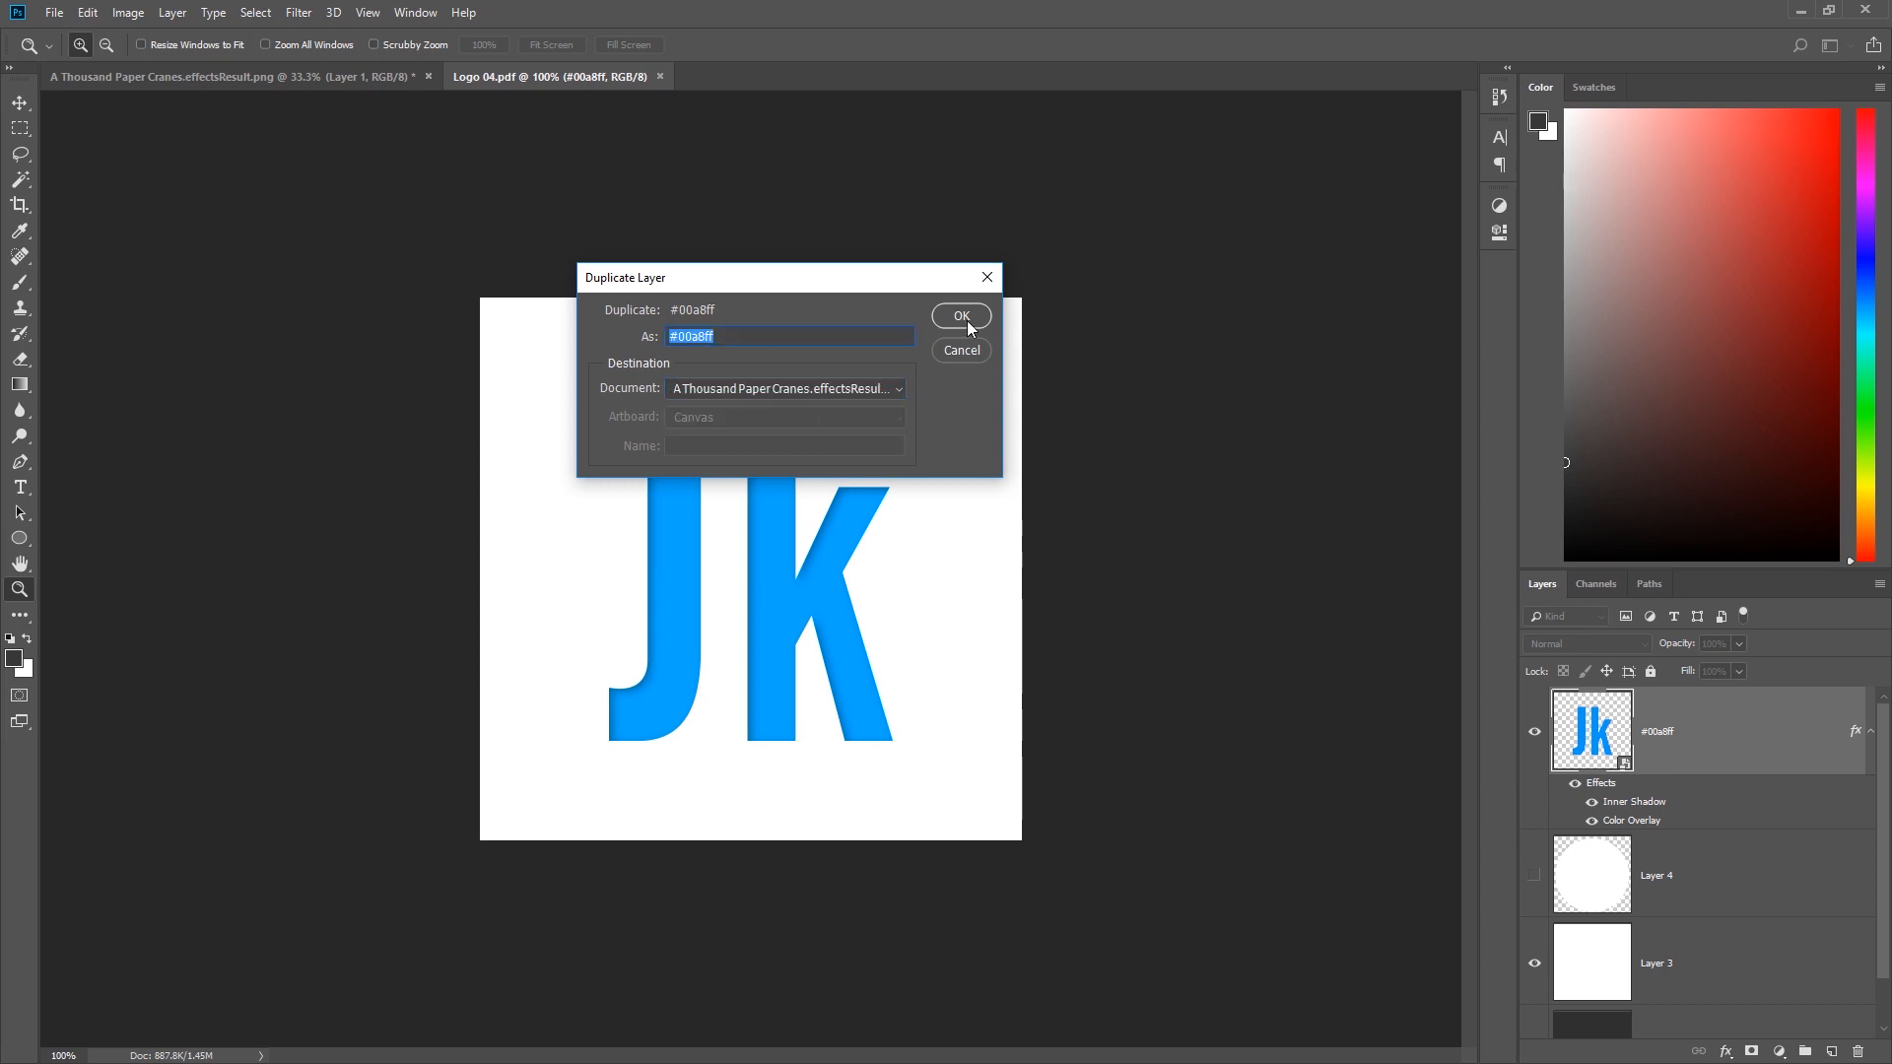
click(960, 316)
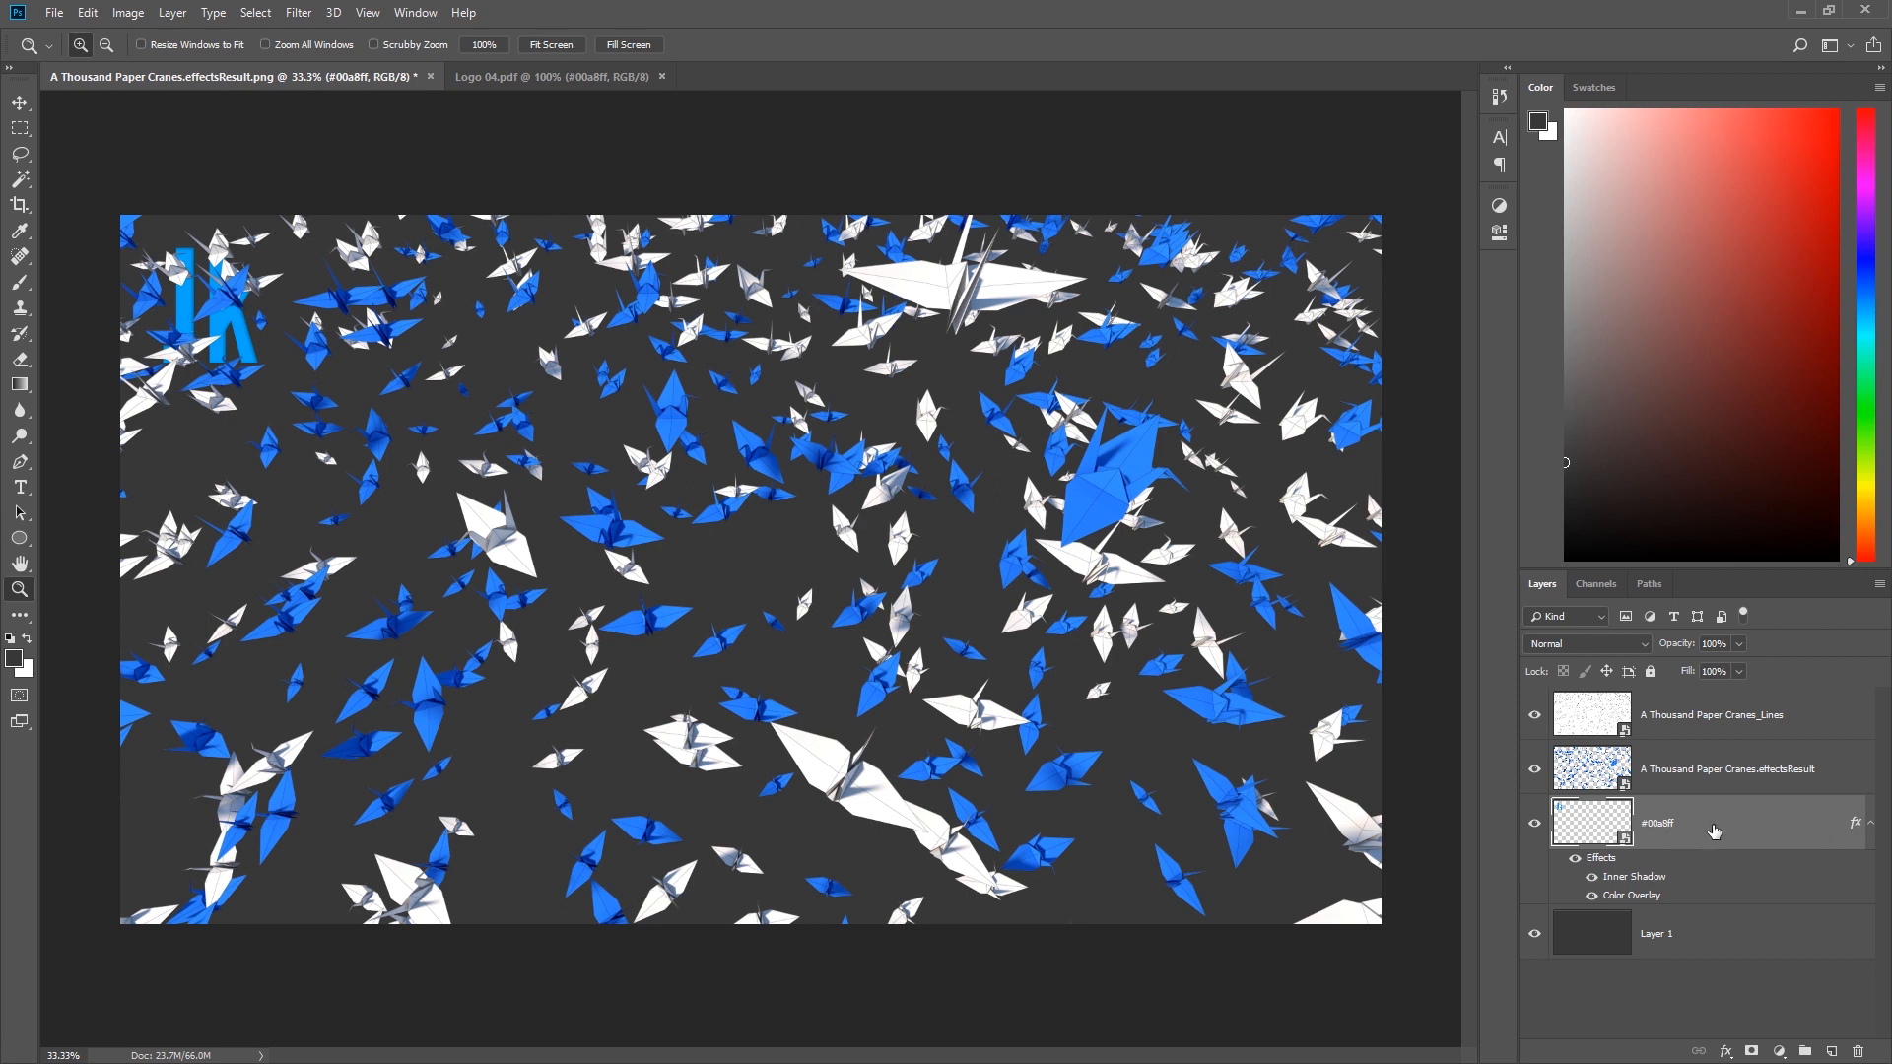
mouse_move(1659, 954)
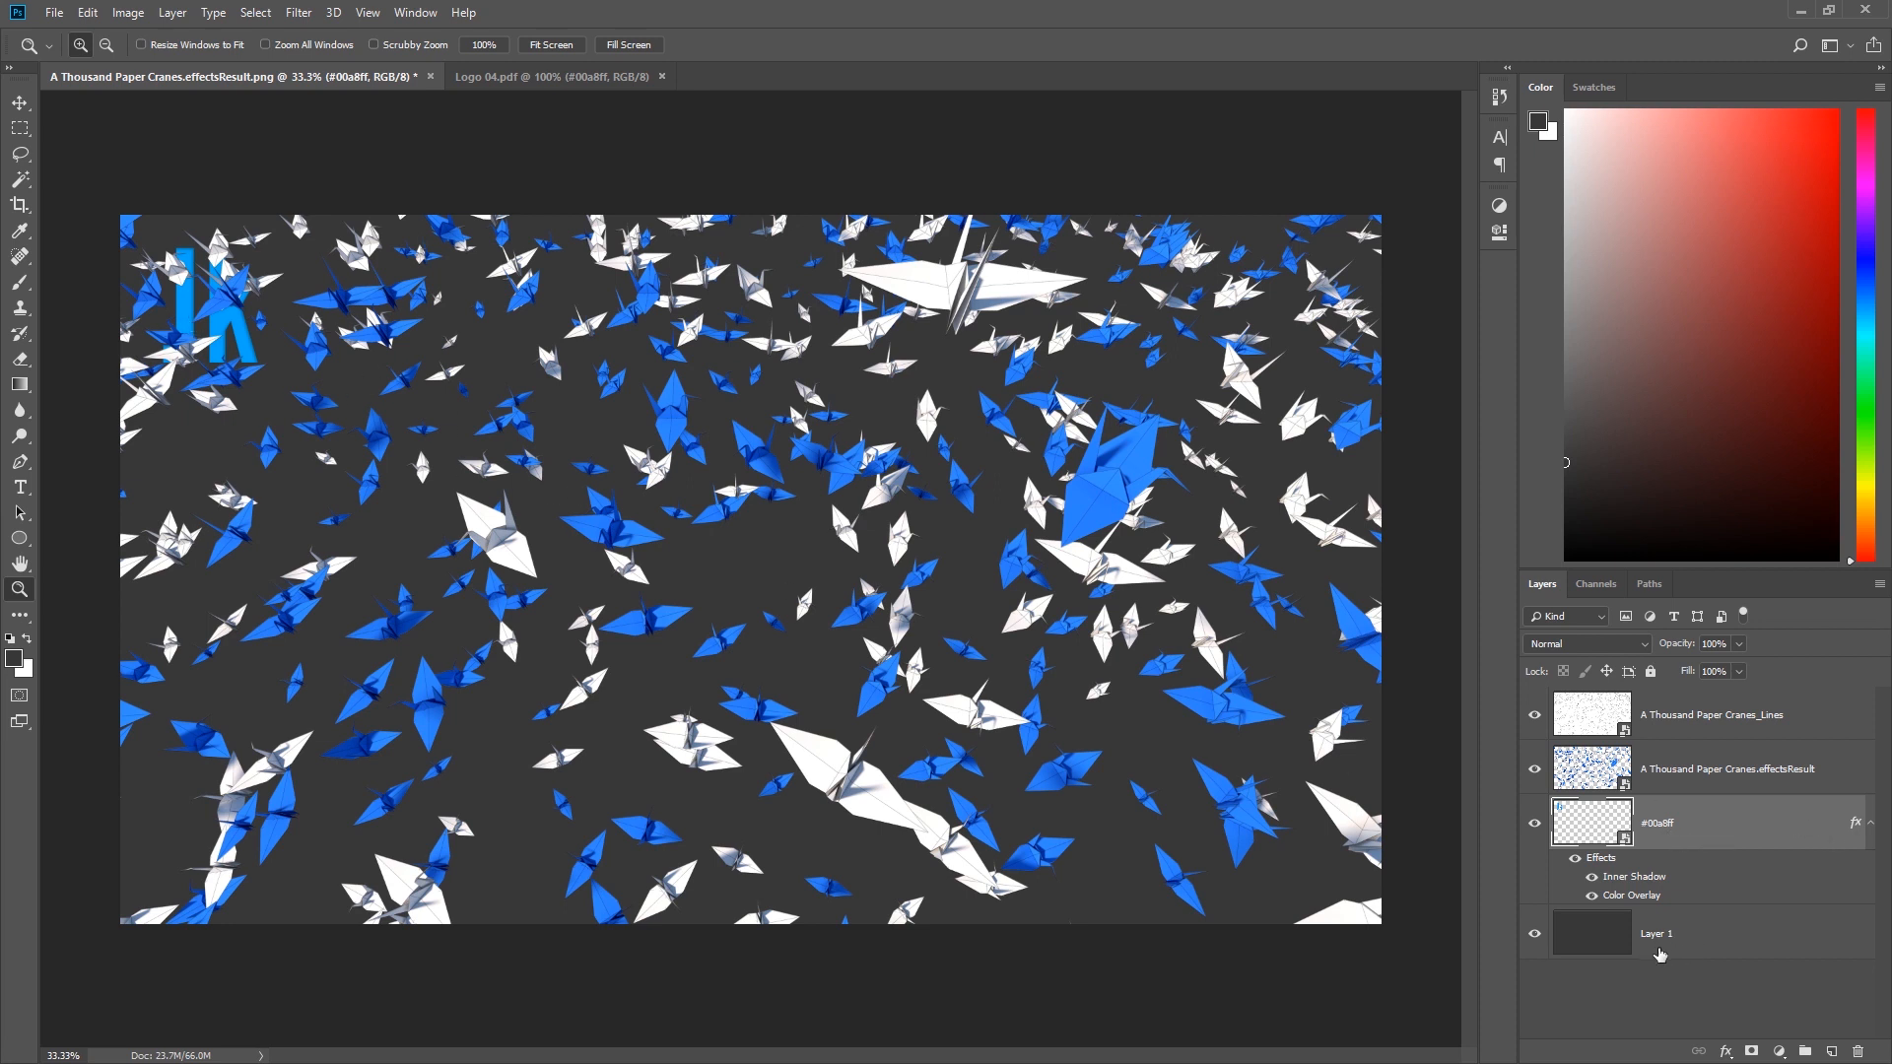
mouse_move(1695, 767)
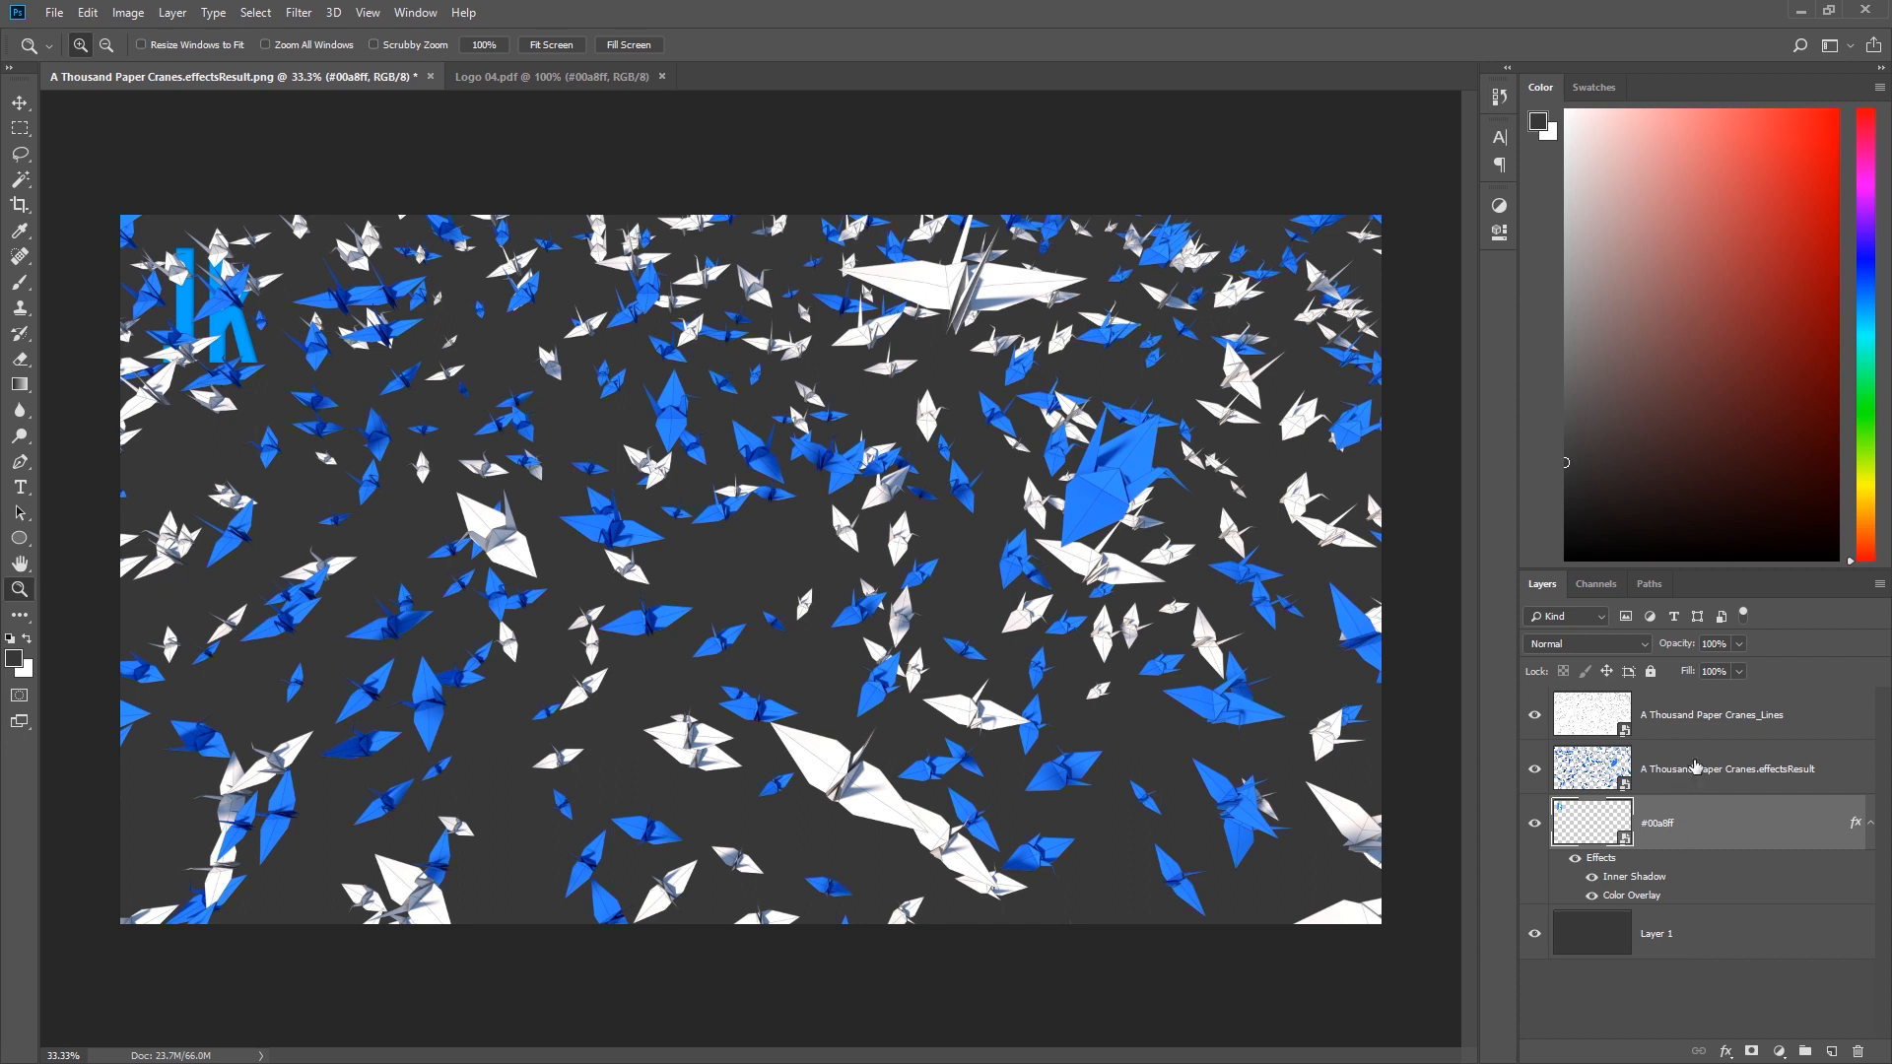
- Move the JK logo to the centre of the image with the Move tool
key(v)
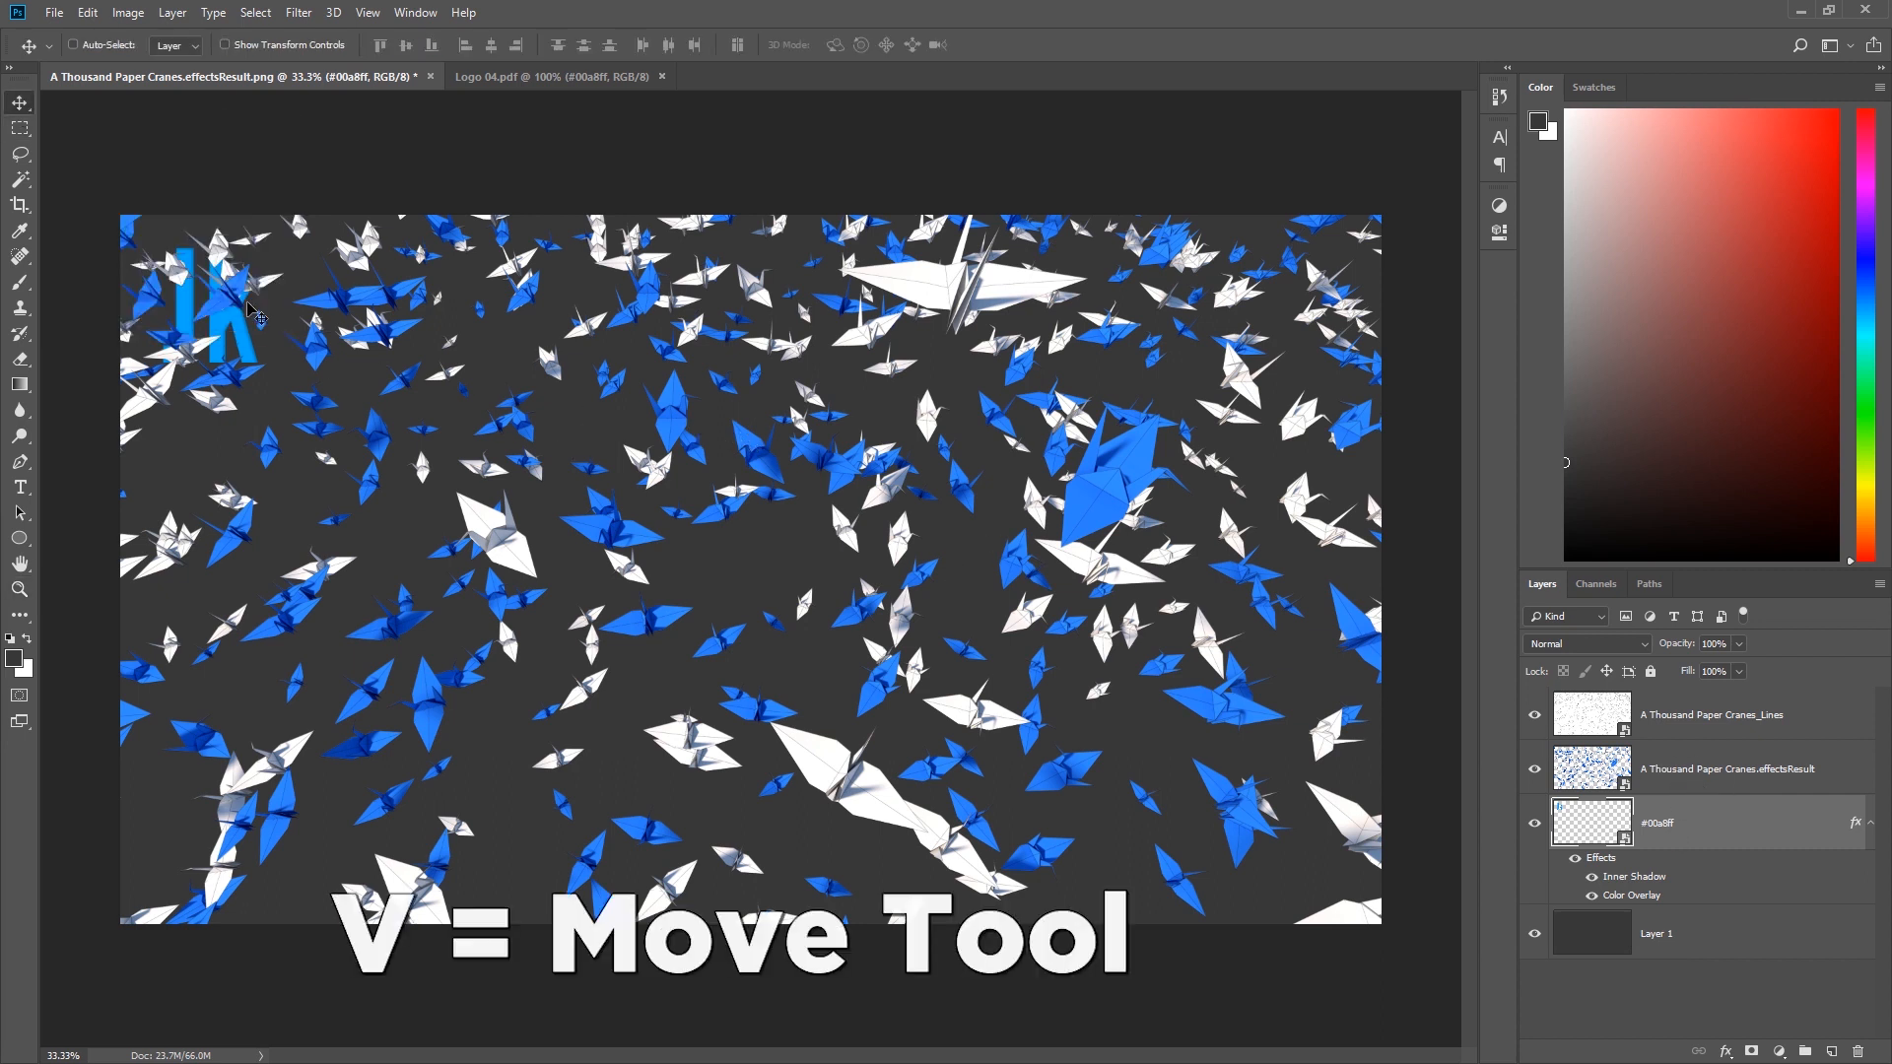
drag(223, 301, 755, 568)
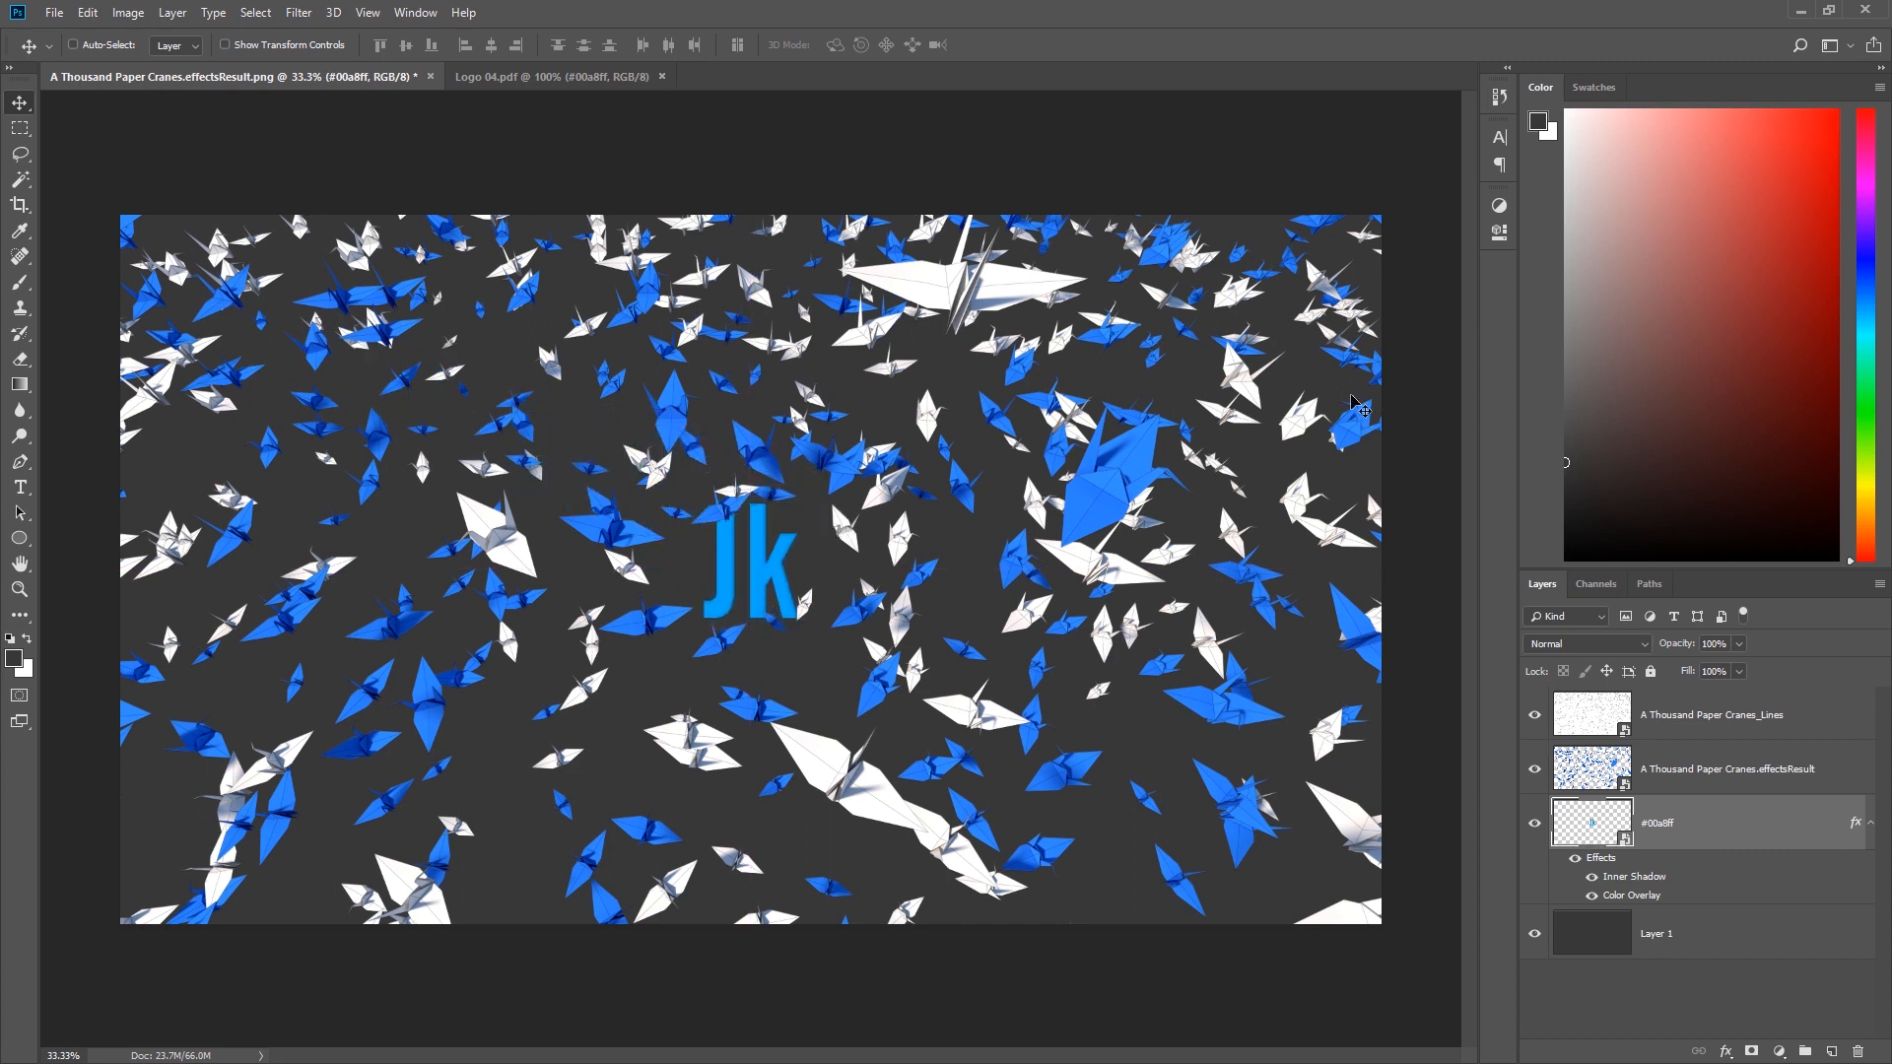
mouse_move(1395, 573)
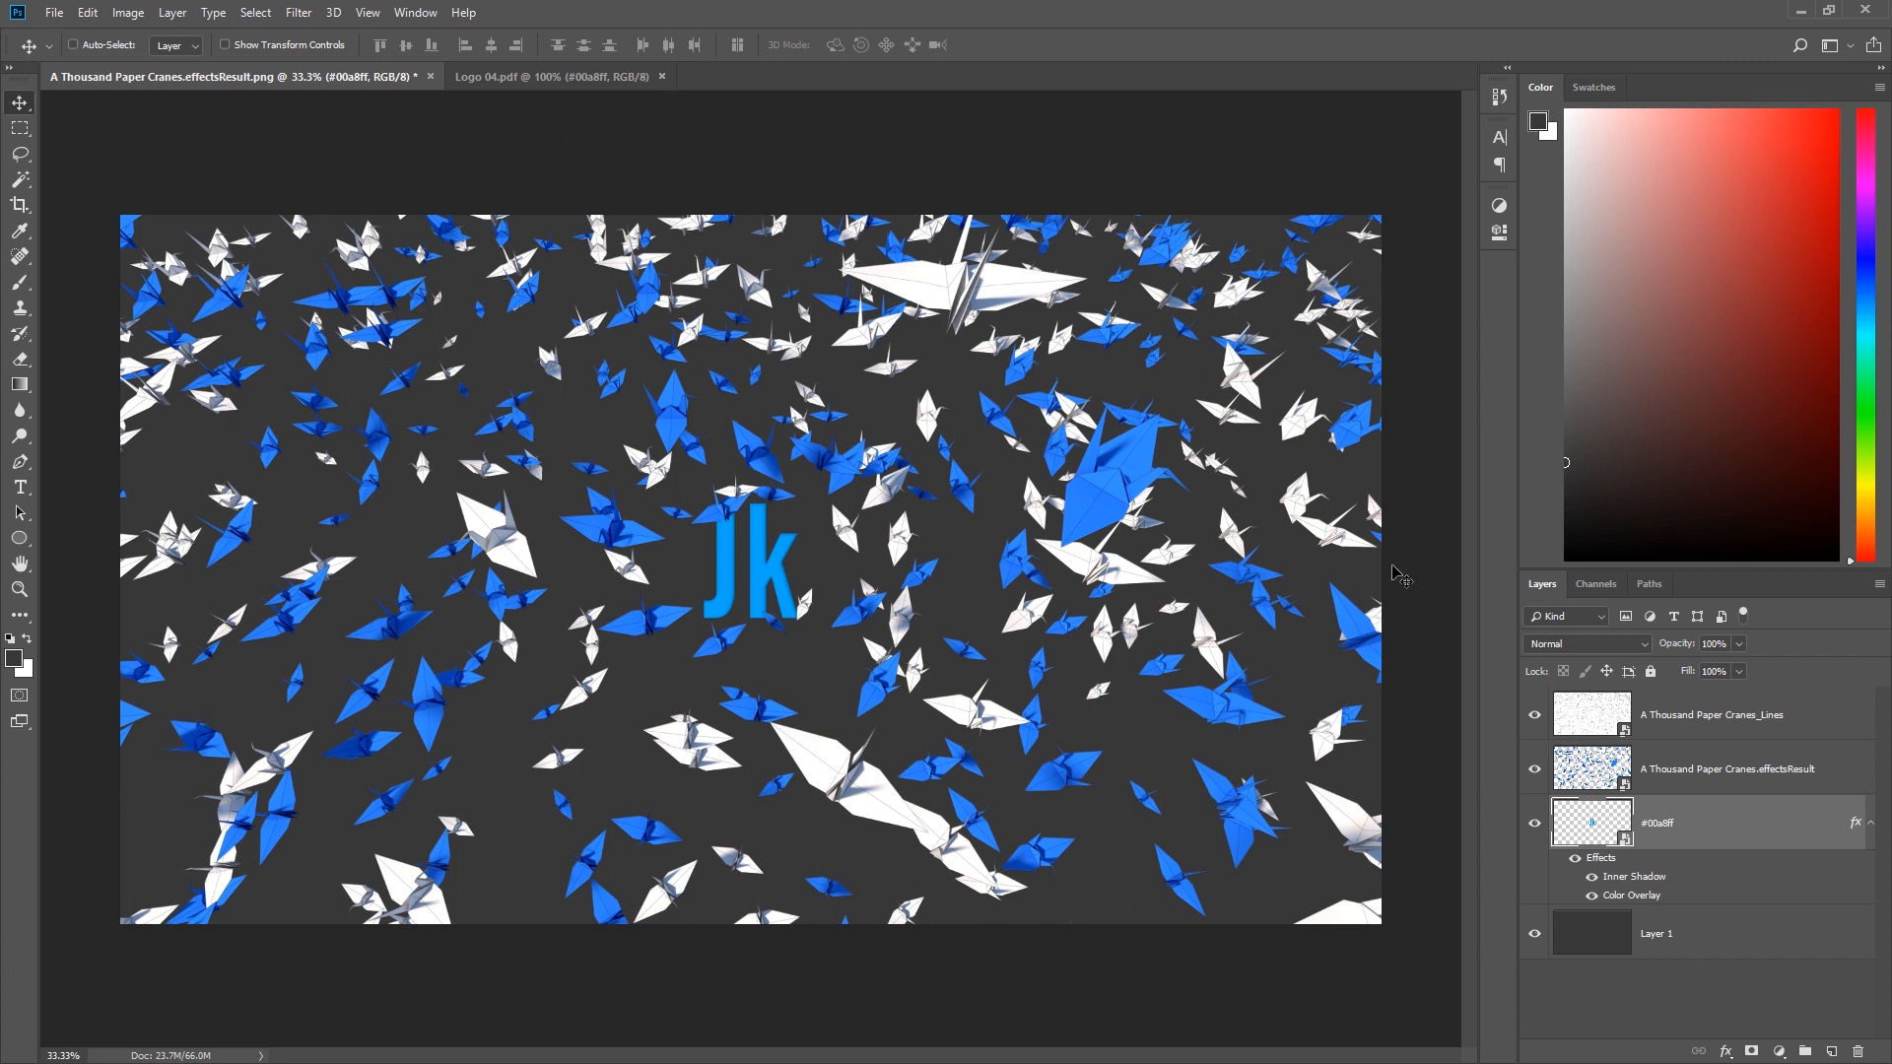
mouse_move(195, 374)
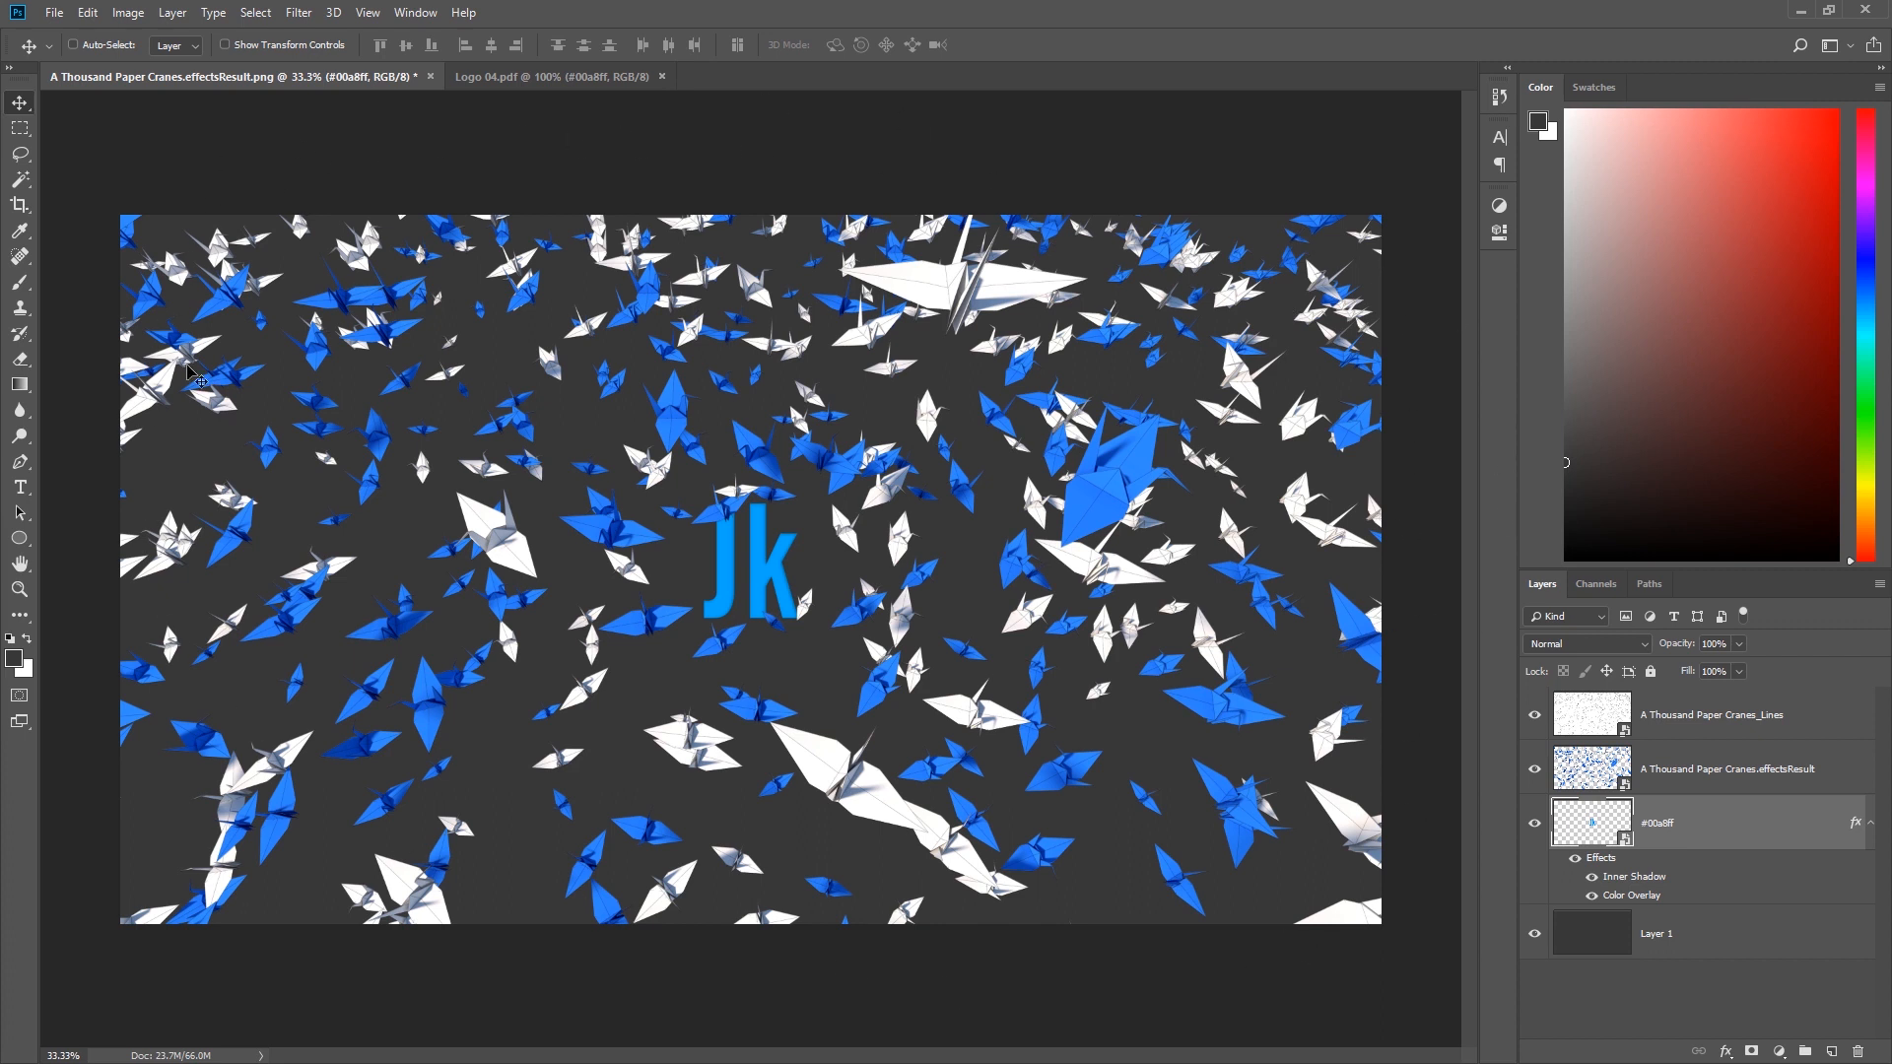
- Create a new top layer, fill it with black and attach a layer mask
click(1727, 713)
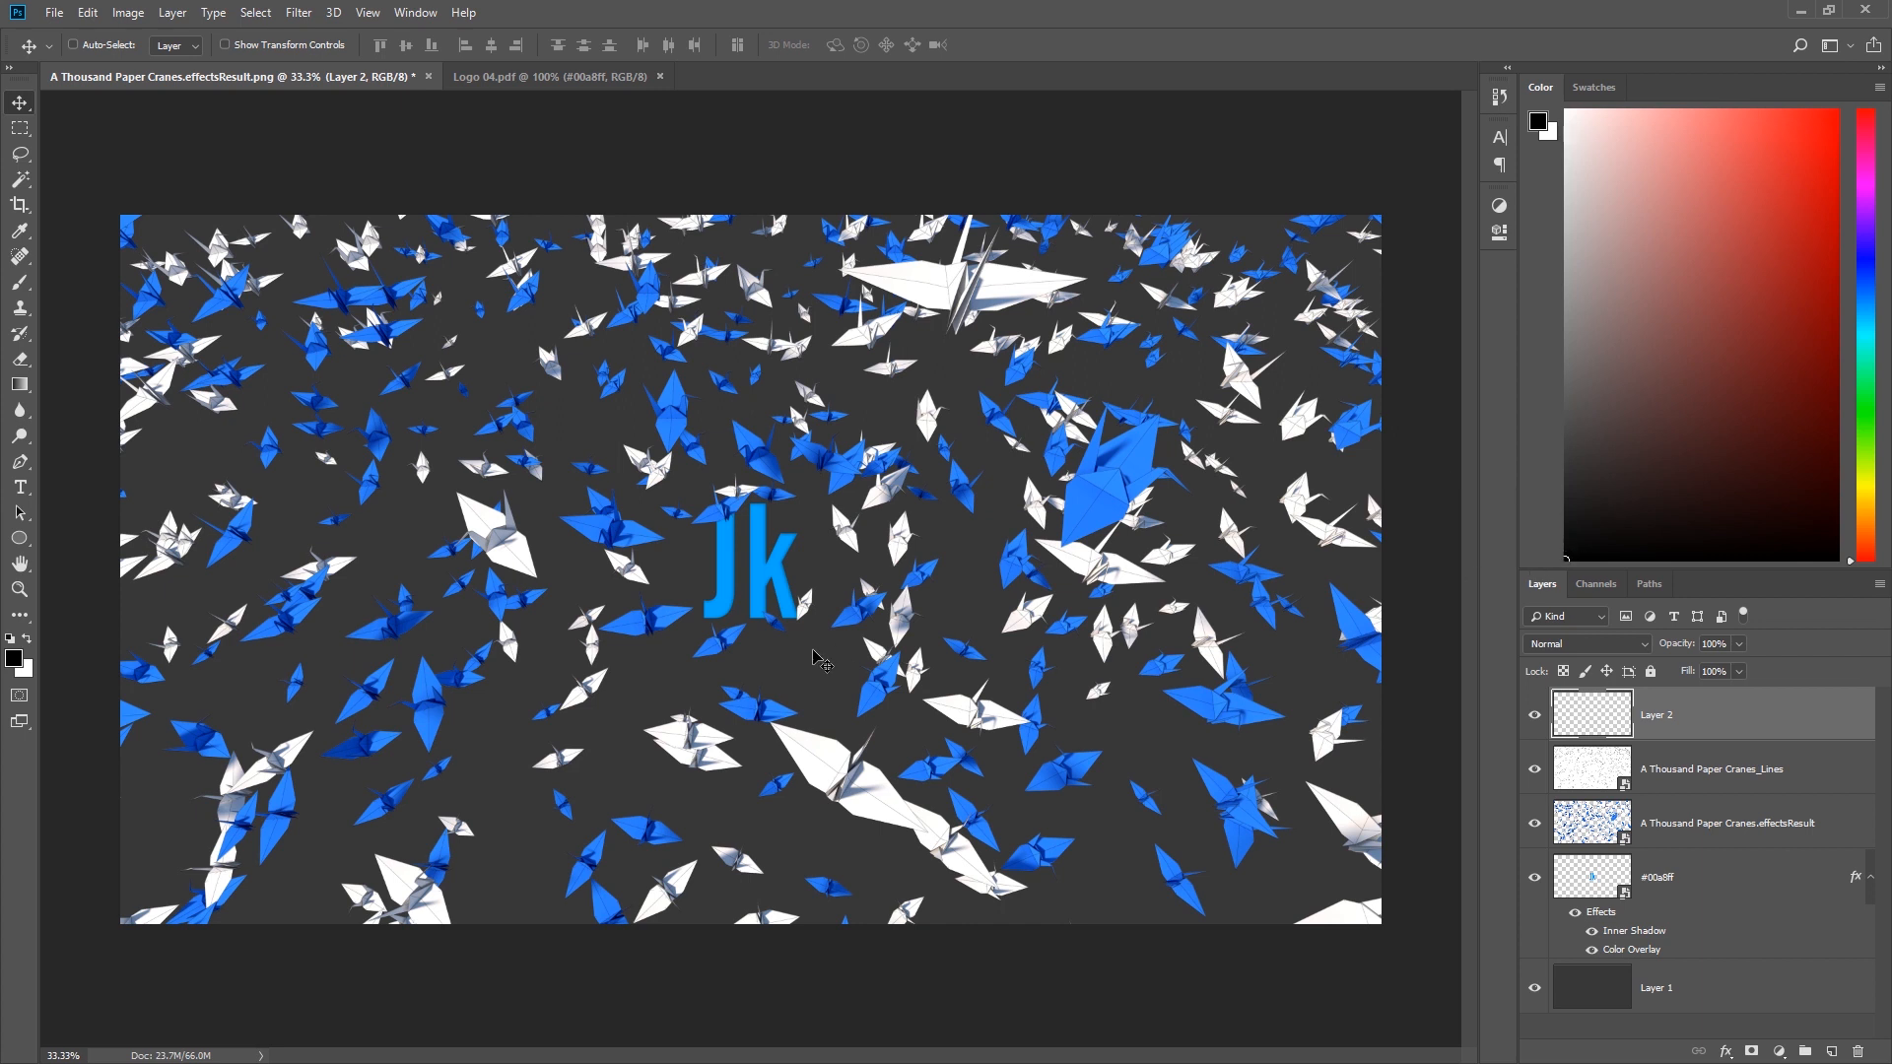
key(alt+backspace)
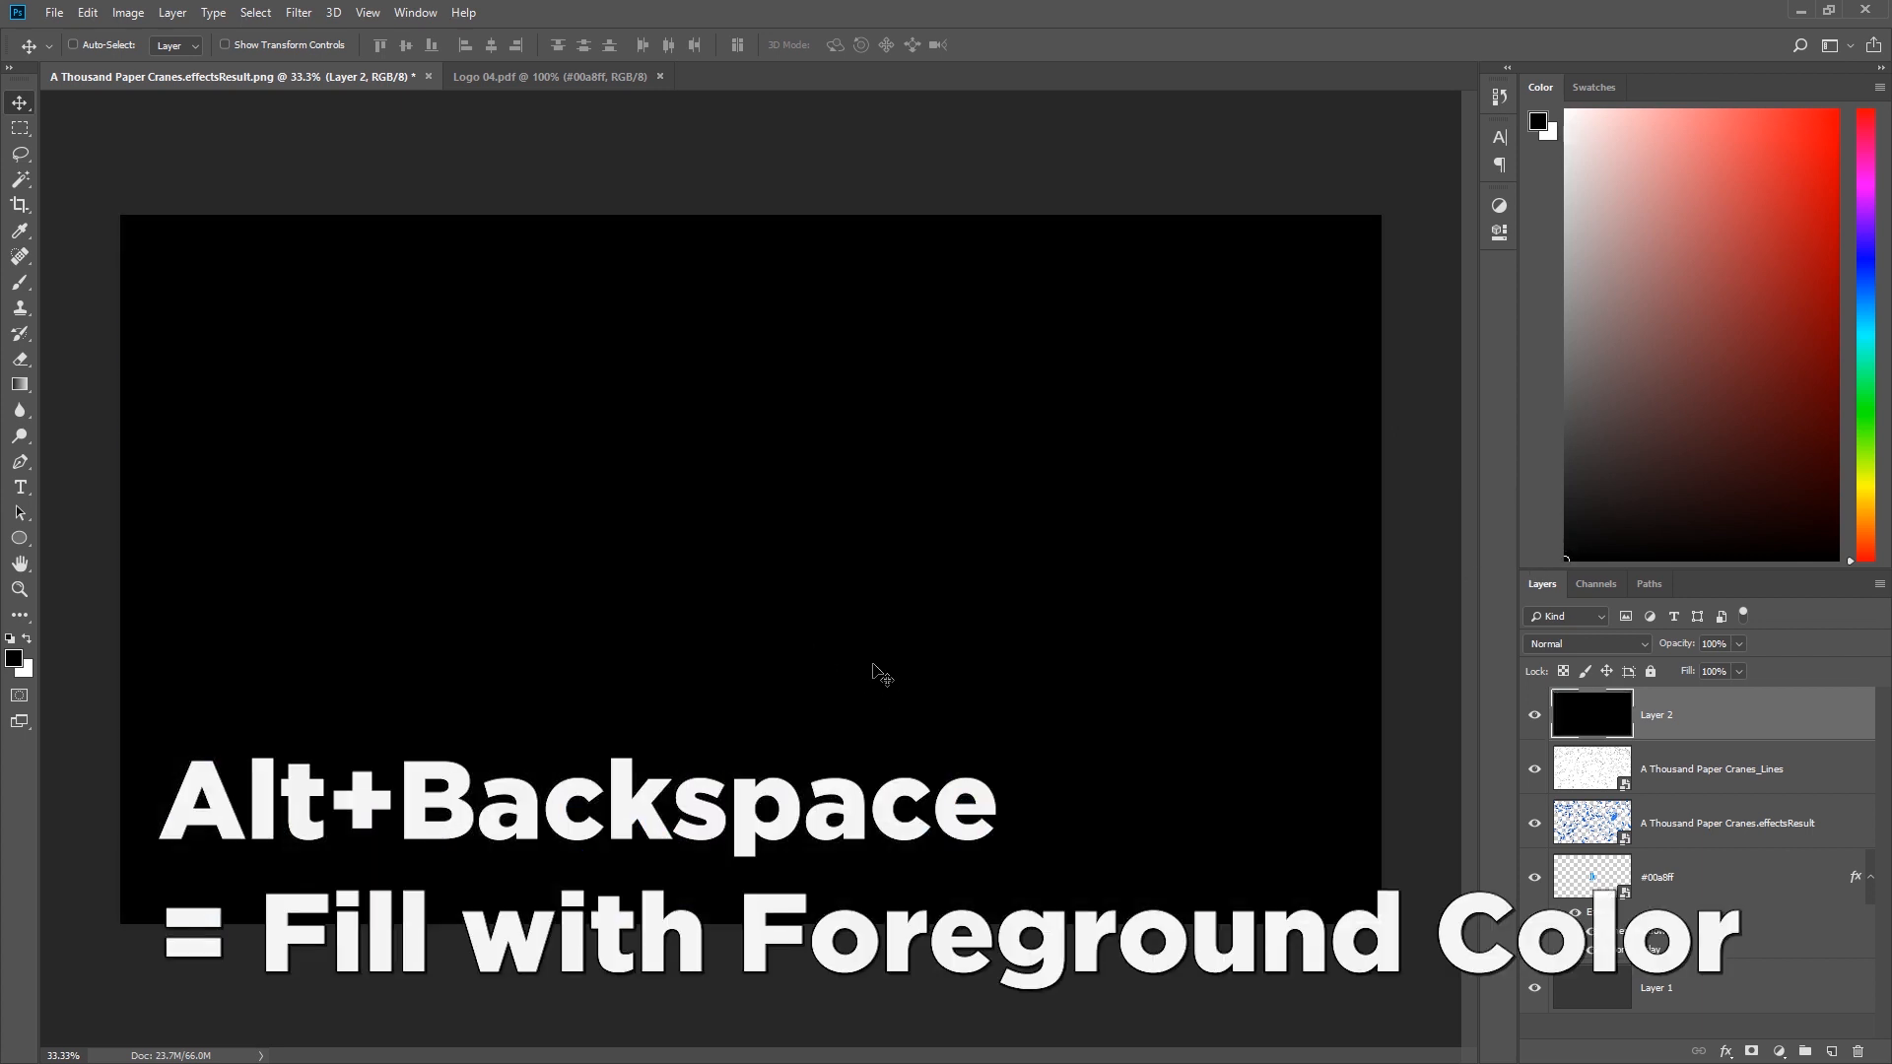
click(1750, 1050)
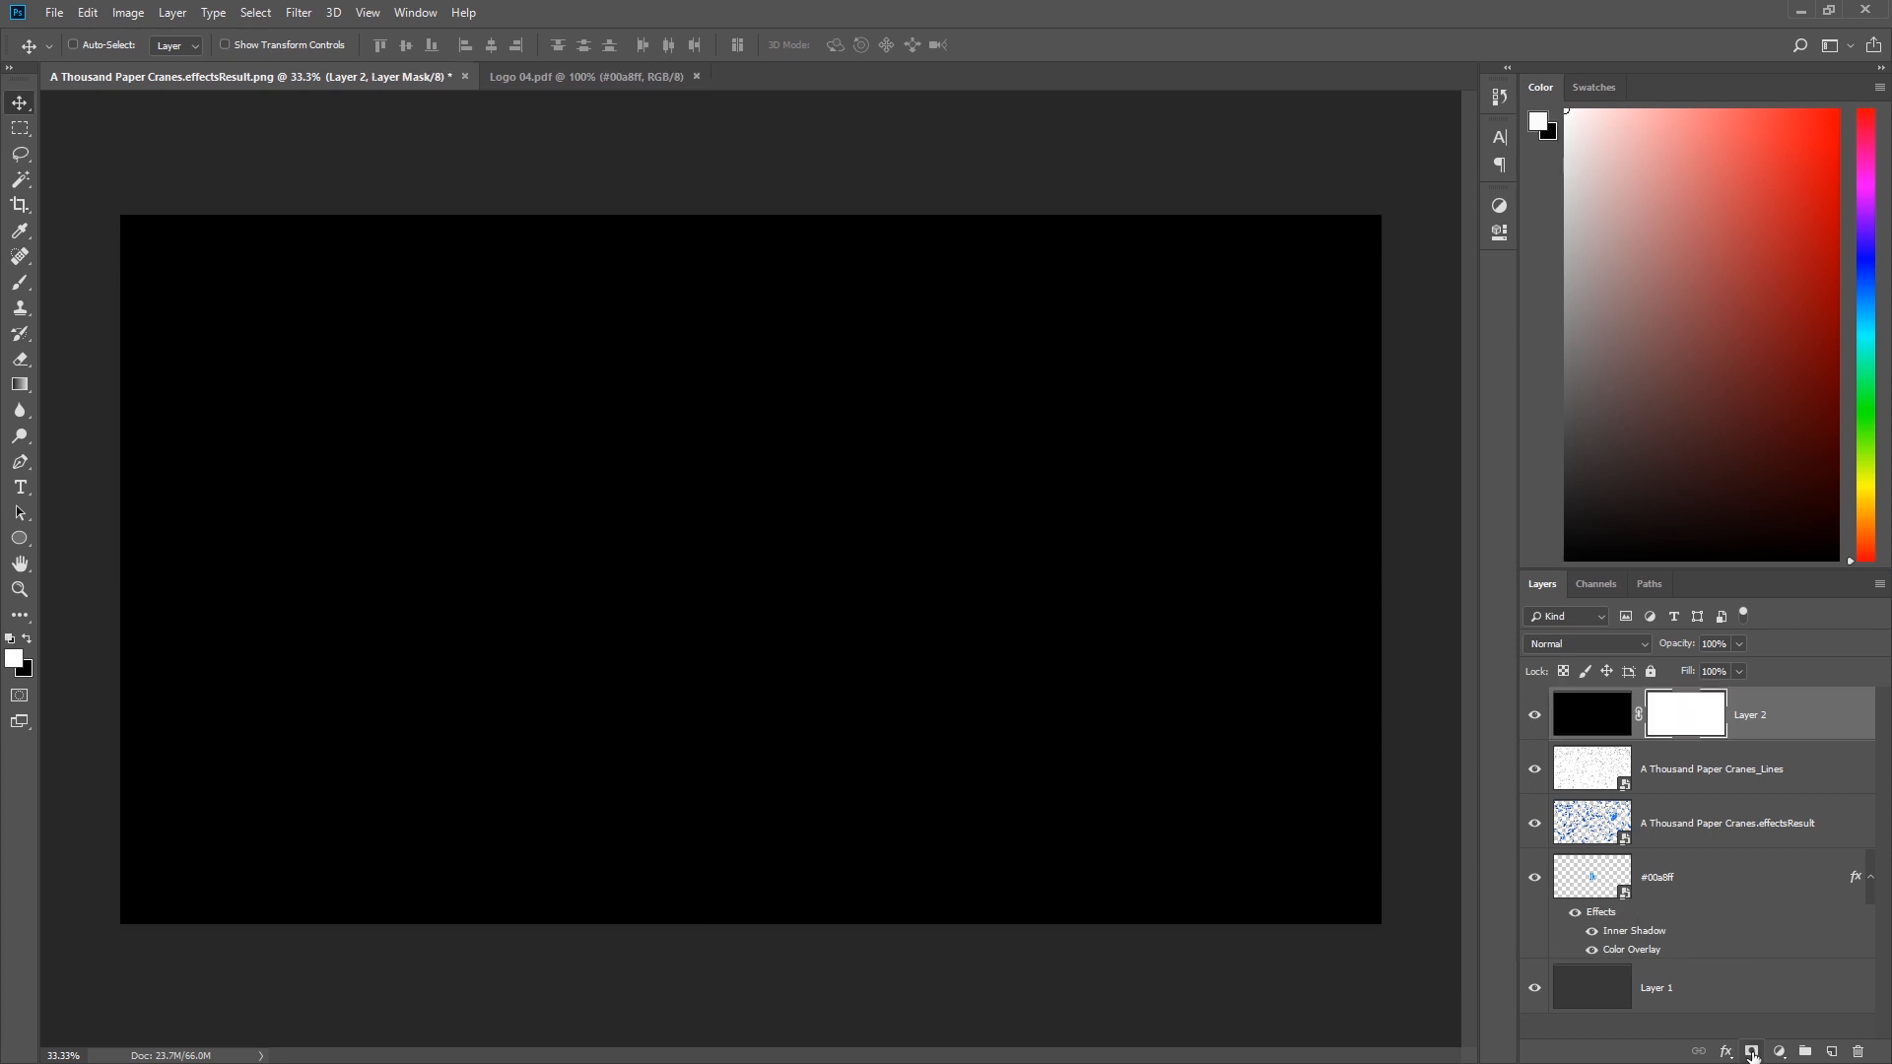
- With a large soft Eraser brush, clear the centre of the black layer into a vignette
key(e)
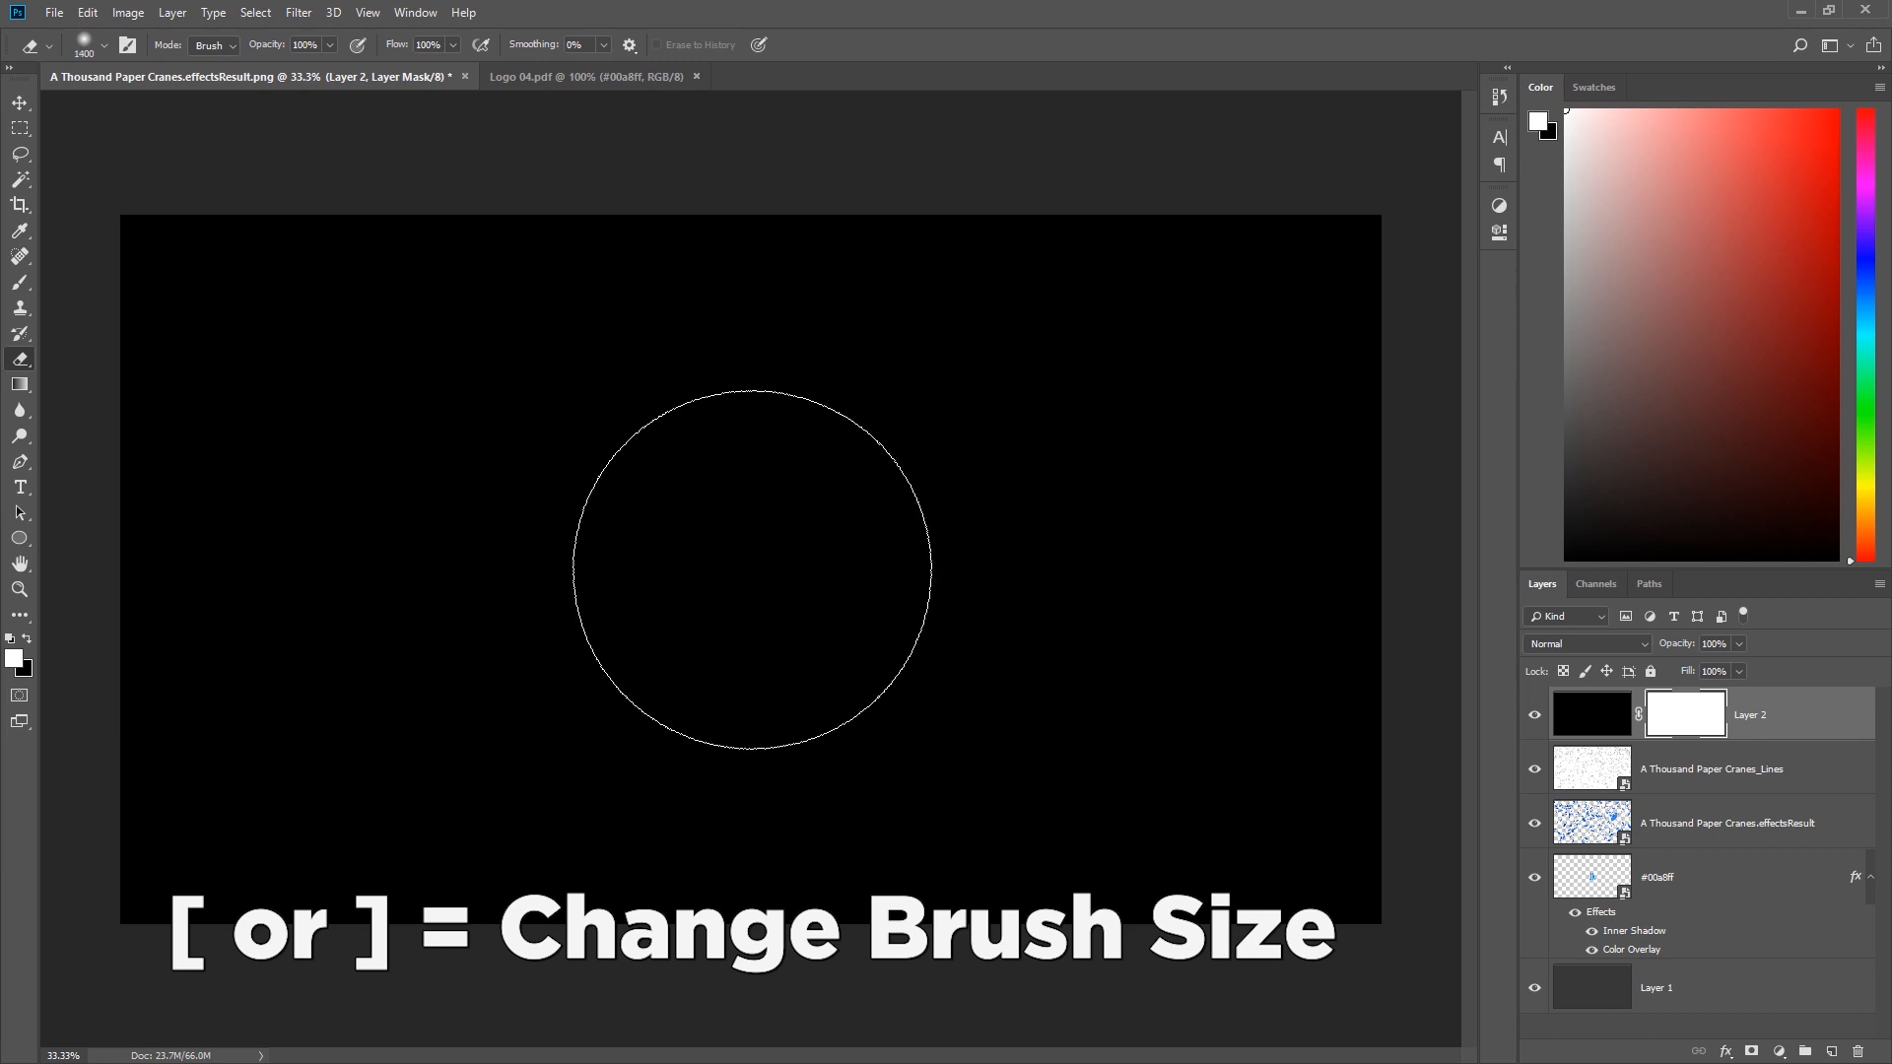
key(])
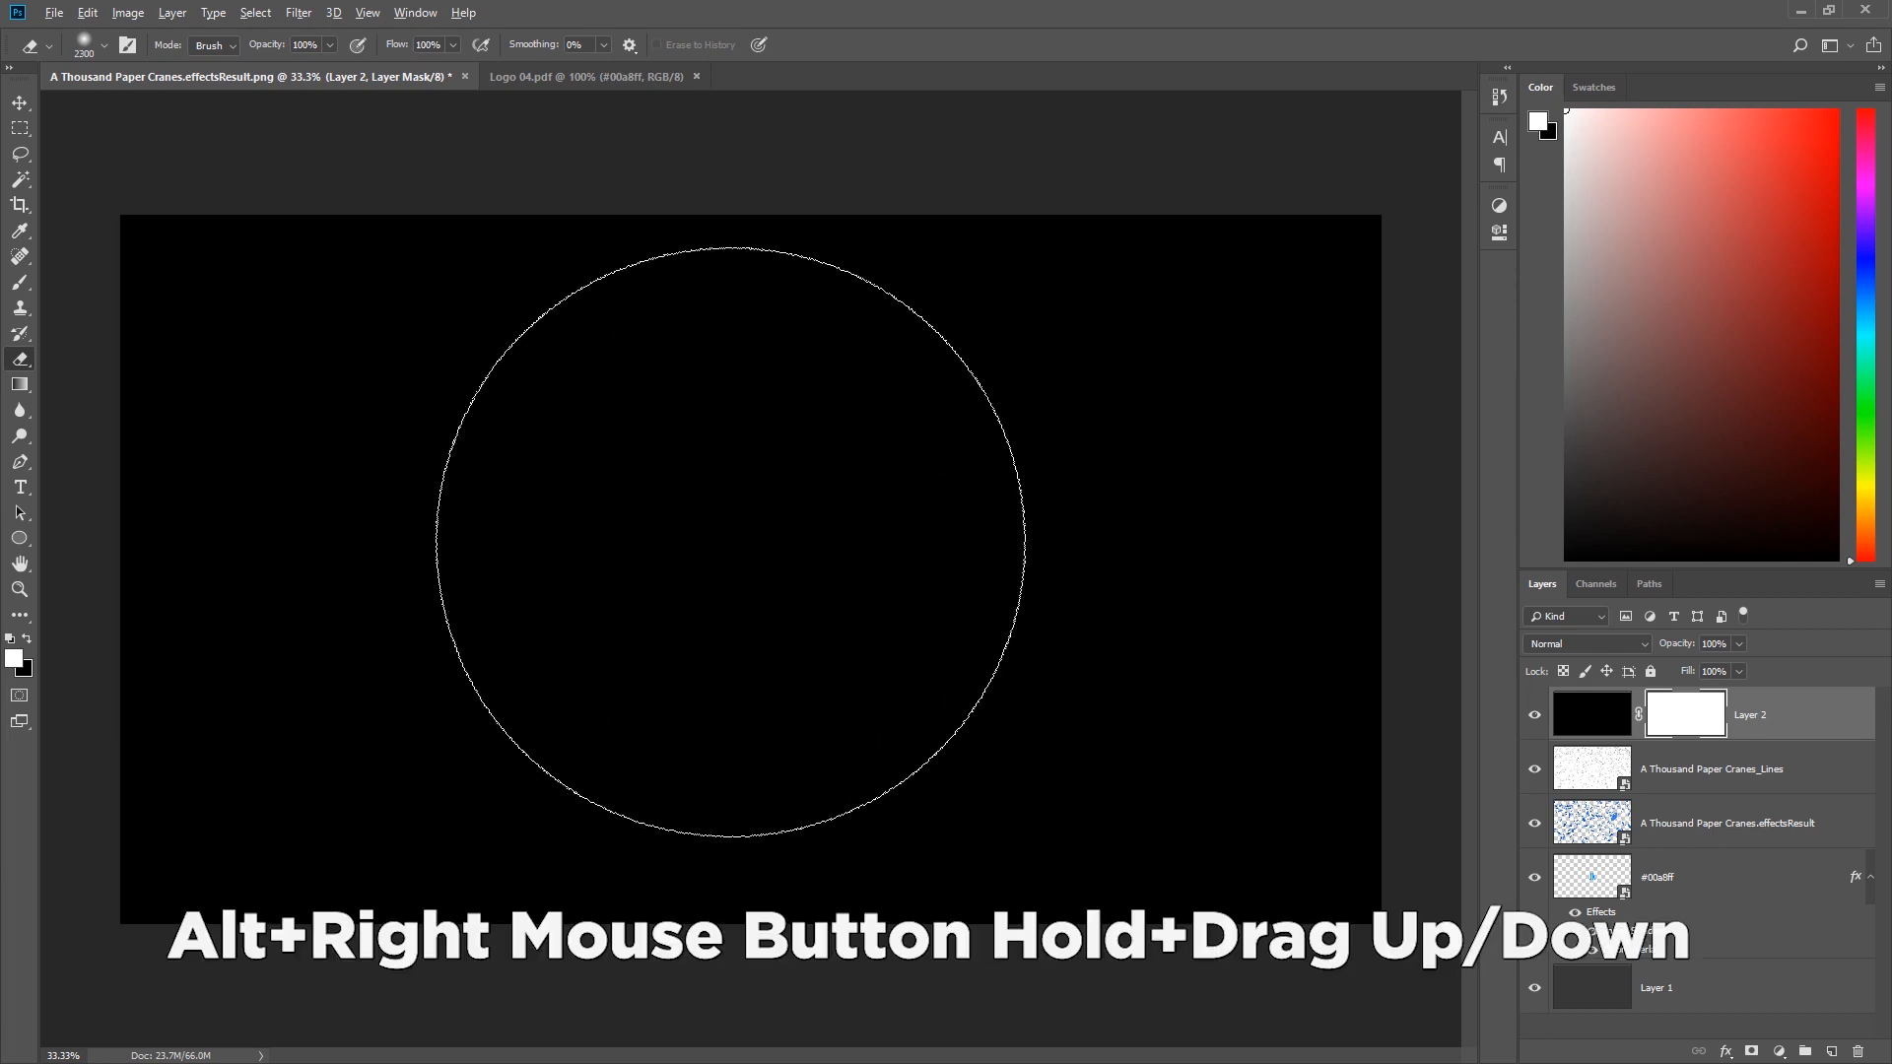
drag(729, 556, 729, 506)
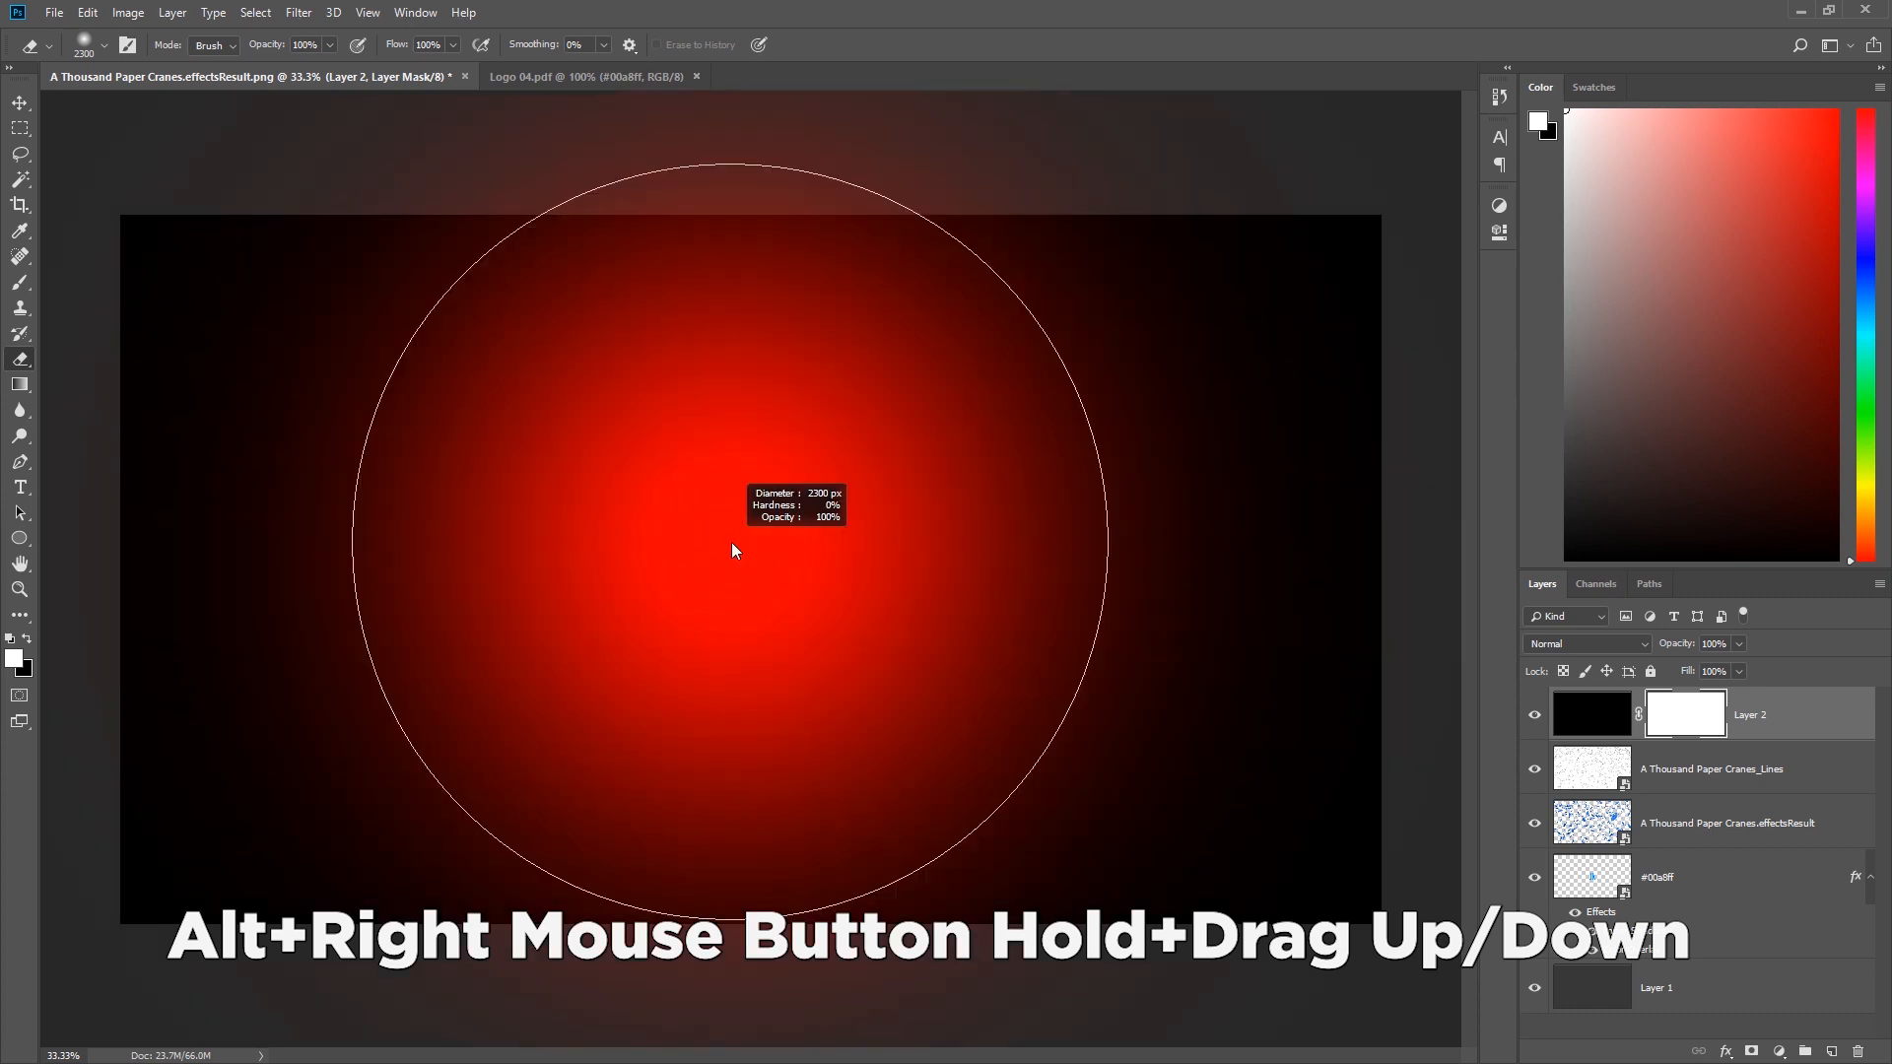
drag(729, 552, 774, 465)
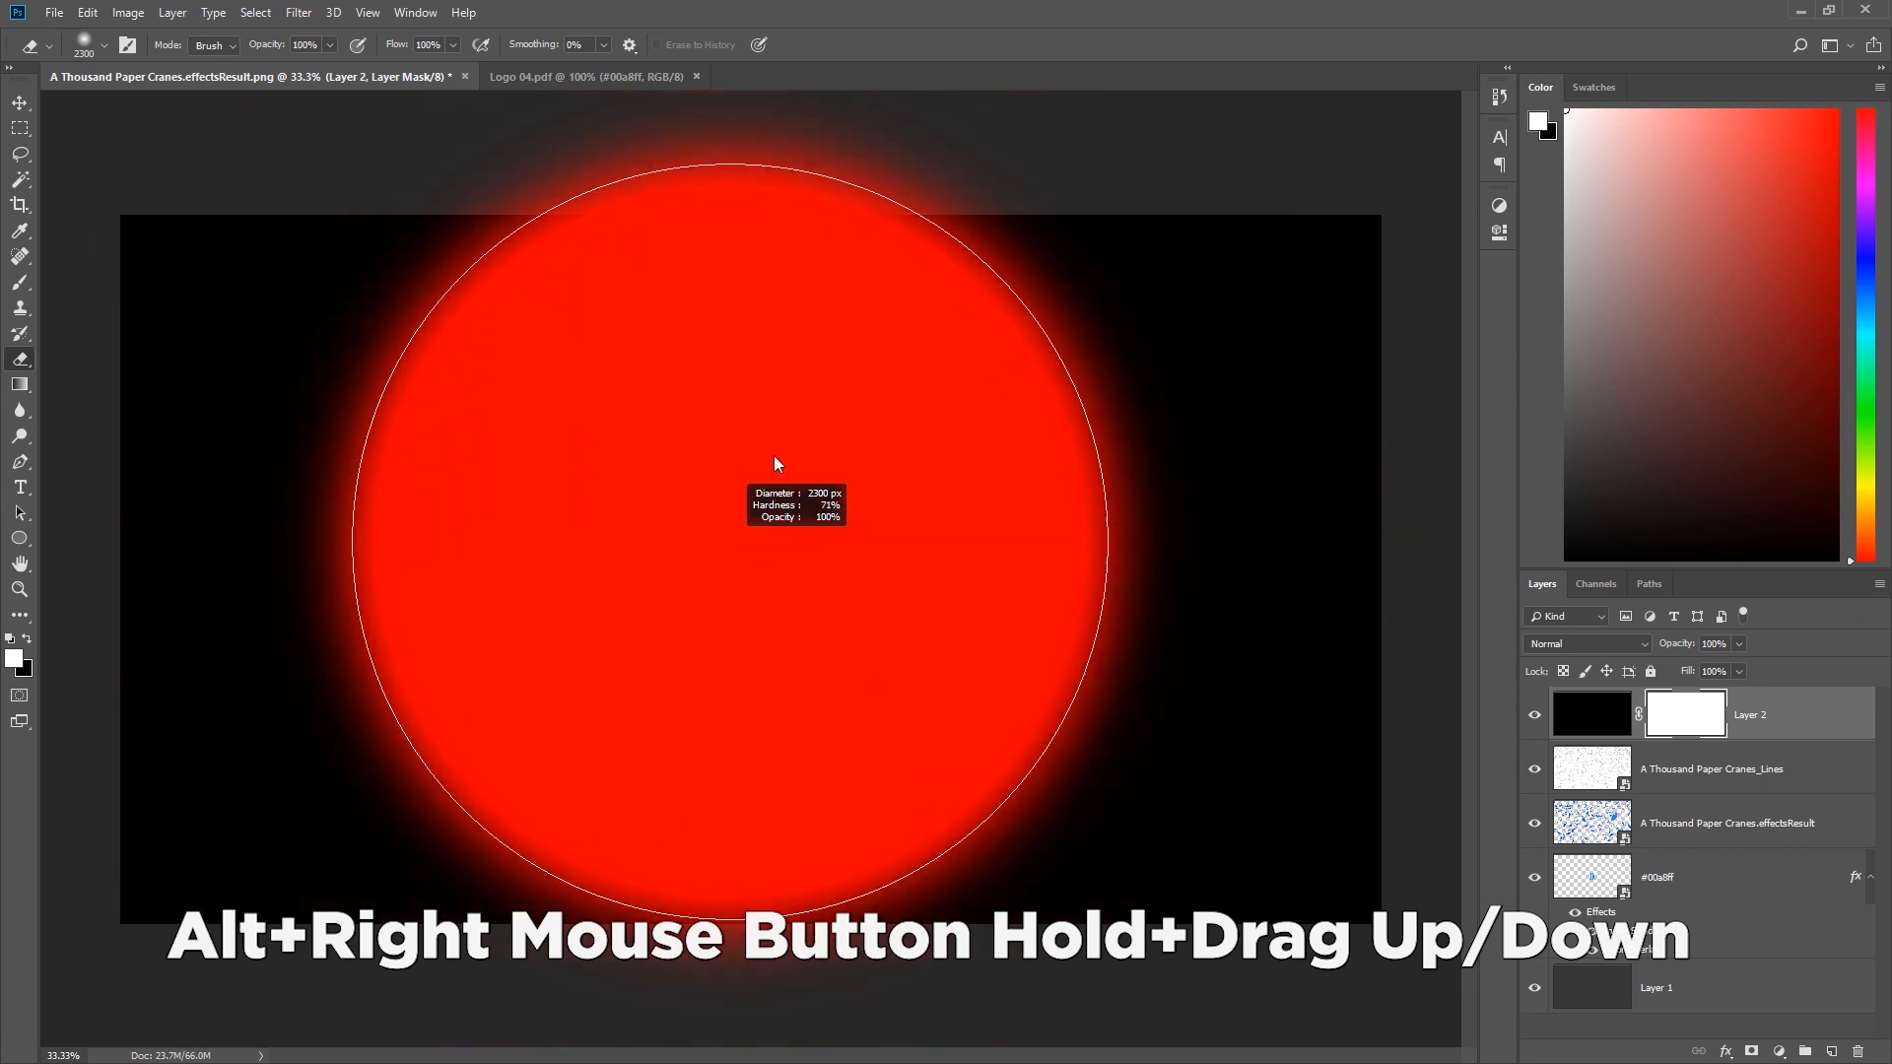
drag(776, 465, 762, 217)
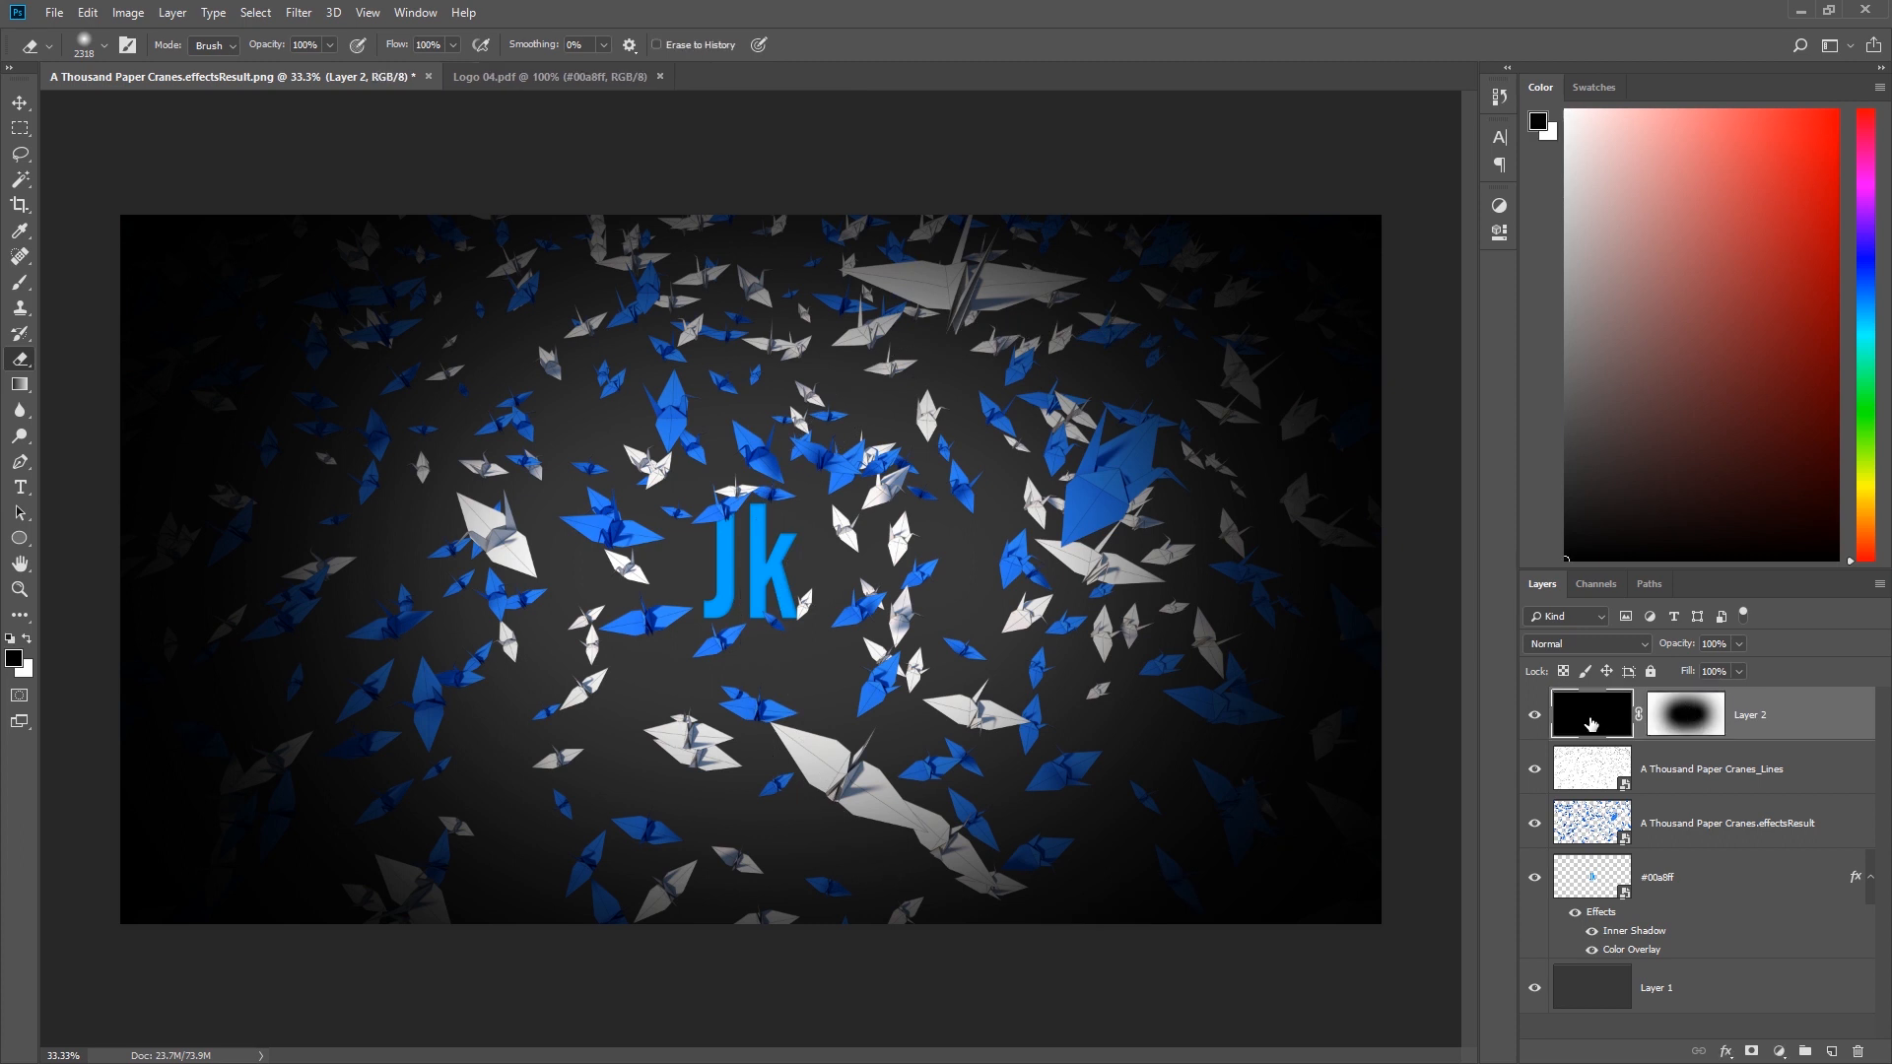
mouse_move(1681, 644)
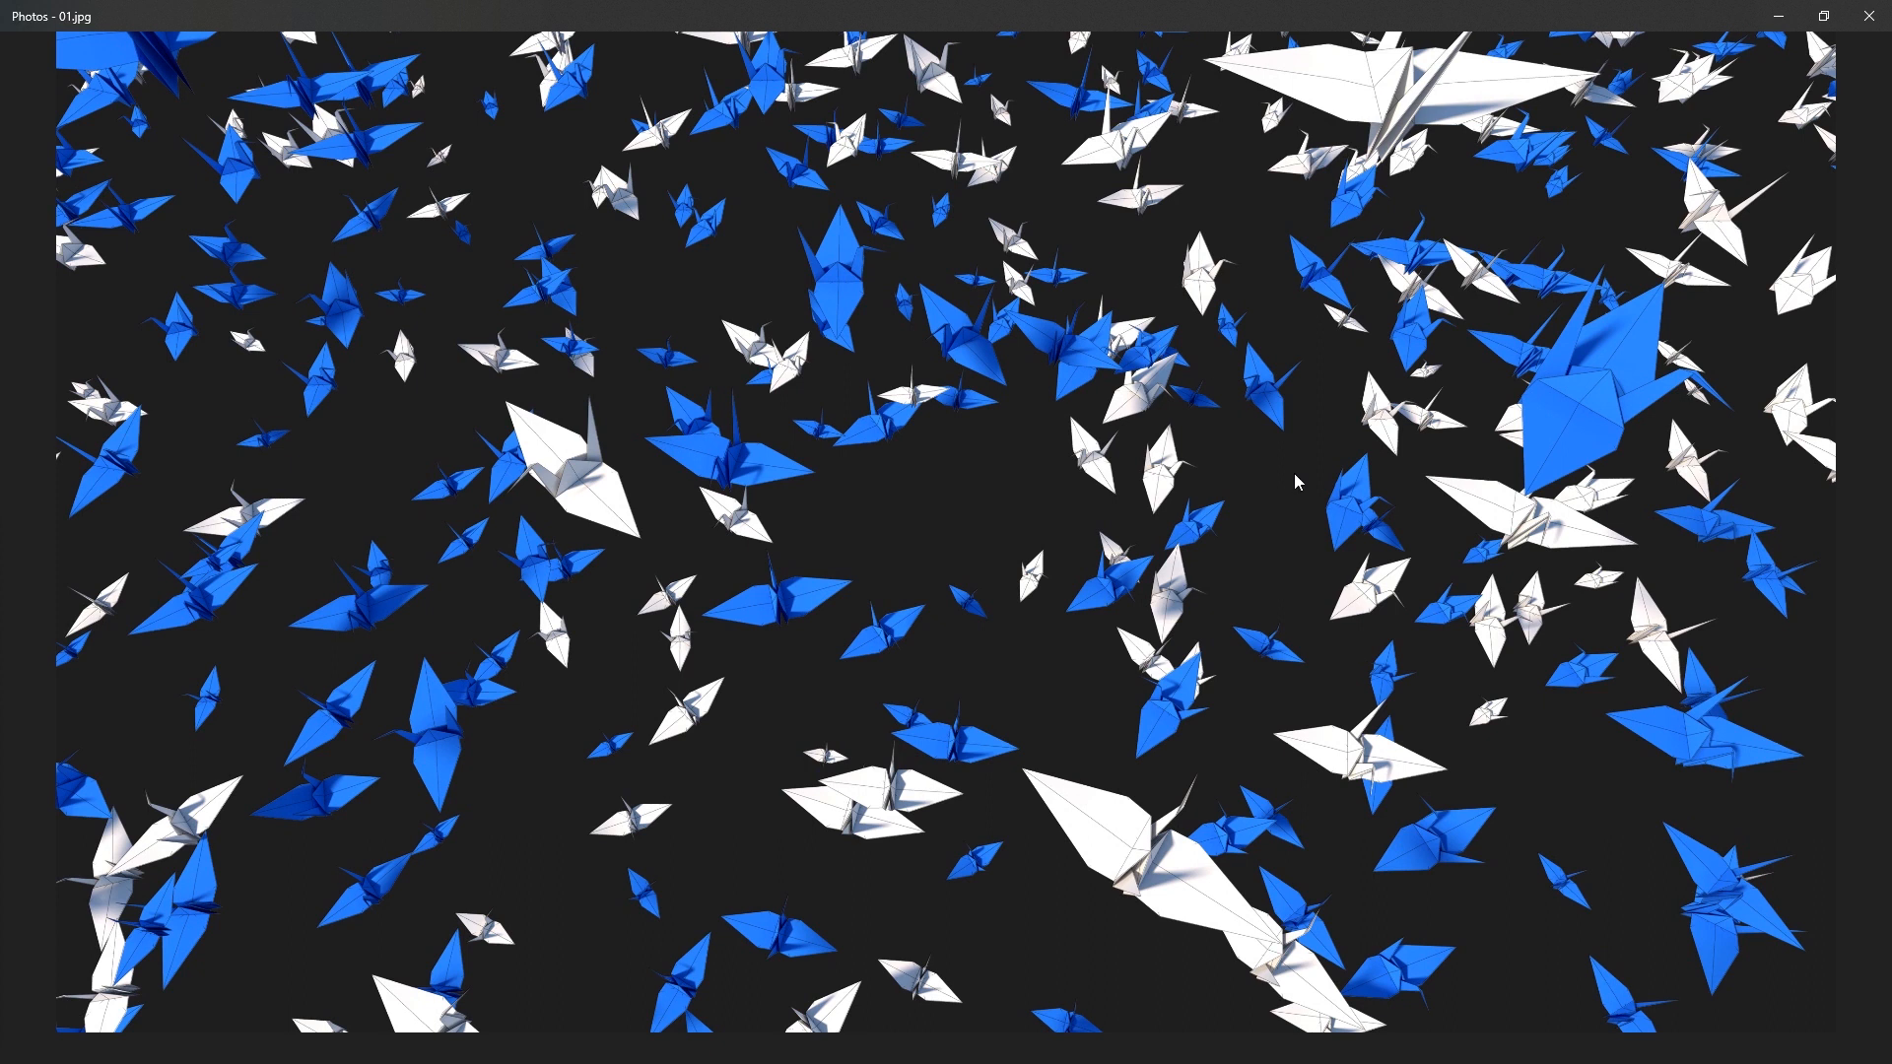
mouse_move(889, 418)
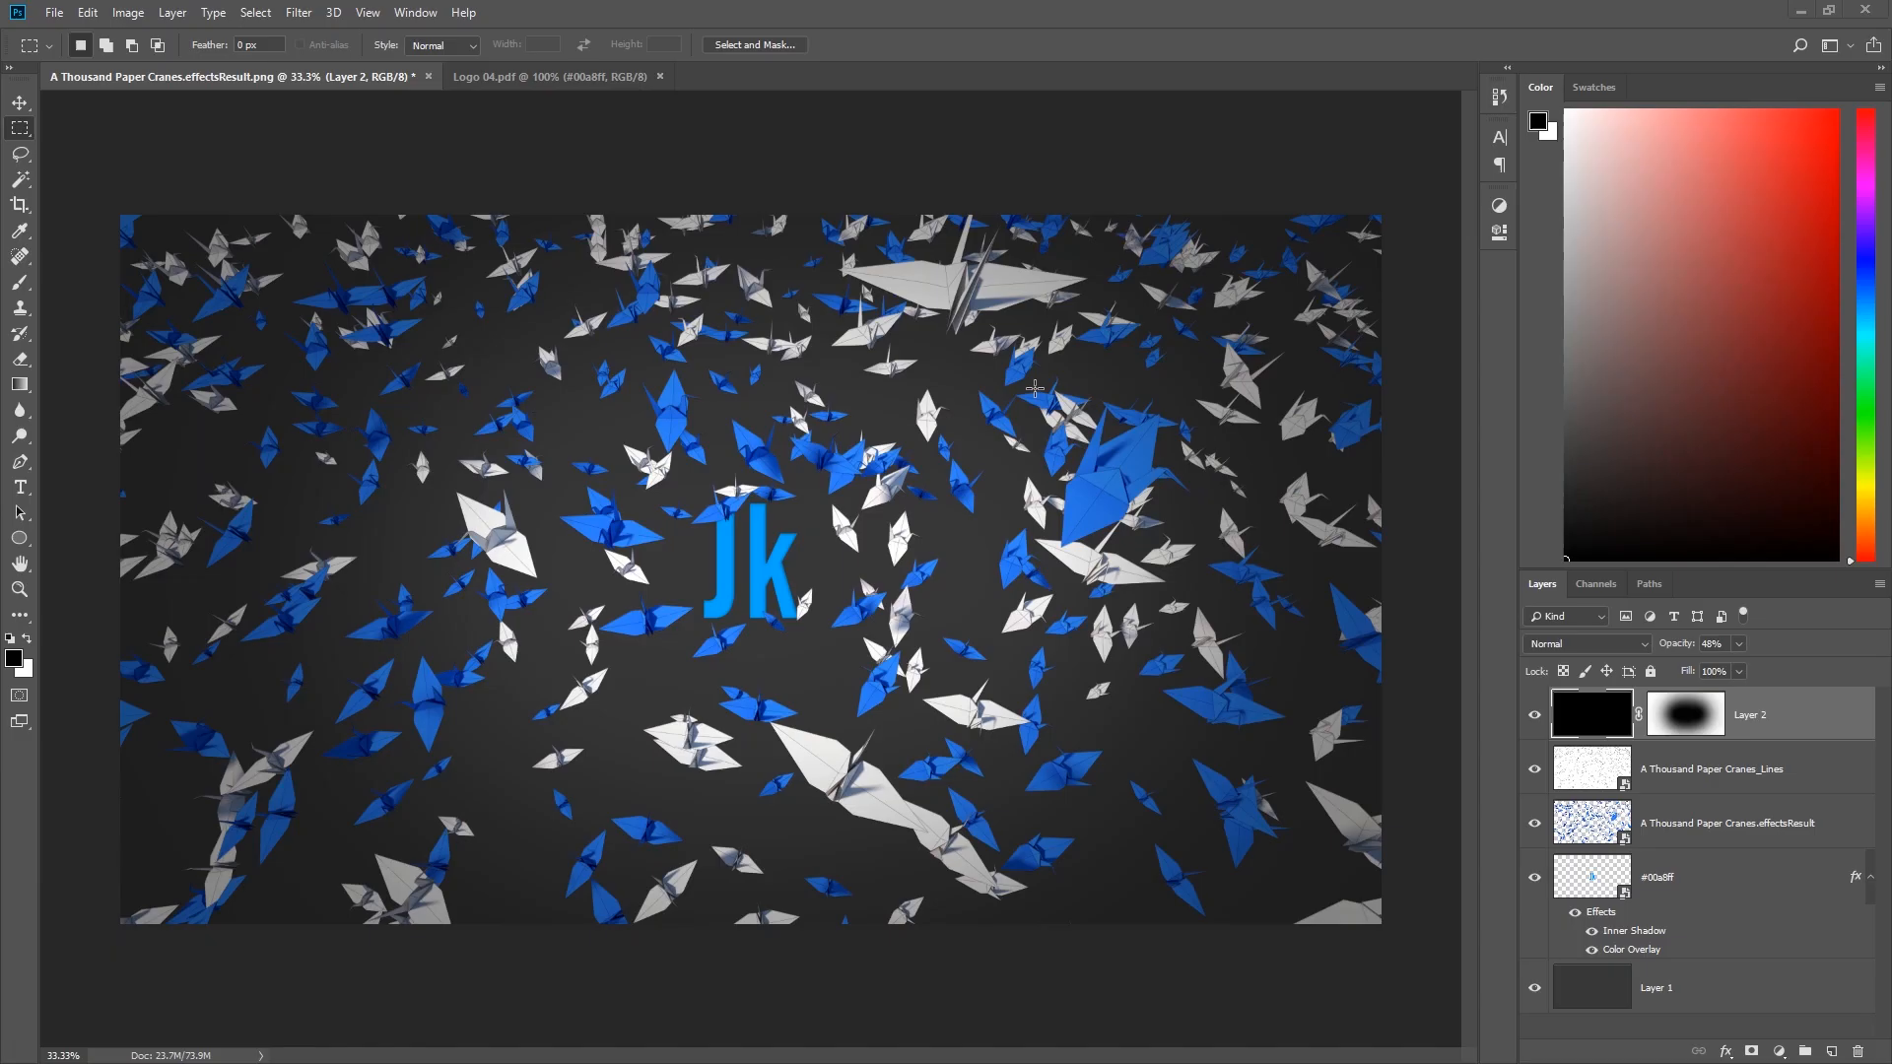
- Add a Hue/Saturation adjustment above the crane render with Saturation about -77
click(1726, 824)
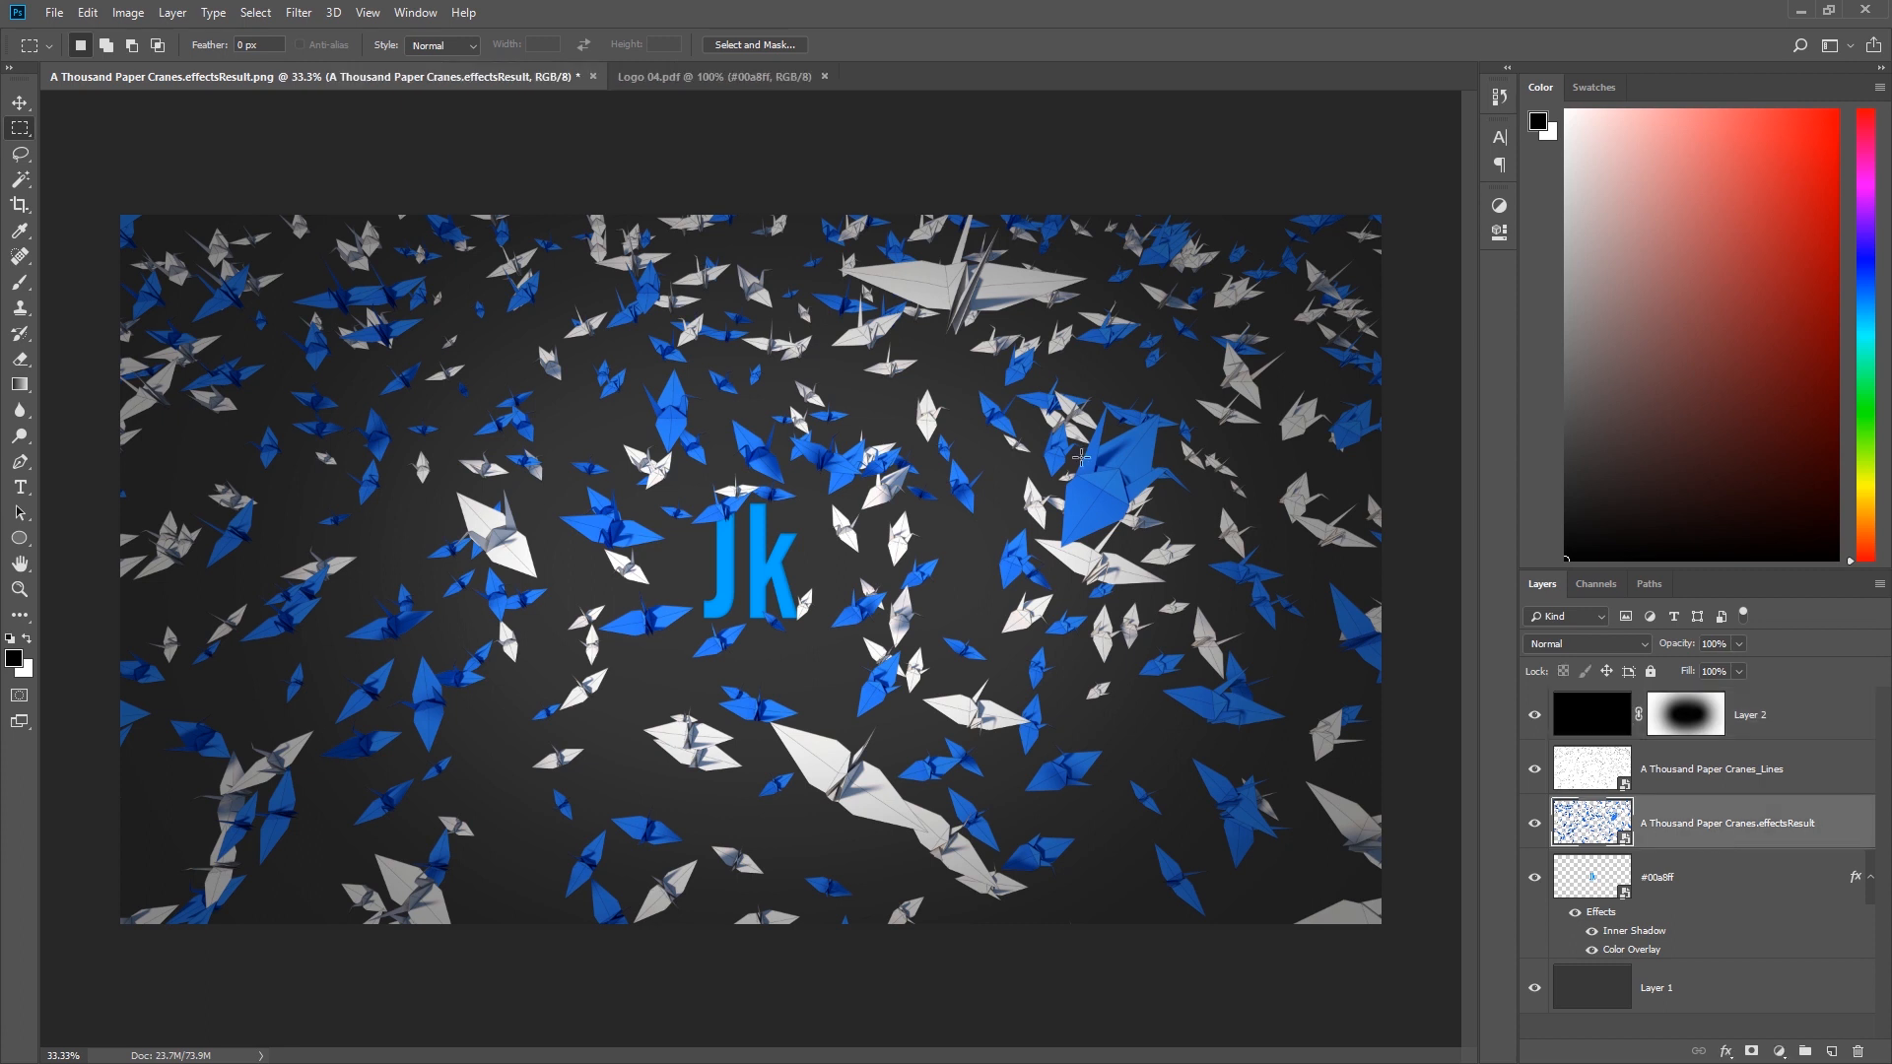
mouse_move(1614, 826)
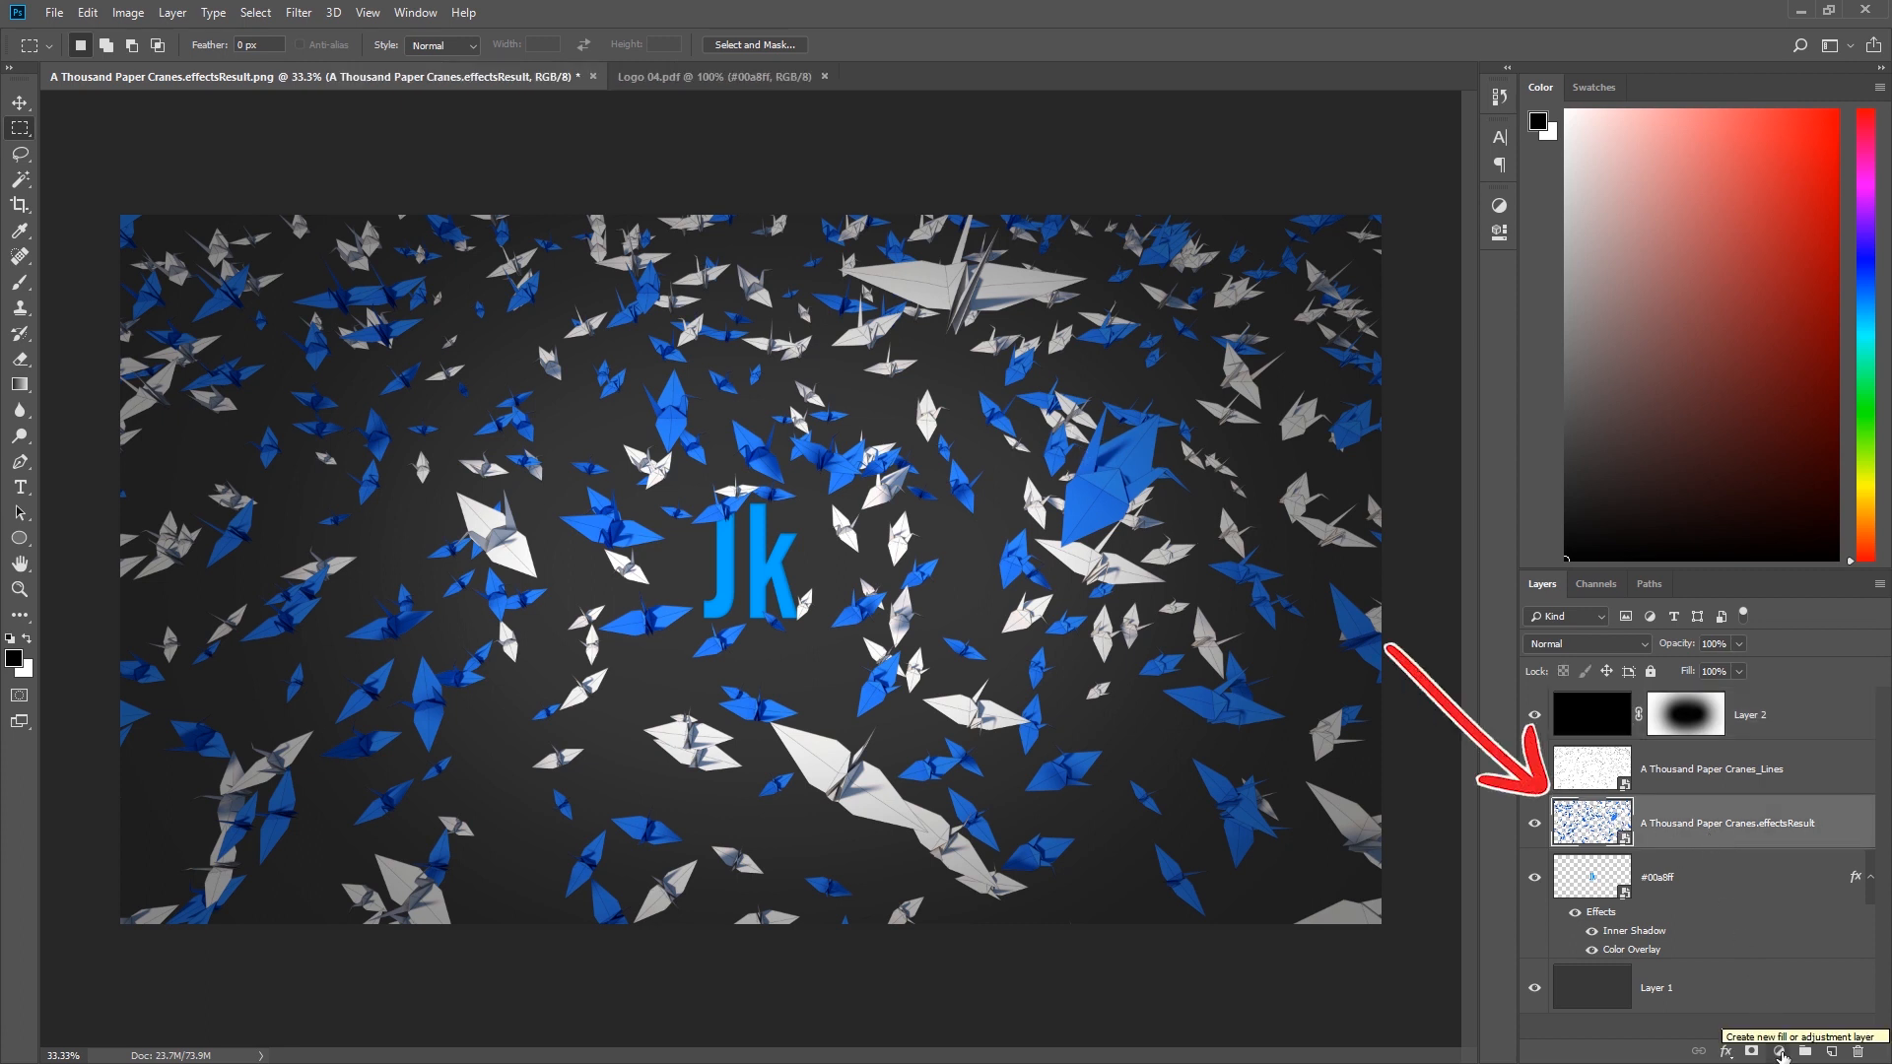
click(1779, 1050)
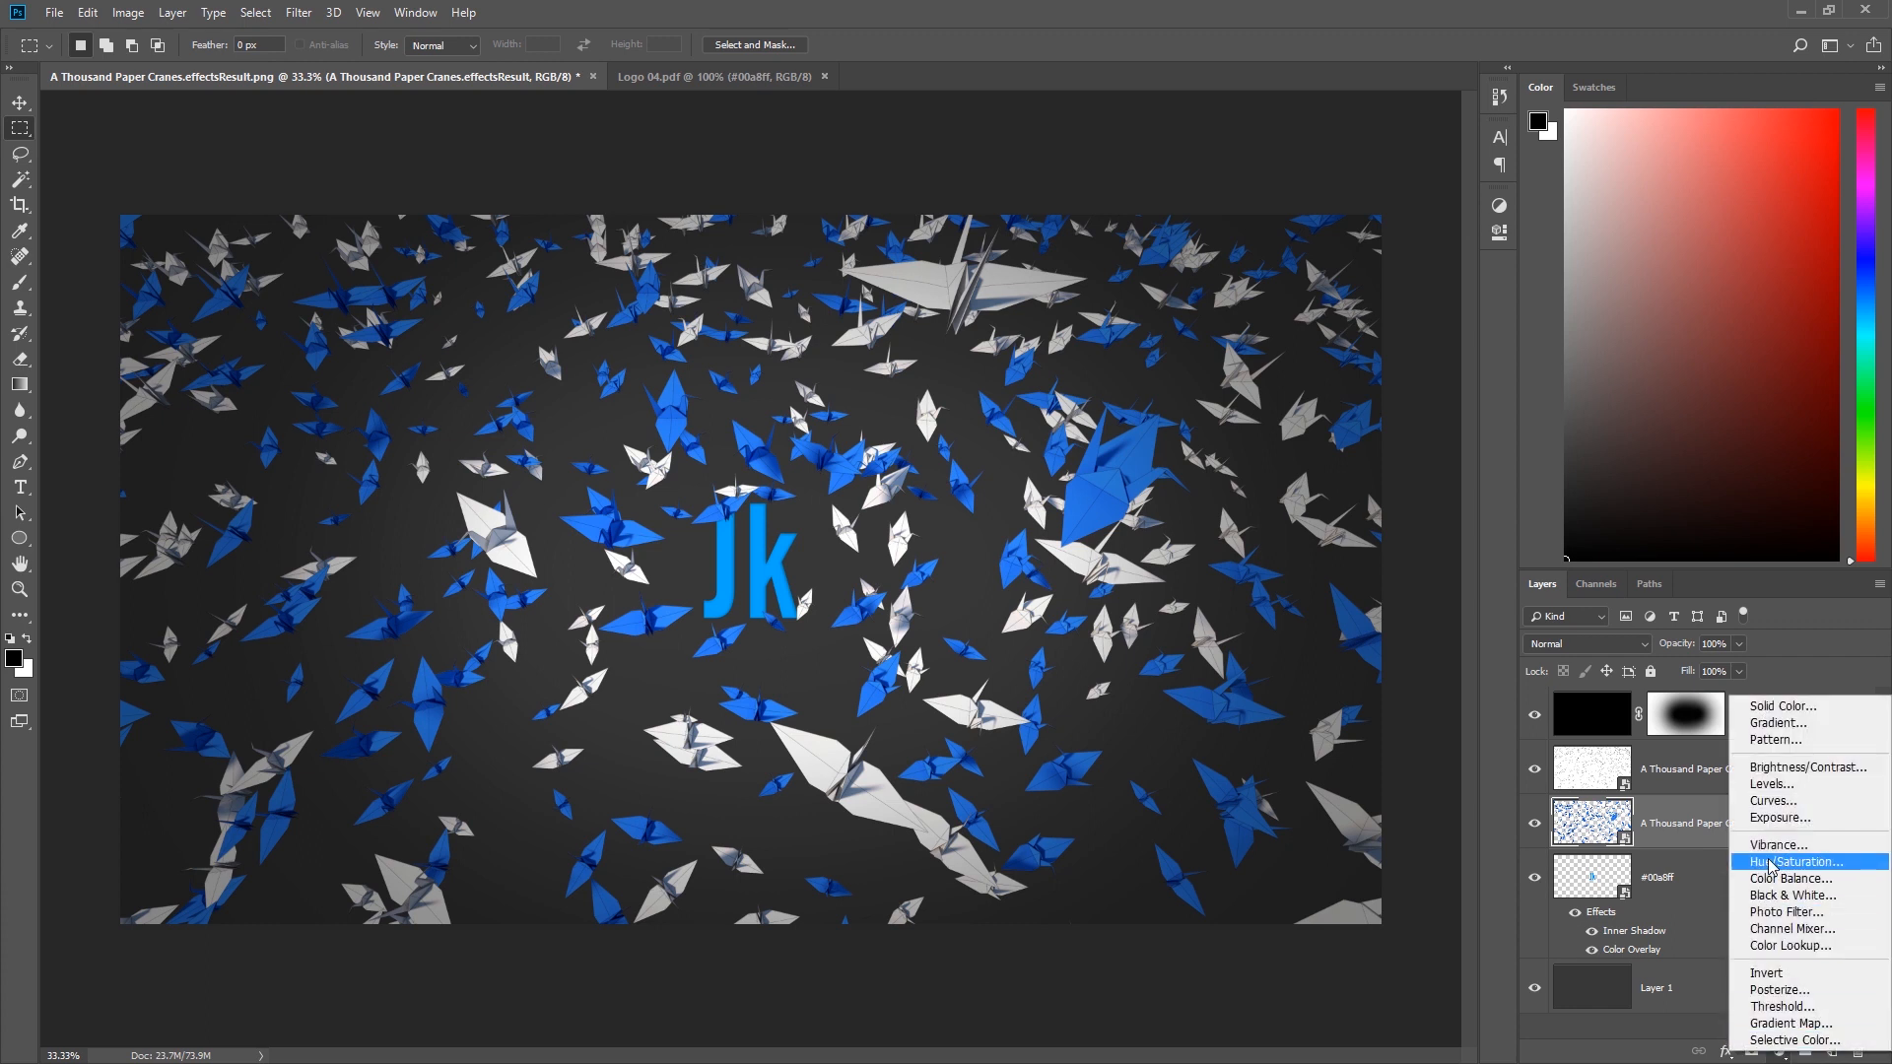
click(1799, 861)
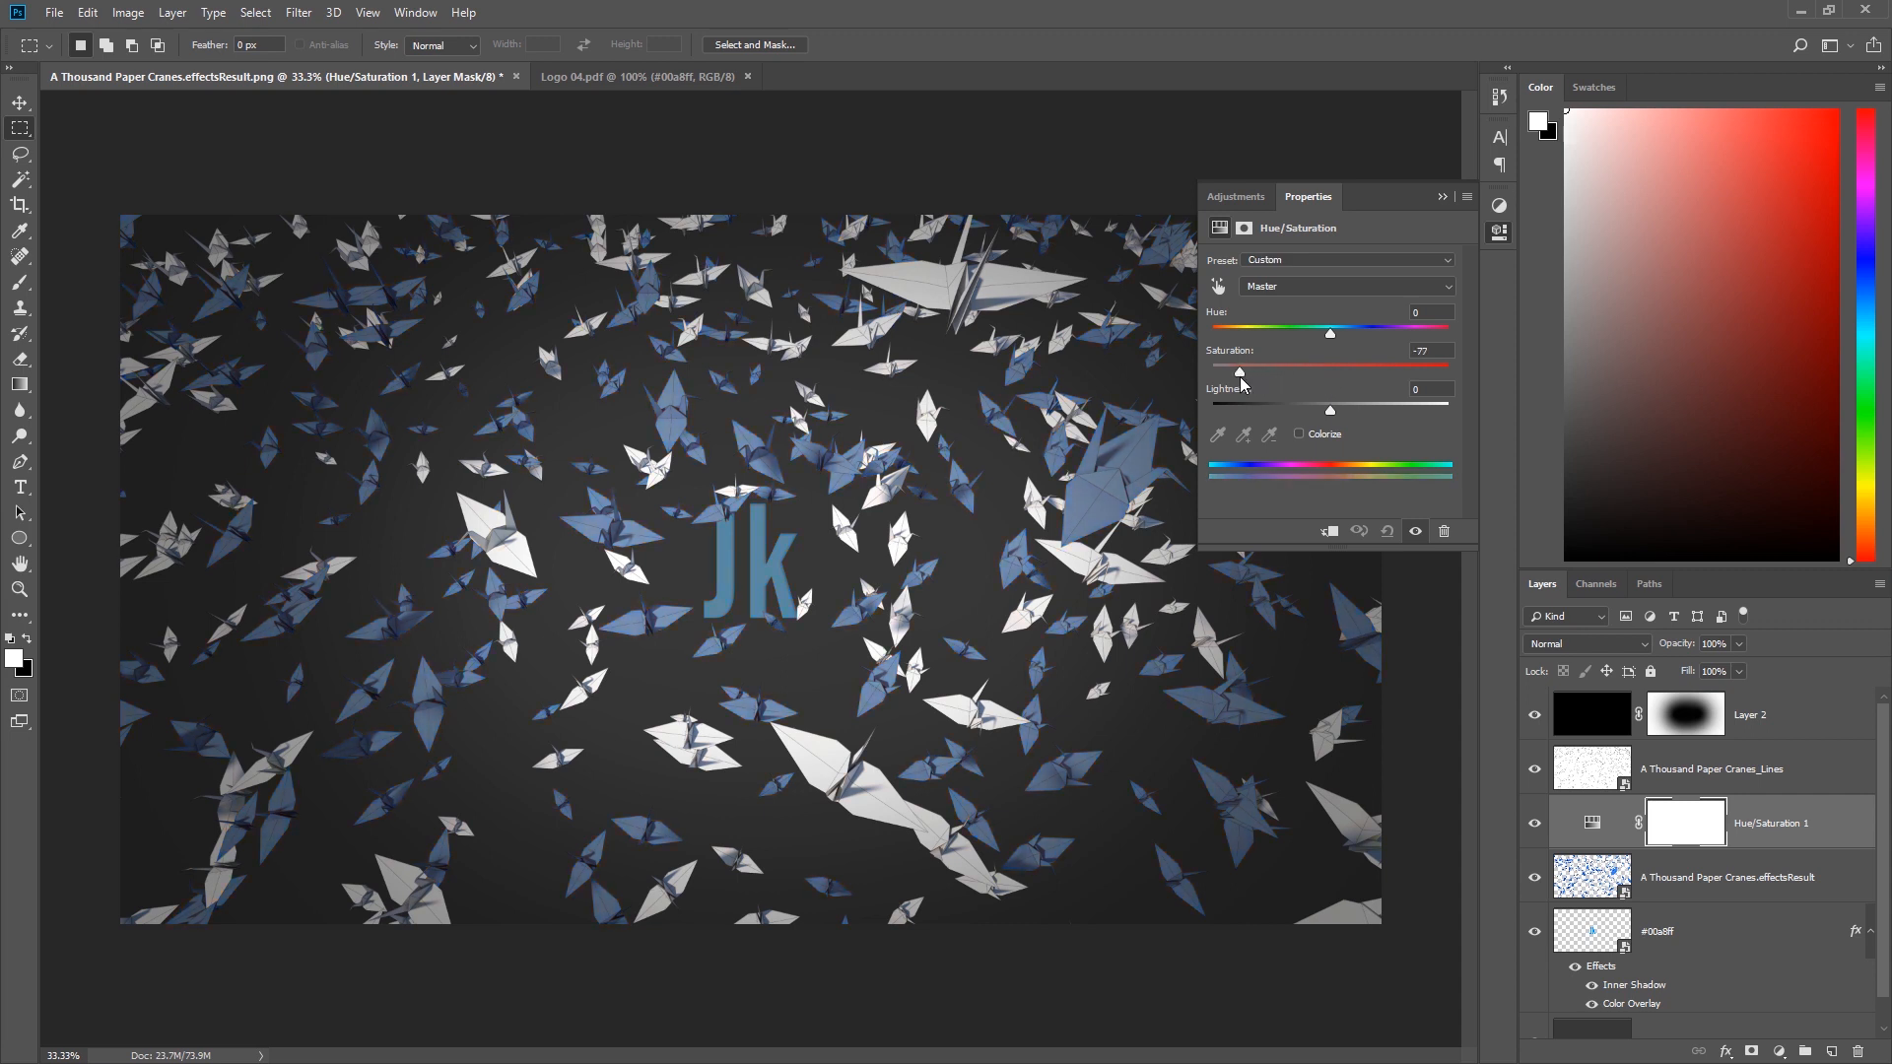
drag(1239, 373, 1233, 373)
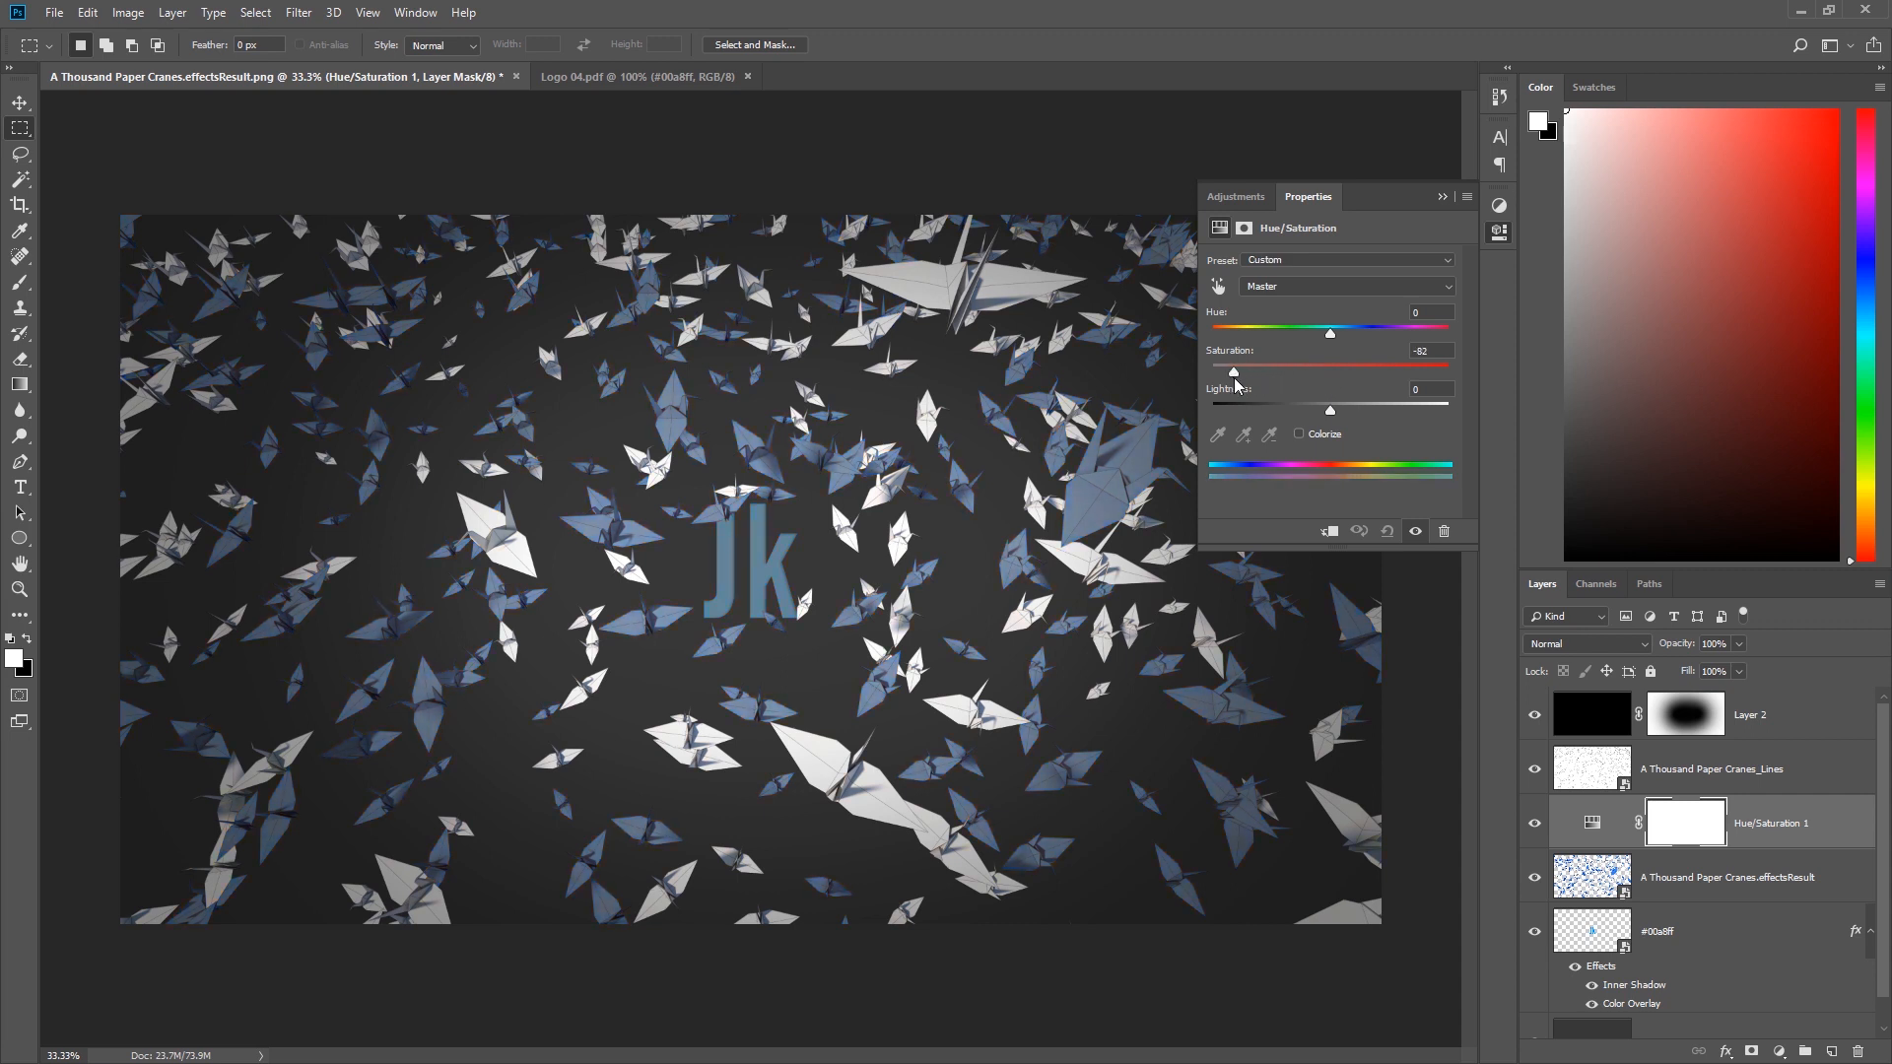
drag(1234, 373, 1240, 372)
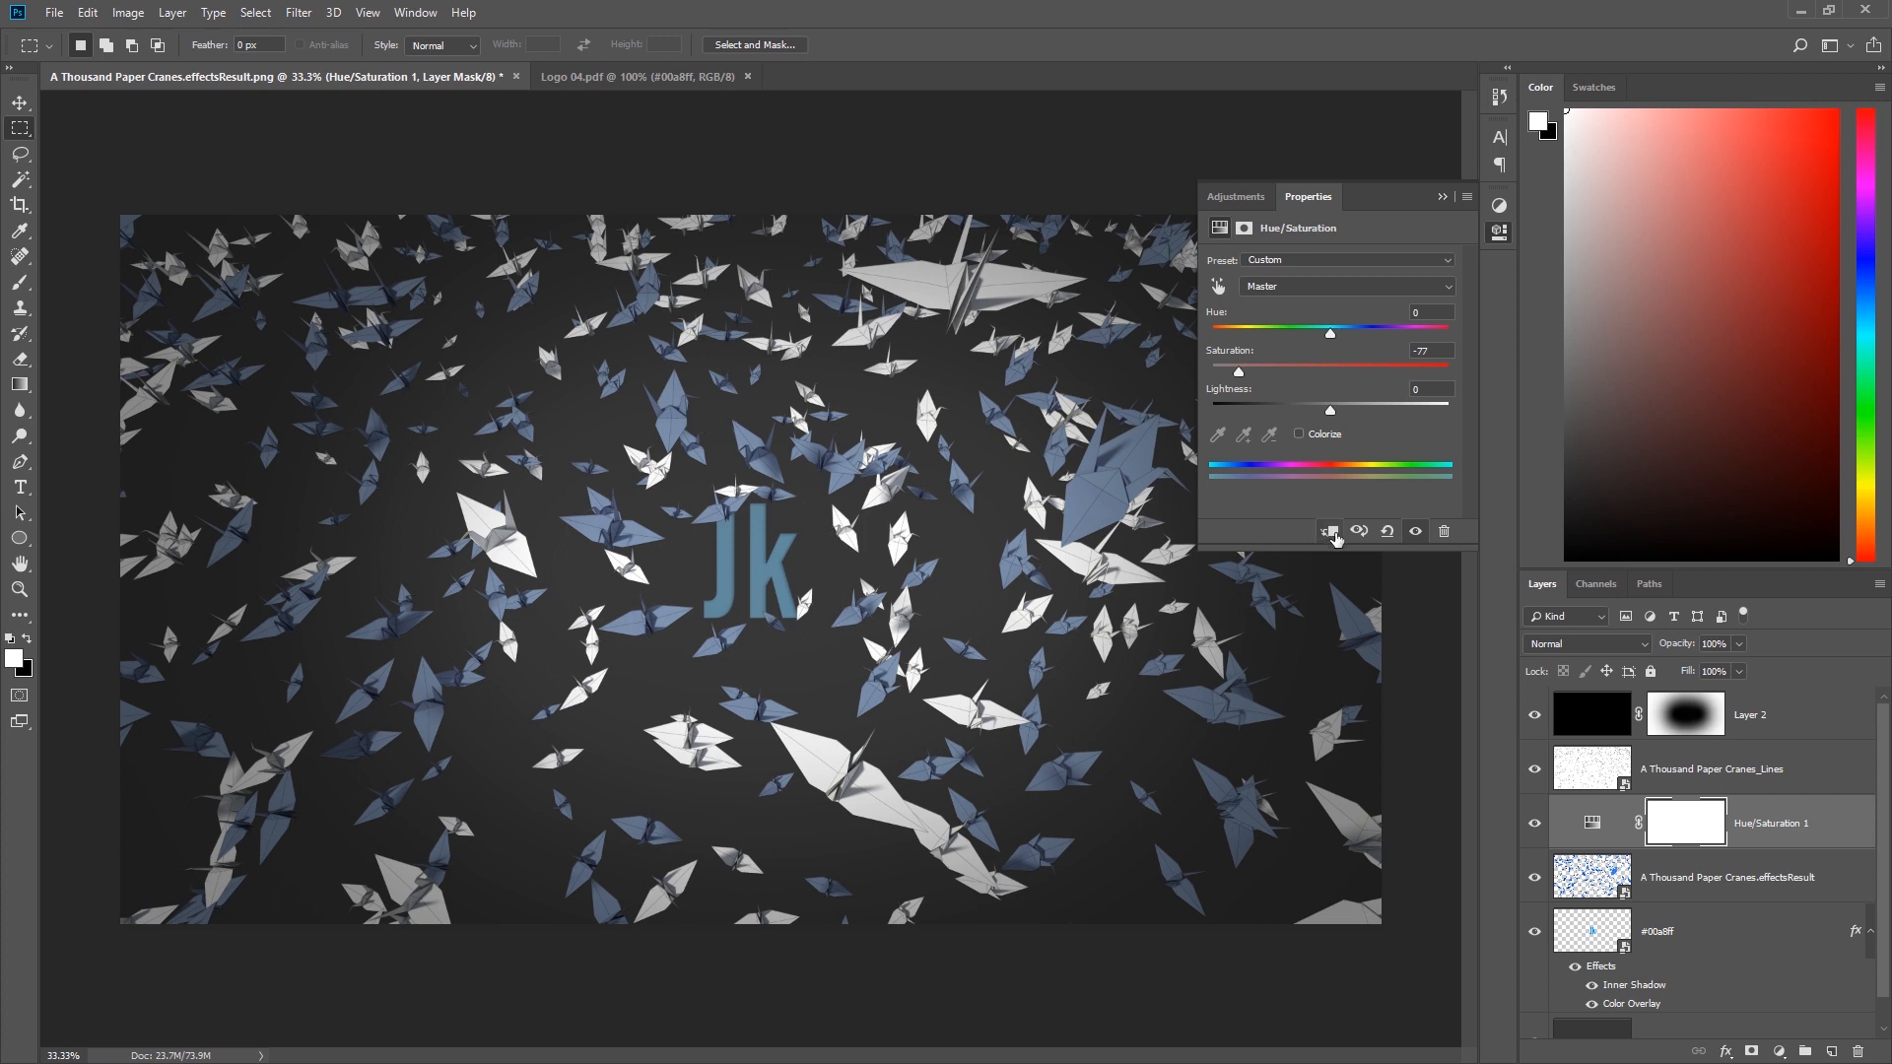
- Clip the adjustment to the crane render, then hide Hue/Saturation 1 and the logo layer
click(1327, 530)
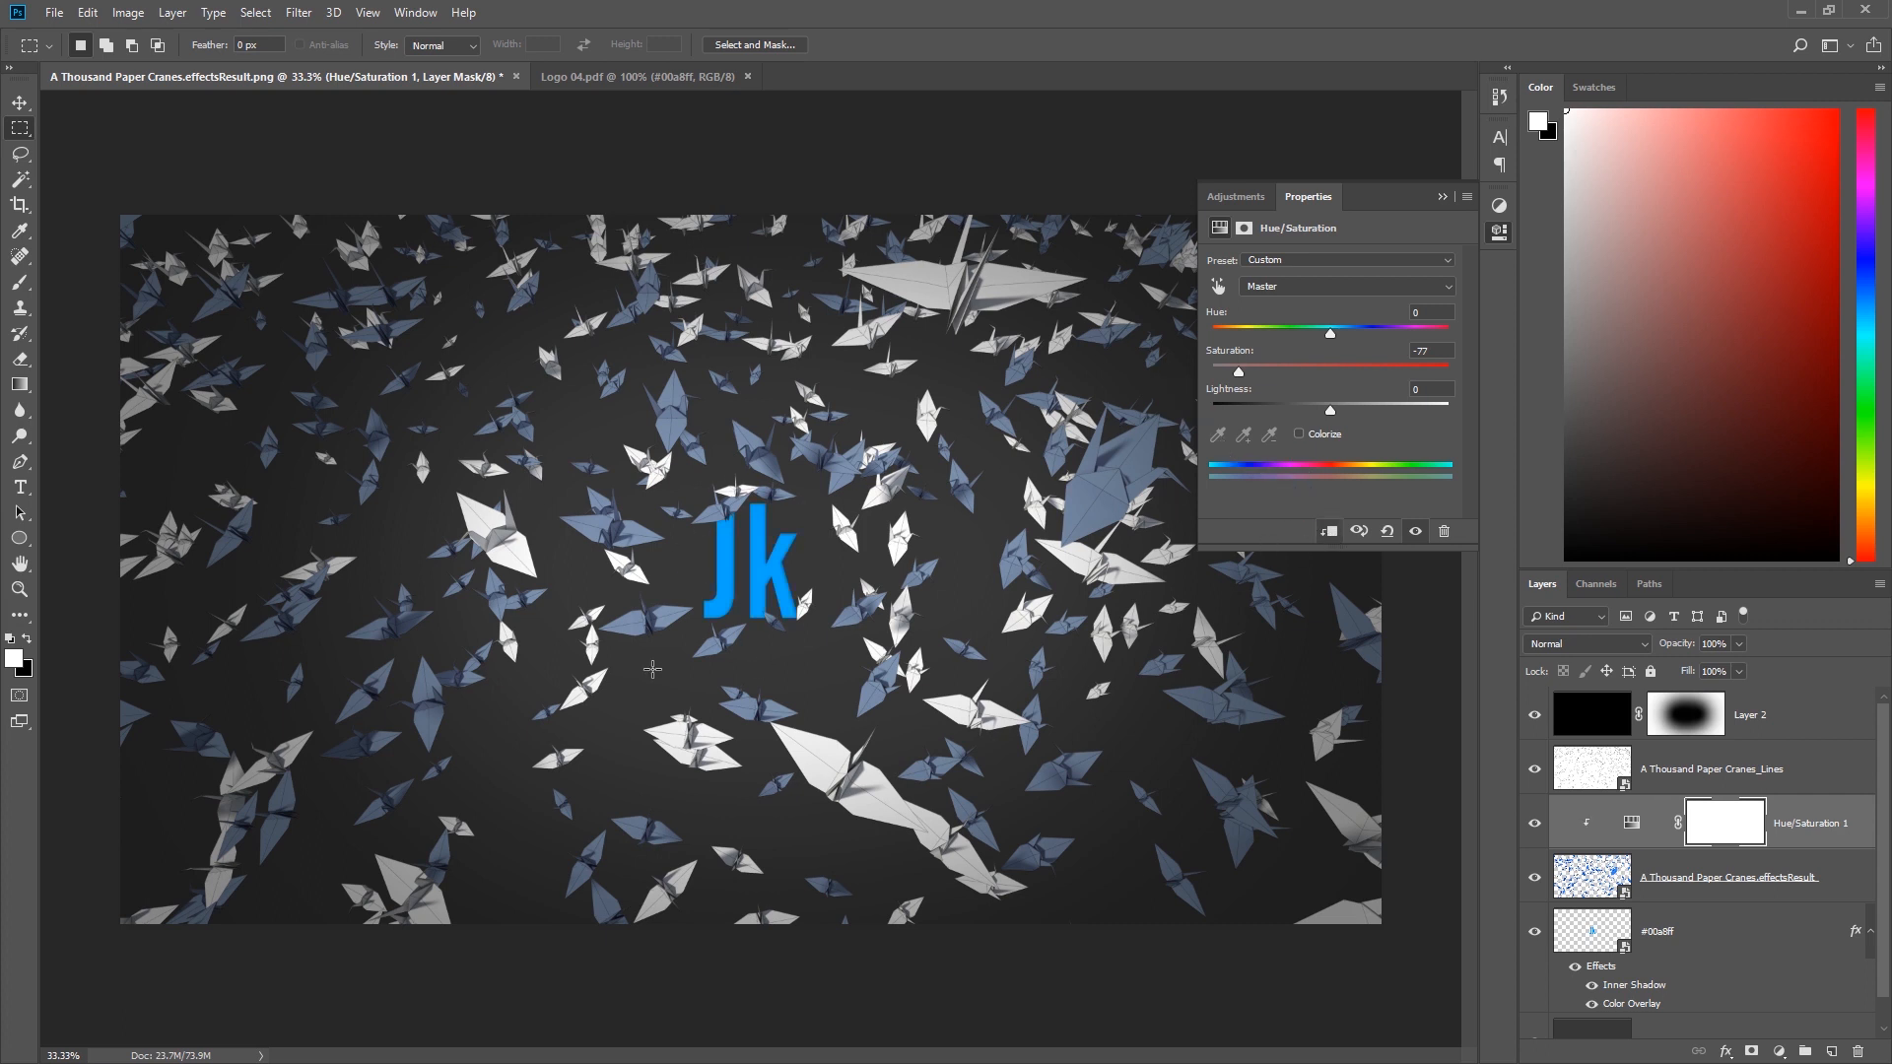
mouse_move(390, 611)
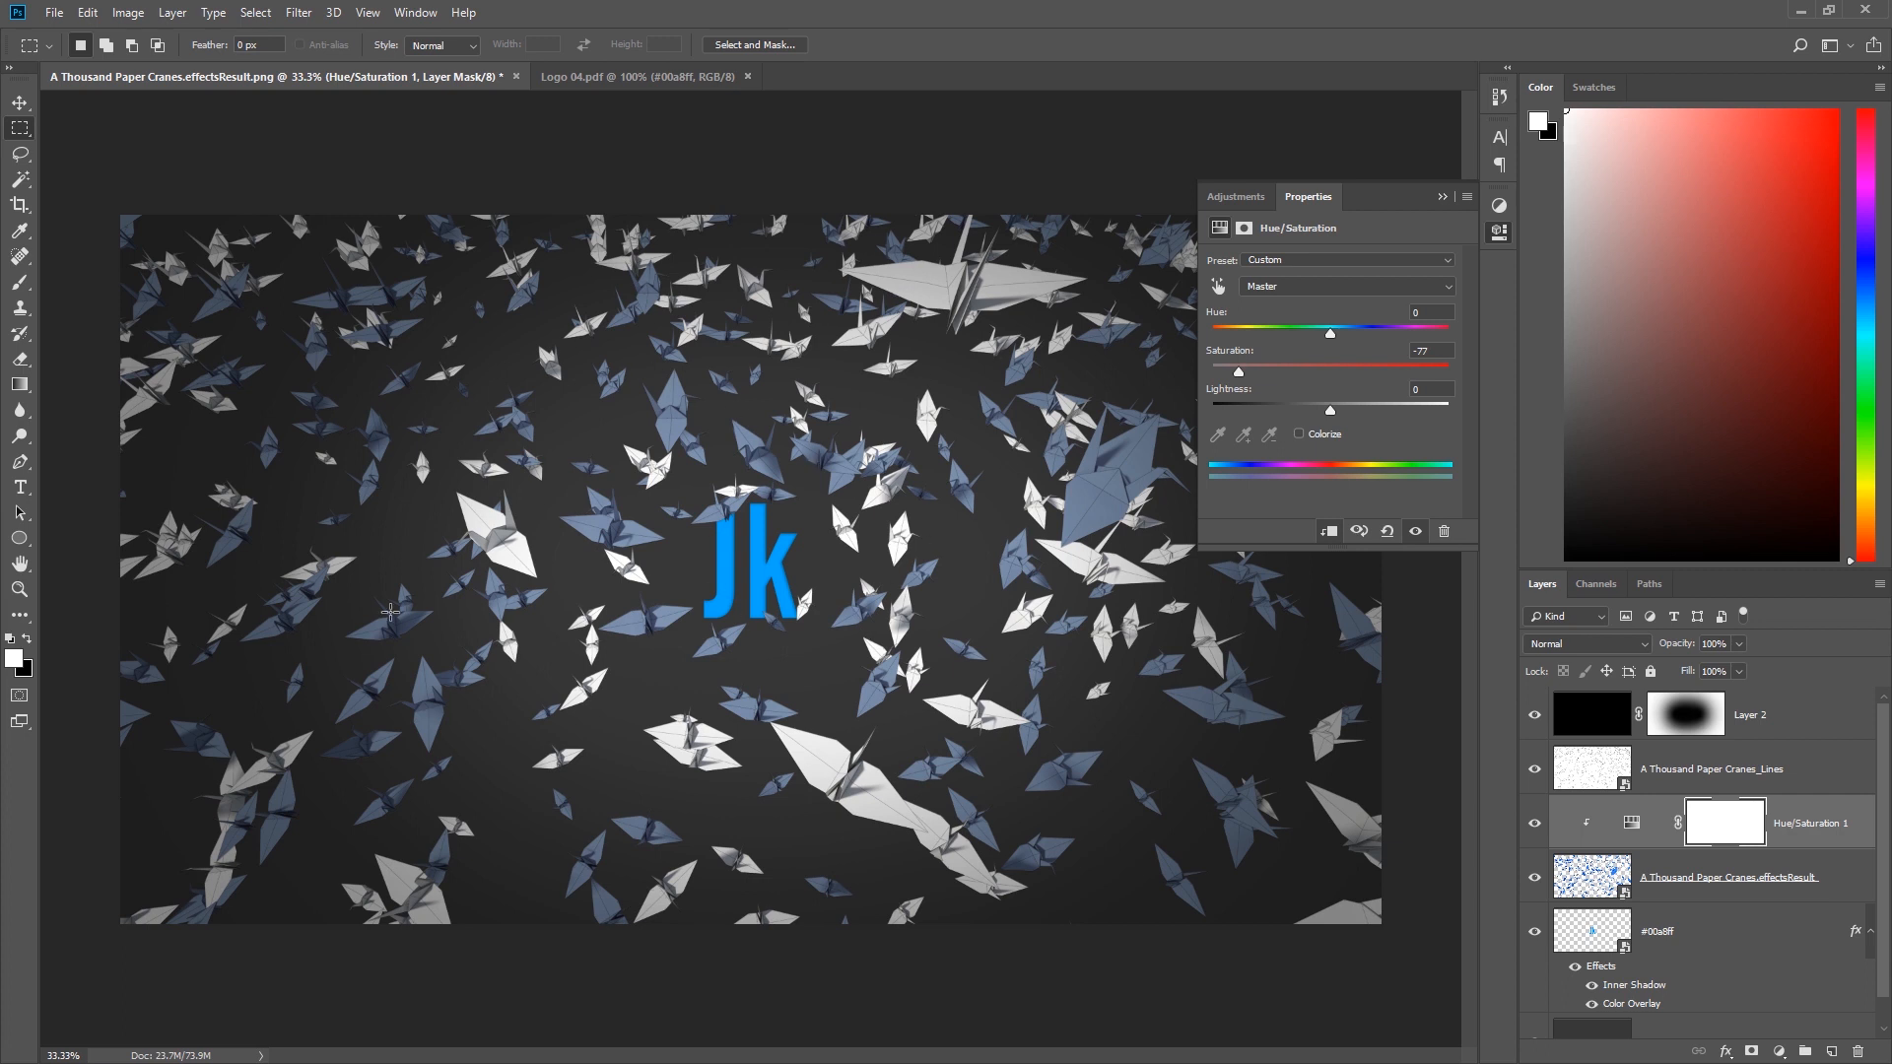
mouse_move(1429, 266)
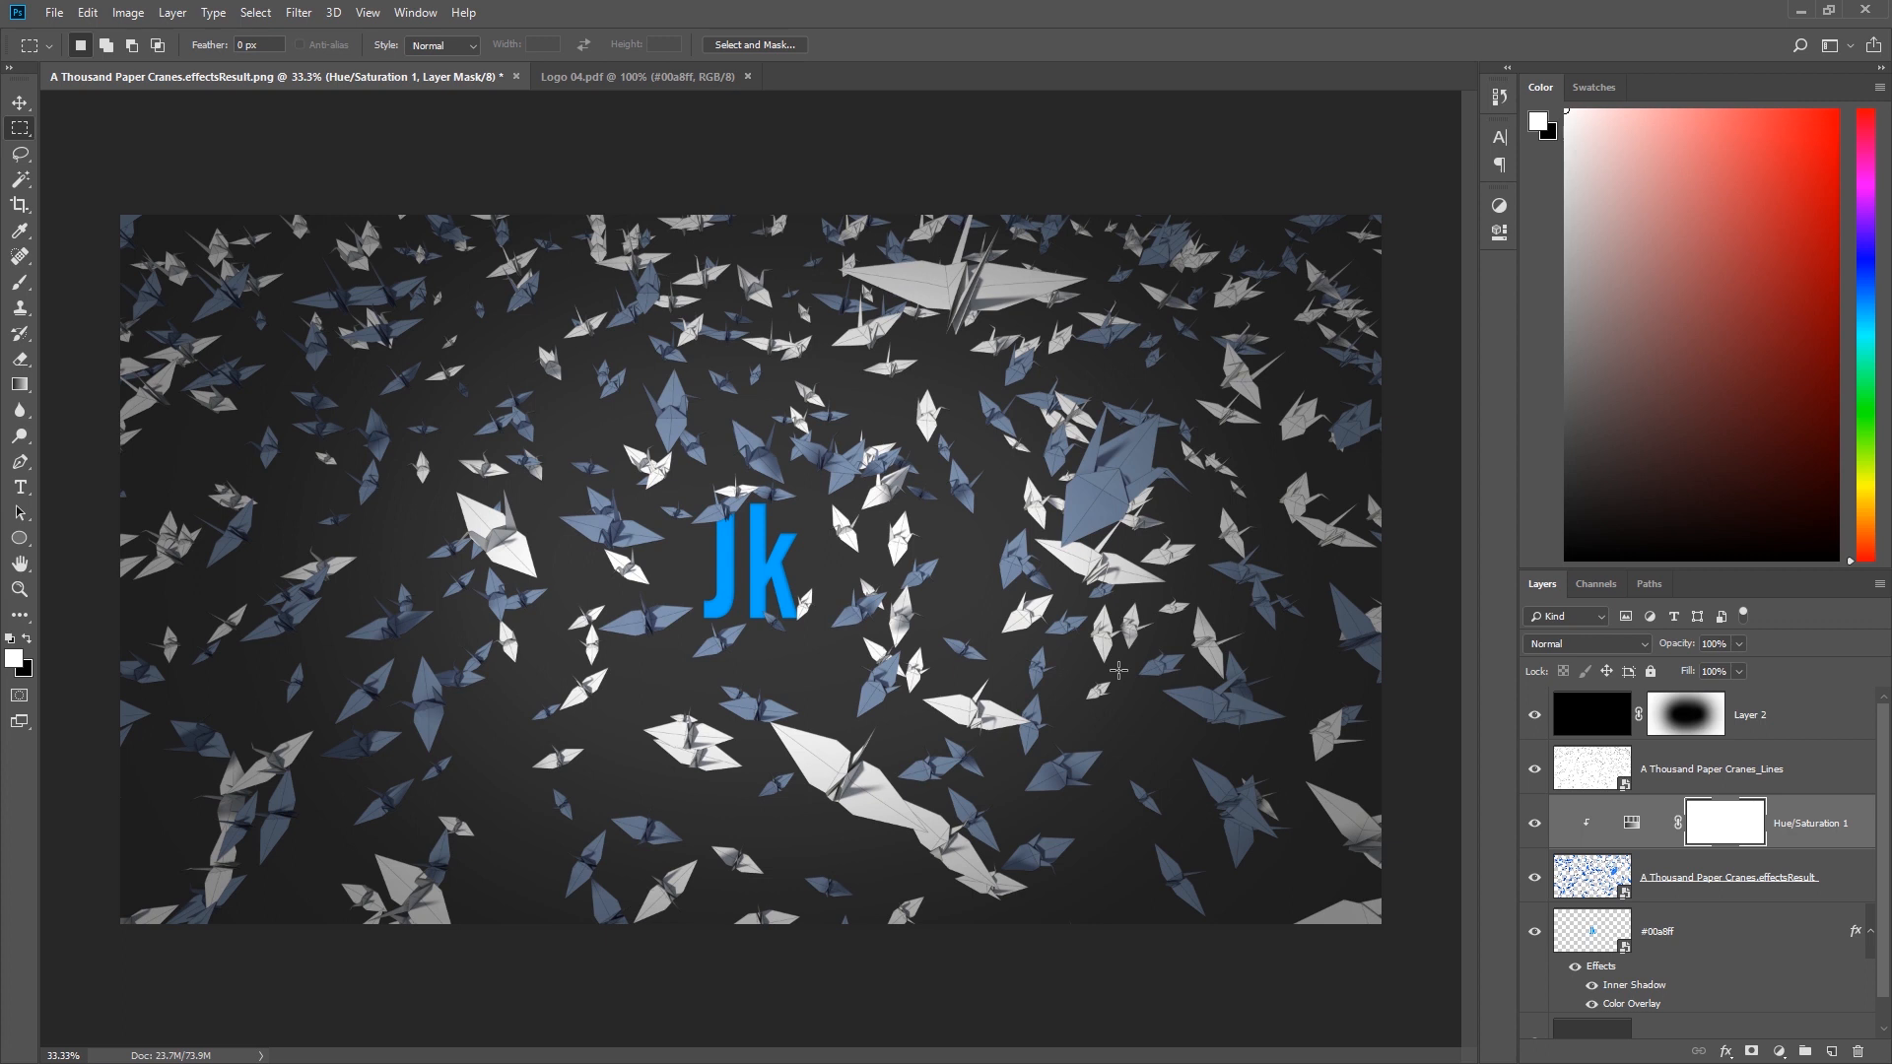
mouse_move(745, 668)
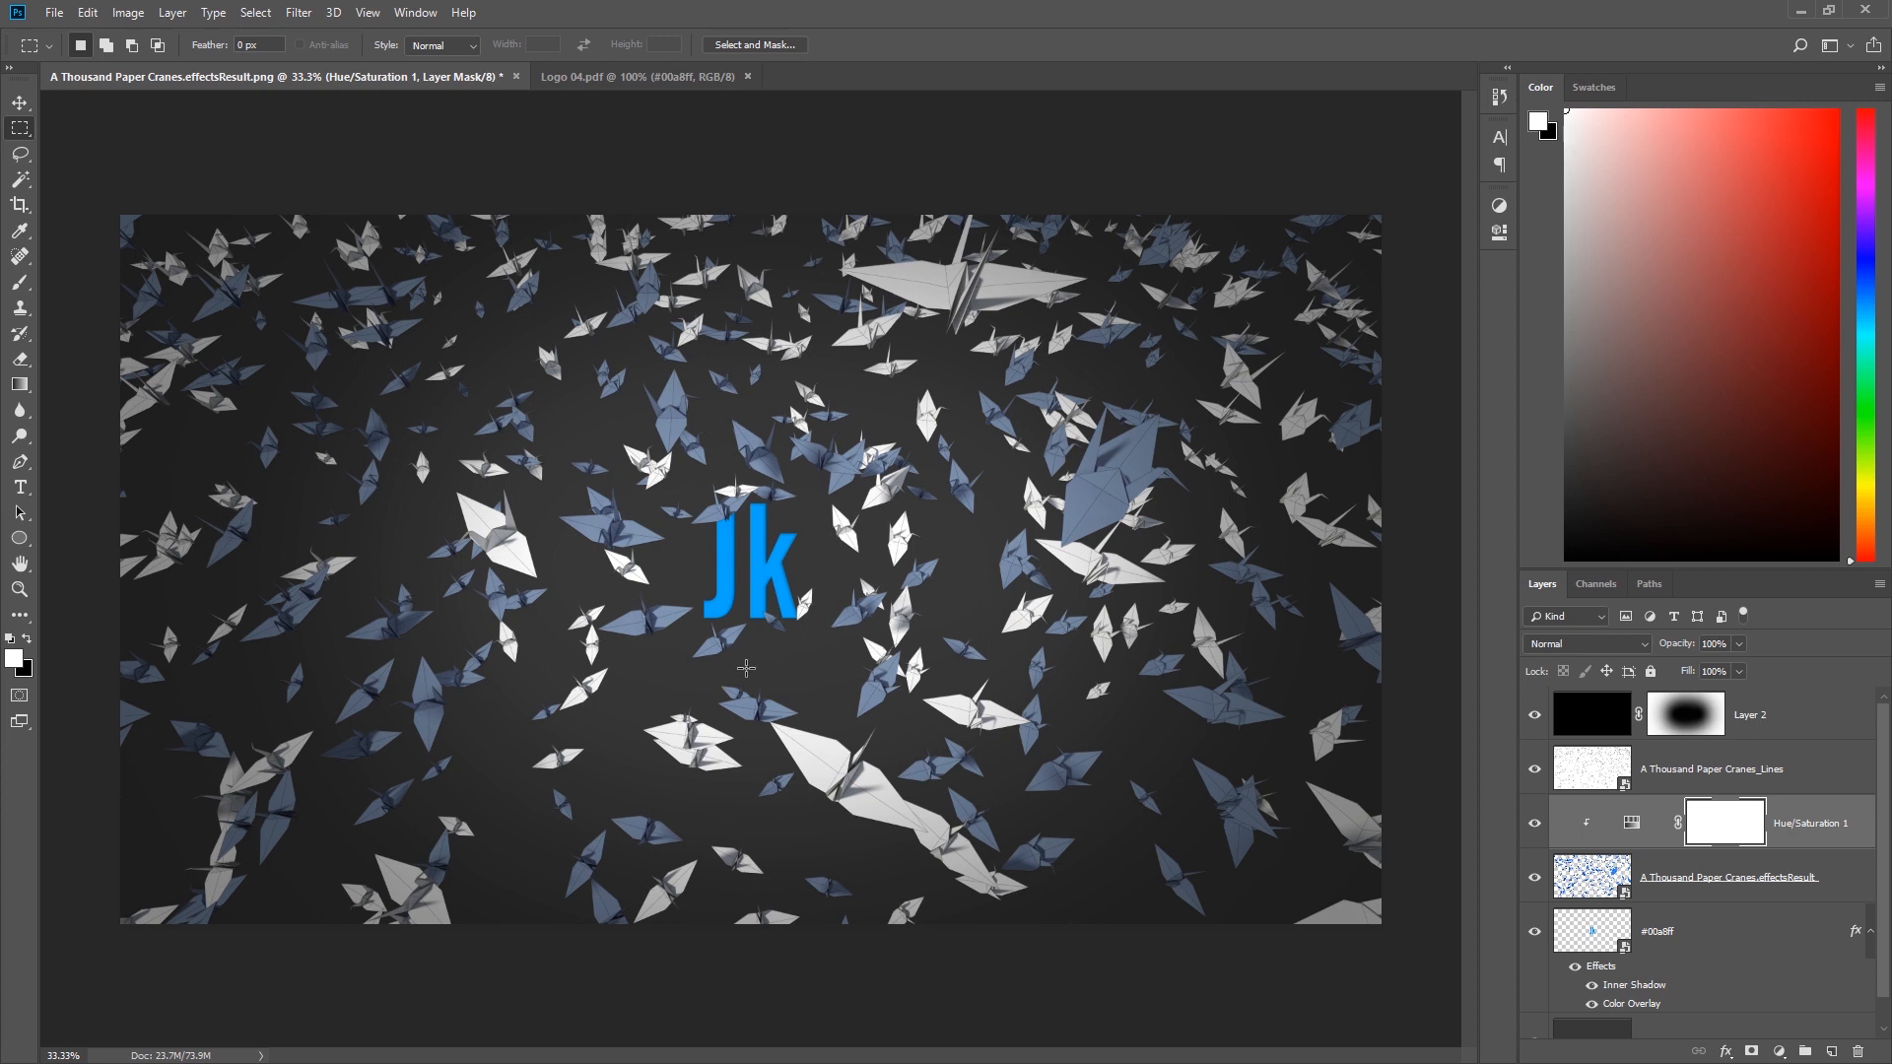
click(1535, 830)
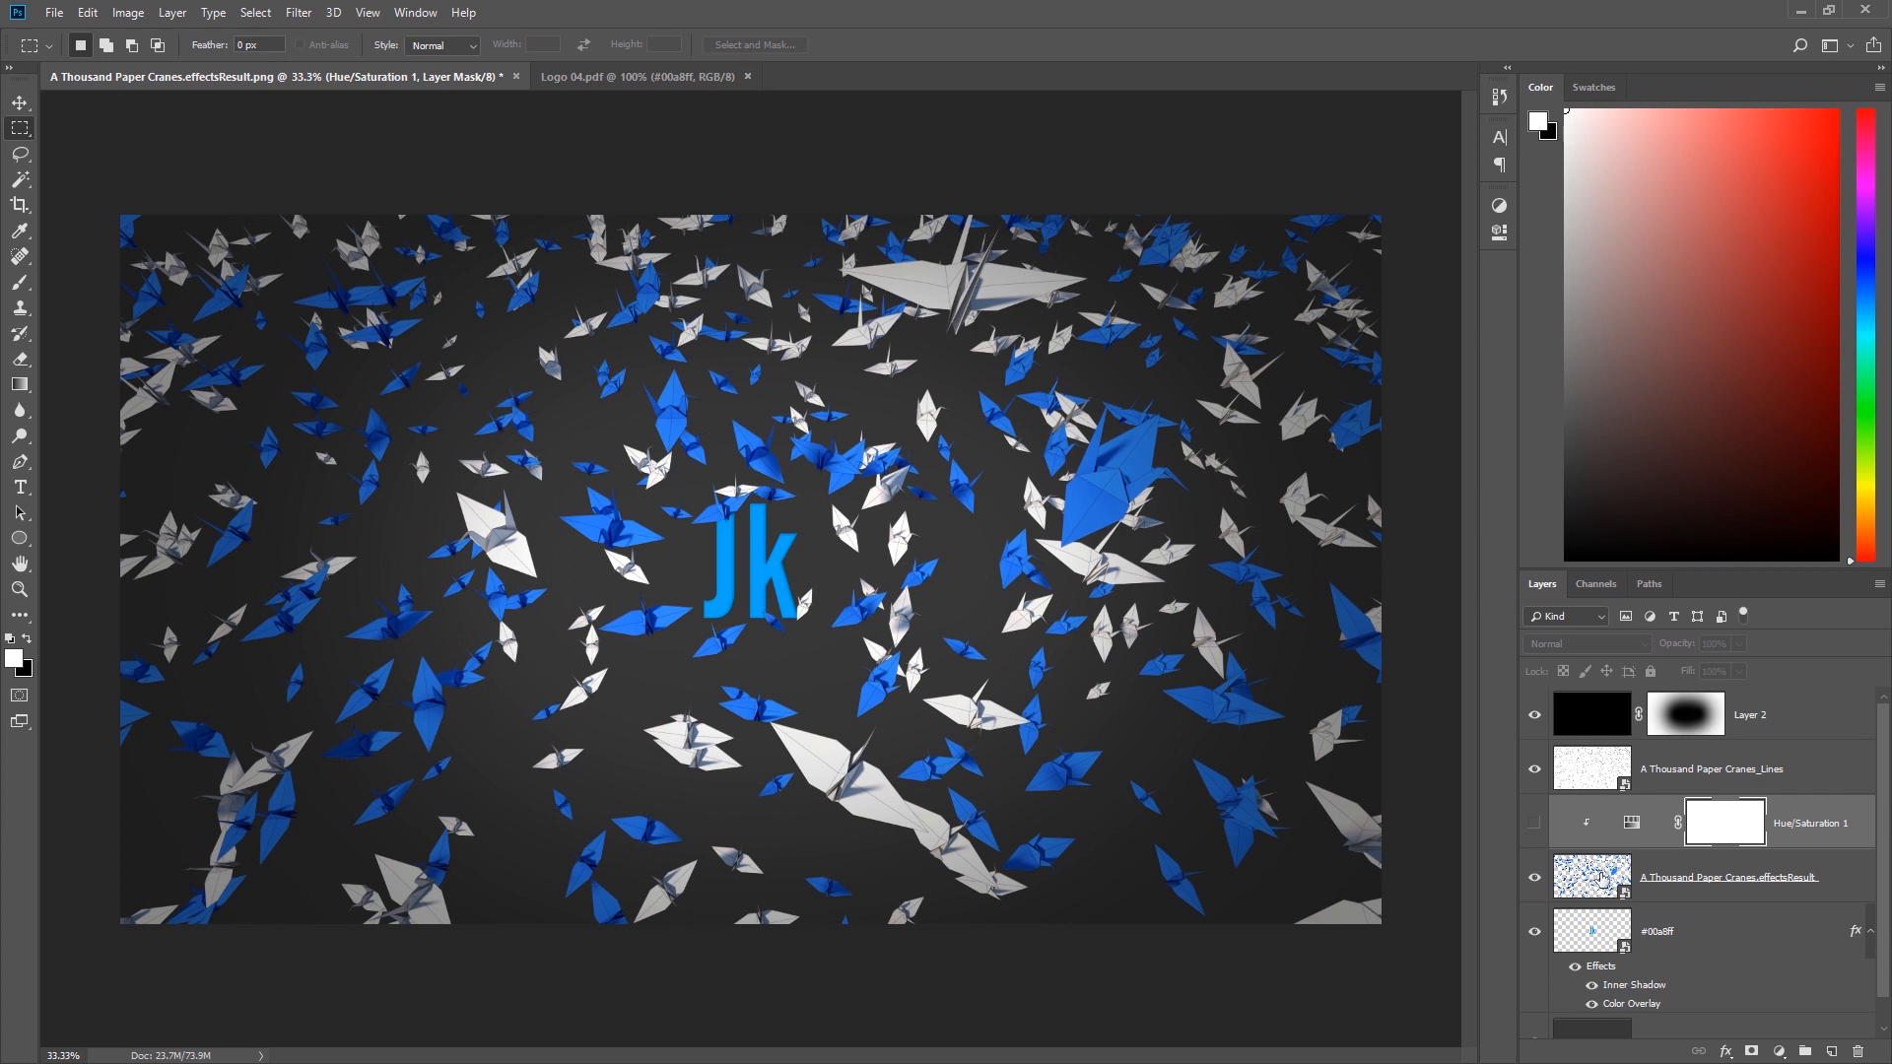
click(1535, 930)
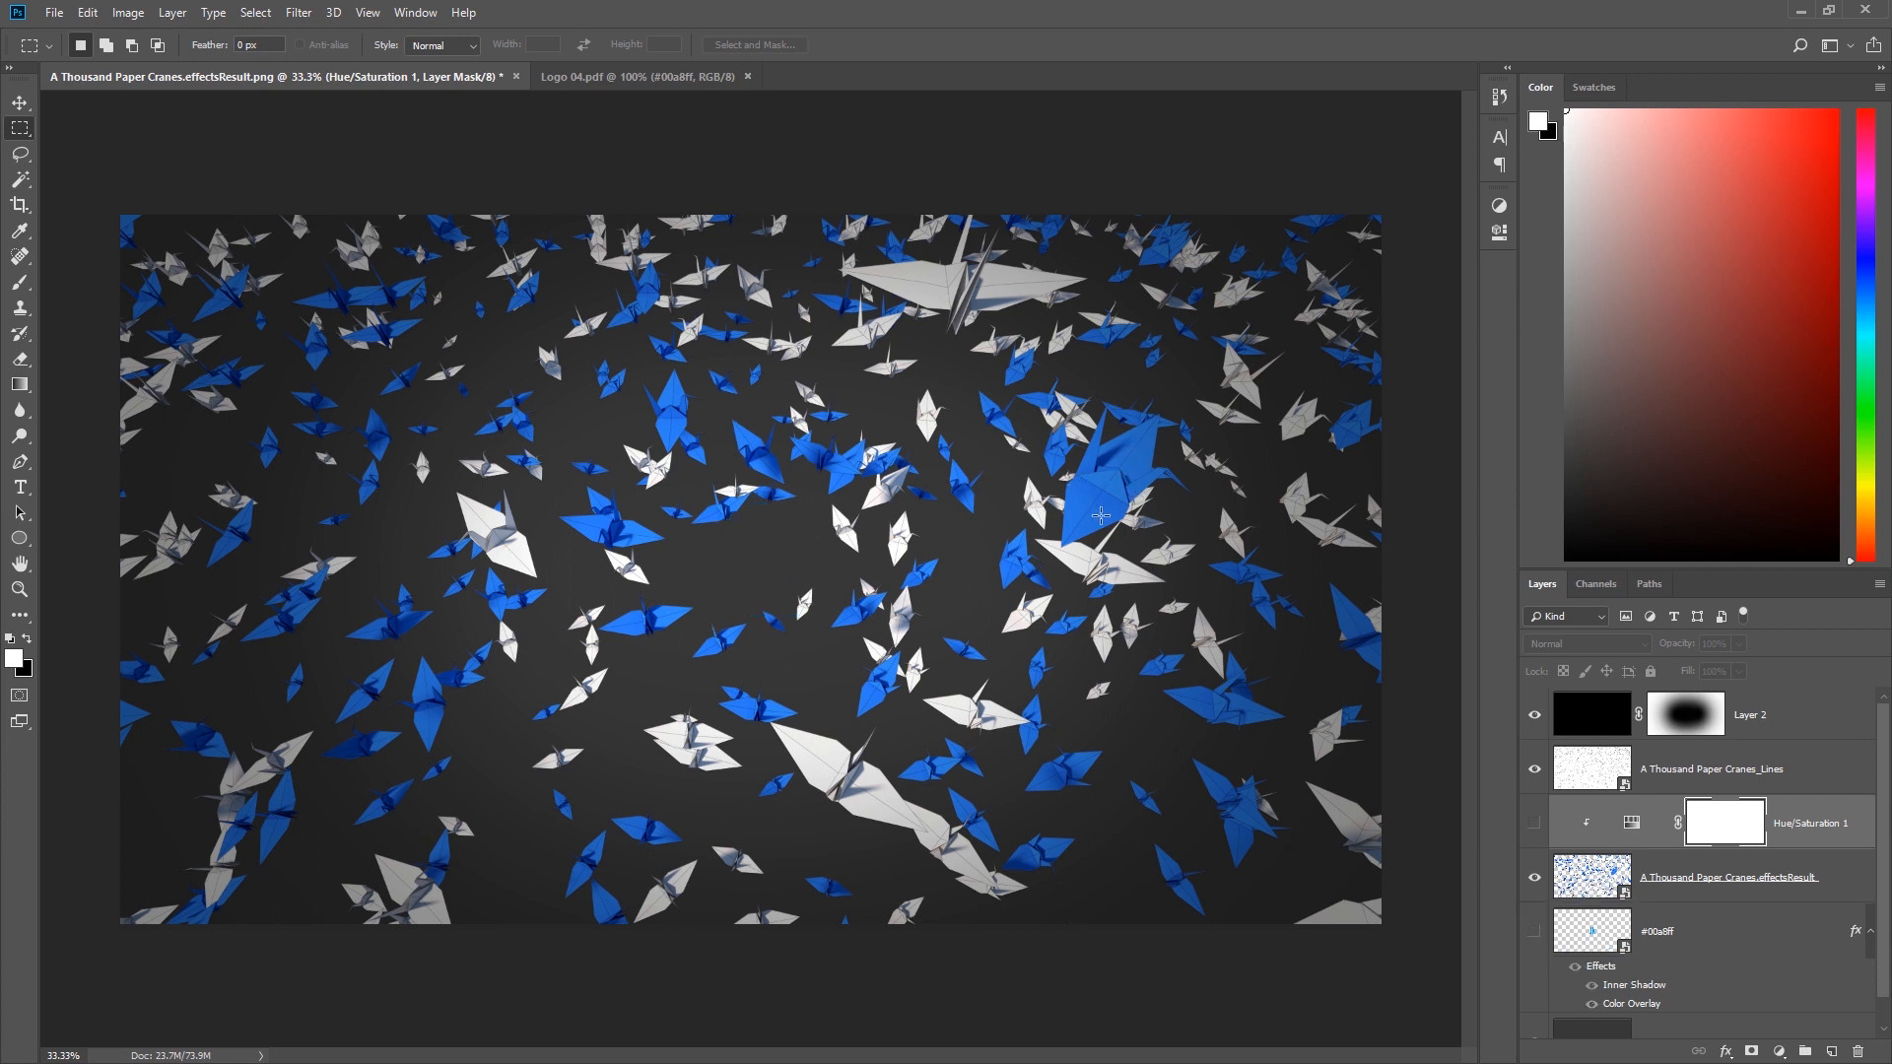
mouse_move(1345, 585)
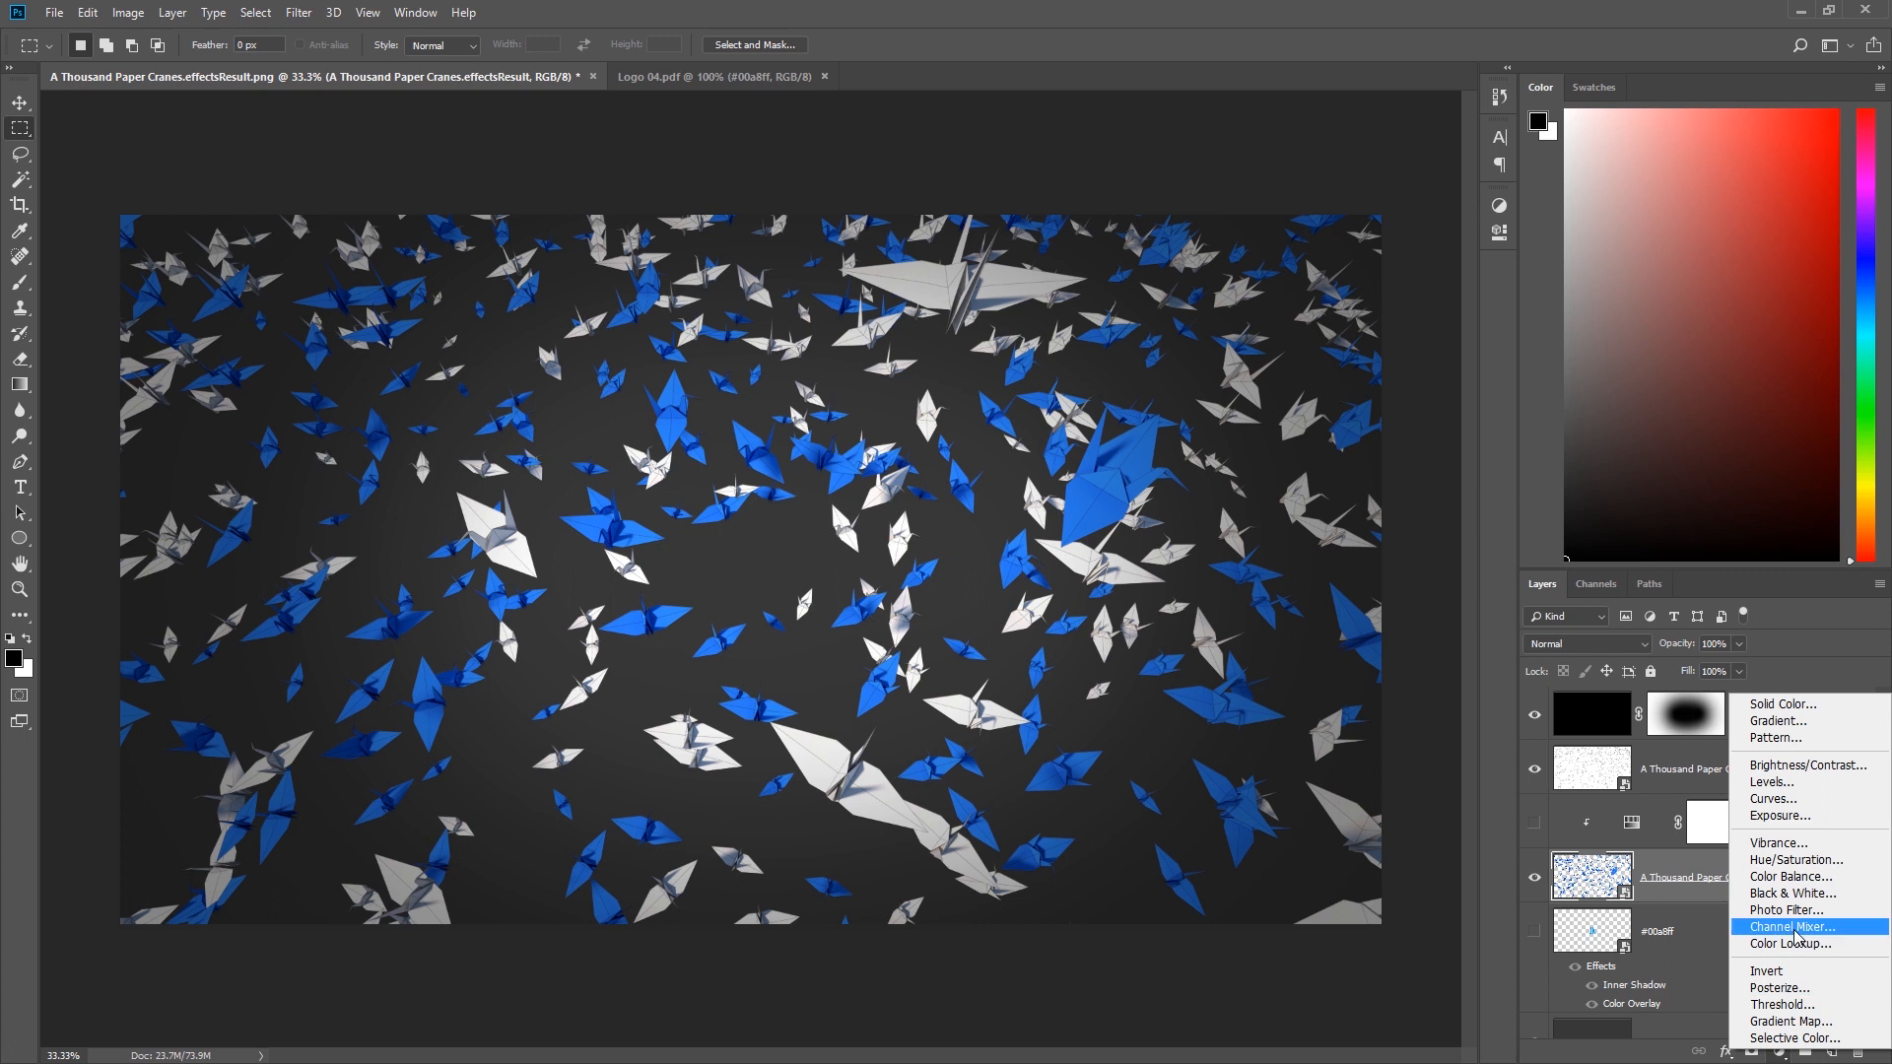
- Add a second Hue/Saturation adjustment and shift Hue to about +98, turning the cranes pink
click(1798, 859)
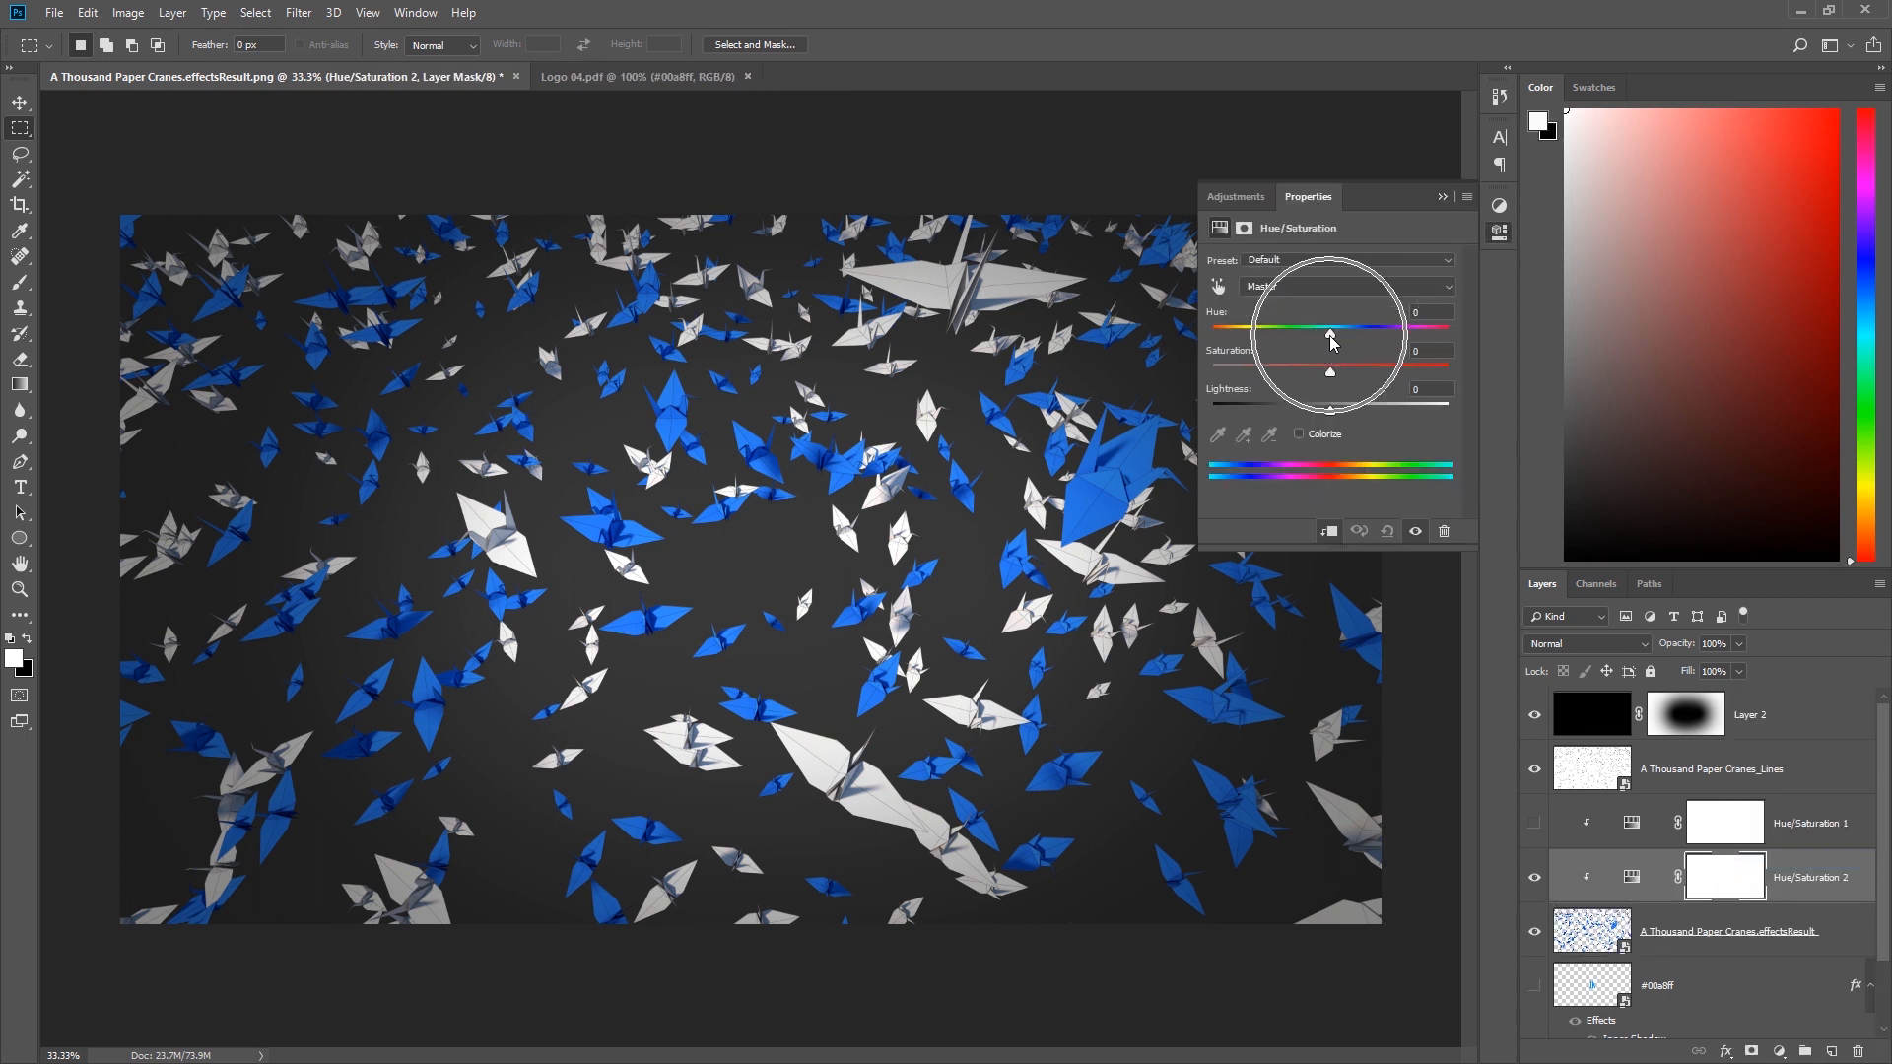
drag(1330, 335, 1320, 335)
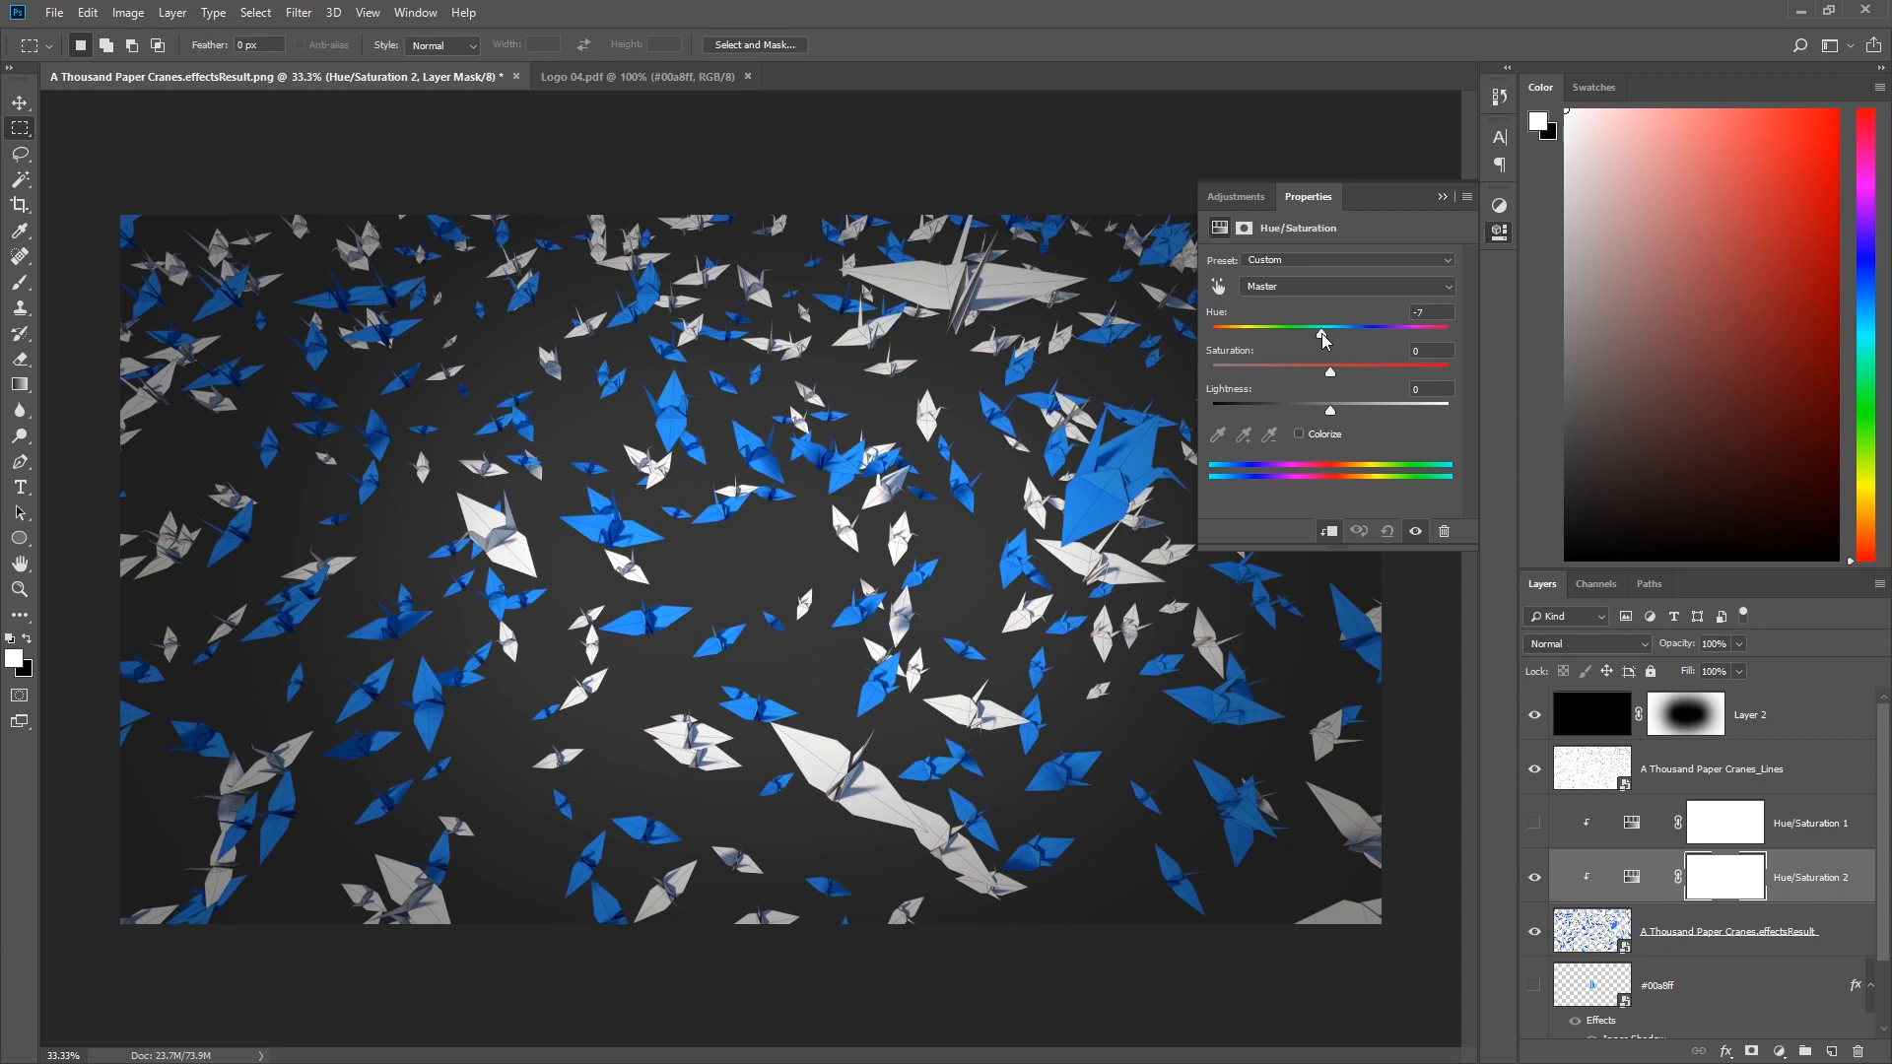
drag(1320, 335, 1312, 335)
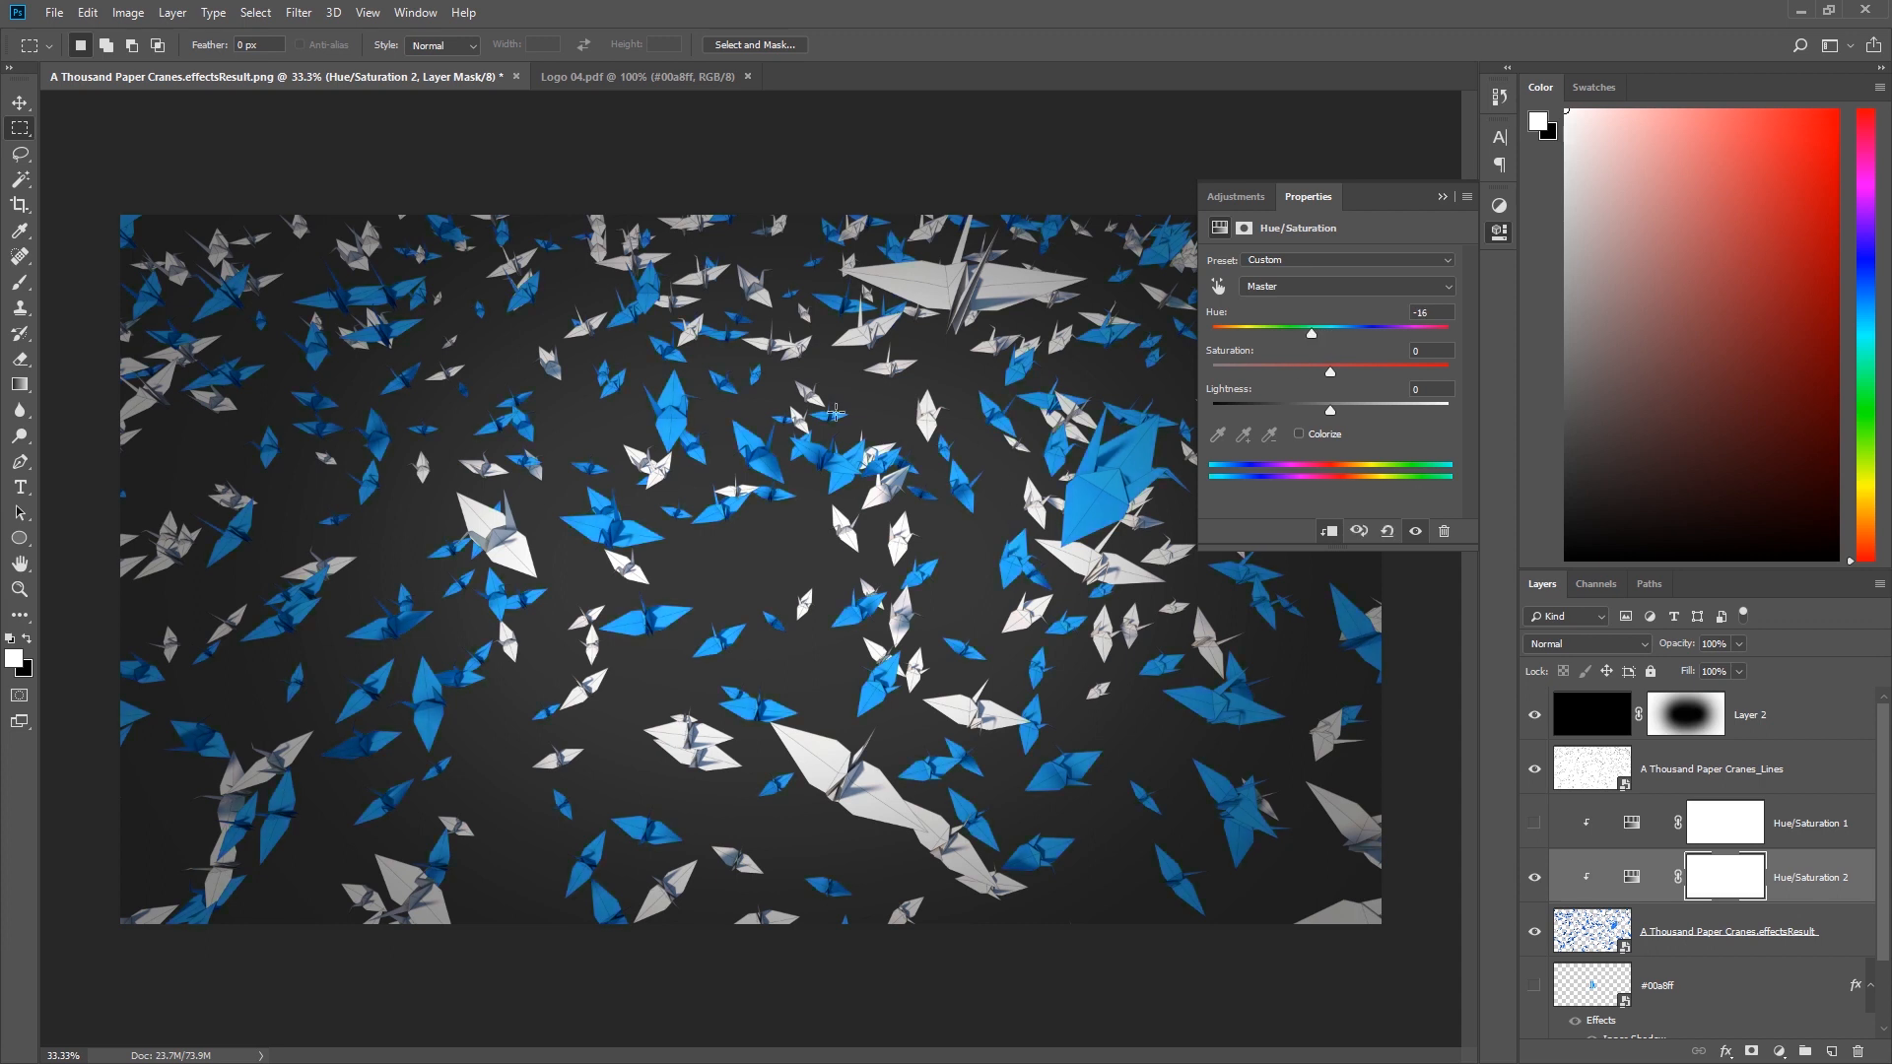
drag(1310, 331, 1316, 331)
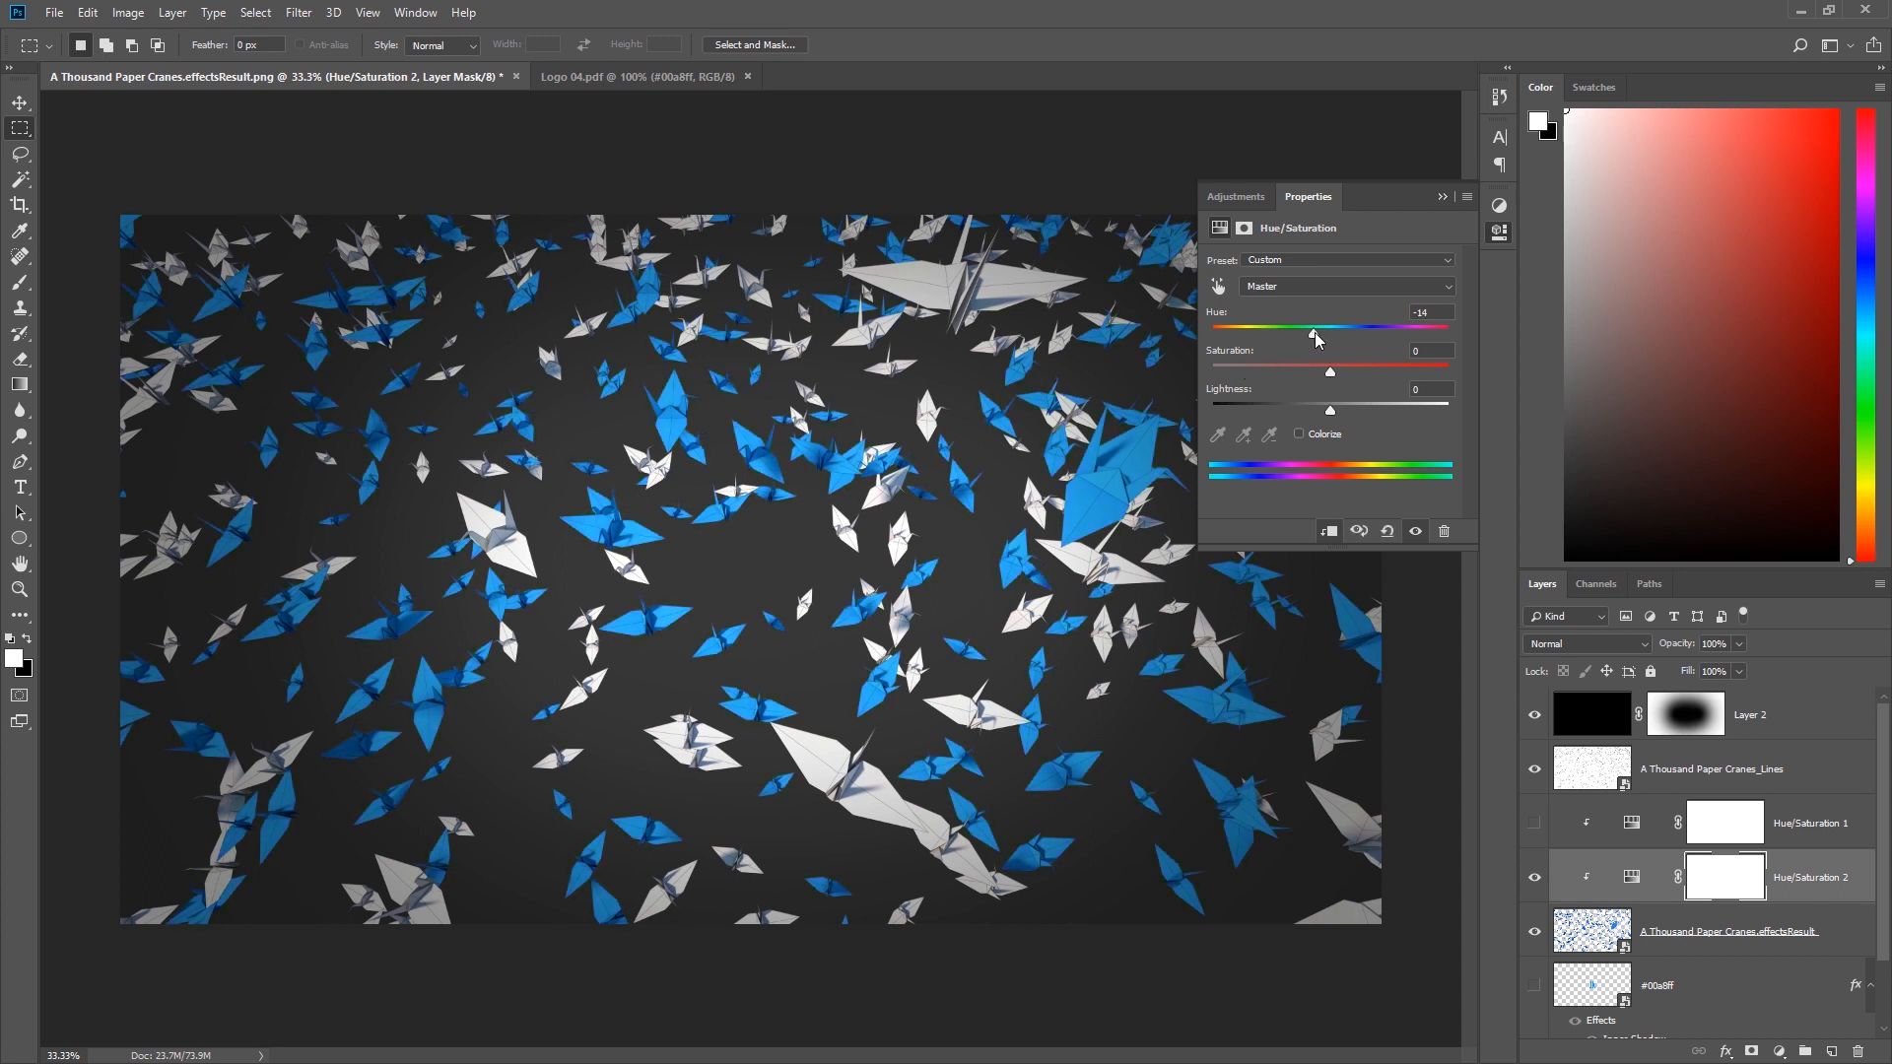
drag(1312, 335, 1444, 335)
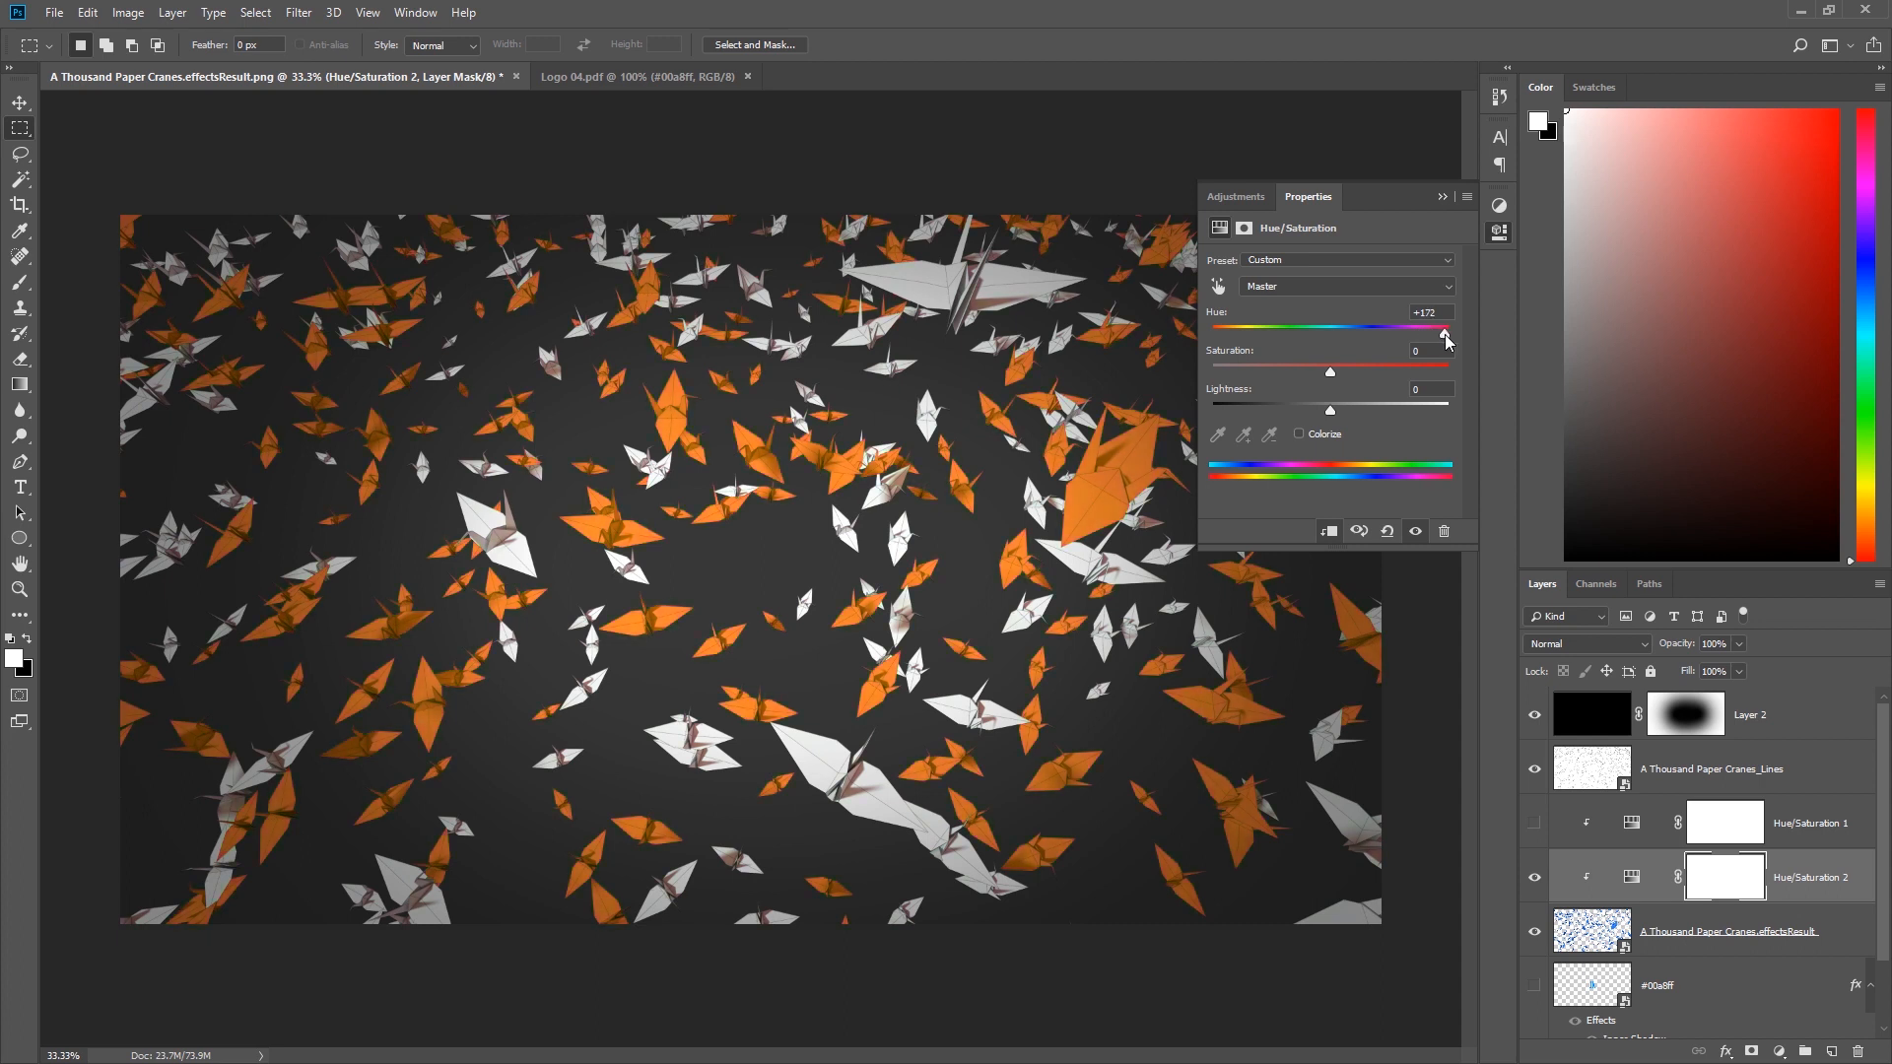
drag(1443, 333, 1409, 333)
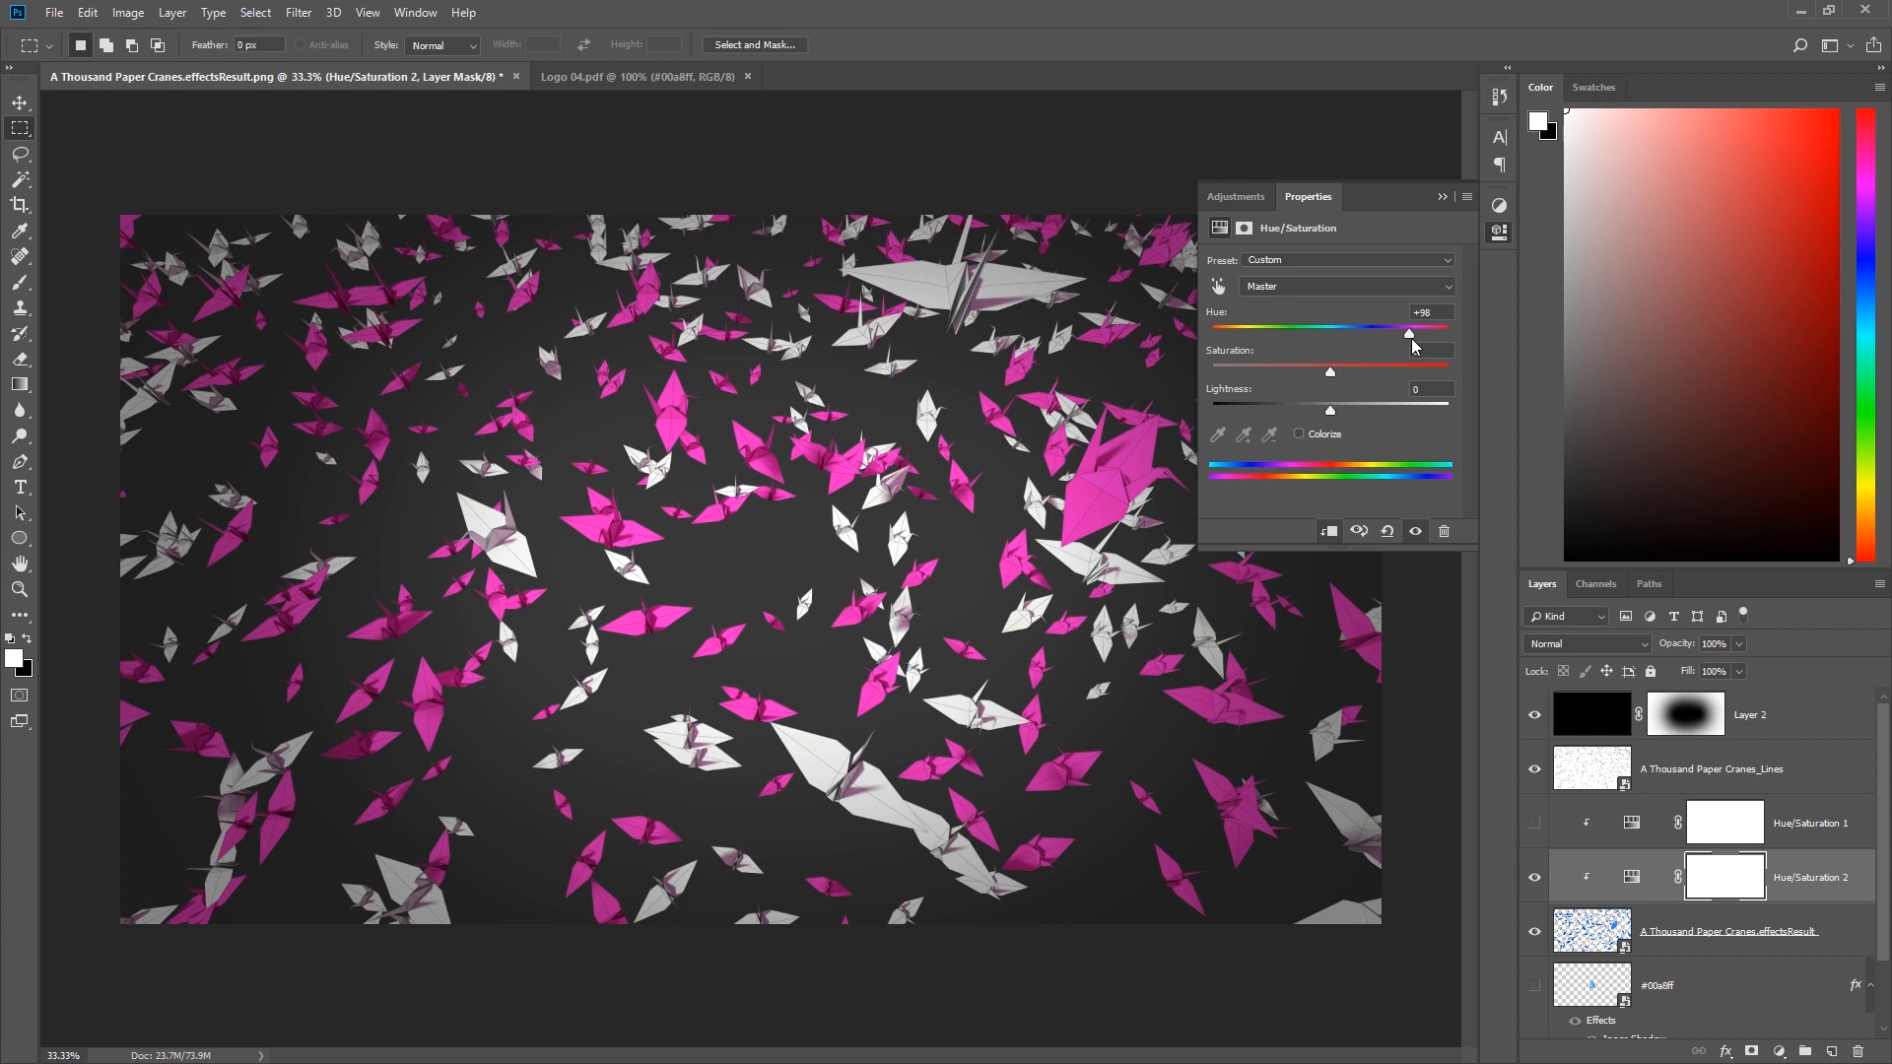
- Lower Saturation to -31 and raise Lightness to +33 on the pink cranes, then collapse Properties
drag(1391, 372, 1330, 373)
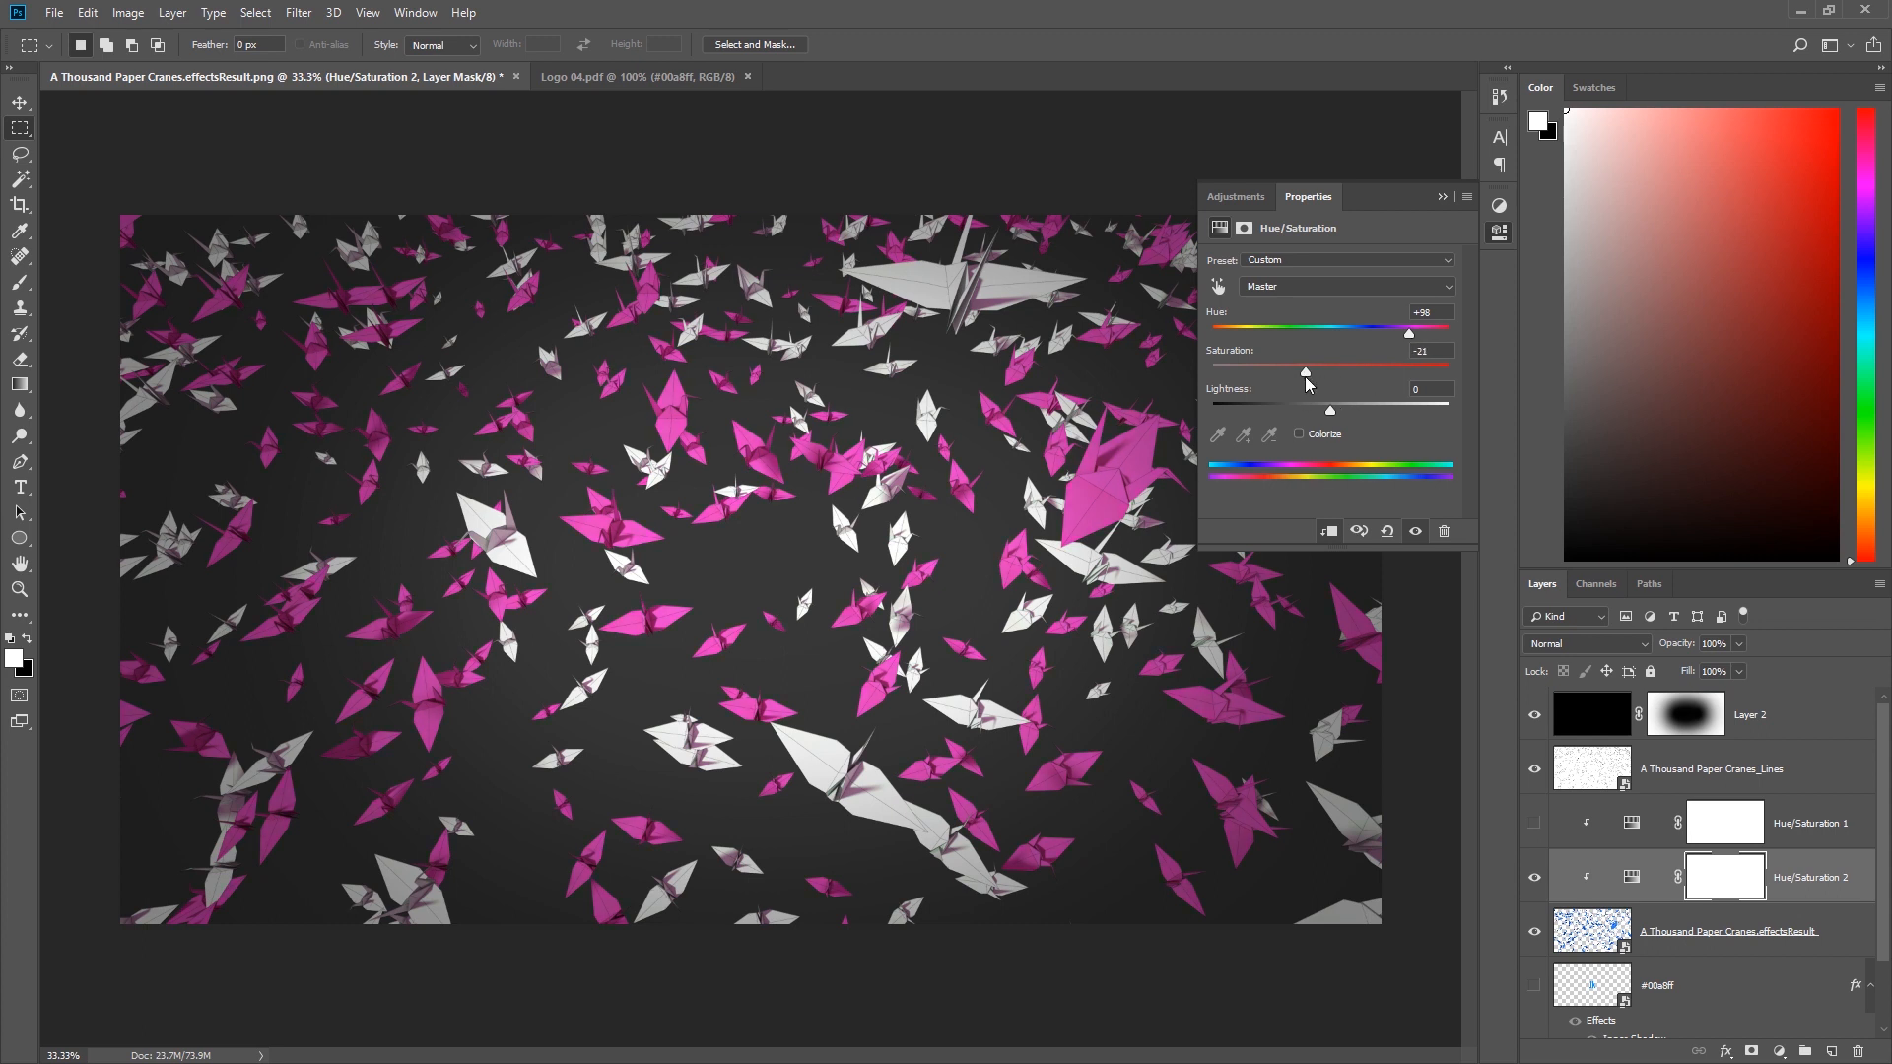
drag(1330, 369, 1293, 368)
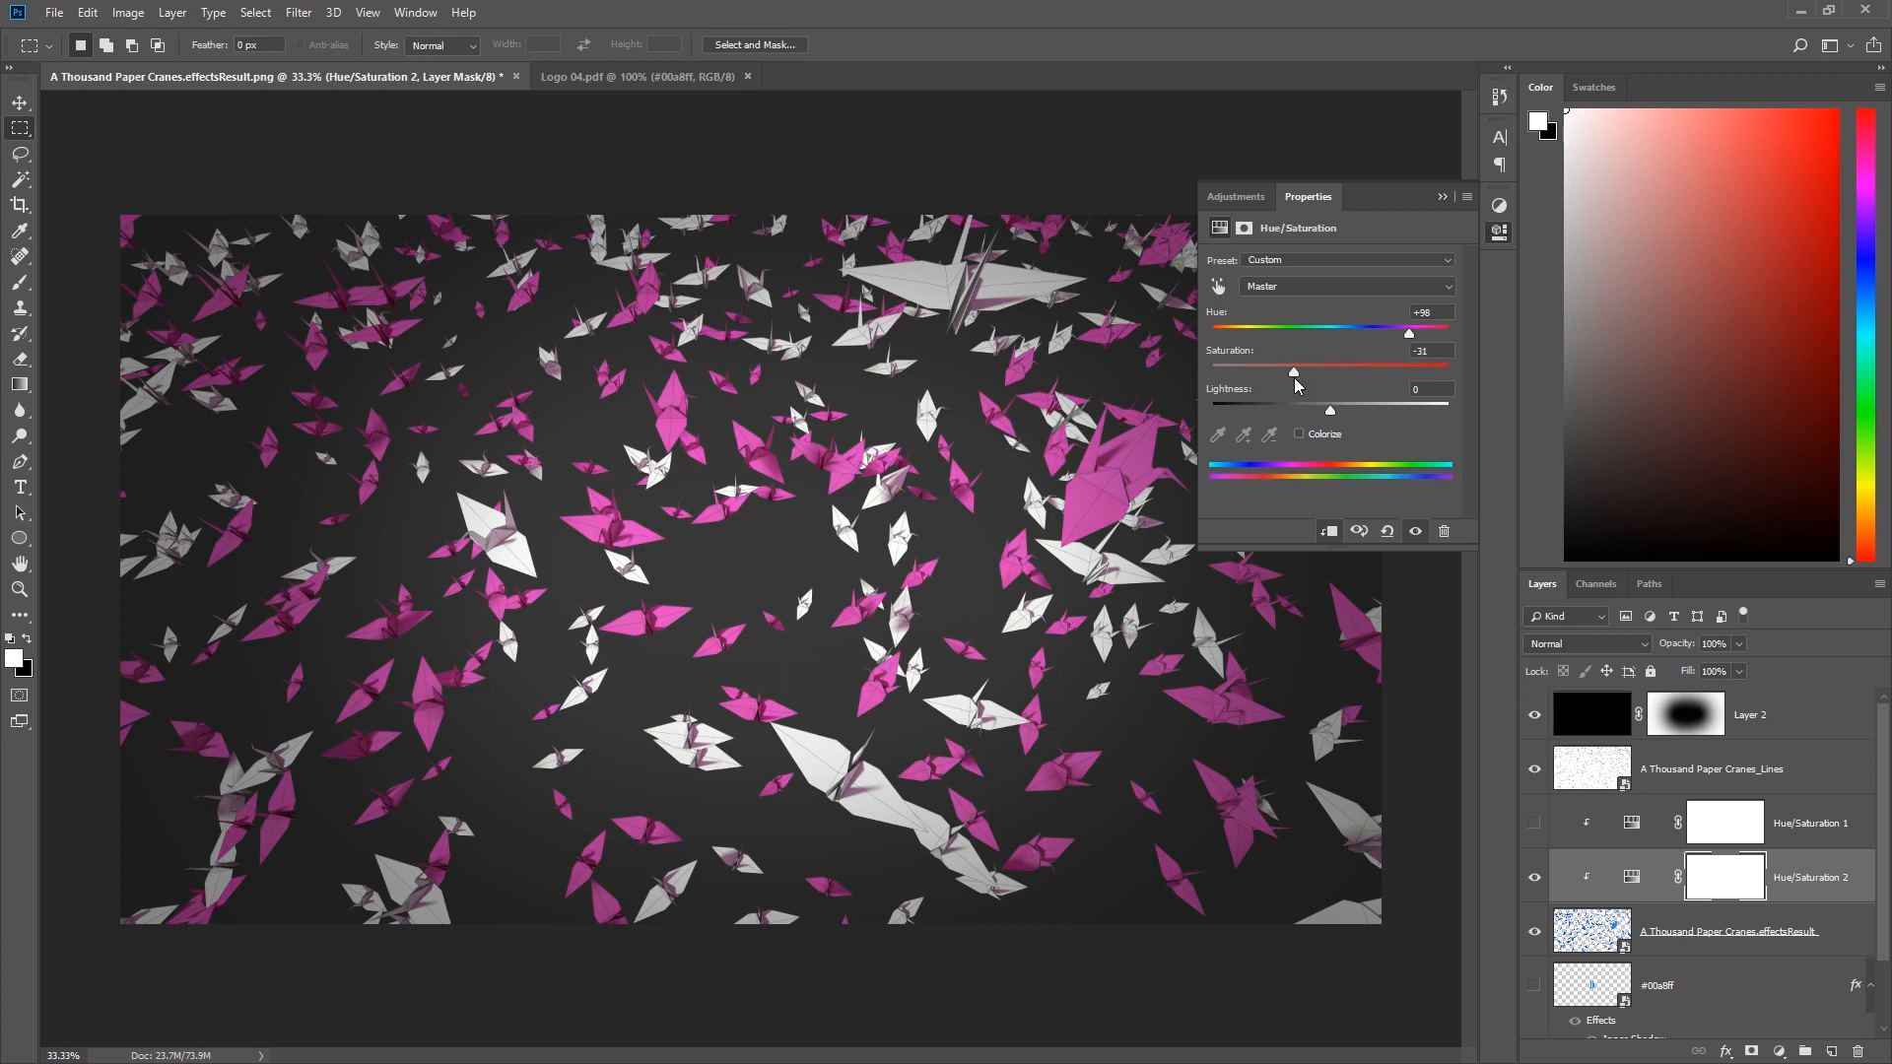
drag(1330, 410, 1362, 410)
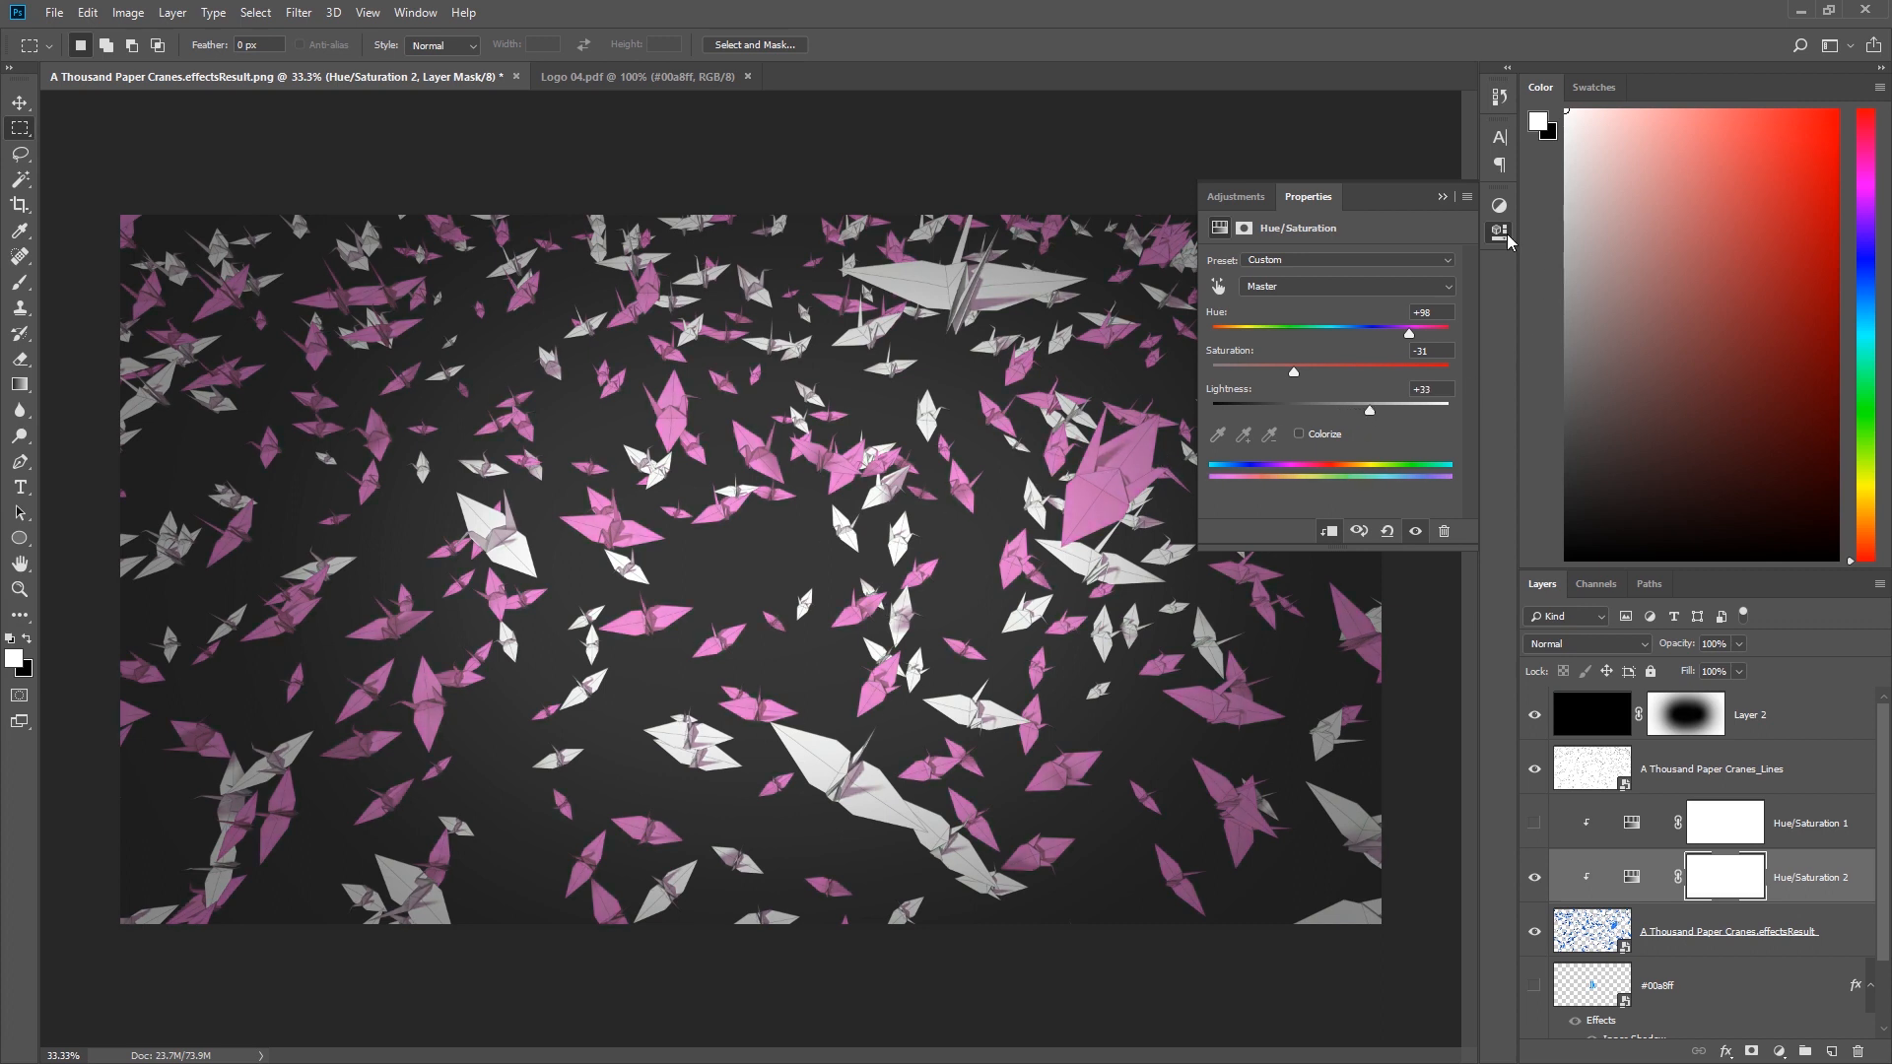
click(1535, 826)
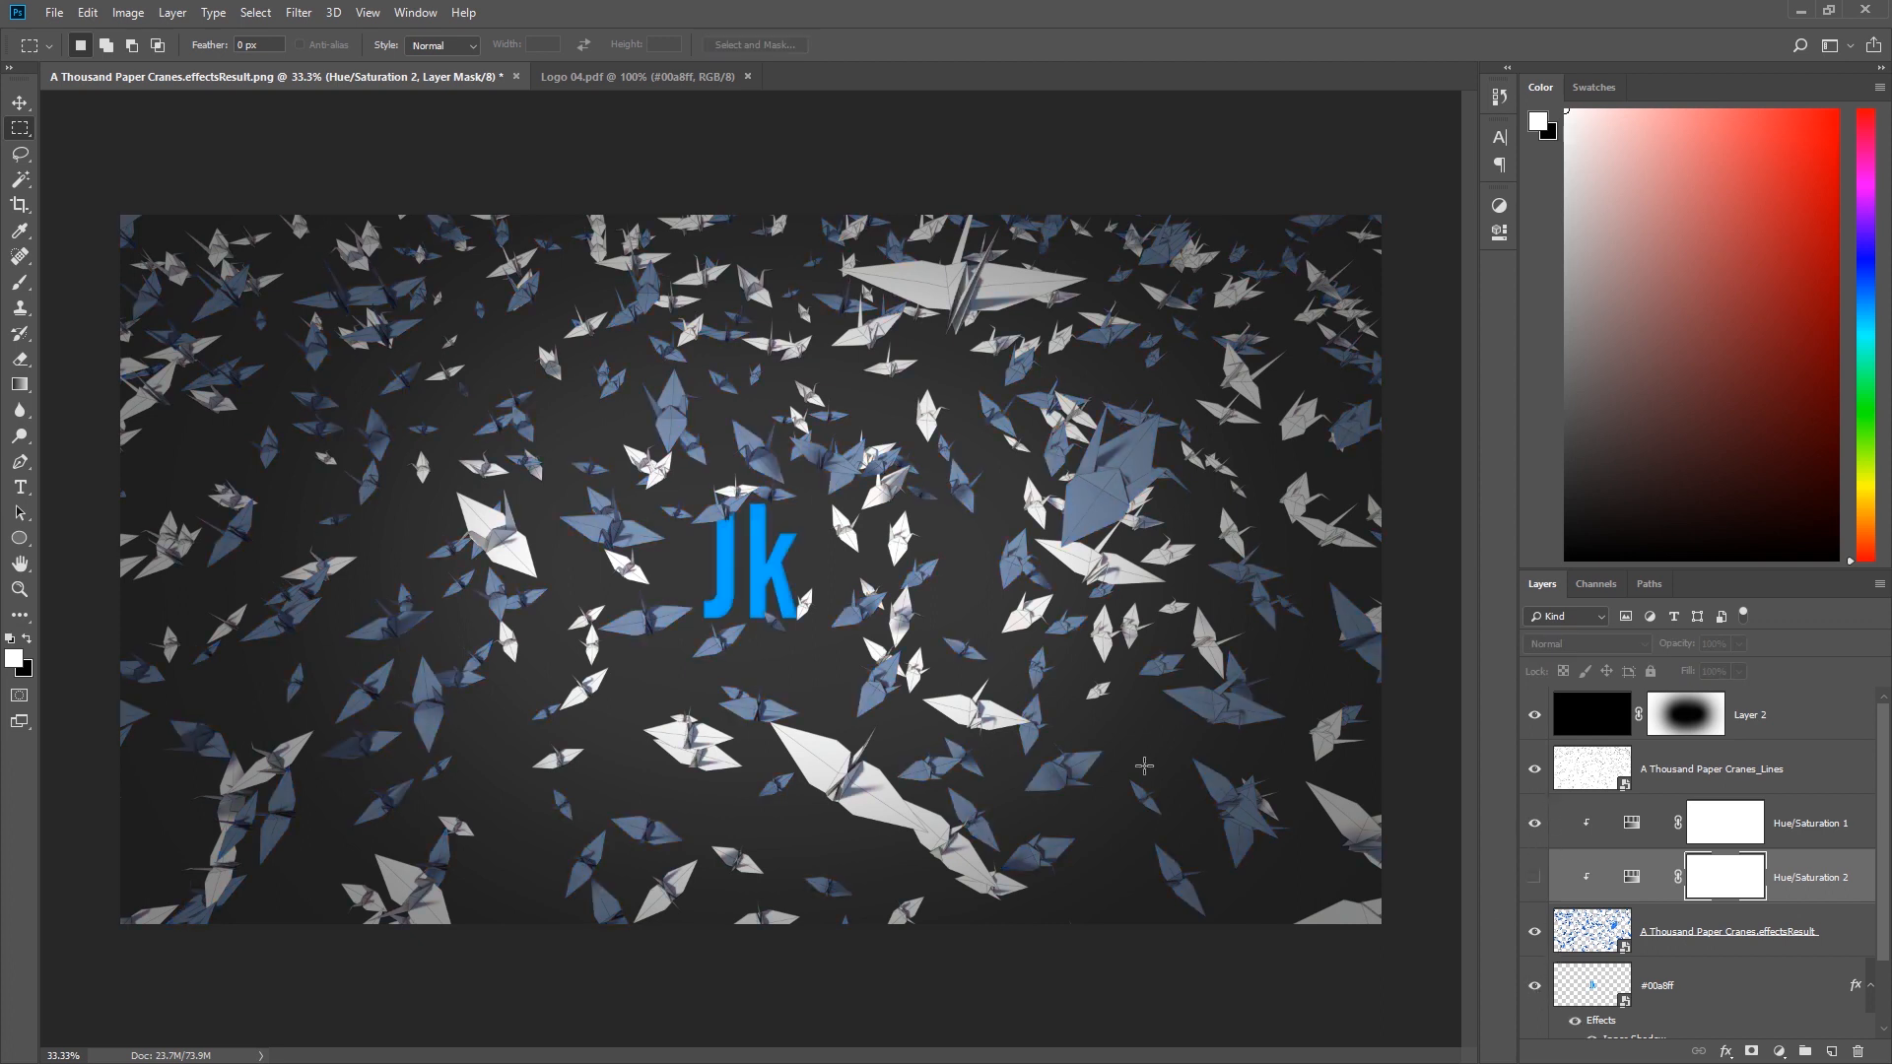
- Bring up the File menu to reach Save As for the finished crane image
click(53, 12)
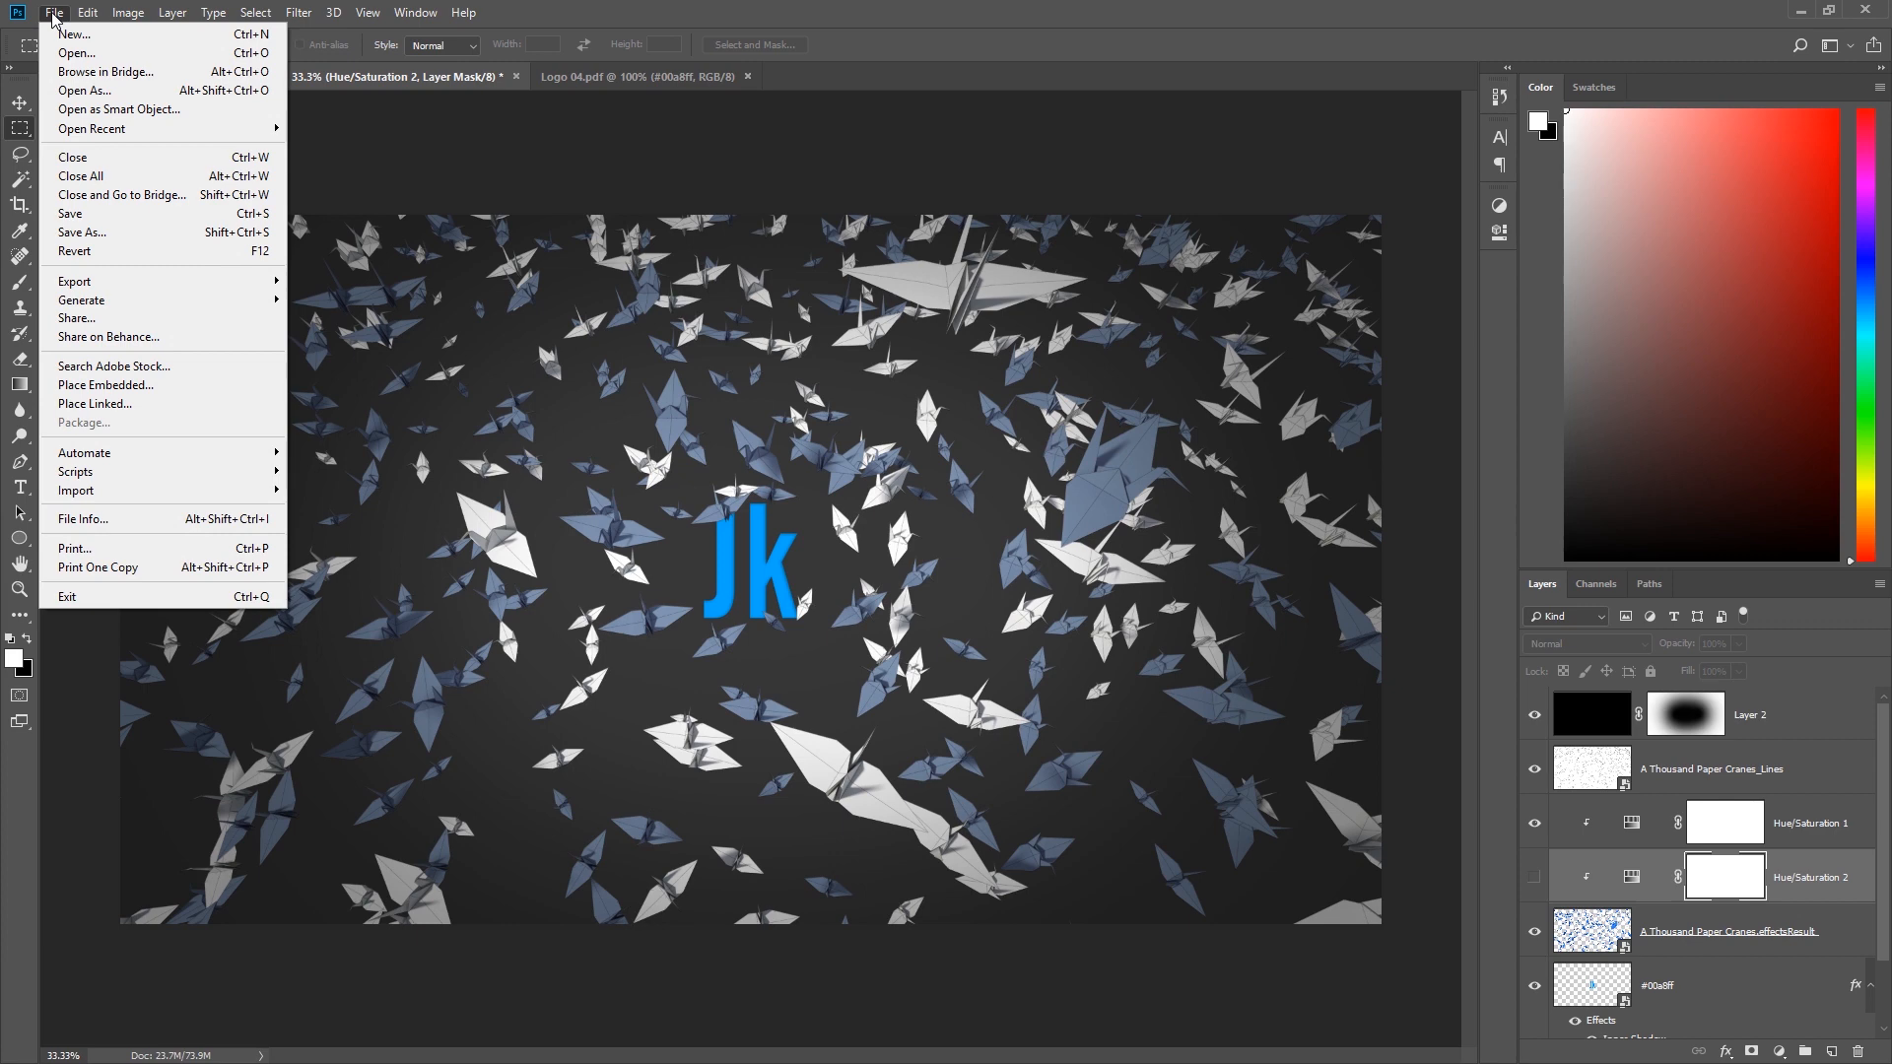
mouse_move(82, 233)
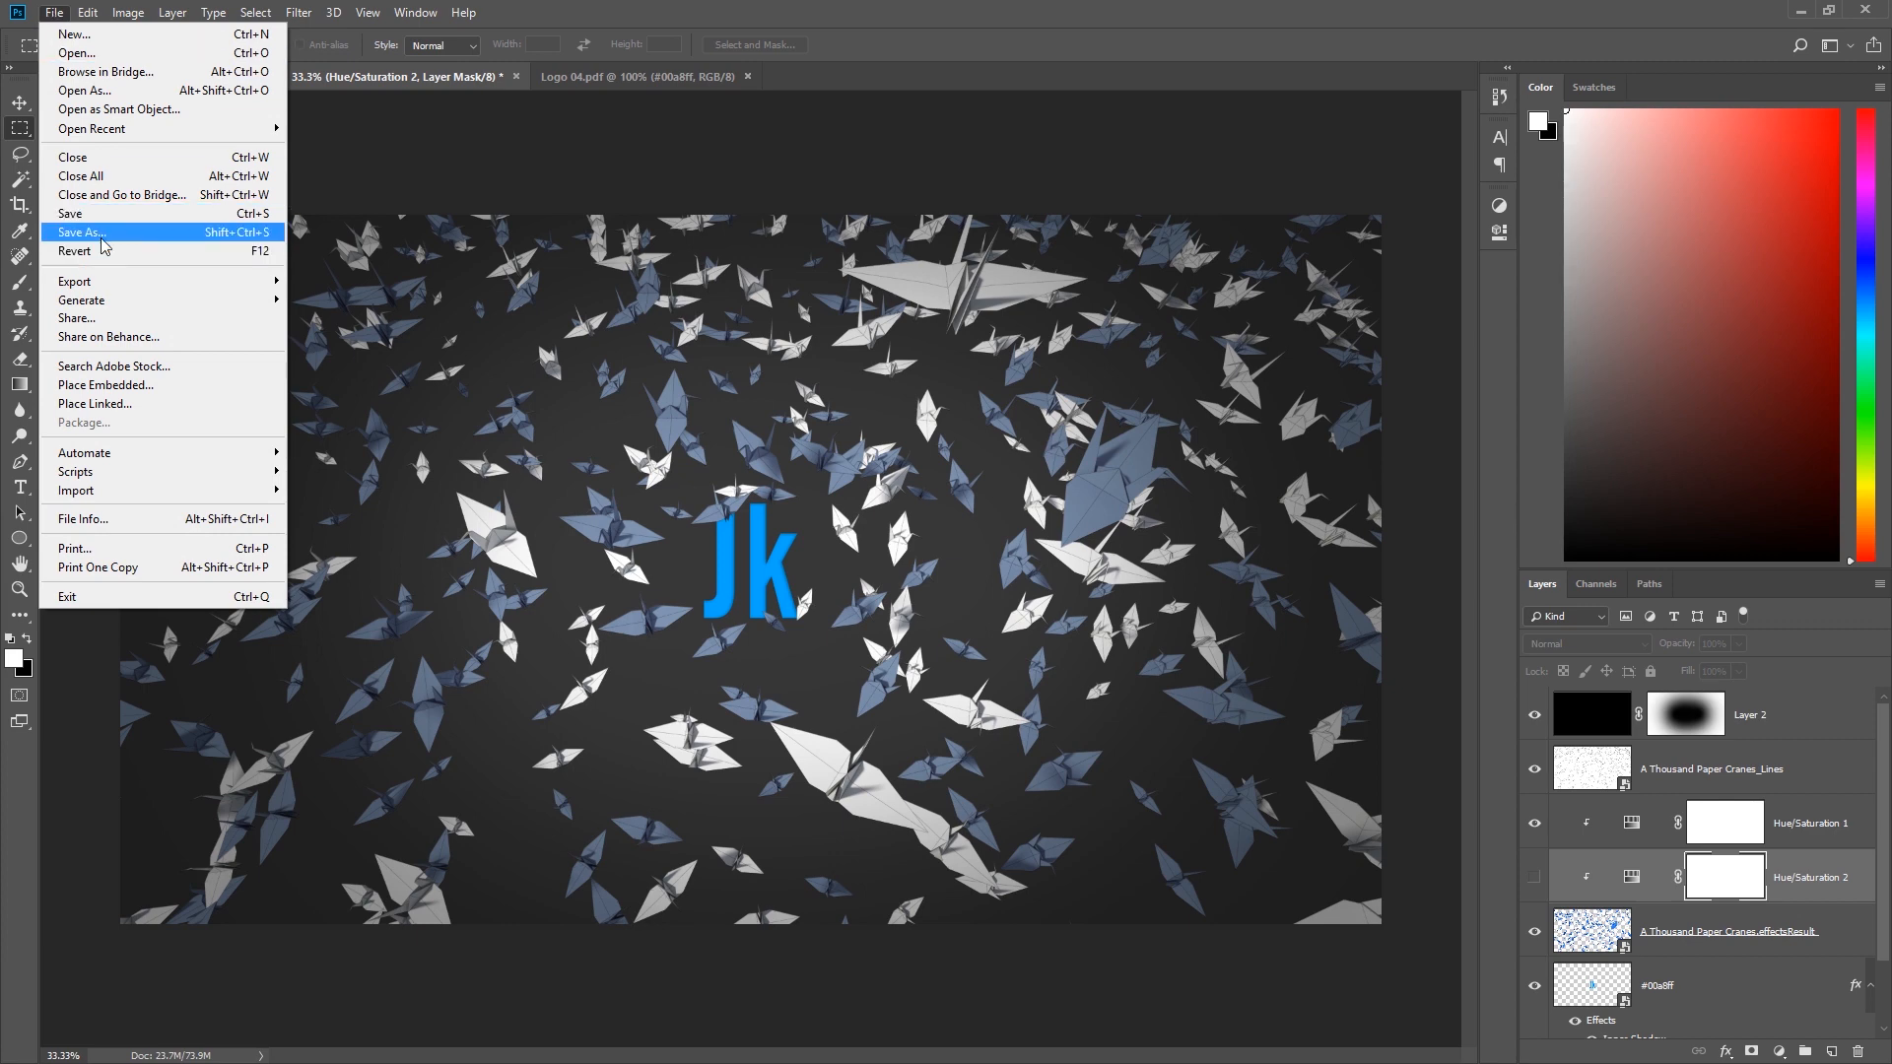